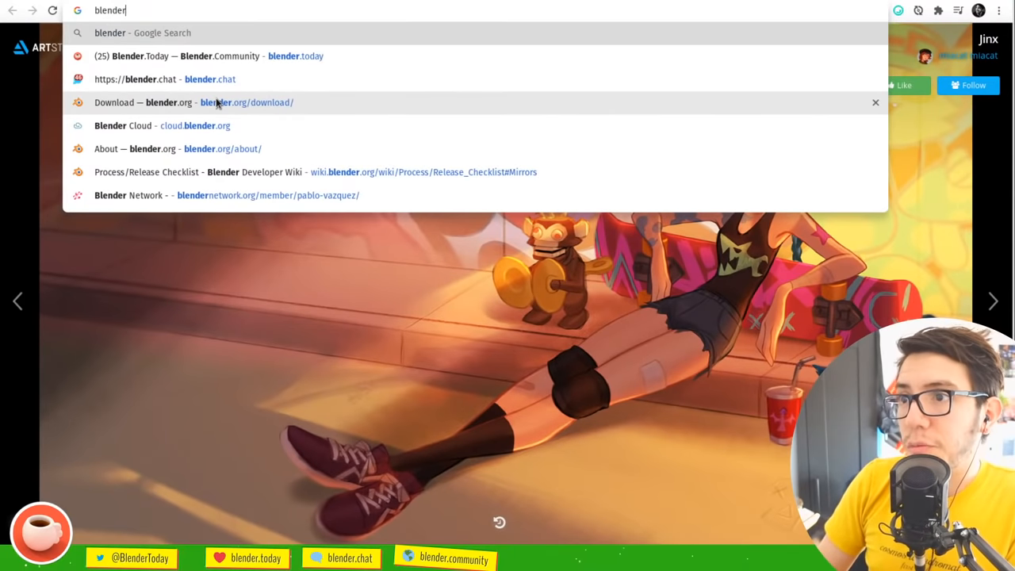
# Go to blender.org's Community page and scroll its community listings down to the Turkish section
pyautogui.write('.org/community/')
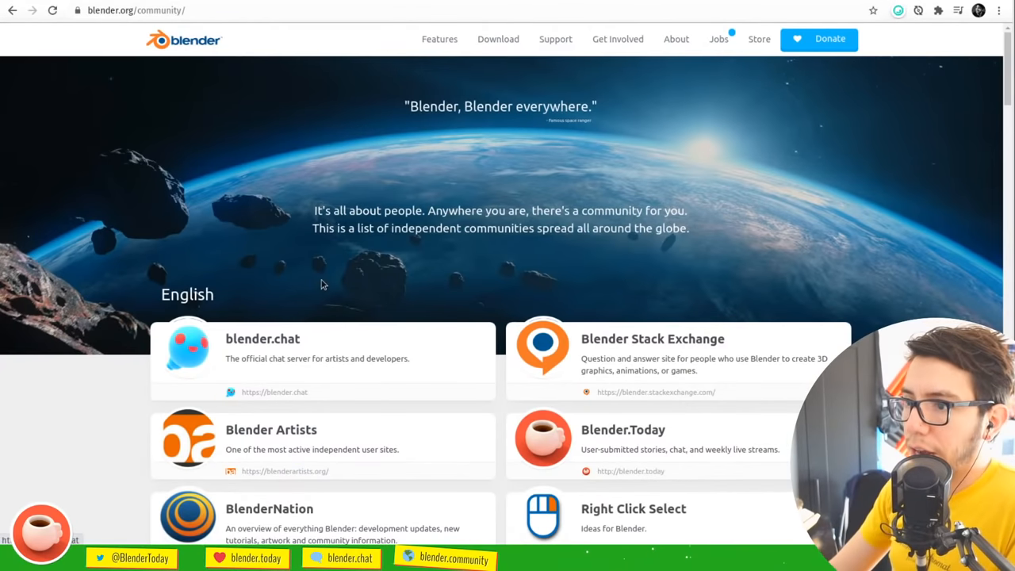
pyautogui.scroll(-3)
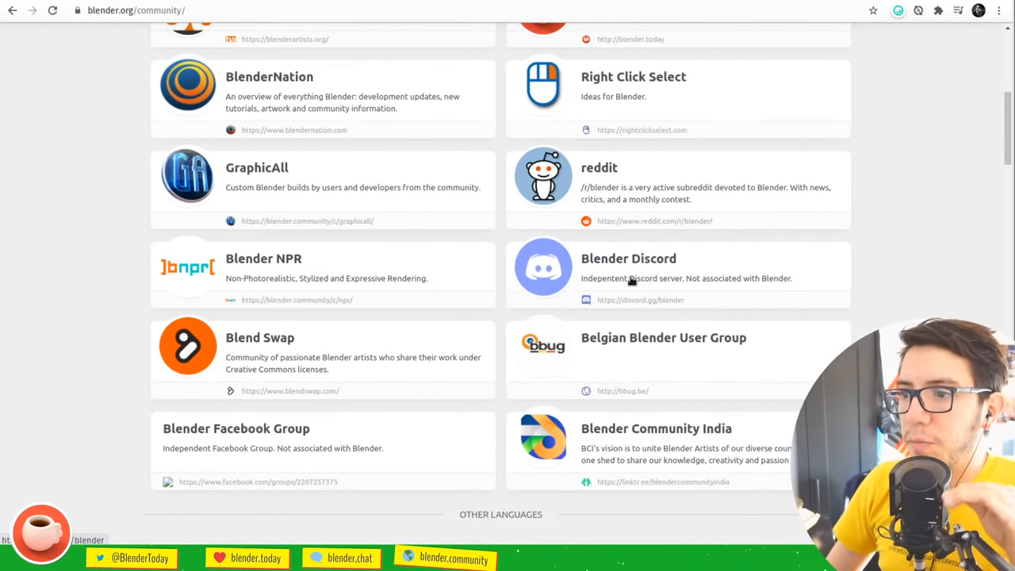
pyautogui.scroll(-3)
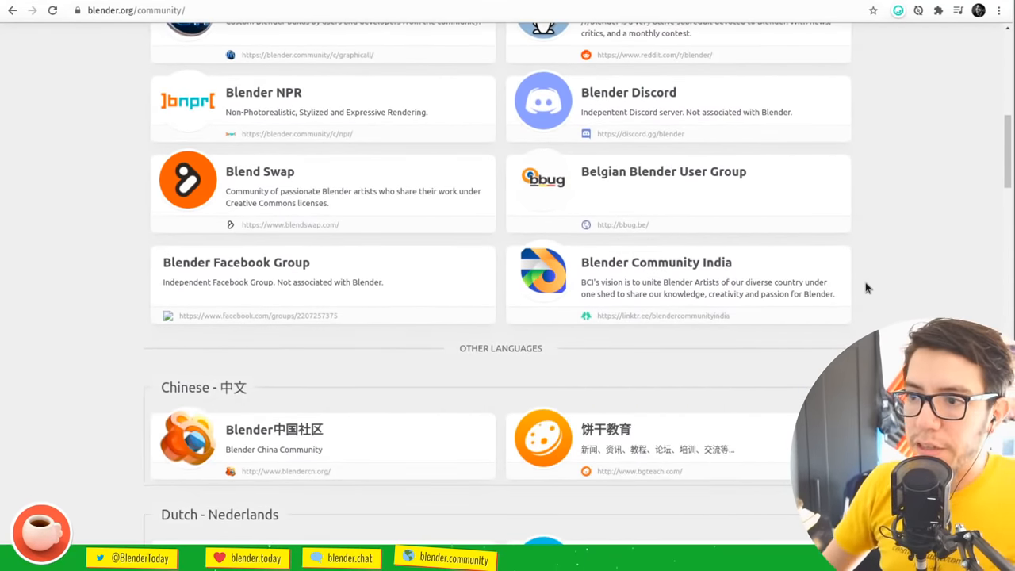
pyautogui.scroll(-3)
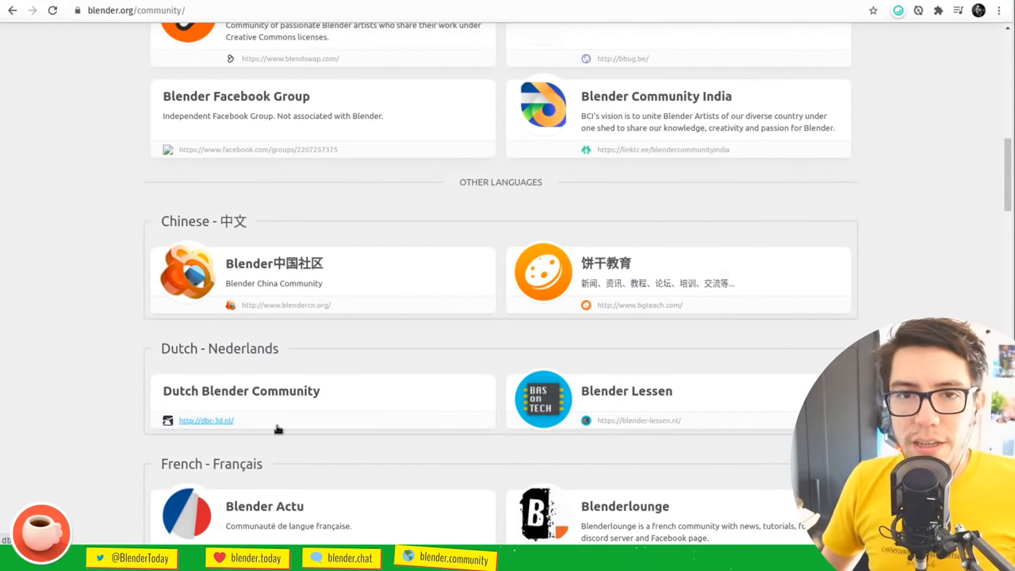
pyautogui.moveTo(287, 363)
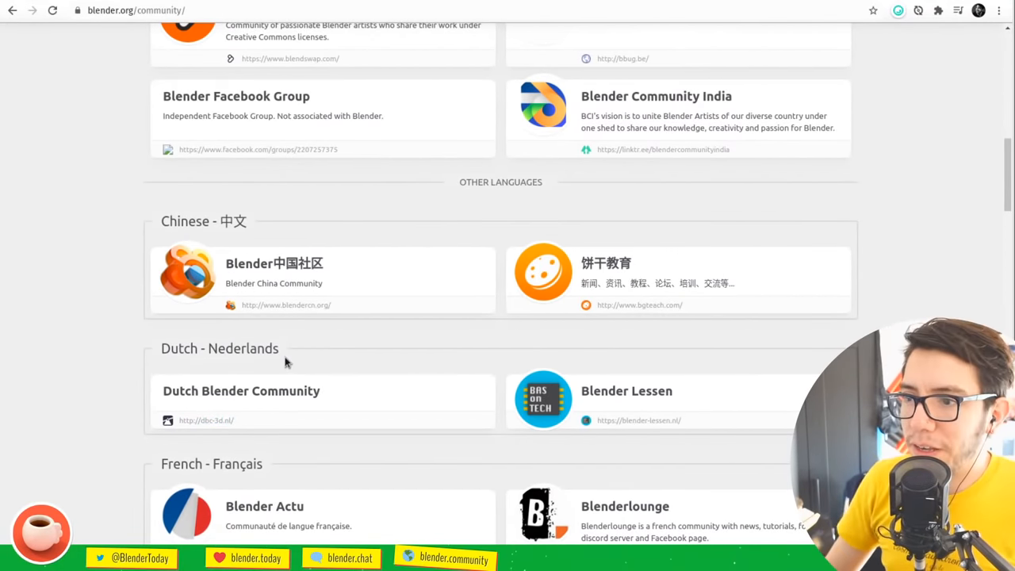
pyautogui.scroll(-3)
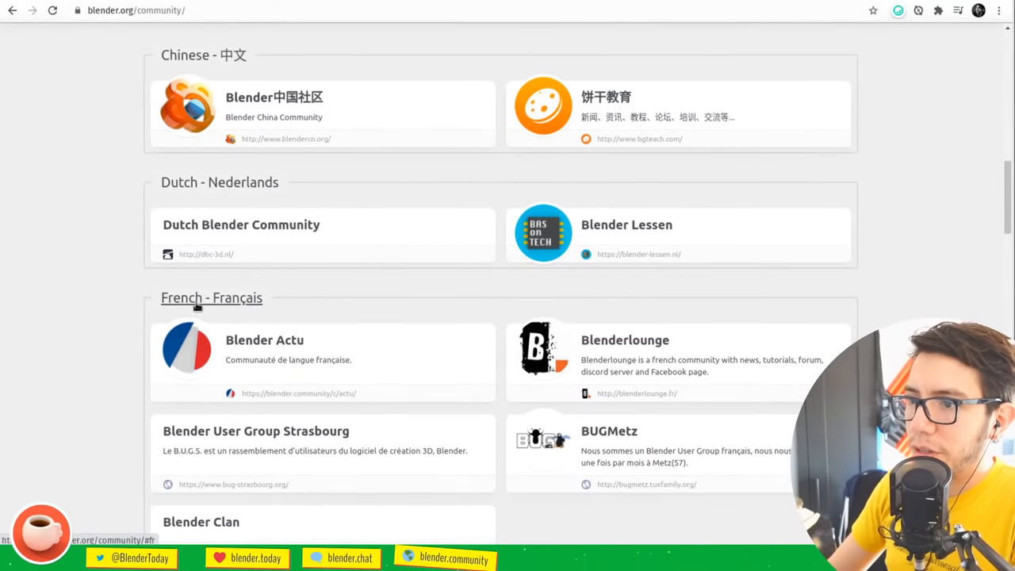
pyautogui.scroll(-3)
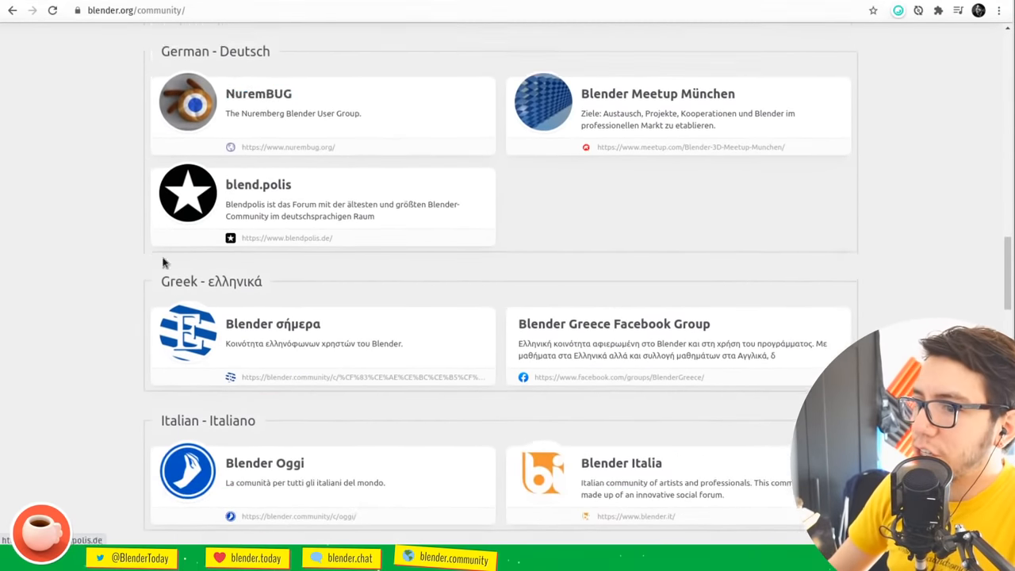
pyautogui.scroll(-3)
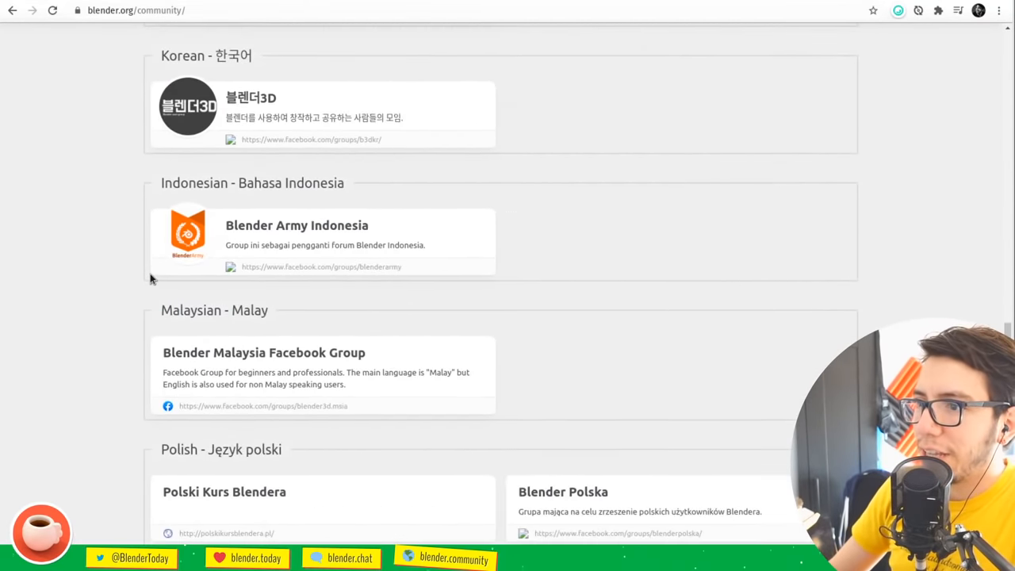
pyautogui.scroll(-3)
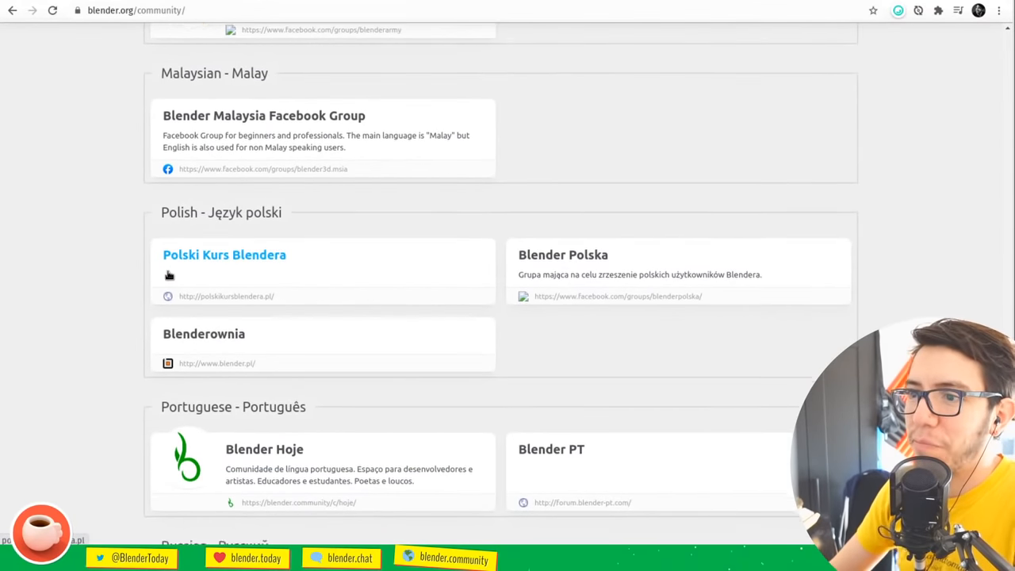
pyautogui.scroll(-3)
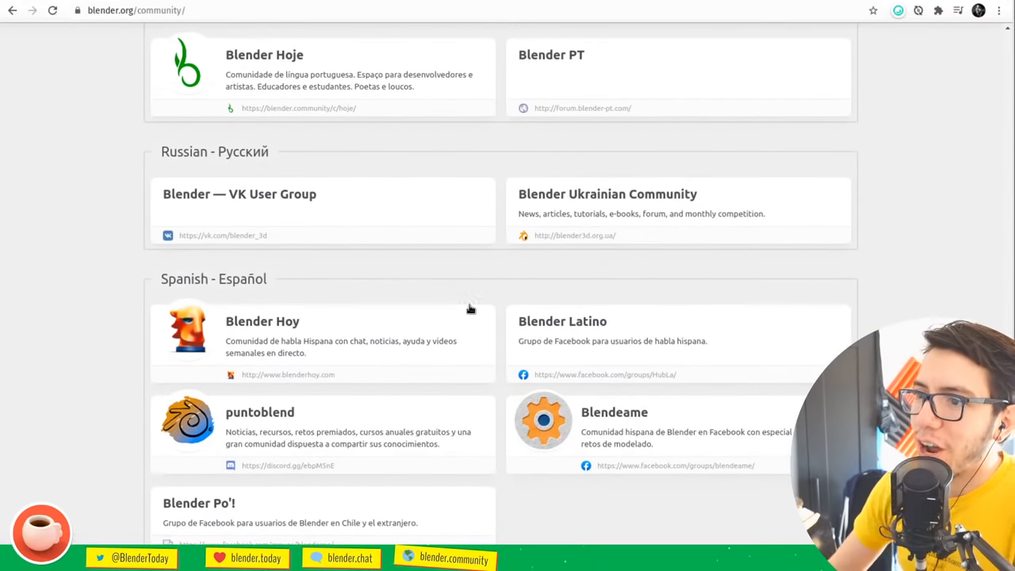
pyautogui.scroll(-3)
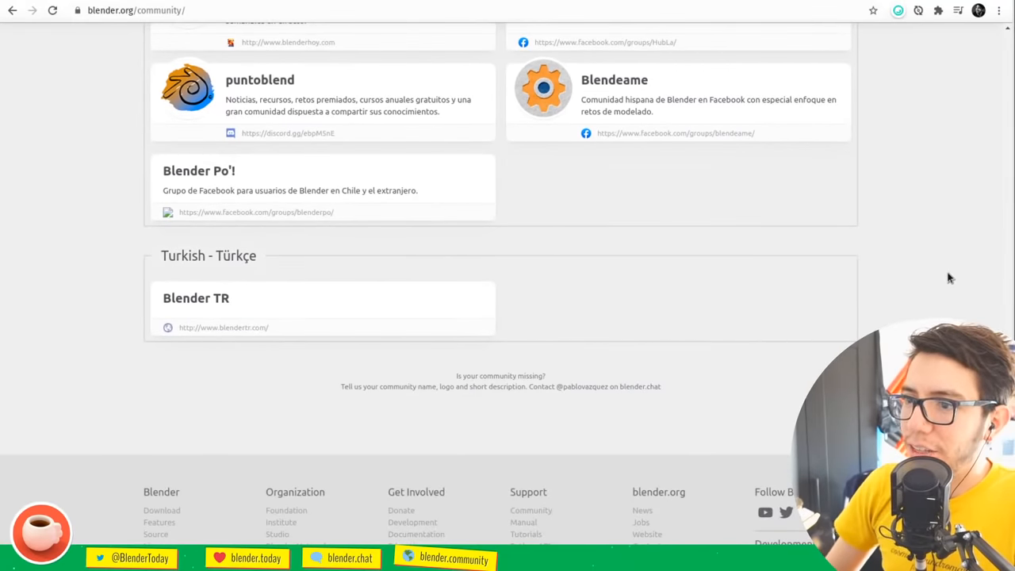
pyautogui.scroll(3)
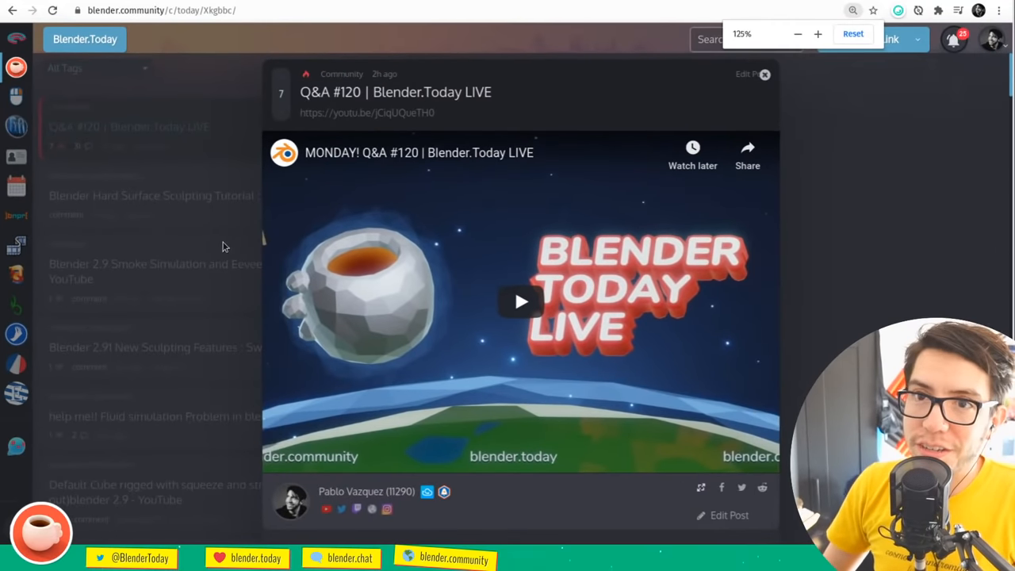
# Open the Q&A #120 | Blender.Today LIVE post from the Today feed
pyautogui.click(854, 34)
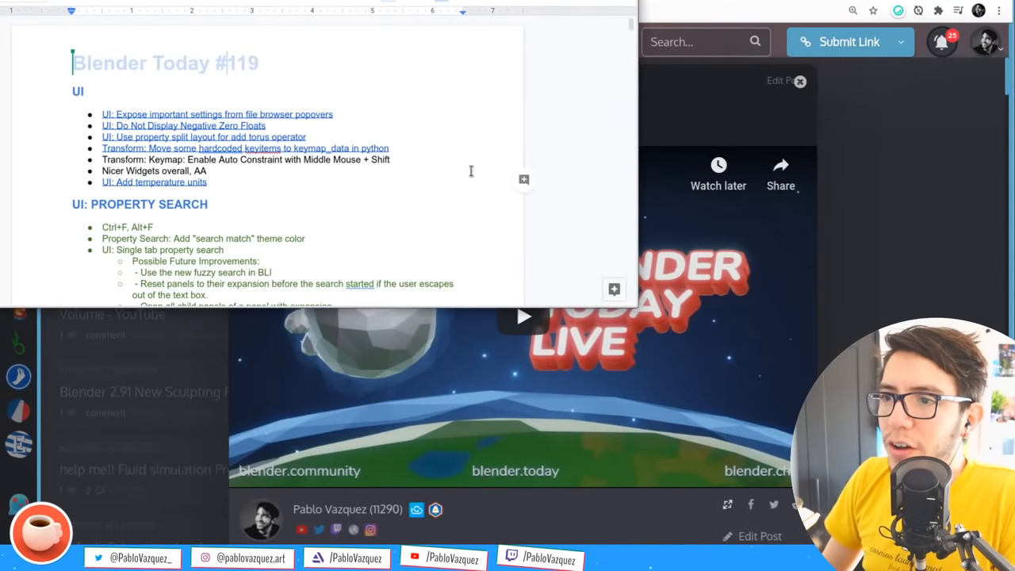
# Scroll through the Blender Today #119 notes on UI, animation, rigging and outliner changes
pyautogui.scroll(-3)
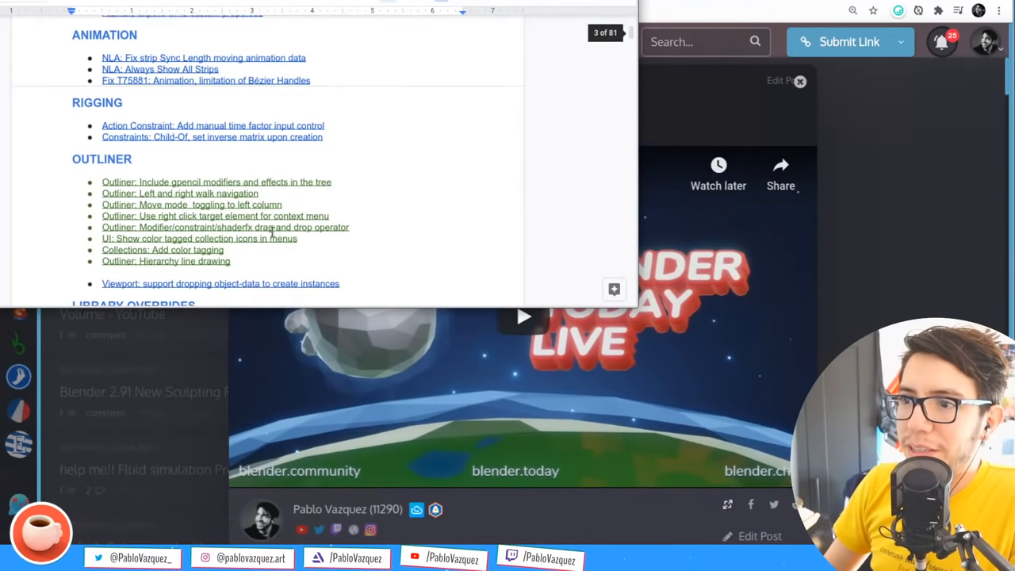
pyautogui.scroll(-3)
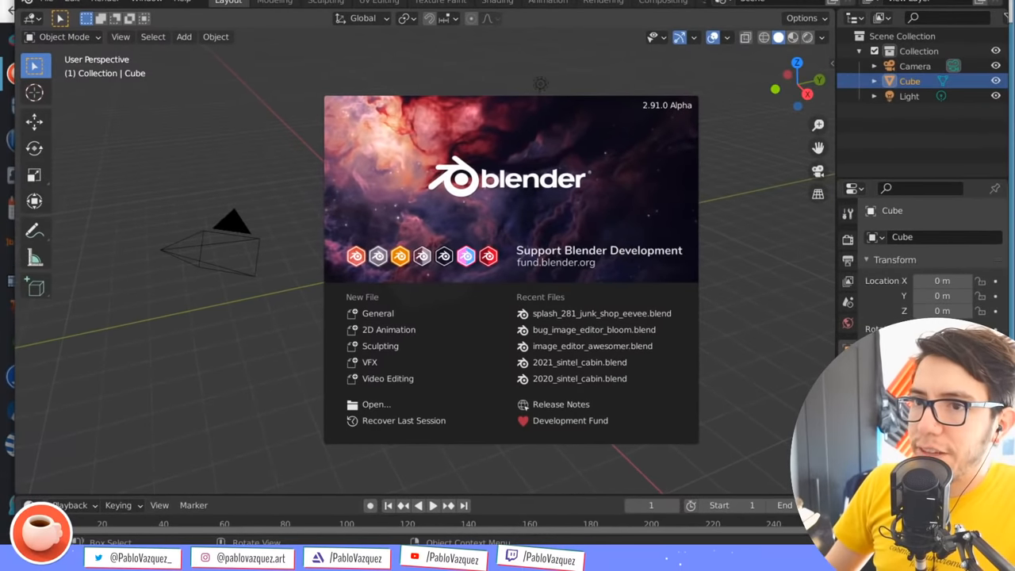
# Dismiss the splash screen and open the file browser on the demo folder
pyautogui.click(456, 198)
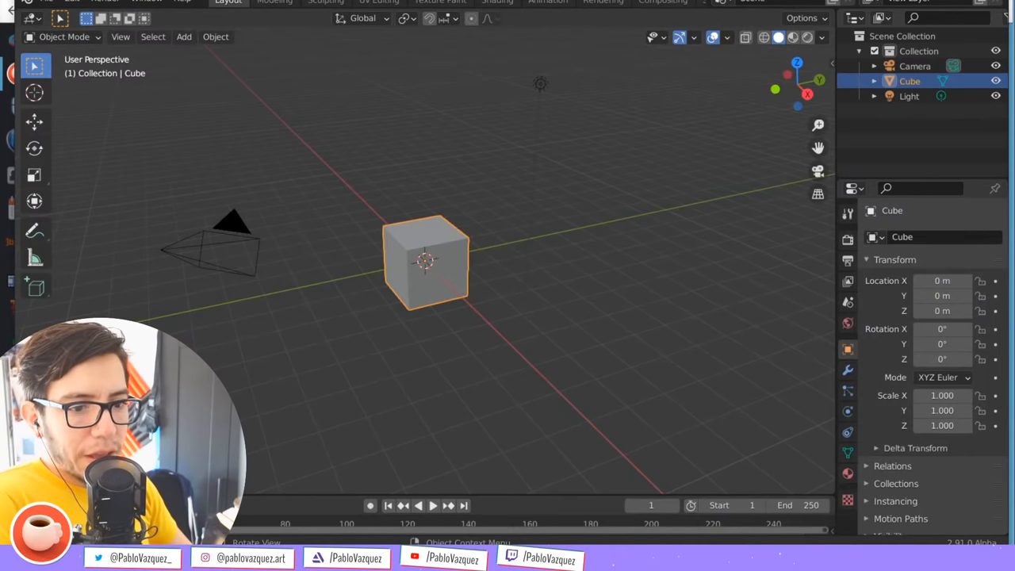
pyautogui.click(73, 2)
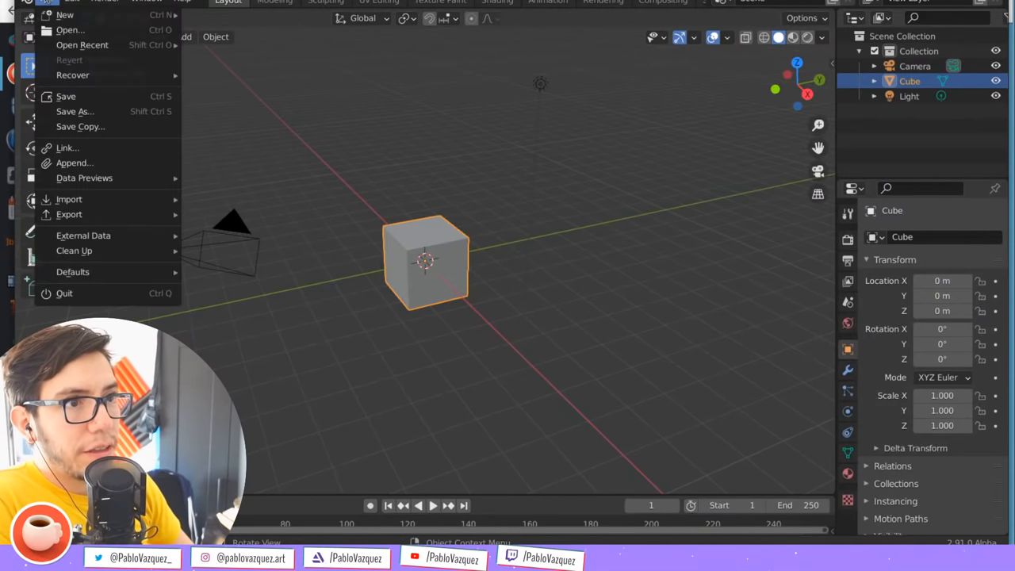
pyautogui.moveTo(69, 31)
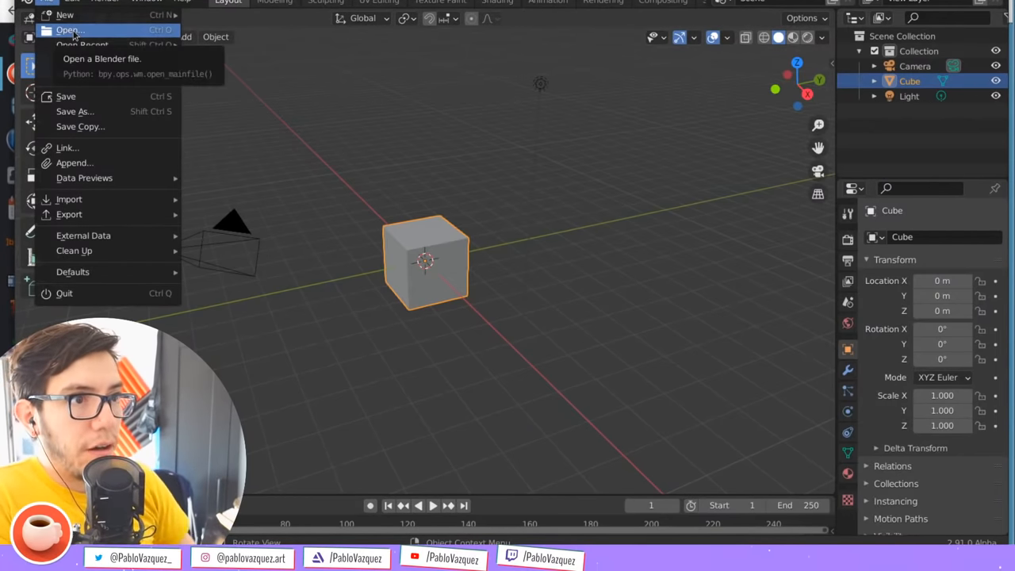
pyautogui.click(70, 30)
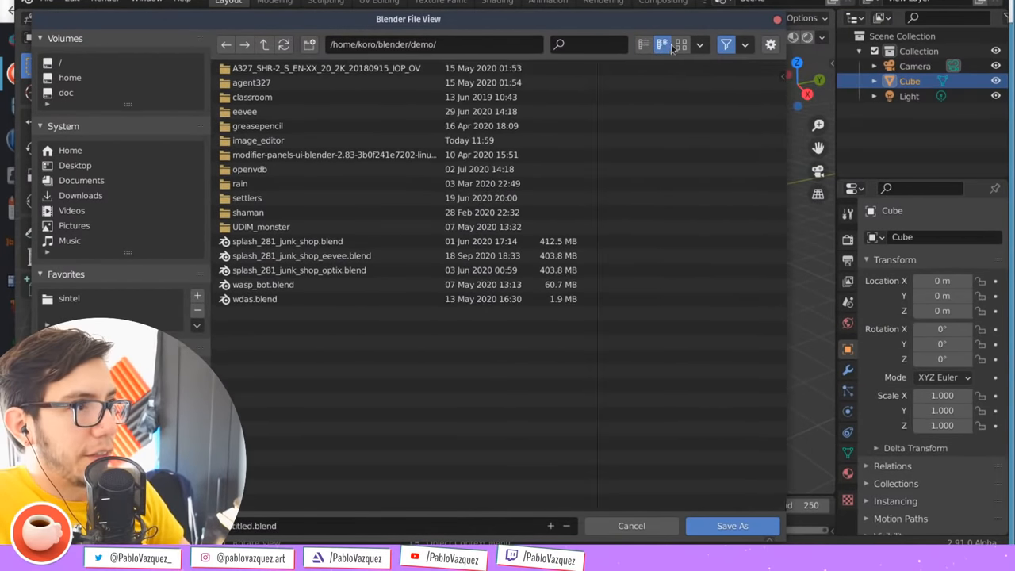
# Show the demo folder as a vertical list with date and size columns, then cancel
pyautogui.click(644, 44)
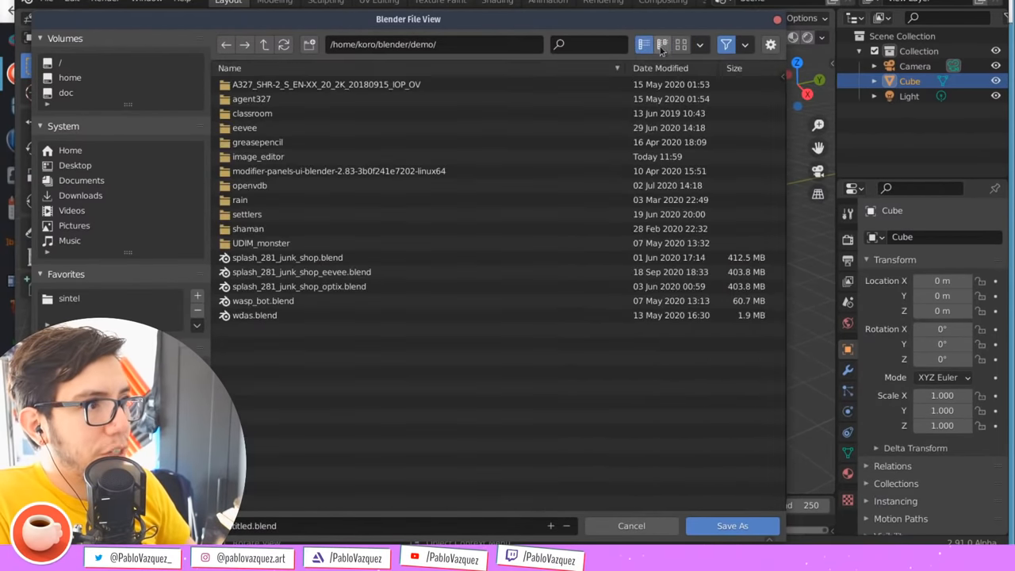
pyautogui.moveTo(663, 44)
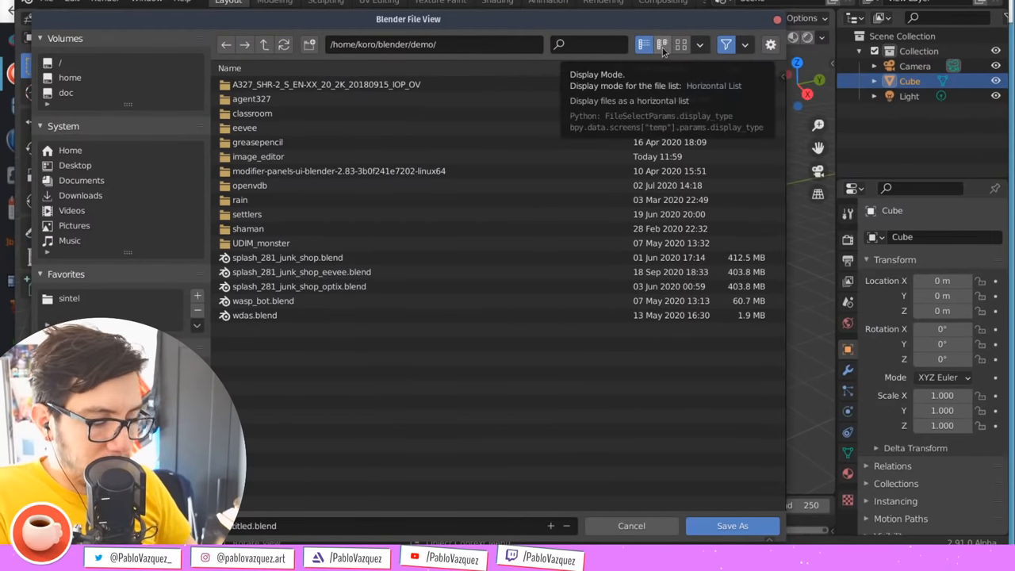
pyautogui.click(700, 45)
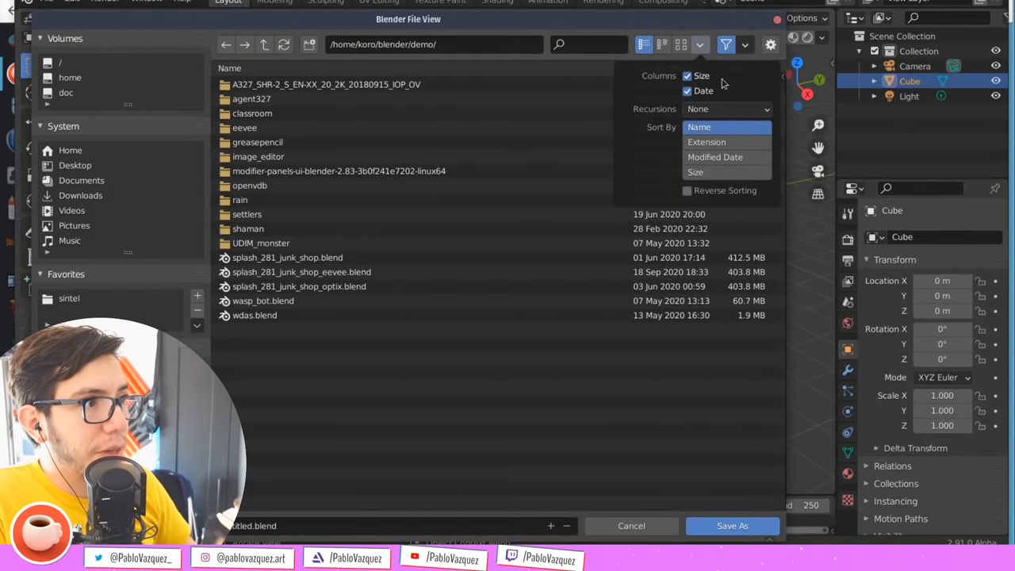
pyautogui.click(714, 156)
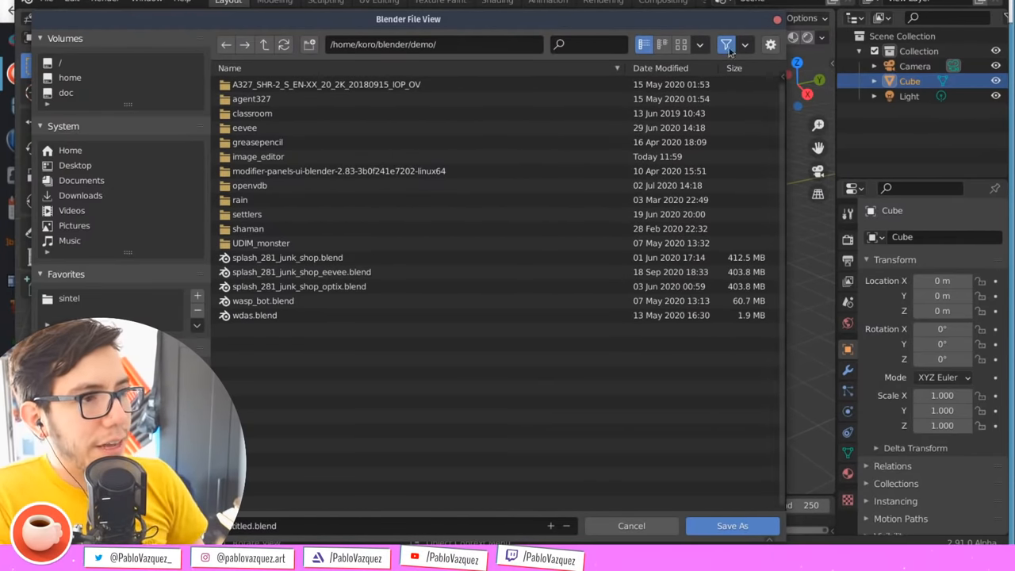
pyautogui.moveTo(752, 59)
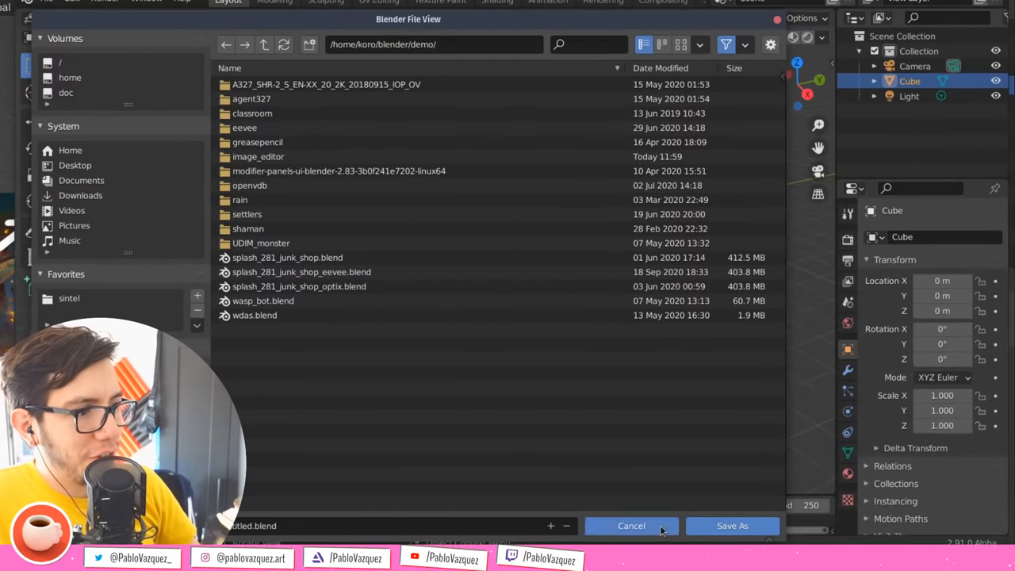
pyautogui.click(632, 526)
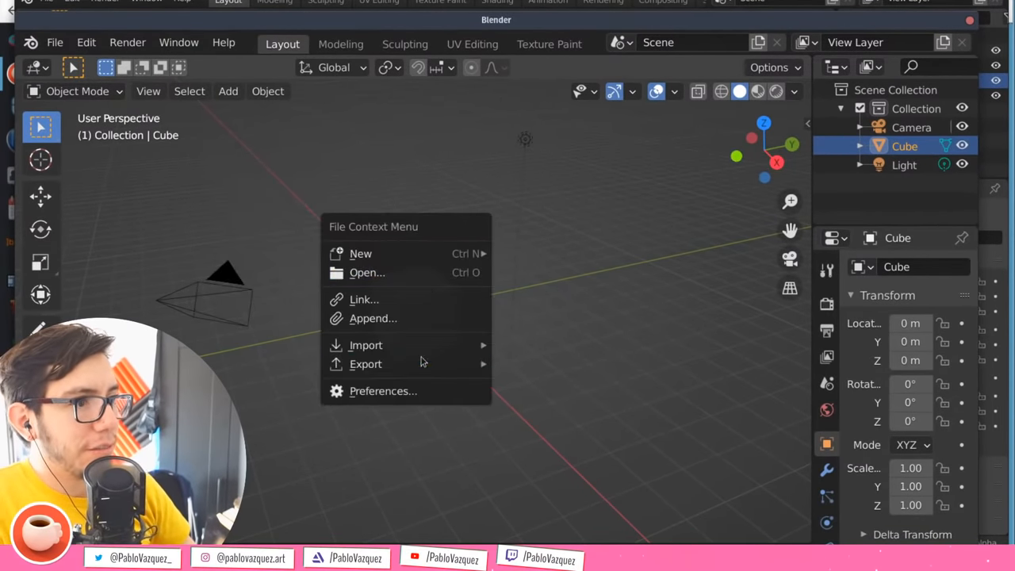
# Open Save As and browse to /home/koro/blender/demo/ listing its folders and blend files
pyautogui.click(383, 391)
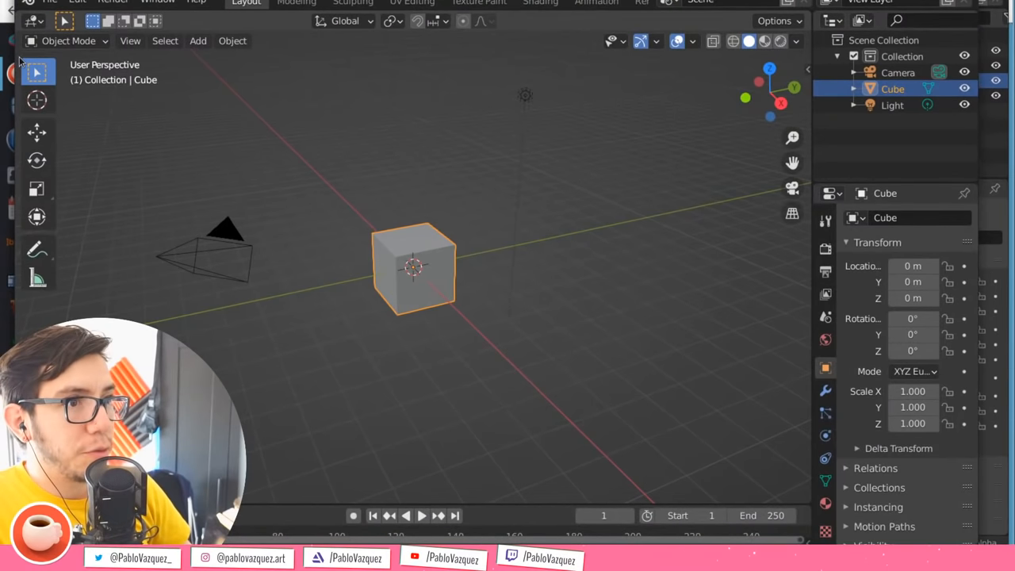
pyautogui.click(49, 2)
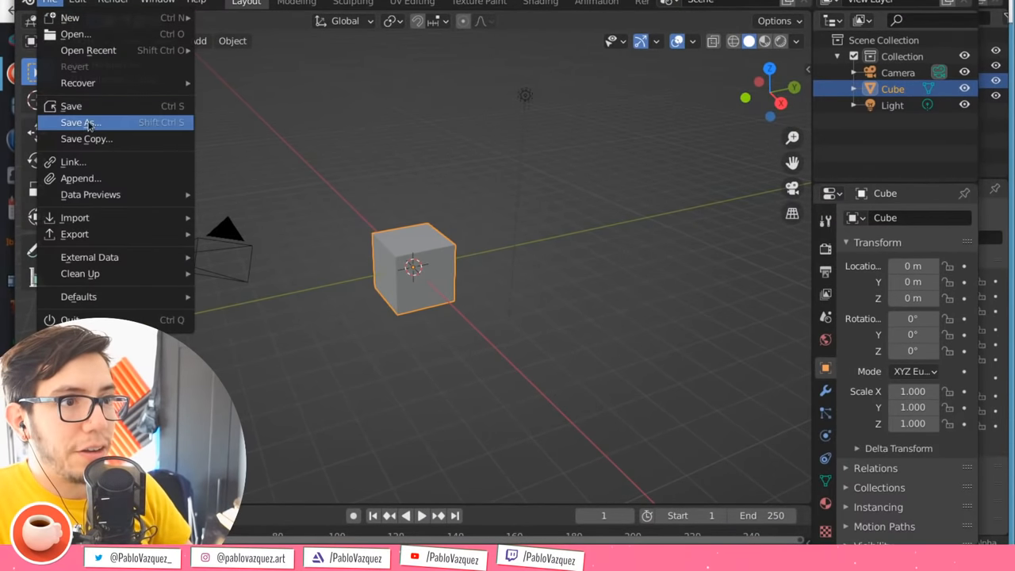
pyautogui.click(80, 122)
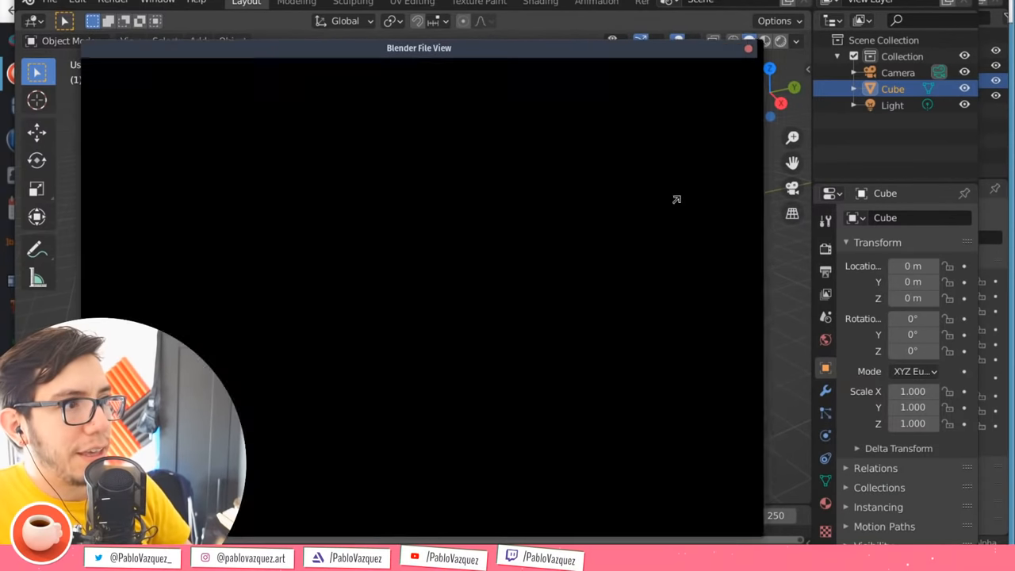
pyautogui.click(625, 103)
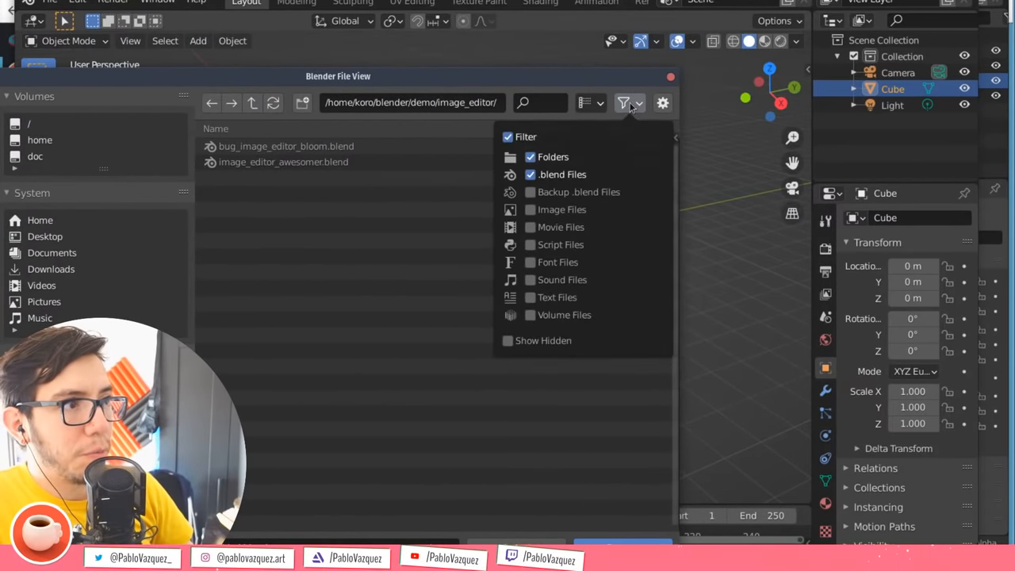
pyautogui.click(623, 103)
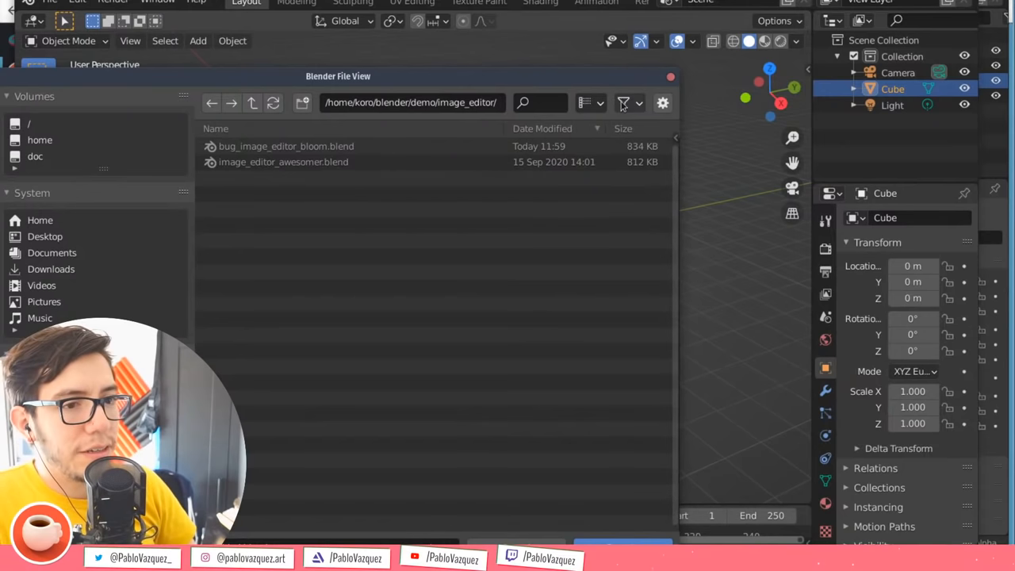
pyautogui.moveTo(623, 103)
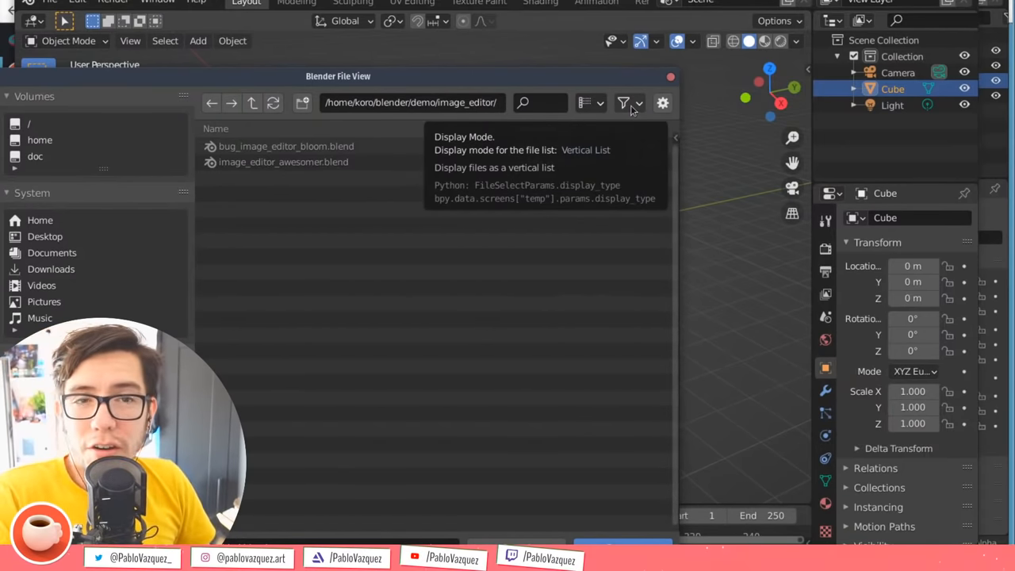
pyautogui.click(590, 103)
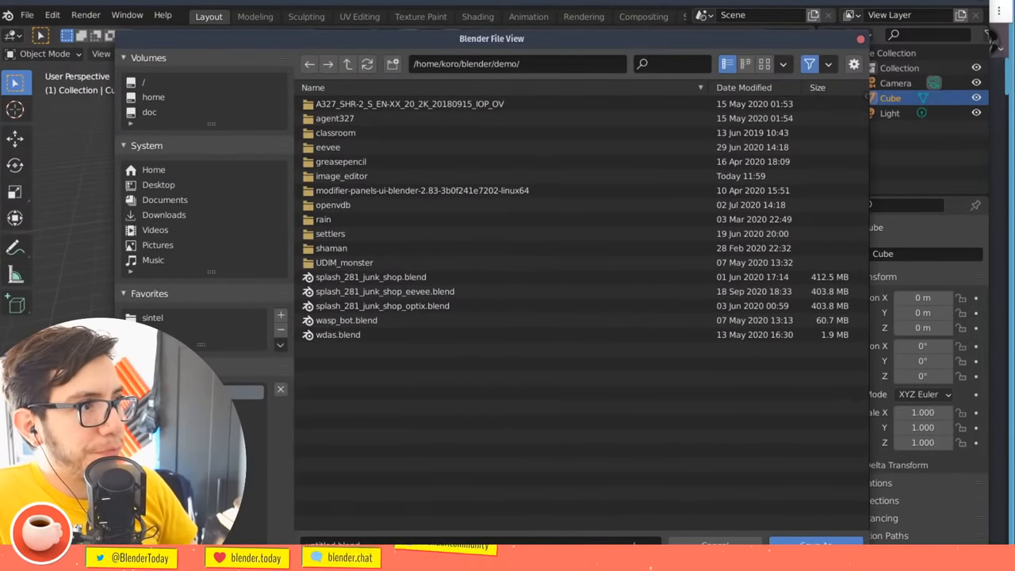
pyautogui.doubleClick(341, 175)
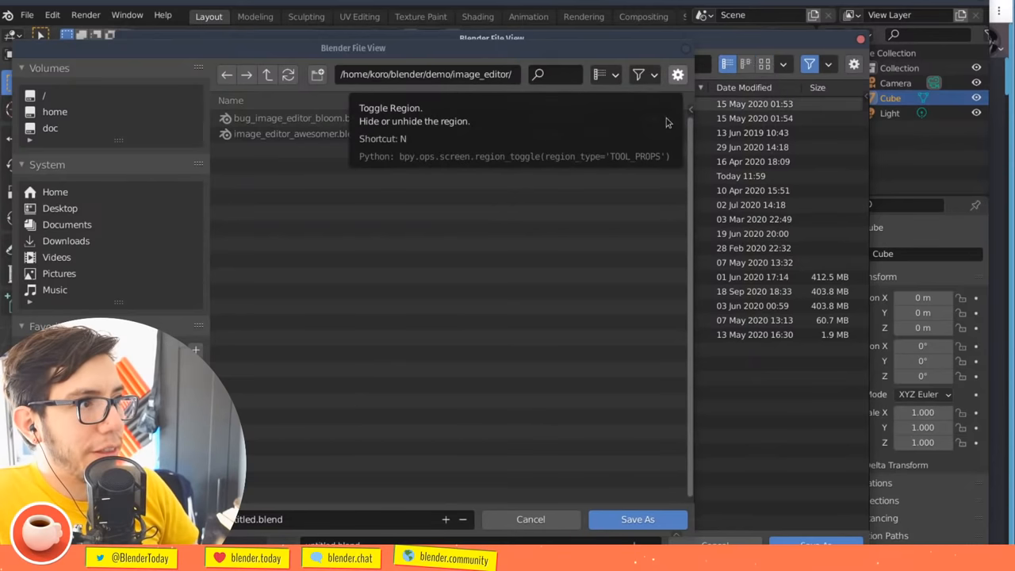
pyautogui.click(482, 74)
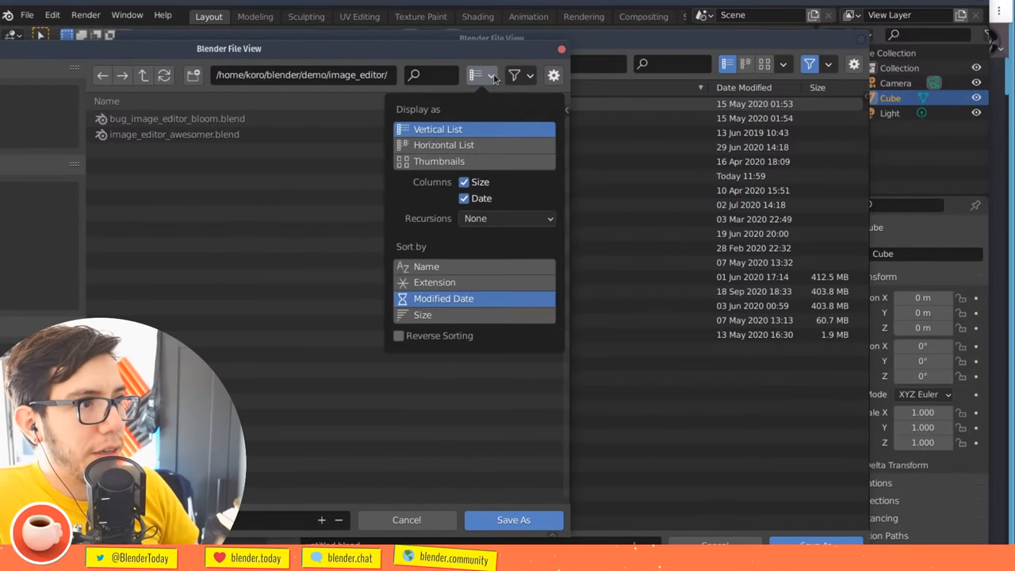
pyautogui.click(439, 161)
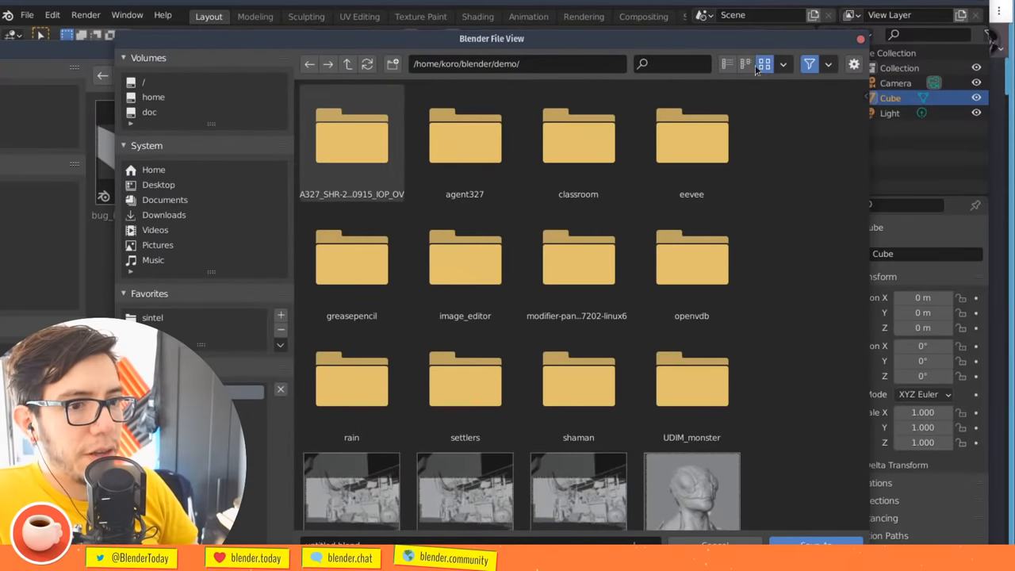
pyautogui.click(728, 65)
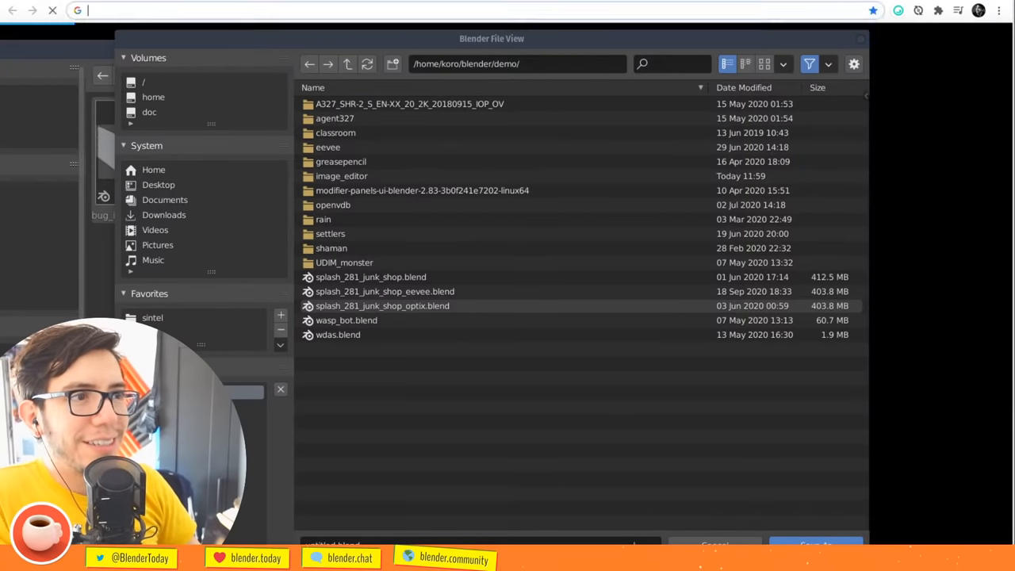
# Follow the D4795 revision link and bring up revision D8748's Add Torus screenshot
pyautogui.doubleClick(342, 175)
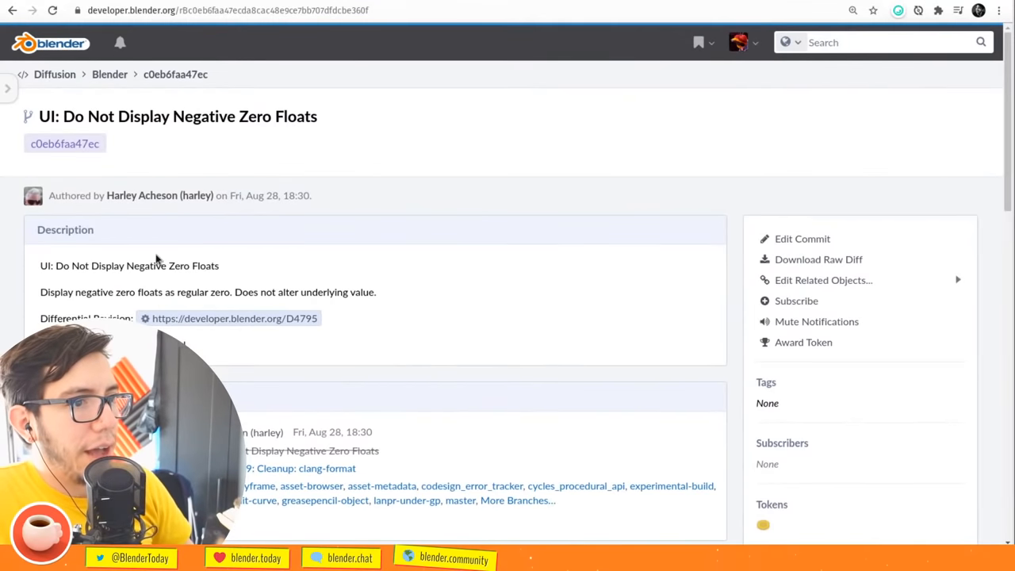
pyautogui.moveTo(252, 276)
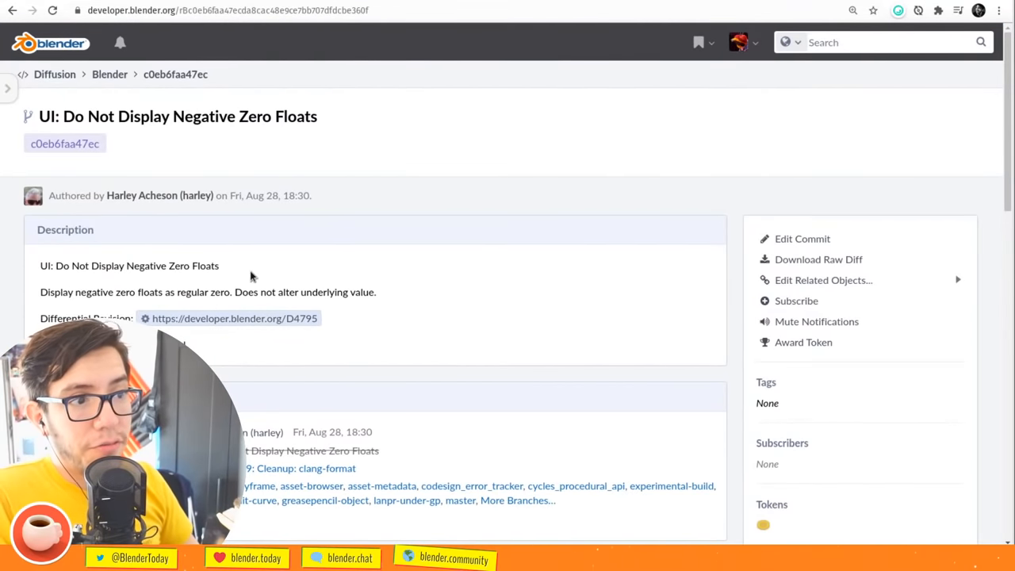
pyautogui.click(234, 319)
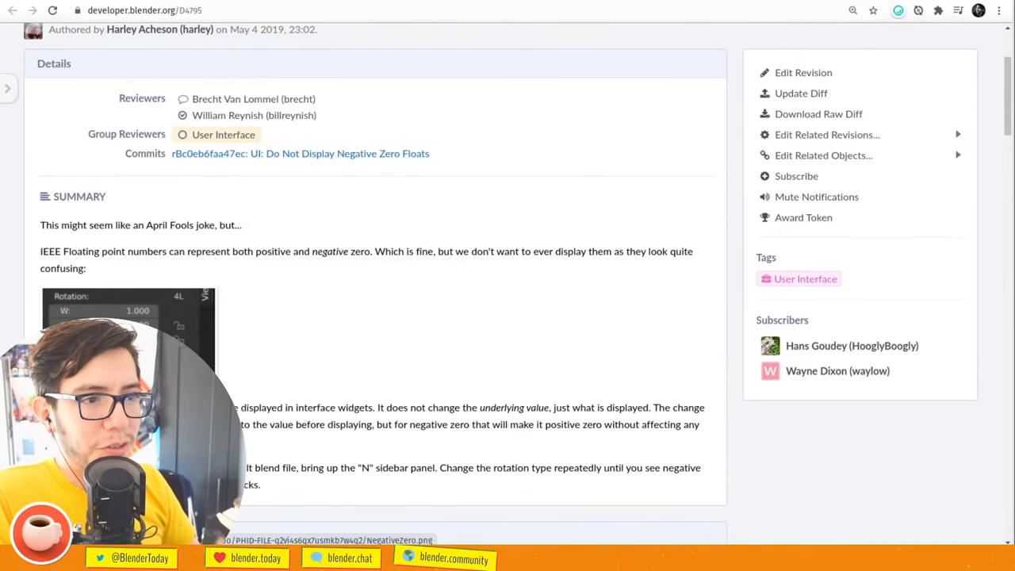
pyautogui.scroll(3)
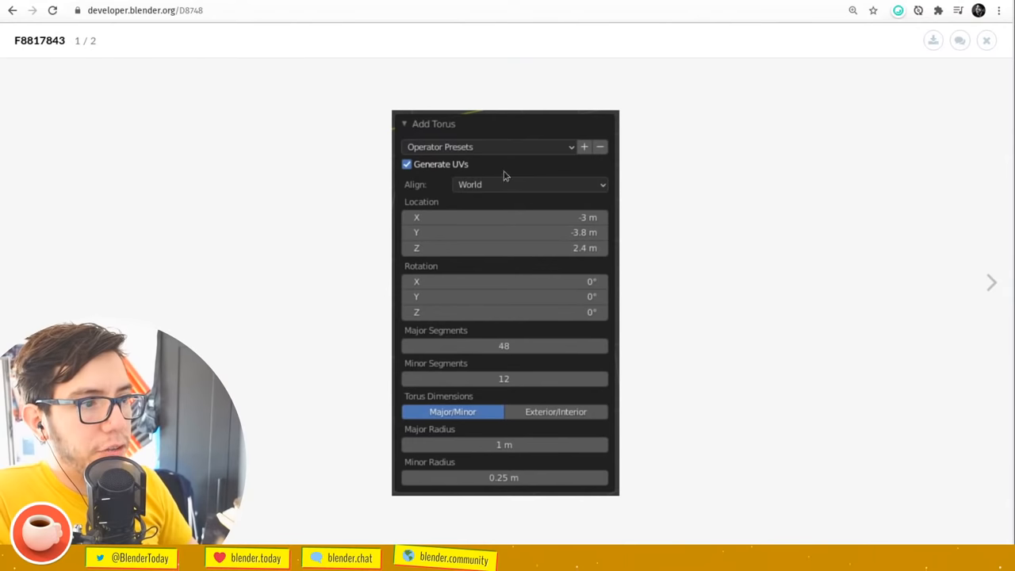
pyautogui.click(992, 283)
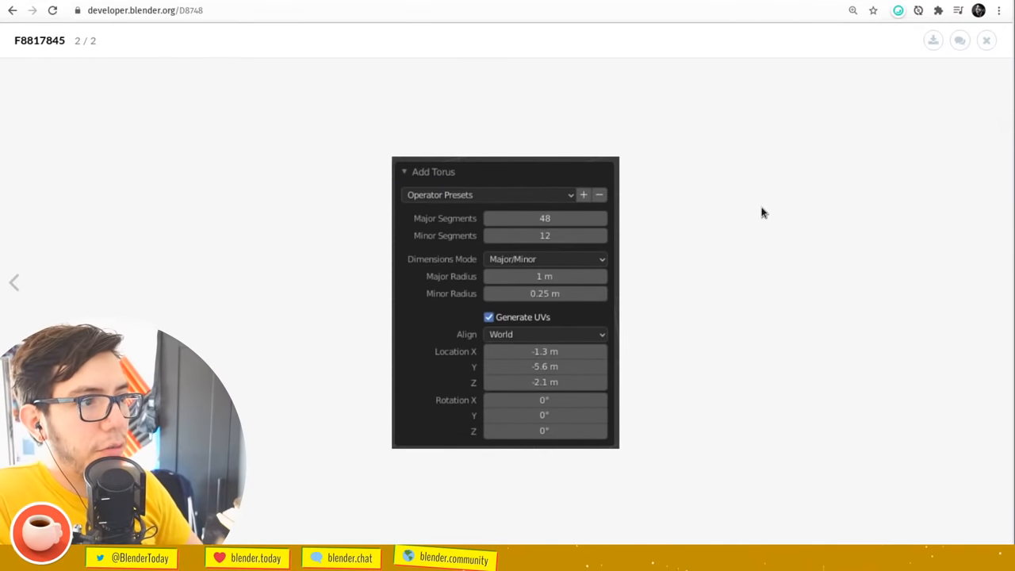
pyautogui.click(14, 283)
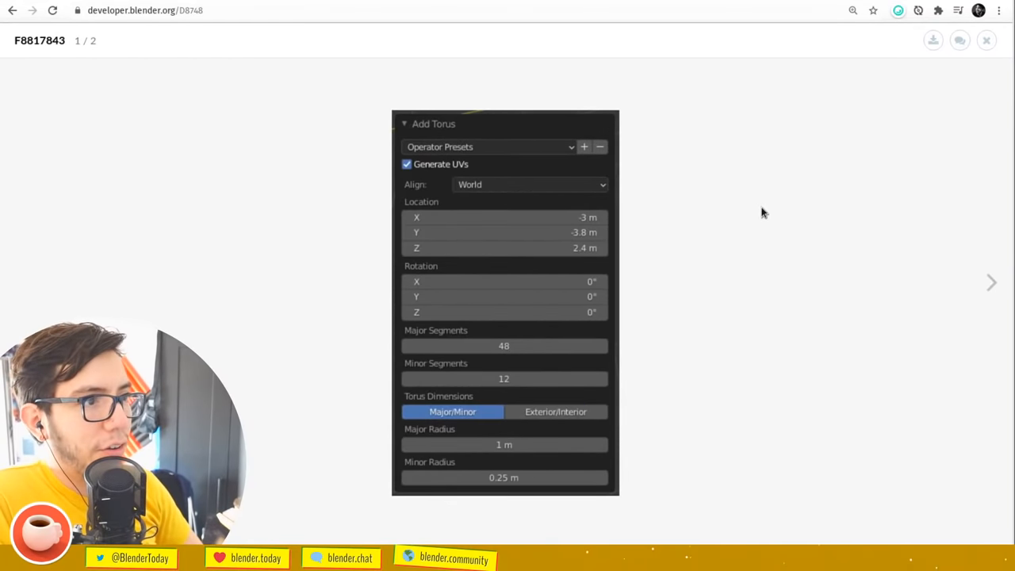
pyautogui.click(992, 283)
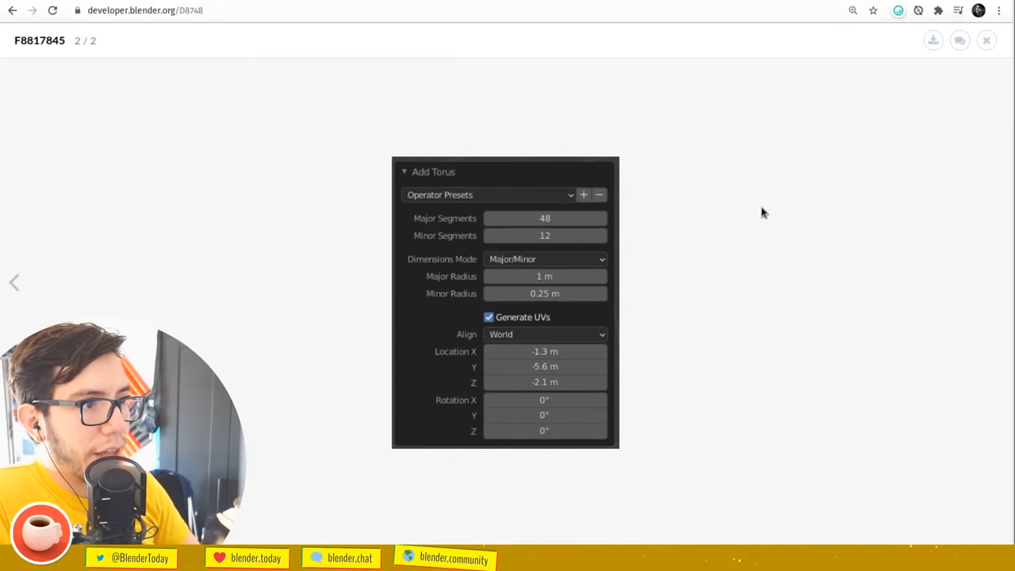
pyautogui.click(15, 282)
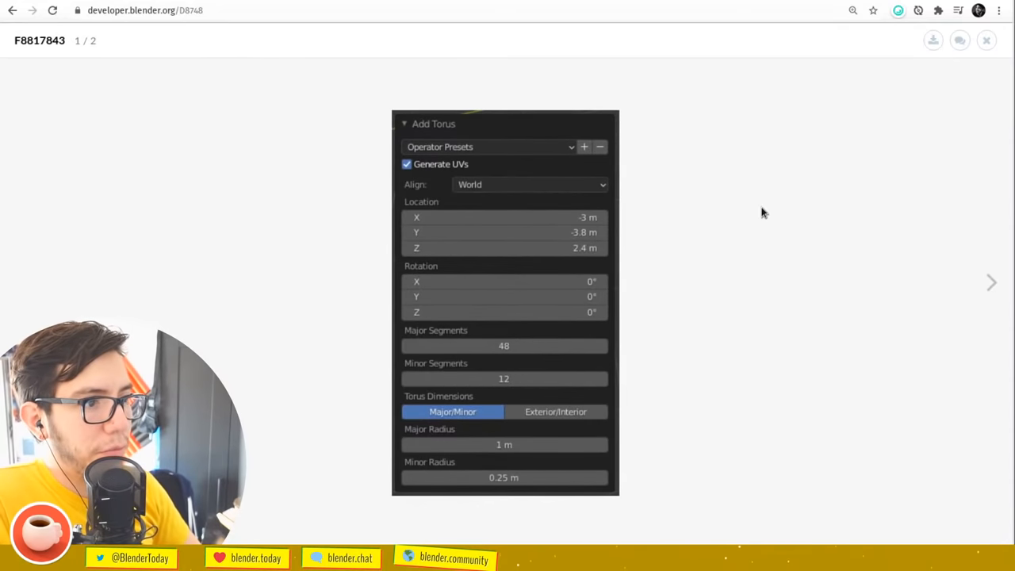
pyautogui.click(991, 283)
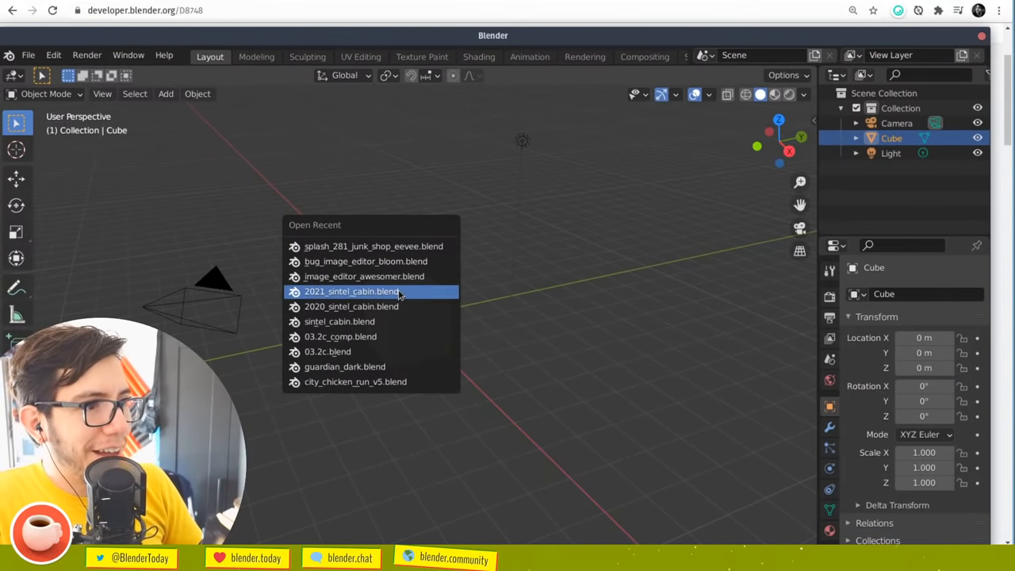
# Open recent file 2021_sintel_cabin.blend, then return to the D8748 revision page
pyautogui.click(352, 291)
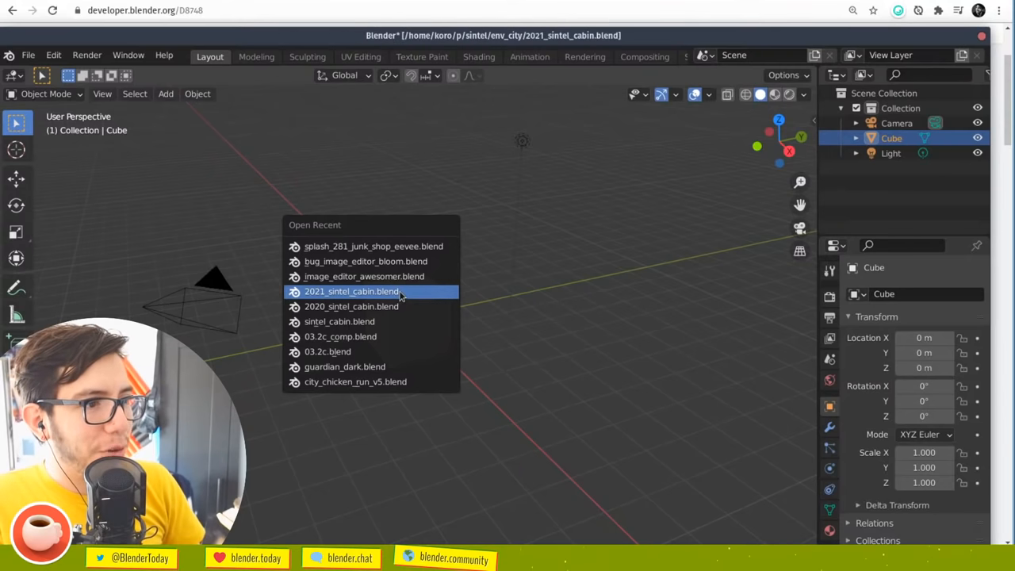
pyautogui.click(353, 291)
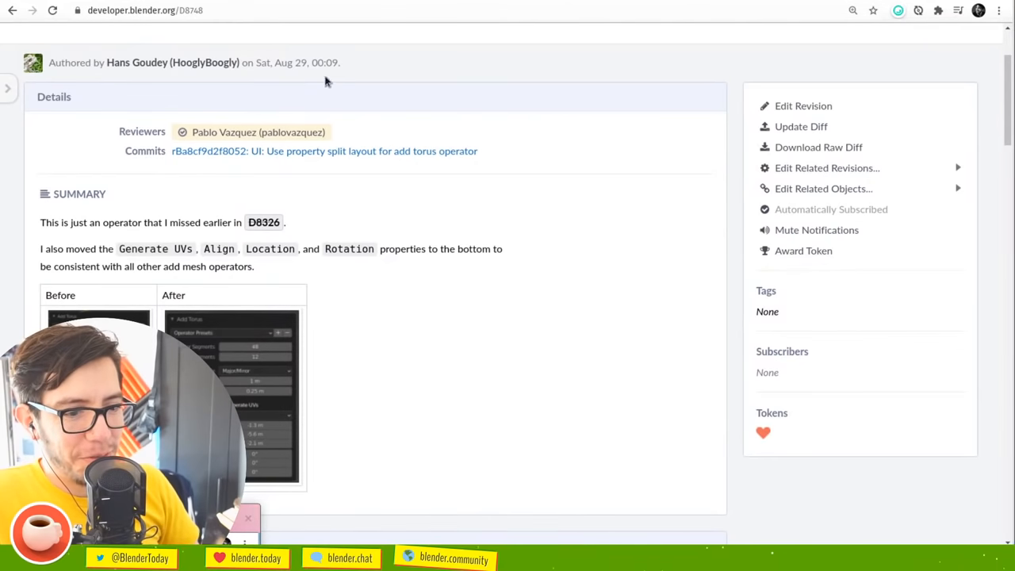
# Switch to commit rB526fbdec3b6a and select the hardcoded keyitems phrase in its description
pyautogui.click(323, 151)
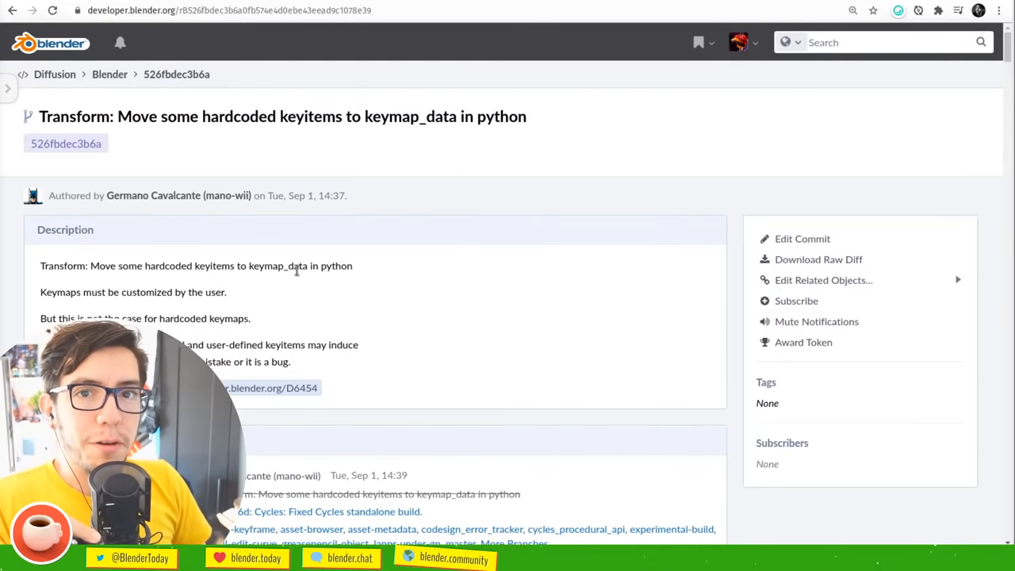
pyautogui.moveTo(540, 249)
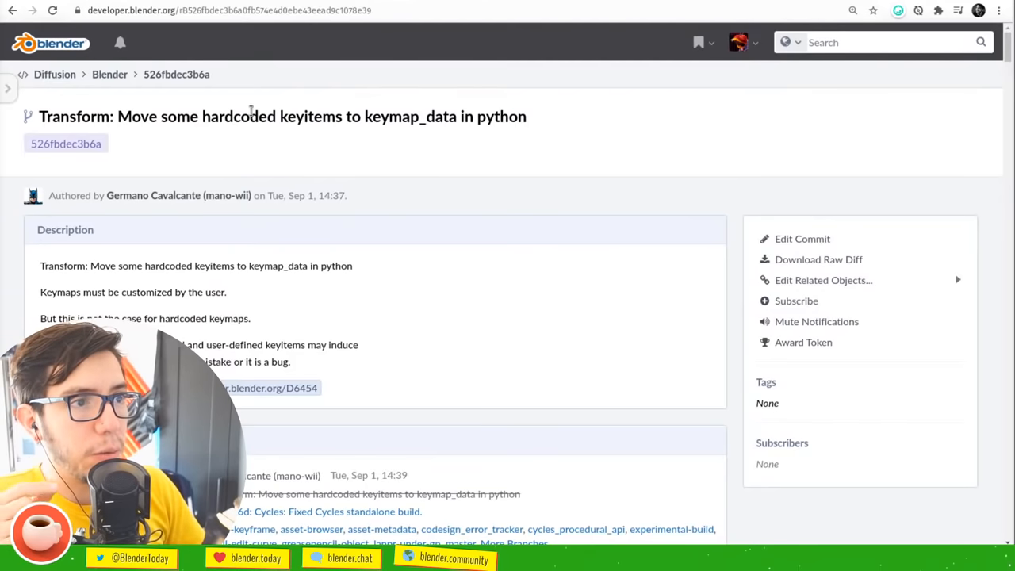
pyautogui.moveTo(302, 258)
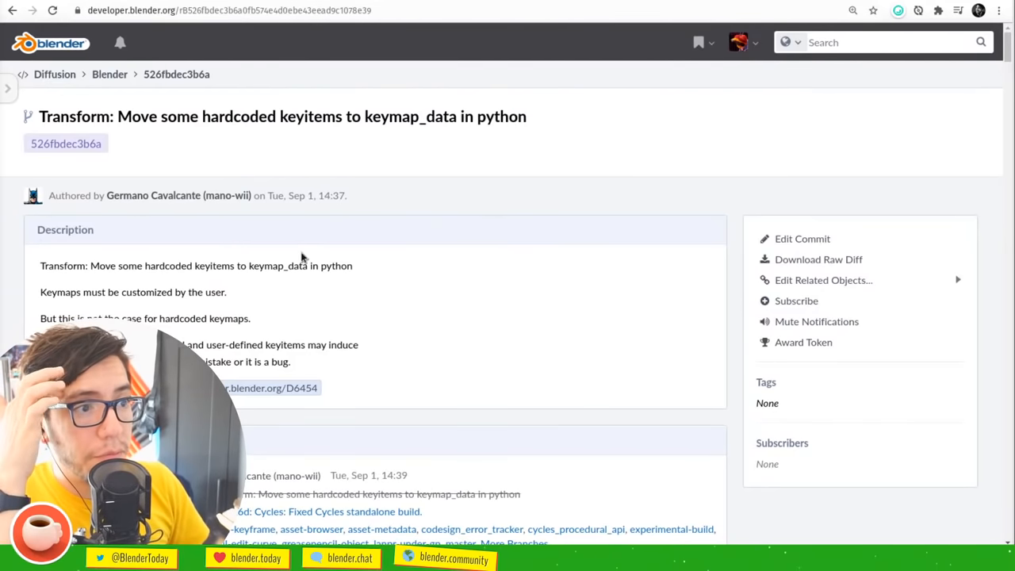
pyautogui.doubleClick(195, 266)
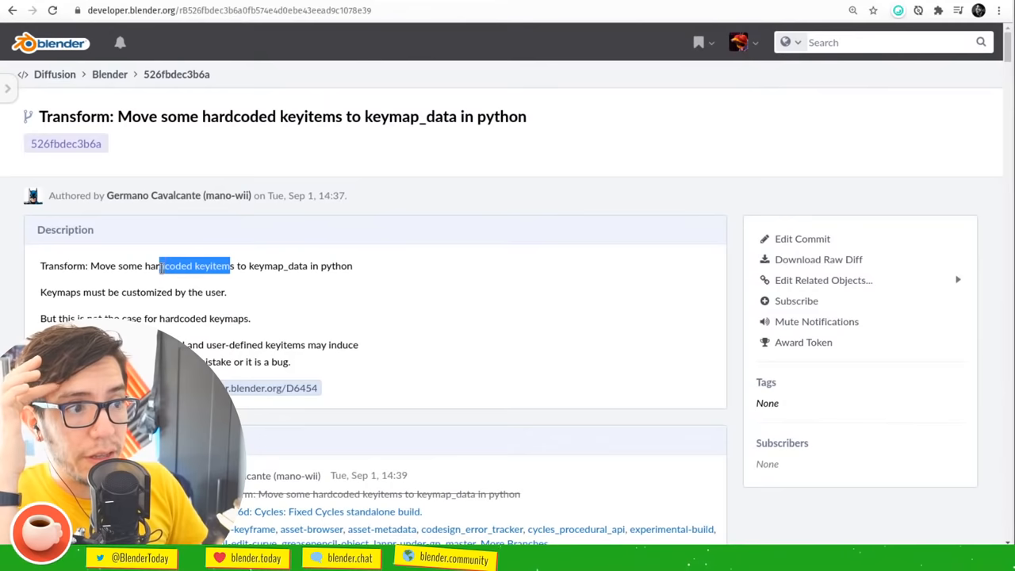
# Scroll through the commit's Changes list and the blender_default.py and industry_compatible_data.py diffs
pyautogui.scroll(3)
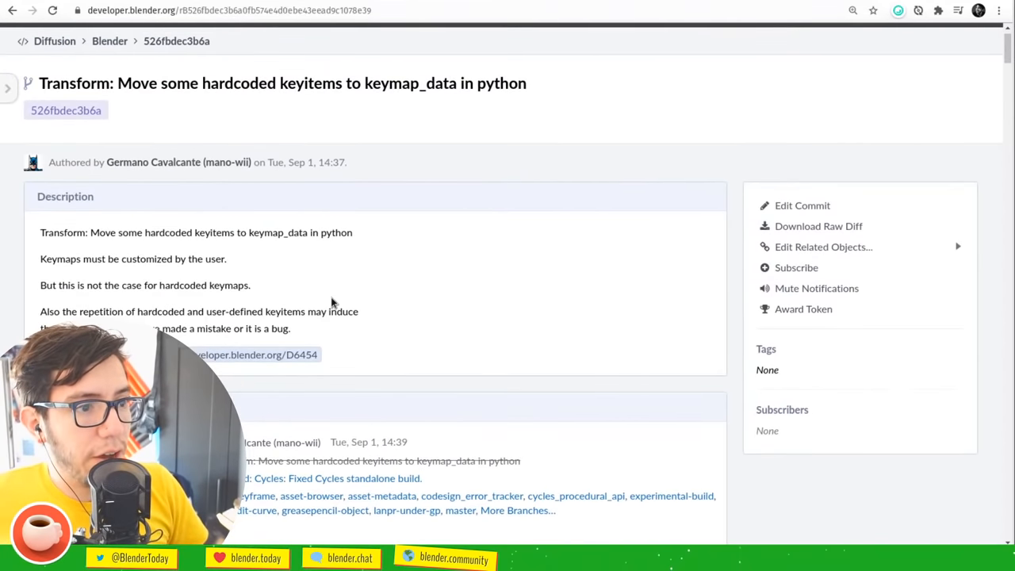
pyautogui.scroll(-3)
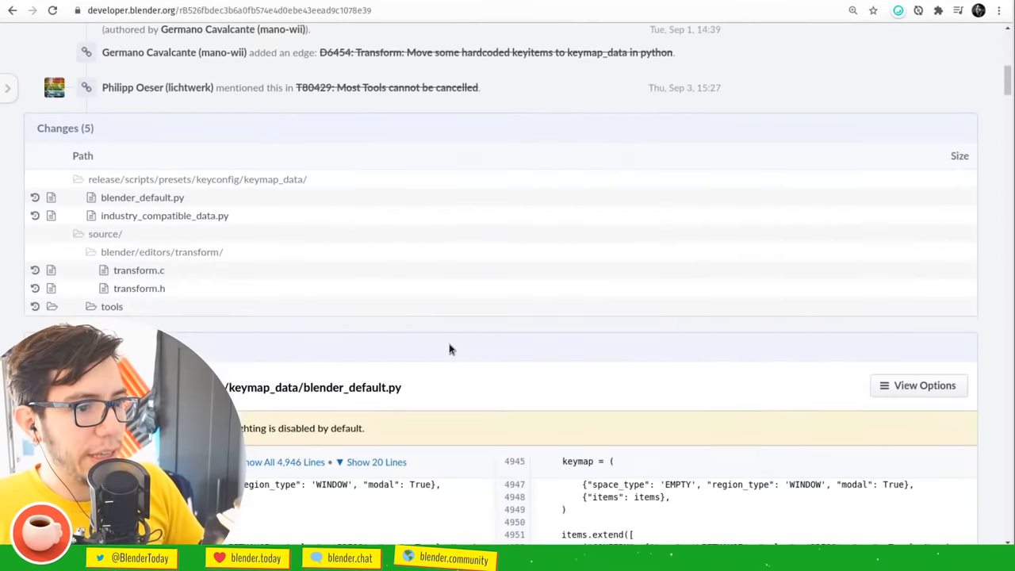
pyautogui.scroll(-3)
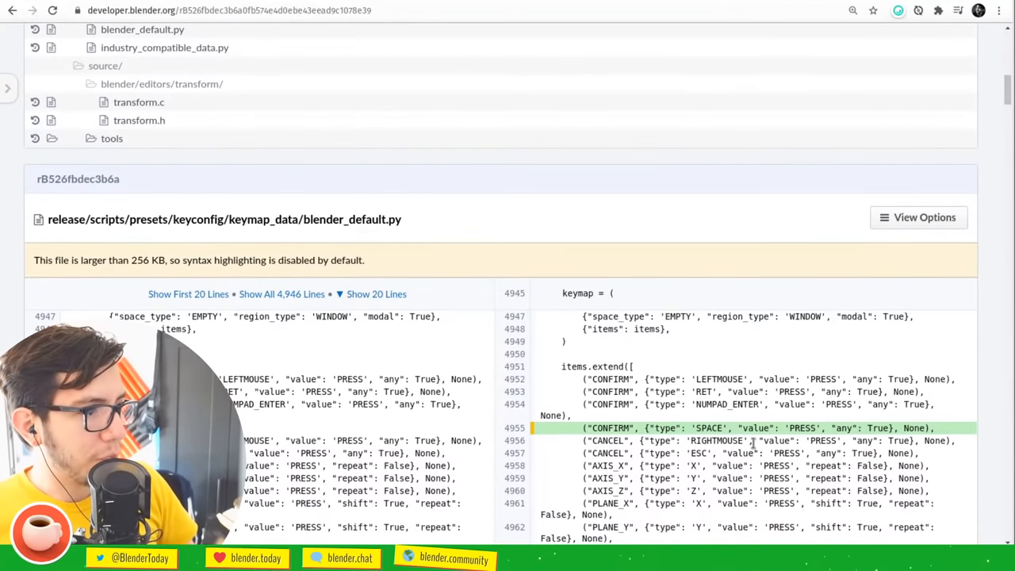
pyautogui.scroll(-3)
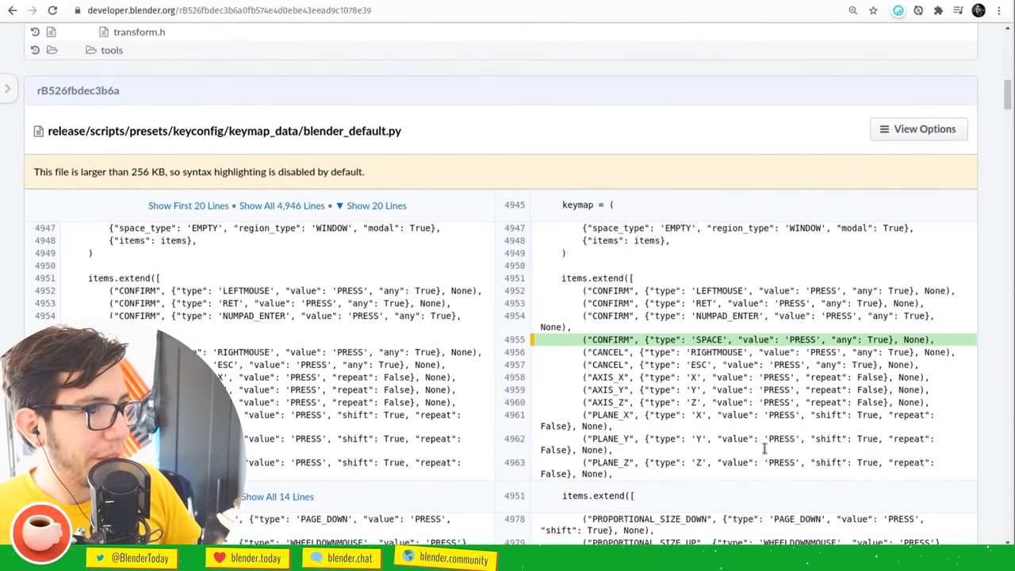
pyautogui.scroll(-3)
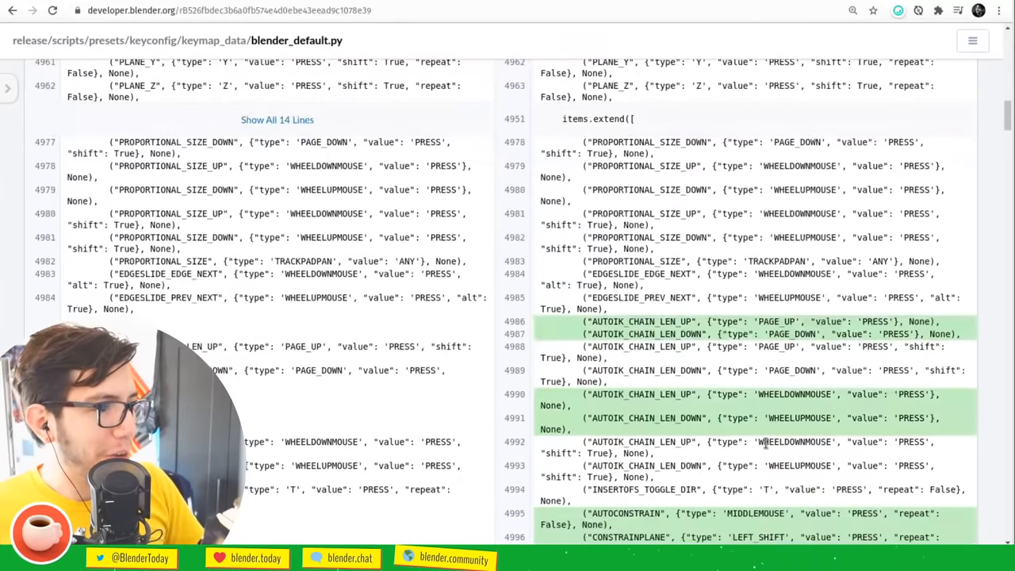
pyautogui.scroll(-3)
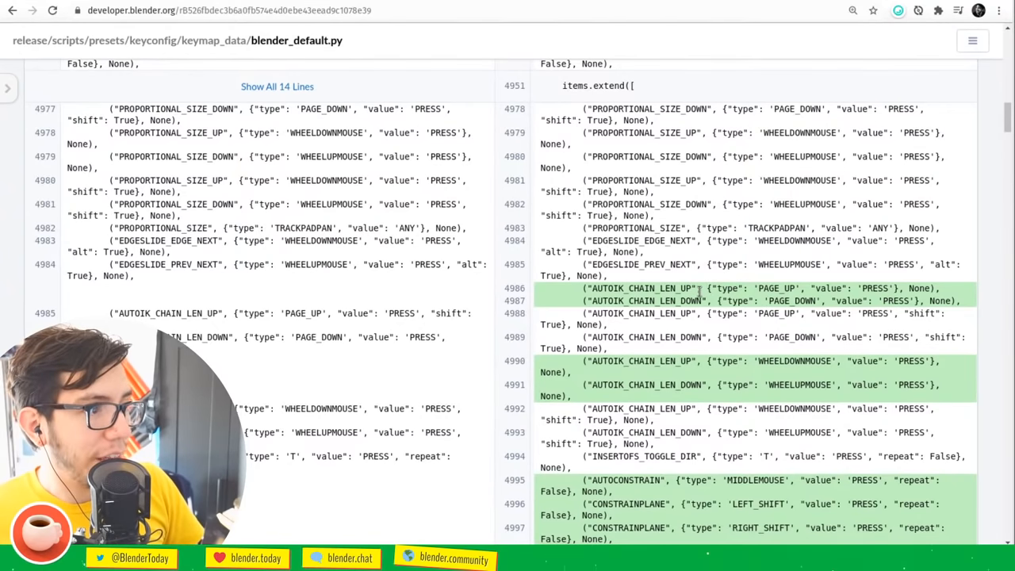
pyautogui.scroll(-3)
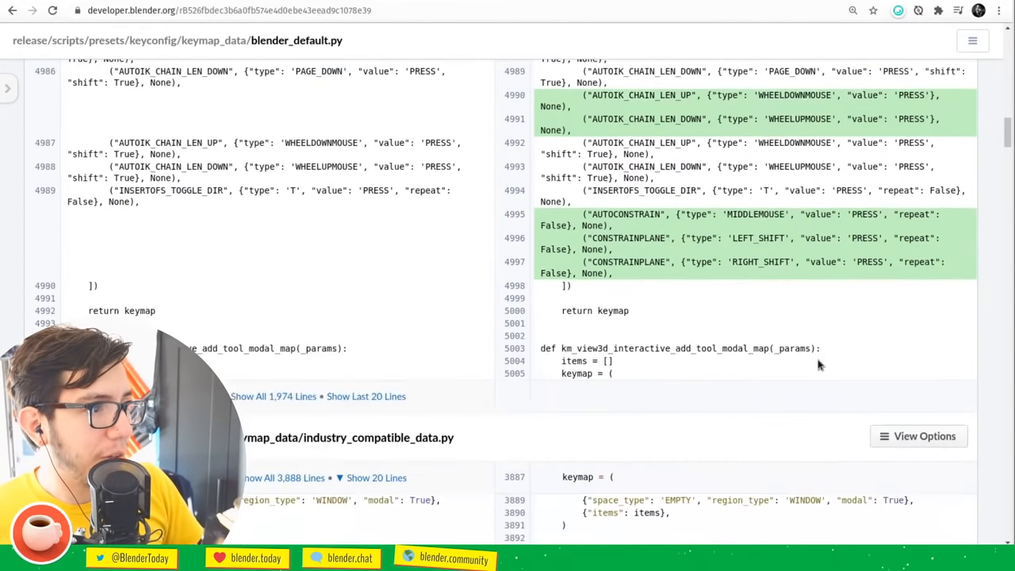
pyautogui.scroll(-3)
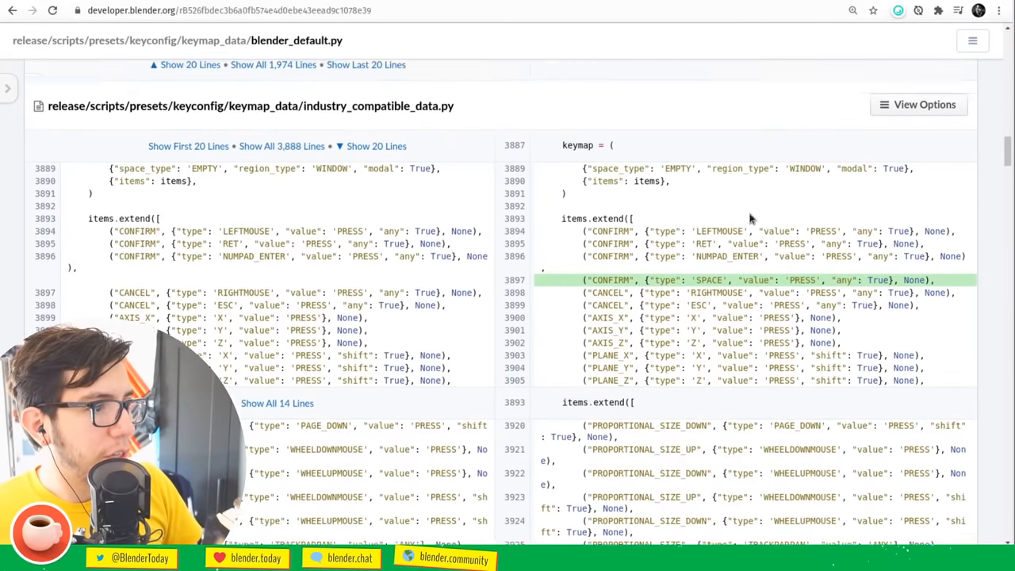
pyautogui.scroll(-3)
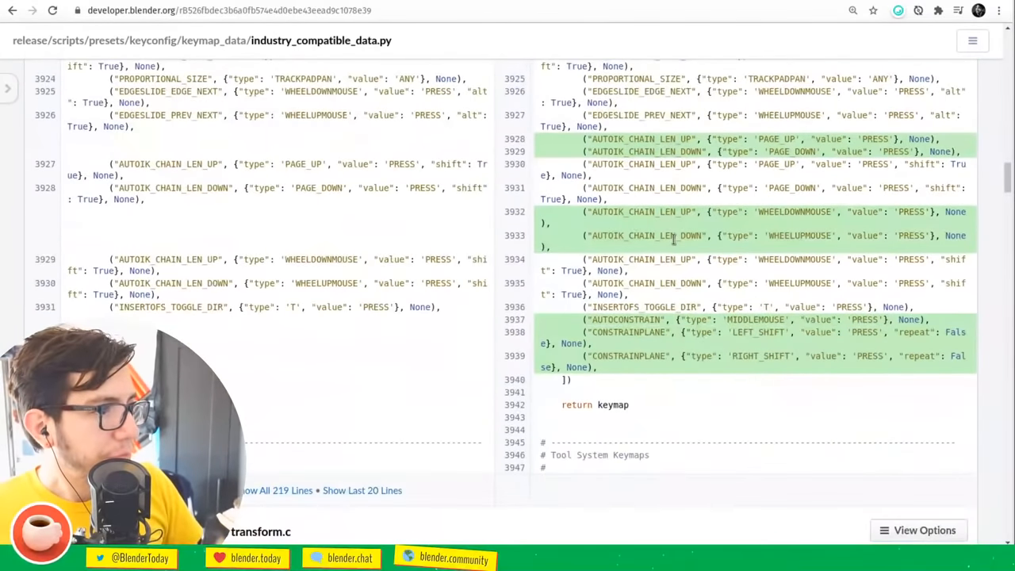
pyautogui.scroll(3)
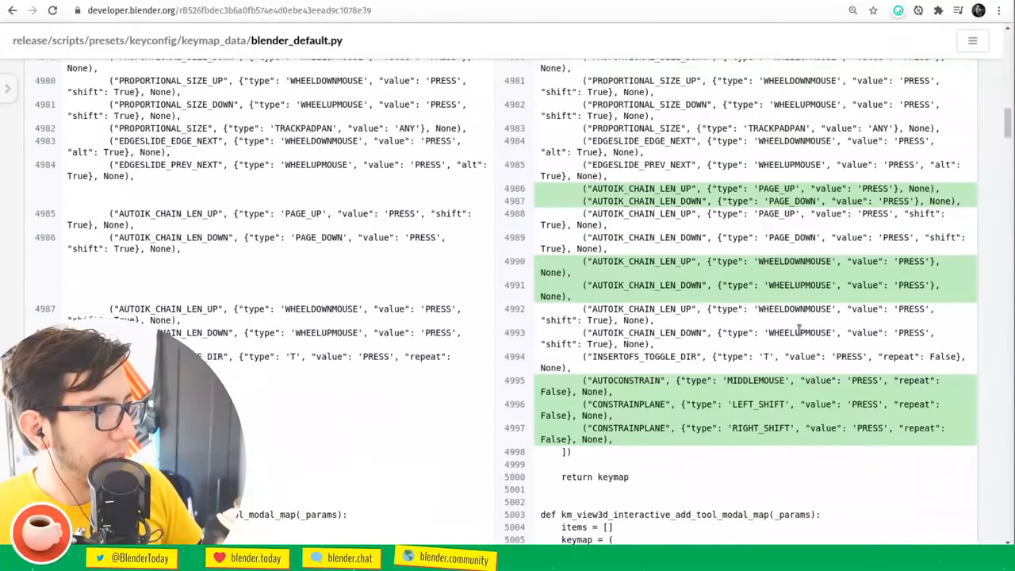
pyautogui.moveTo(674, 456)
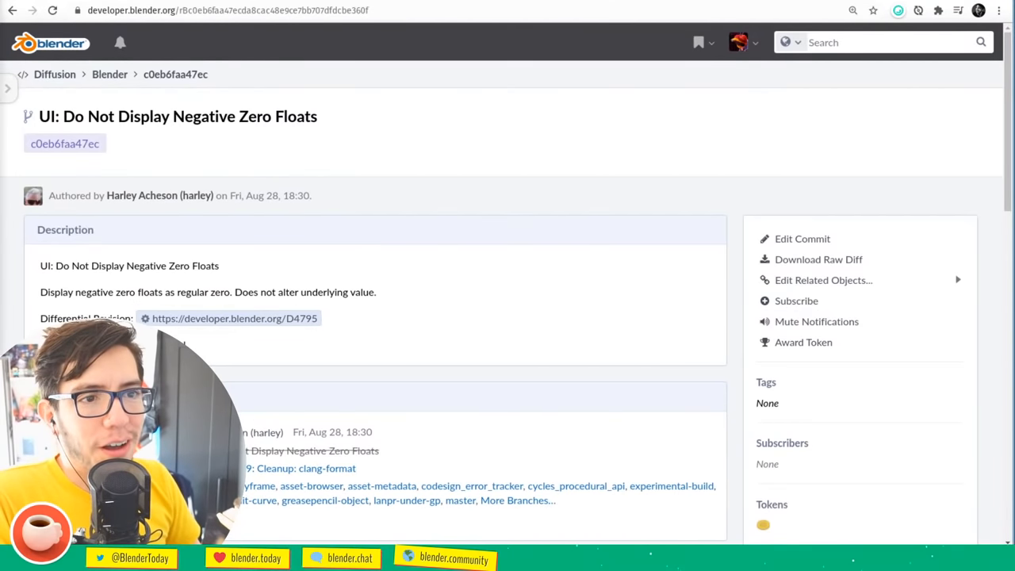
pyautogui.moveTo(209, 302)
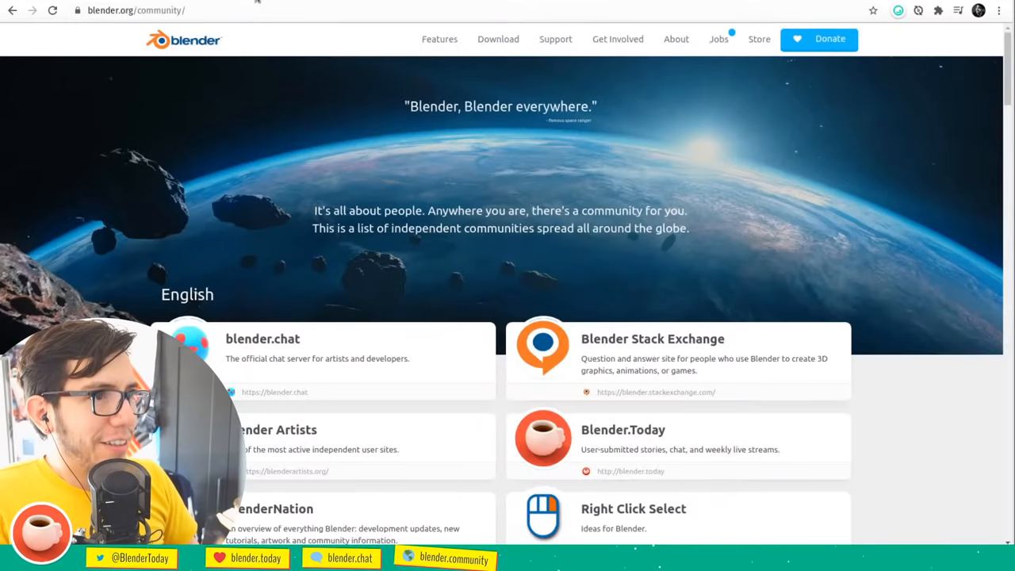
# Open the 'UI: Add temperature units' commit, leaving the negative zero floats commit page
pyautogui.click(226, 11)
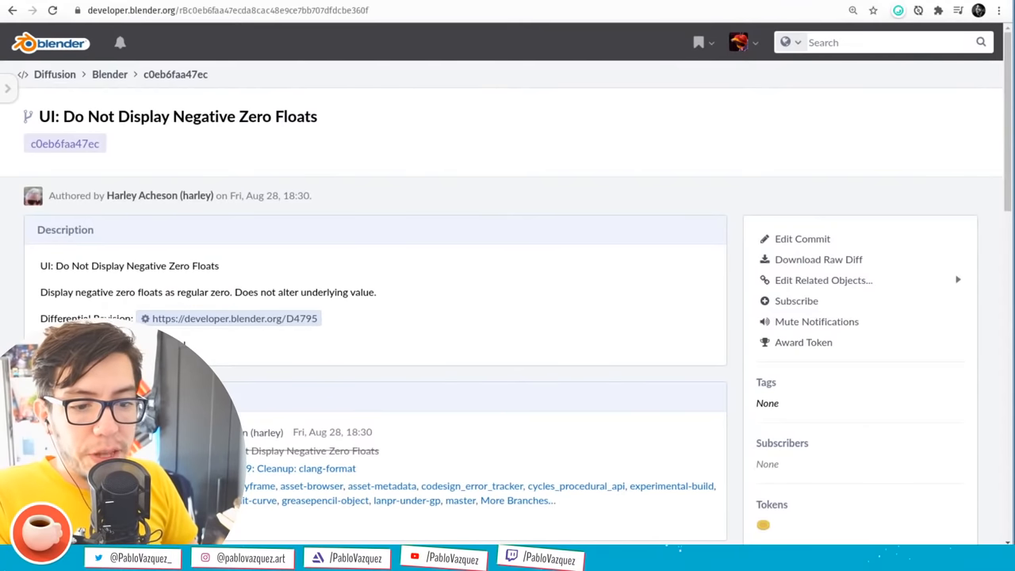
pyautogui.moveTo(300, 5)
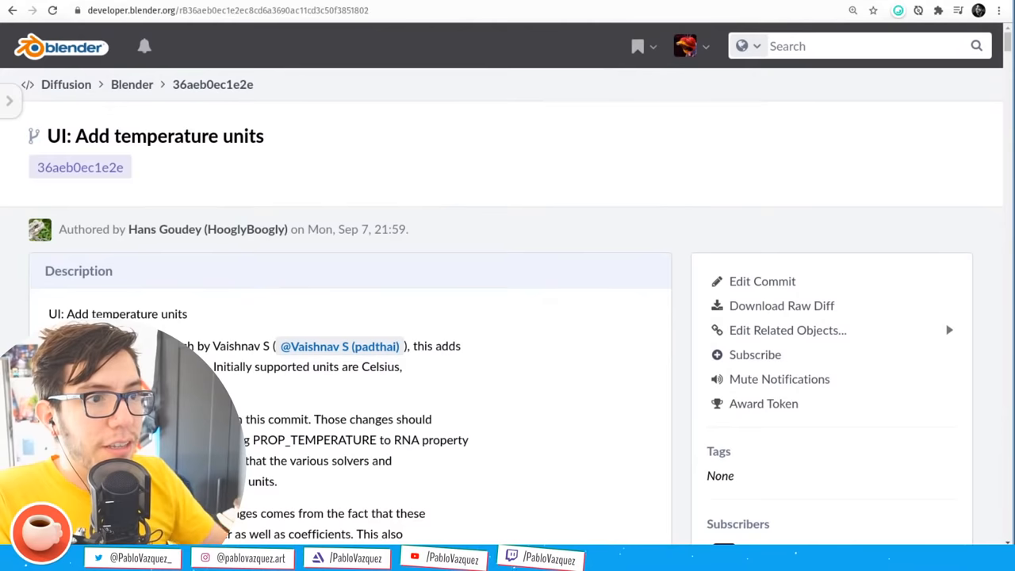
pyautogui.moveTo(379, 188)
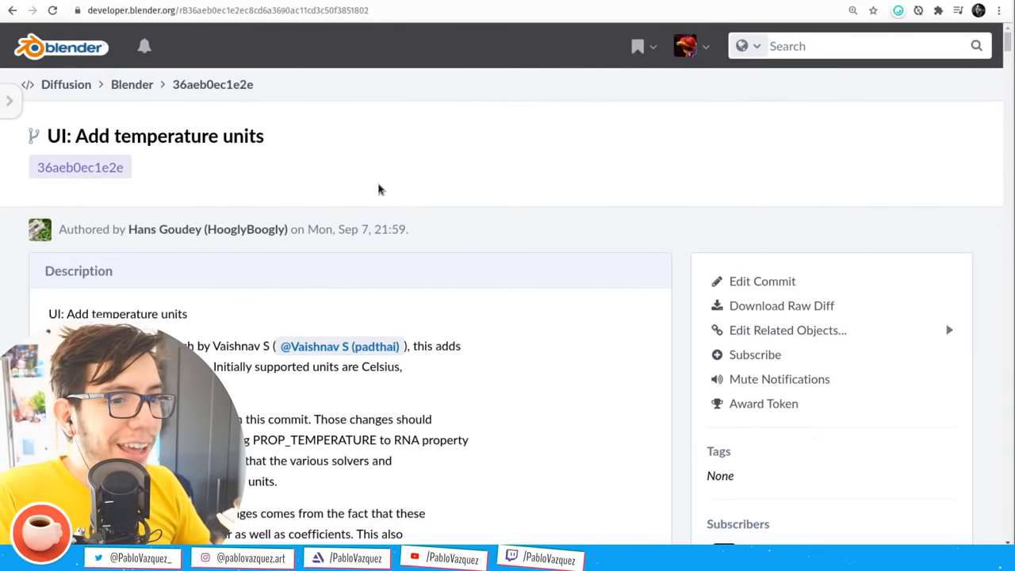
# Scroll through the temperature units commit description covering Celsius, Kelvin and Fahrenheit
pyautogui.scroll(-3)
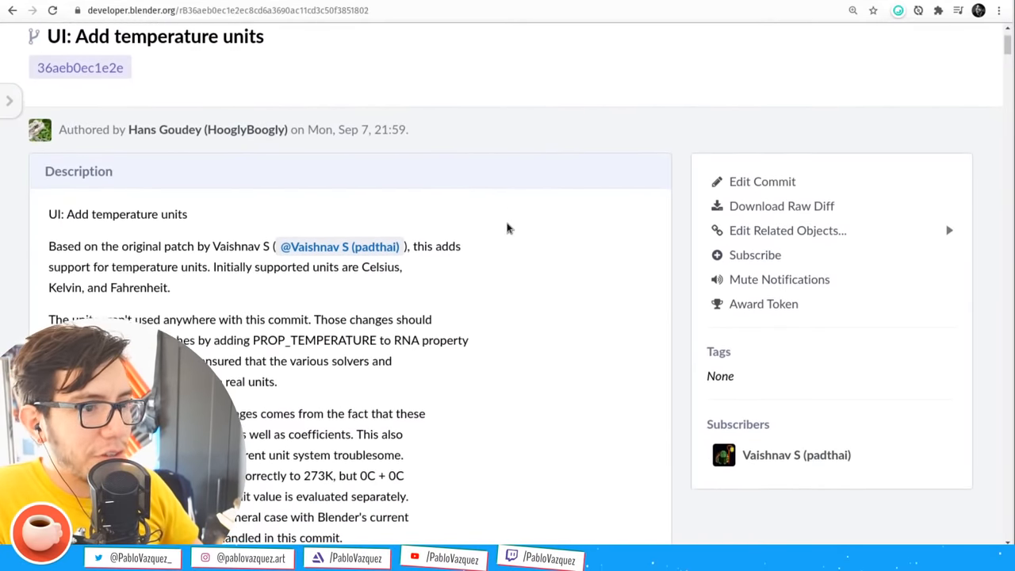
pyautogui.scroll(-3)
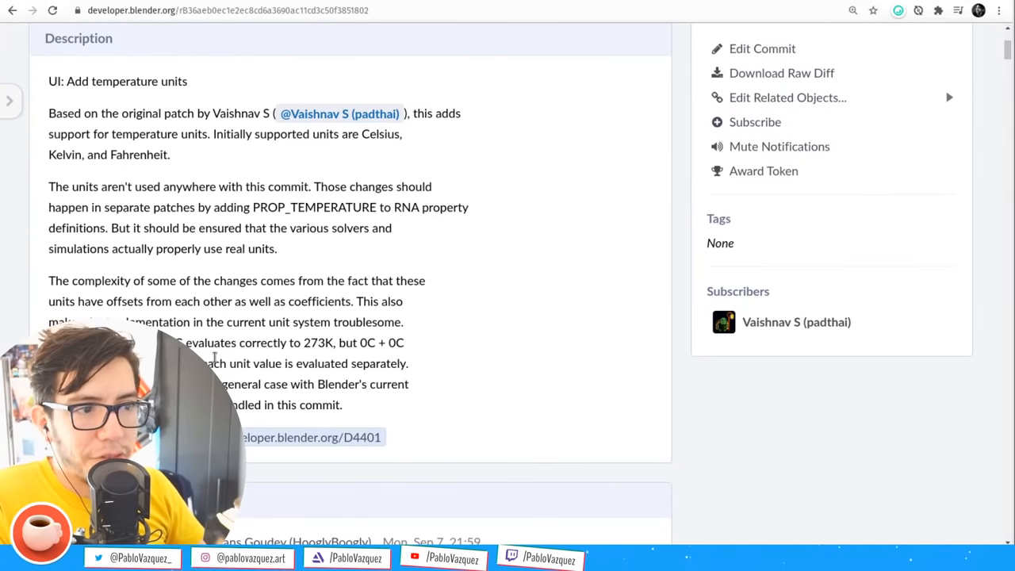
pyautogui.scroll(3)
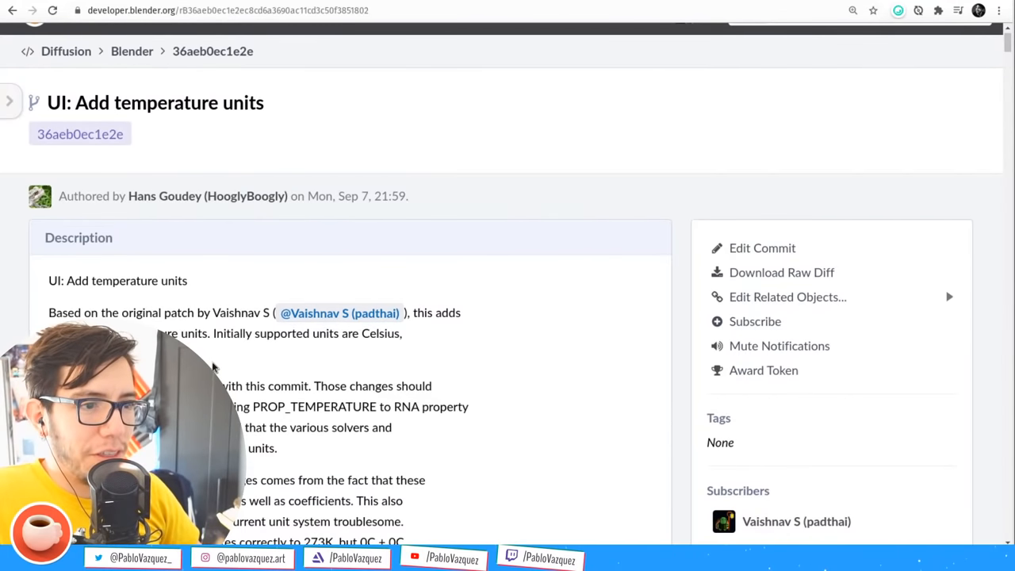
pyautogui.scroll(3)
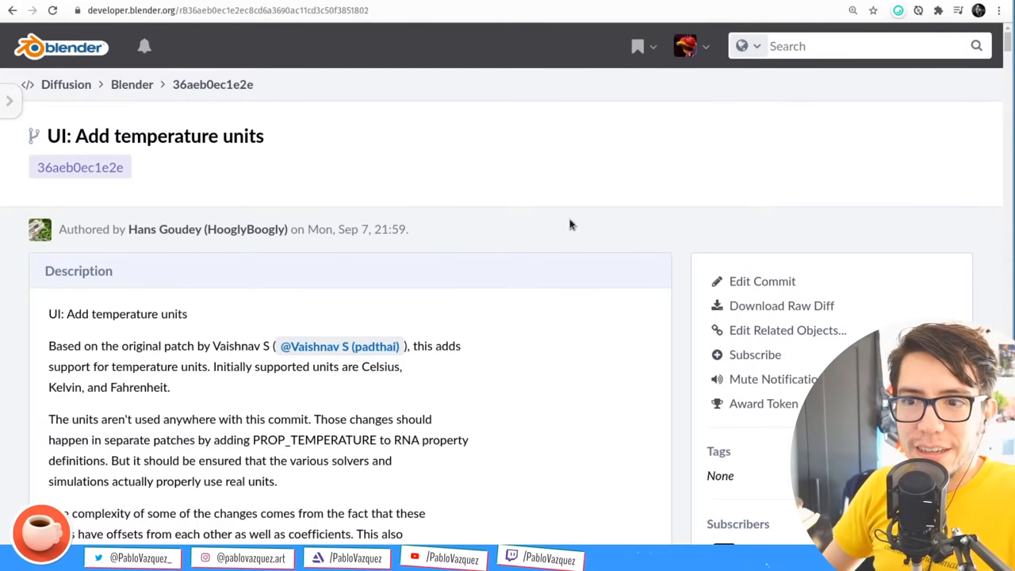
pyautogui.moveTo(555, 242)
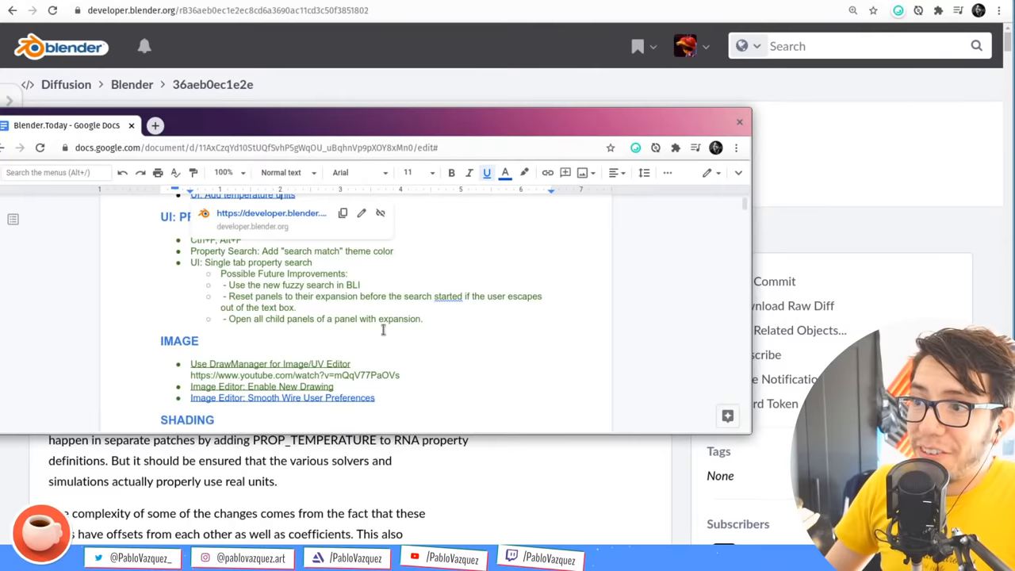
# Switch to the browser tab showing youtube.com/user/blender
pyautogui.click(740, 122)
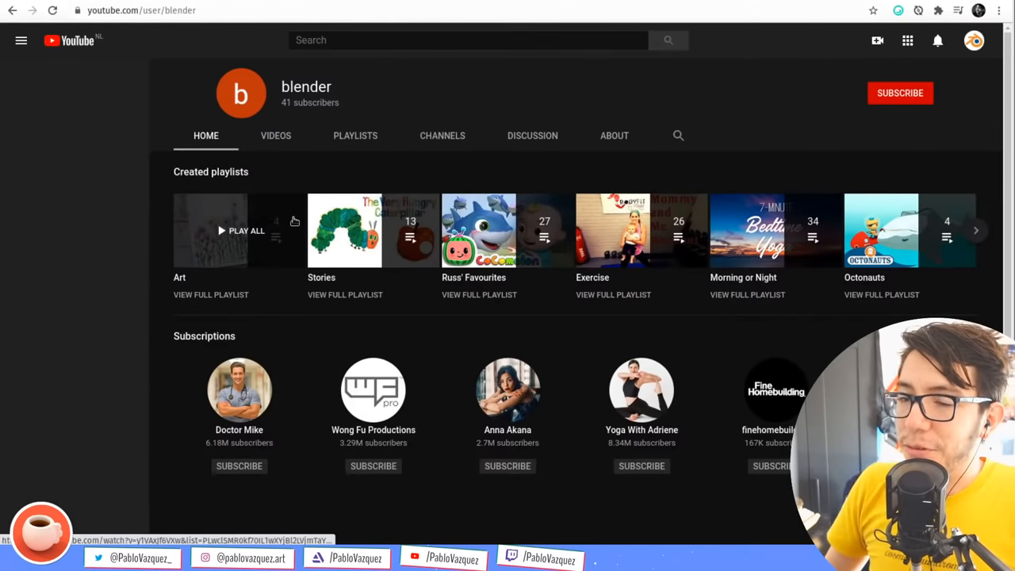
# Check the small blender channel's About page (2006 join date), then return to Home
pyautogui.click(21, 41)
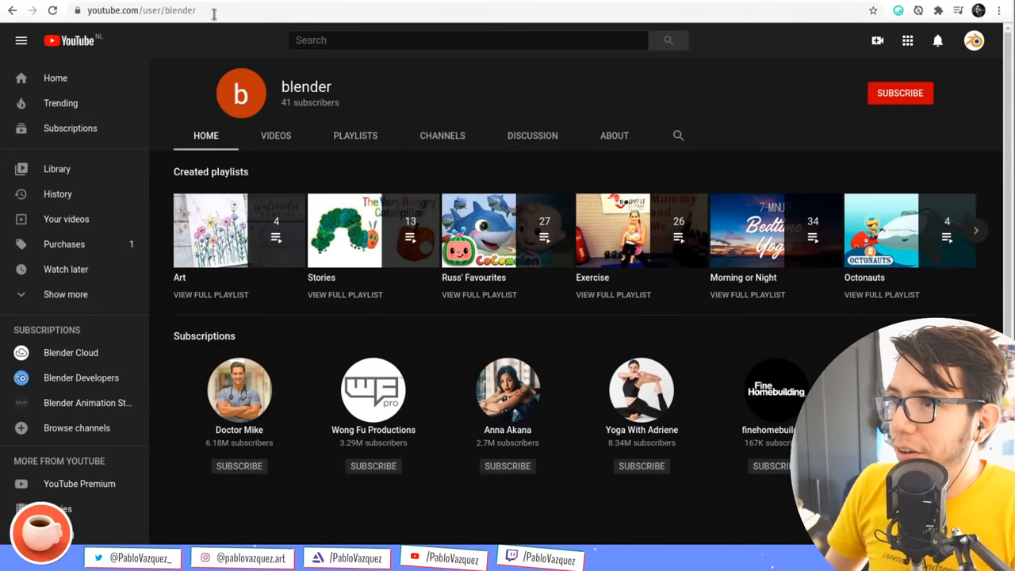
pyautogui.moveTo(611, 183)
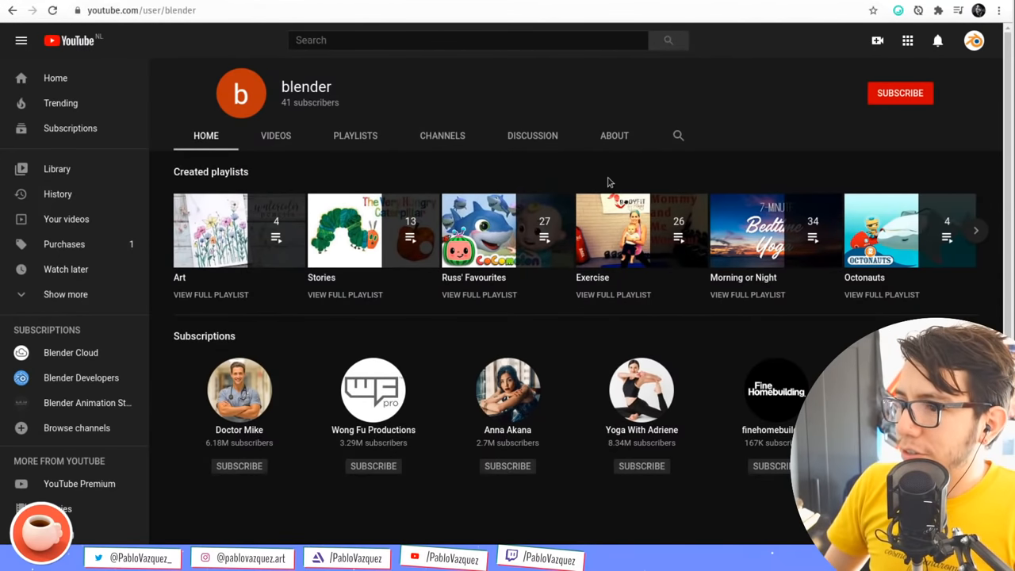
pyautogui.click(614, 135)
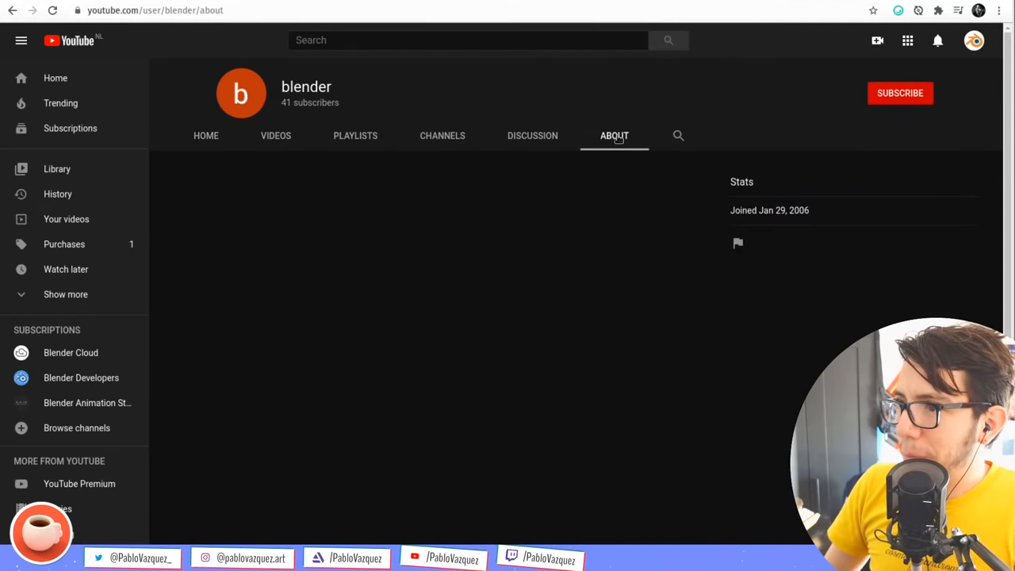
pyautogui.moveTo(207, 134)
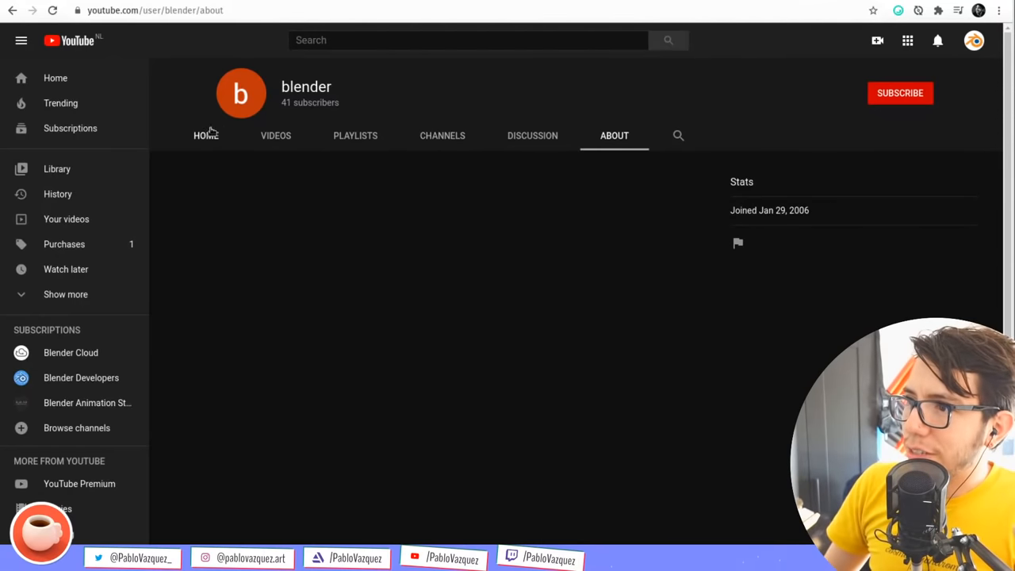
pyautogui.click(207, 135)
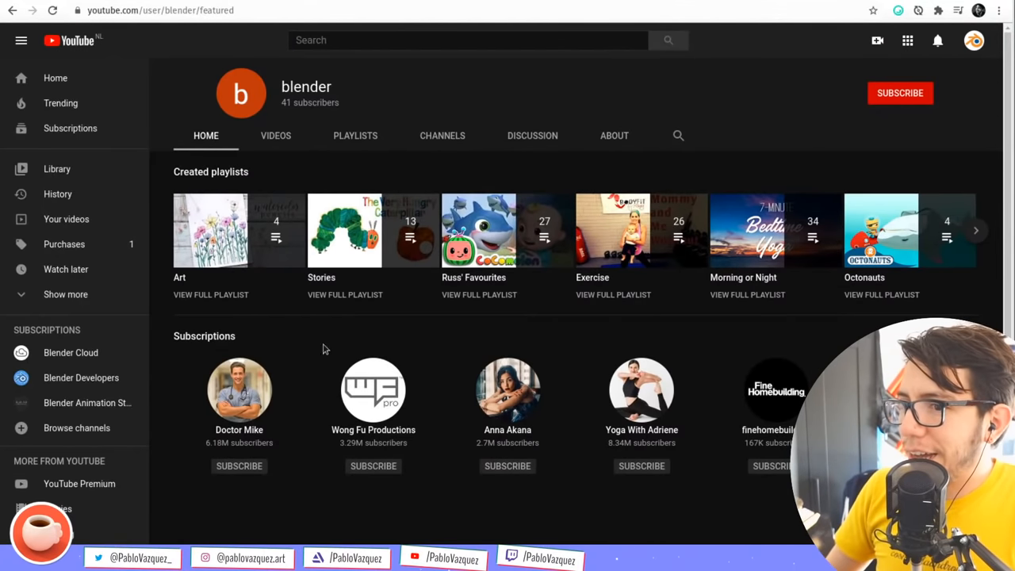
pyautogui.moveTo(417, 333)
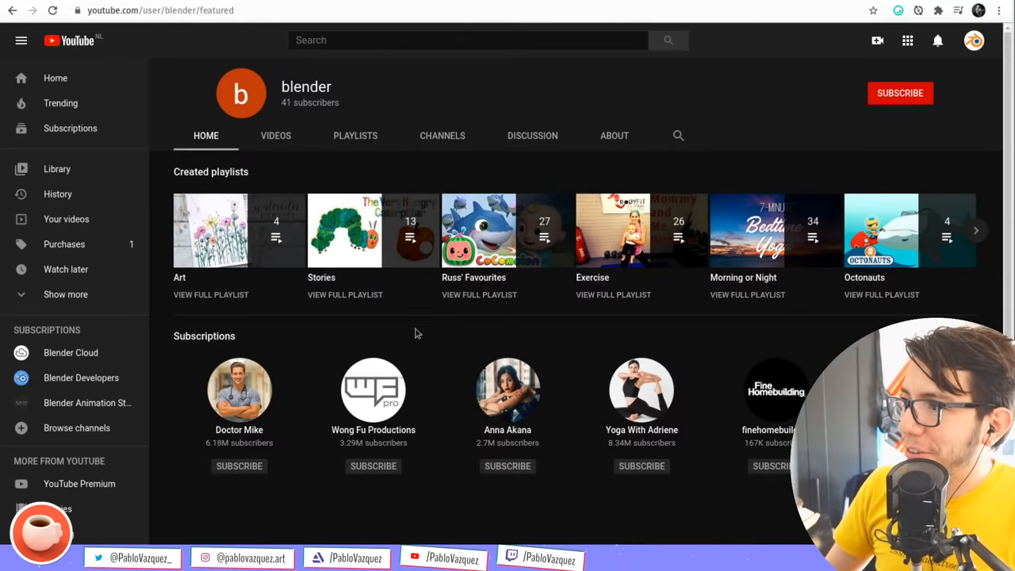
pyautogui.moveTo(201, 69)
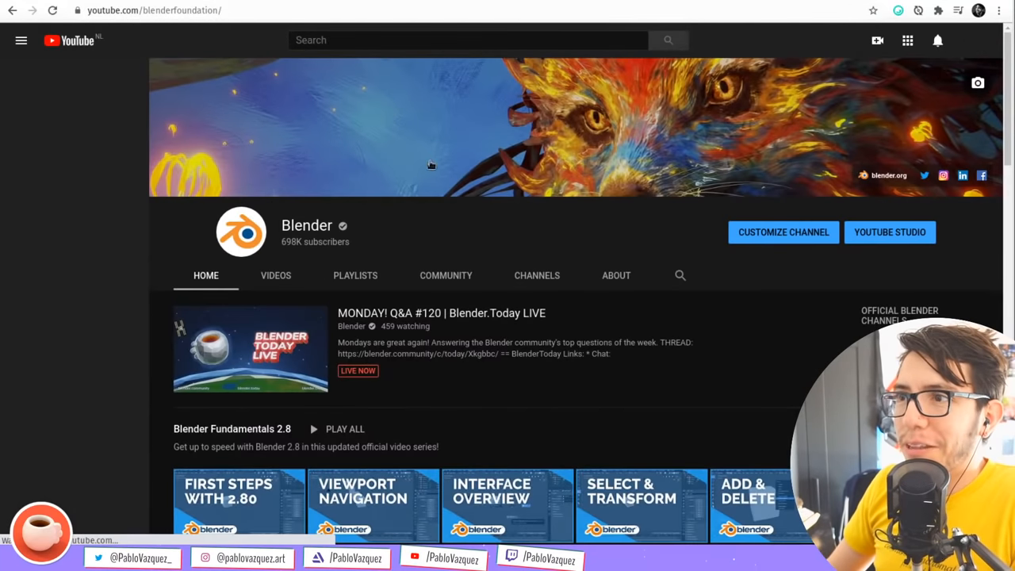
# Browse the Blender channel's Videos tab and play the 'SEARCH PROPERTIES?' Blender Today video
pyautogui.click(21, 41)
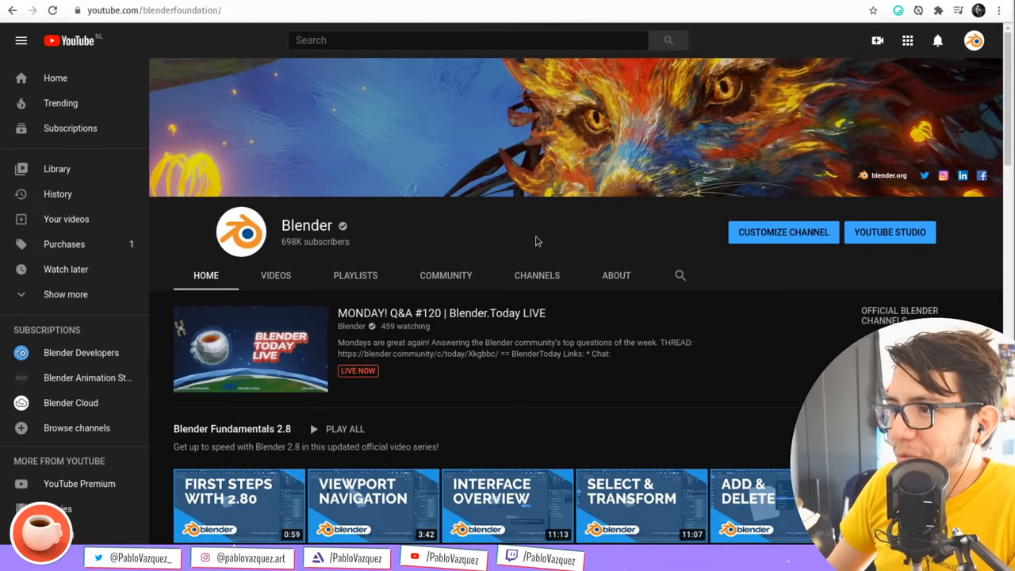
pyautogui.moveTo(276, 275)
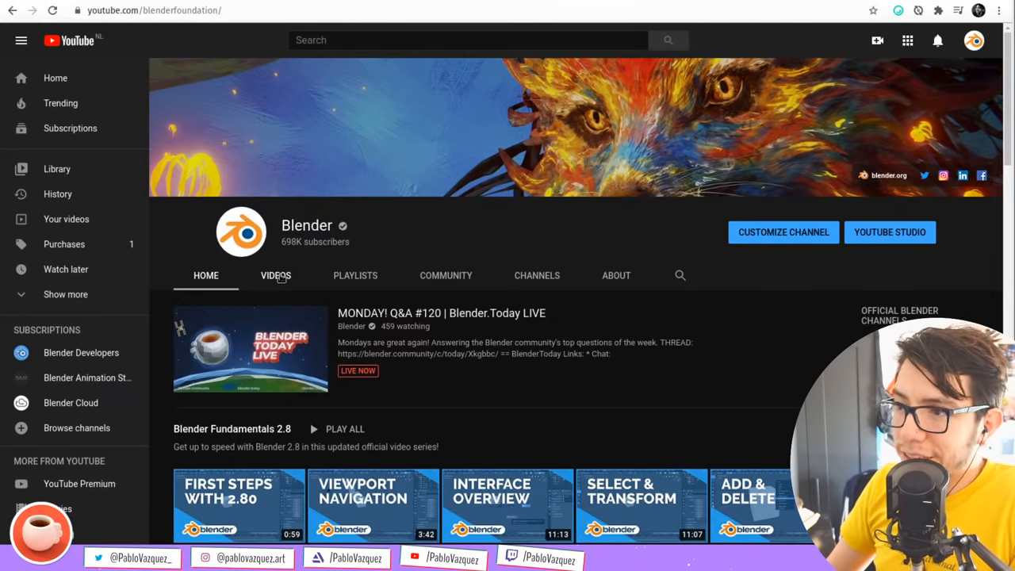
pyautogui.click(276, 276)
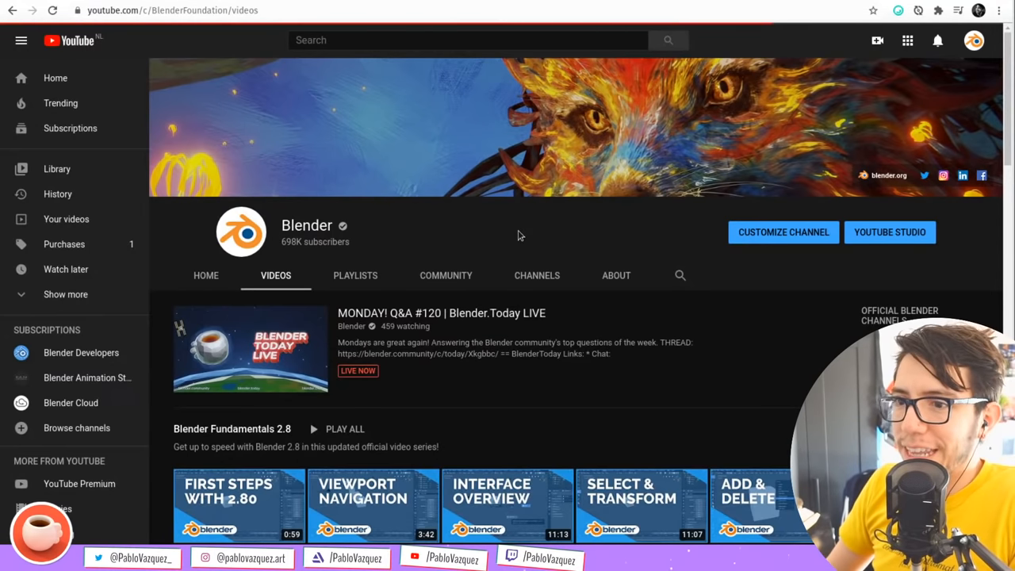
pyautogui.scroll(-3)
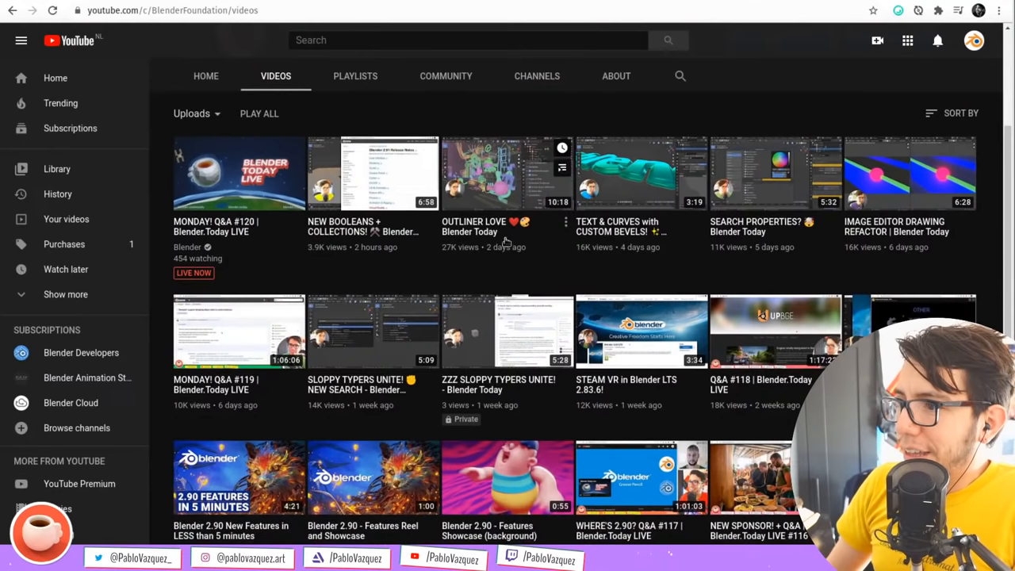
pyautogui.moveTo(775, 173)
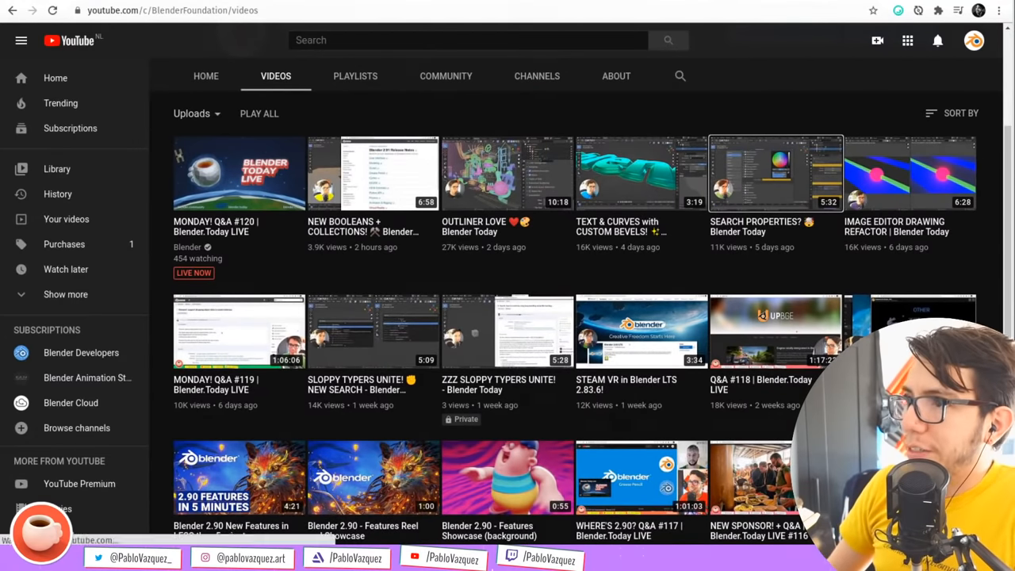
pyautogui.click(776, 173)
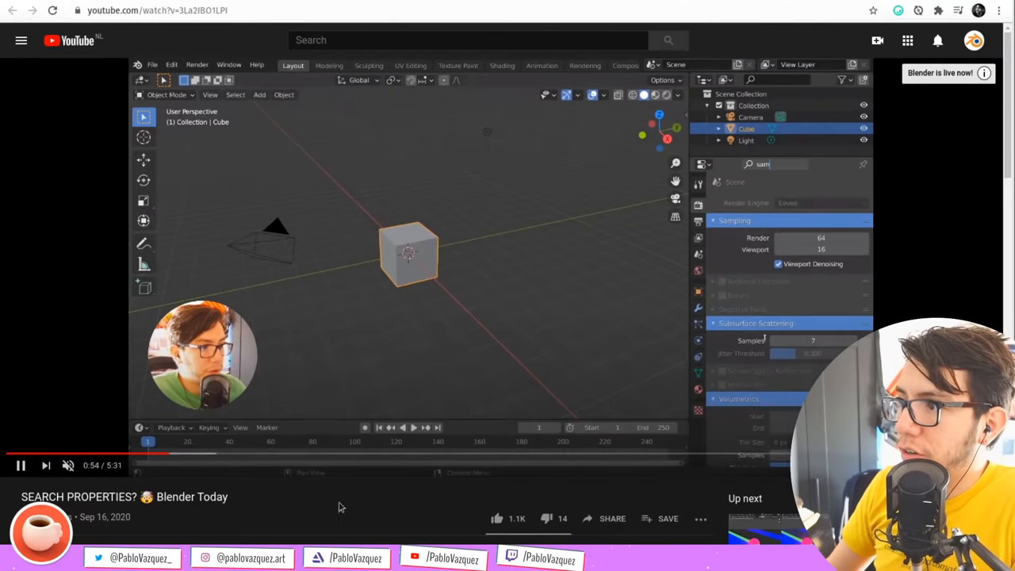
# Go back to the channel uploads and play the 'IMAGE EDITOR DRAWING REFACTOR' video
pyautogui.click(619, 454)
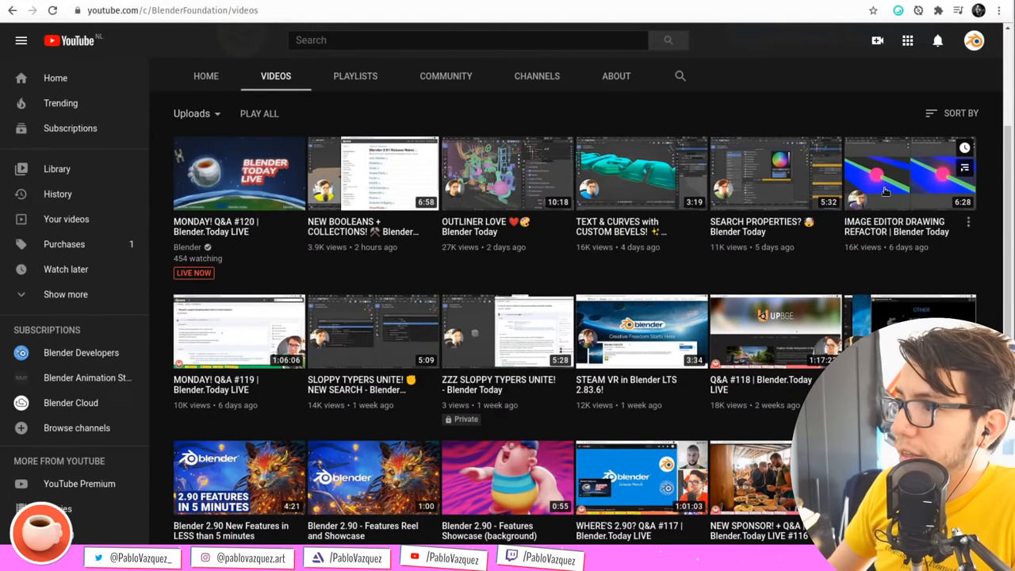
pyautogui.click(909, 173)
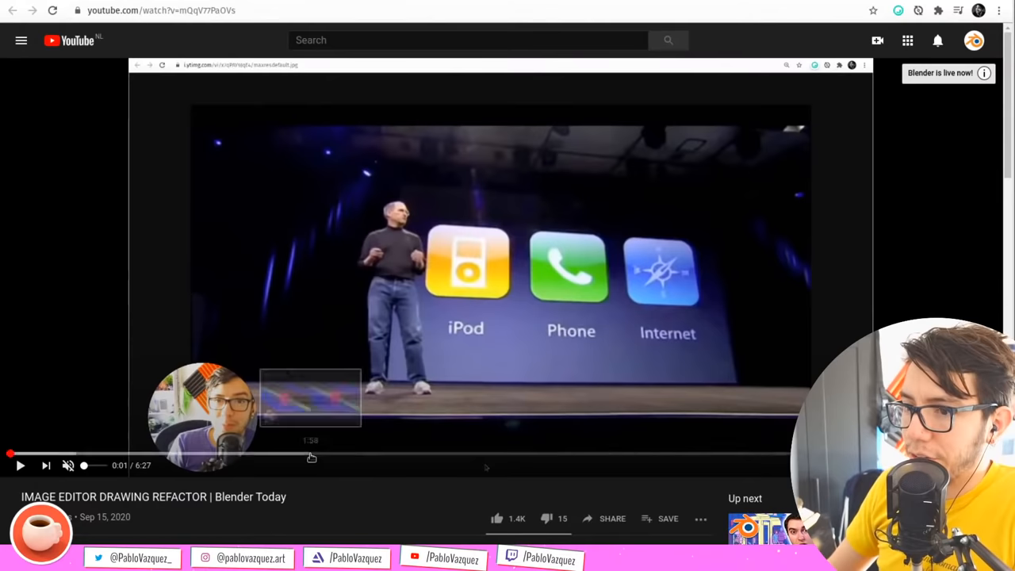
pyautogui.moveTo(199, 454)
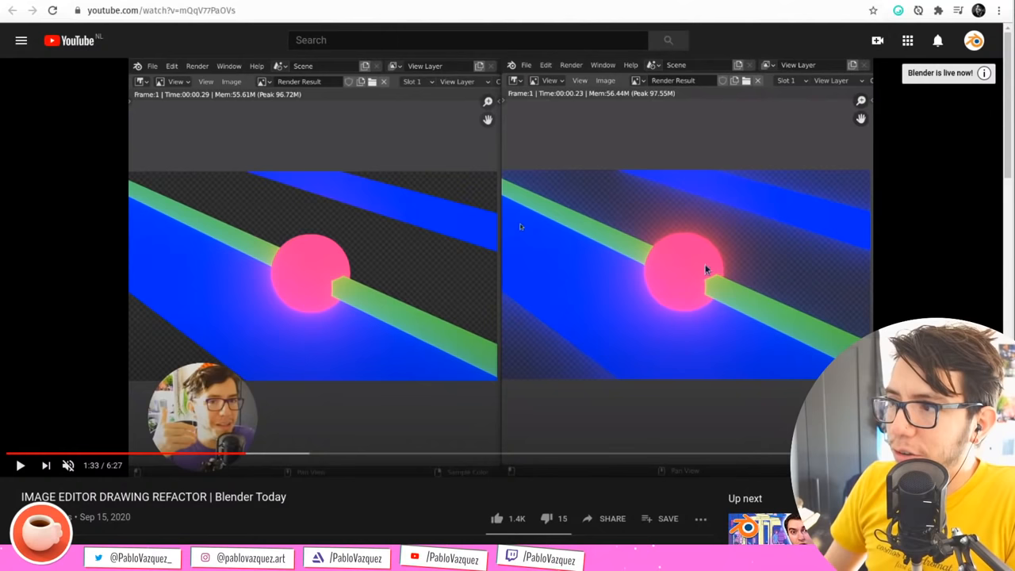
pyautogui.moveTo(746, 239)
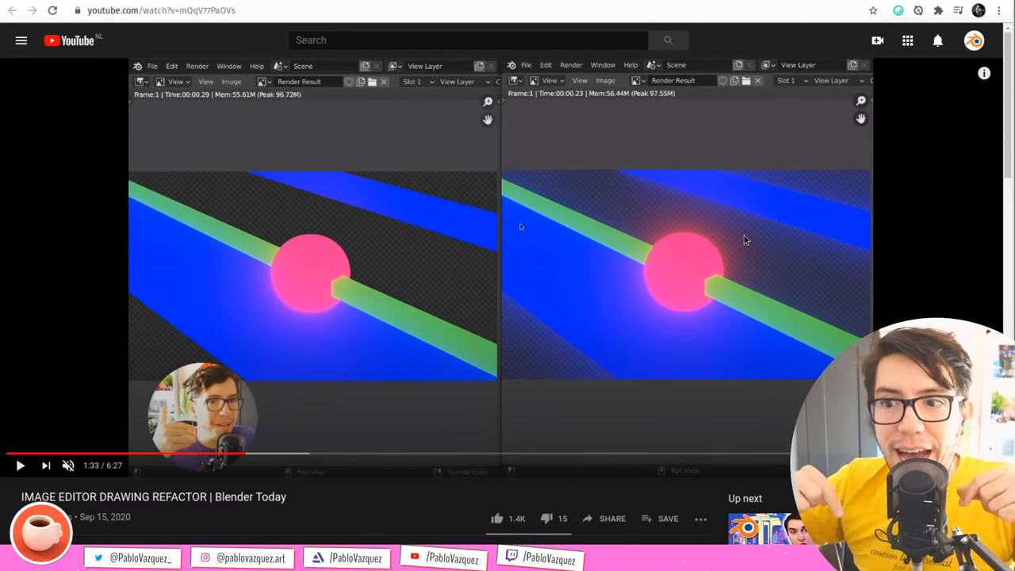
pyautogui.moveTo(722, 232)
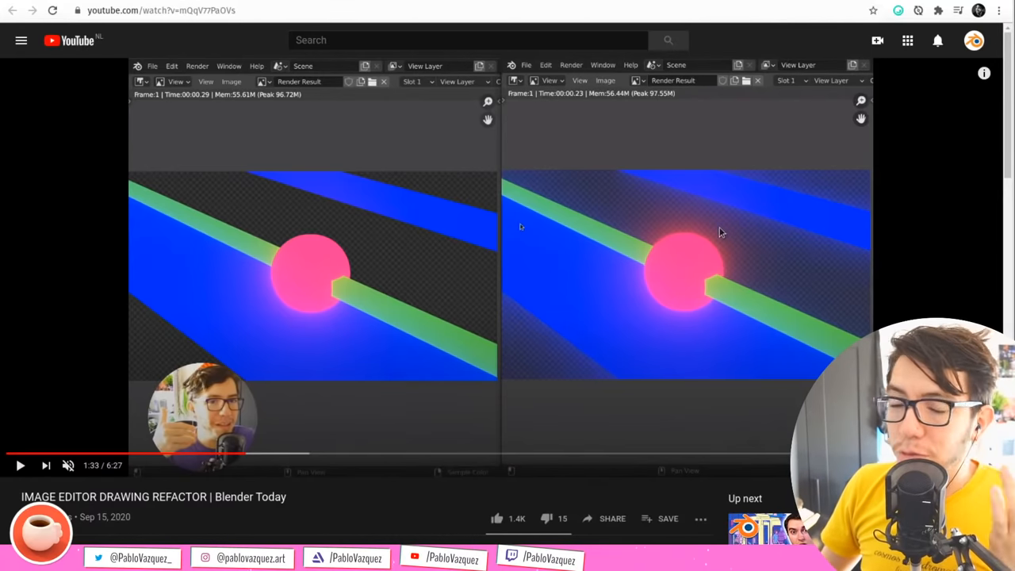
pyautogui.moveTo(317, 205)
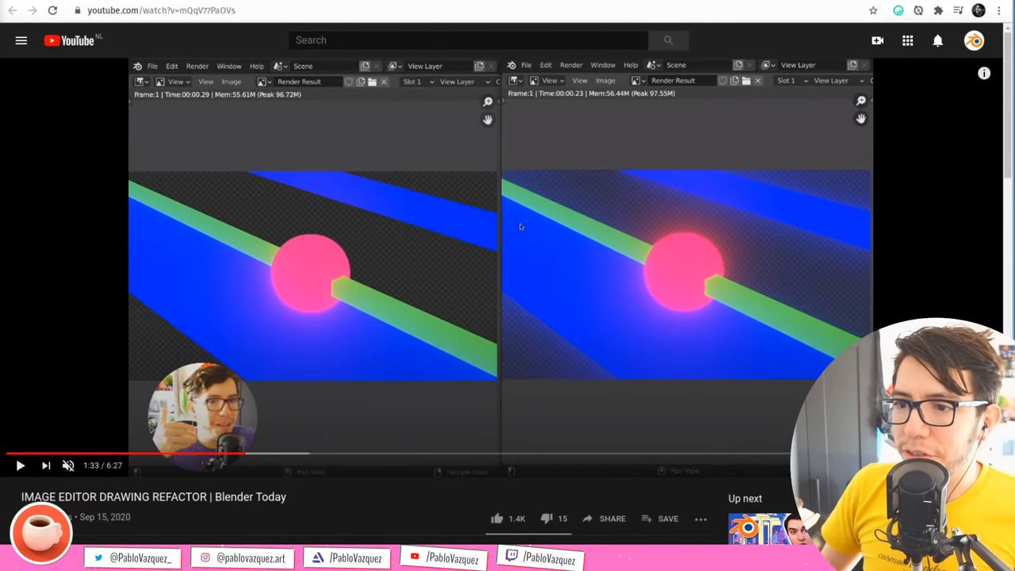
pyautogui.moveTo(522, 255)
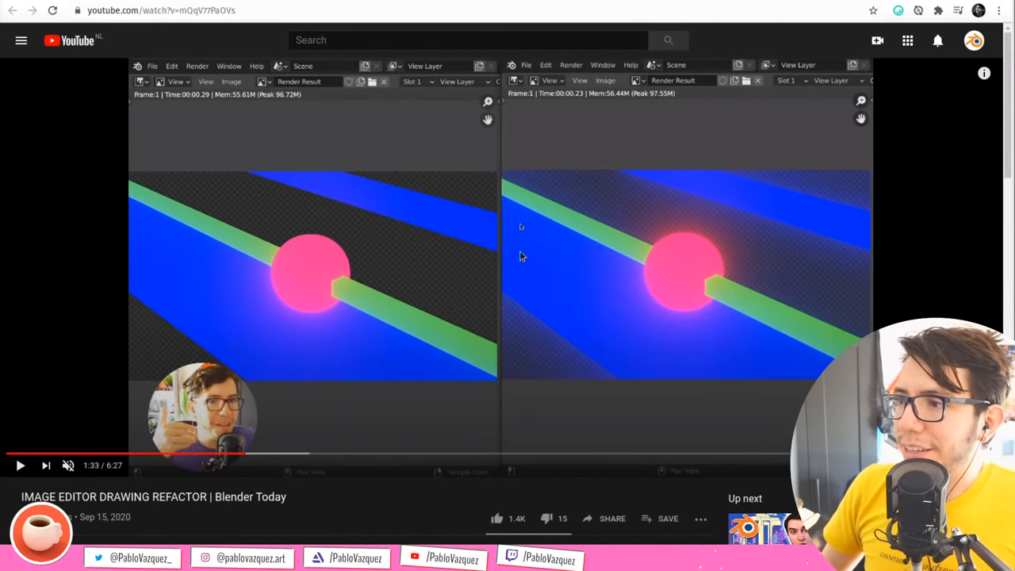
pyautogui.moveTo(635, 265)
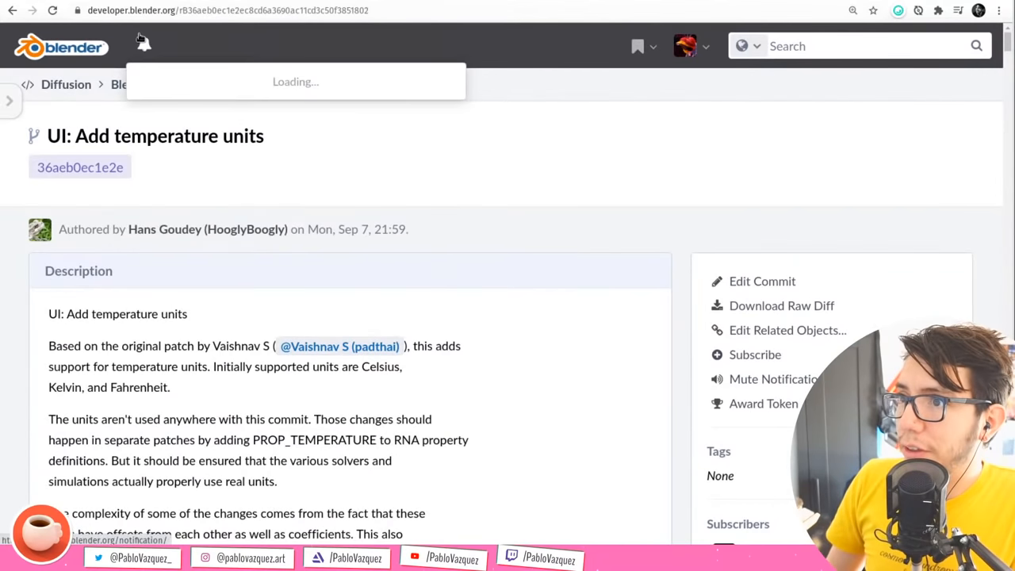
# Open task T81026 from notifications and read its bloom alpha report and Jeroen Bakker's comment
pyautogui.click(144, 46)
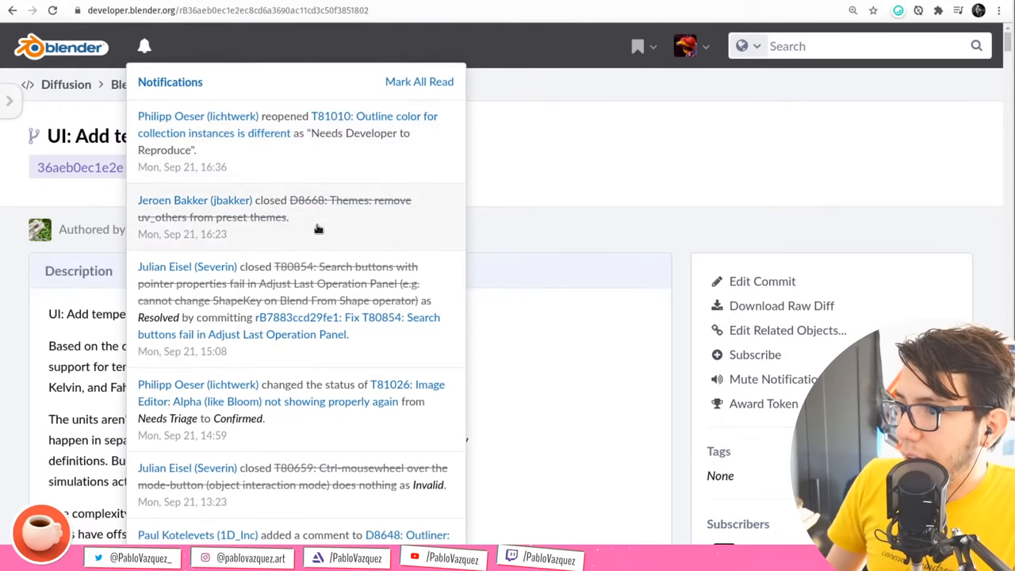
pyautogui.moveTo(307, 407)
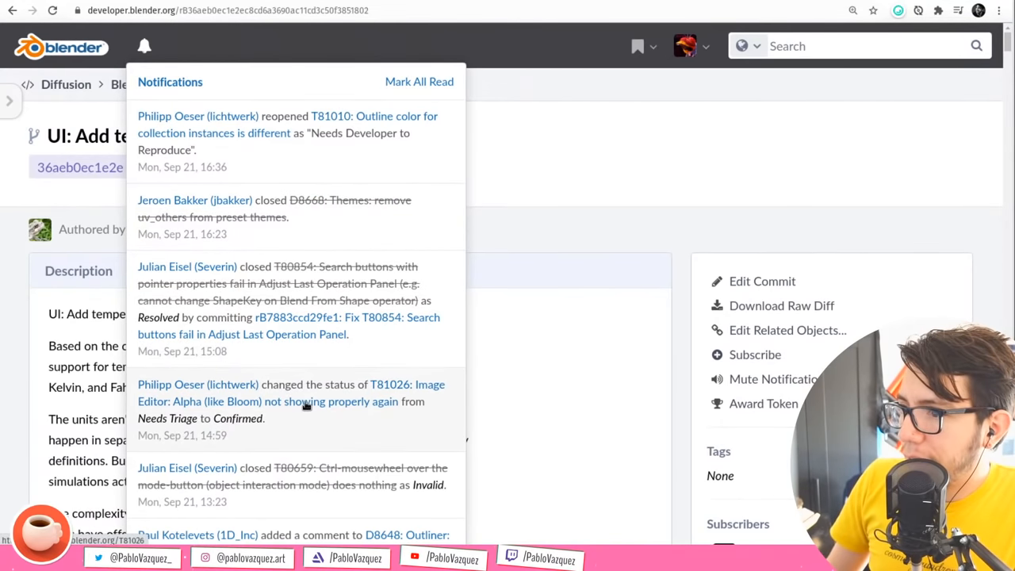
pyautogui.click(291, 392)
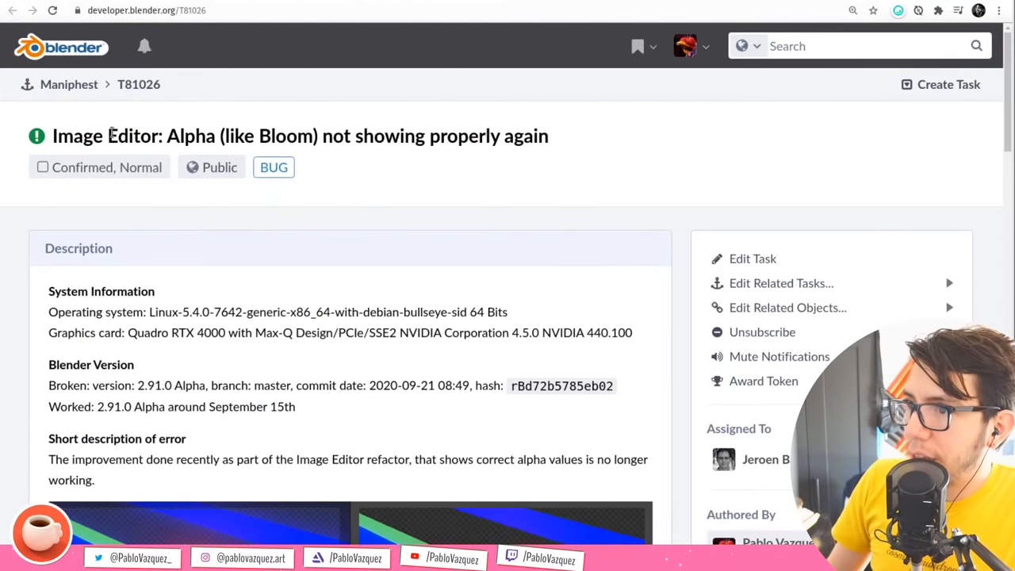
pyautogui.moveTo(574, 157)
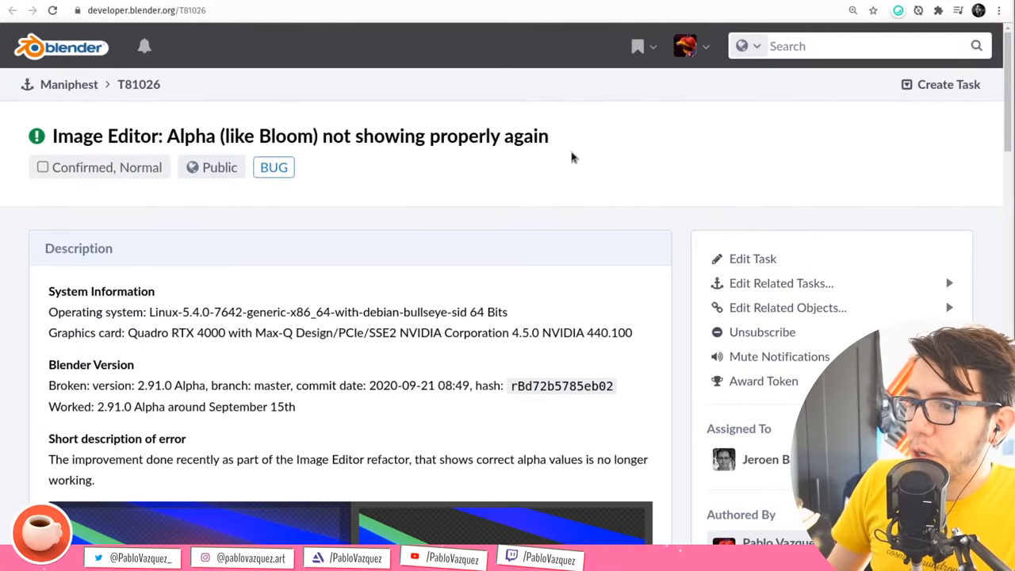
pyautogui.scroll(-3)
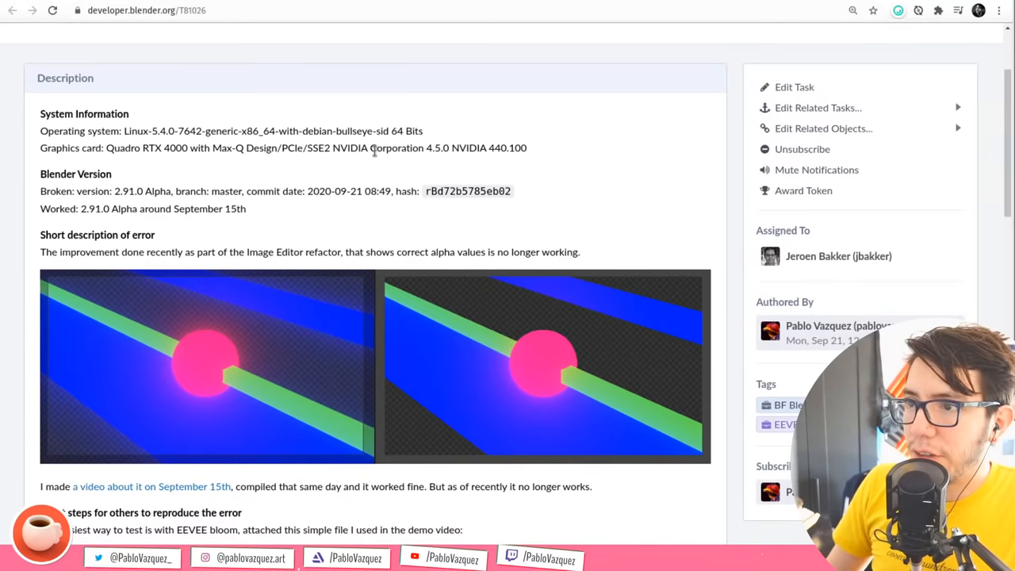
pyautogui.scroll(-3)
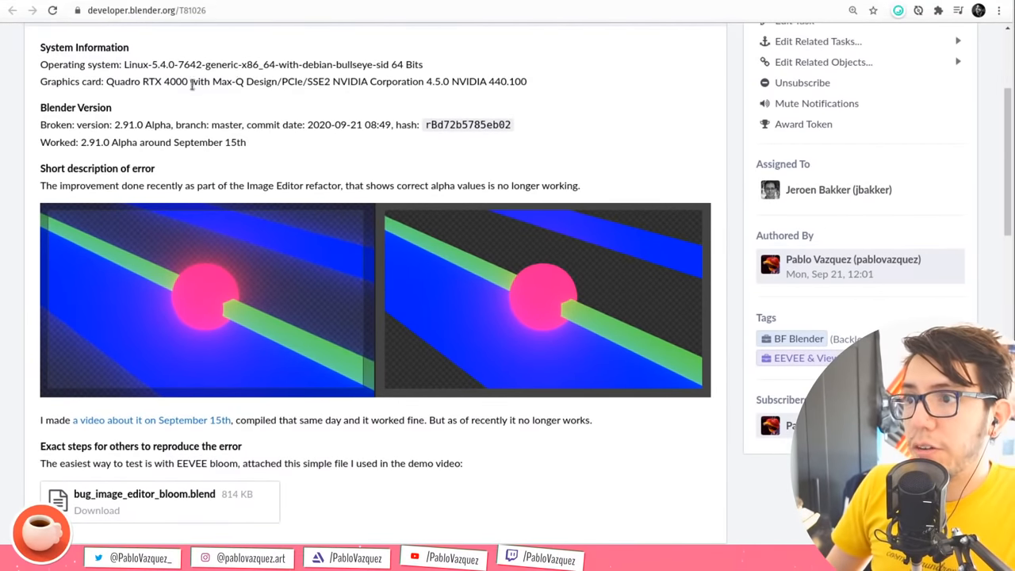
pyautogui.scroll(-3)
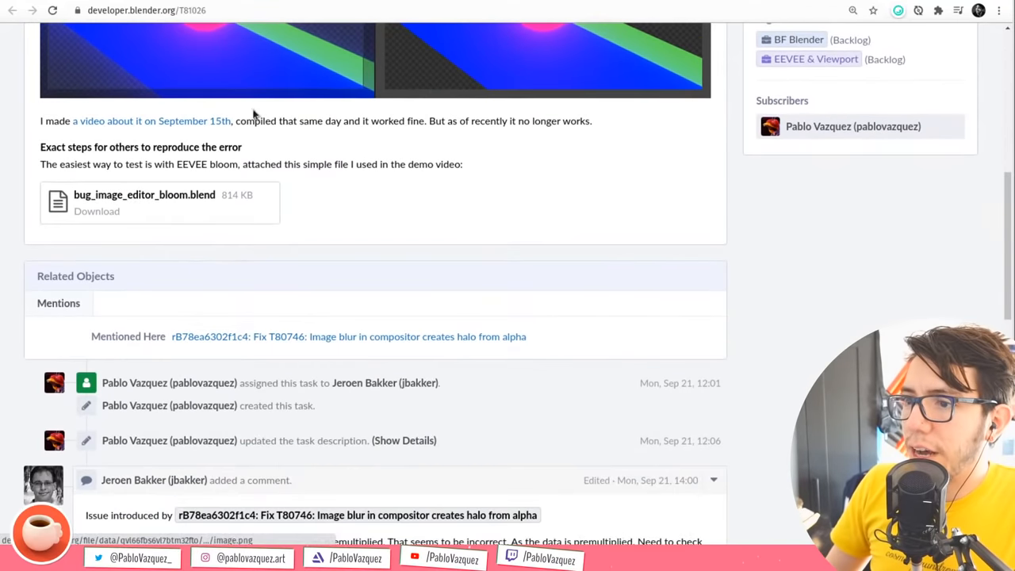
pyautogui.scroll(-3)
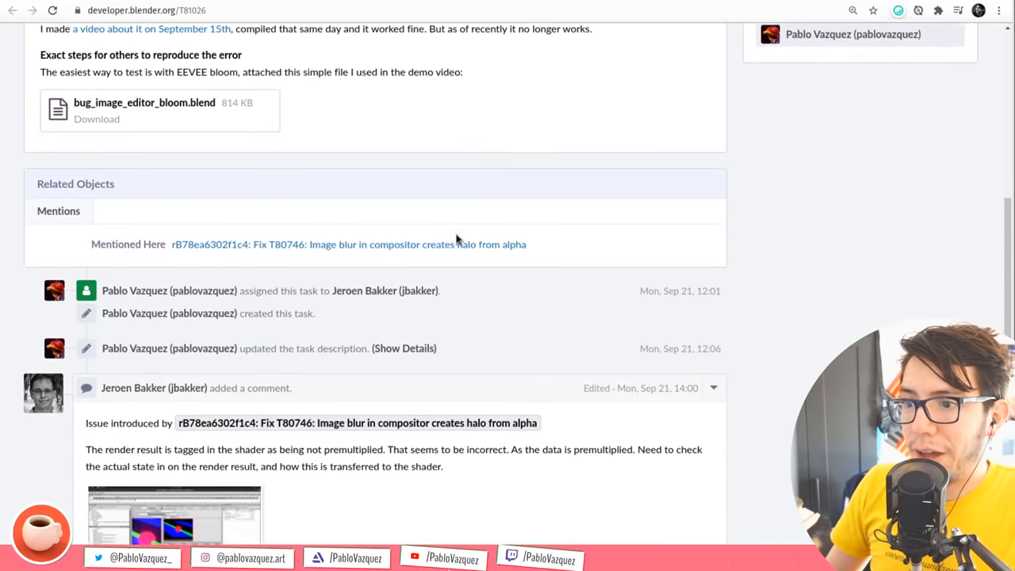
pyautogui.scroll(3)
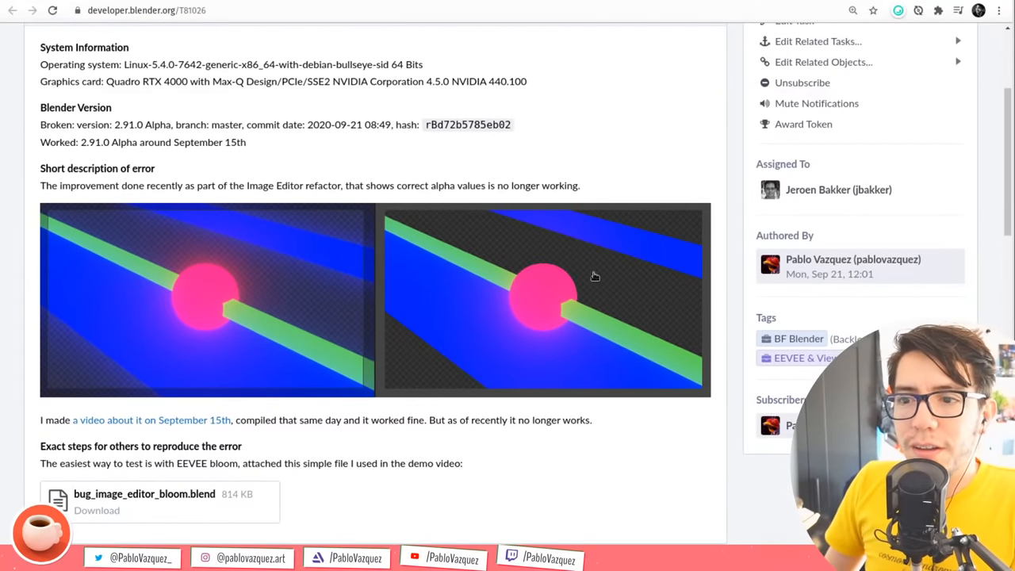
pyautogui.scroll(-3)
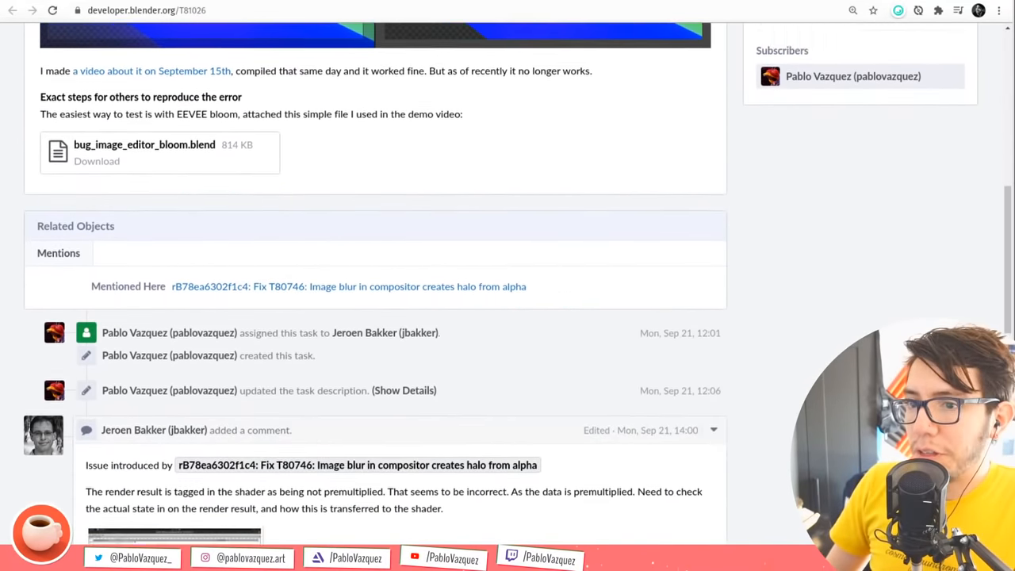
pyautogui.scroll(-3)
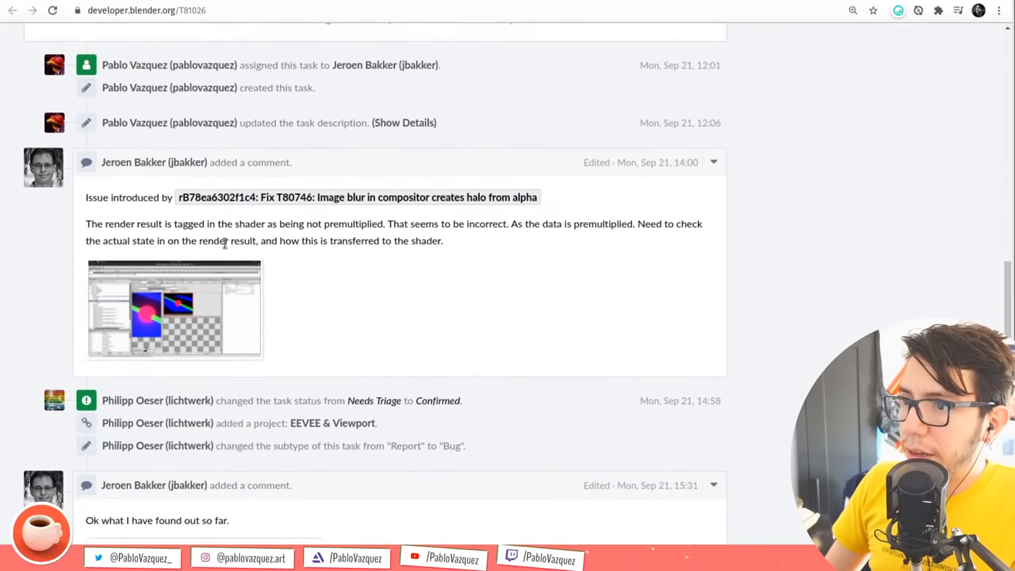
pyautogui.scroll(-3)
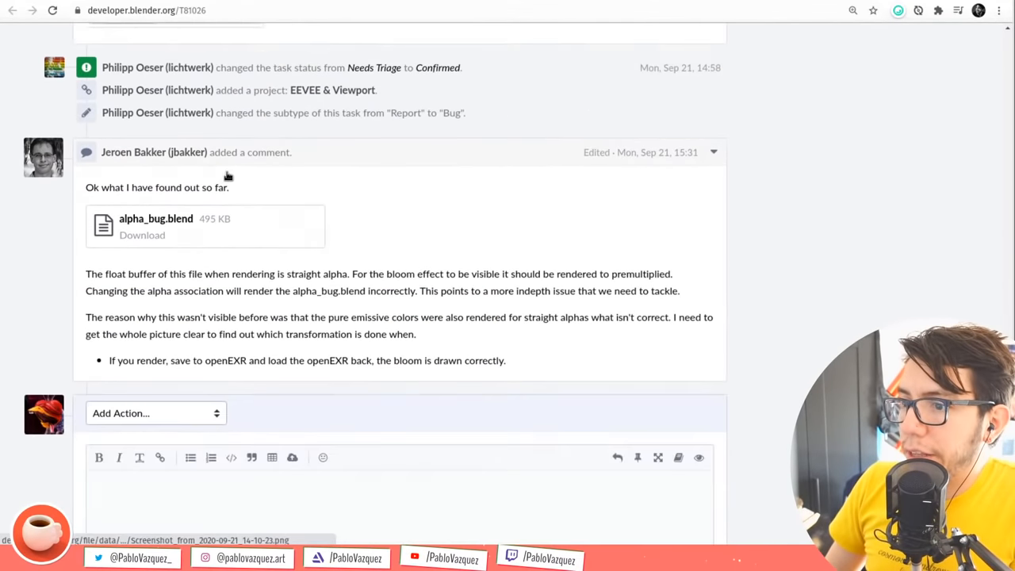
pyautogui.scroll(3)
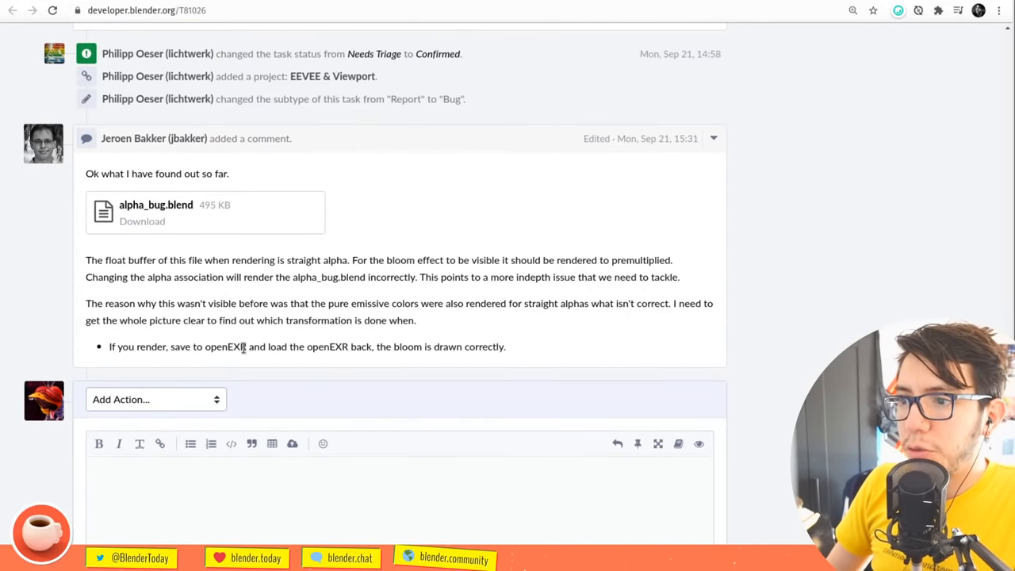
pyautogui.moveTo(333, 354)
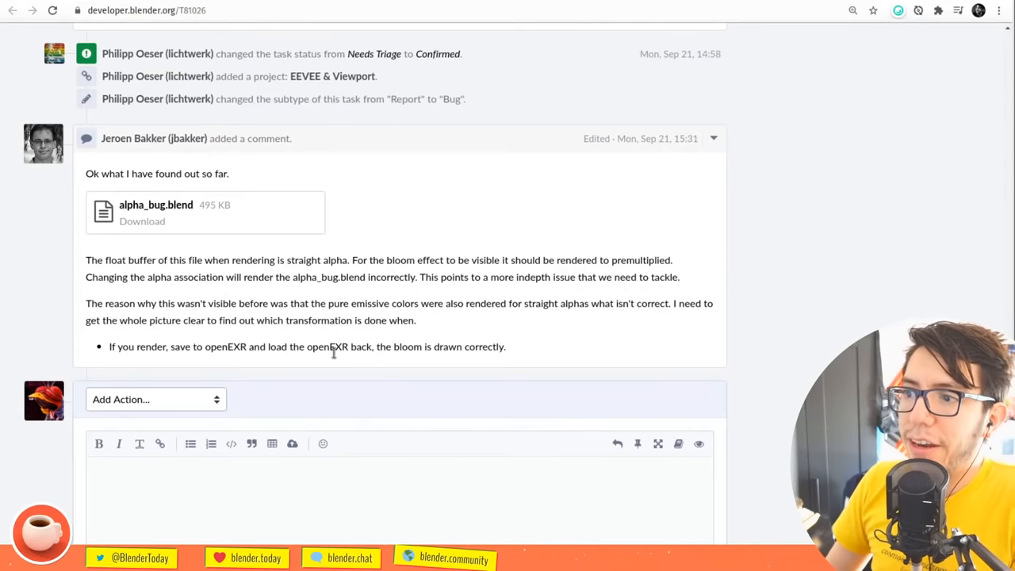
pyautogui.moveTo(510, 355)
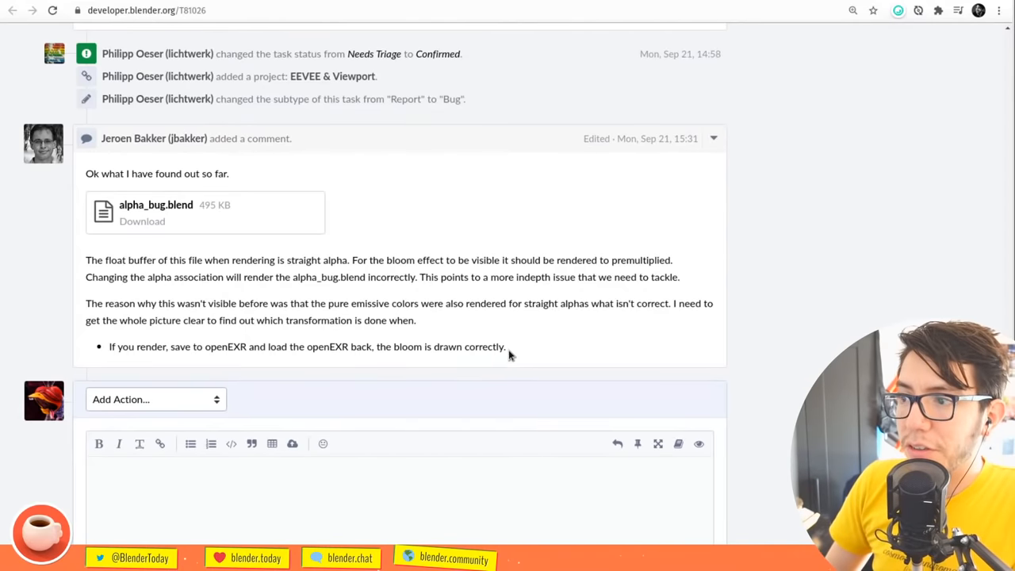
pyautogui.tripleClick(308, 347)
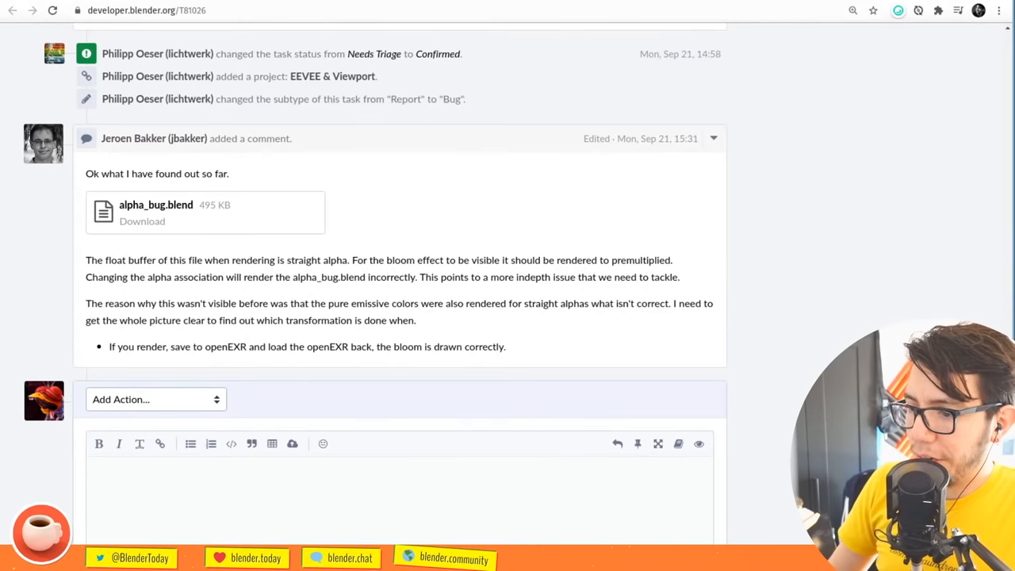
pyautogui.moveTo(90, 520)
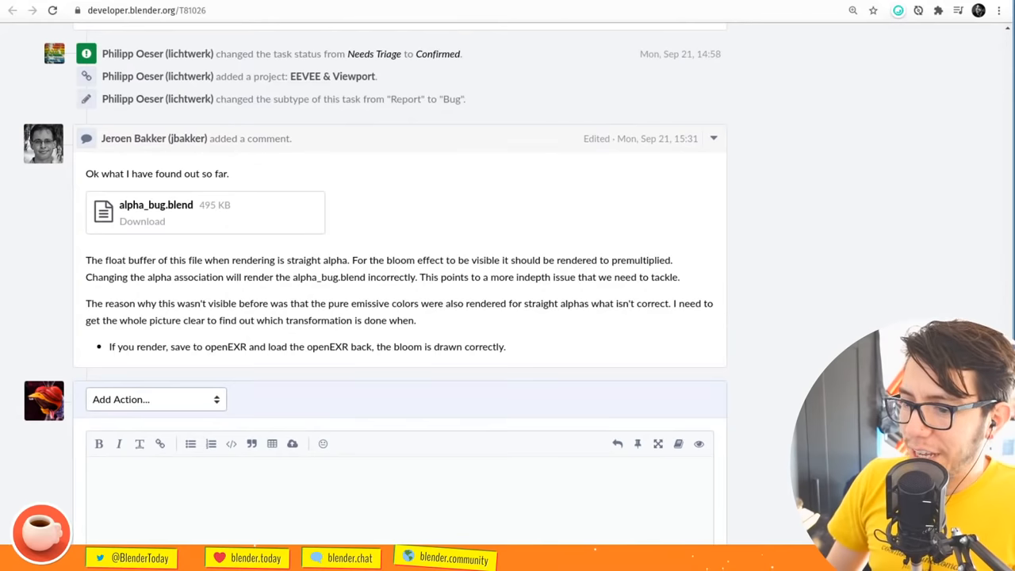
pyautogui.moveTo(407, 298)
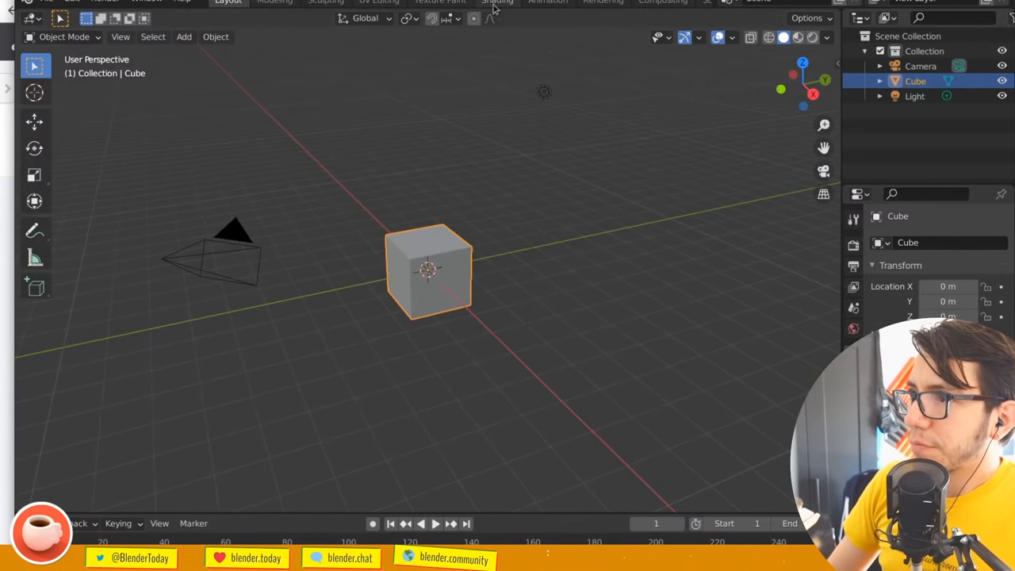
# Switch to the Shading workspace and set the cube's Principled BSDF emission colour to white
pyautogui.click(498, 2)
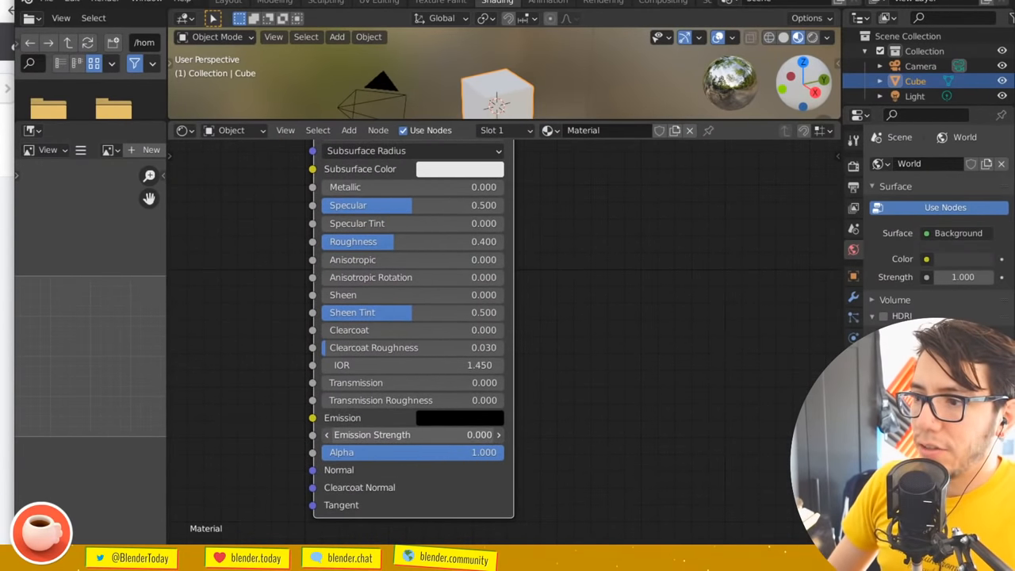
pyautogui.click(460, 418)
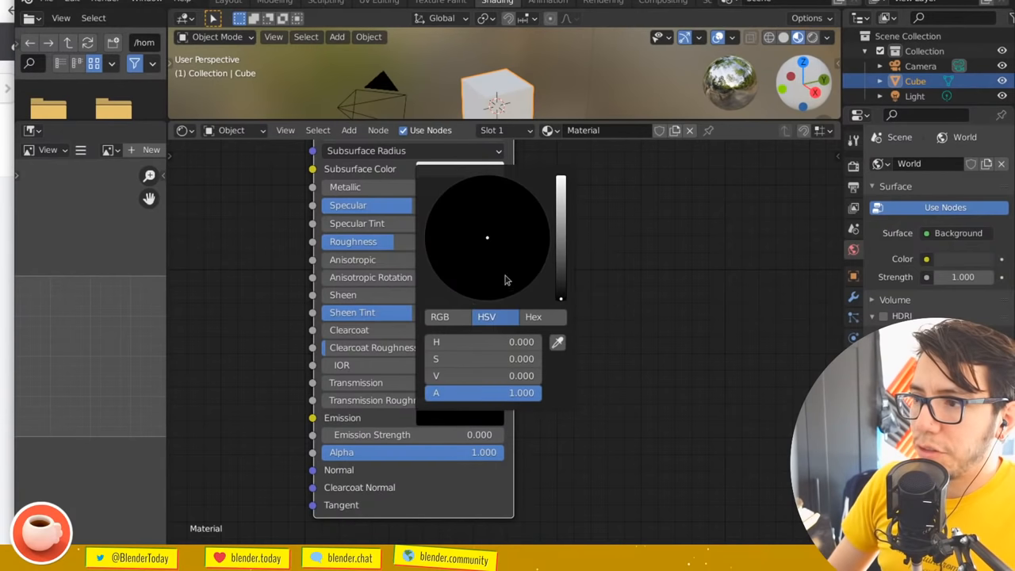
pyautogui.click(487, 267)
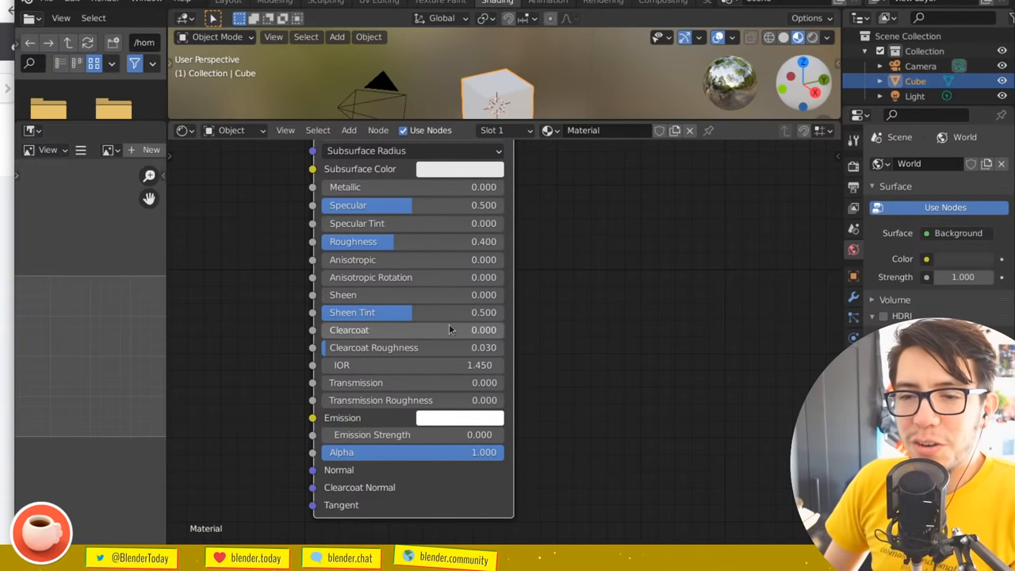
pyautogui.scroll(-3)
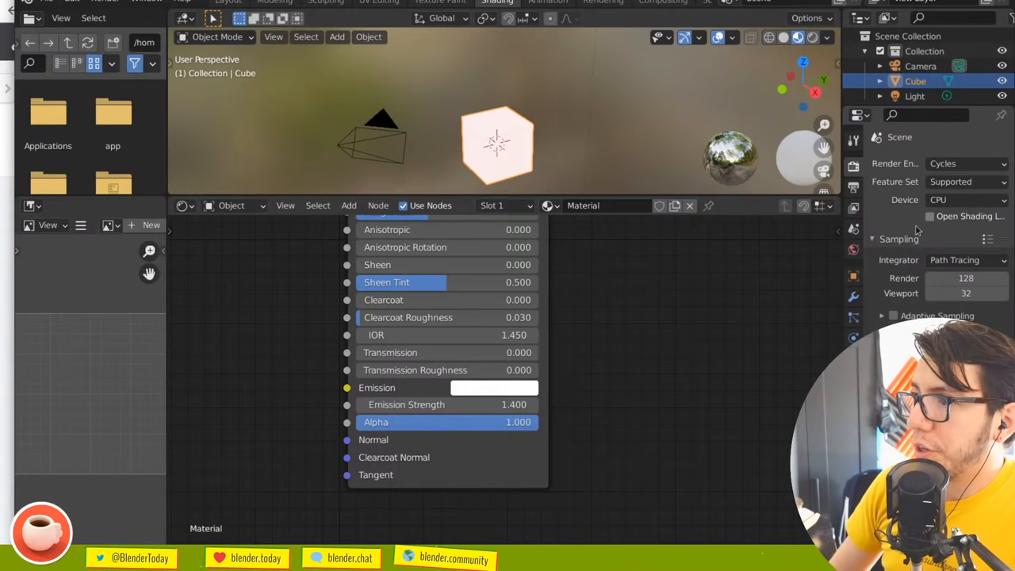
# Switch the viewport to Rendered shading and pick a different emission colour
pyautogui.click(555, 143)
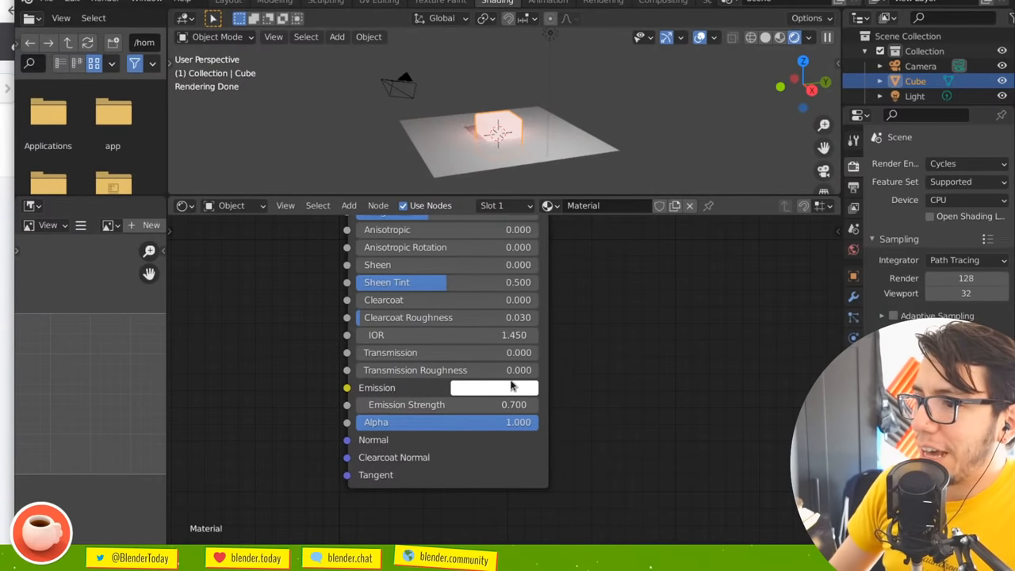
pyautogui.click(494, 388)
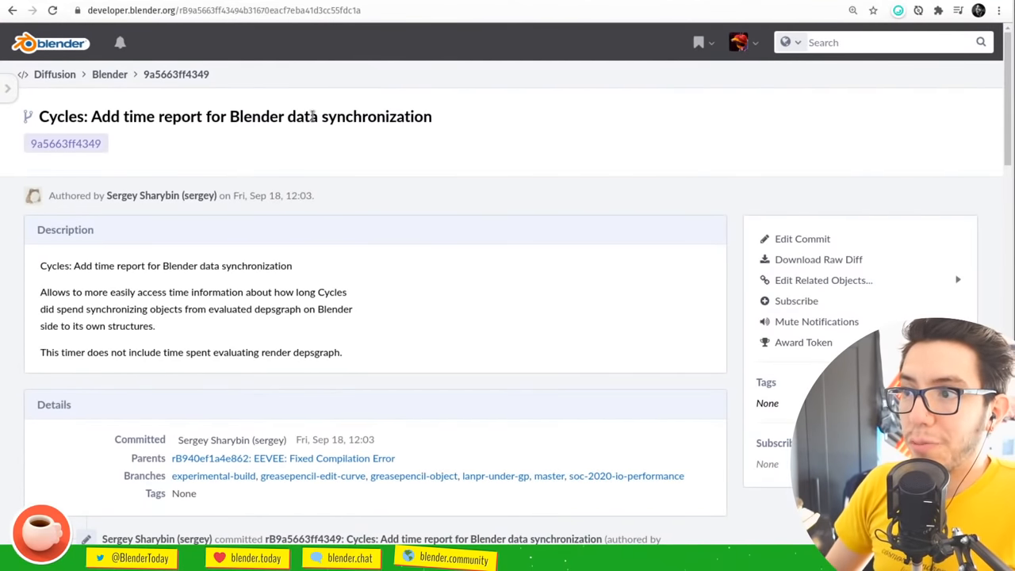
pyautogui.moveTo(458, 180)
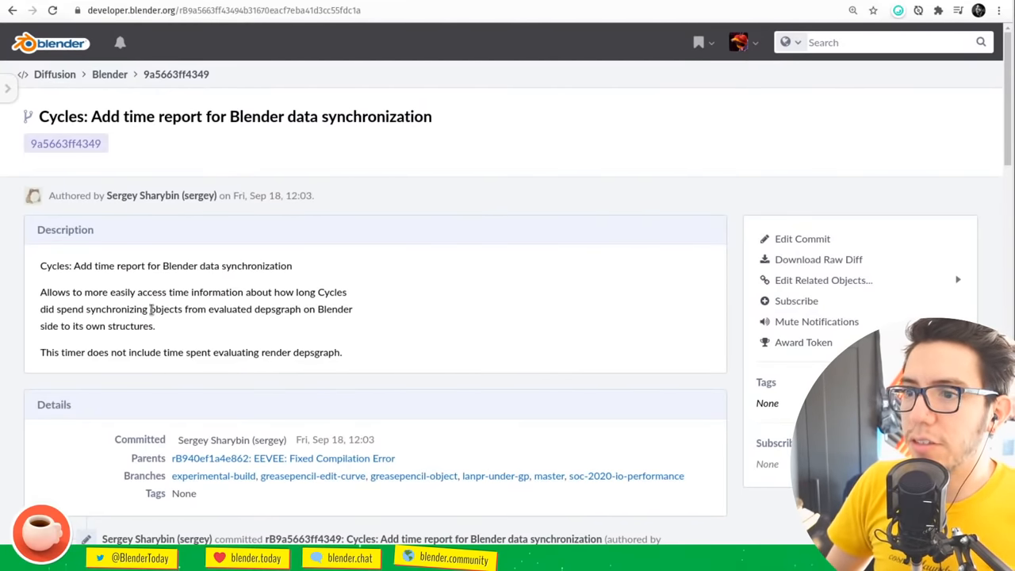
pyautogui.moveTo(249, 326)
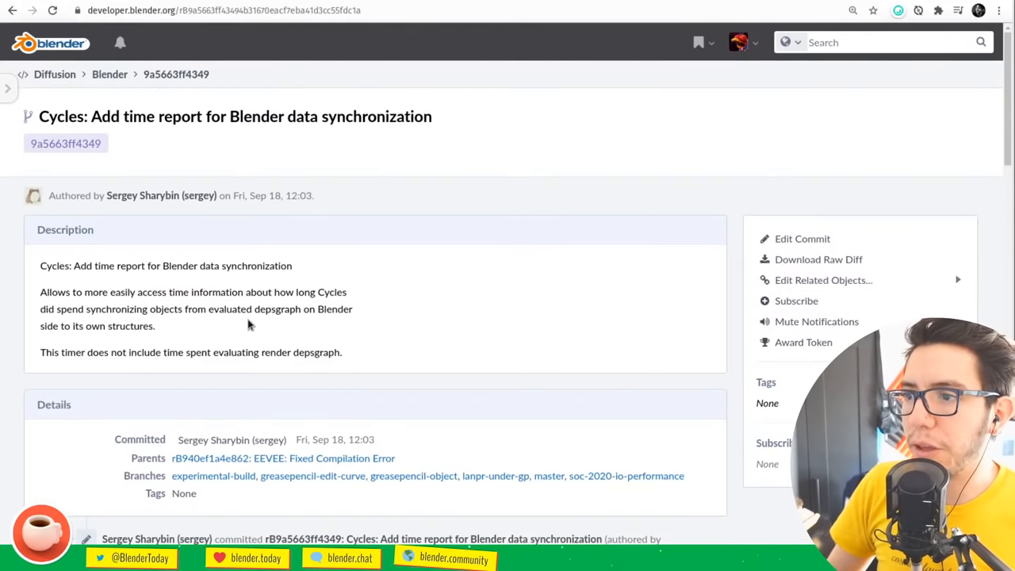
pyautogui.moveTo(145, 326)
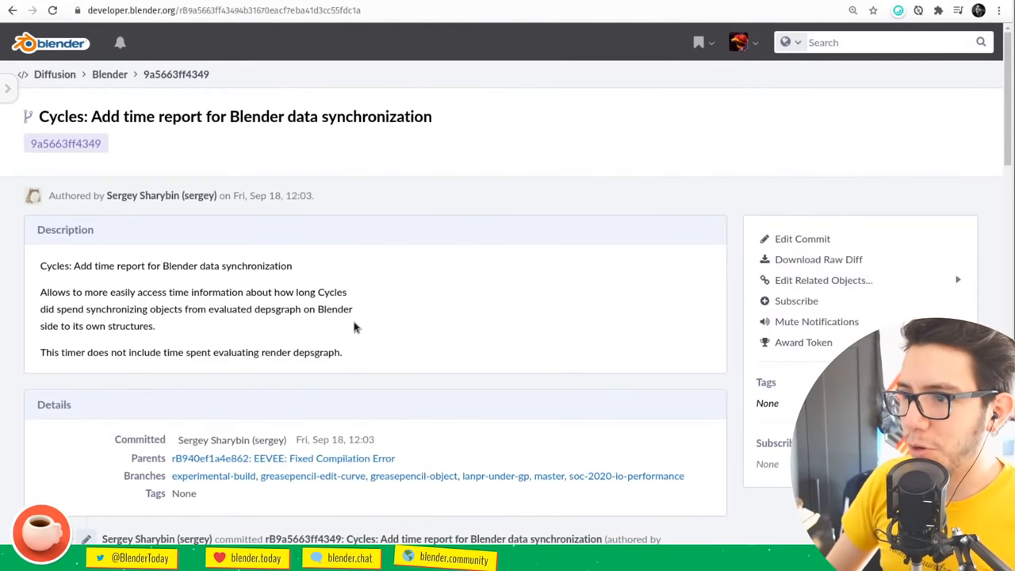
pyautogui.moveTo(264, 312)
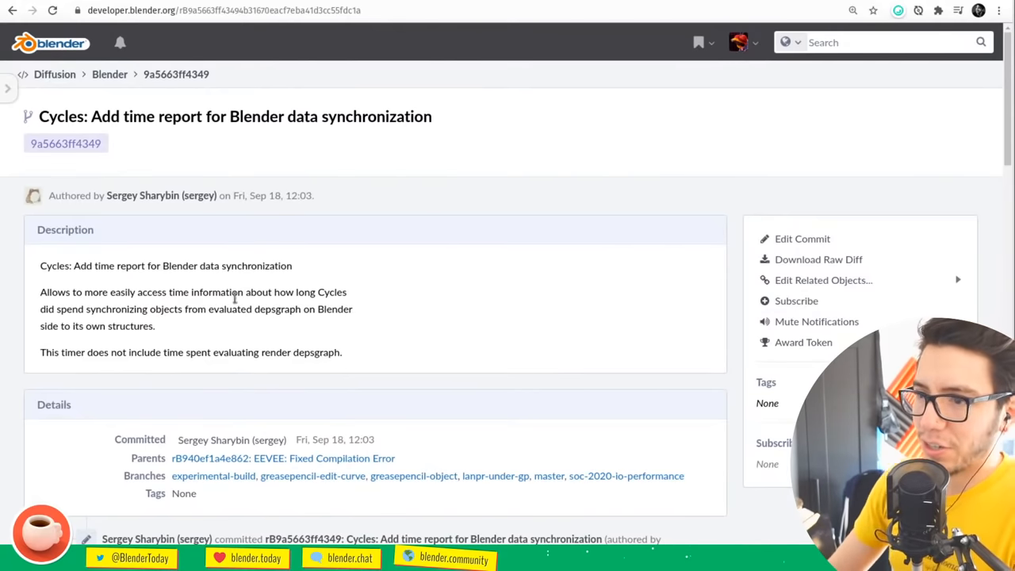
pyautogui.moveTo(247, 367)
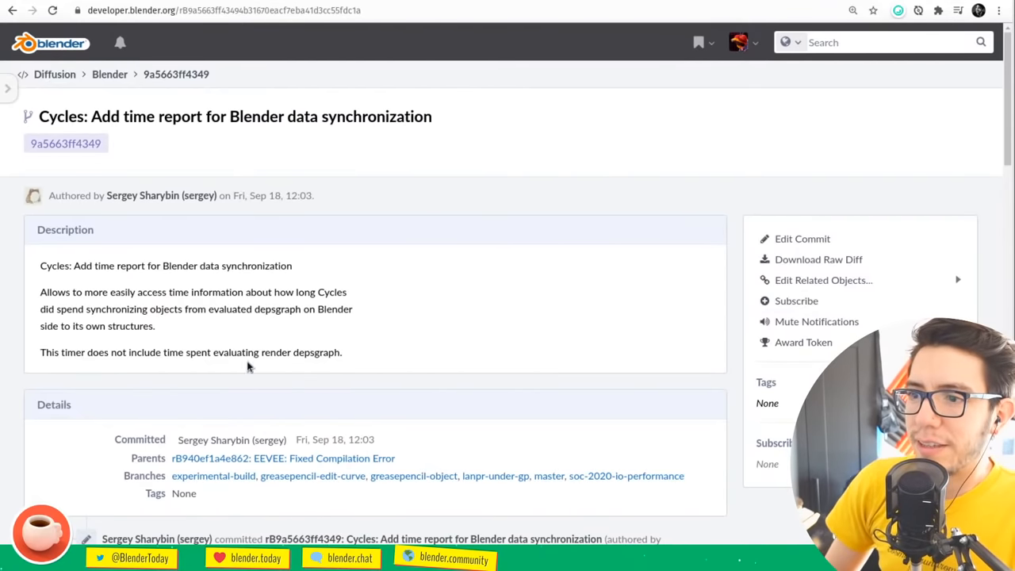
pyautogui.moveTo(492, 318)
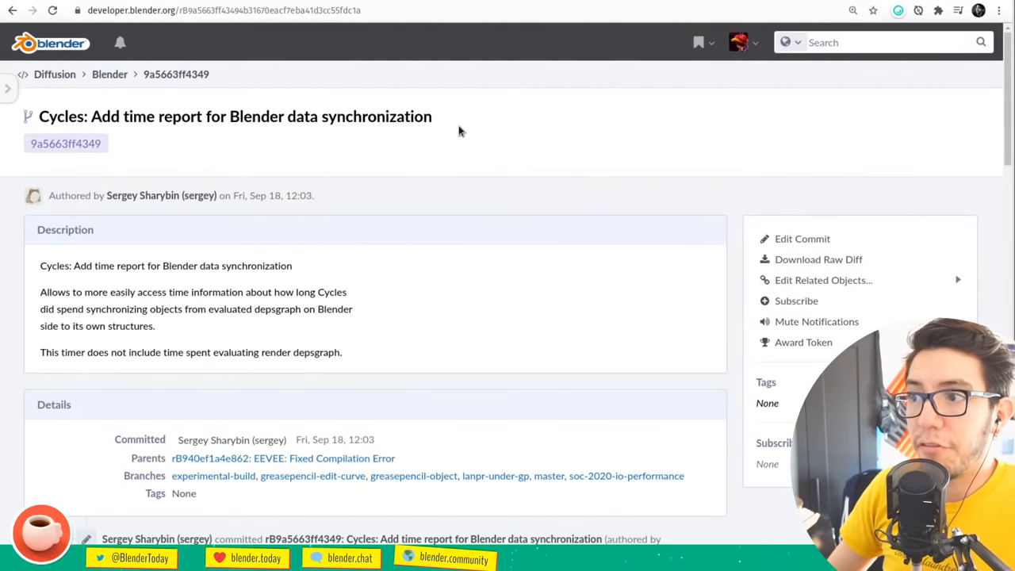
pyautogui.moveTo(405, 108)
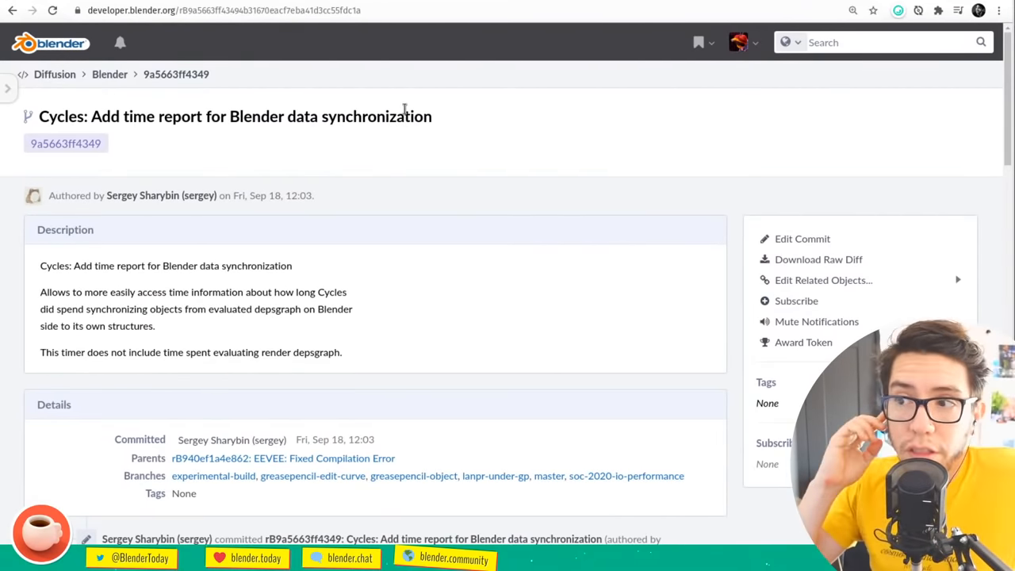
# Scroll the commit page down to the Changes section's blender_sync.cpp diff
pyautogui.scroll(-3)
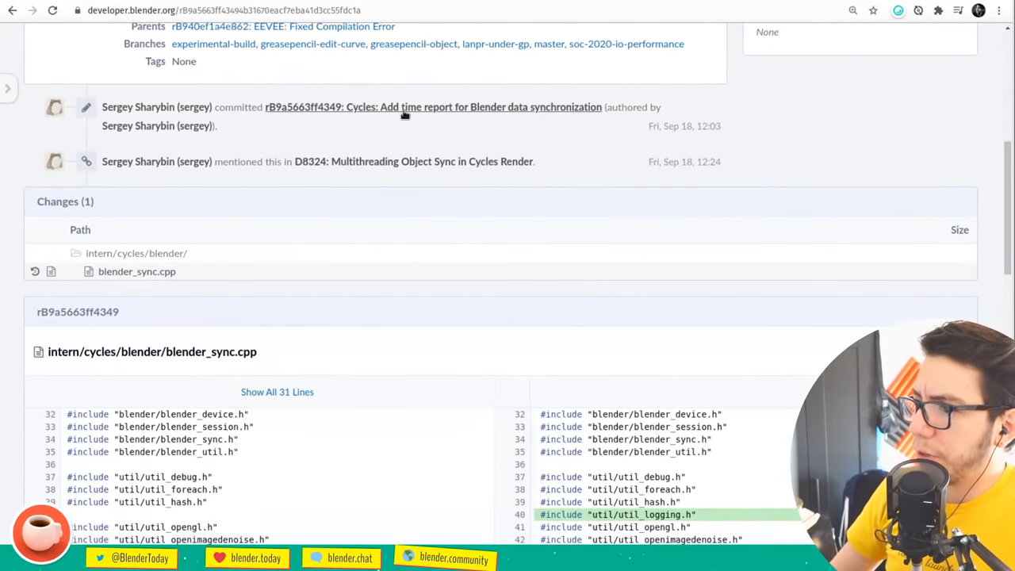
pyautogui.scroll(-3)
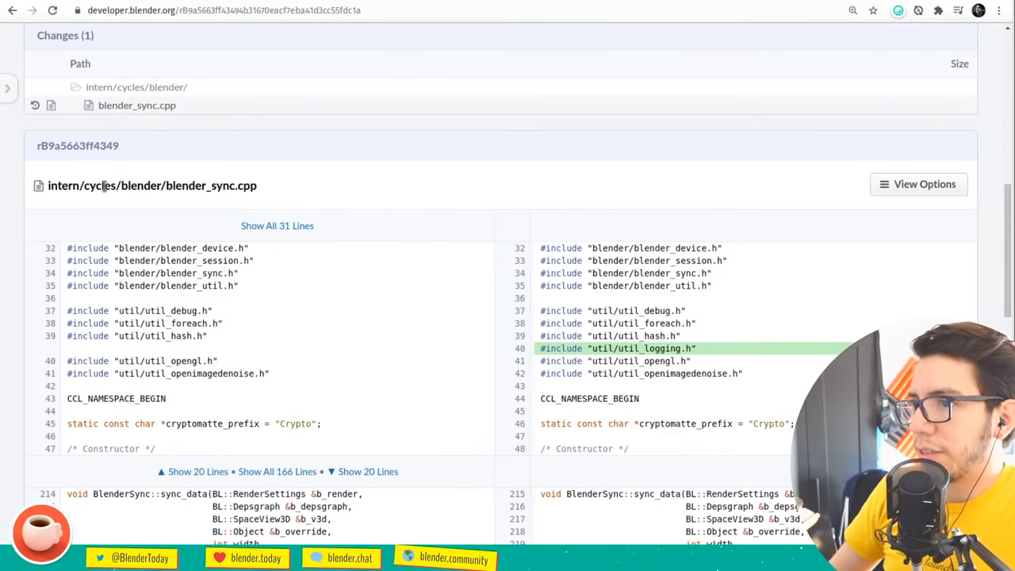
pyautogui.scroll(3)
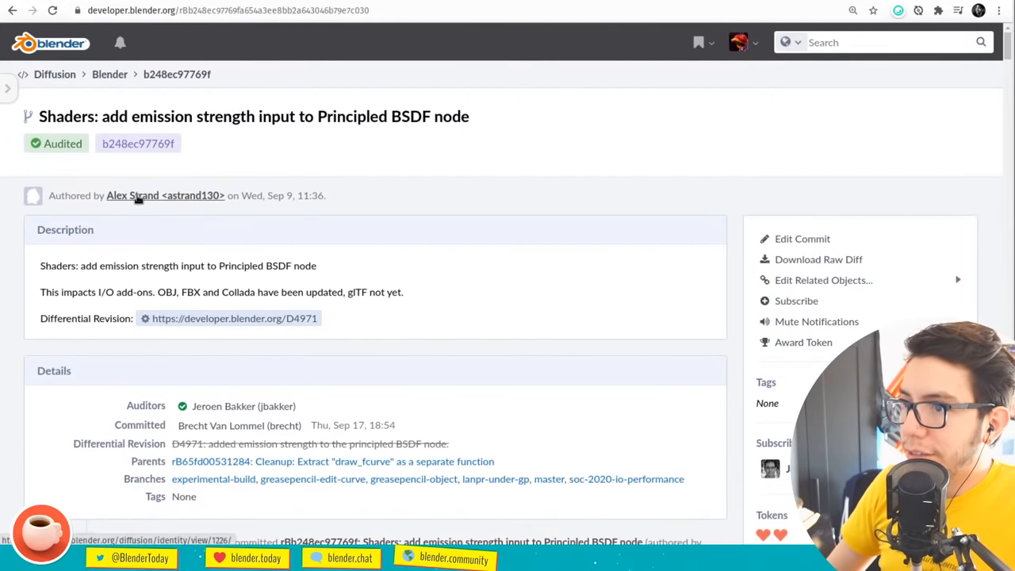
pyautogui.moveTo(182, 238)
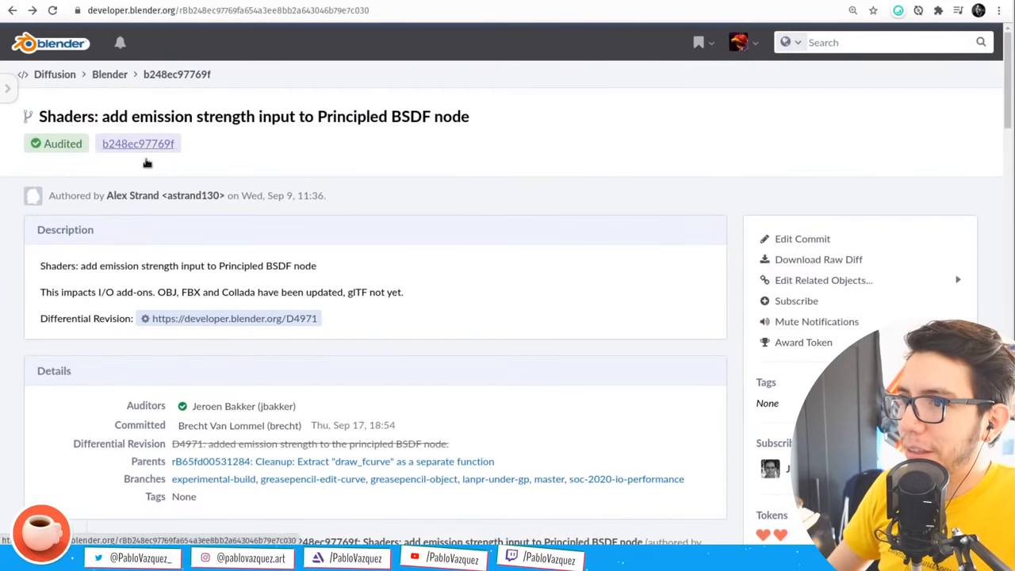
# Scroll the emission strength commit down to Jeroen Bakker's EEVEE GLSL concern and back up
pyautogui.scroll(-3)
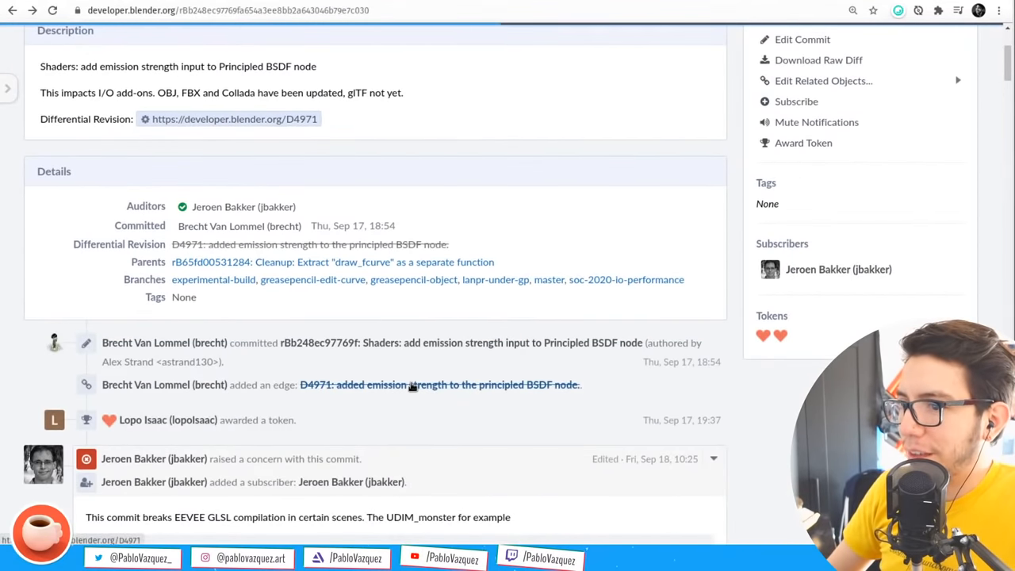
pyautogui.scroll(3)
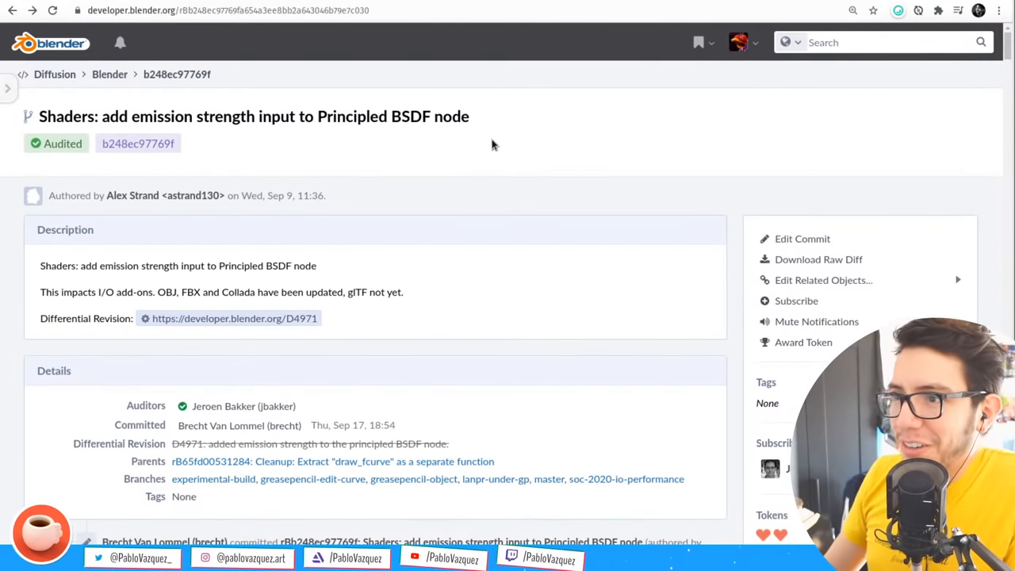
pyautogui.moveTo(387, 214)
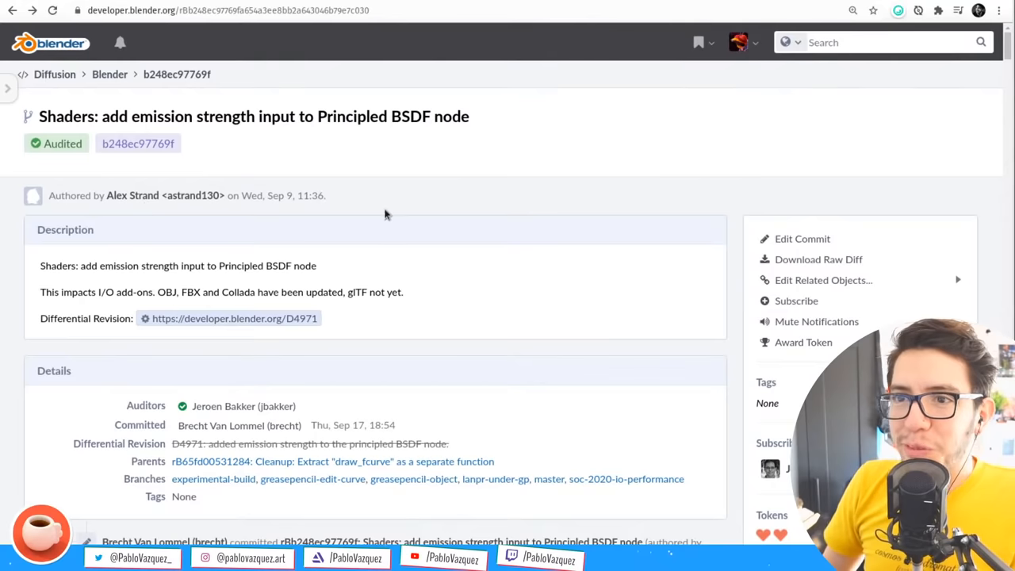
pyautogui.moveTo(201, 143)
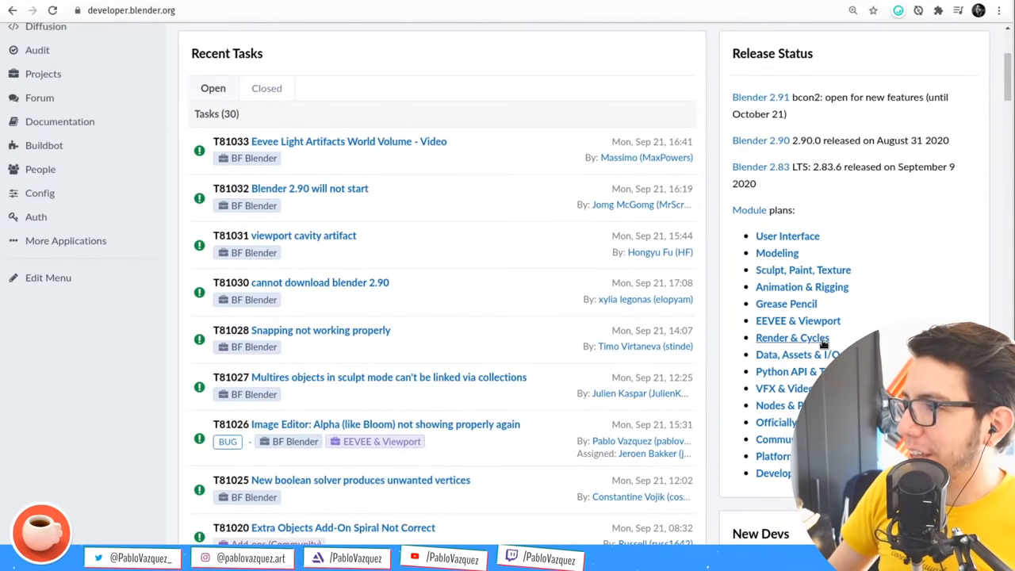
# Browse the Render & Cycles workboard sideways, then open the EEVEE & Viewport project
pyautogui.click(792, 337)
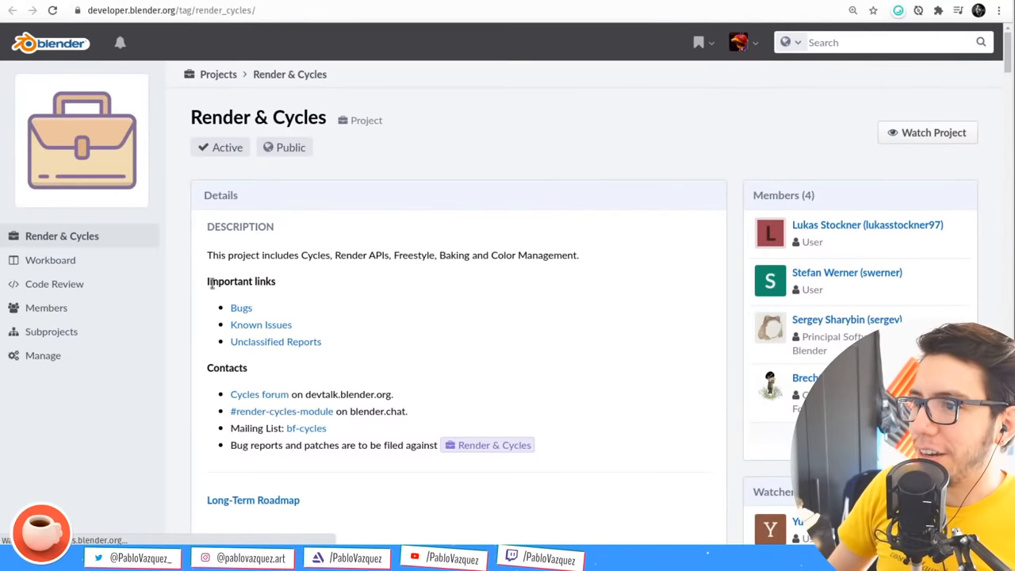
pyautogui.moveTo(50, 259)
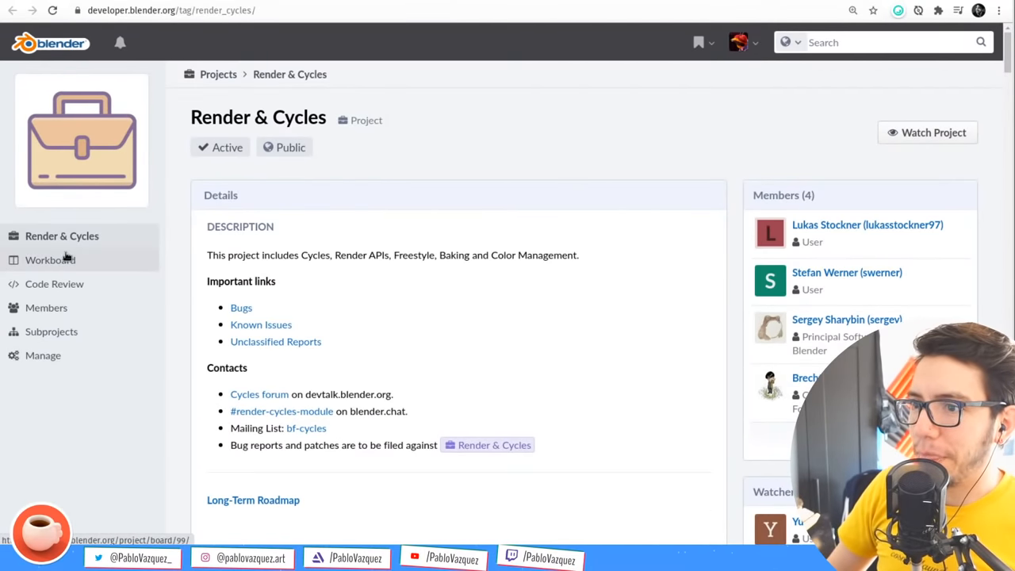
pyautogui.click(50, 260)
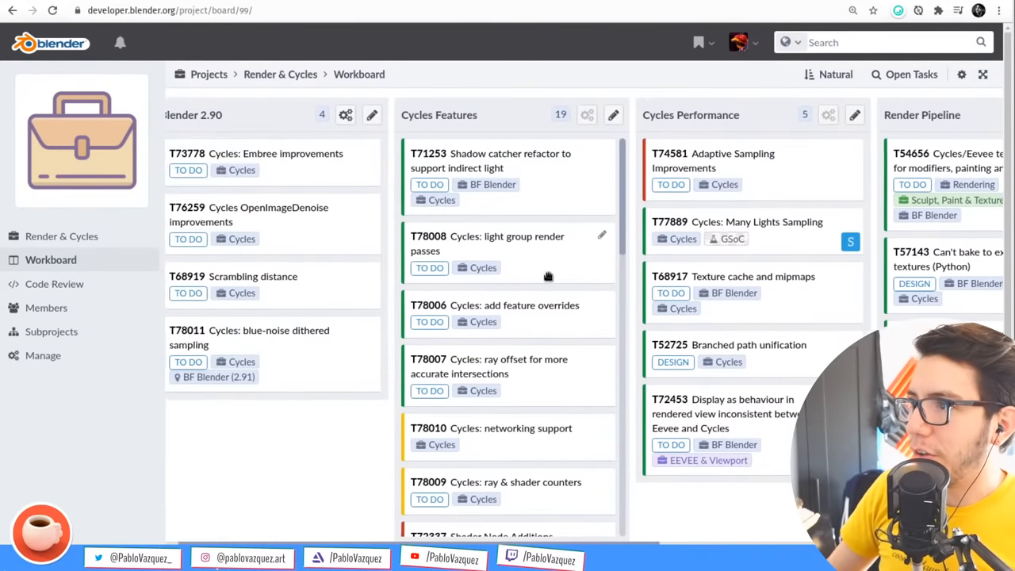
pyautogui.hscroll(3)
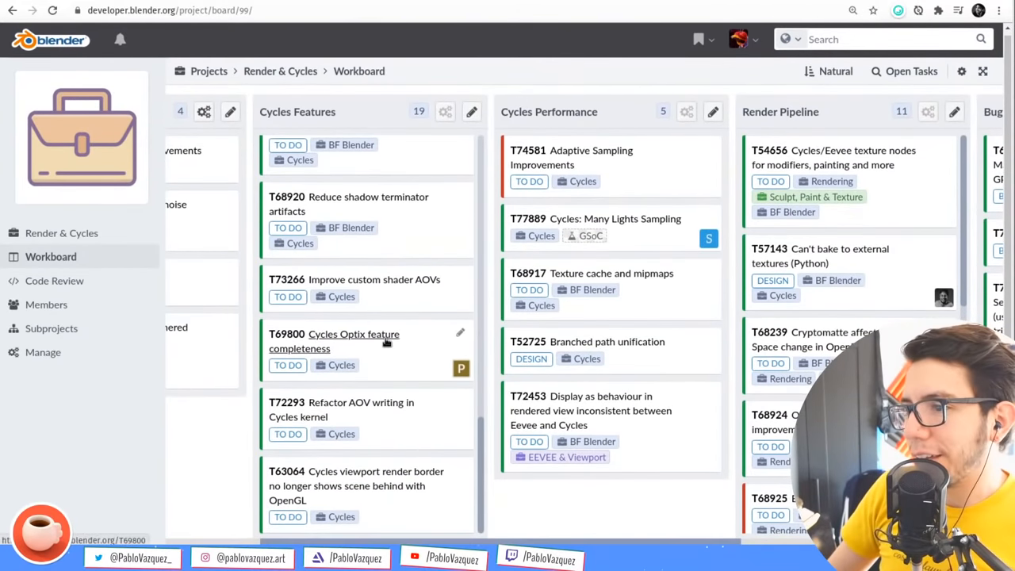
pyautogui.click(565, 457)
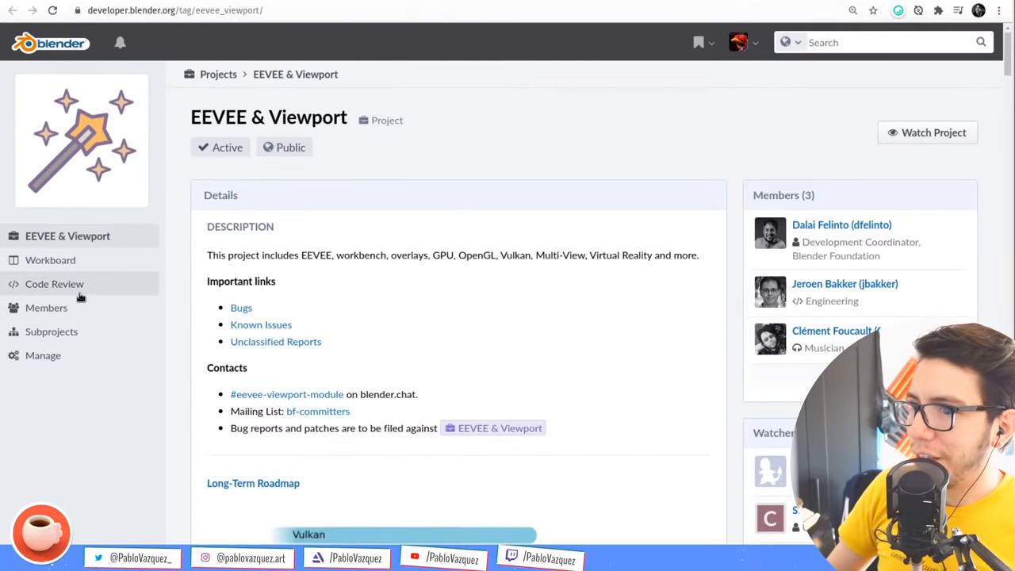
# Open the EEVEE & Viewport workboard and scroll across to Long-Term, Bugs and Known Issues
pyautogui.click(50, 260)
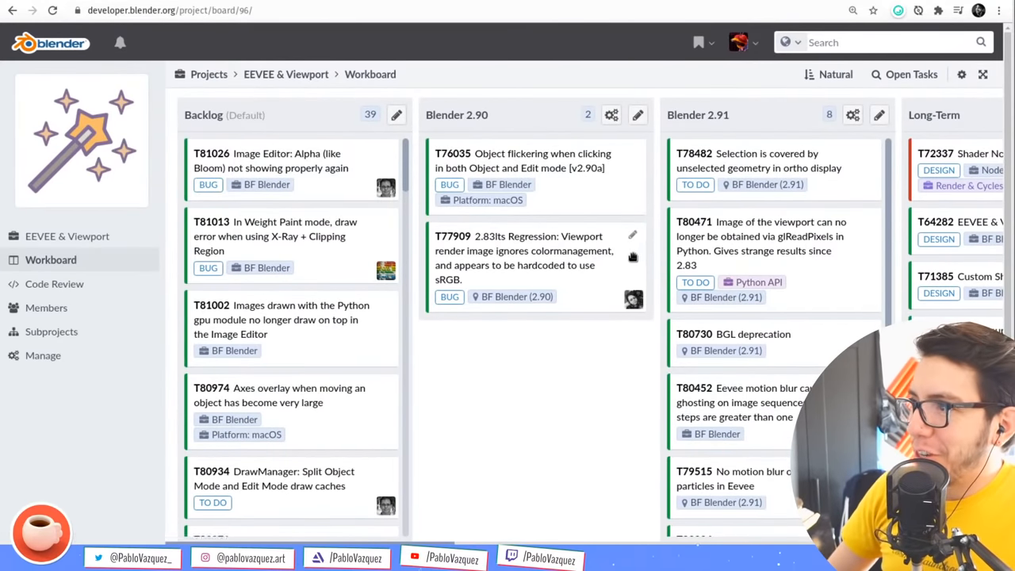
pyautogui.hscroll(3)
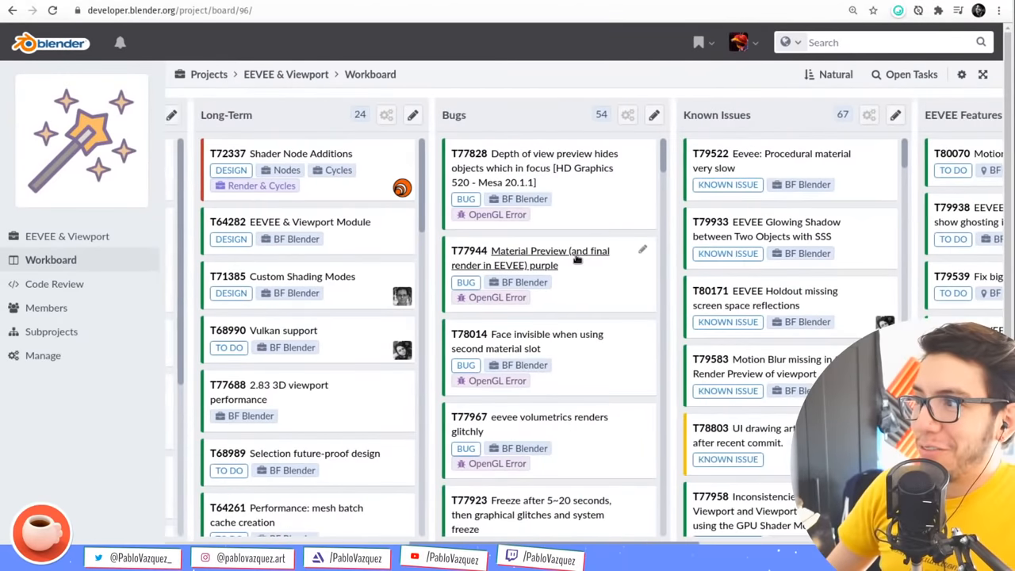
pyautogui.hscroll(3)
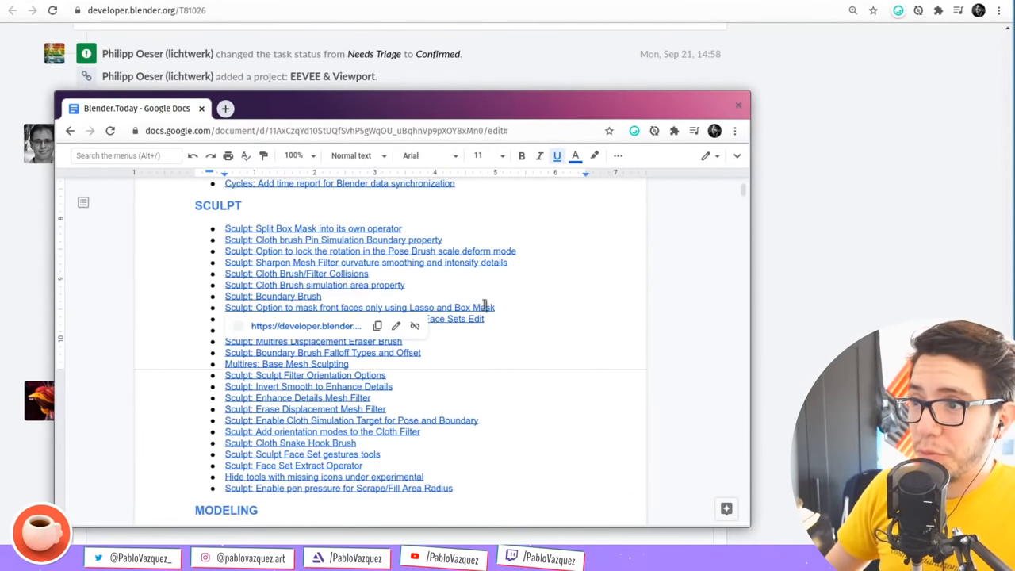
# Scroll the Blender.Today notes and follow the Split Box Mask operator link under SCULPT
pyautogui.scroll(-3)
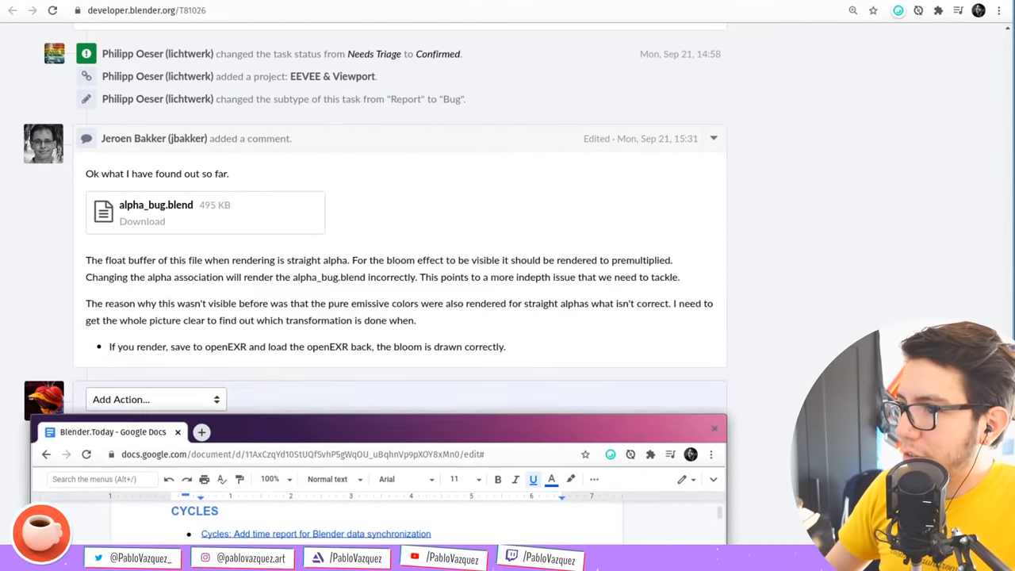
pyautogui.click(270, 480)
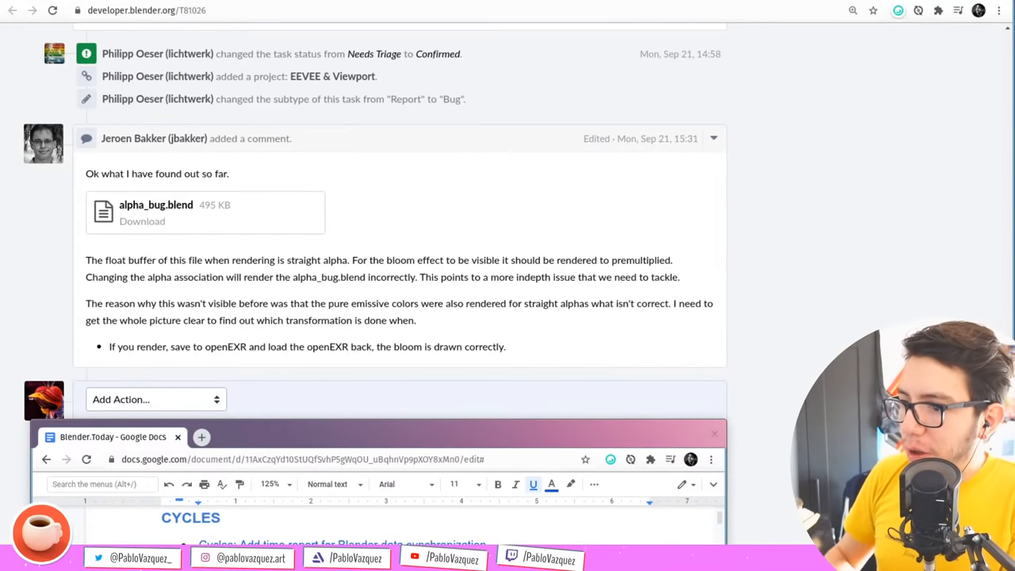
pyautogui.moveTo(322, 387)
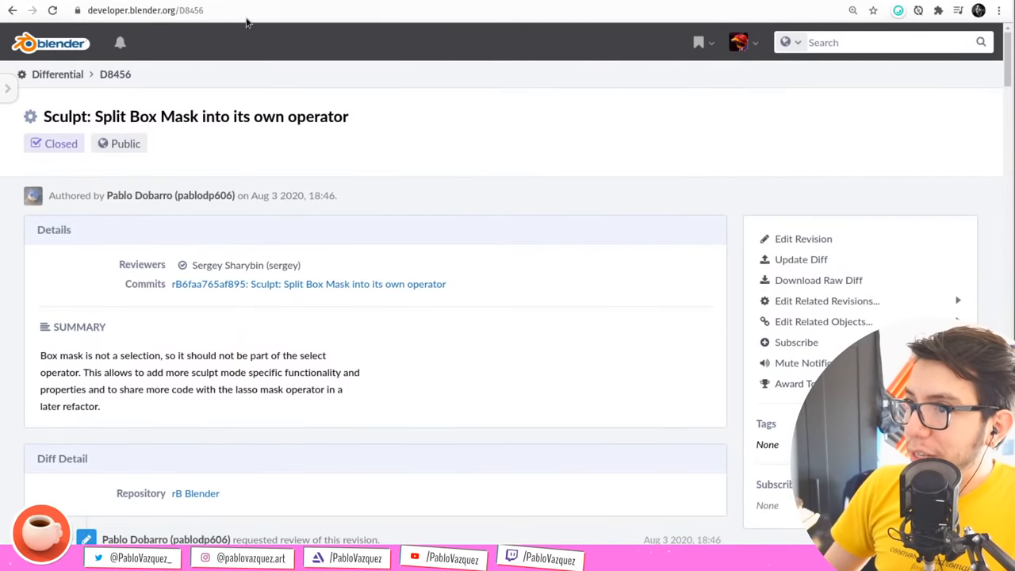
# Switch to the YouTube tab showing Spring - Blender Open Movie
pyautogui.click(13, 9)
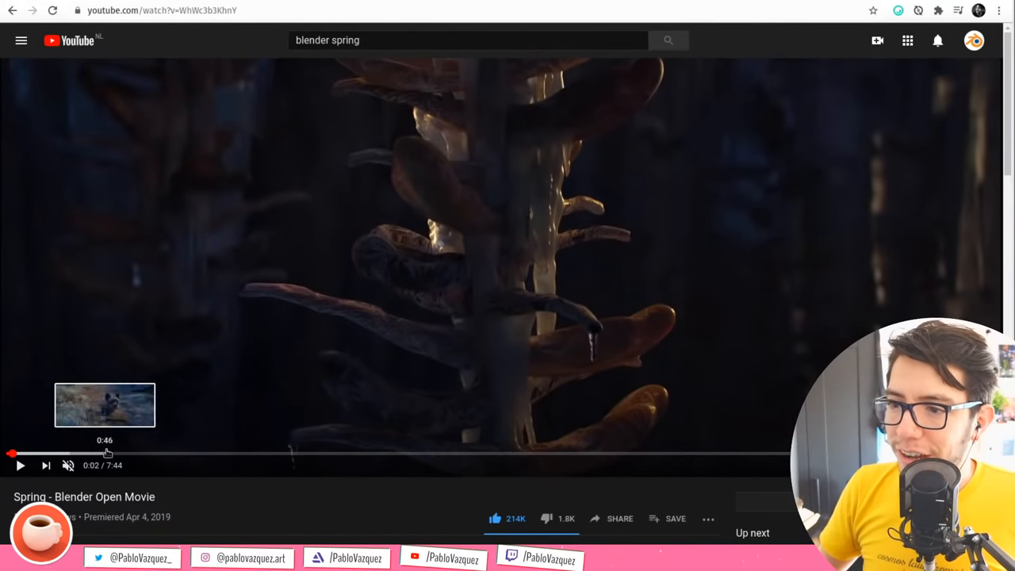
# Jump the Spring video ahead to around 0:46
pyautogui.click(105, 453)
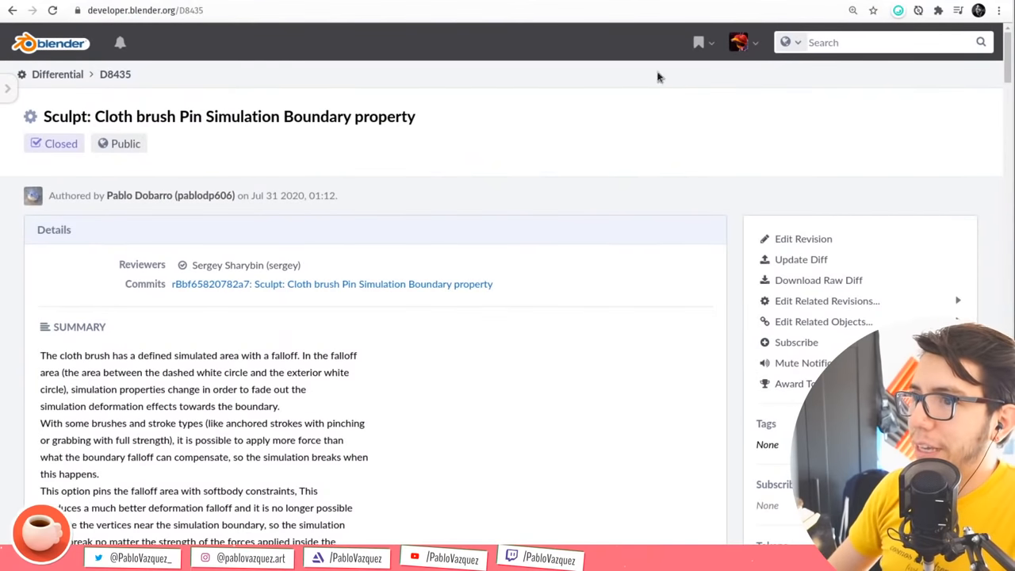
# Check the latest developer notifications and dismiss the list
pyautogui.click(119, 42)
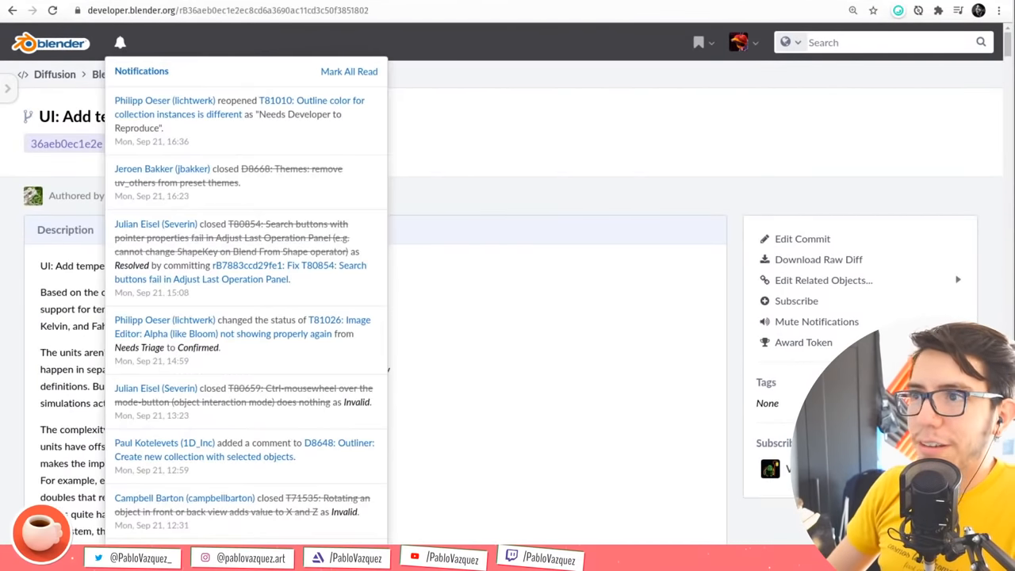
pyautogui.click(242, 327)
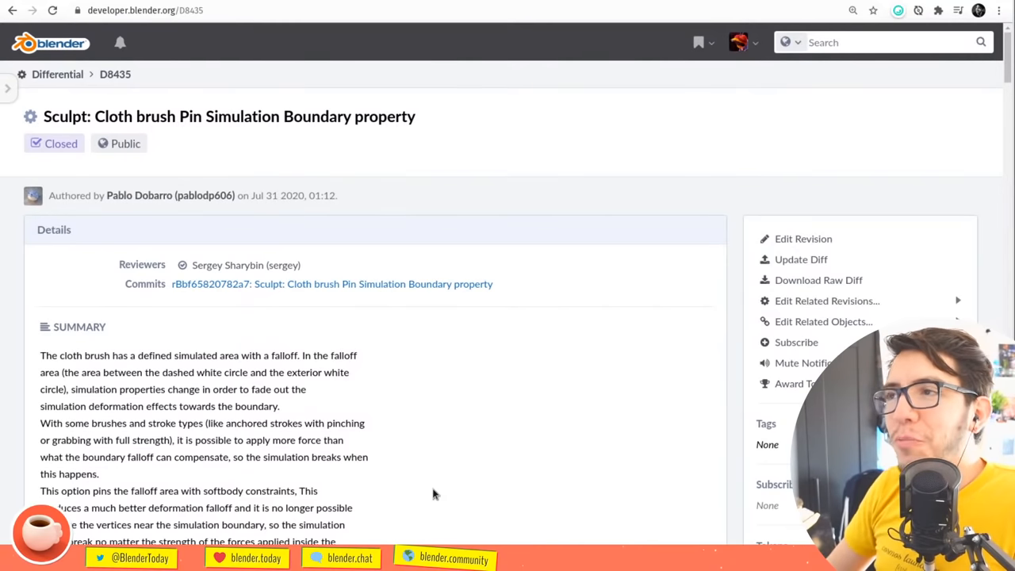
pyautogui.moveTo(553, 272)
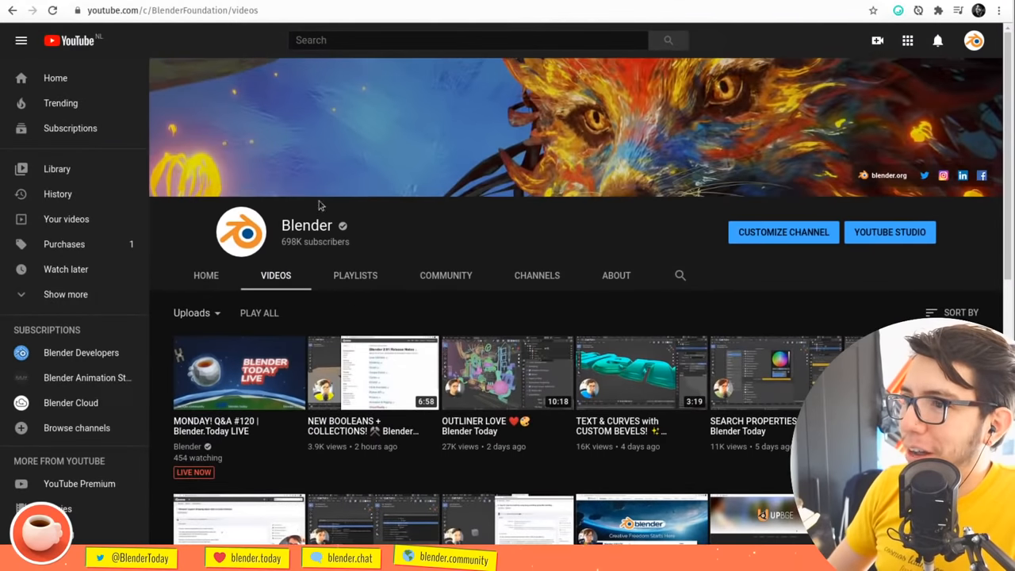
# Browse the Blender channel's playlists and open 'Official Blender Open Movies' (13 videos)
pyautogui.click(355, 275)
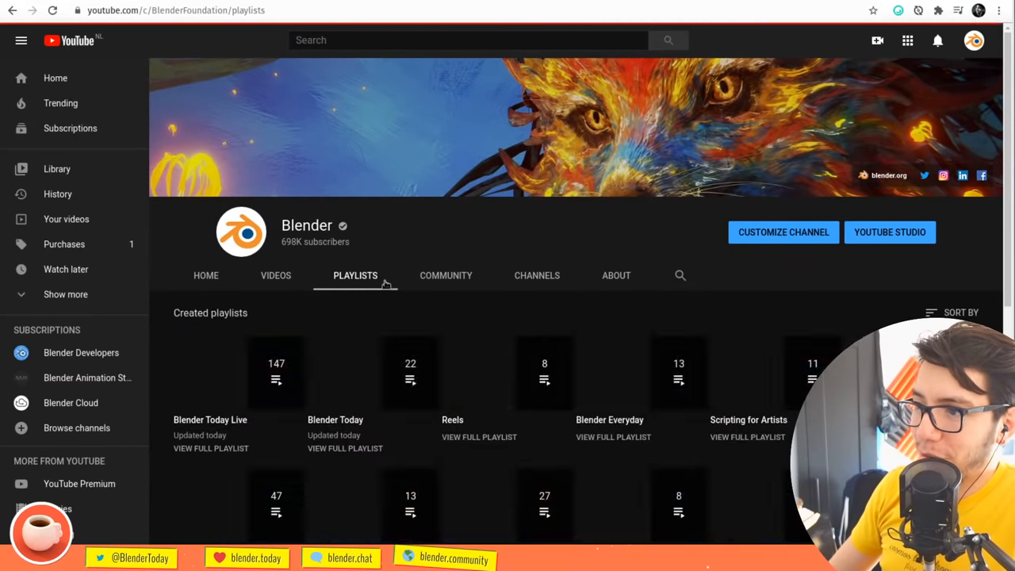
pyautogui.scroll(-3)
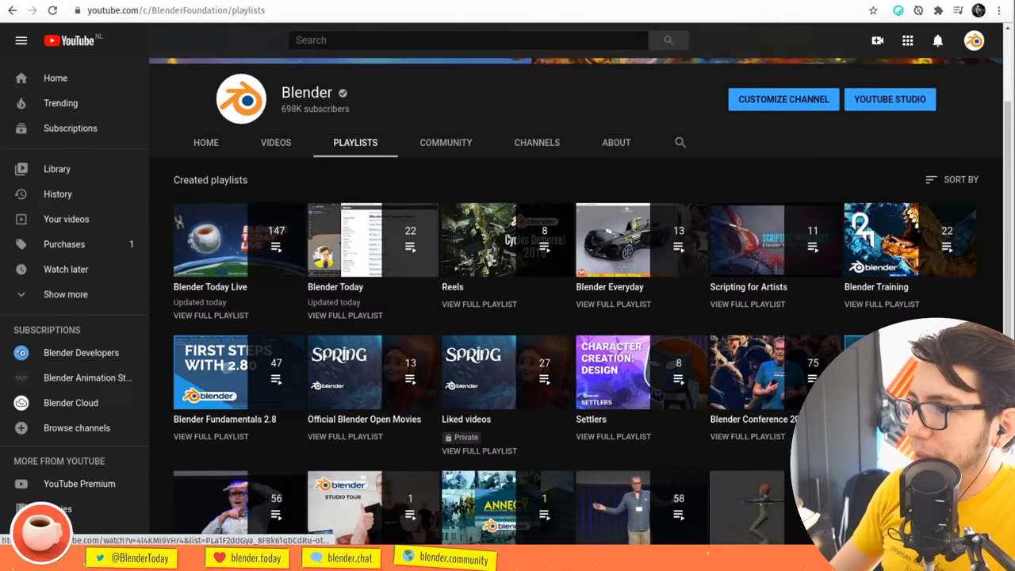
pyautogui.moveTo(373, 240)
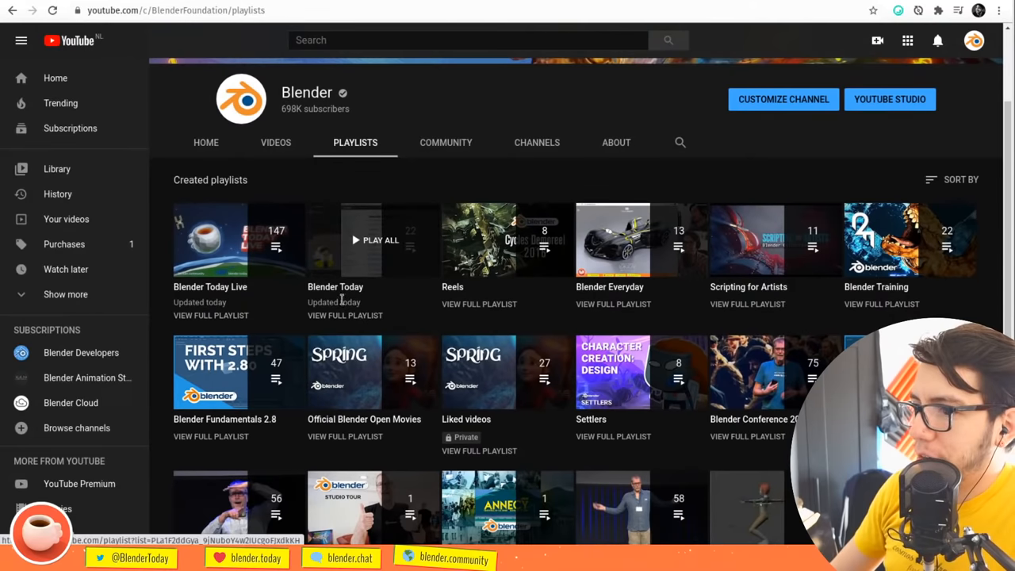
pyautogui.moveTo(458, 131)
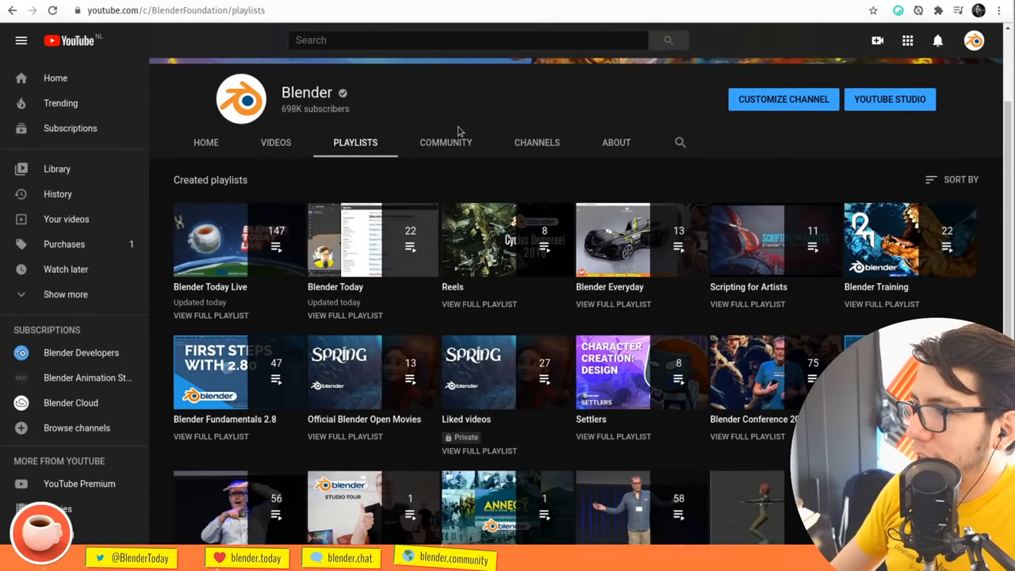
pyautogui.scroll(-3)
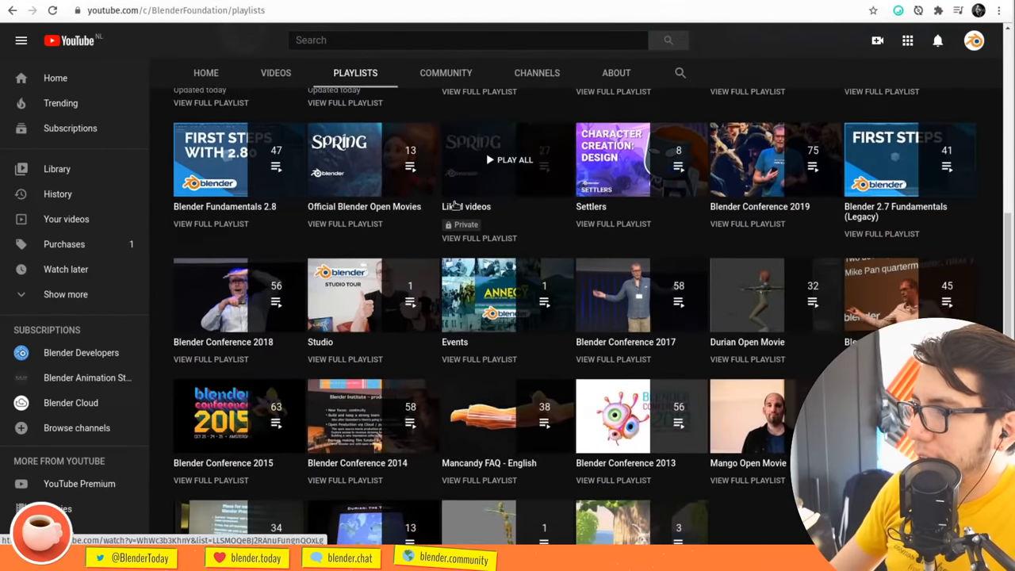
pyautogui.scroll(-3)
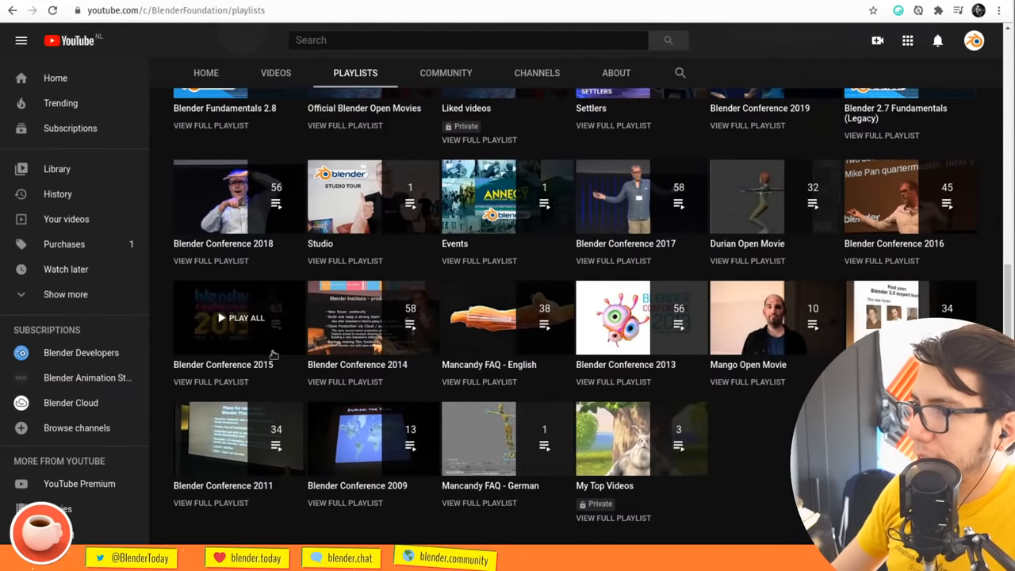
pyautogui.scroll(3)
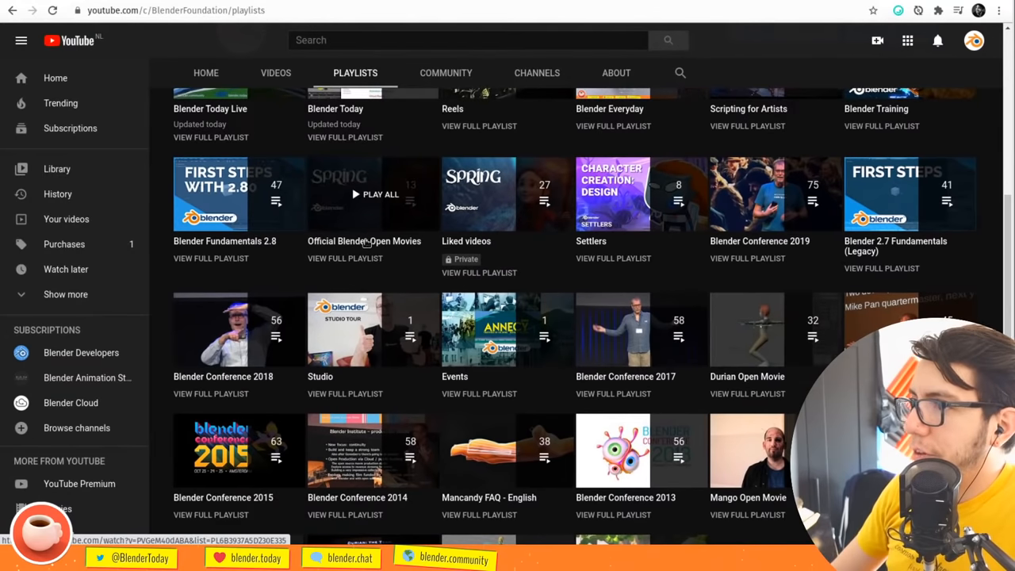
pyautogui.click(372, 195)
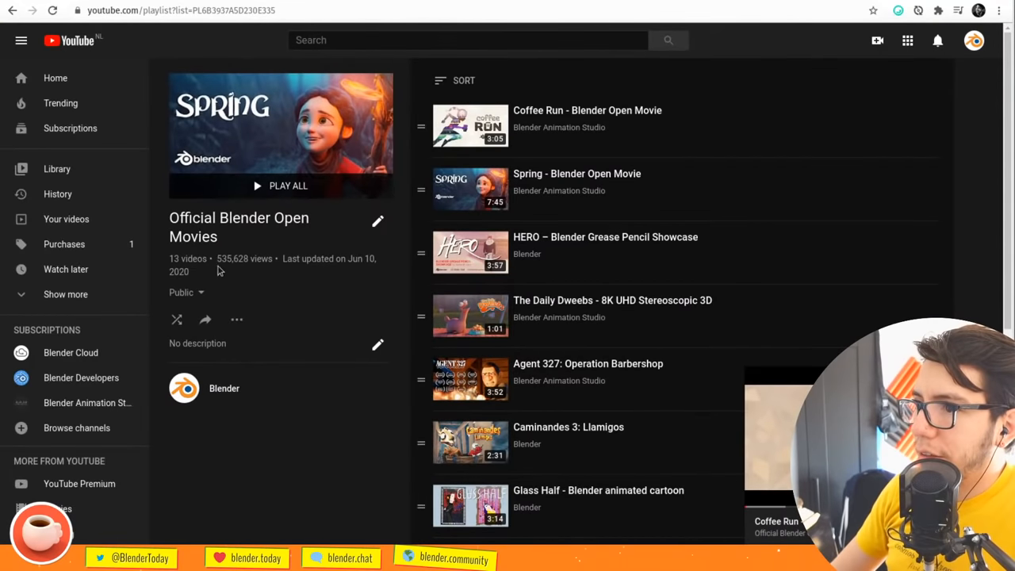
pyautogui.moveTo(226, 252)
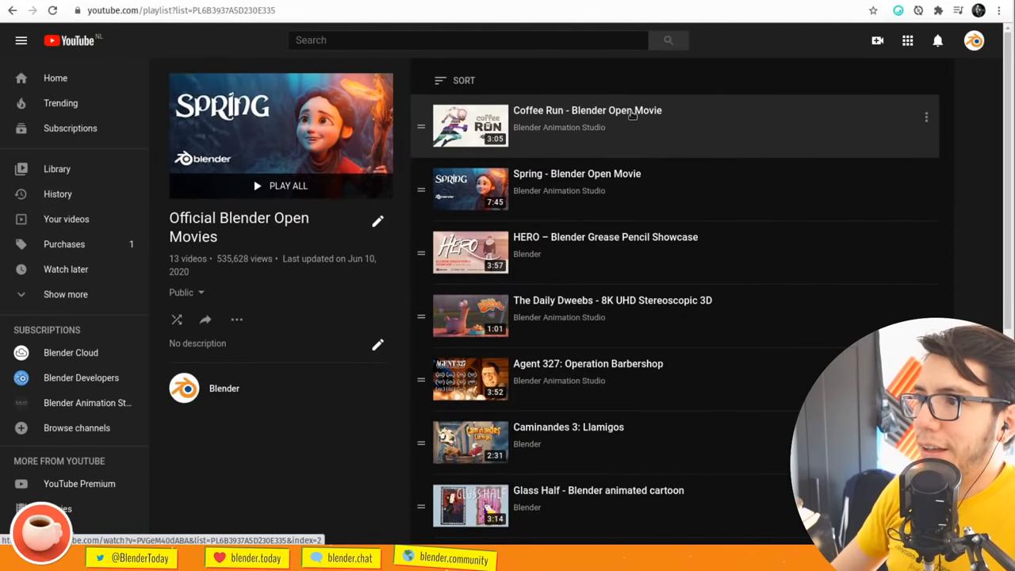
pyautogui.scroll(-3)
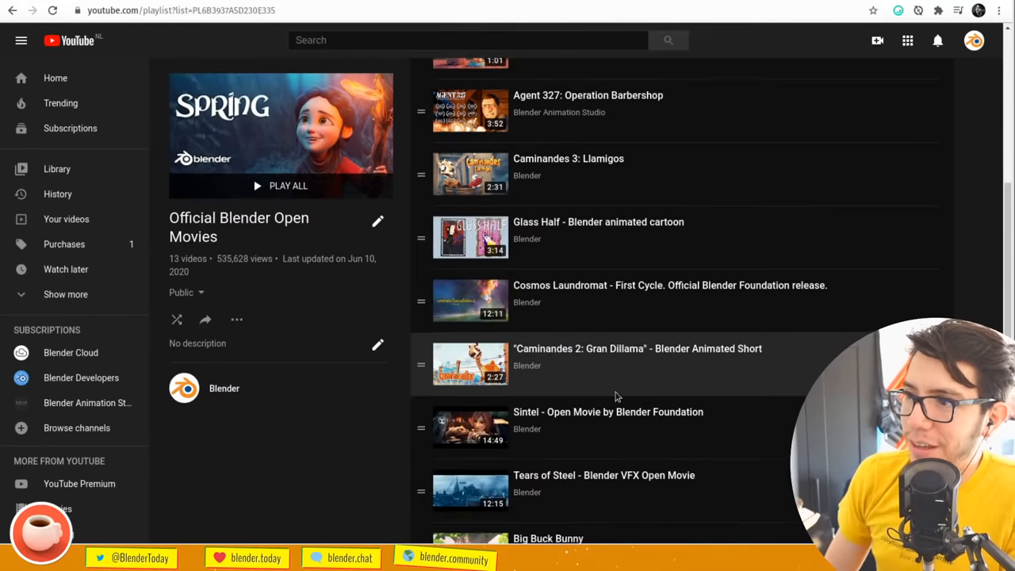
pyautogui.scroll(3)
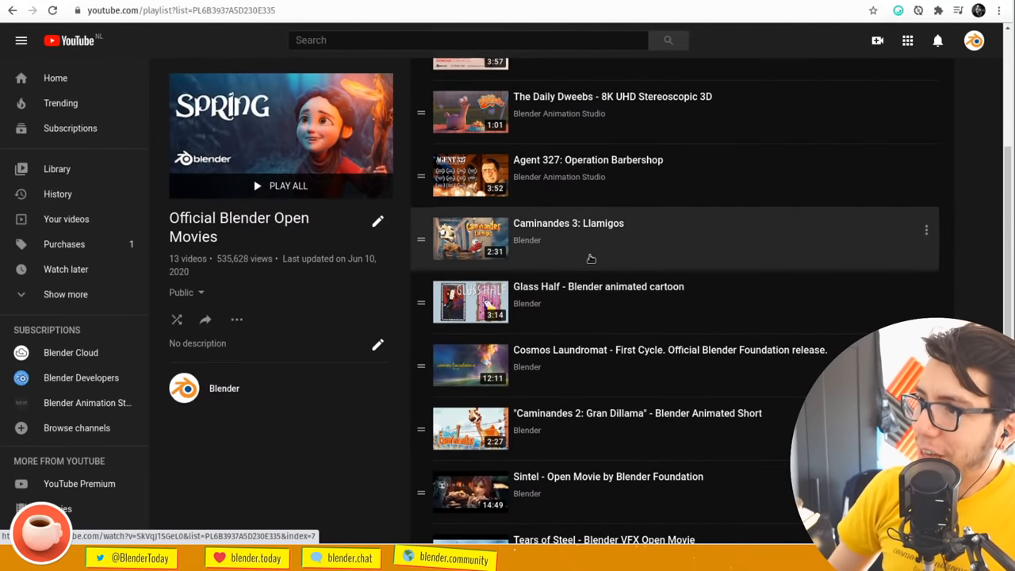
pyautogui.scroll(3)
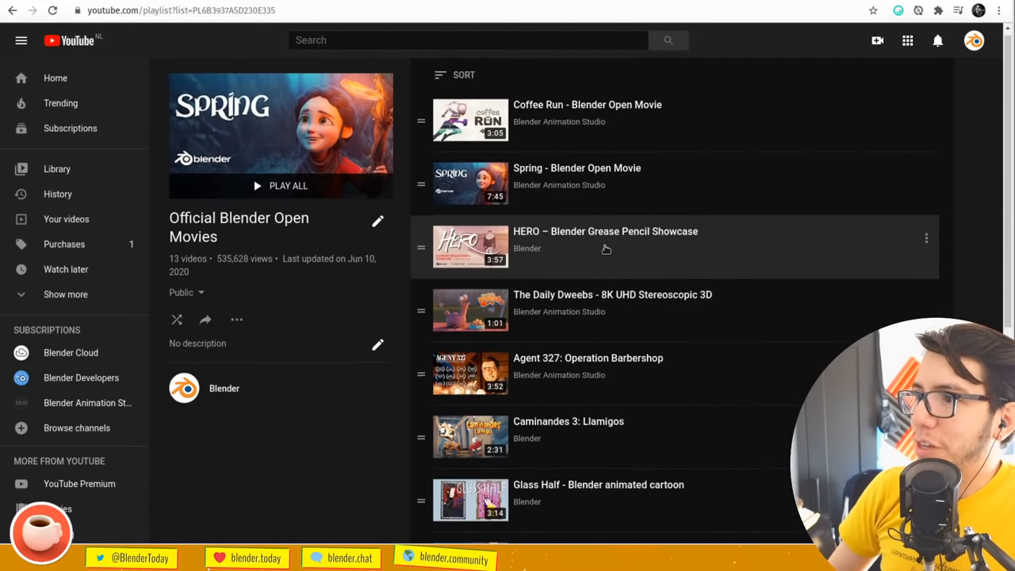
pyautogui.moveTo(582, 127)
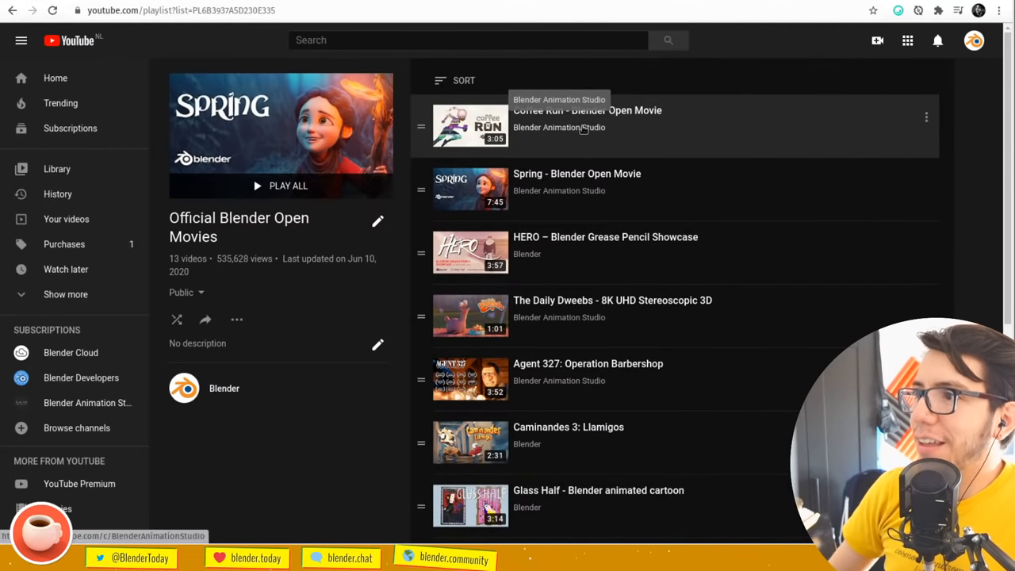
pyautogui.moveTo(687, 141)
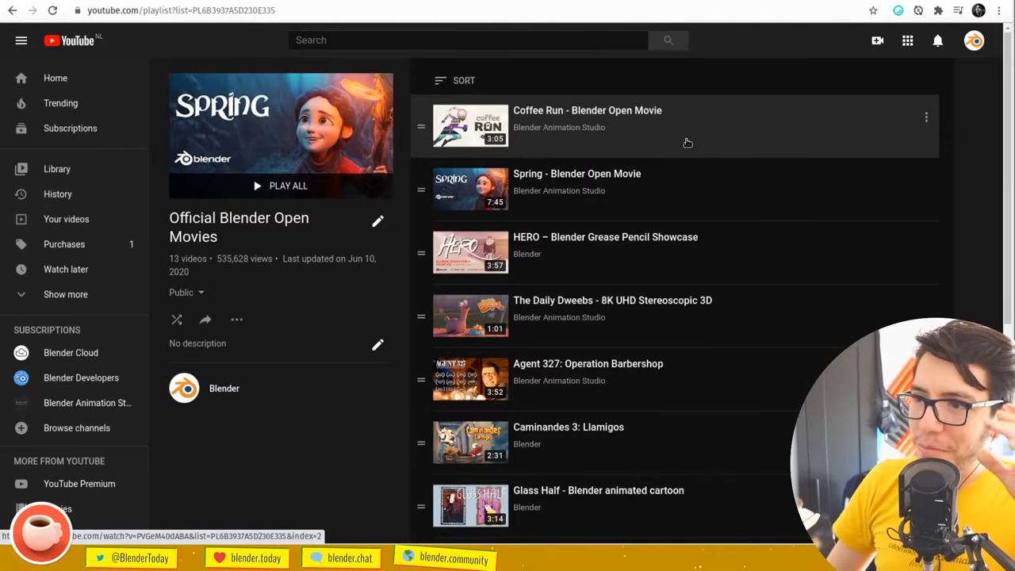
pyautogui.moveTo(611, 173)
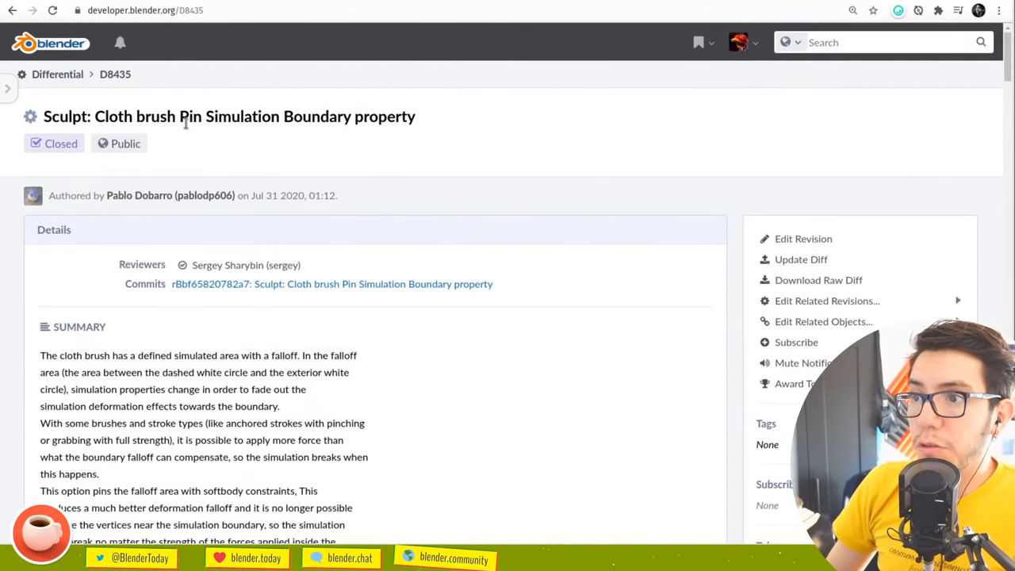
pyautogui.moveTo(351, 152)
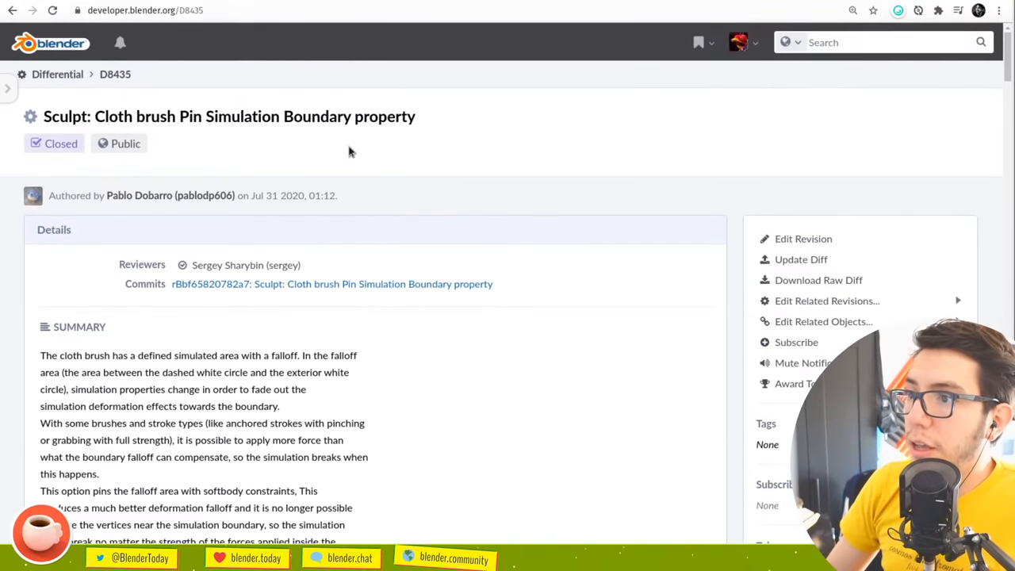
# Scroll D8435 to its demo videos and play the anchored-stroke-enabled demo
pyautogui.scroll(-3)
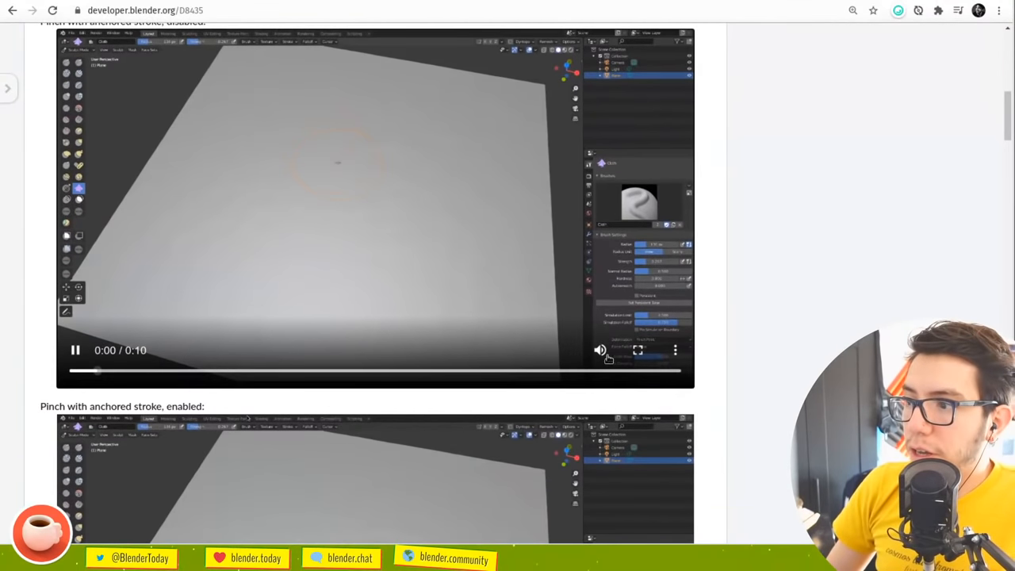
pyautogui.scroll(3)
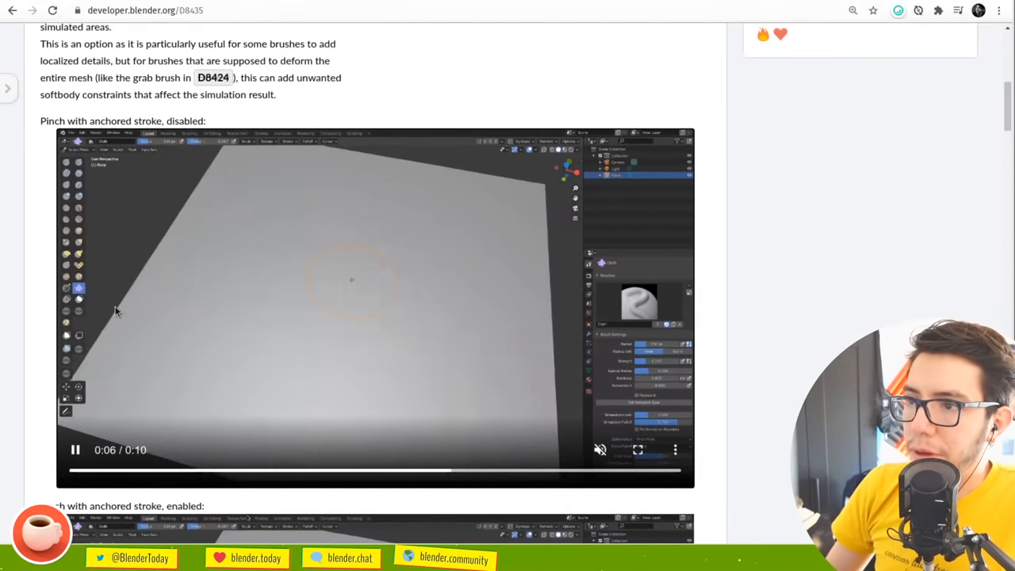
pyautogui.scroll(-3)
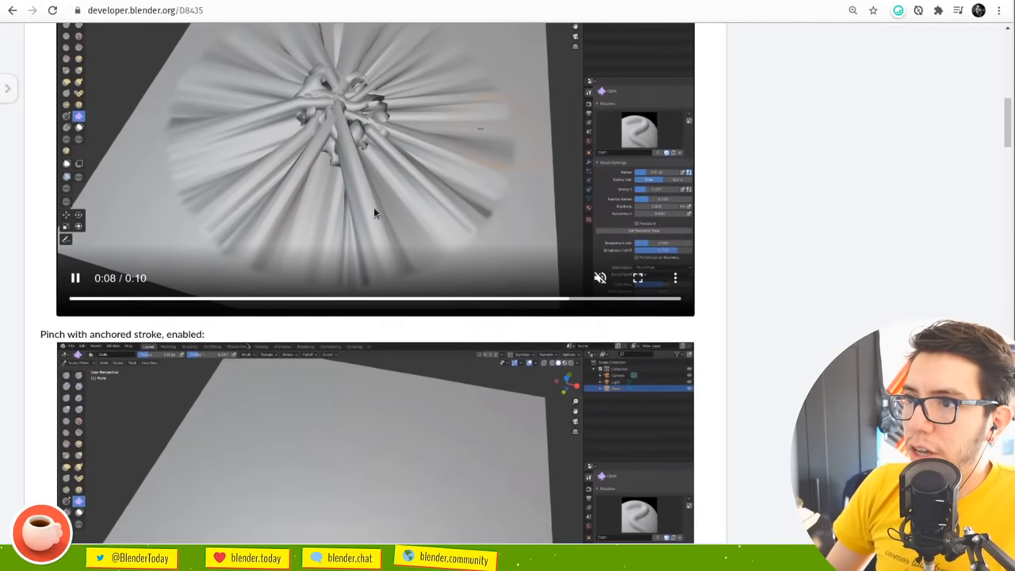
pyautogui.scroll(3)
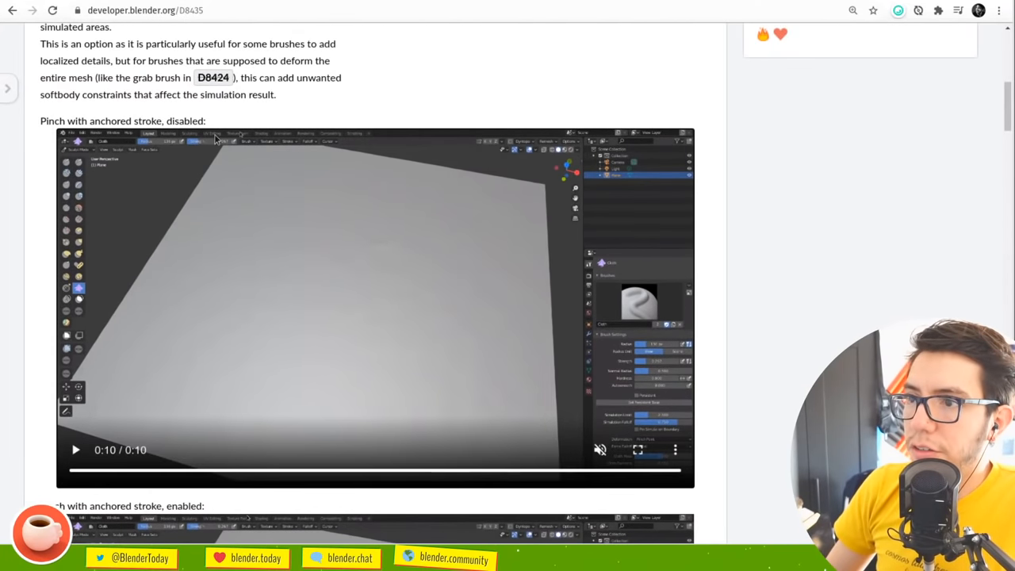
pyautogui.scroll(-3)
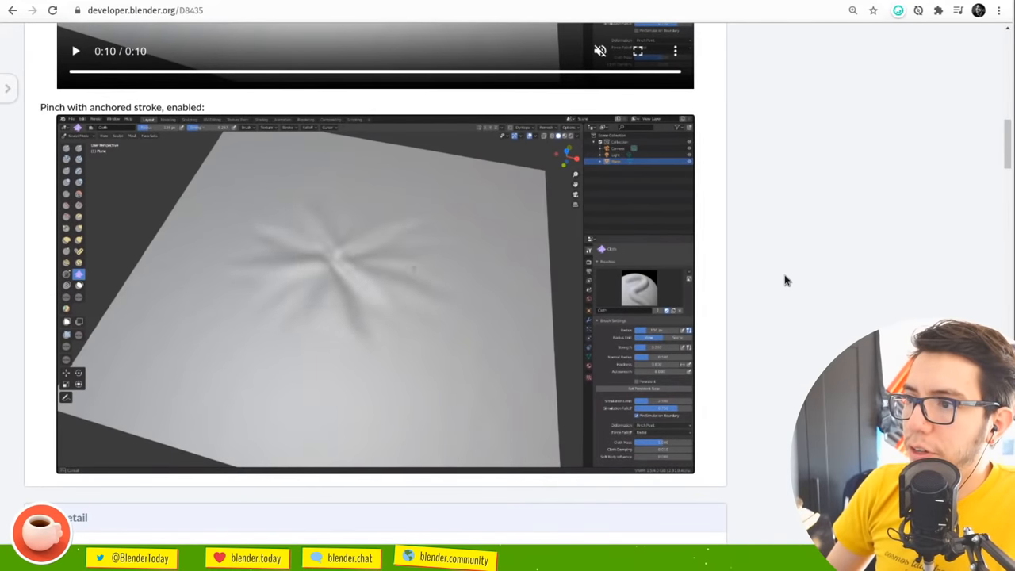
pyautogui.click(76, 469)
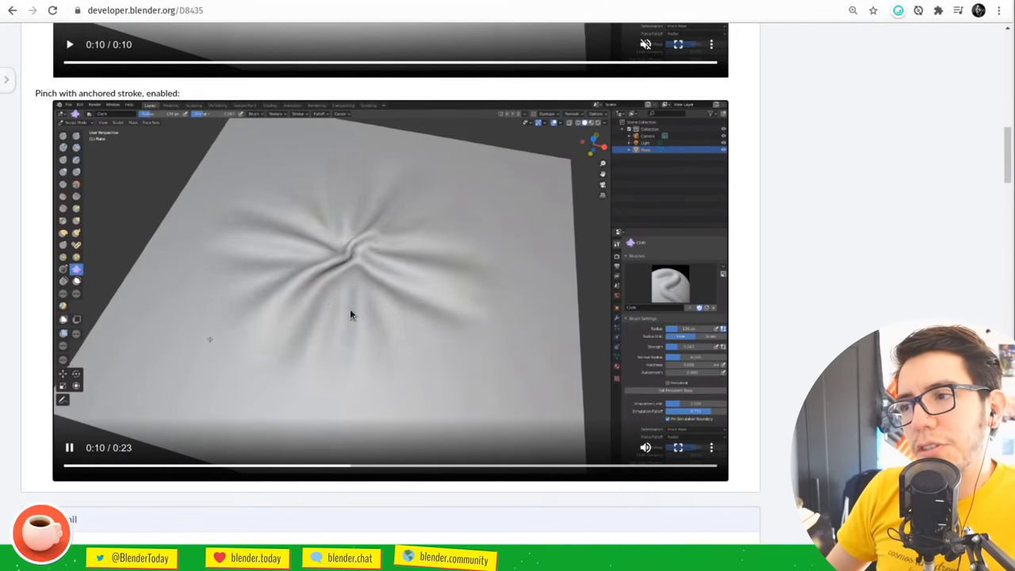
pyautogui.scroll(-3)
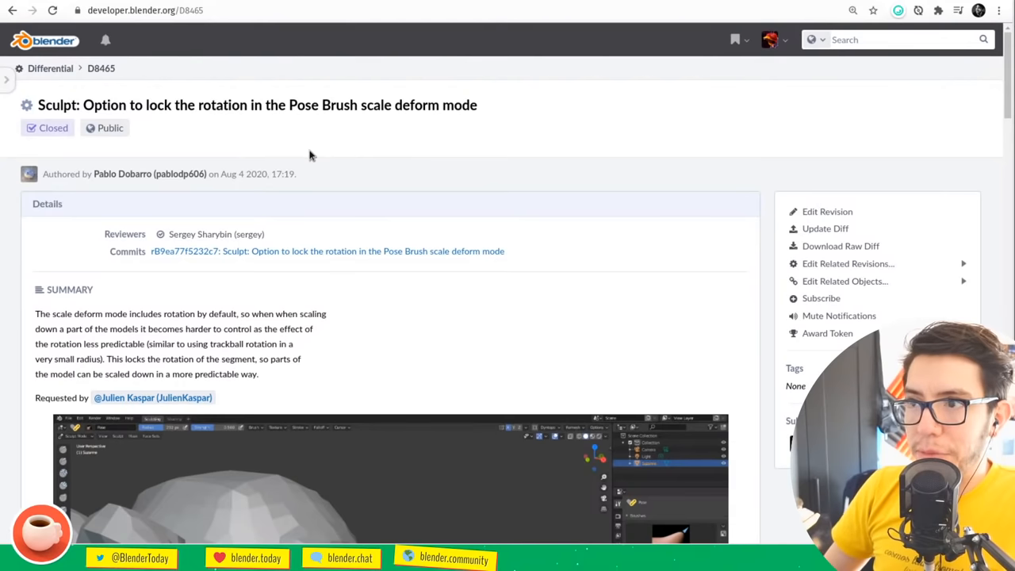
pyautogui.moveTo(407, 173)
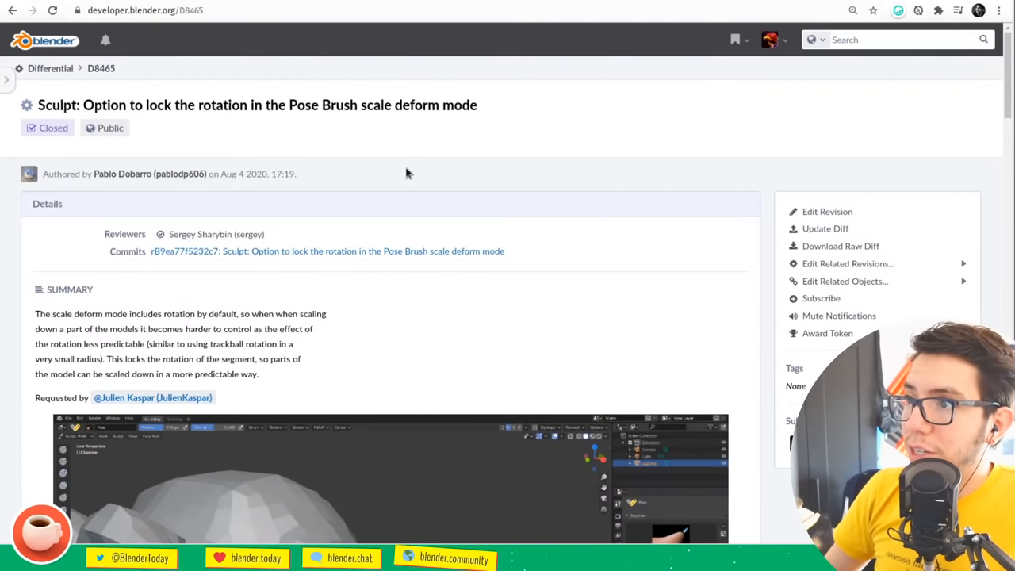
pyautogui.scroll(-3)
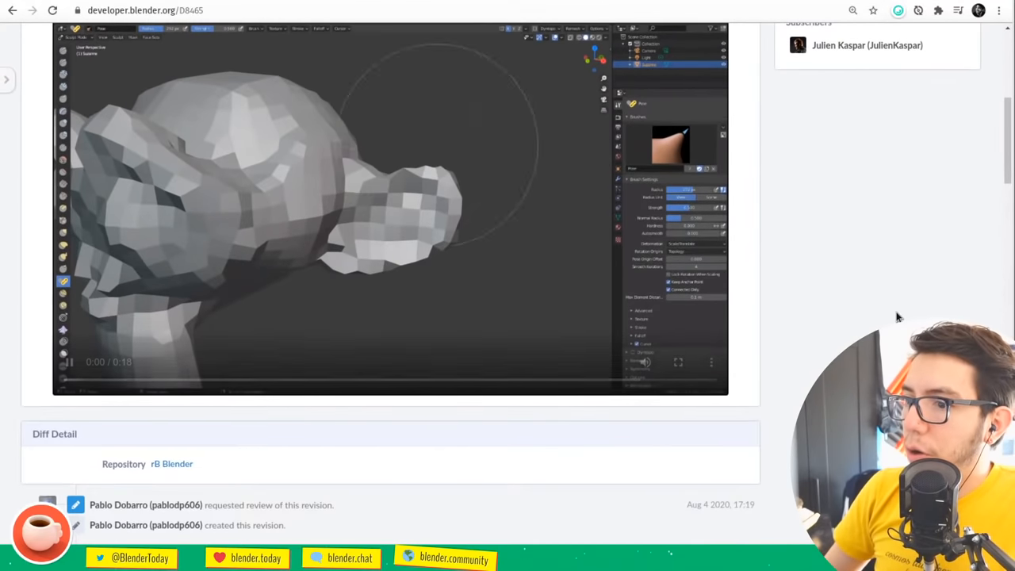
pyautogui.scroll(3)
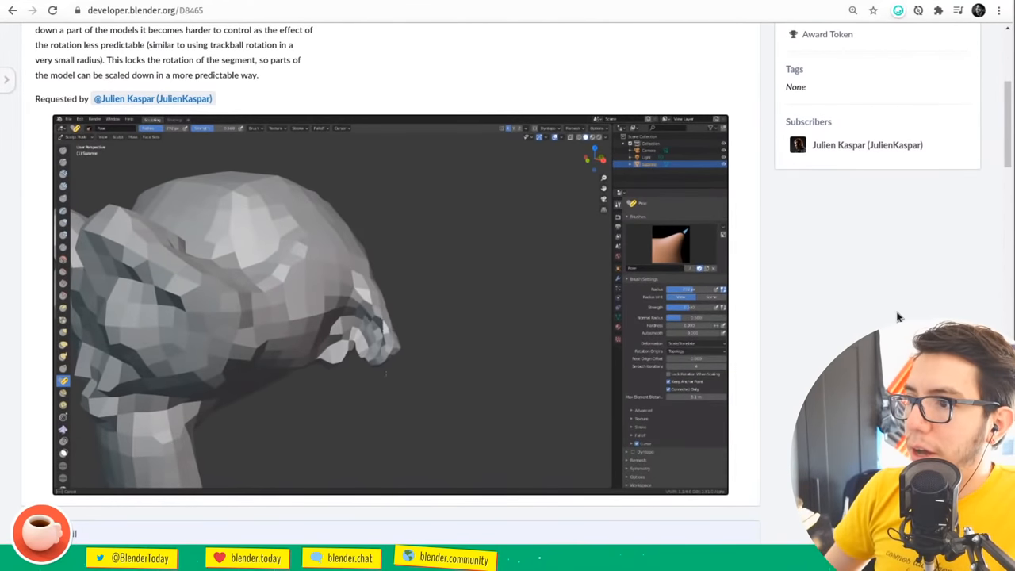
pyautogui.scroll(3)
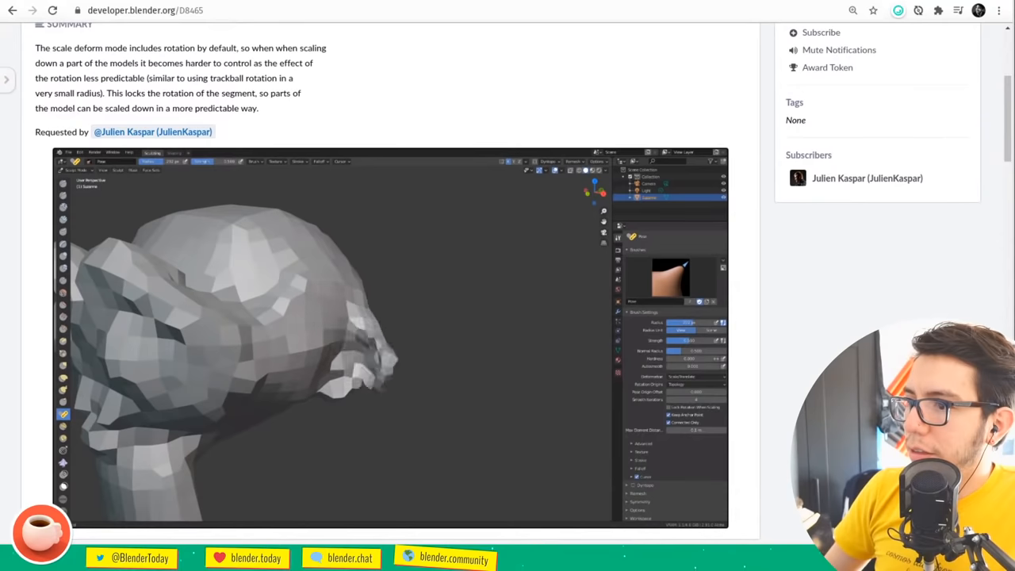
pyautogui.scroll(3)
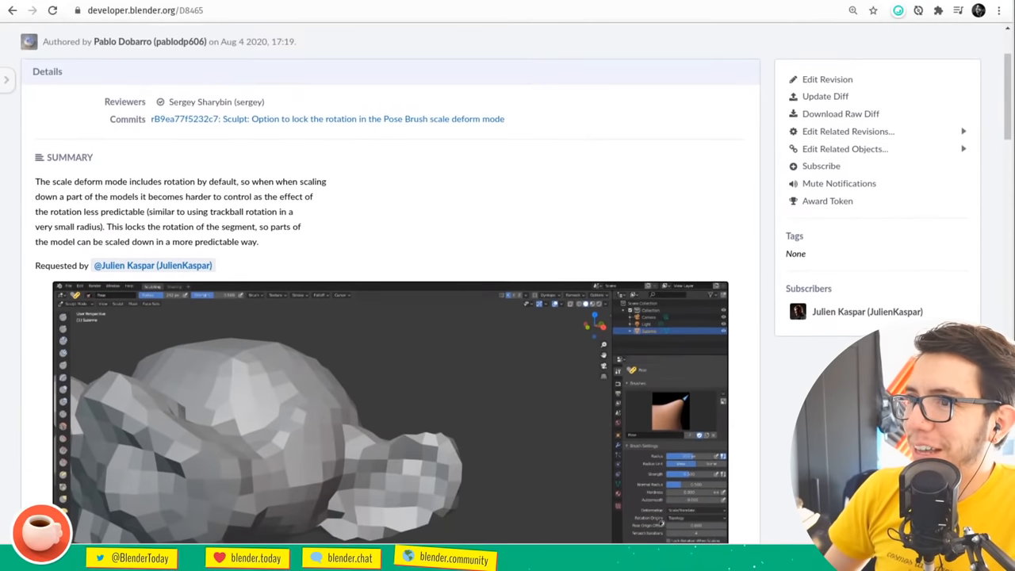
pyautogui.scroll(3)
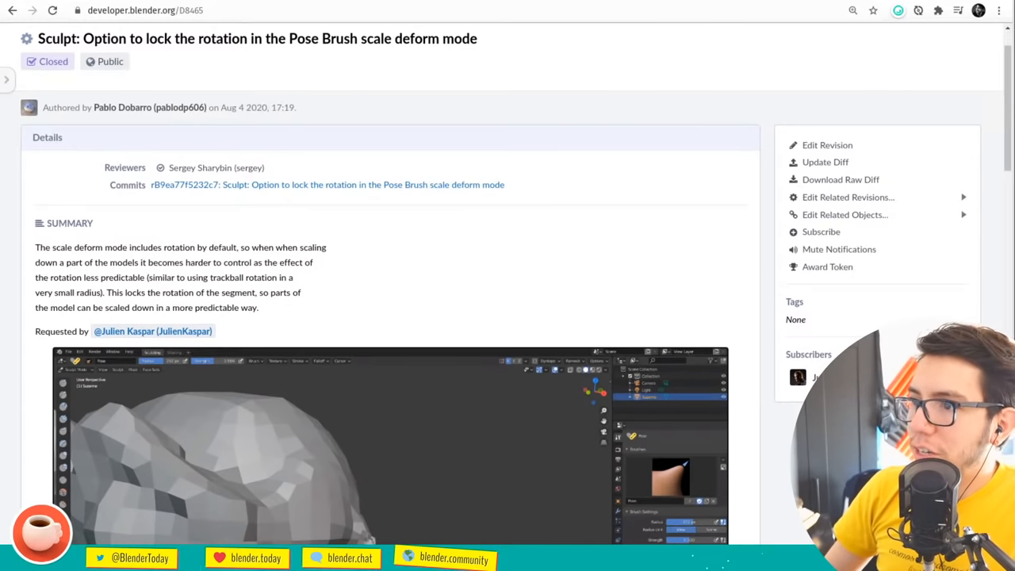
pyautogui.scroll(-3)
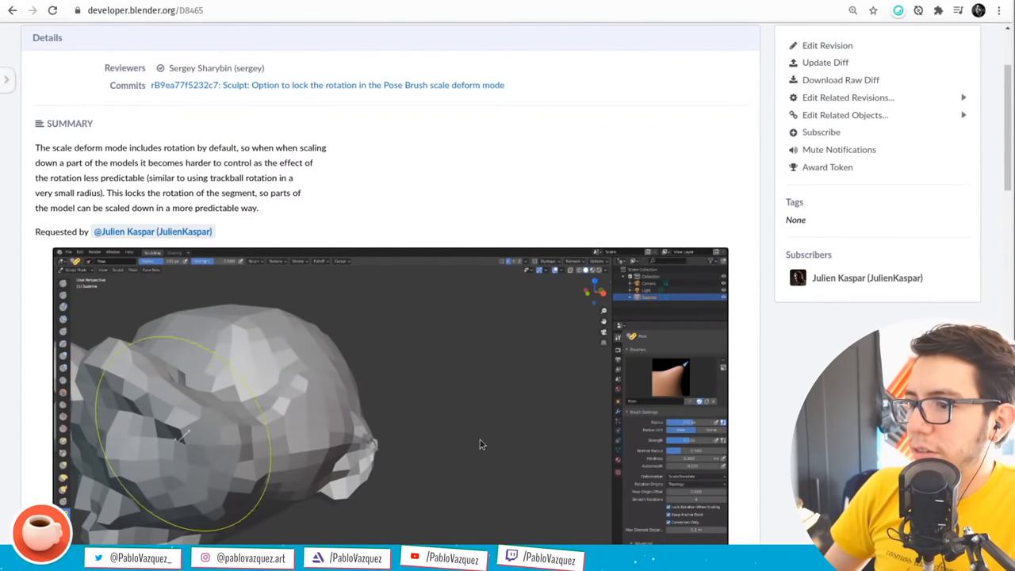
pyautogui.scroll(3)
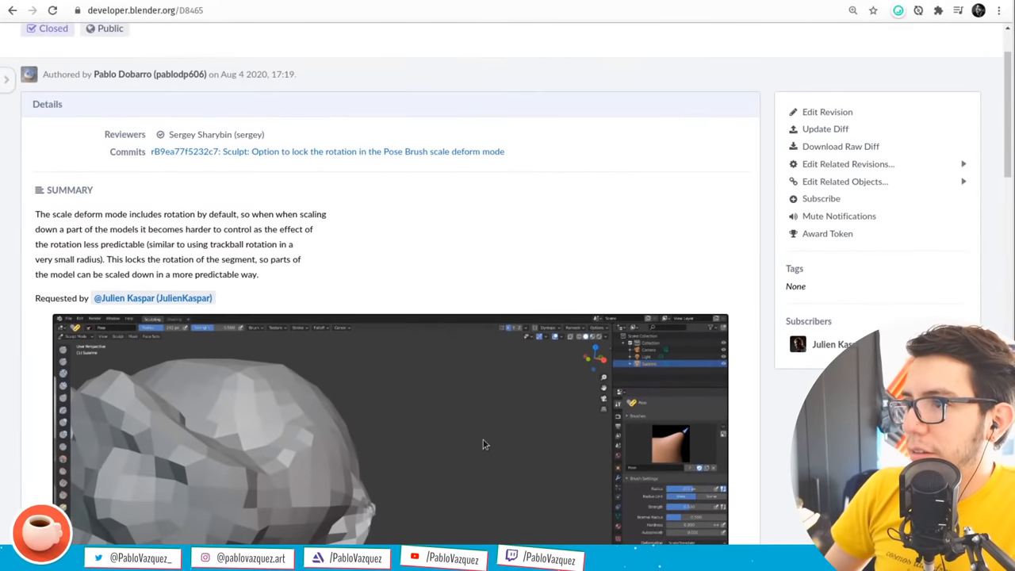
pyautogui.scroll(3)
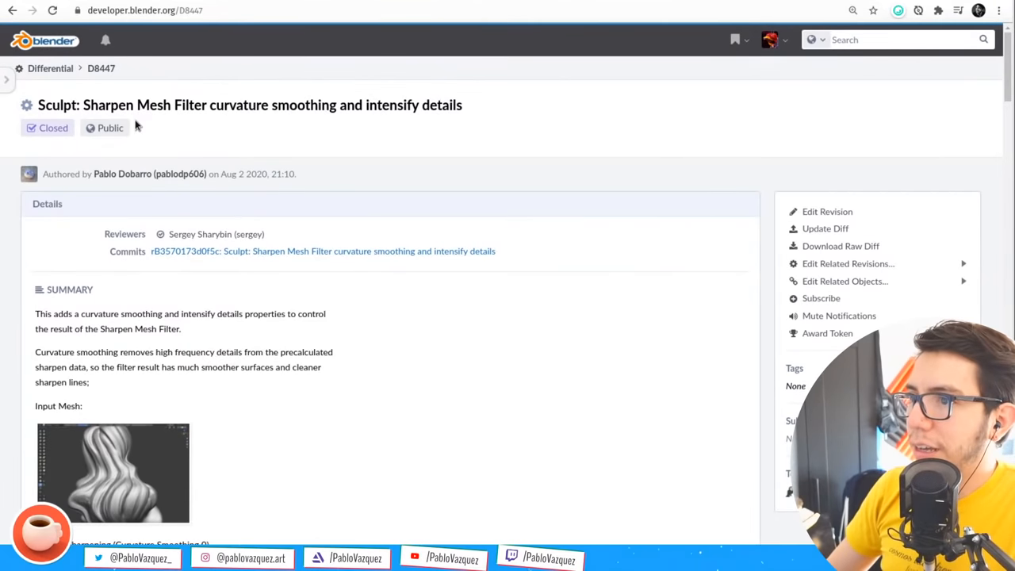
pyautogui.moveTo(333, 127)
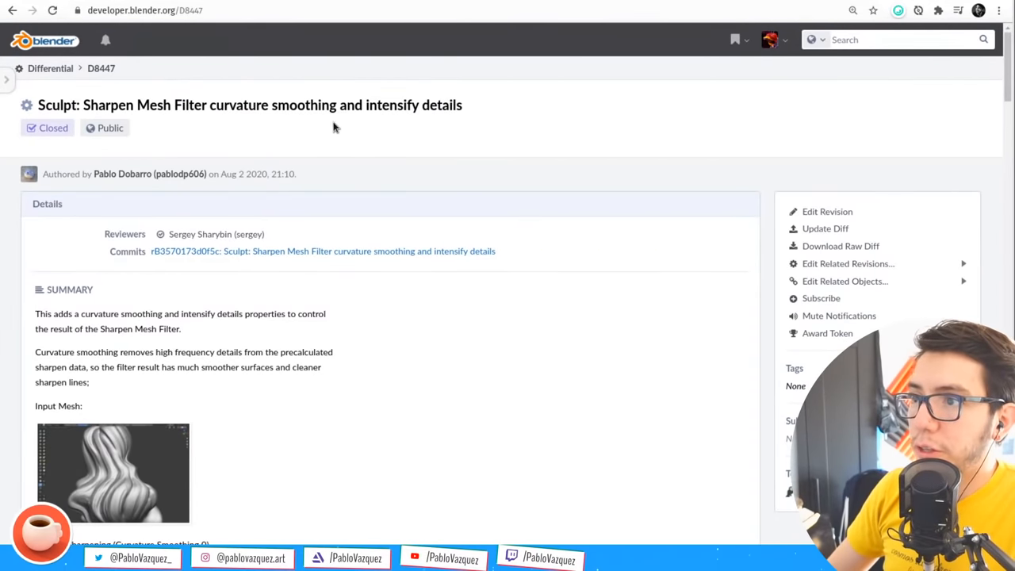
# Scroll D8447, enlarge the 'Curvature Smoothing 7 iterations' image, then close it
pyautogui.scroll(-3)
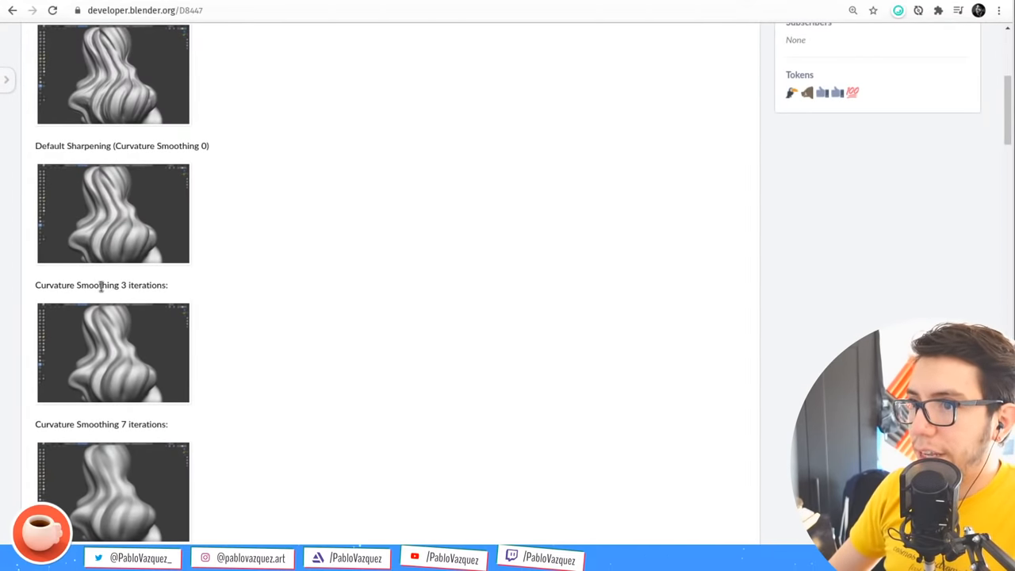
pyautogui.click(112, 353)
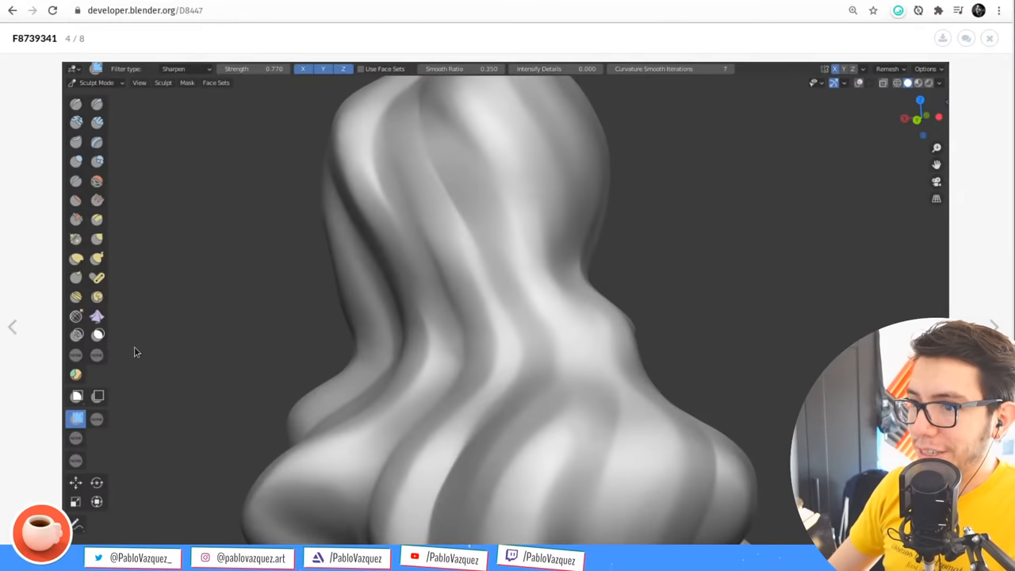
pyautogui.moveTo(674, 337)
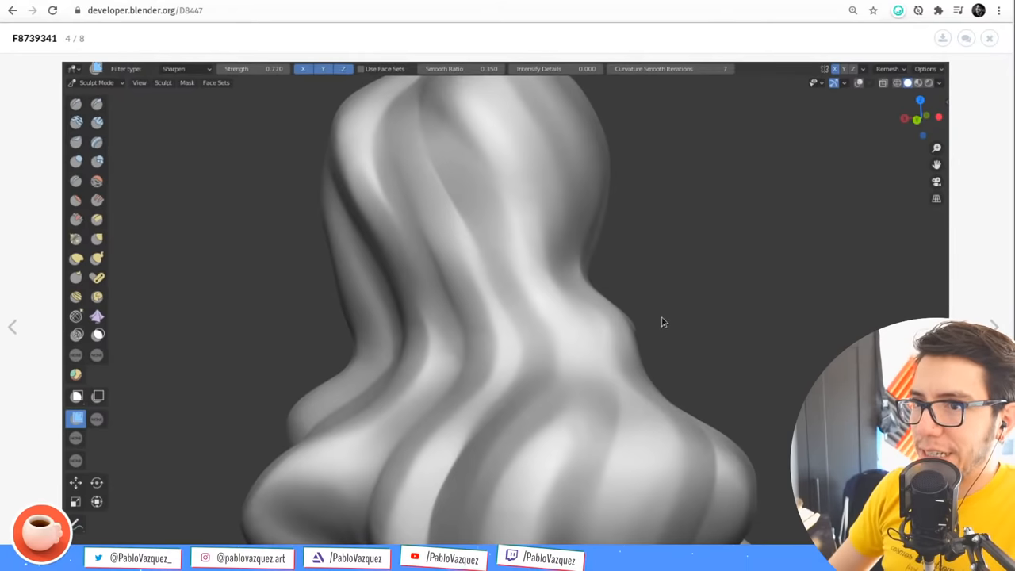
pyautogui.click(989, 38)
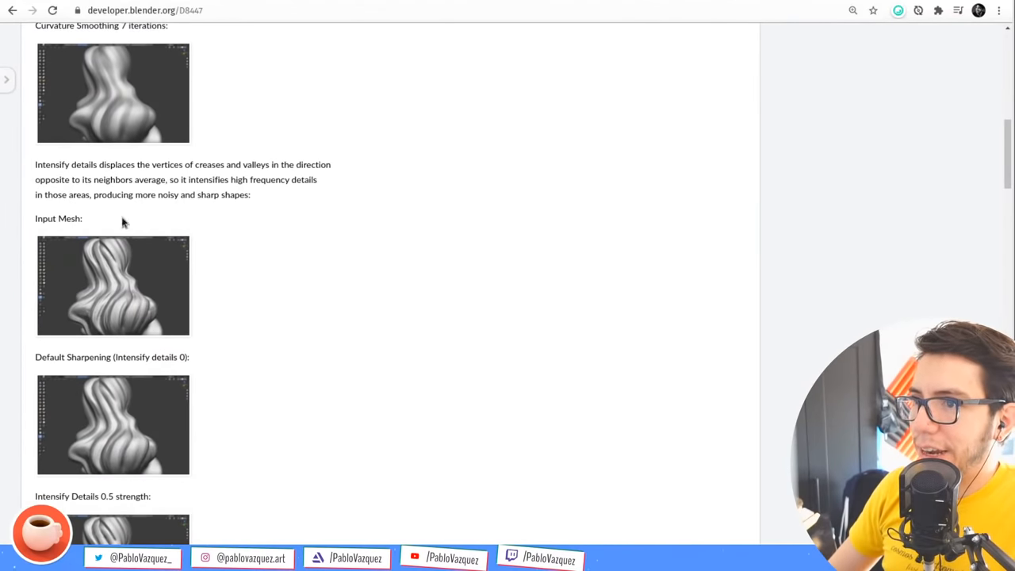
pyautogui.moveTo(126, 183)
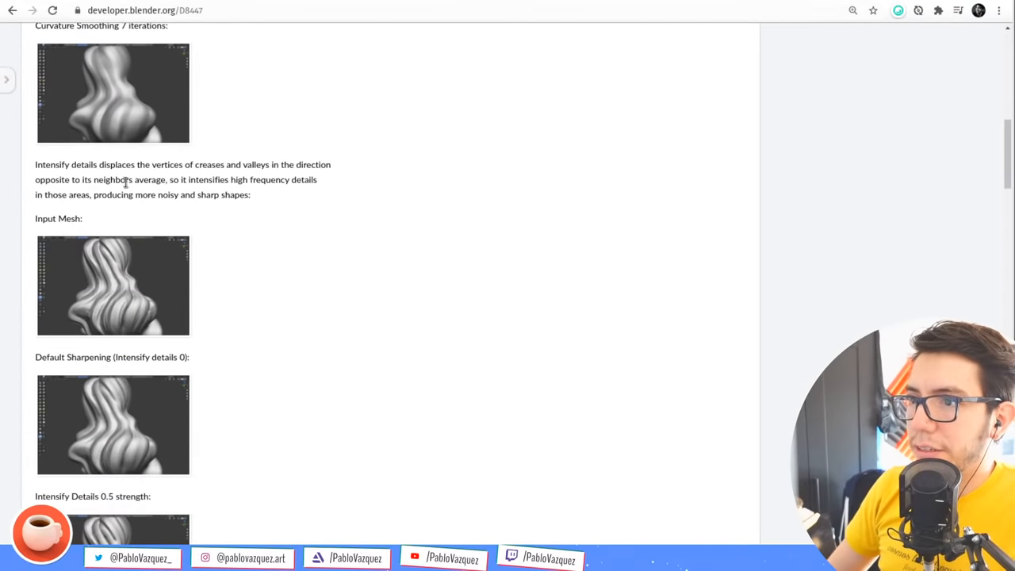
pyautogui.moveTo(141, 193)
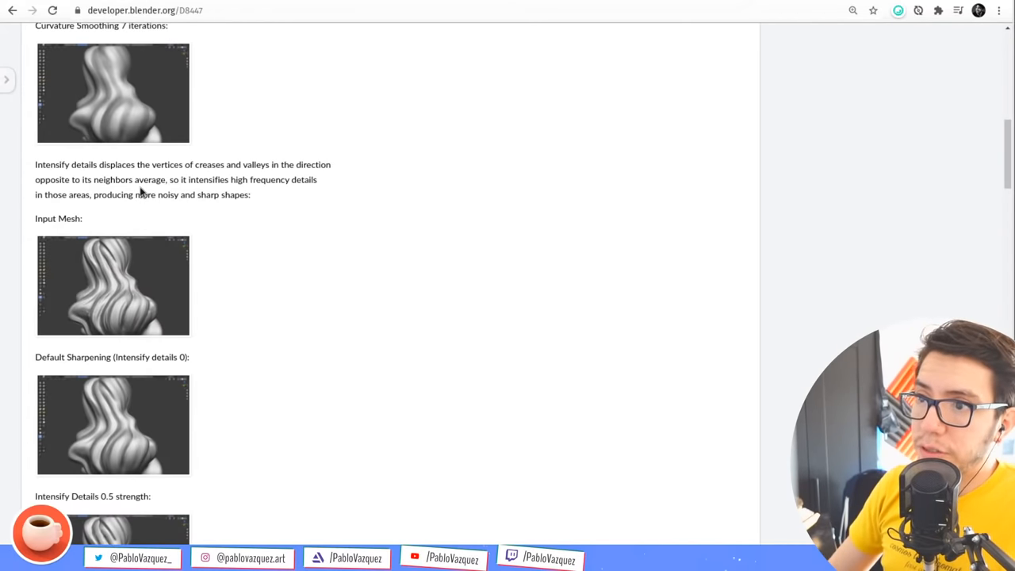
pyautogui.moveTo(271, 204)
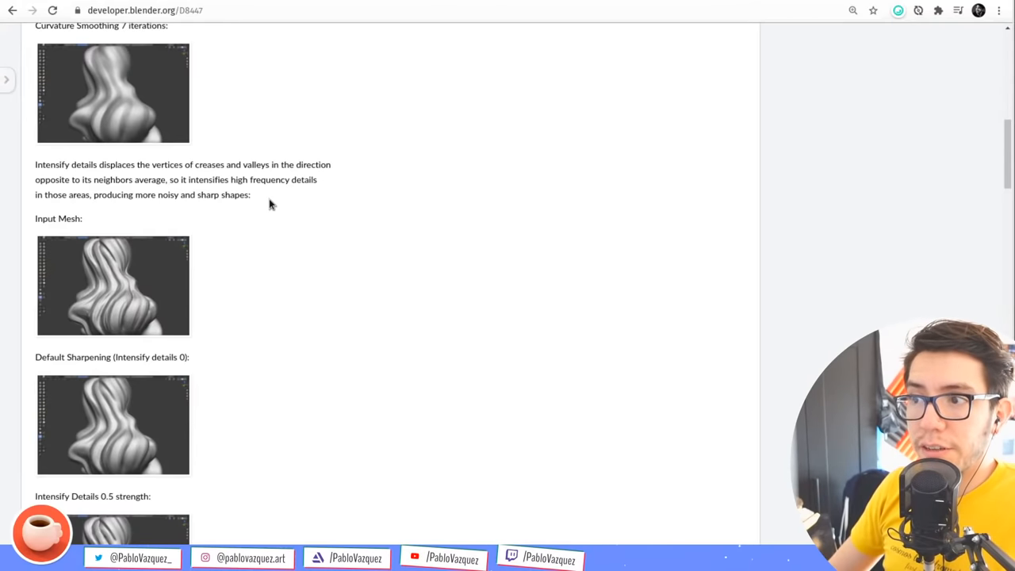
pyautogui.moveTo(107, 296)
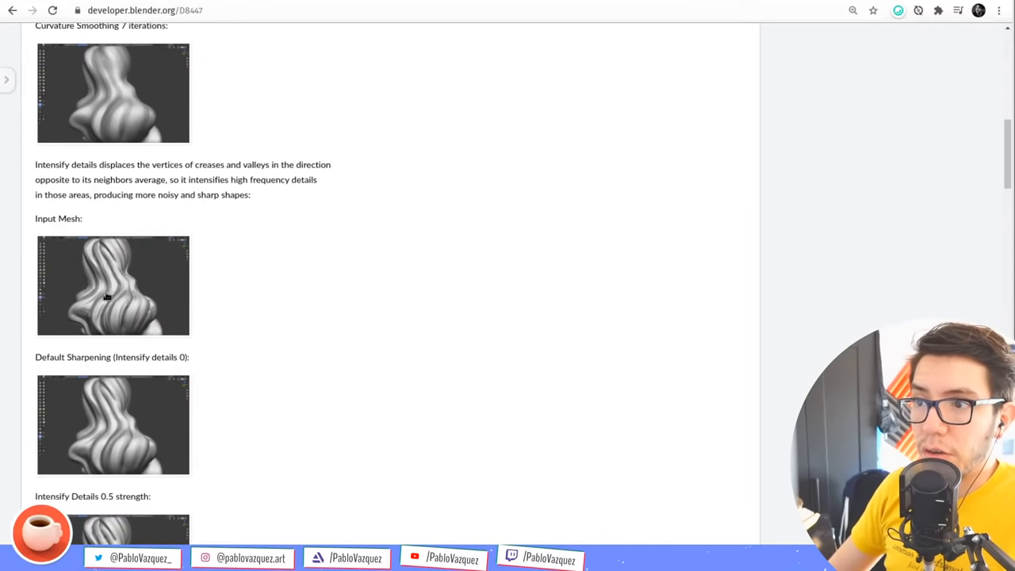
pyautogui.moveTo(160, 231)
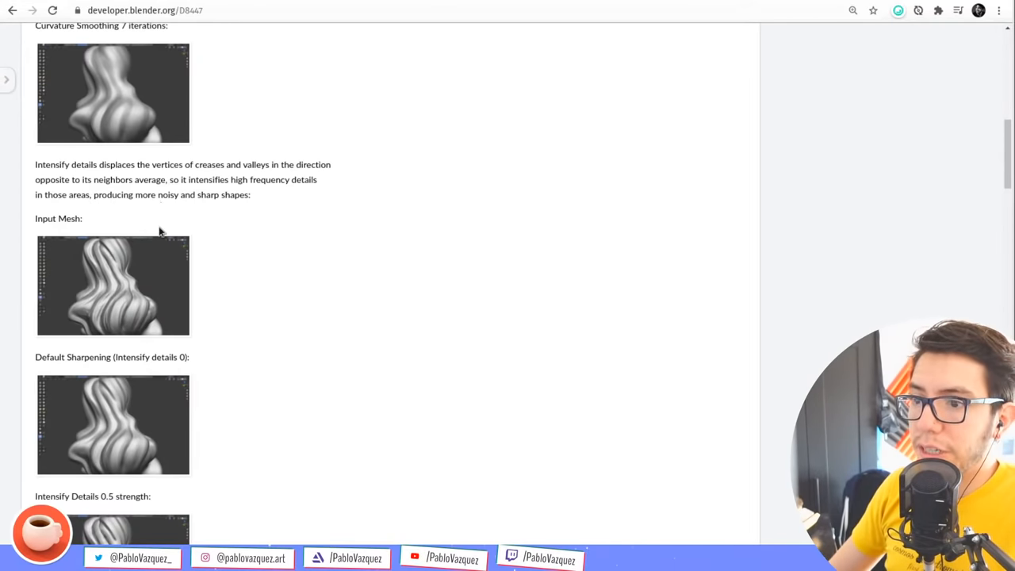
# Enlarge an Intensify Details screenshot on D8447, then scroll to the 0.5 and 1.0 strength comparisons
pyautogui.scroll(-3)
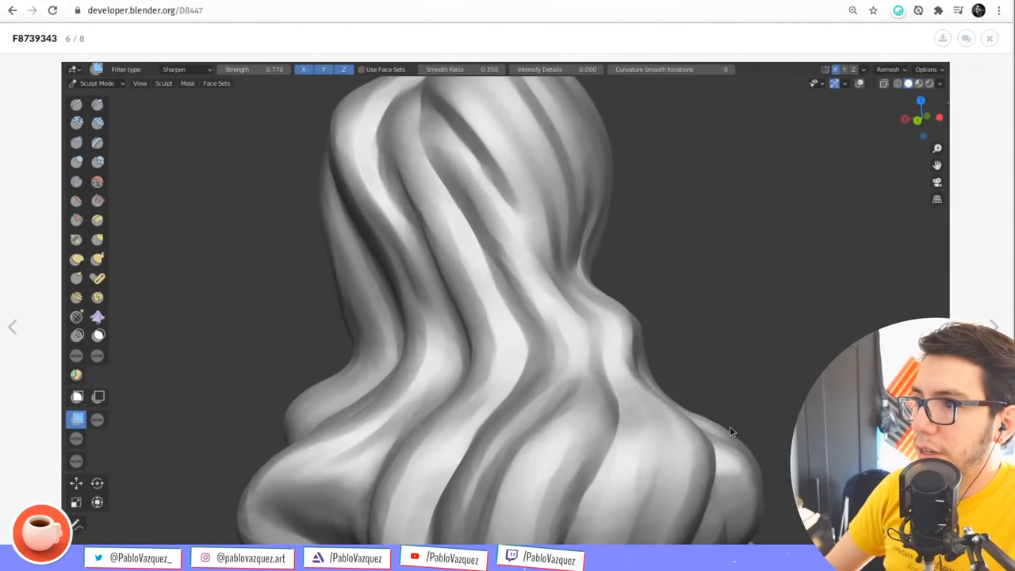
pyautogui.click(995, 326)
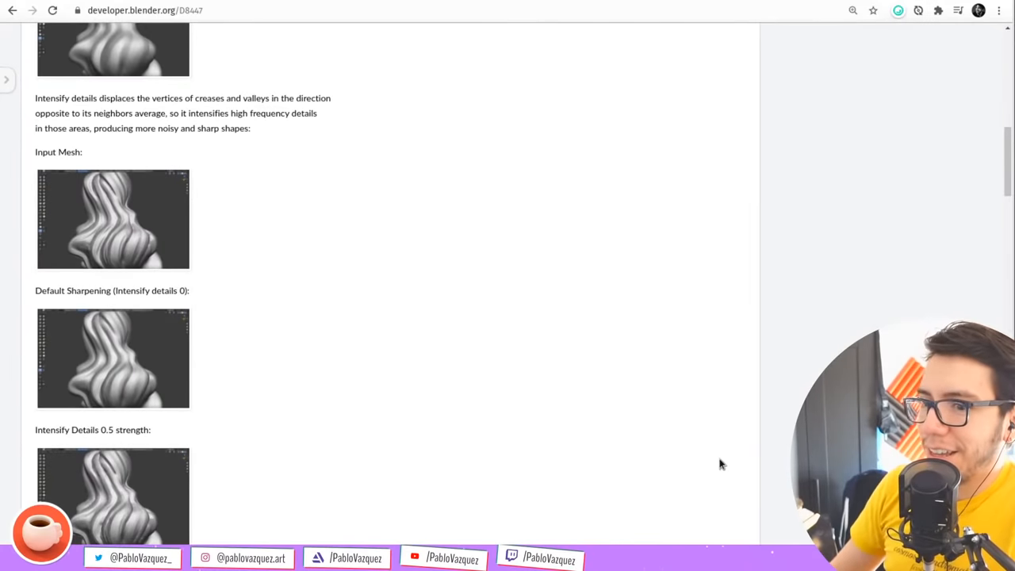
pyautogui.scroll(-3)
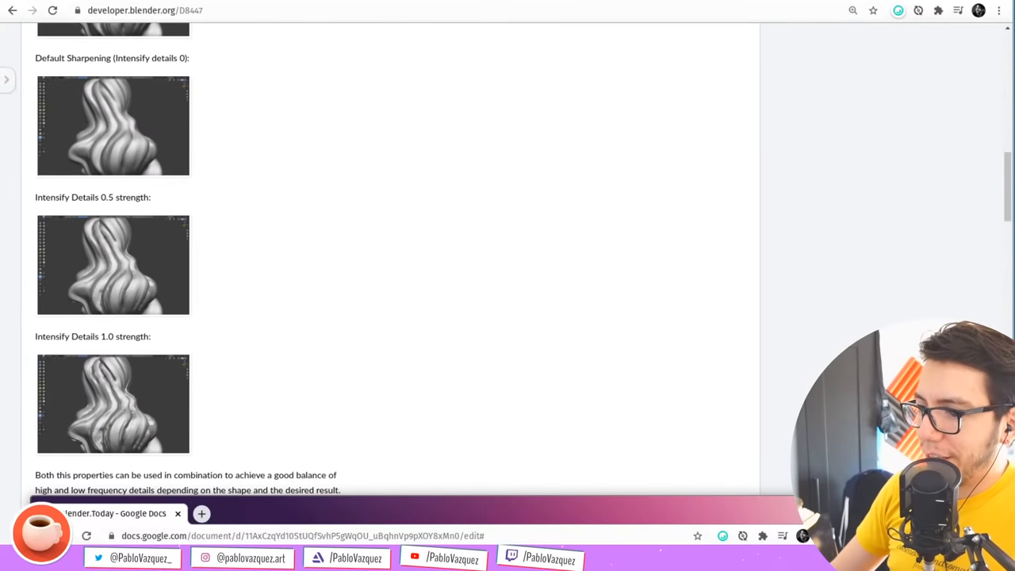
pyautogui.moveTo(428, 363)
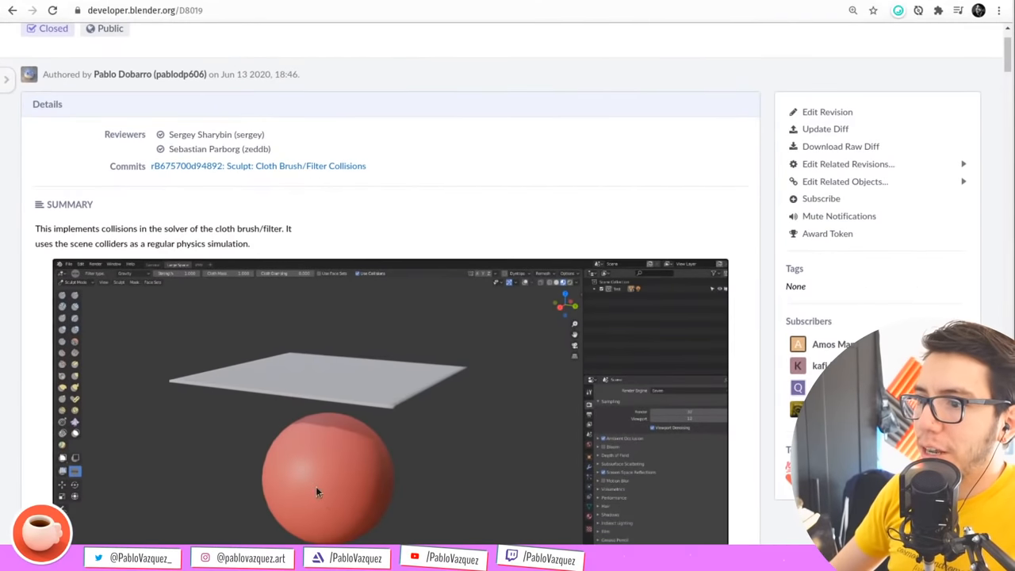
# Scroll D8481 down to the simulation area demo video and watch it to the end
pyautogui.scroll(3)
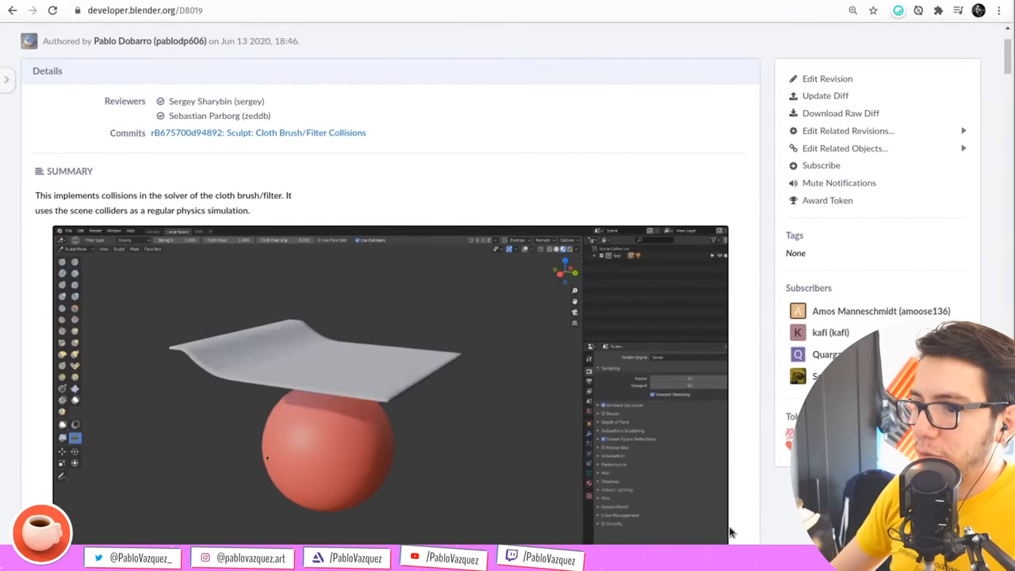
pyautogui.scroll(-3)
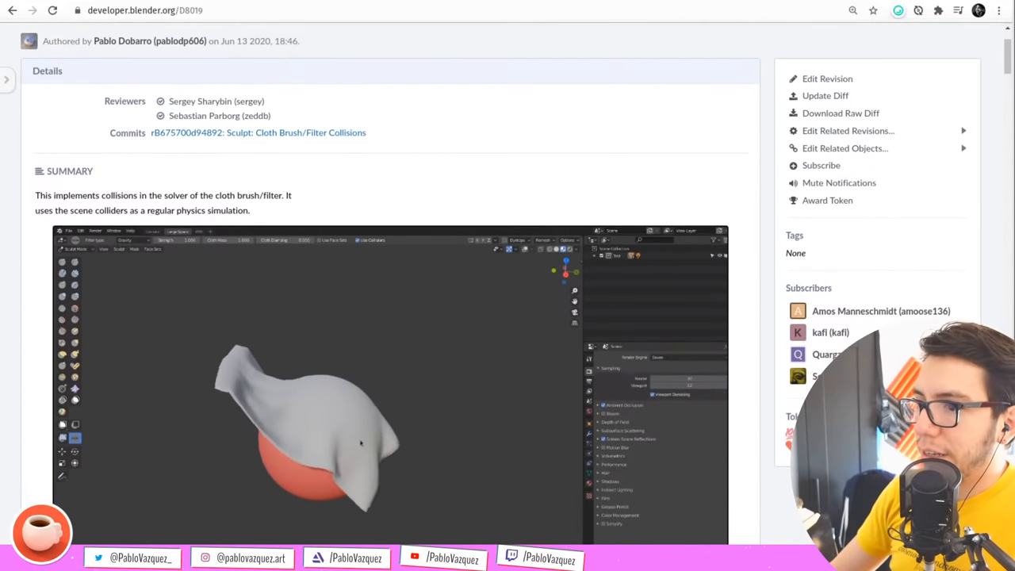
pyautogui.scroll(-3)
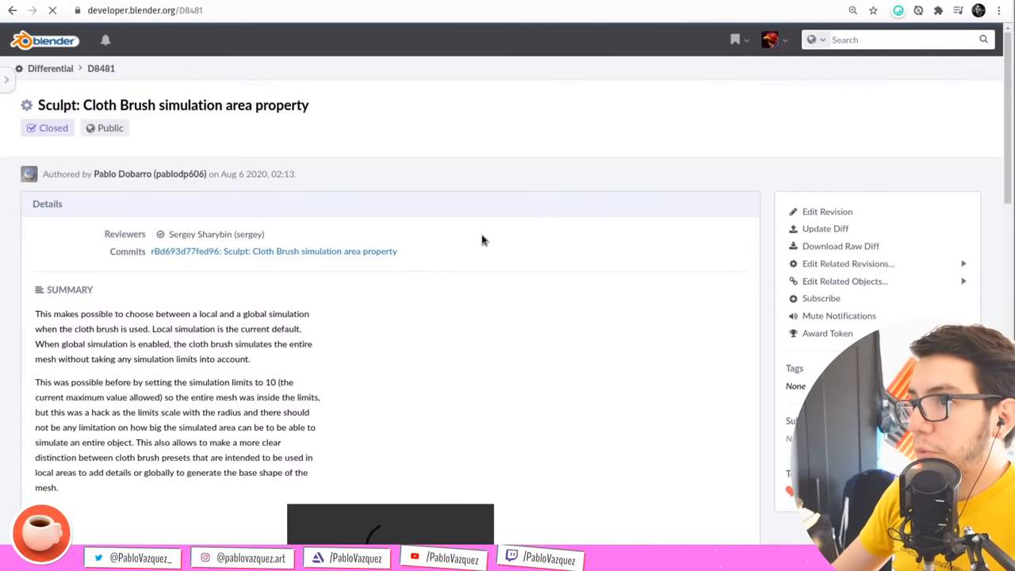
pyautogui.scroll(-3)
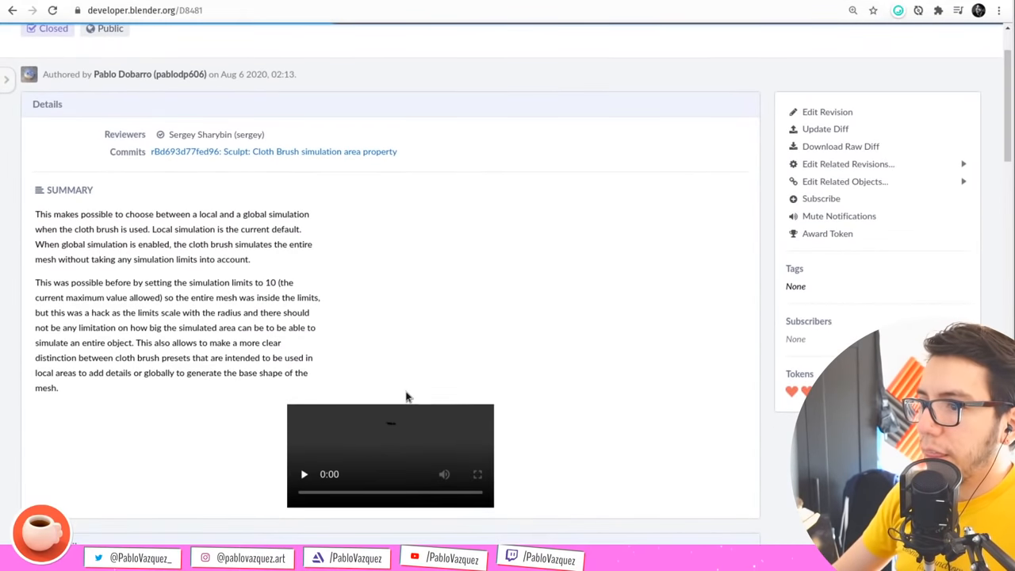
pyautogui.moveTo(401, 365)
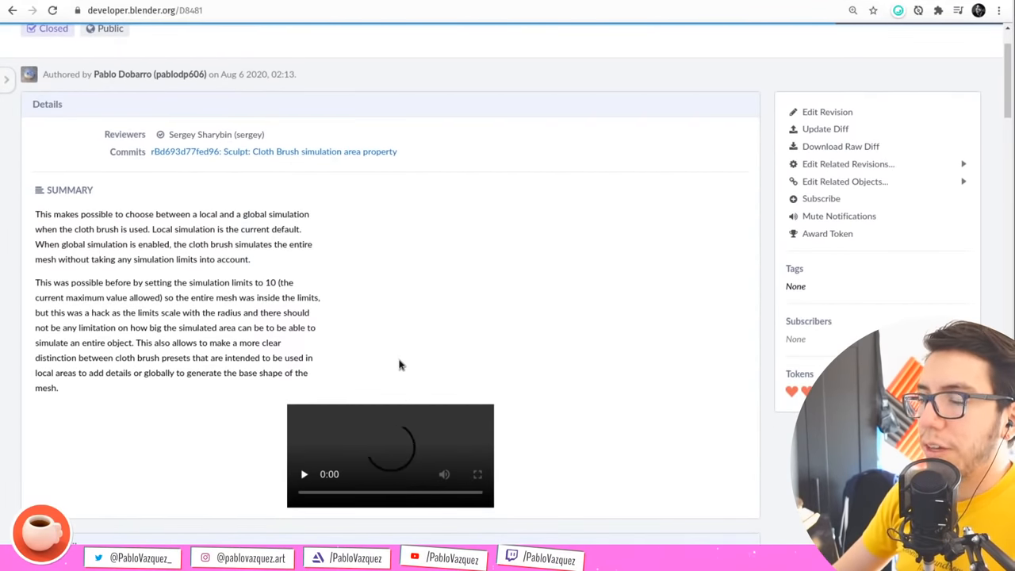
pyautogui.scroll(-3)
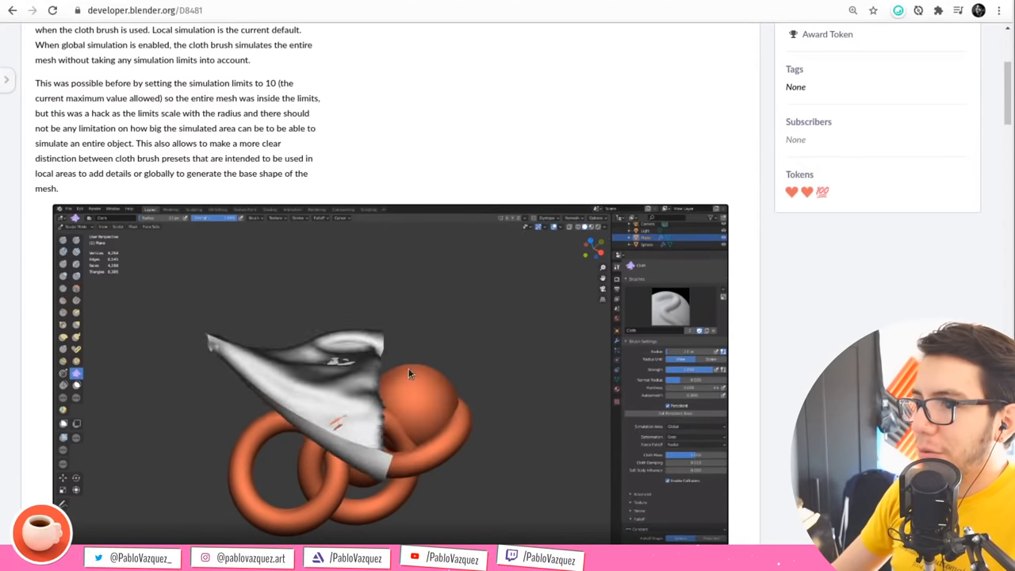
pyautogui.scroll(-3)
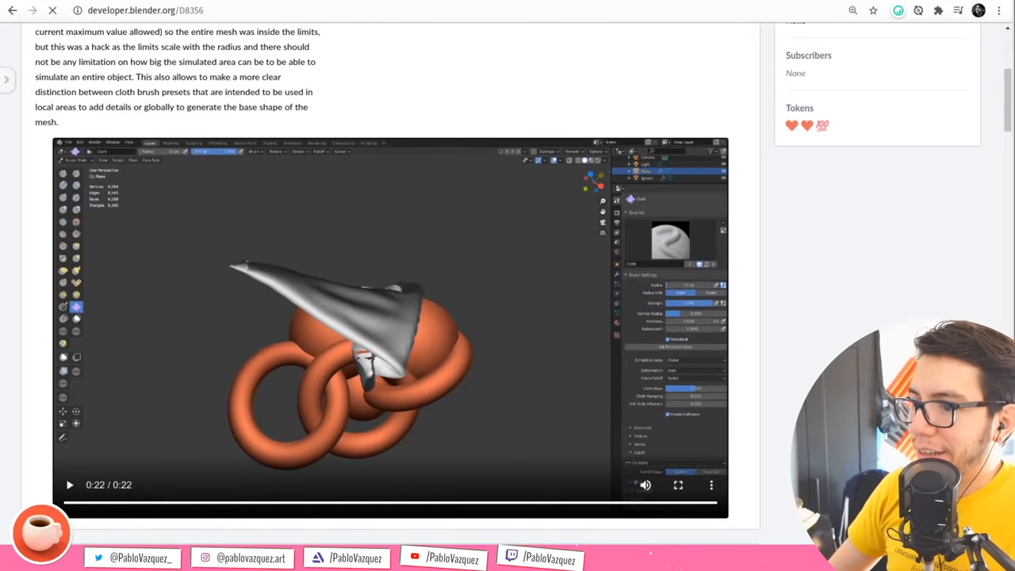
# Play and then stop the Boundary Brush summary demo video on D8356
pyautogui.scroll(3)
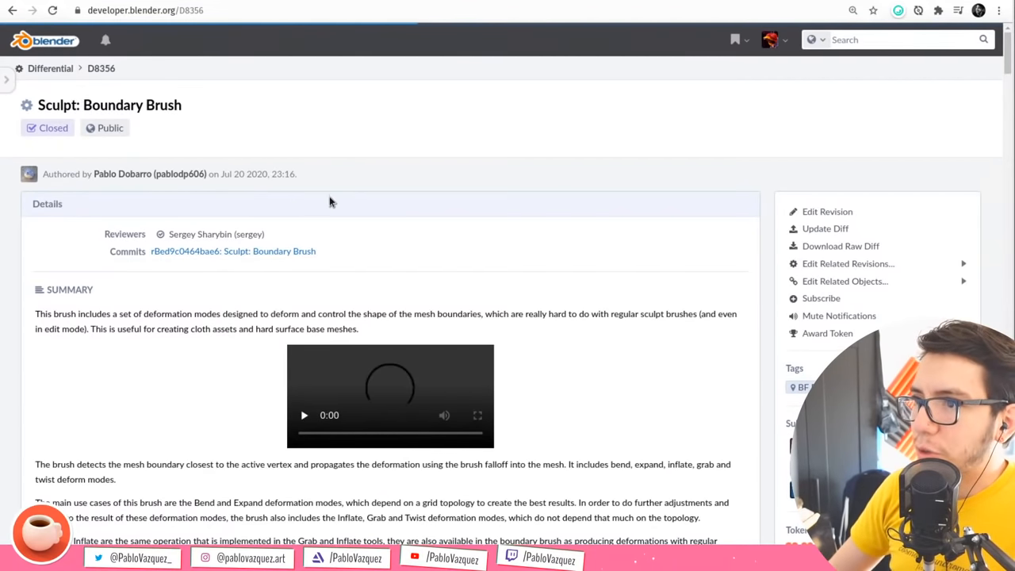
pyautogui.scroll(-3)
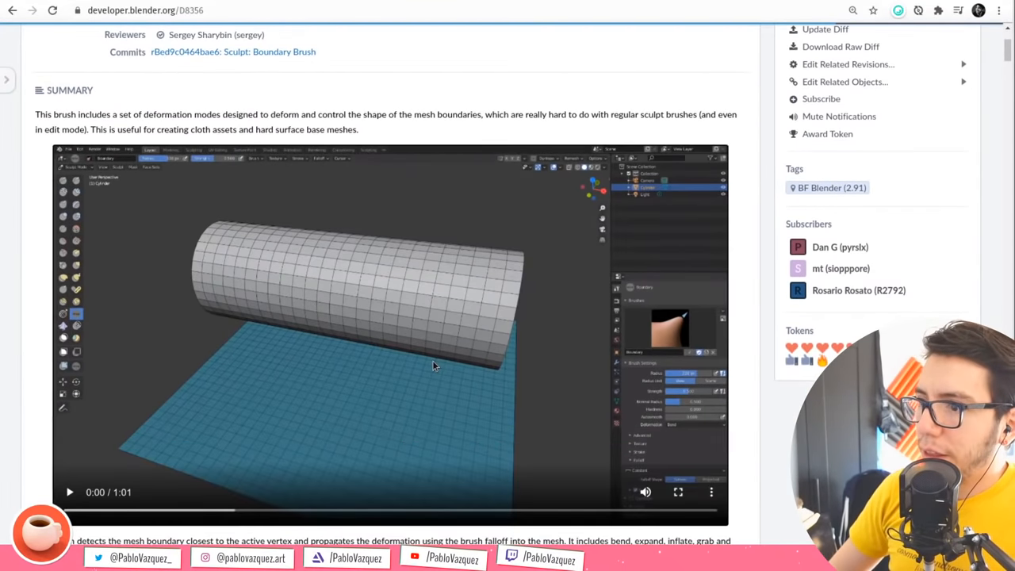
pyautogui.click(70, 492)
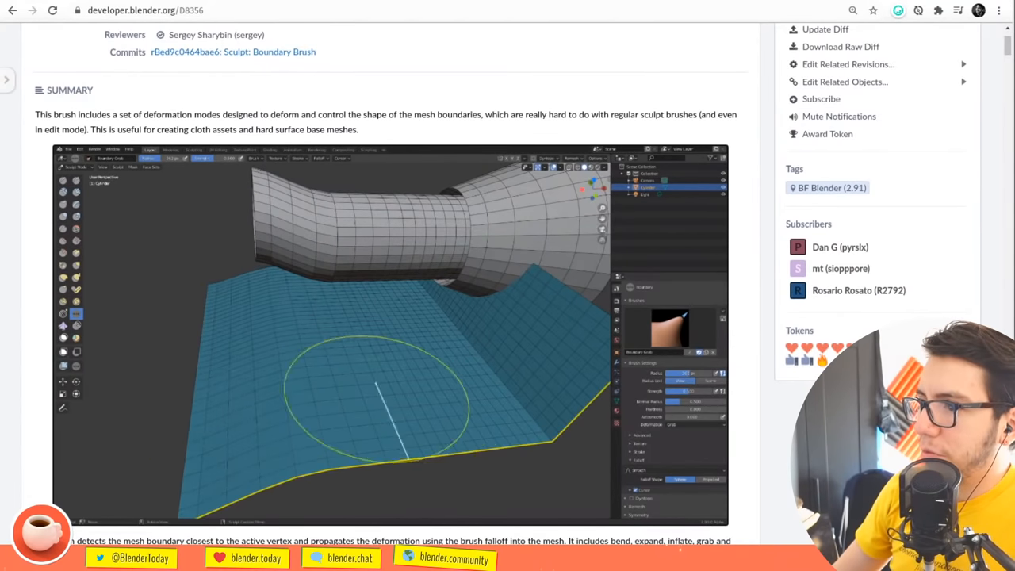
pyautogui.click(389, 334)
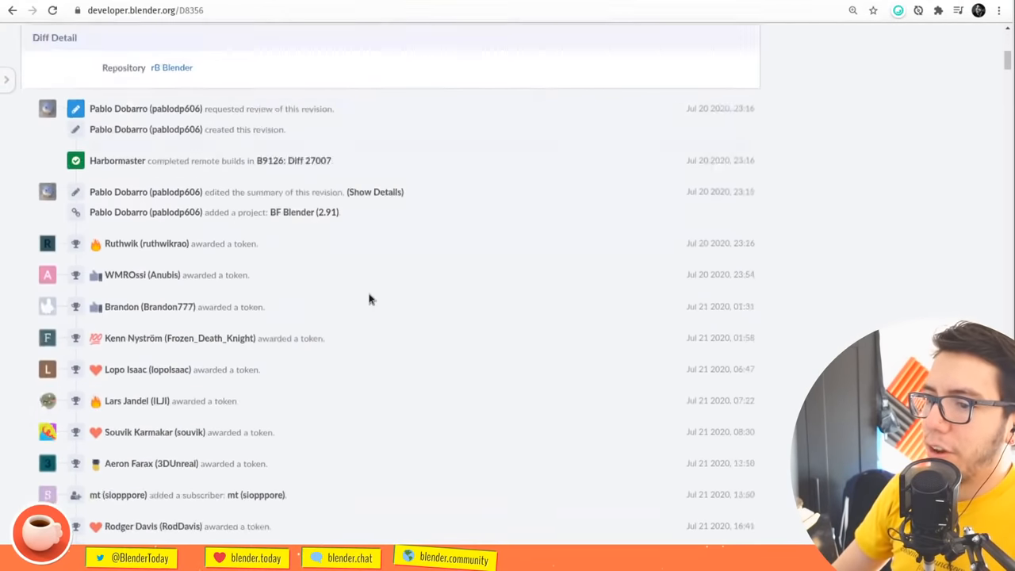
# Scroll to the corner-case comment video, ending on revision D8448 for front-faces-only masking
pyautogui.scroll(-3)
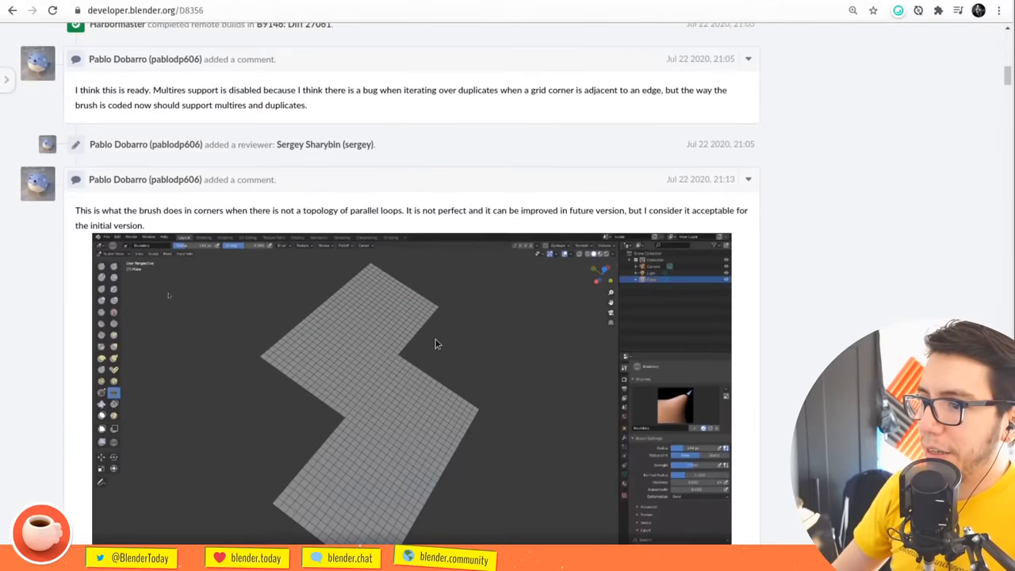
pyautogui.scroll(-3)
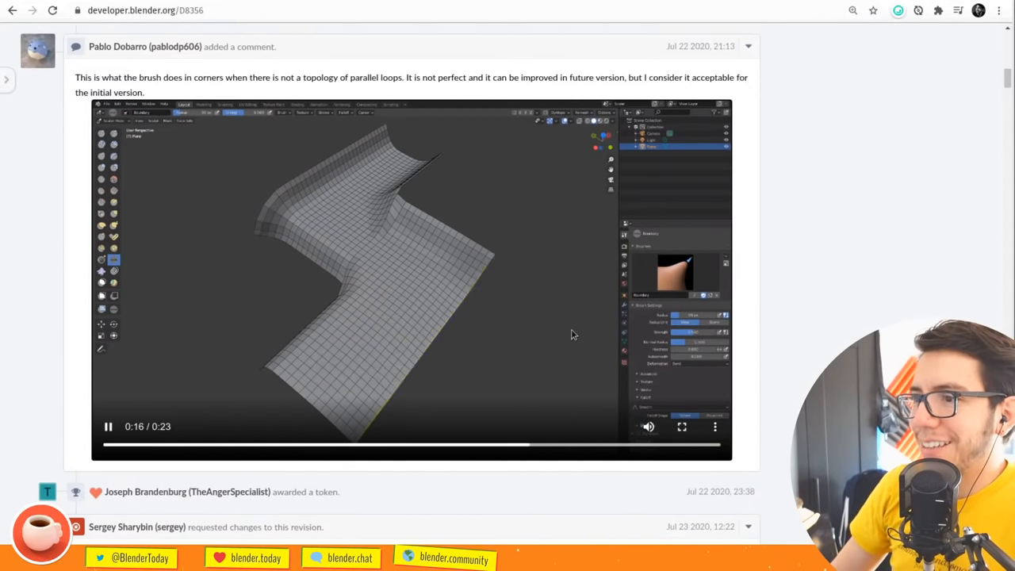
pyautogui.scroll(3)
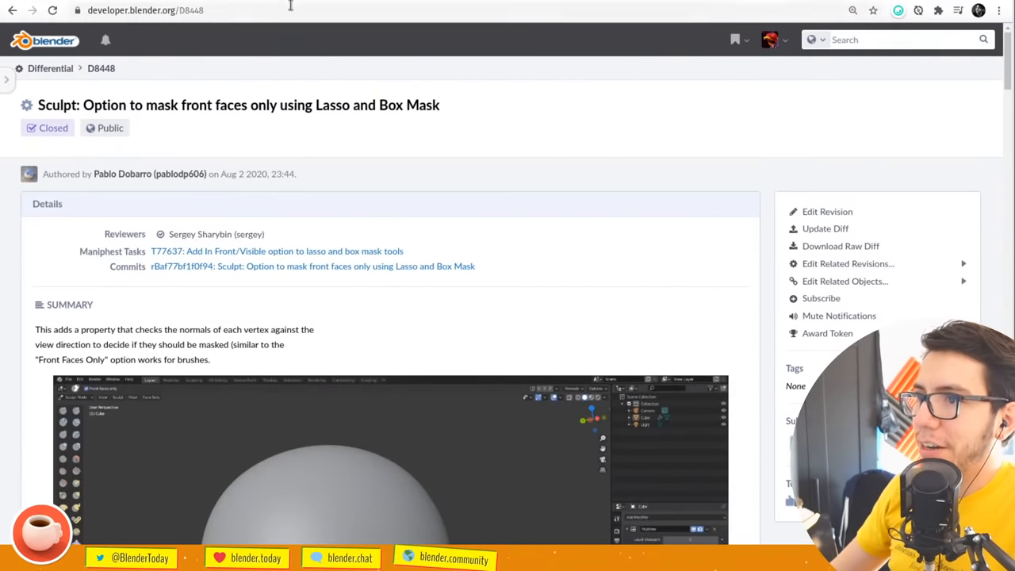
pyautogui.moveTo(477, 184)
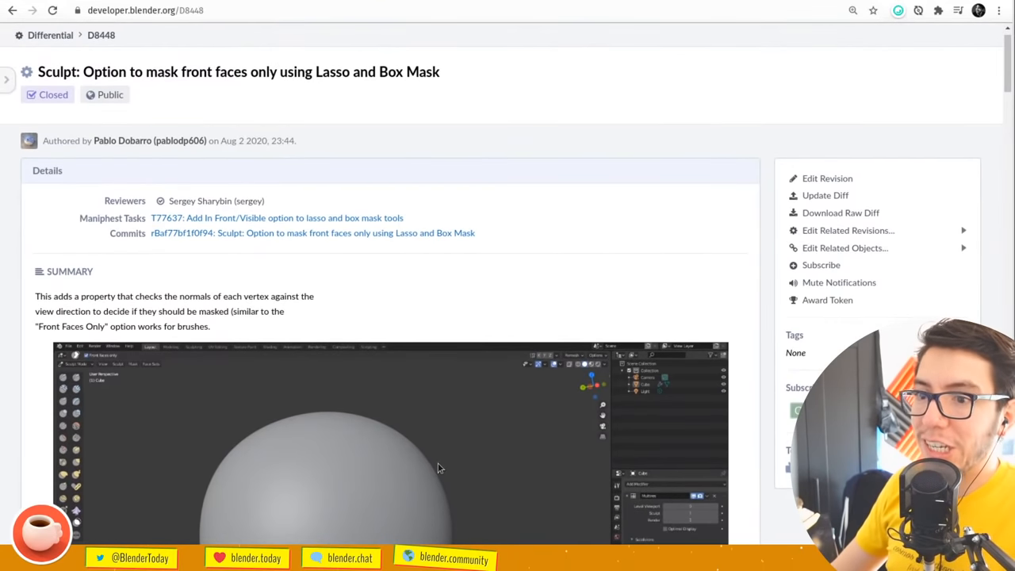
pyautogui.moveTo(200, 258)
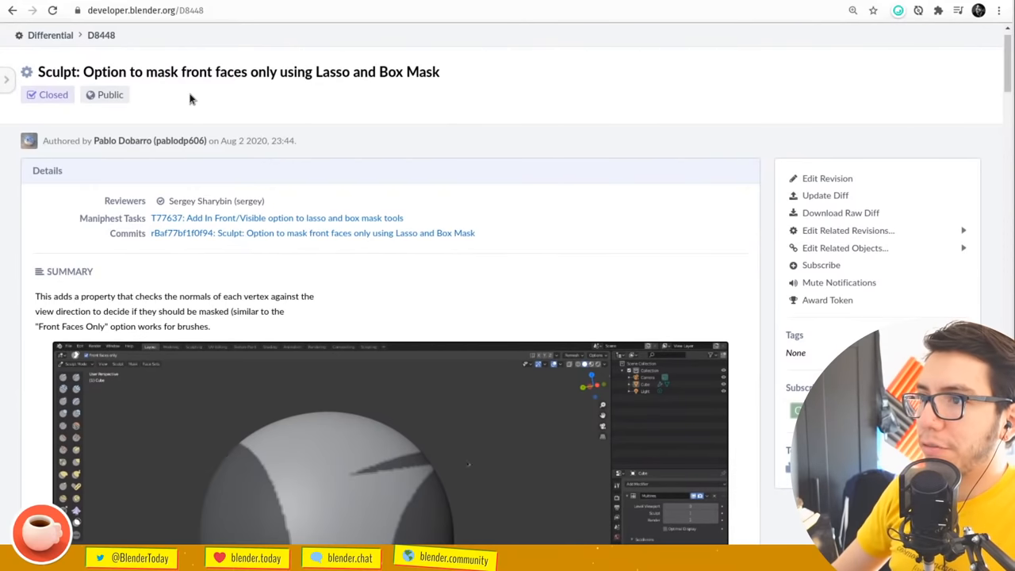
pyautogui.moveTo(558, 172)
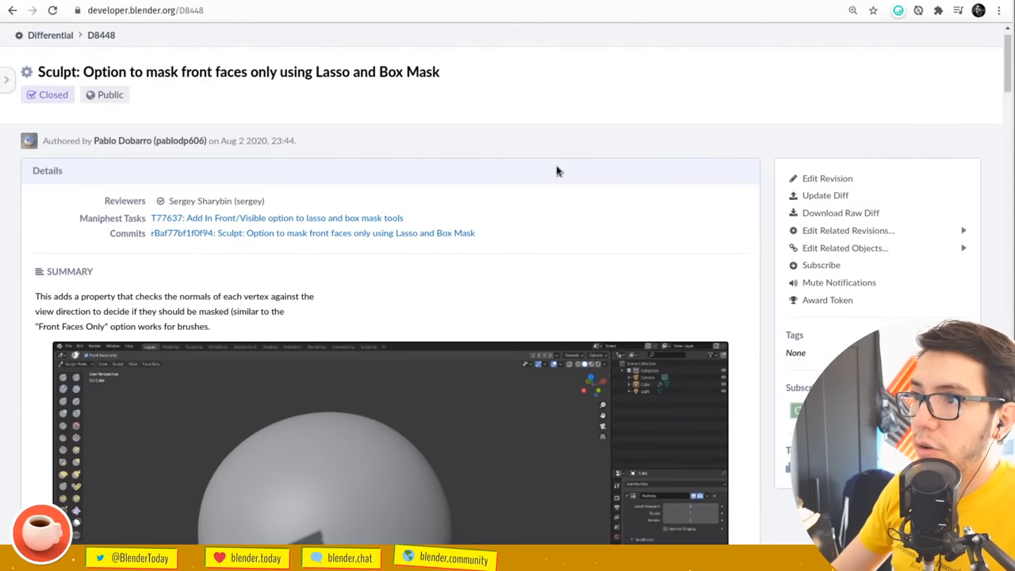
# Scroll through D8448's front-faces-only Lasso and Box Mask demo video
pyautogui.scroll(-3)
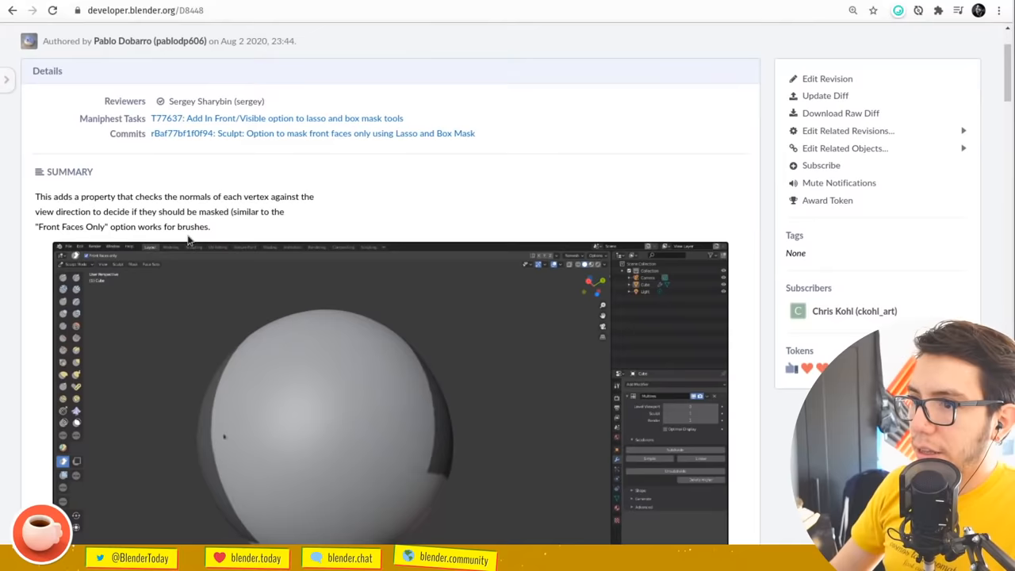
pyautogui.scroll(3)
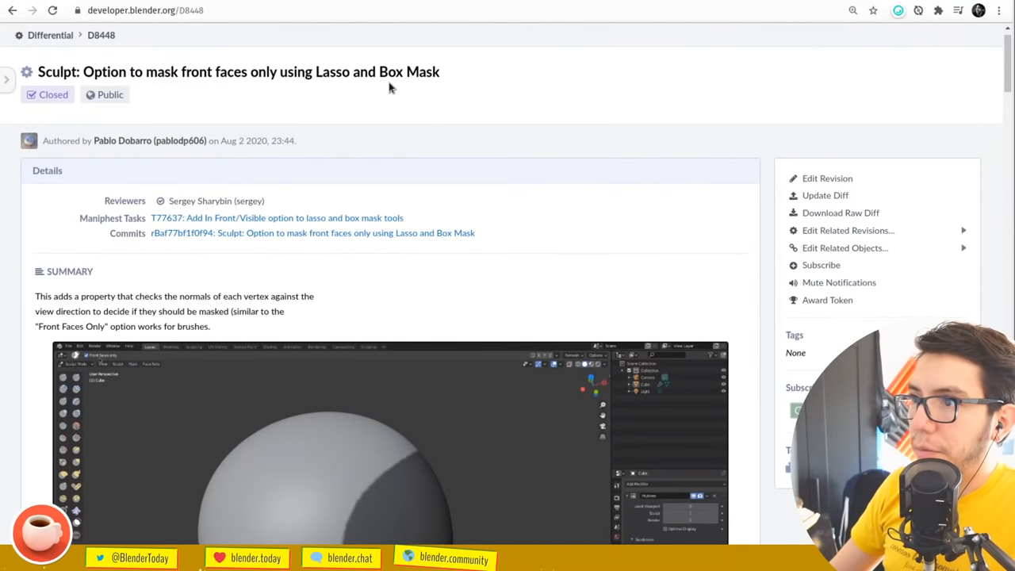
pyautogui.moveTo(508, 184)
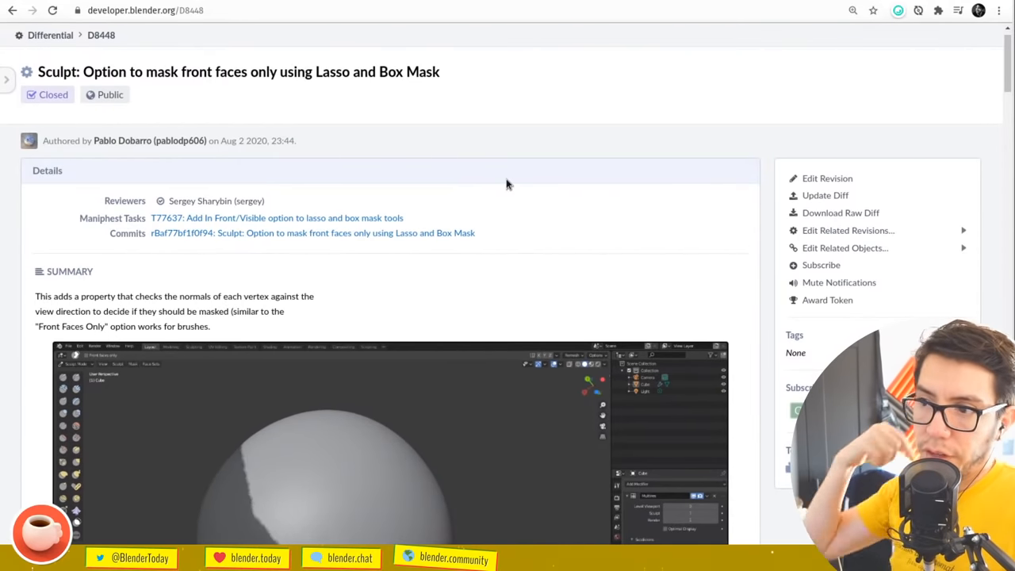
pyautogui.moveTo(107, 308)
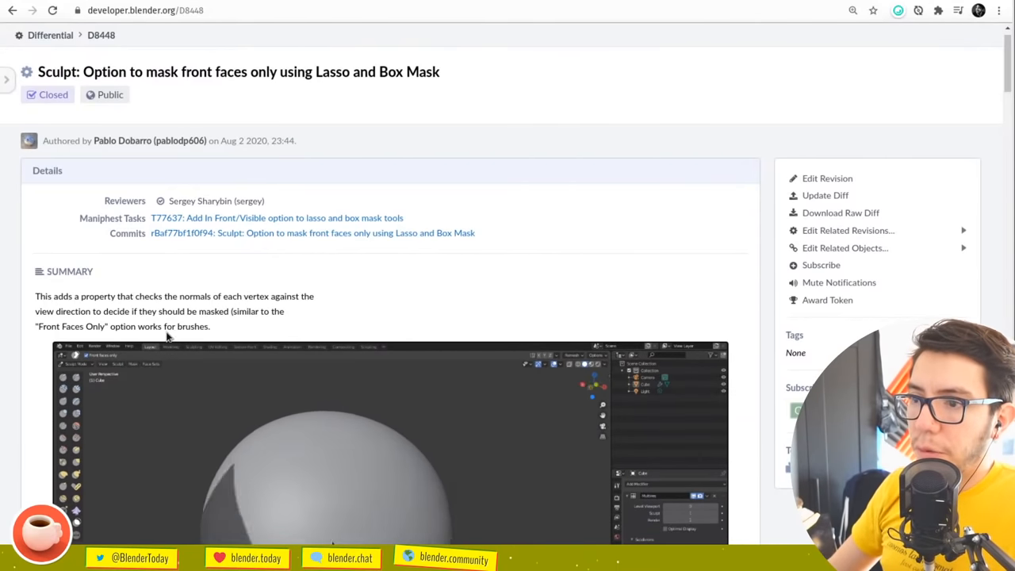
pyautogui.scroll(-3)
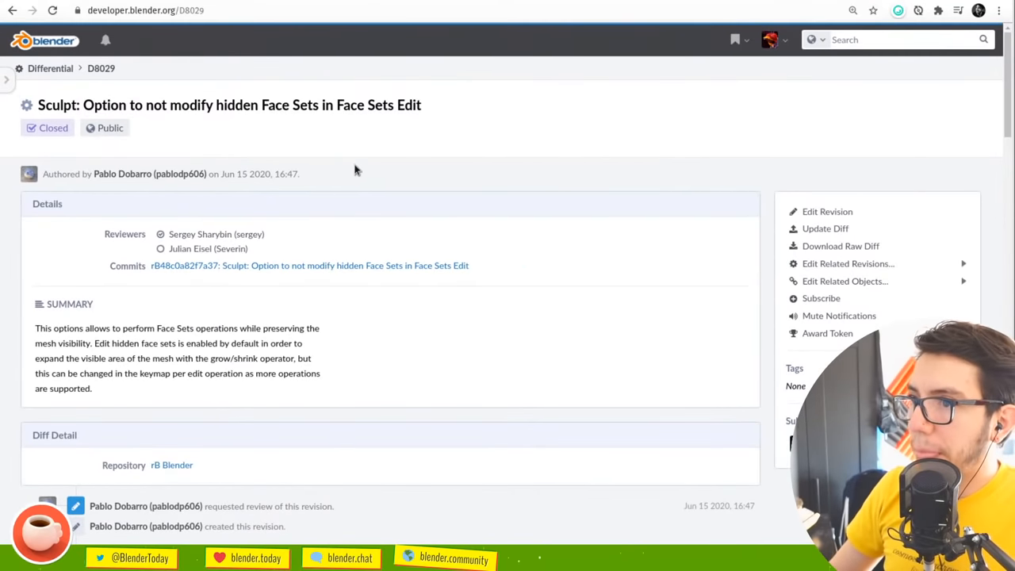
pyautogui.moveTo(354, 152)
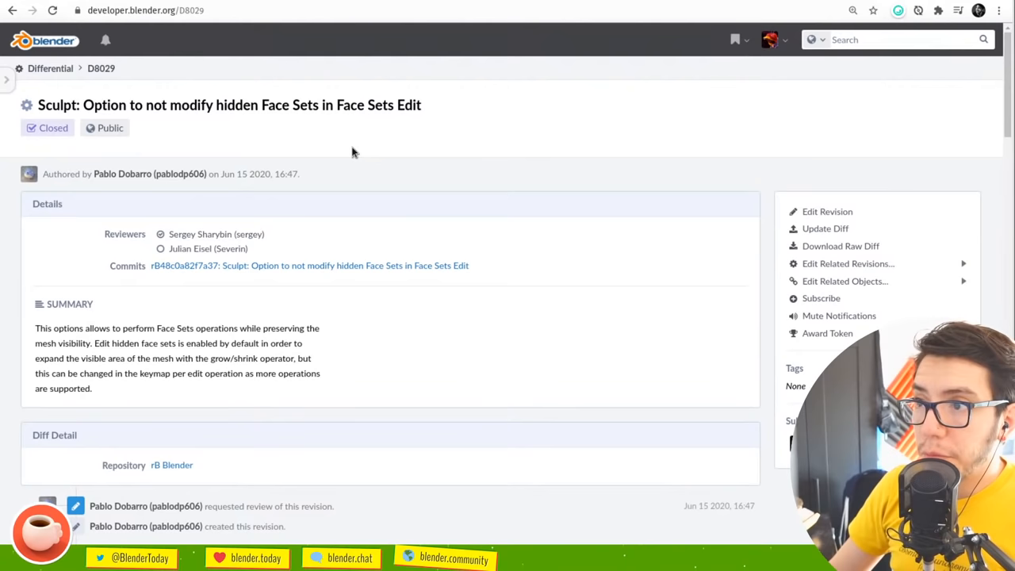
pyautogui.moveTo(405, 140)
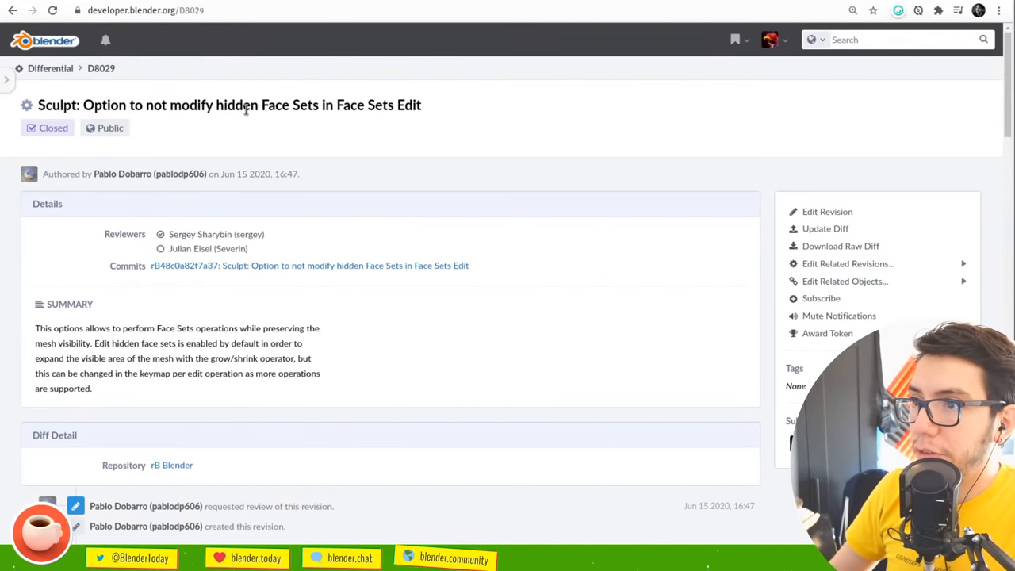
pyautogui.moveTo(389, 368)
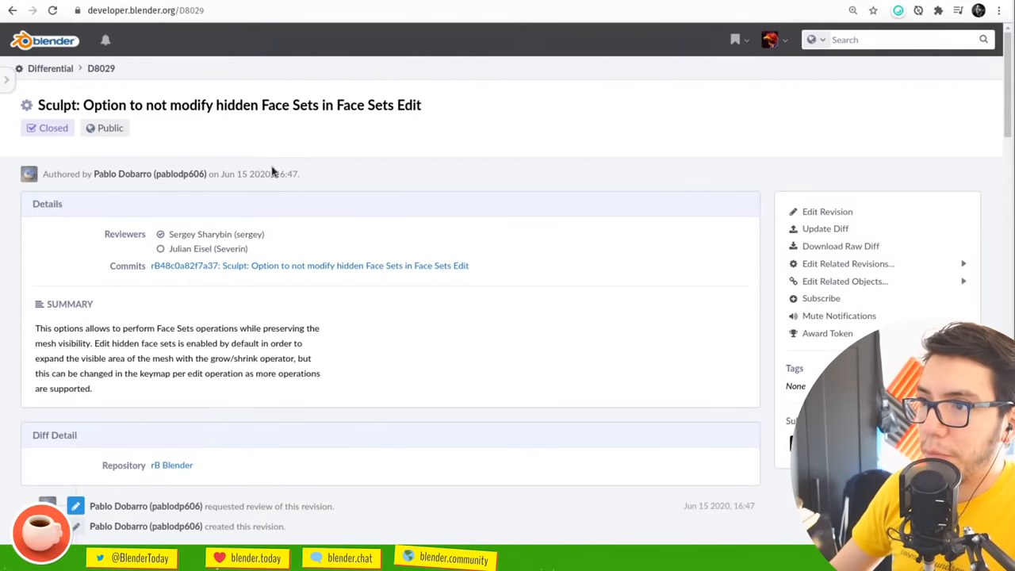
# Read the D8029 discussion and view its sculpt_face_set.c diff adding modify_hidden
pyautogui.scroll(-3)
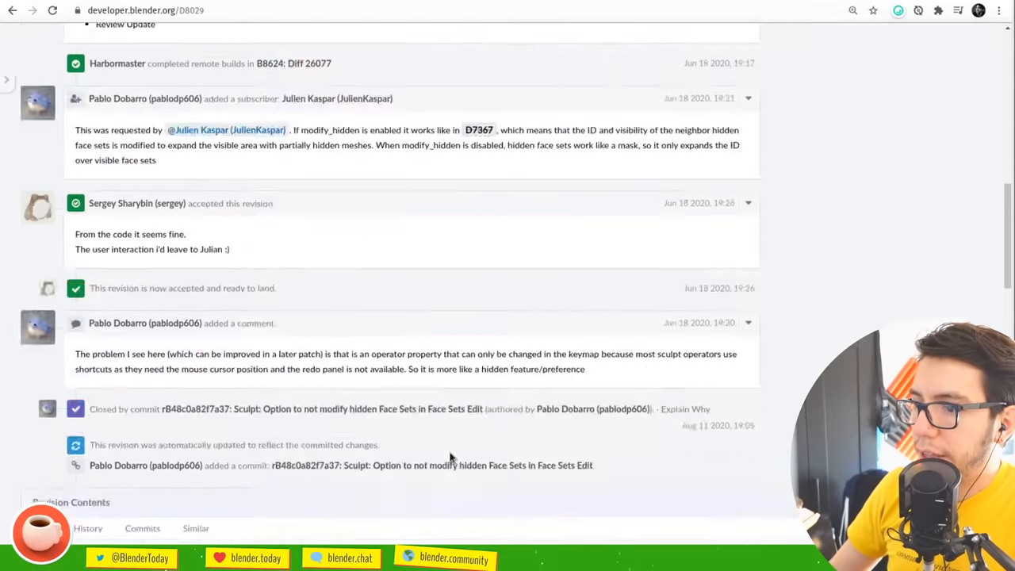
pyautogui.scroll(-3)
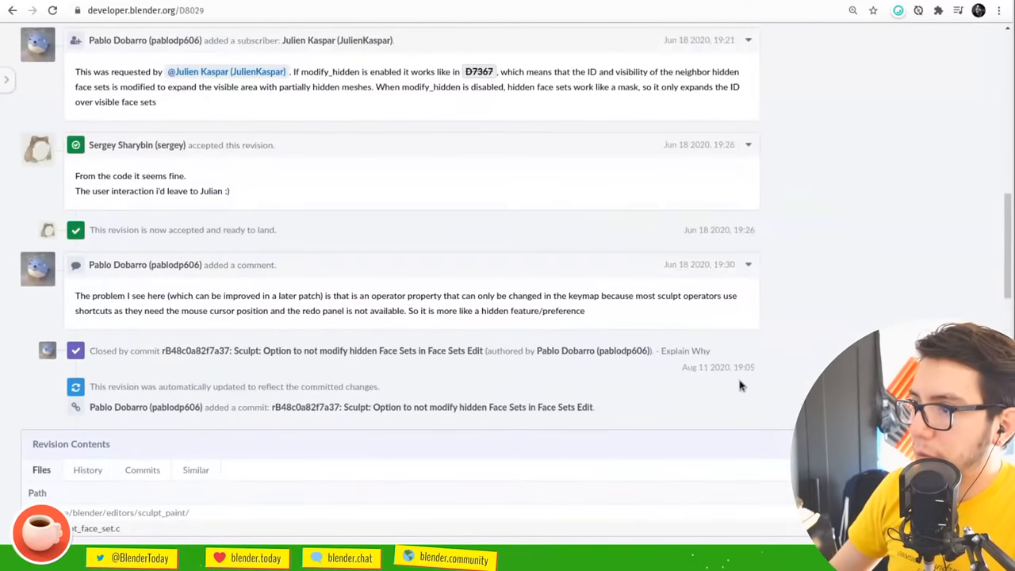
pyautogui.moveTo(712, 374)
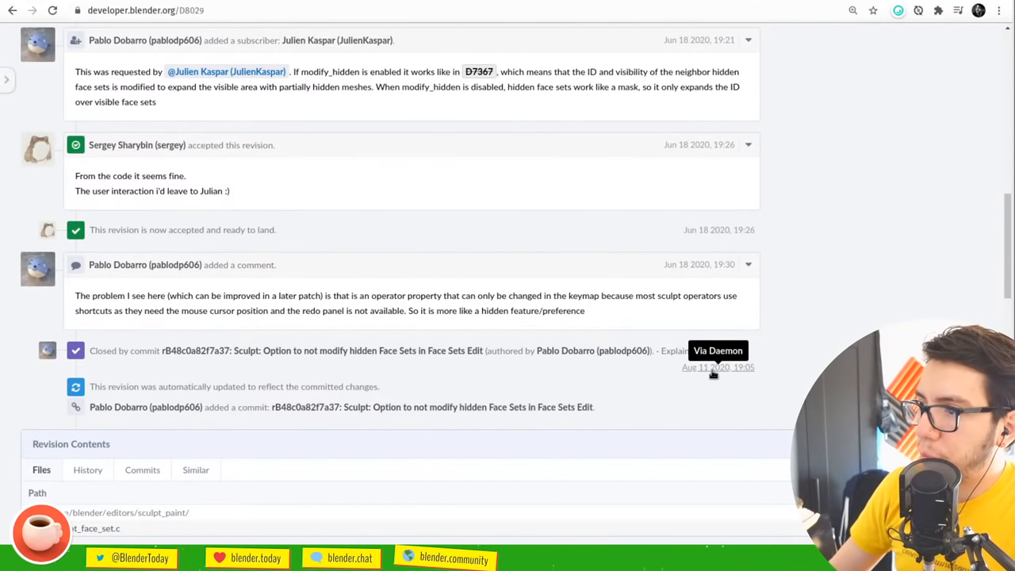
pyautogui.moveTo(710, 368)
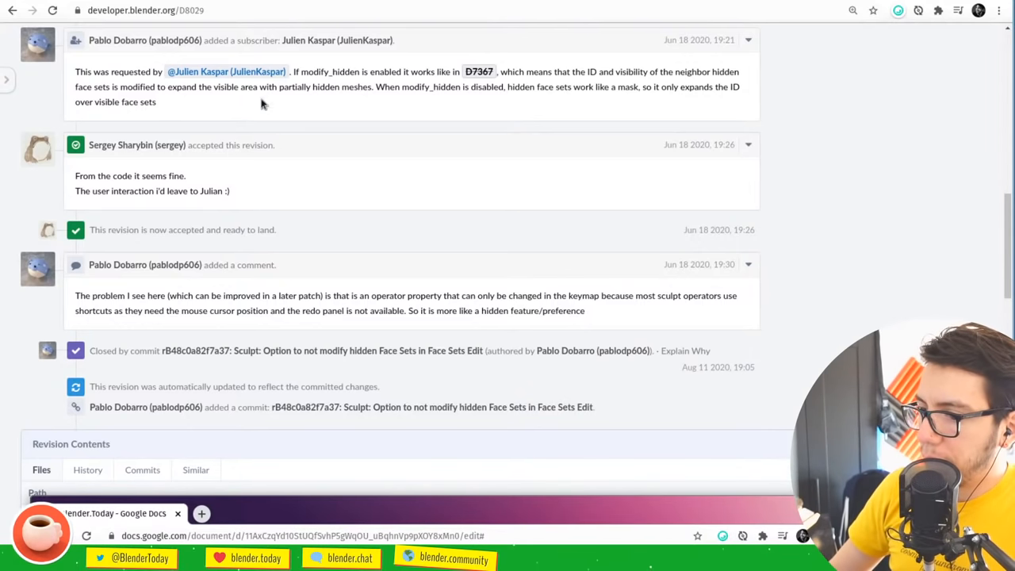
pyautogui.click(145, 9)
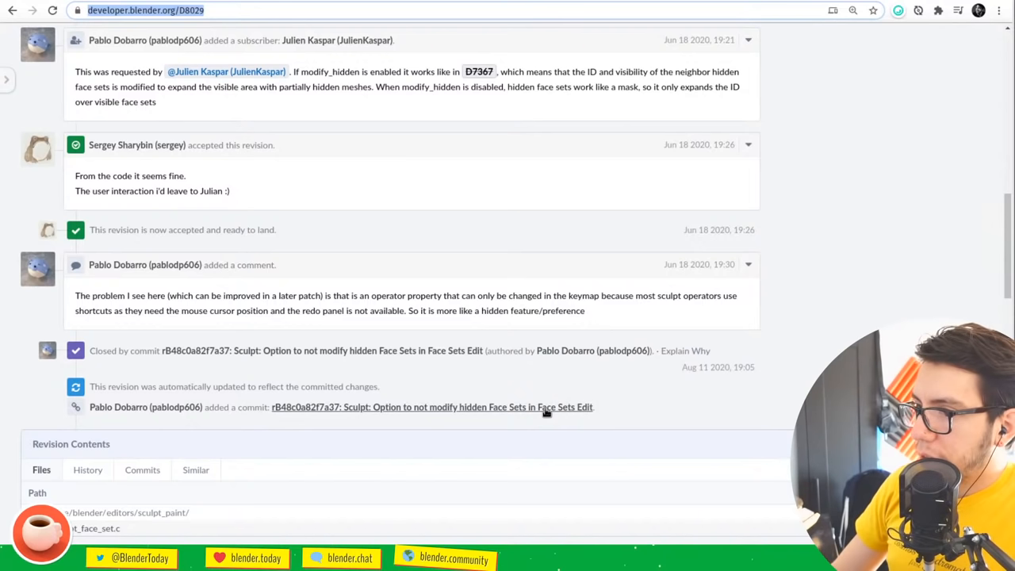
pyautogui.click(431, 407)
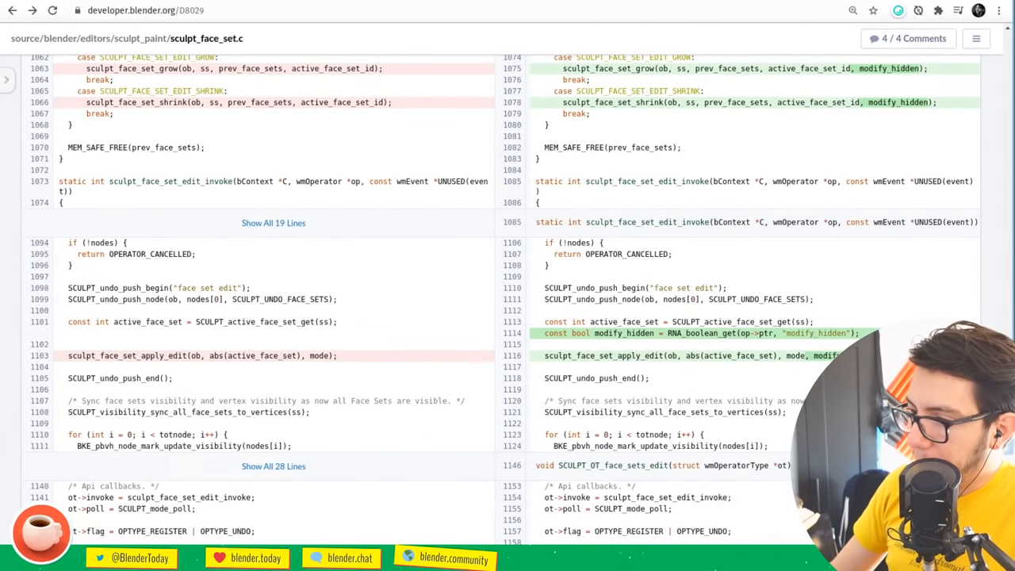
pyautogui.moveTo(224, 6)
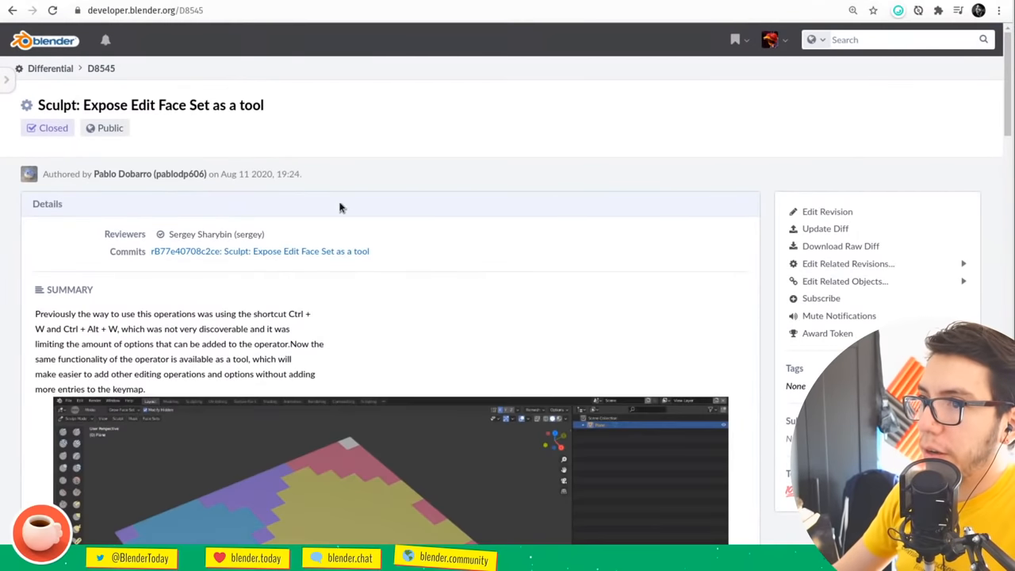
# Scroll the D8545 Edit Face Set page, then switch to Blender's Sculpt Mode cube
pyautogui.scroll(-3)
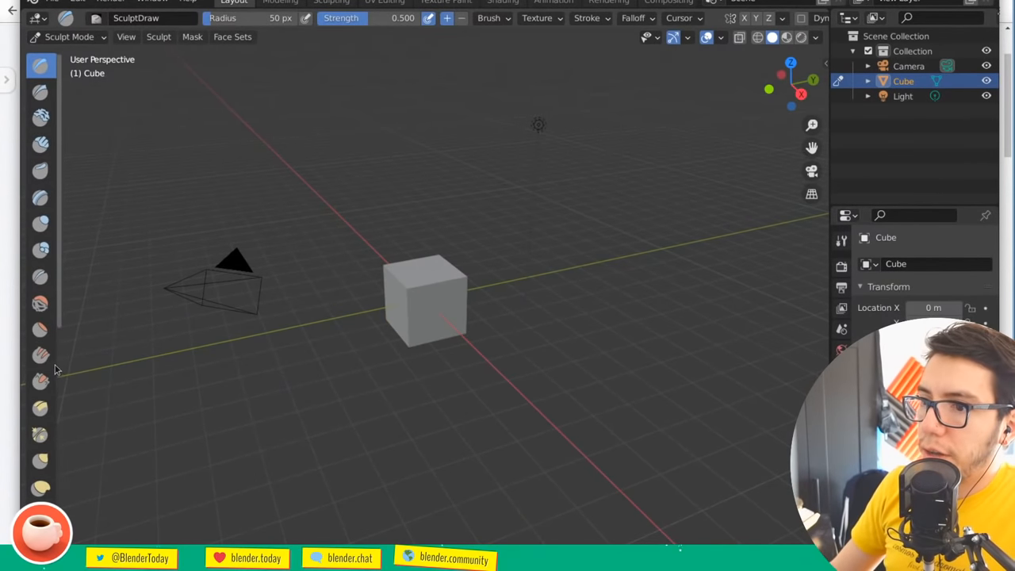
# Widen the sculpt toolbar to show tool names down to Box Hide, then open the file commands menu
pyautogui.click(41, 65)
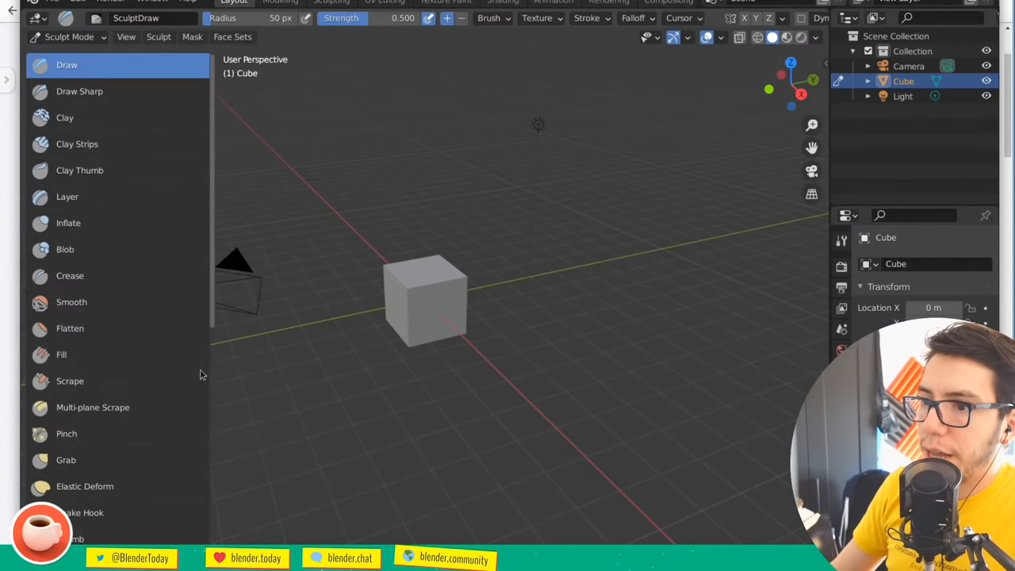
pyautogui.scroll(-3)
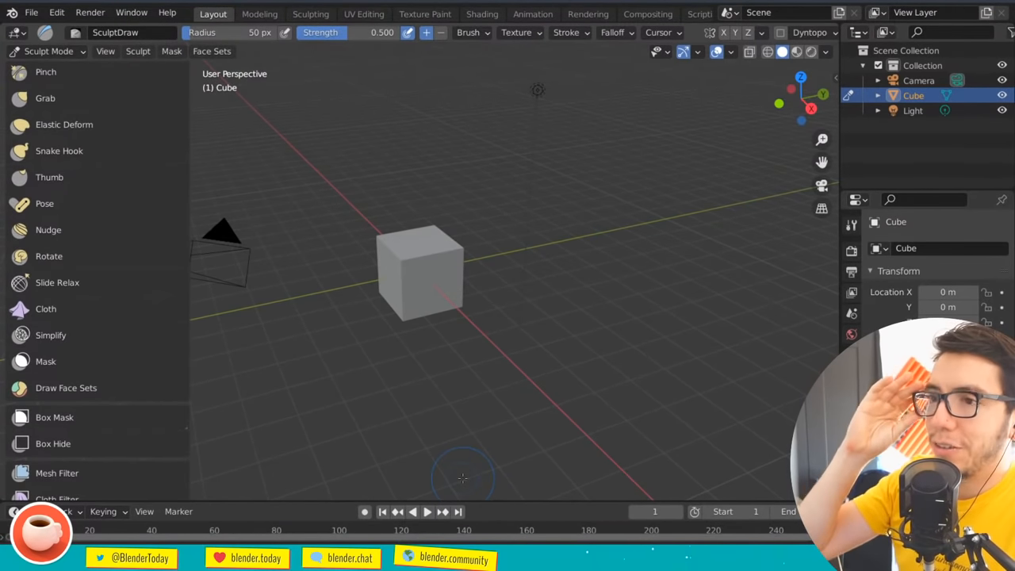
pyautogui.moveTo(401, 169)
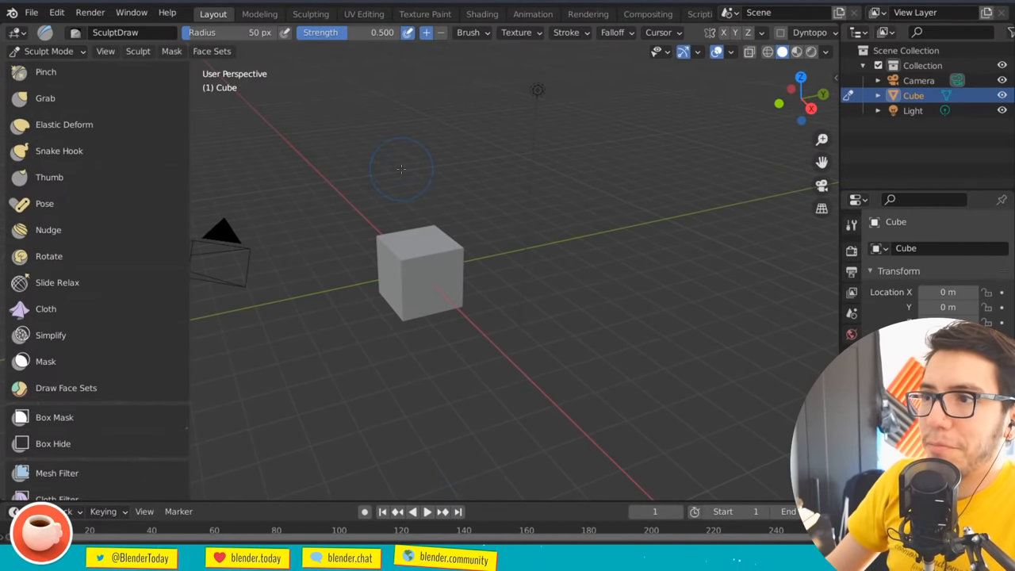
pyautogui.click(31, 11)
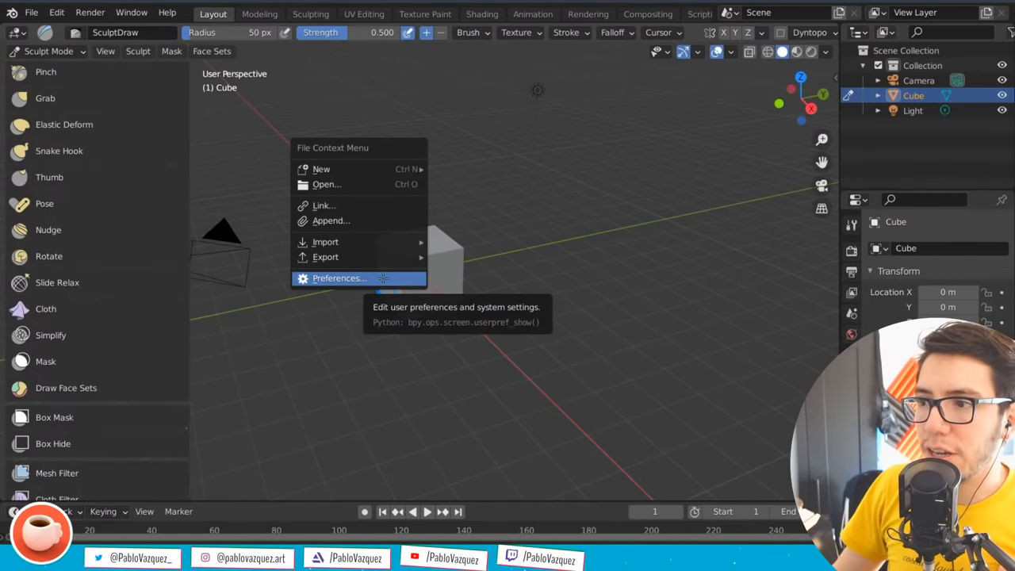
# Enable the experimental Tools with Missing Icons option, adding Boundary and Multires Displacement Eraser
pyautogui.click(339, 278)
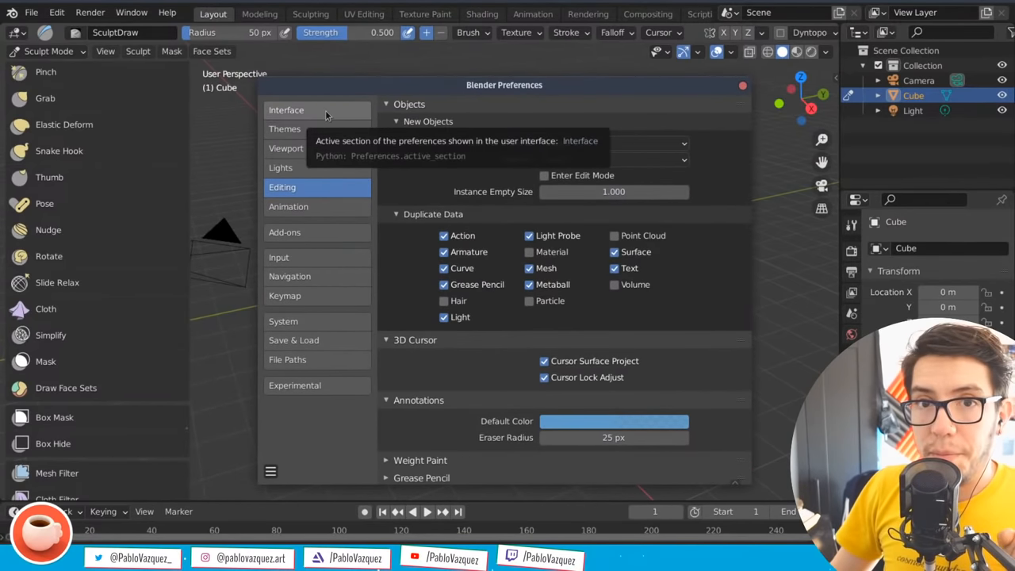
pyautogui.click(287, 109)
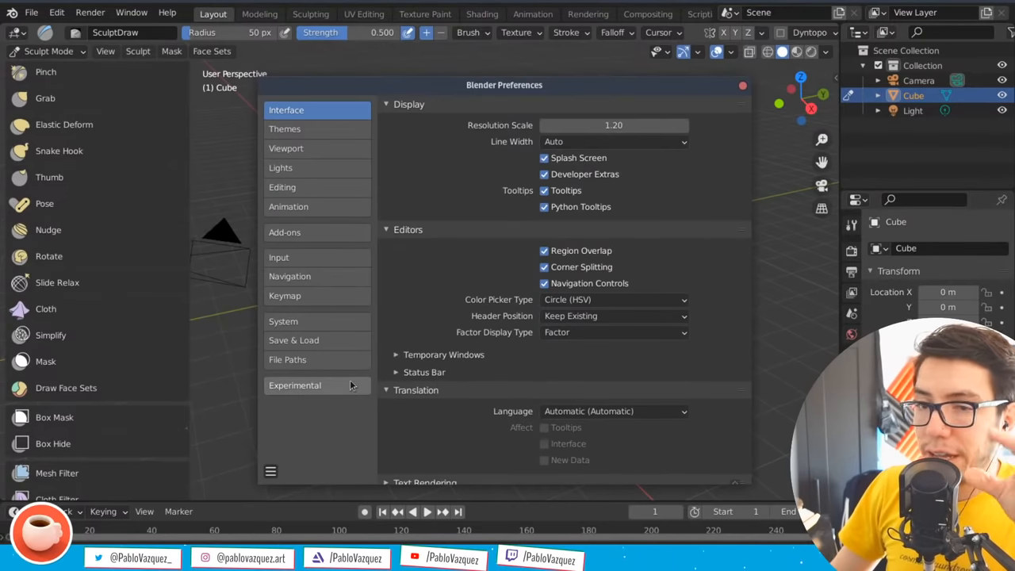
pyautogui.click(295, 385)
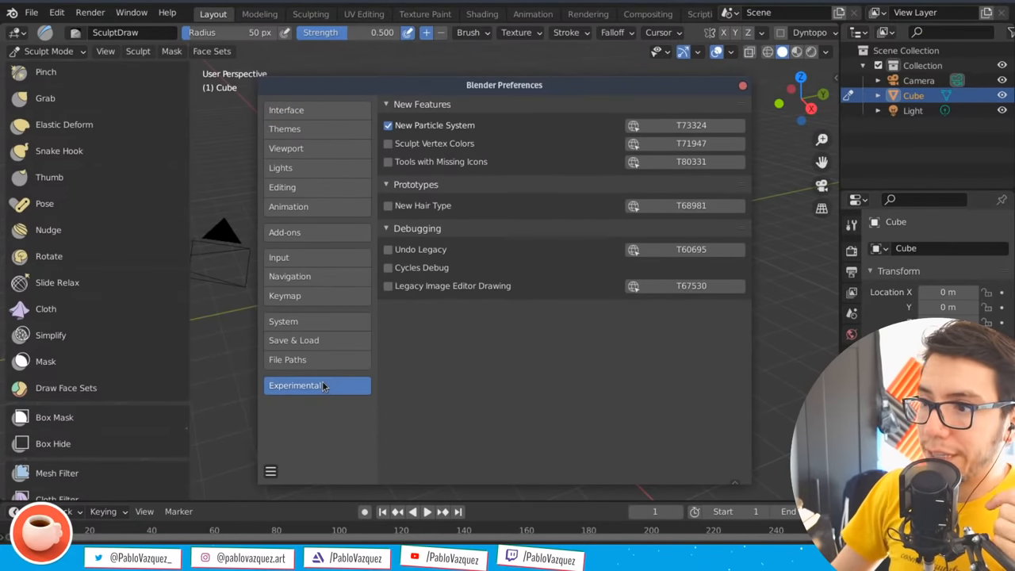
pyautogui.moveTo(333, 388)
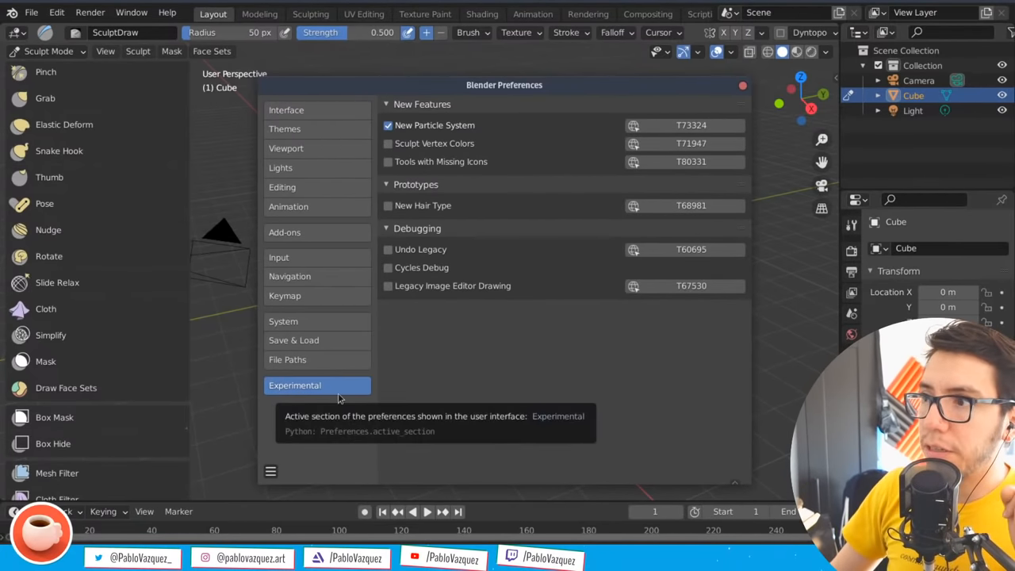
pyautogui.click(286, 110)
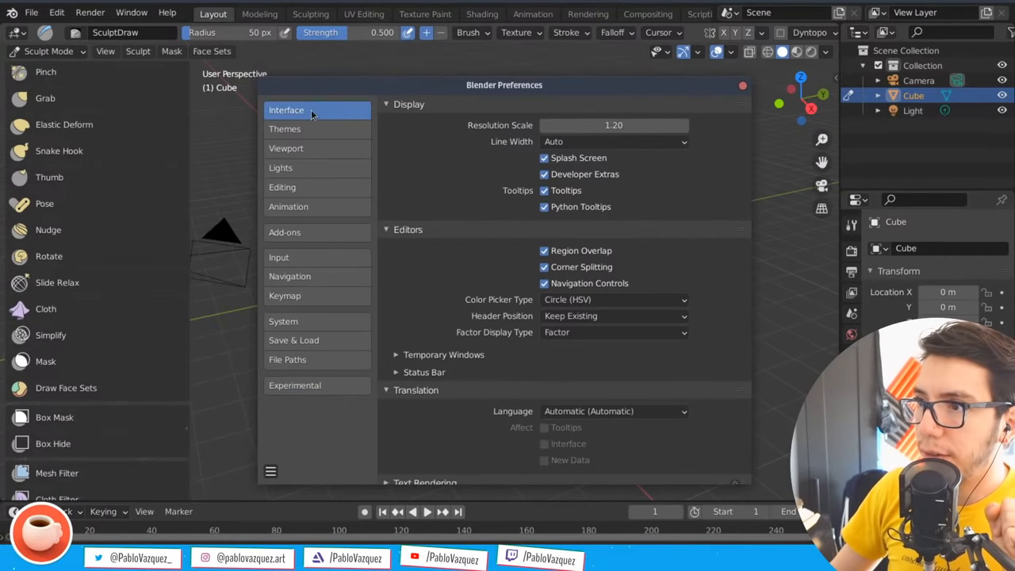
pyautogui.moveTo(578, 178)
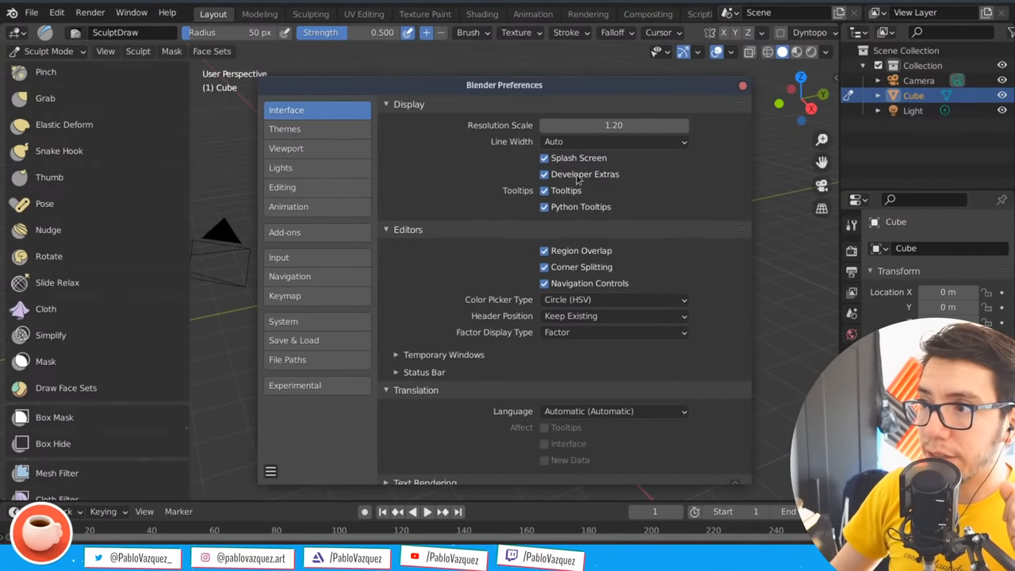
pyautogui.click(295, 385)
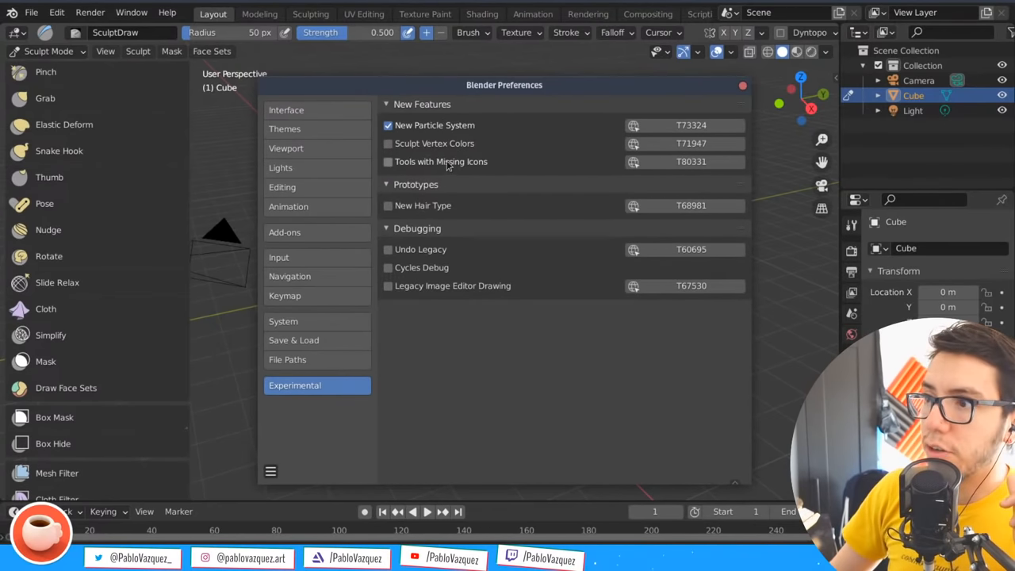
pyautogui.click(388, 161)
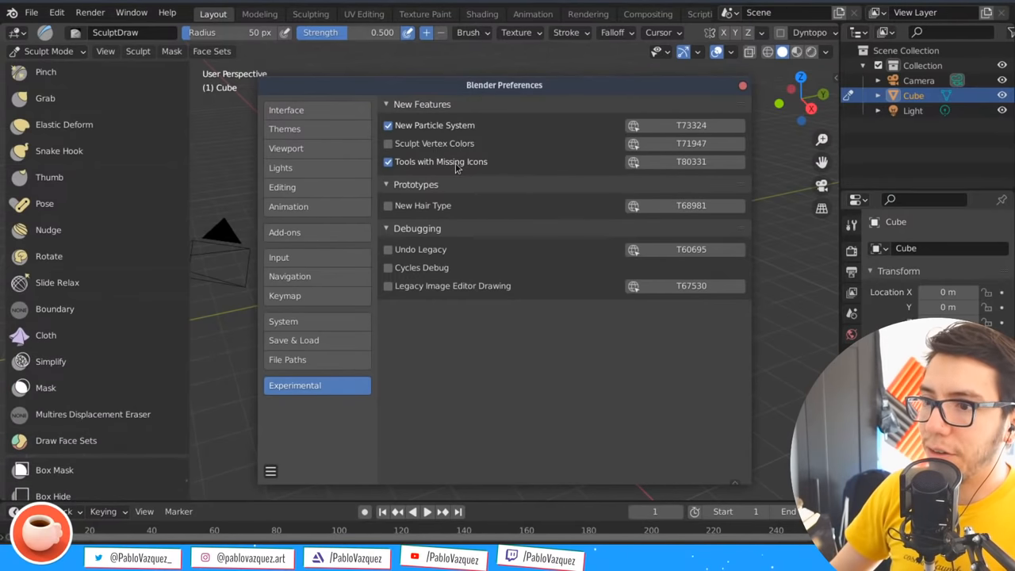
pyautogui.moveTo(123, 349)
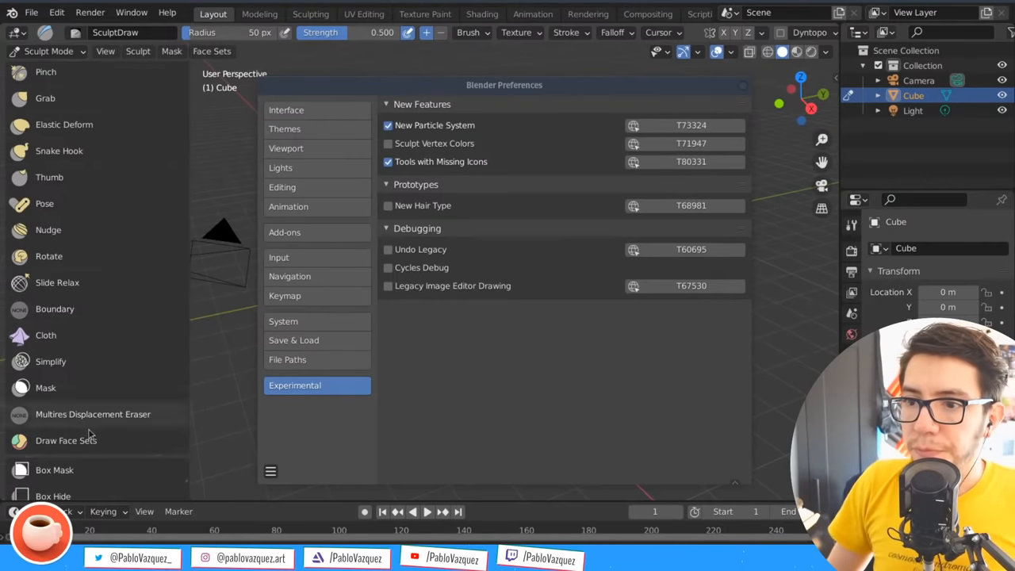
# Select the Edit Face Set tool from the sculpt toolbar in Grow Face Set mode
pyautogui.scroll(-3)
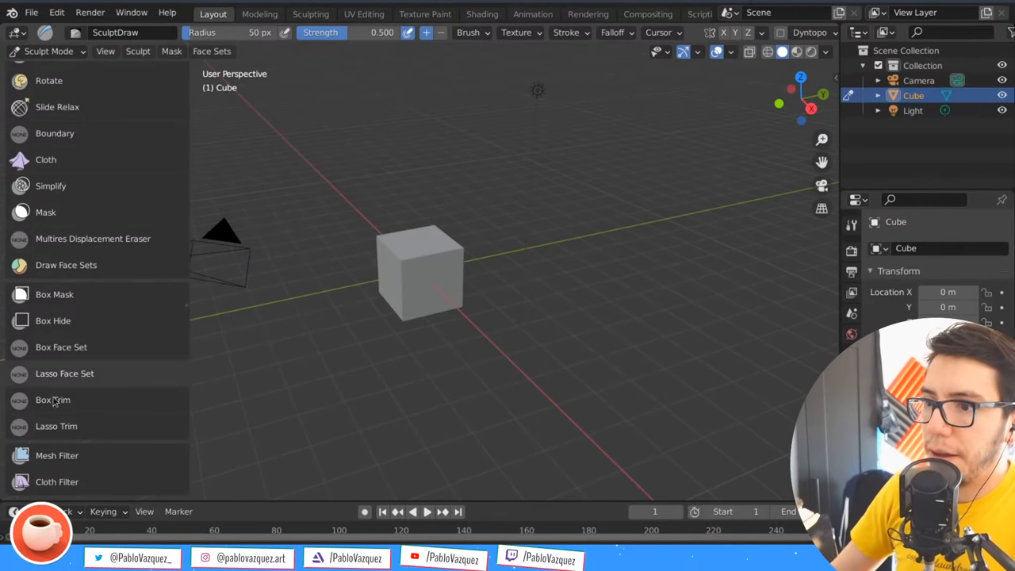
pyautogui.scroll(-3)
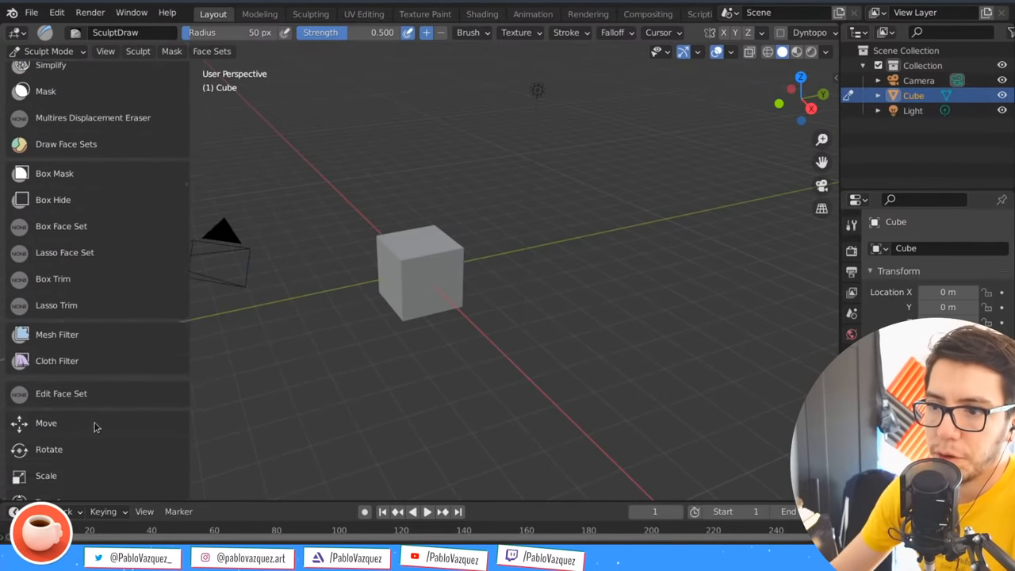
pyautogui.scroll(3)
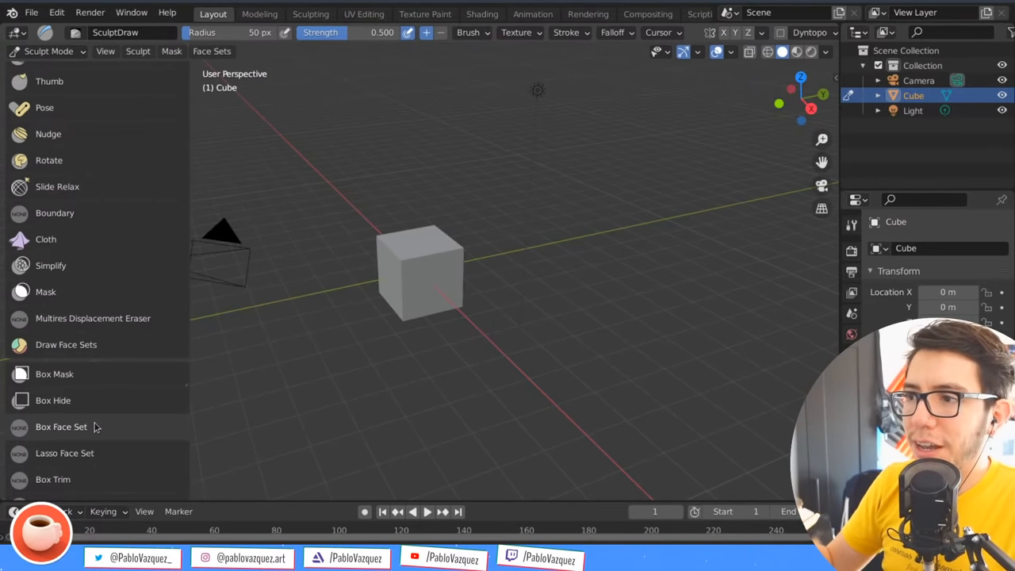
pyautogui.moveTo(107, 213)
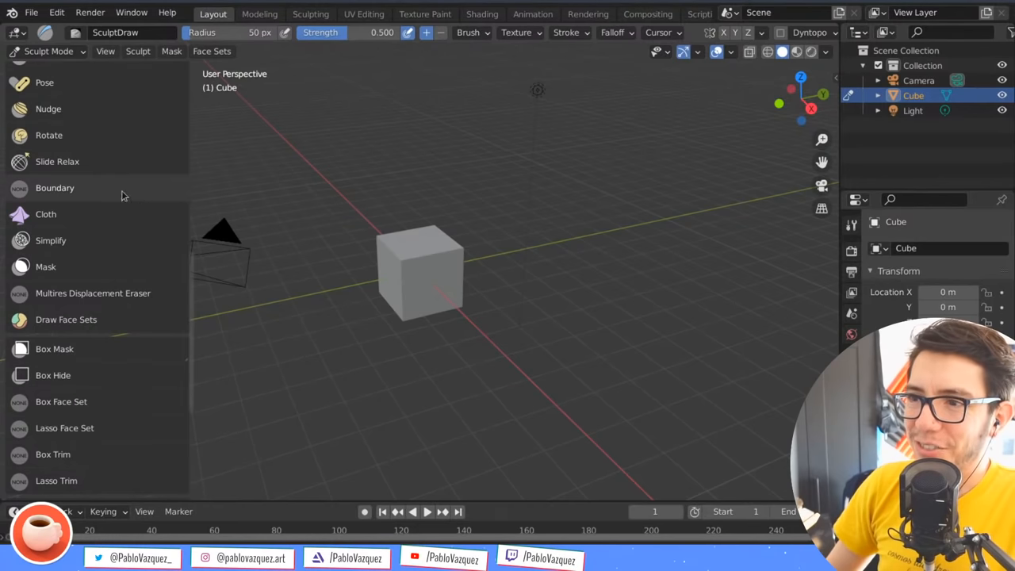
pyautogui.moveTo(55, 188)
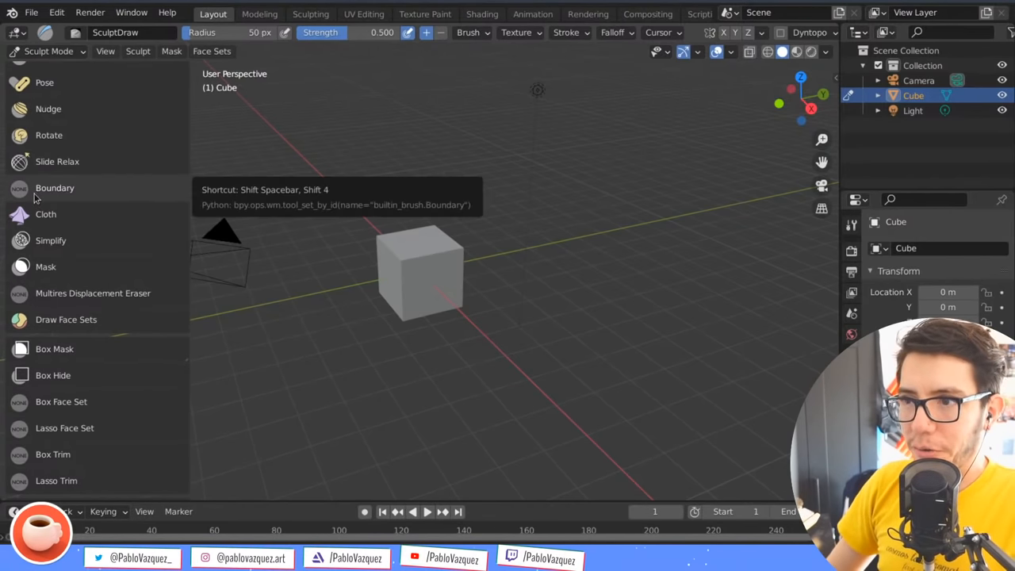
pyautogui.moveTo(66, 319)
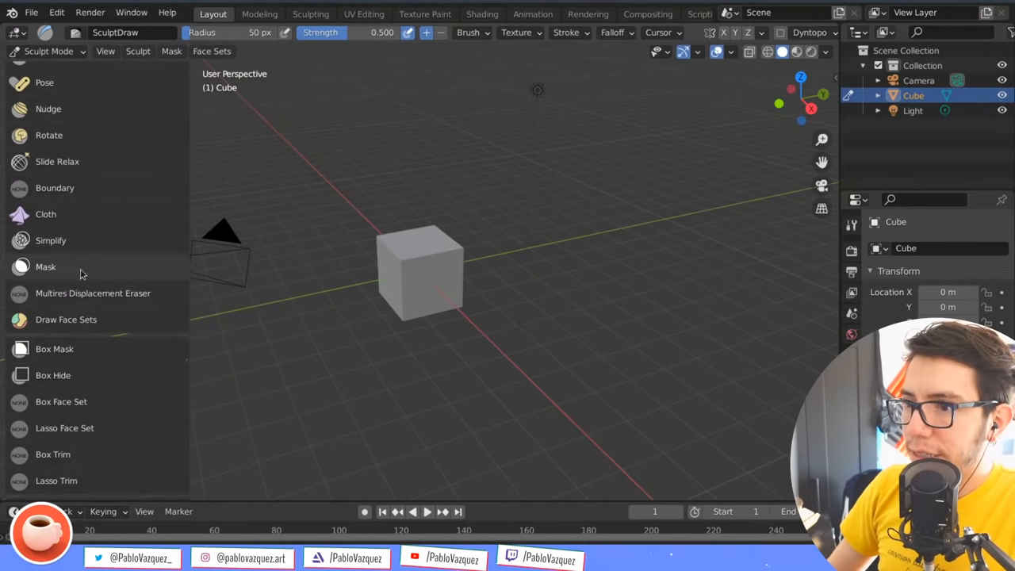
pyautogui.scroll(-3)
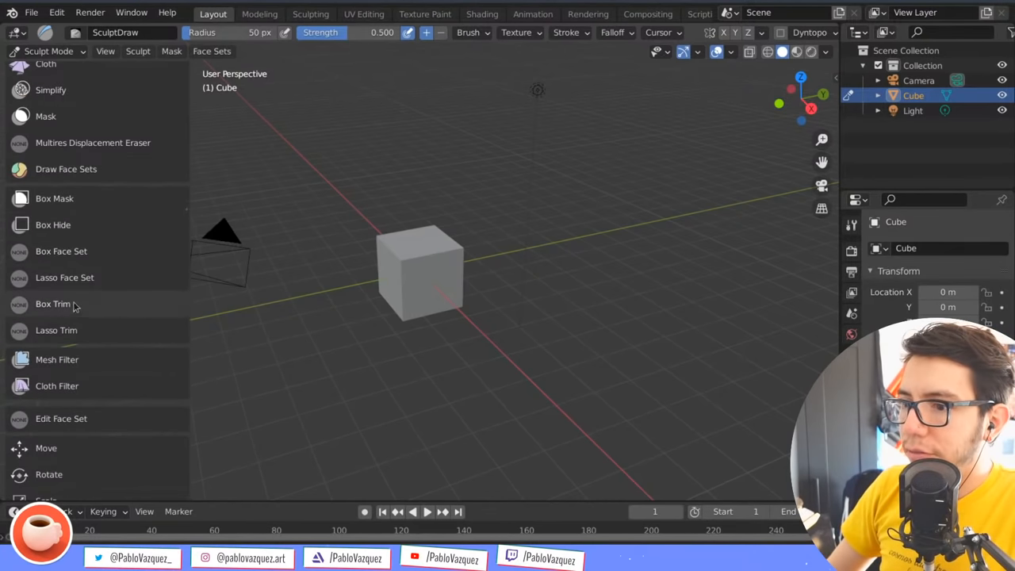
pyautogui.click(61, 419)
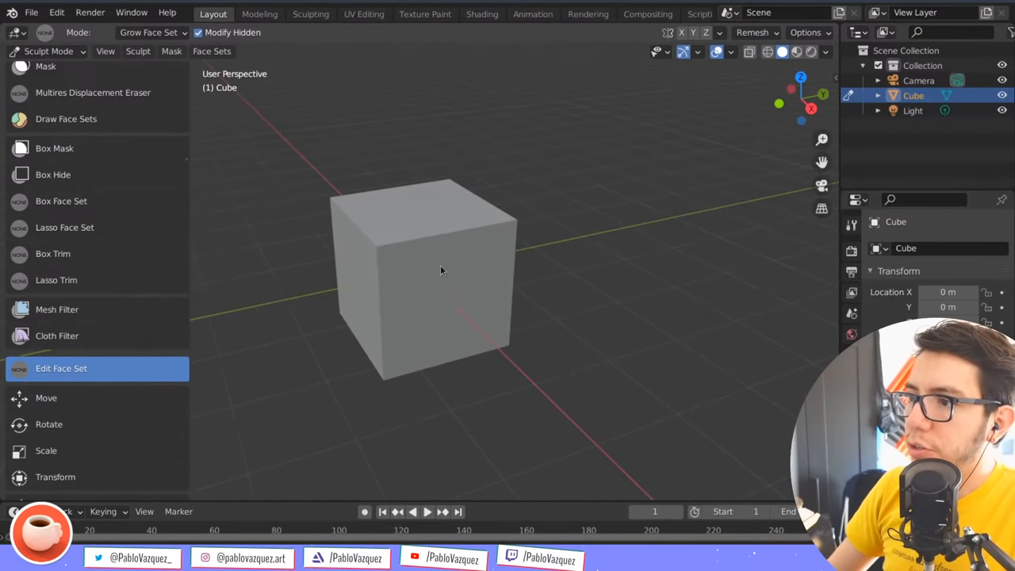
# In a new Sculpting file, paint face sets on the sphere and shrink the cyan one
pyautogui.click(66, 119)
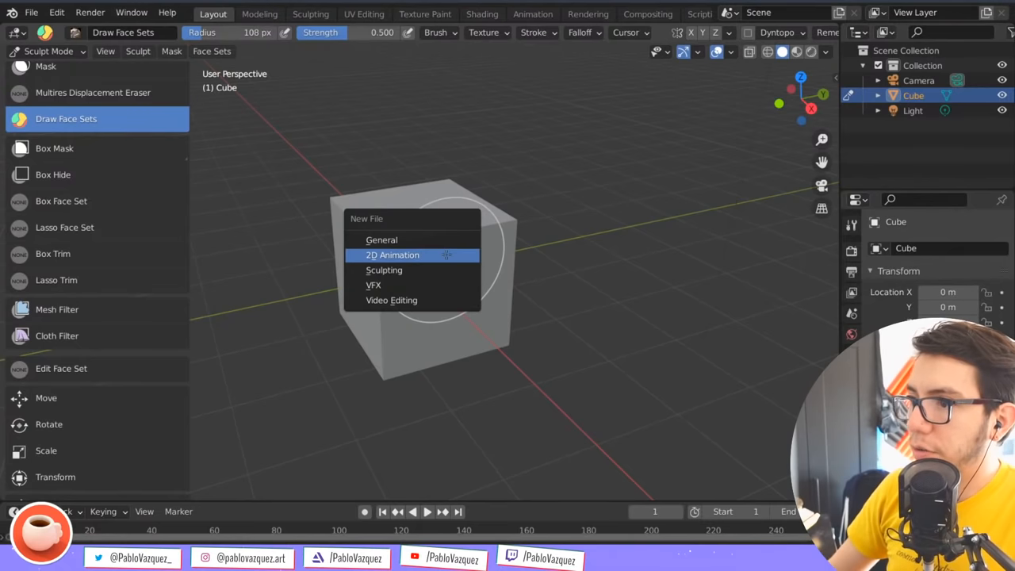
pyautogui.click(384, 270)
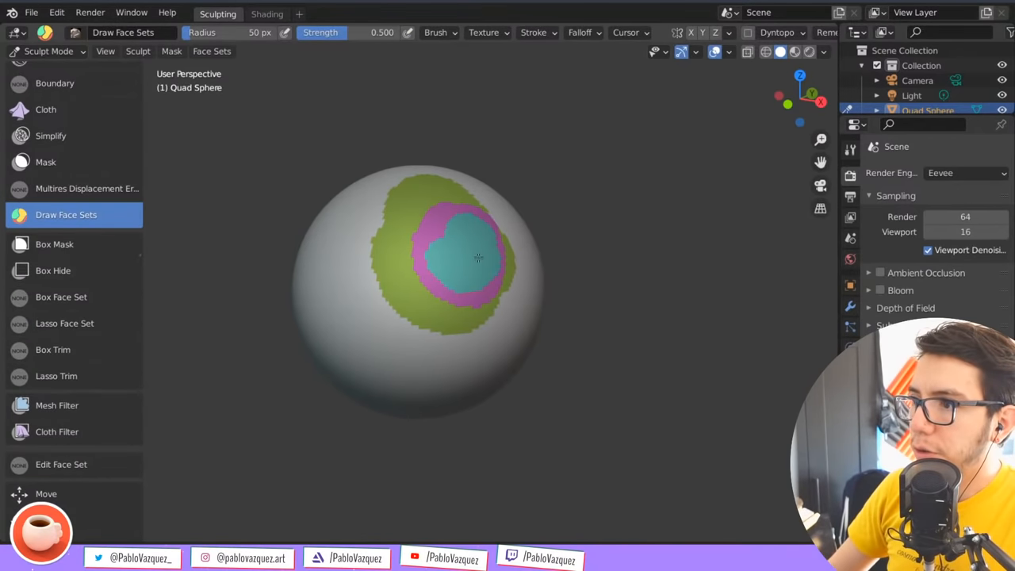
pyautogui.scroll(-3)
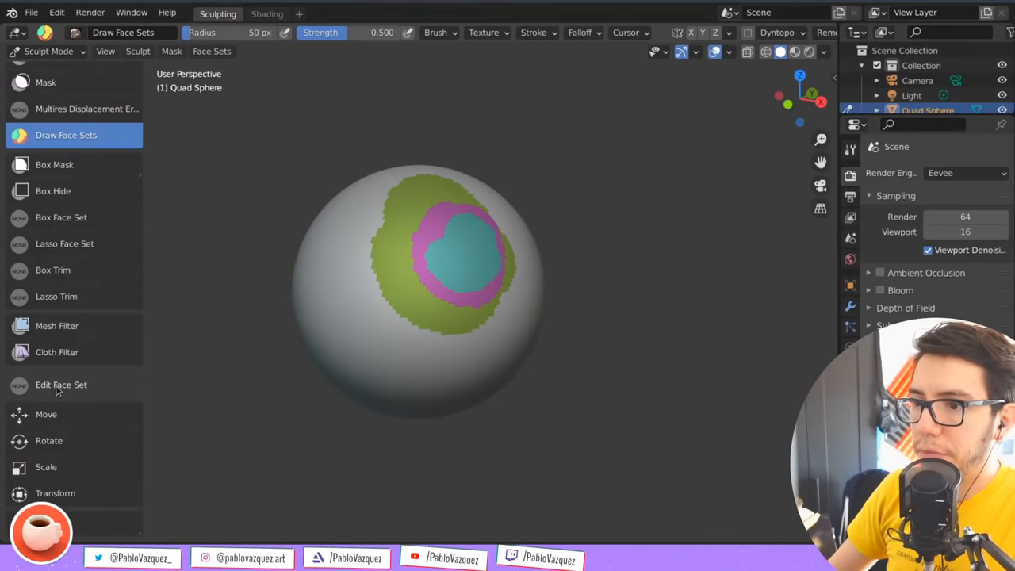
pyautogui.click(61, 385)
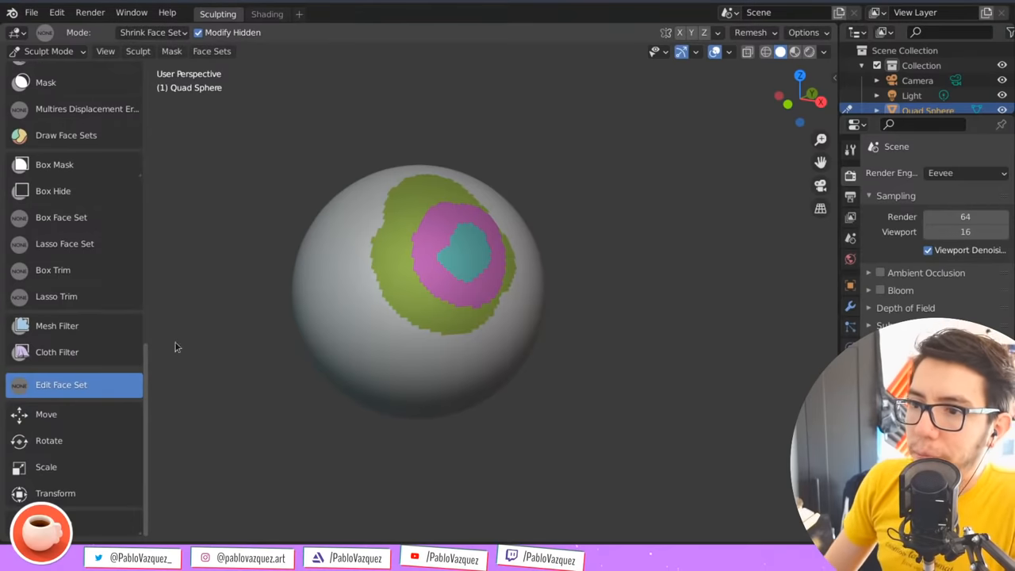
pyautogui.moveTo(421, 484)
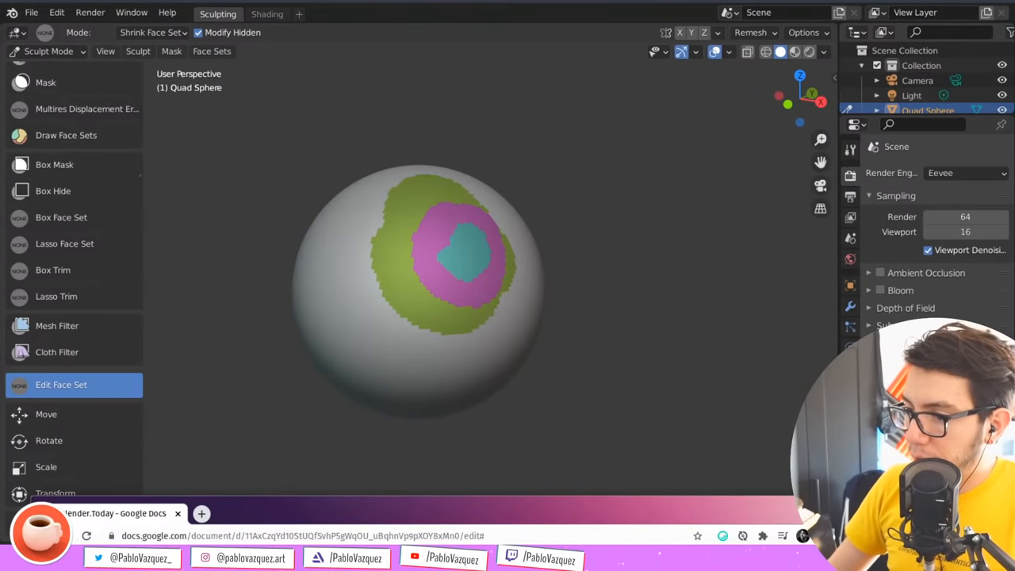
# Pick the Boundary brush, then the Multires Displacement Eraser, and view its revision D8543
pyautogui.scroll(3)
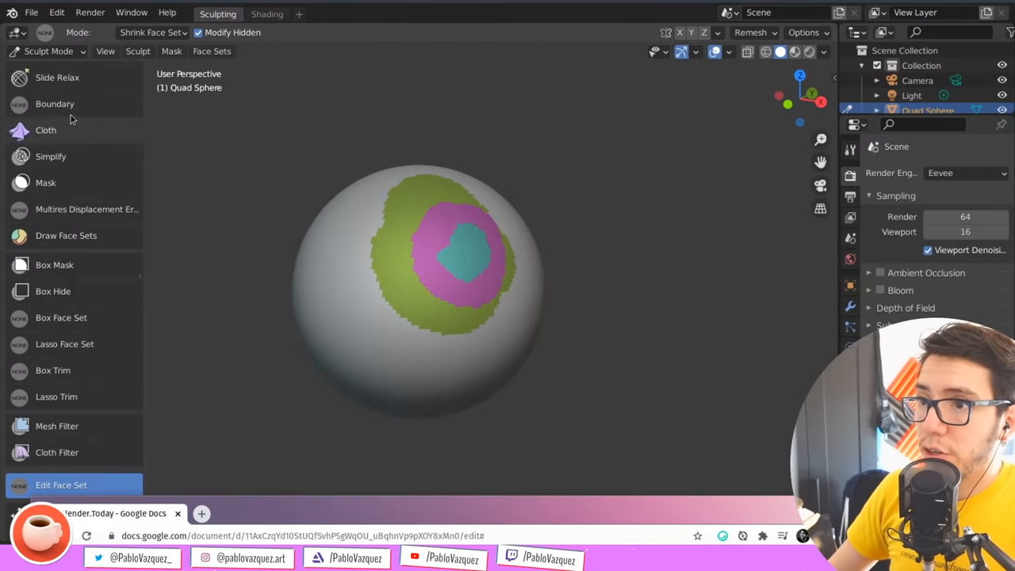
pyautogui.click(54, 104)
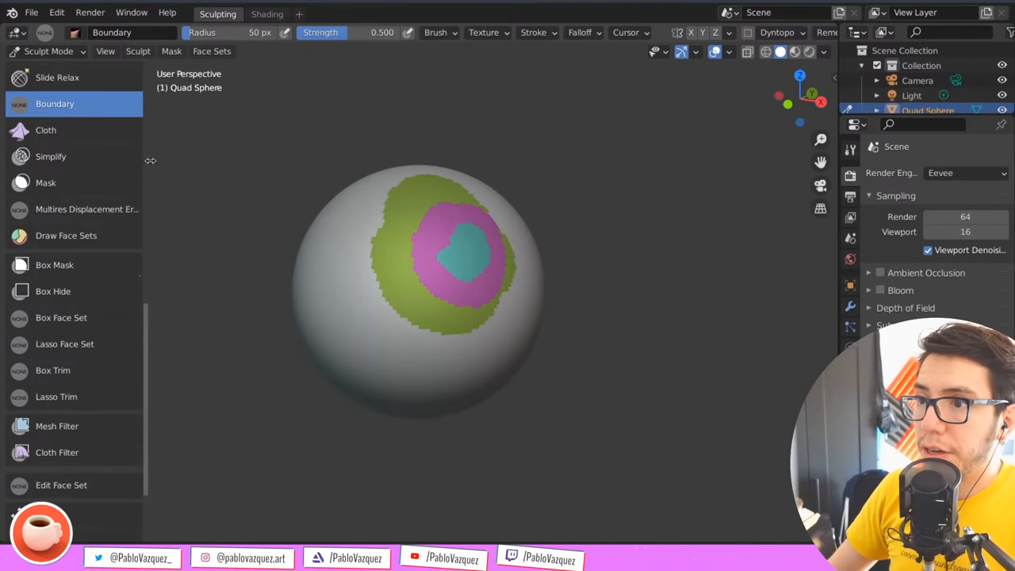
pyautogui.moveTo(93, 209)
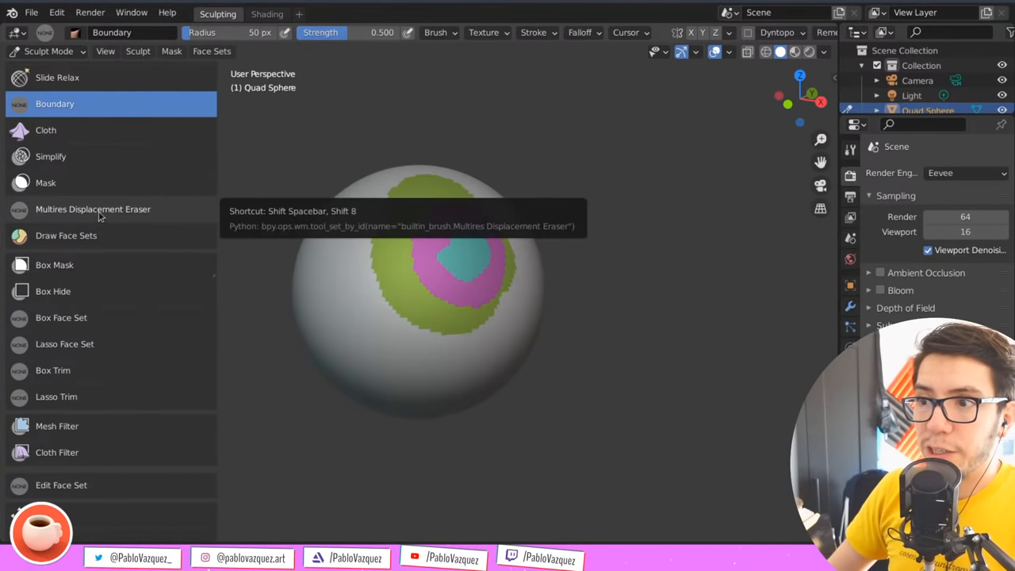
pyautogui.click(92, 209)
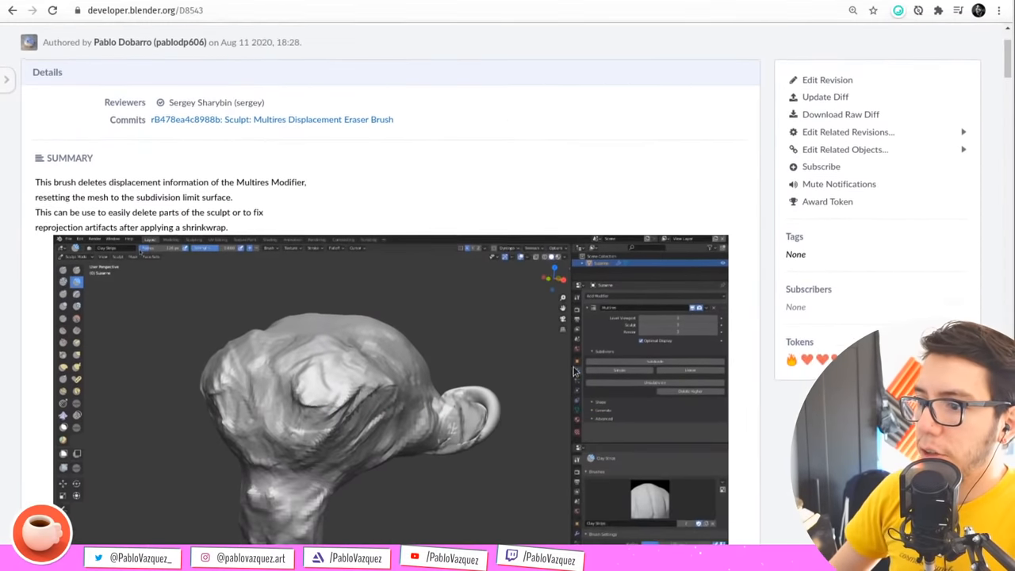
# Scroll through D8543's eraser demo and return to the top
pyautogui.scroll(-3)
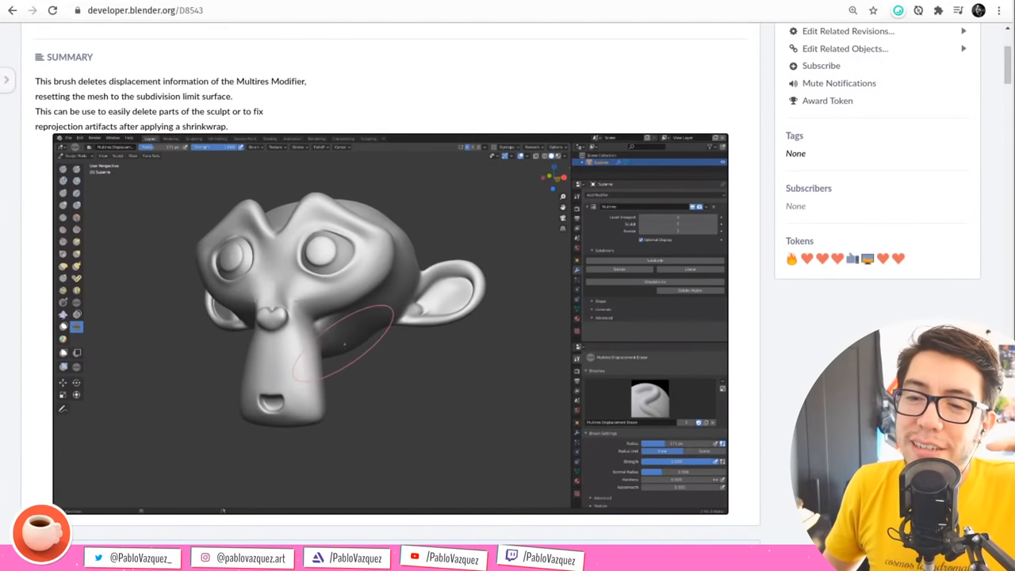
pyautogui.scroll(3)
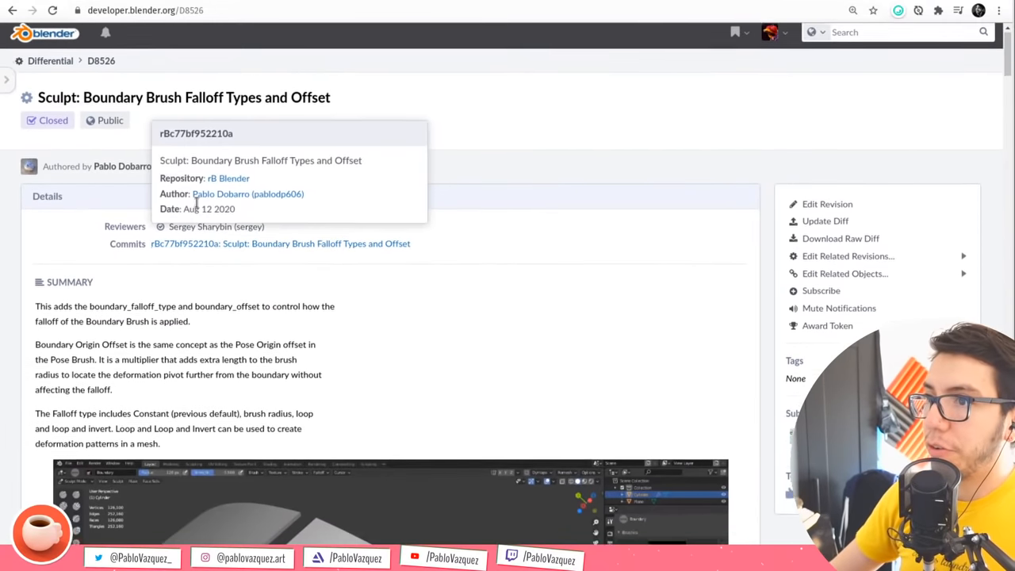
# Scroll D8526 down to the Boundary Brush falloff demo image under the Summary
pyautogui.scroll(-3)
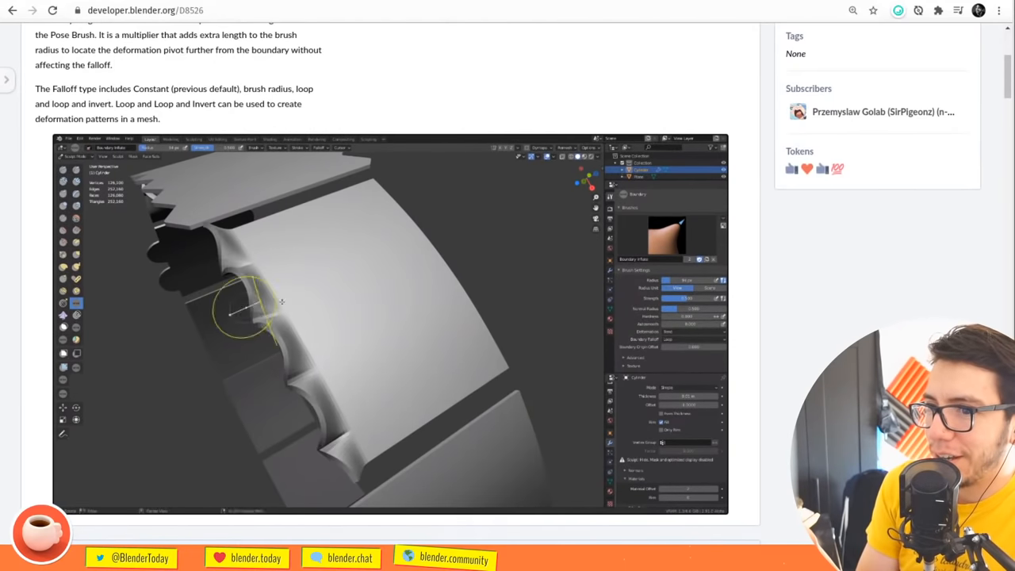
# Scroll D8526 back up to its summary above the loop-and-invert demo
pyautogui.scroll(3)
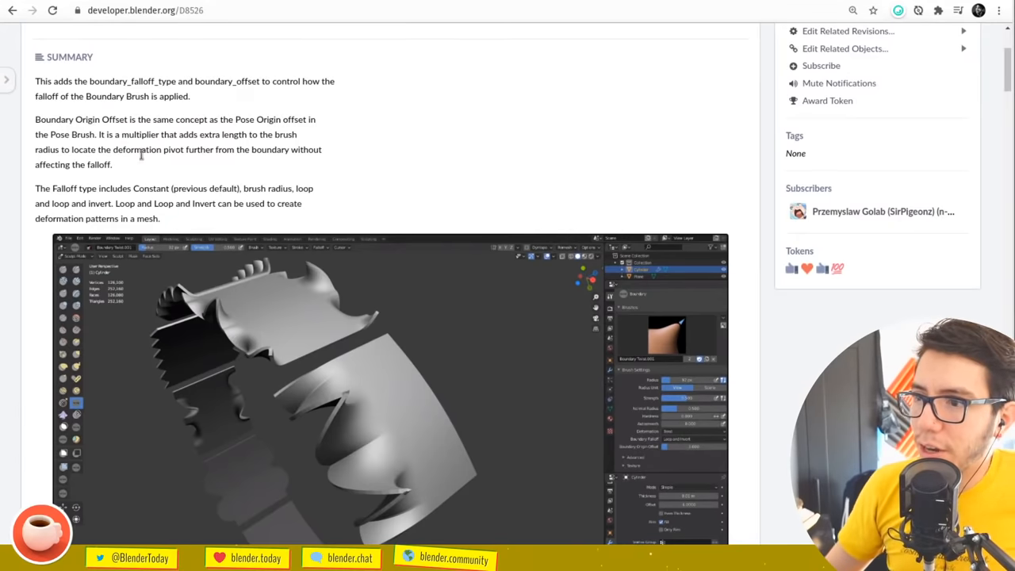
pyautogui.moveTo(780, 388)
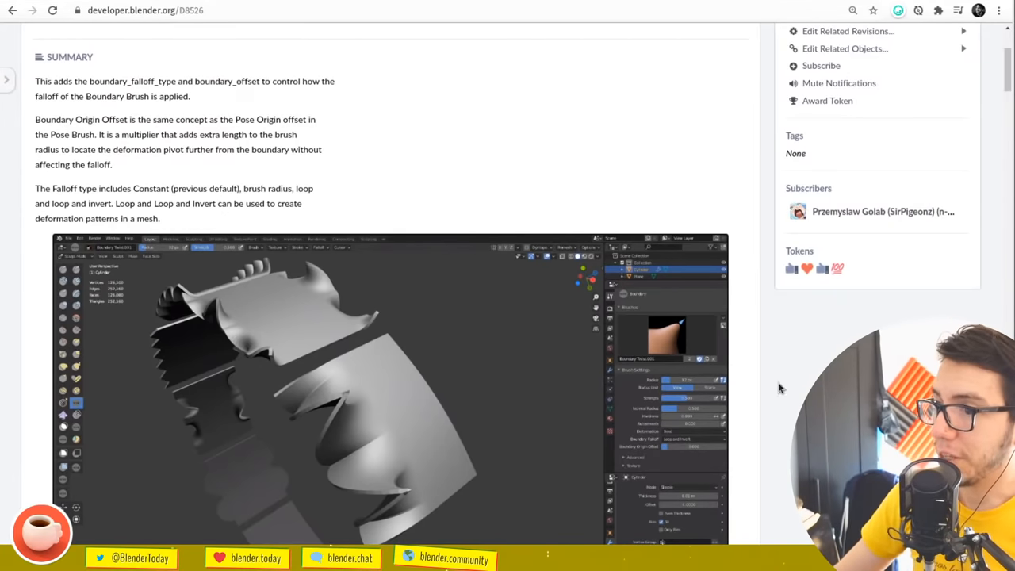
pyautogui.moveTo(661, 341)
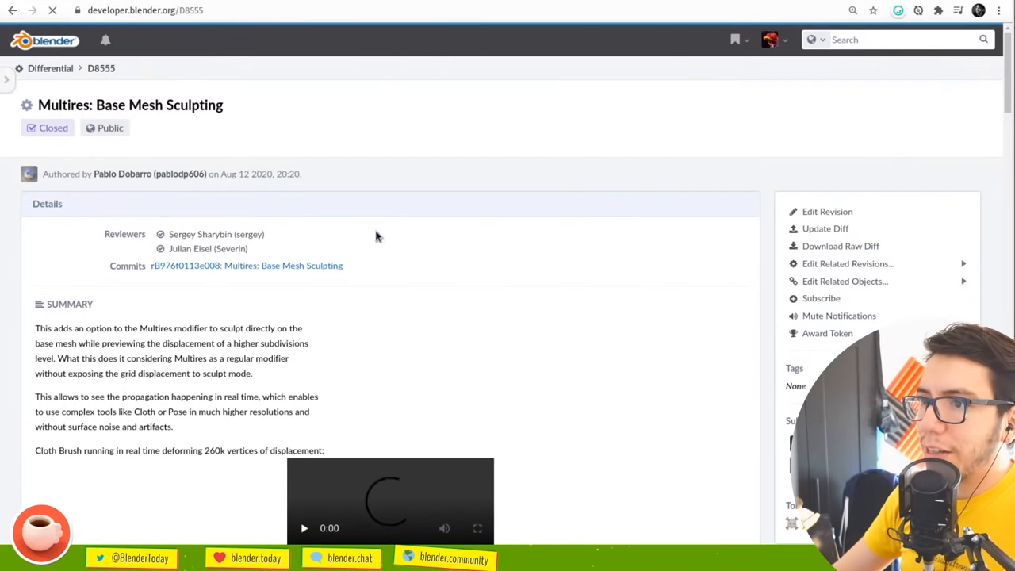
# Scroll D8555 to the Cloth brush base mesh demo video and play it
pyautogui.scroll(-3)
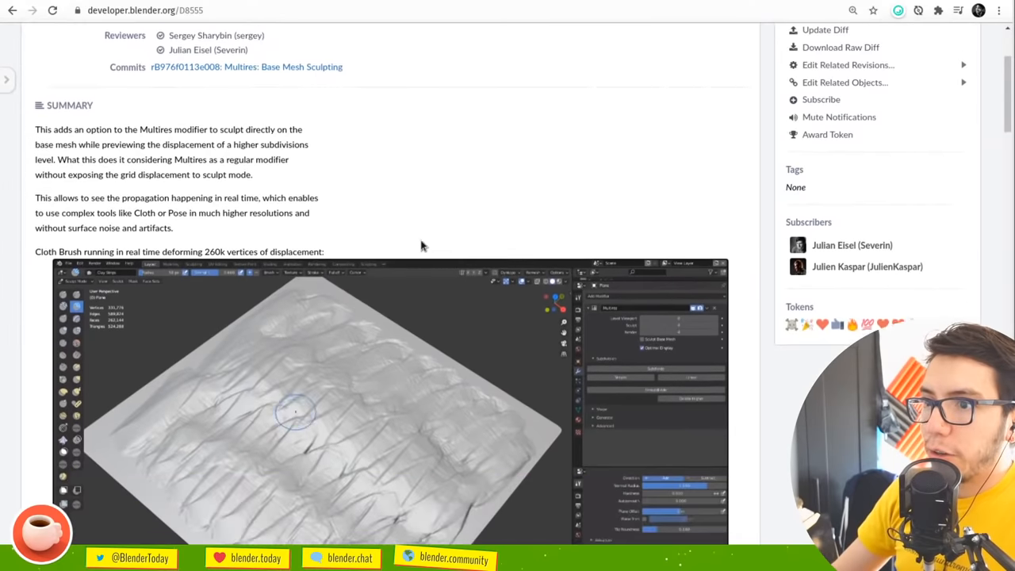
pyautogui.scroll(-3)
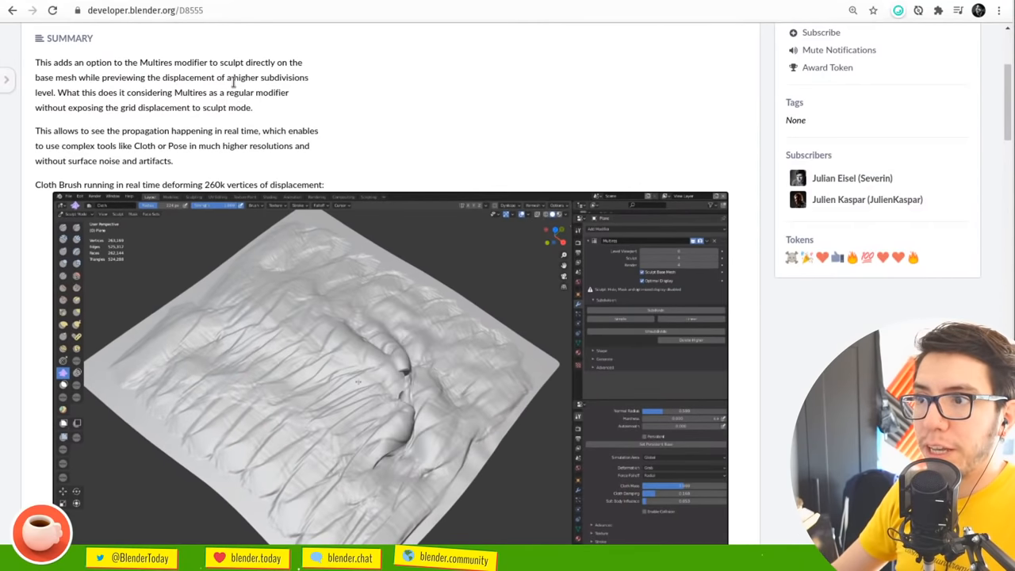
pyautogui.moveTo(319, 108)
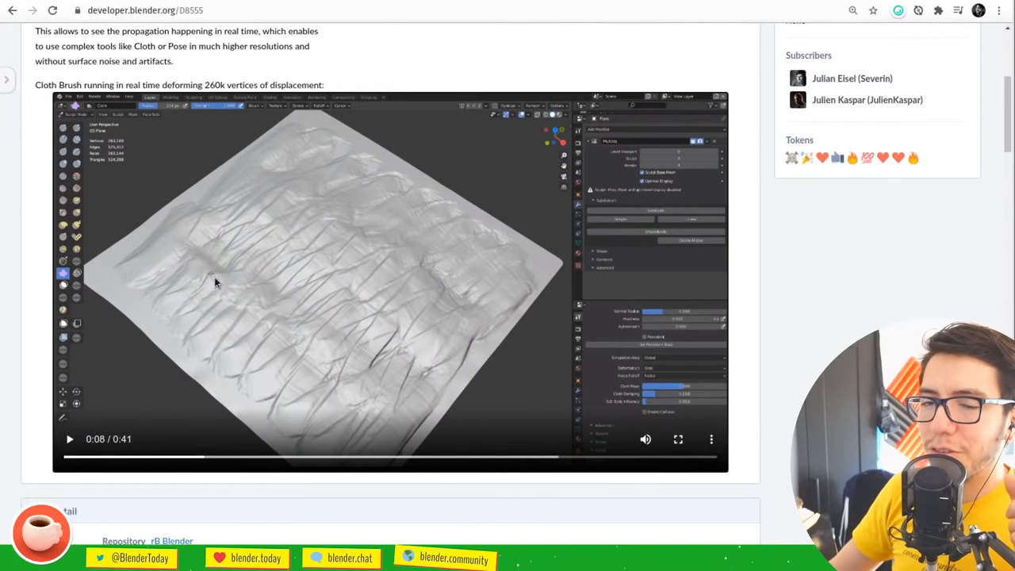
pyautogui.moveTo(361, 280)
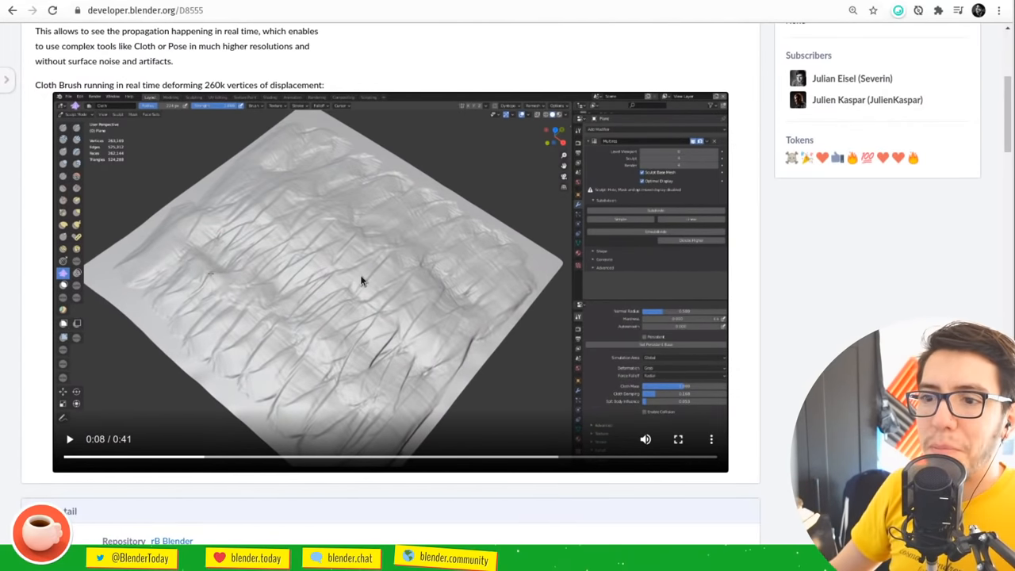
pyautogui.click(70, 438)
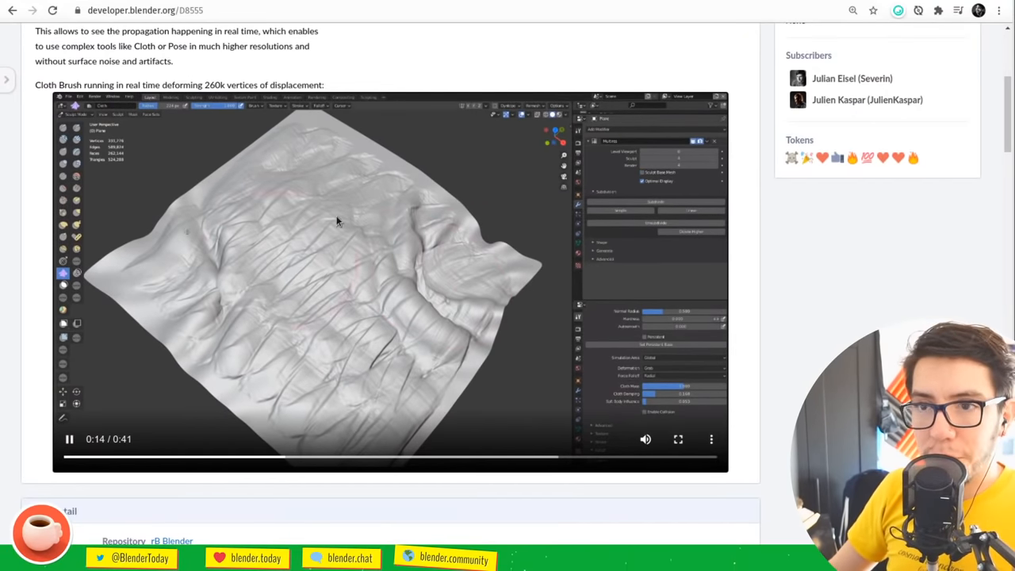
pyautogui.click(102, 456)
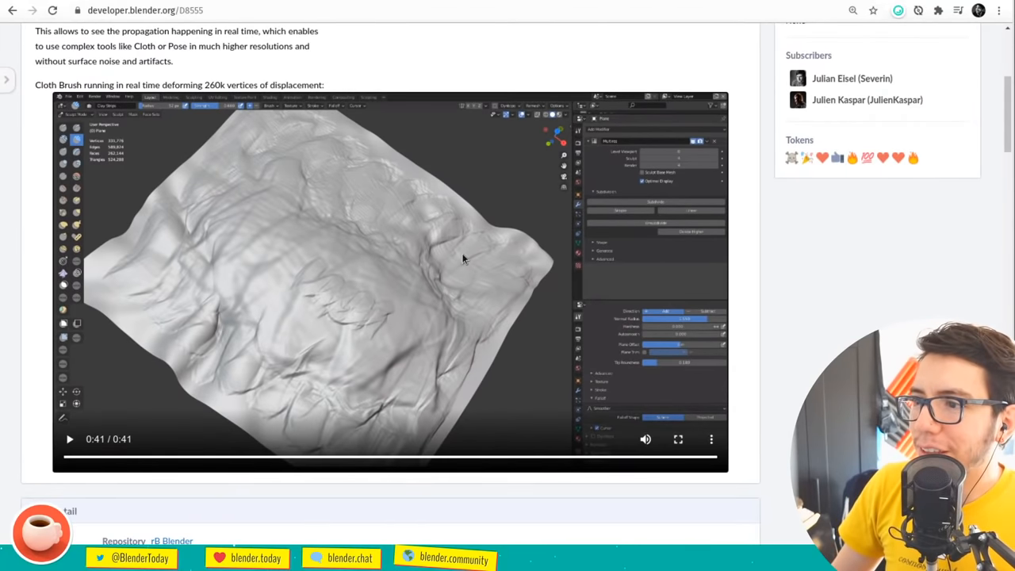
pyautogui.moveTo(399, 187)
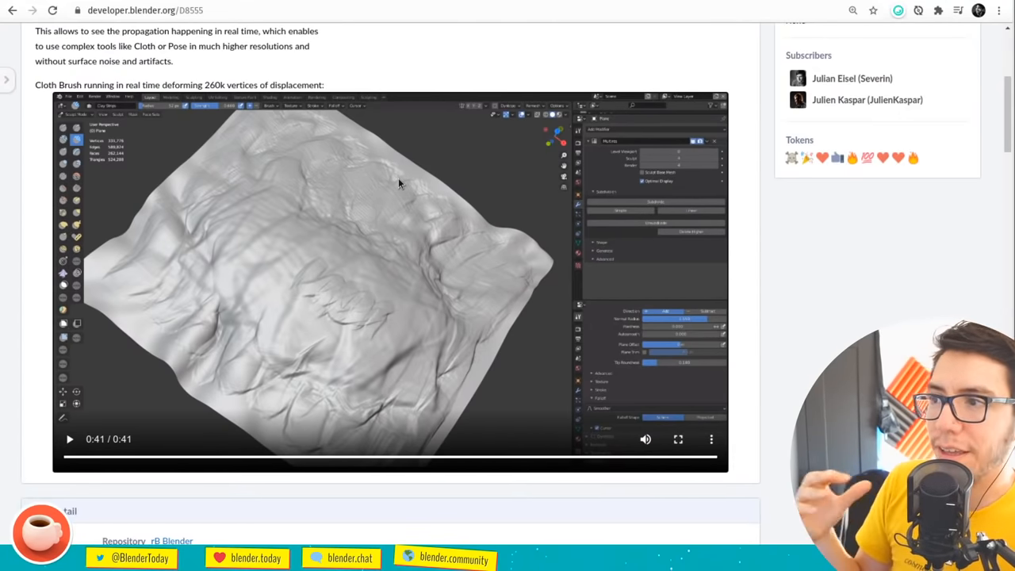
pyautogui.moveTo(376, 488)
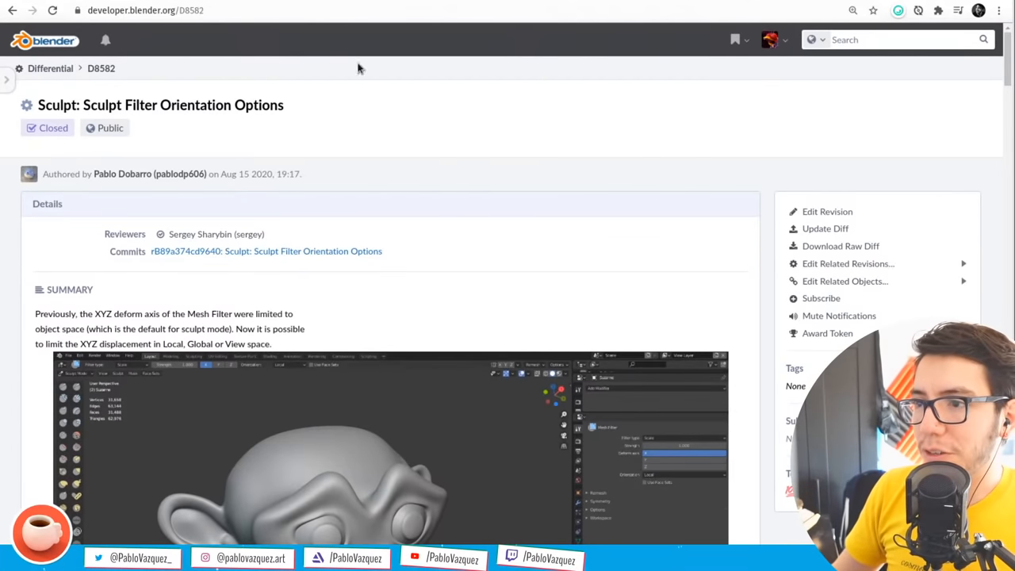
# Scroll through D8582's Sculpt Filter Orientation Options demo
pyautogui.scroll(-3)
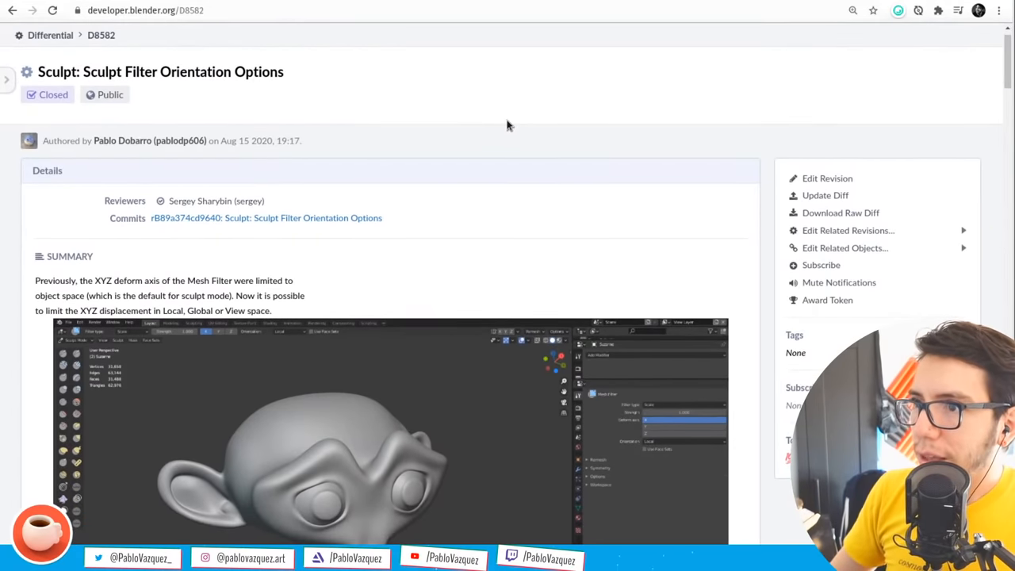
pyautogui.moveTo(584, 460)
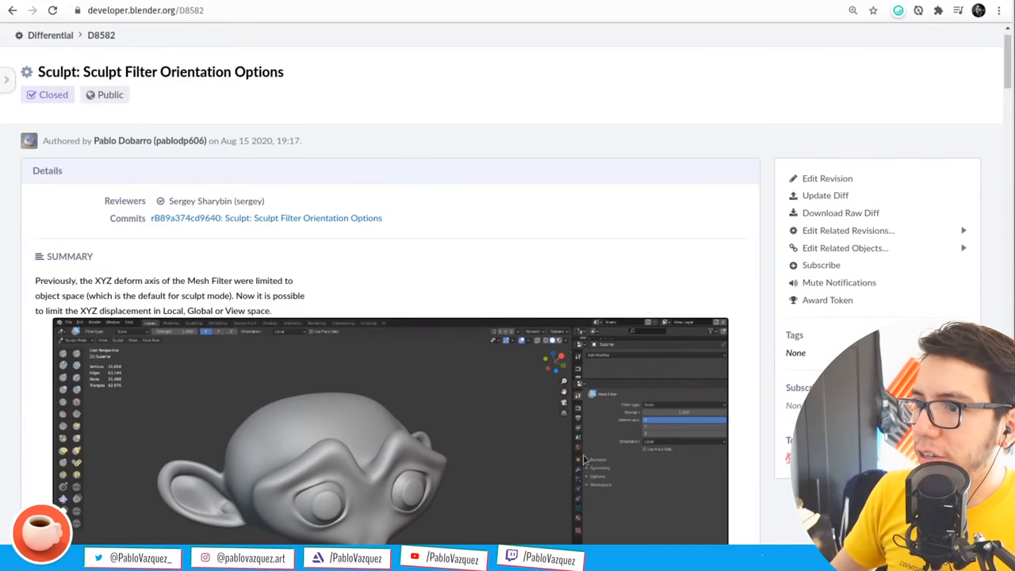
pyautogui.scroll(-3)
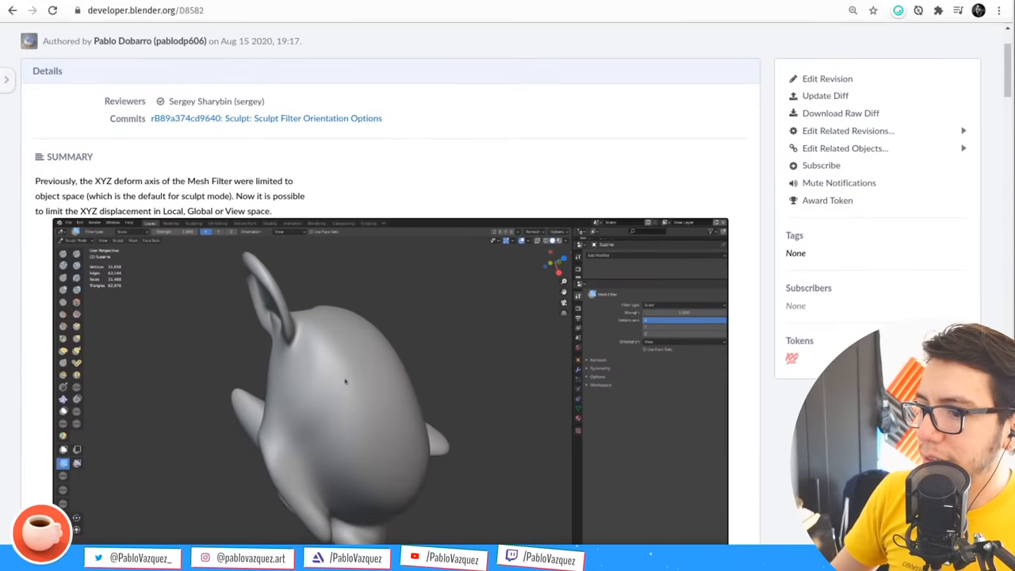
pyautogui.scroll(-3)
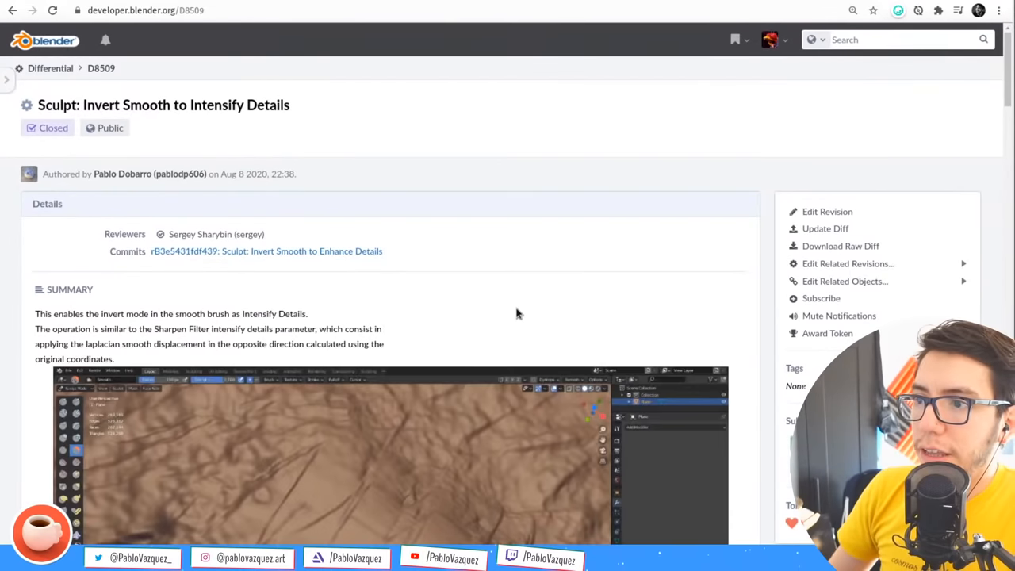
# Scroll D8509 to show the Intensify Details summary and demo image
pyautogui.scroll(-3)
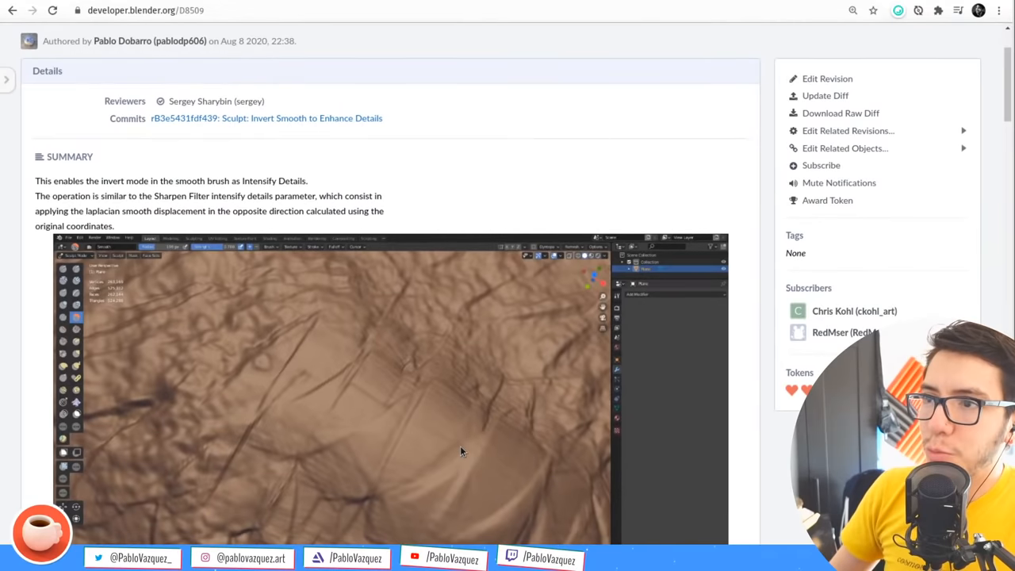
pyautogui.scroll(3)
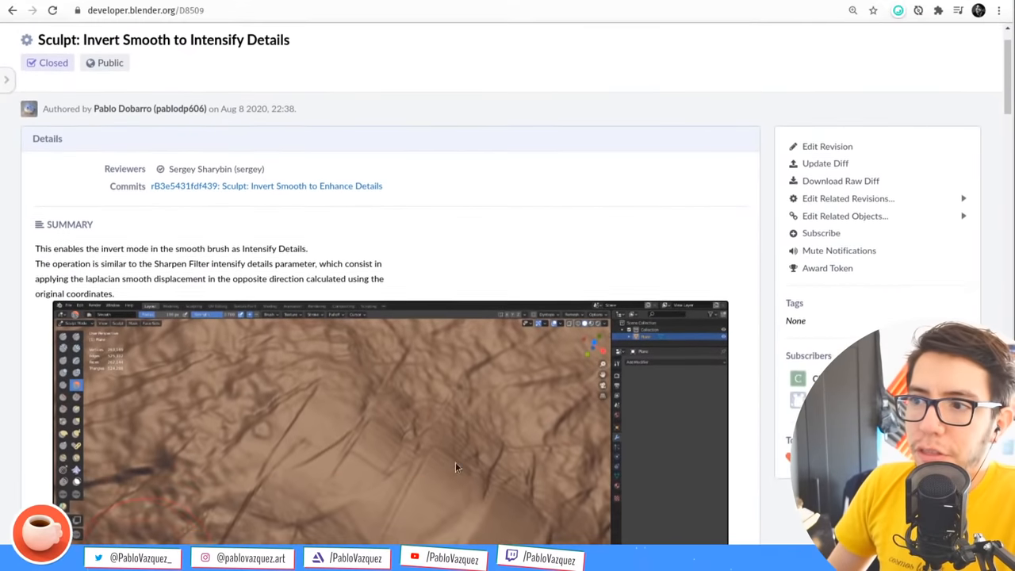
pyautogui.scroll(-3)
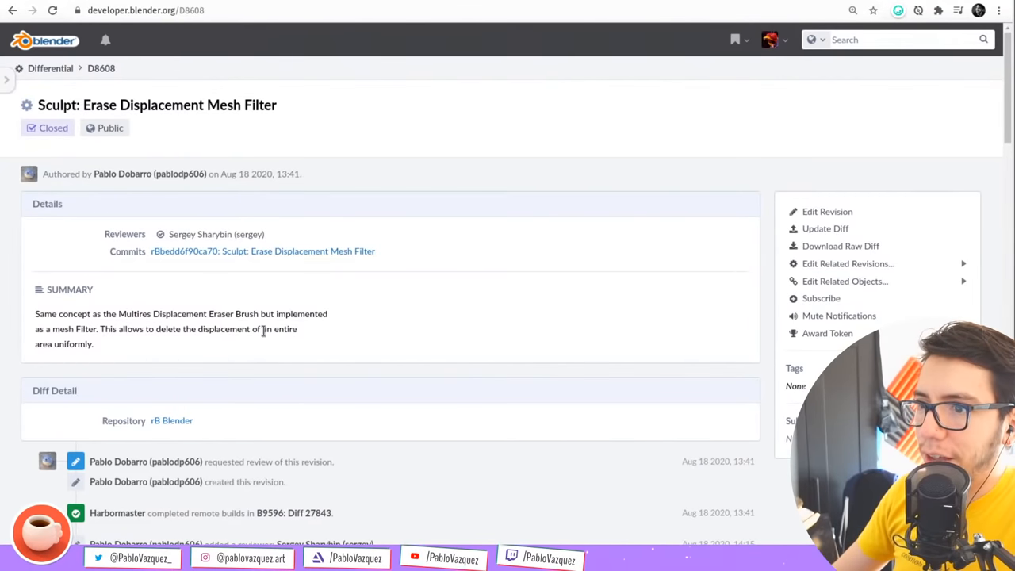
pyautogui.moveTo(200, 234)
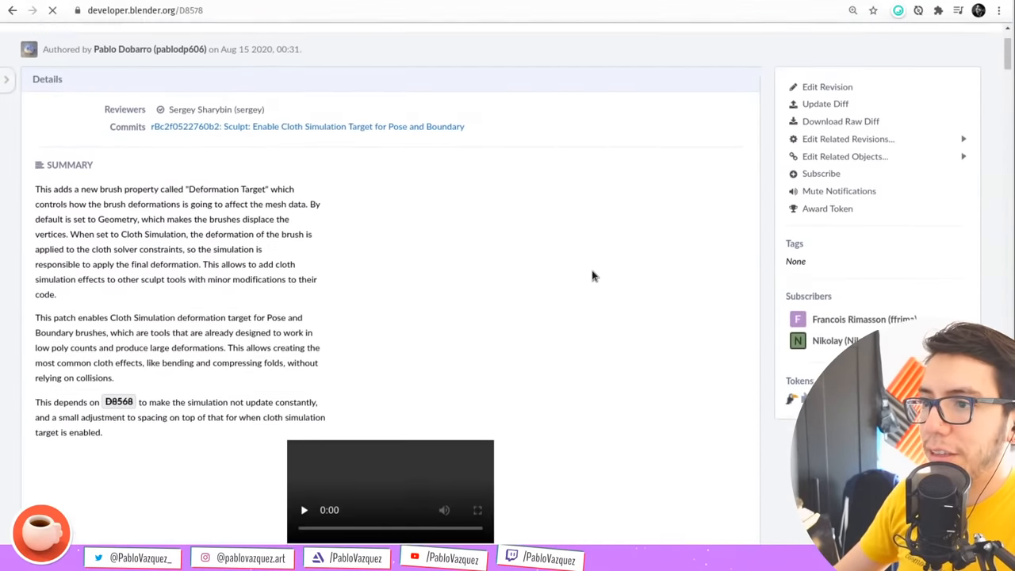
# Scroll through D8578 to its cloth-target Pose and Boundary brush demo video
pyautogui.scroll(-3)
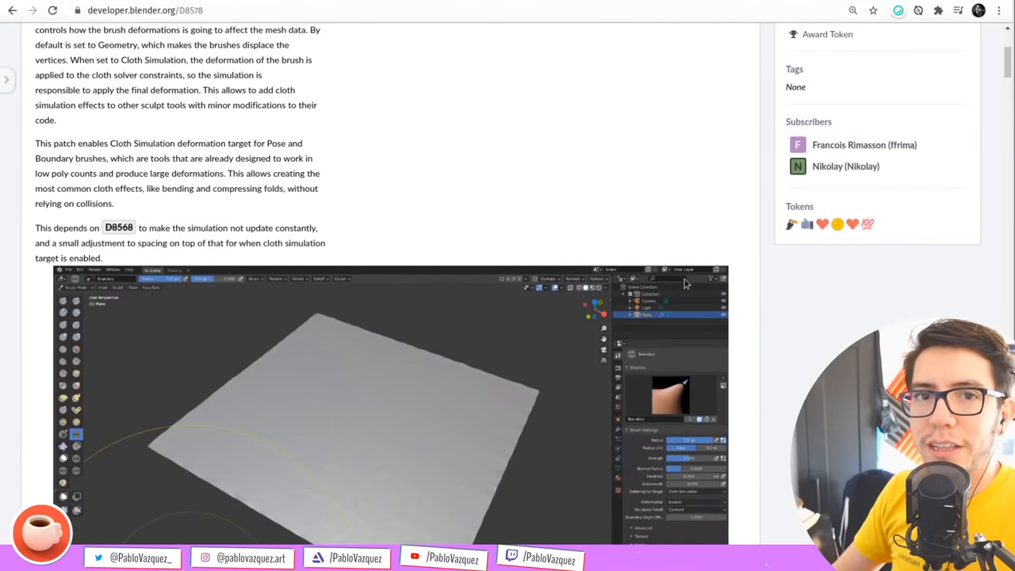
pyautogui.scroll(-3)
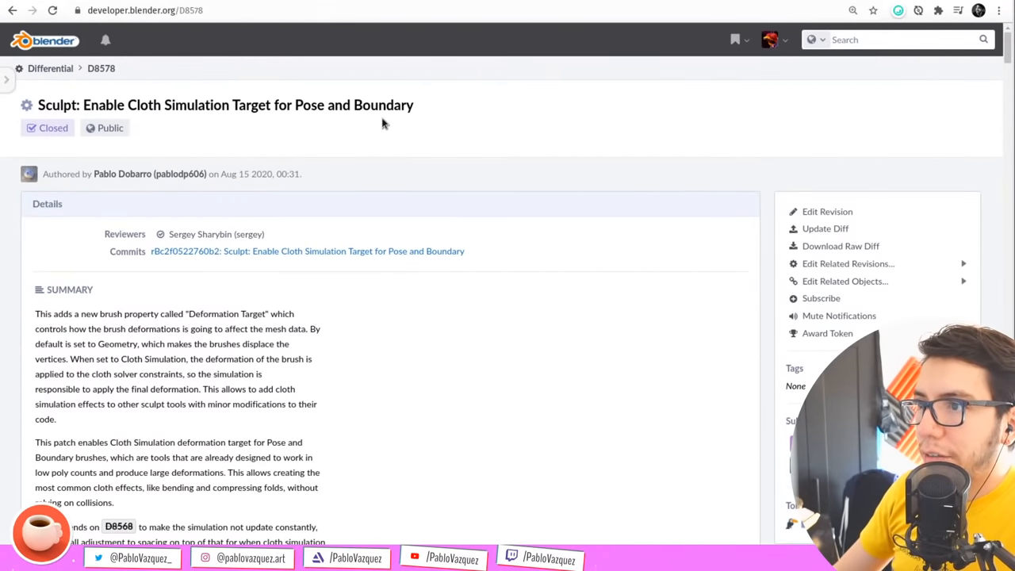
pyautogui.scroll(-3)
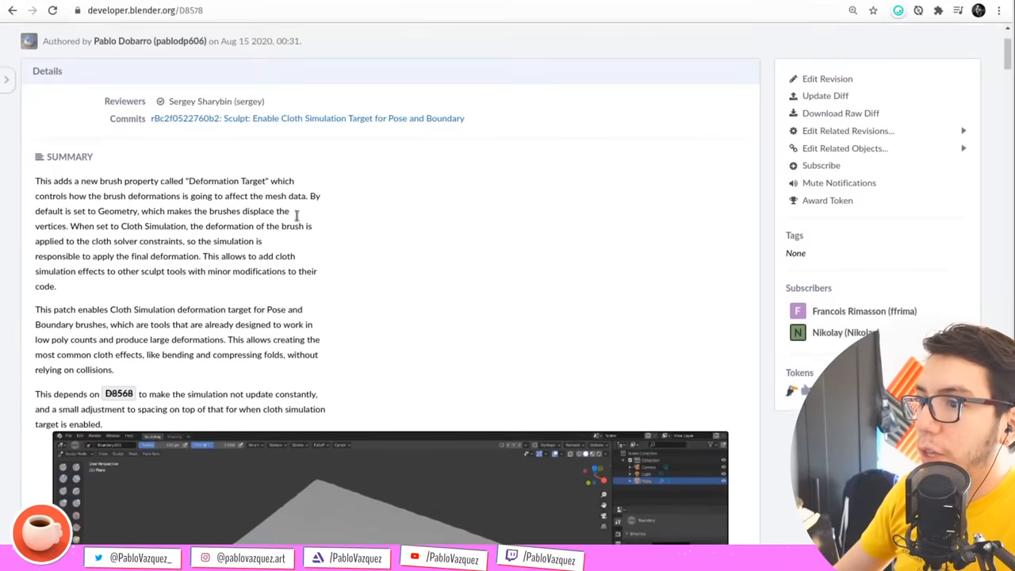
pyautogui.scroll(-3)
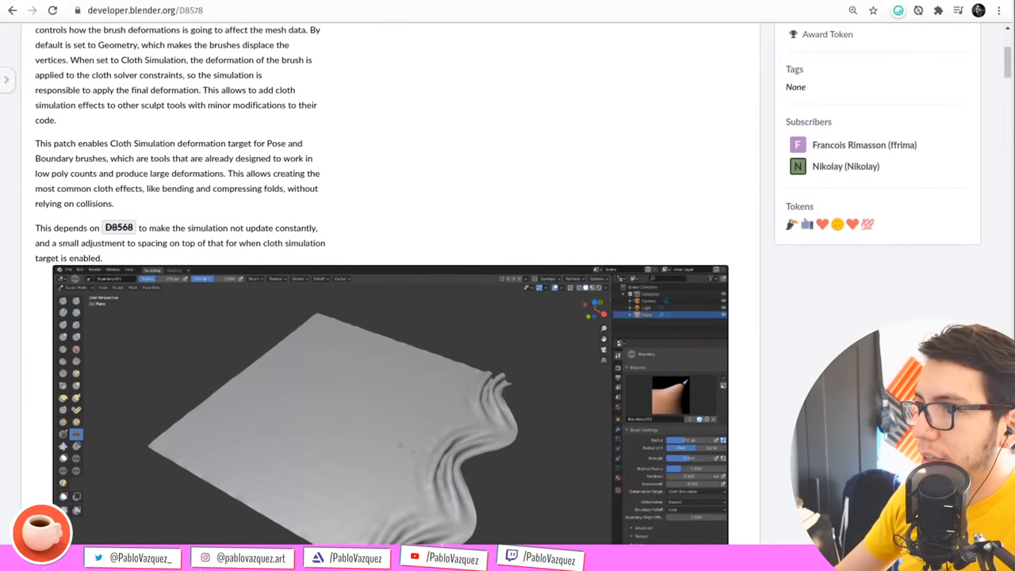
pyautogui.scroll(-3)
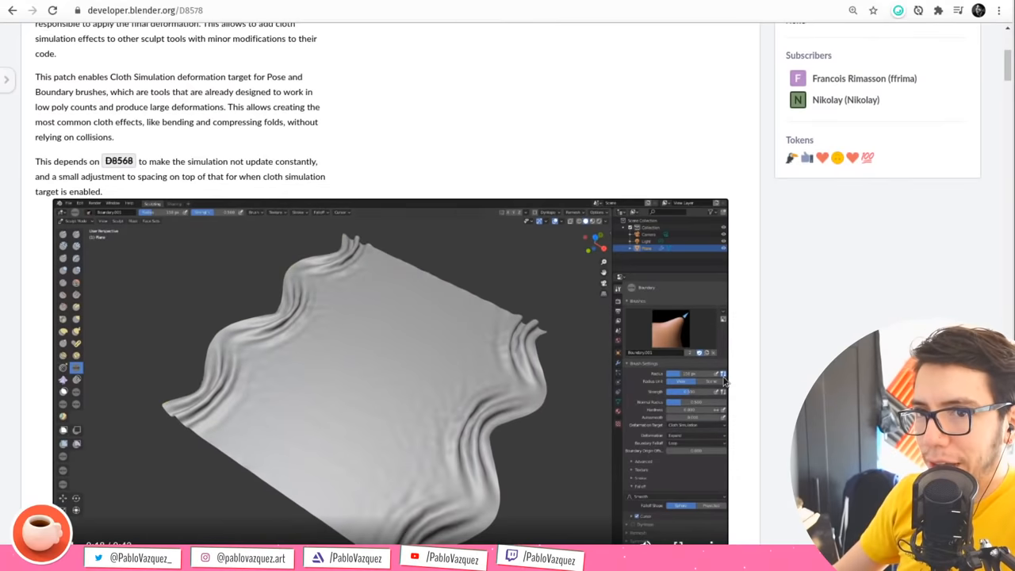
pyautogui.scroll(-3)
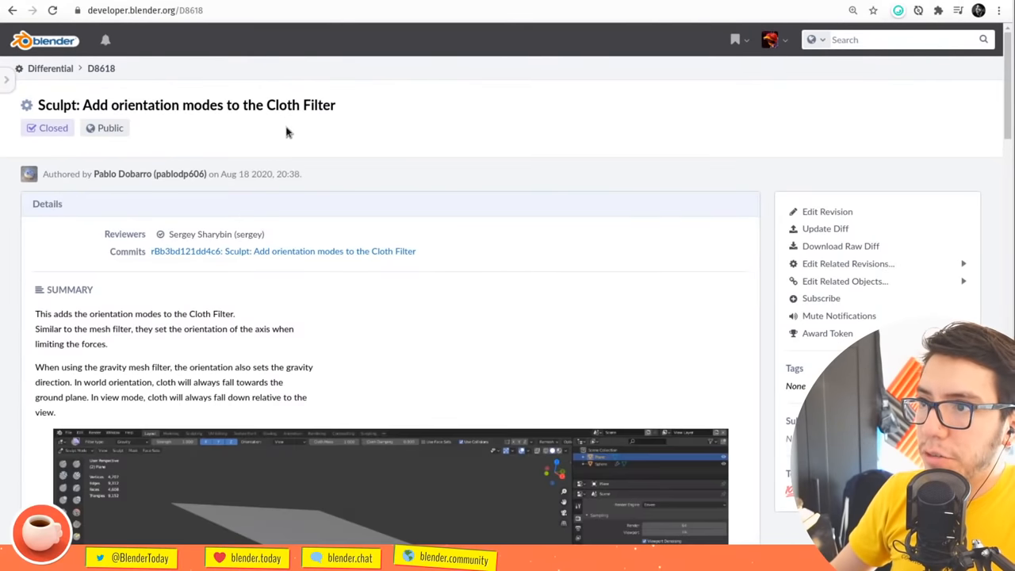
# View D8618's cloth gravity orientation demo, then switch to the notes document
pyautogui.scroll(-3)
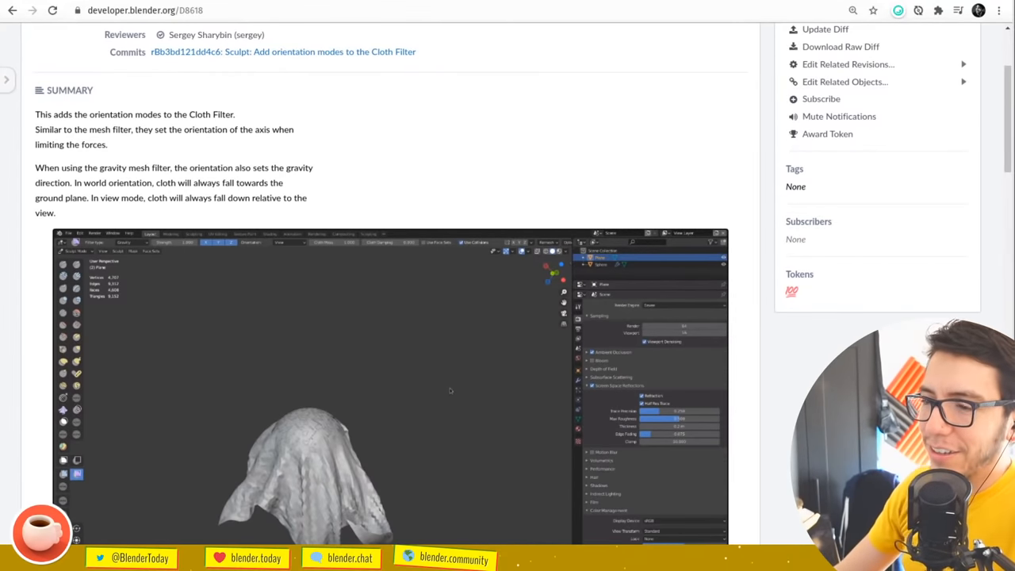
pyautogui.scroll(-3)
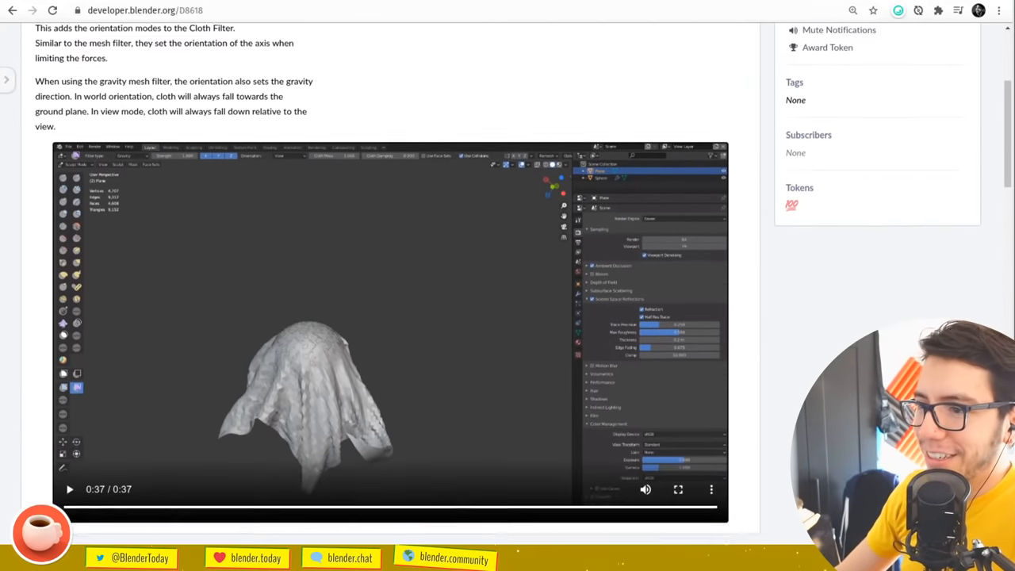
pyautogui.scroll(-3)
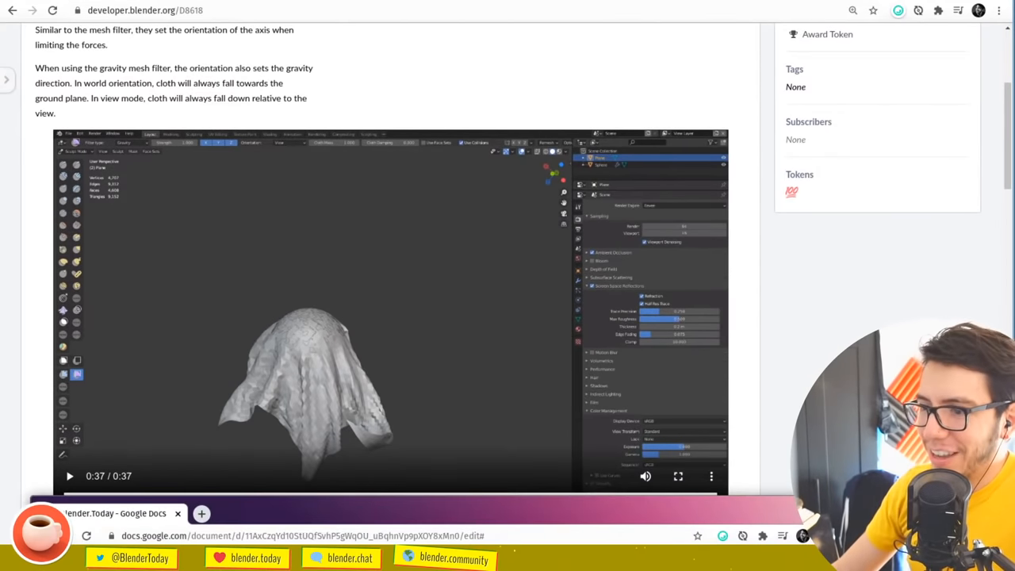
pyautogui.click(145, 10)
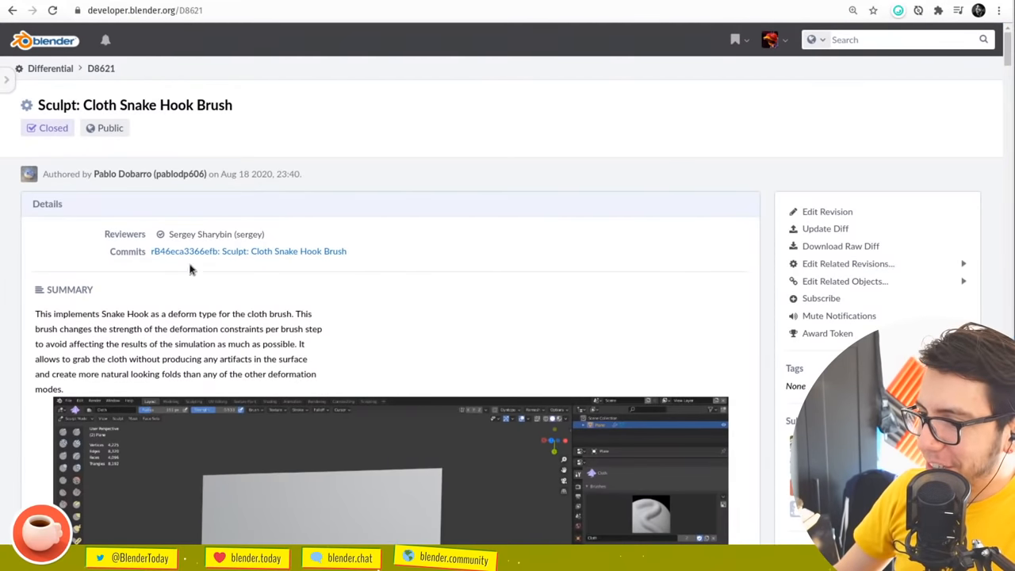
# Scroll D8621 past the Snake Hook summary to its cloth folds demo
pyautogui.scroll(-3)
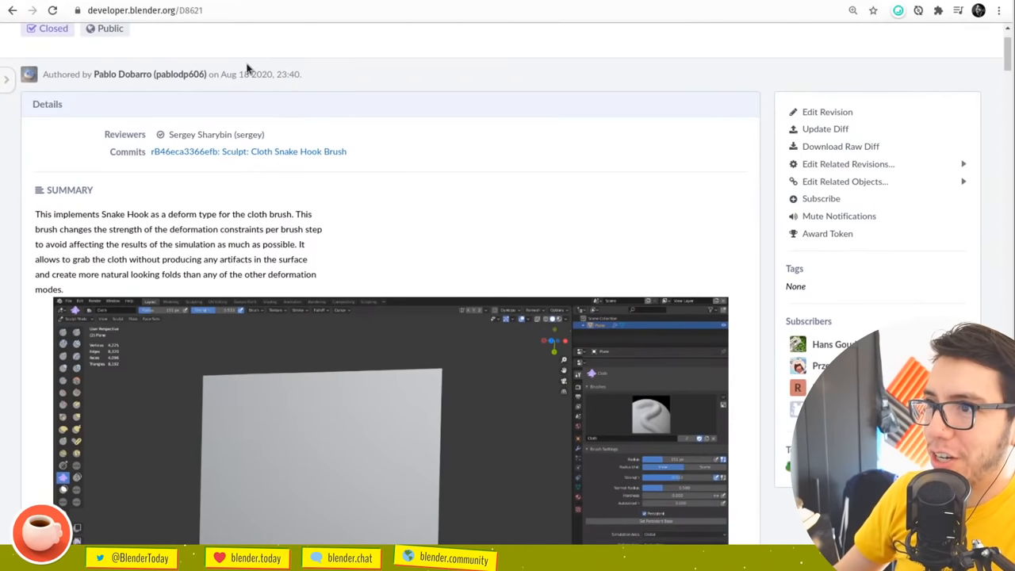
pyautogui.moveTo(467, 445)
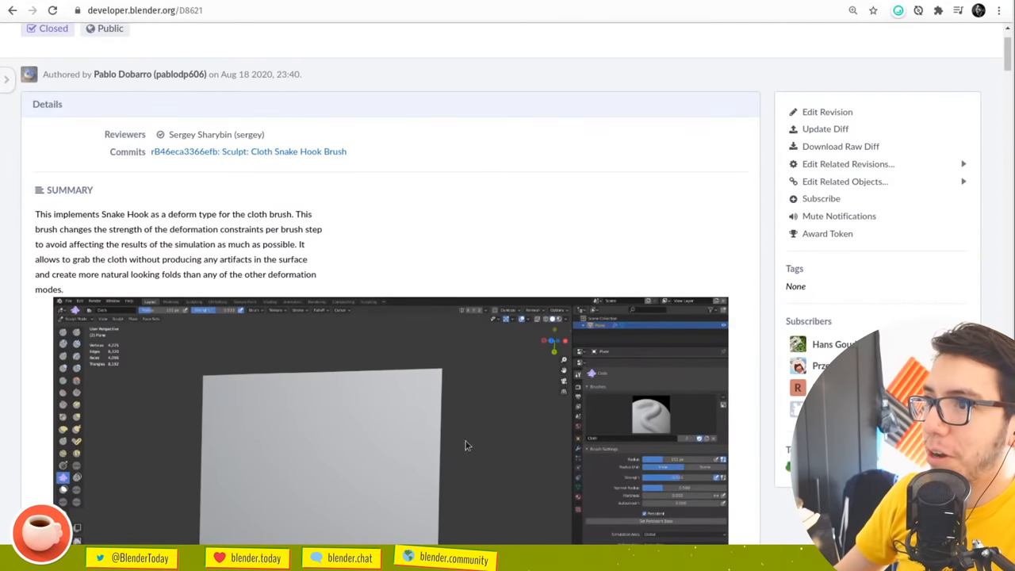
pyautogui.scroll(-3)
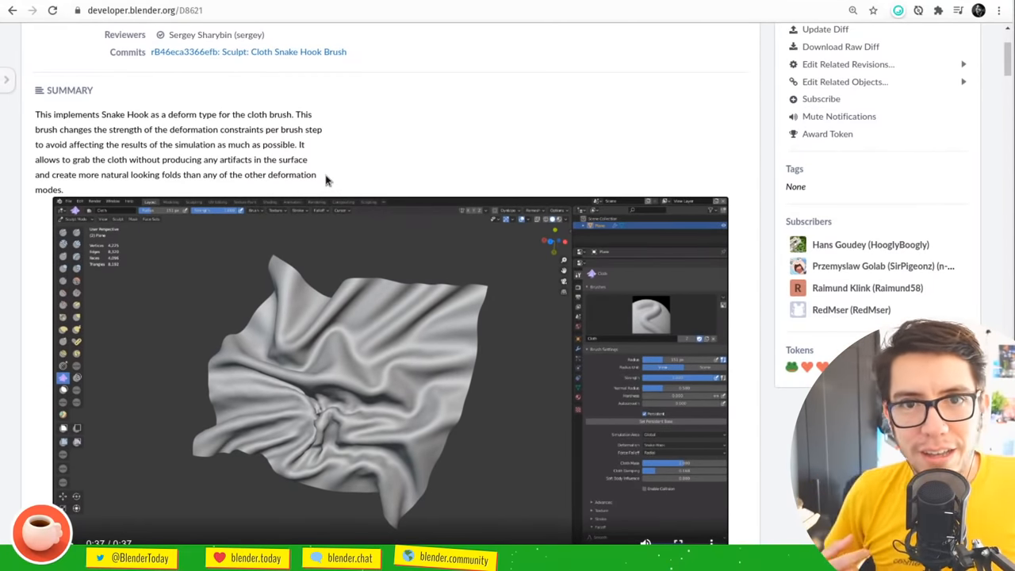
pyautogui.moveTo(417, 155)
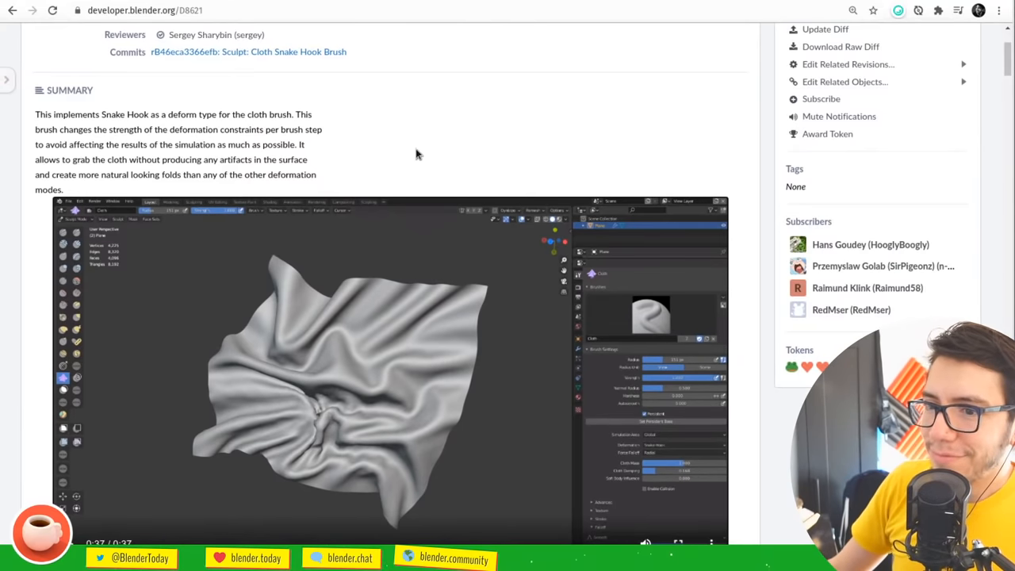
pyautogui.moveTo(507, 119)
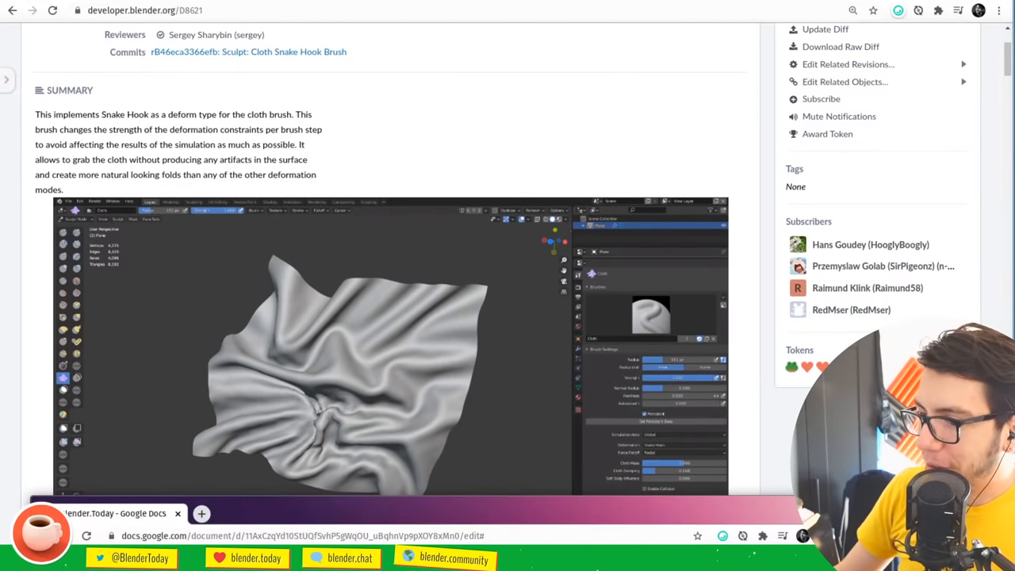
pyautogui.moveTo(200, 34)
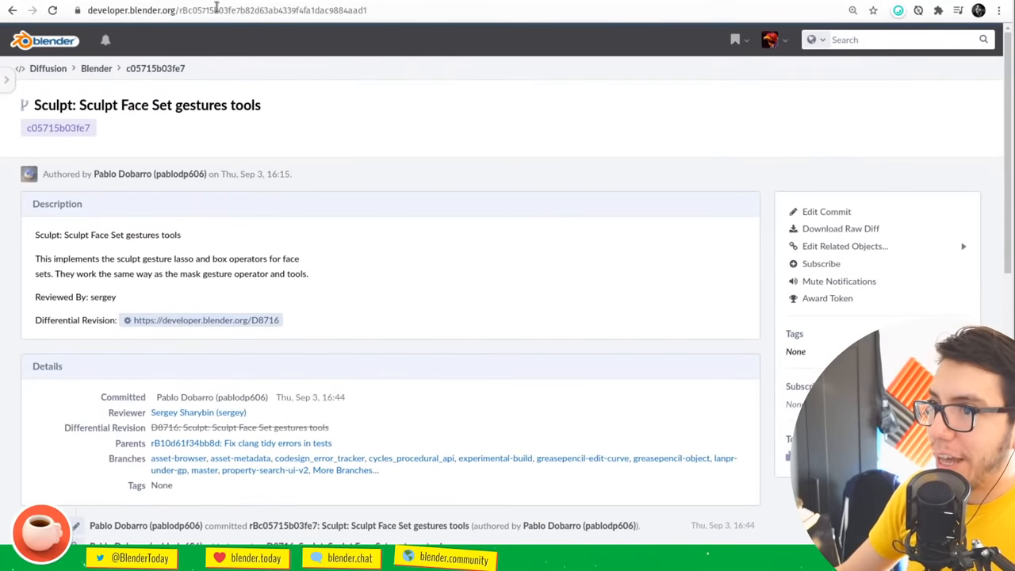
pyautogui.moveTo(355, 155)
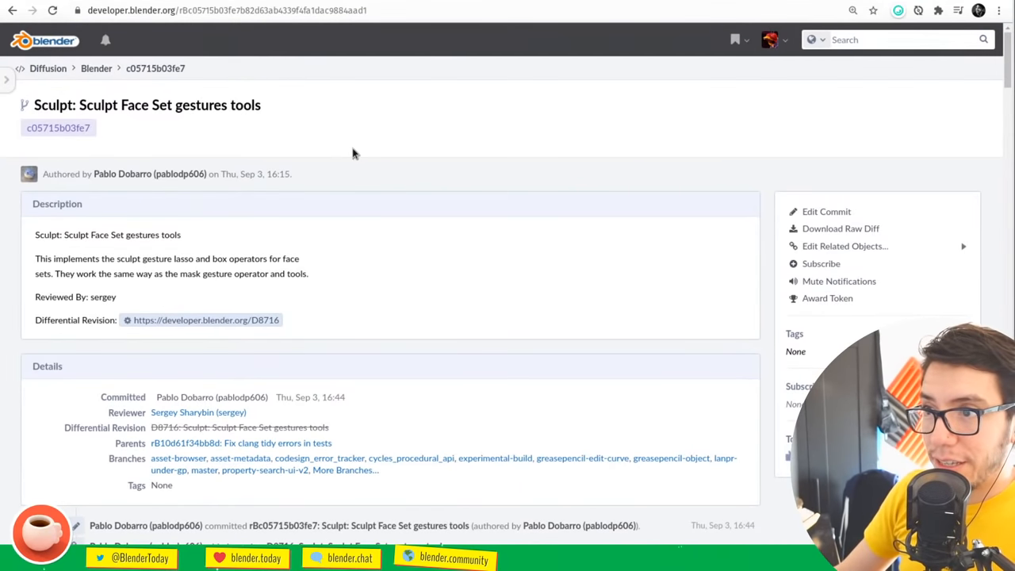
pyautogui.moveTo(180, 131)
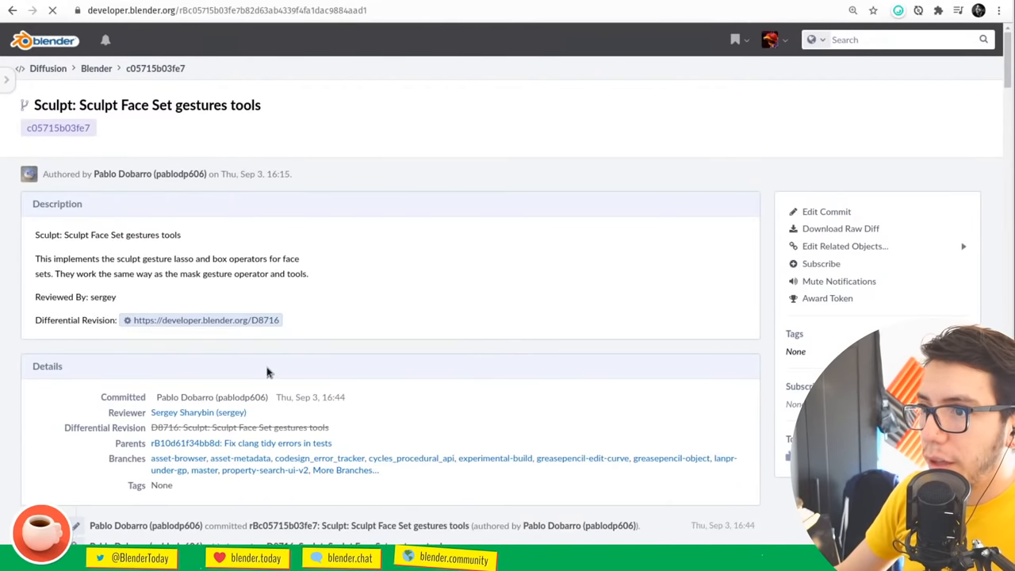
# Open revision D8716 from the commit and scroll to its Face Set gestures demo
pyautogui.click(202, 320)
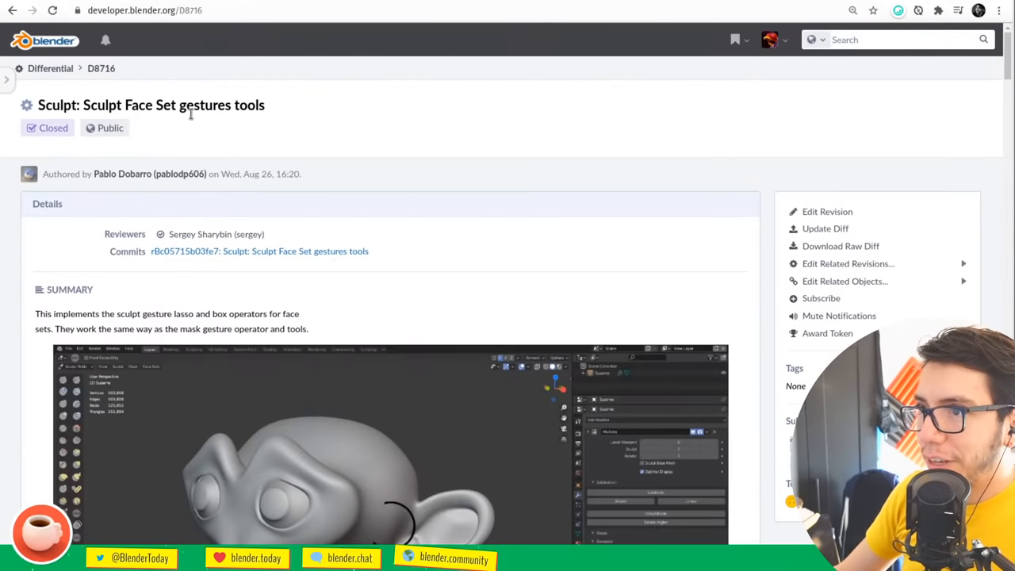
pyautogui.scroll(-3)
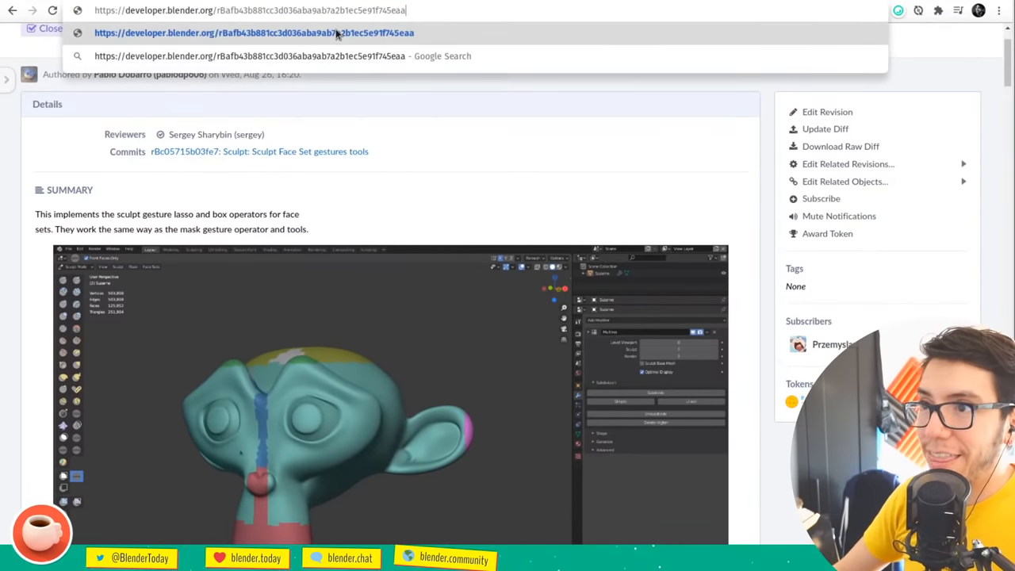
# Open revision D8599, Face Set Extract Operator, and play its demo video to the end
pyautogui.click(253, 33)
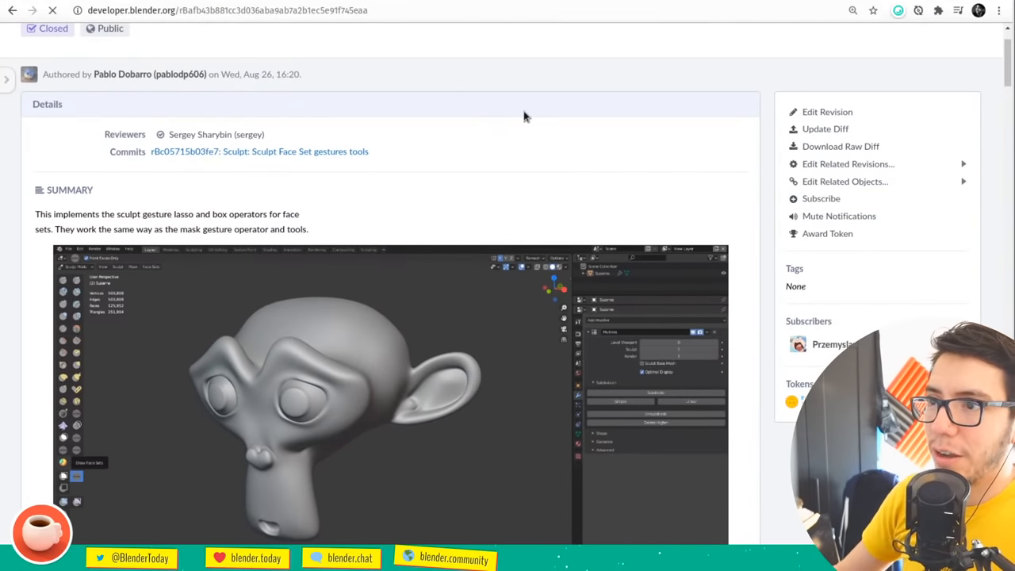
pyautogui.moveTo(585, 183)
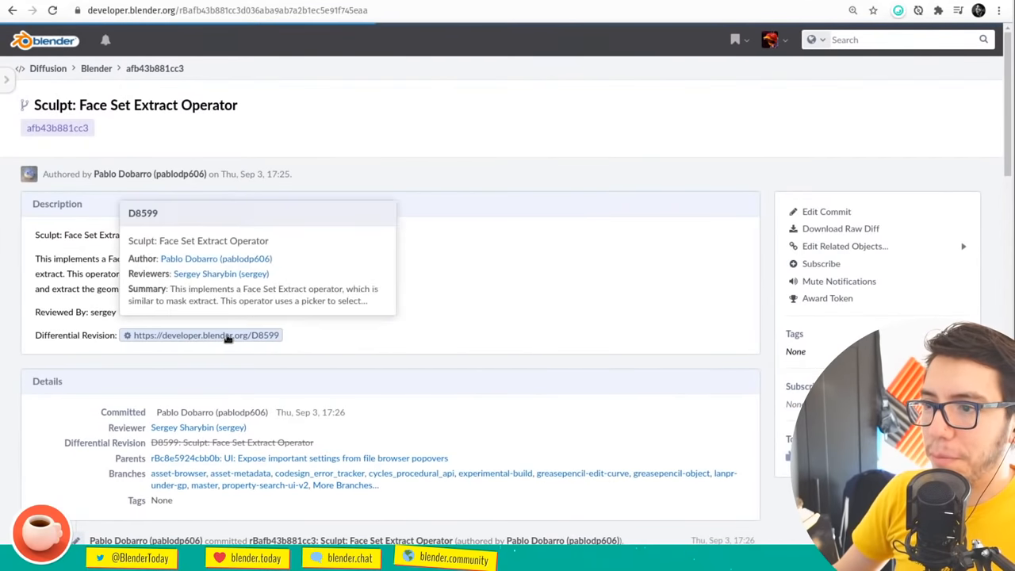
pyautogui.click(201, 334)
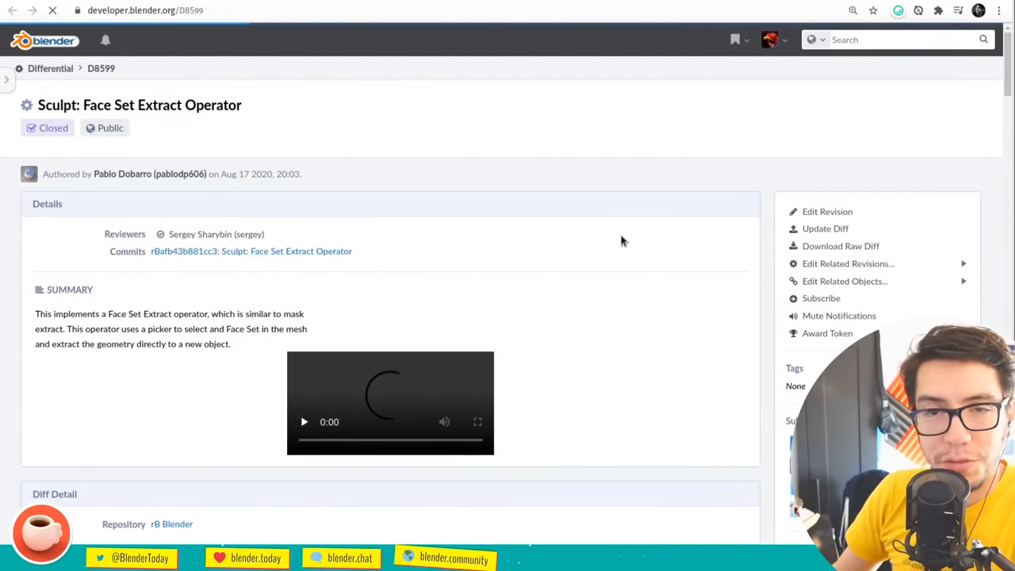
pyautogui.moveTo(618, 203)
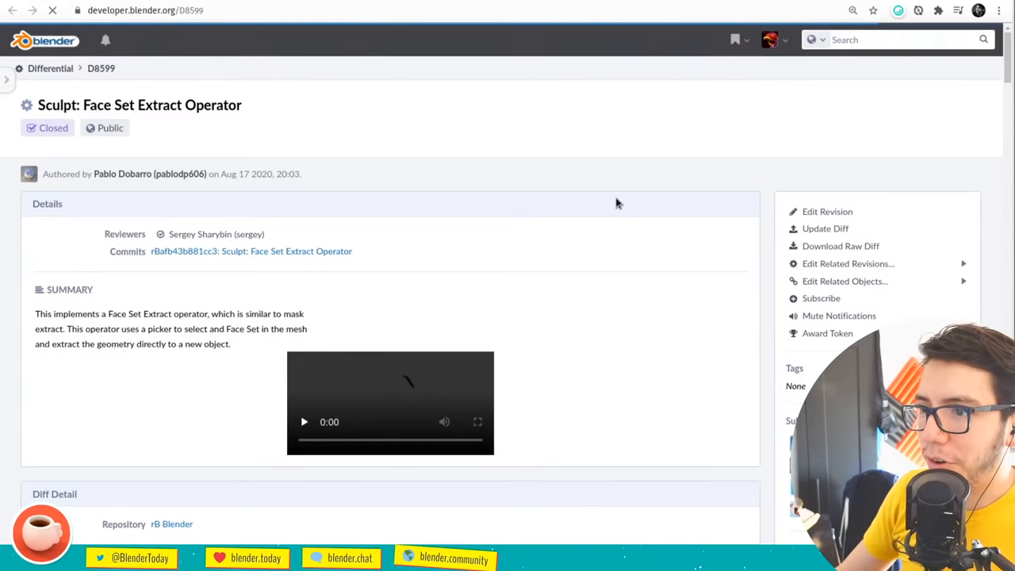
pyautogui.click(304, 422)
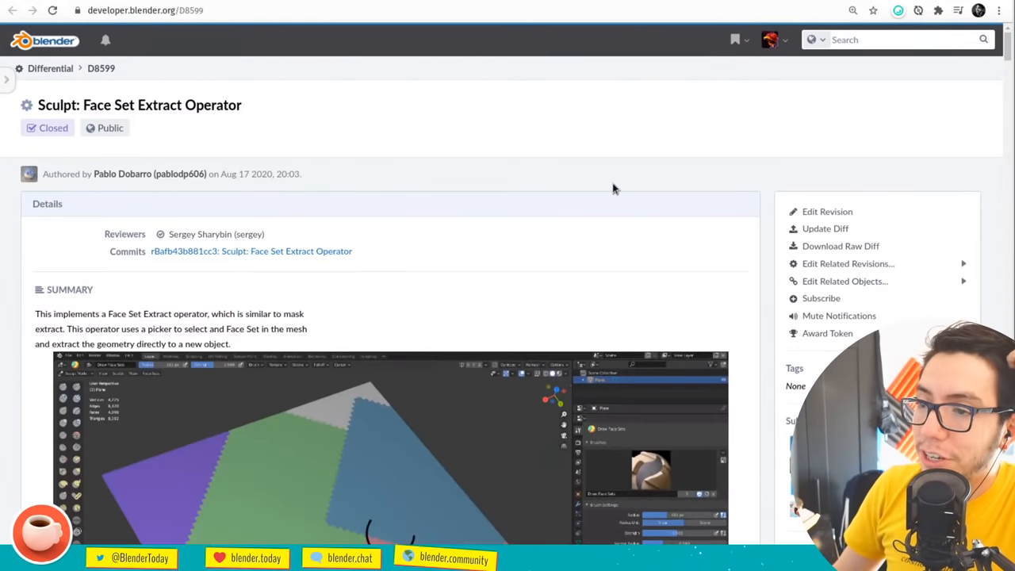
pyautogui.scroll(-3)
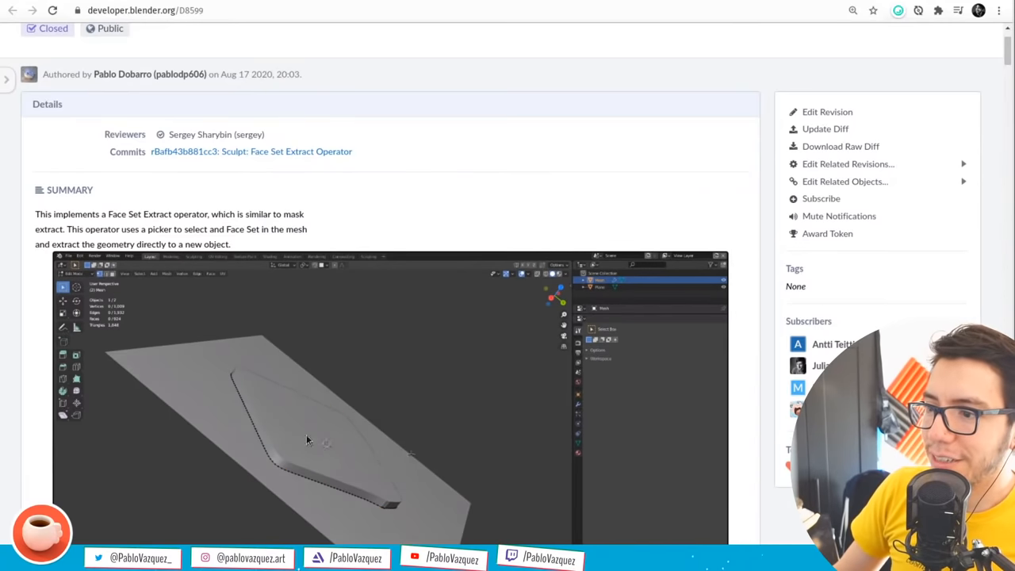
pyautogui.scroll(-3)
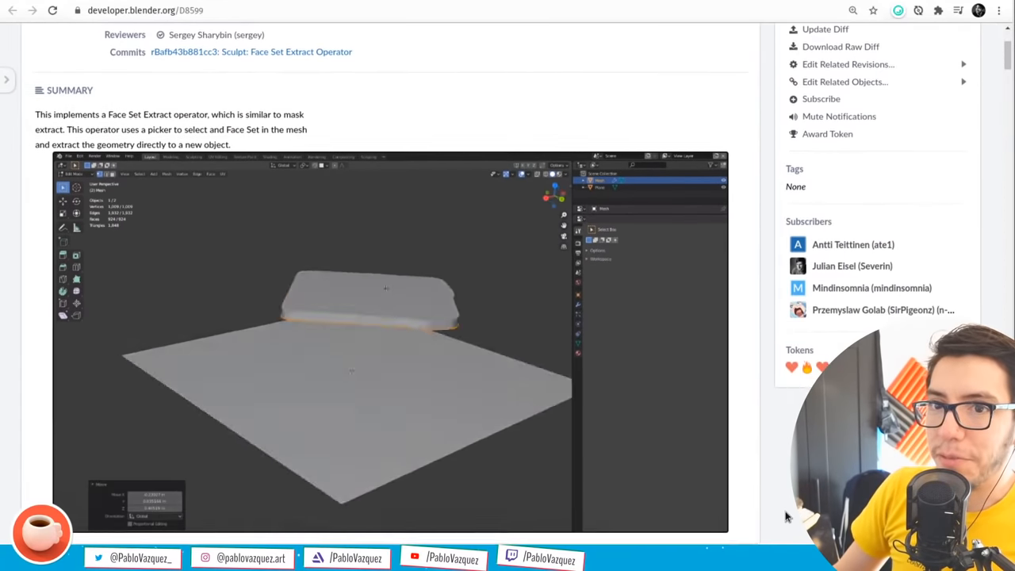
pyautogui.scroll(-3)
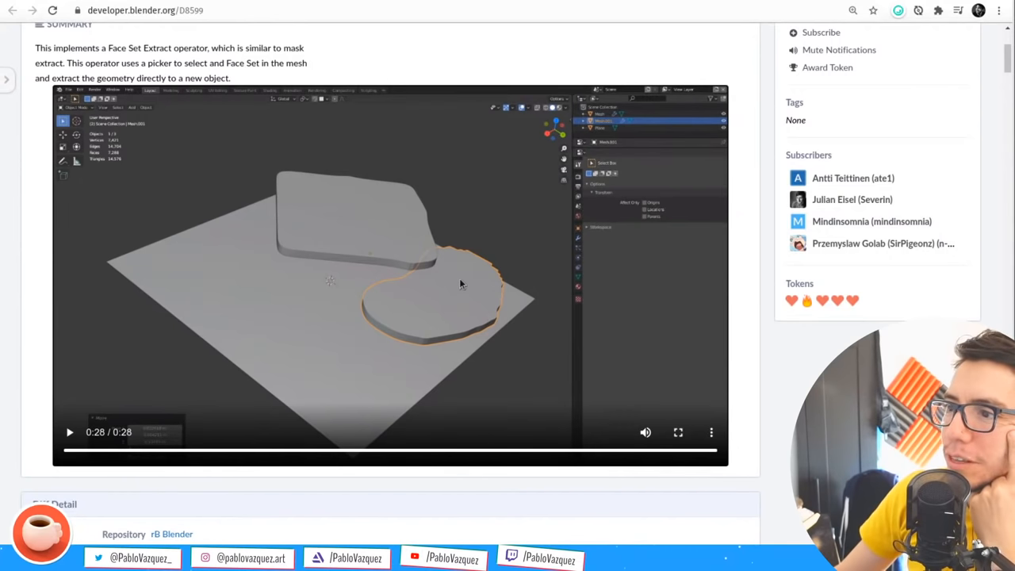
pyautogui.moveTo(471, 289)
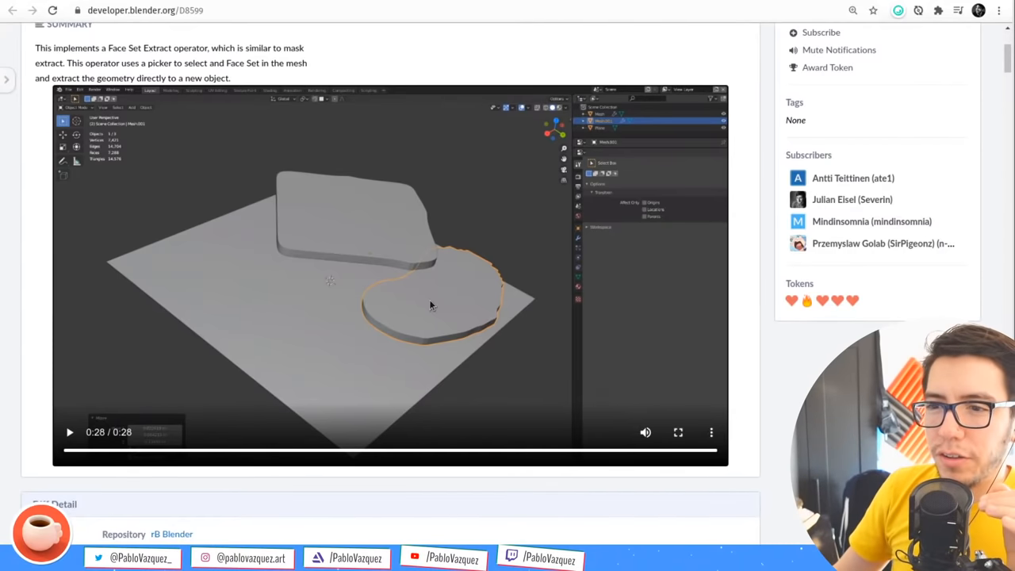
pyautogui.moveTo(616, 456)
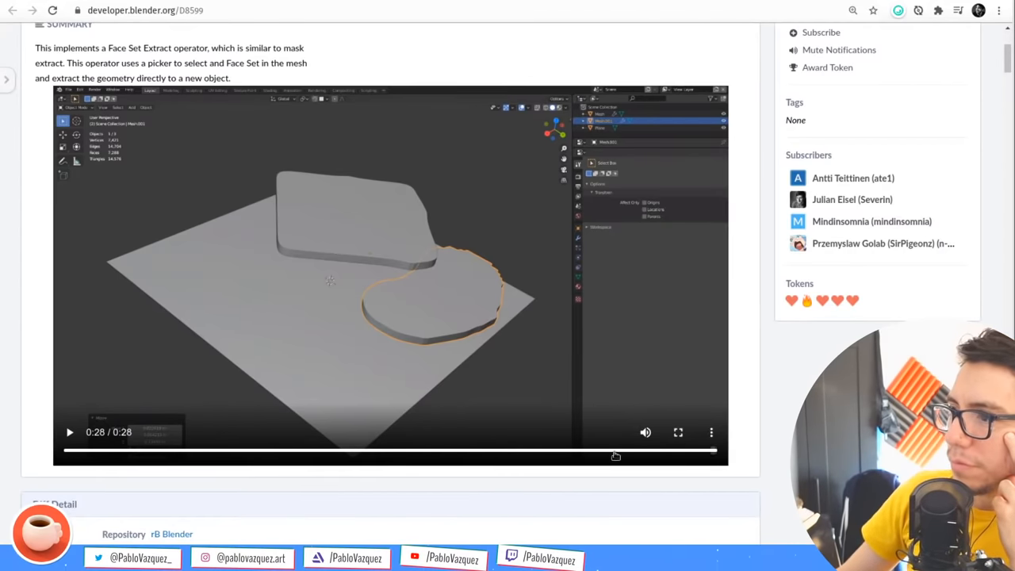
# Jump back in the demo and return to commit afb43b881cc3, Sculpt: Face Set Extract Operator
pyautogui.click(69, 431)
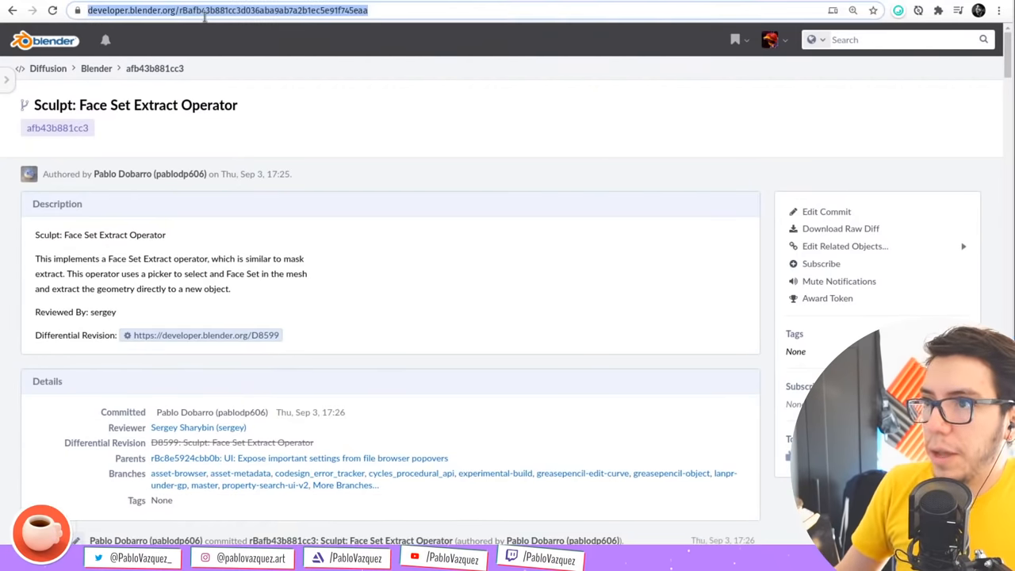
# Open revision D8821, Sculpt: Enable pen pressure for Scrape/Fill Area Radius
pyautogui.click(205, 334)
pyautogui.write('developer.blender.org/D8821')
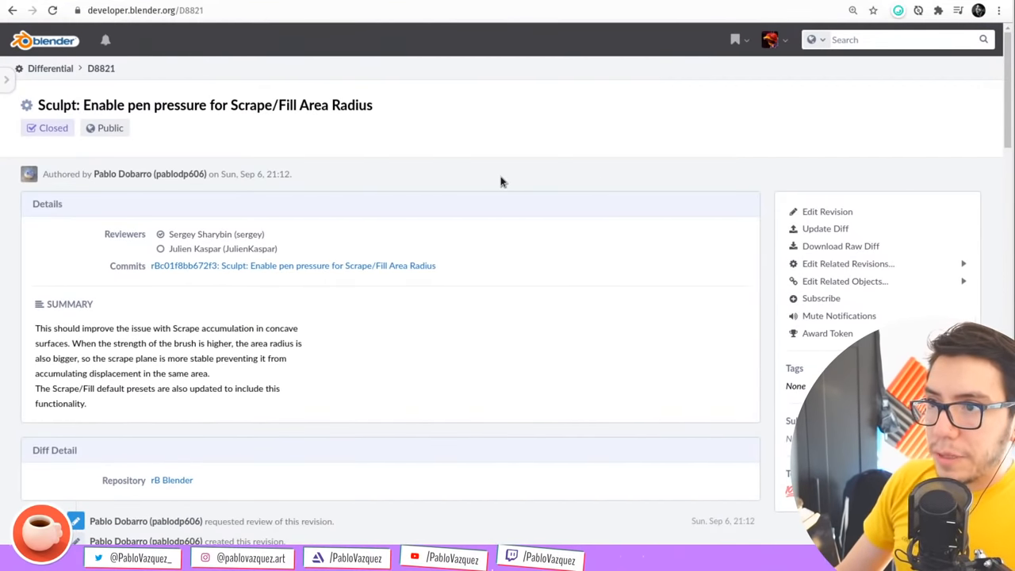
pyautogui.moveTo(432, 174)
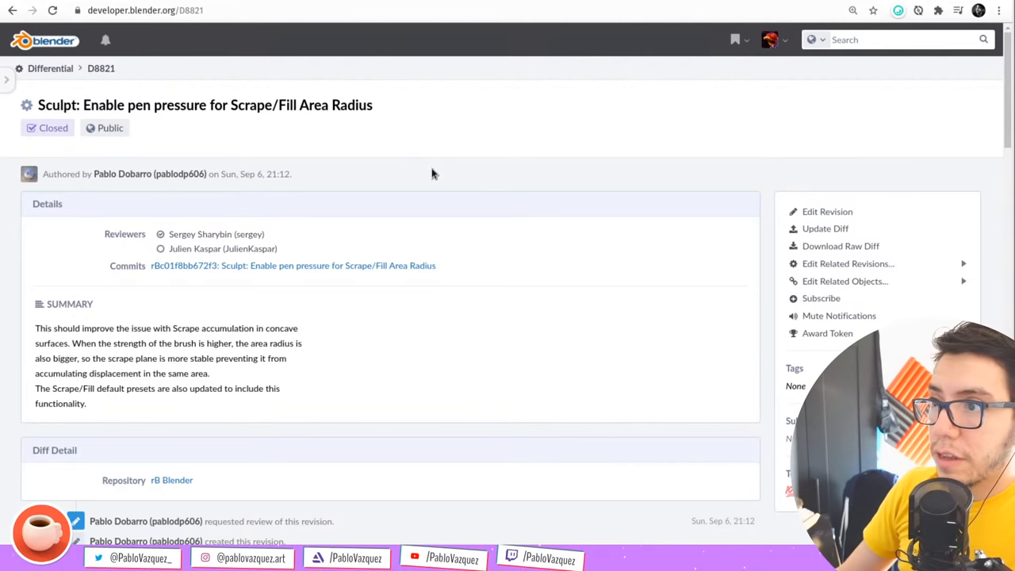
pyautogui.moveTo(310, 421)
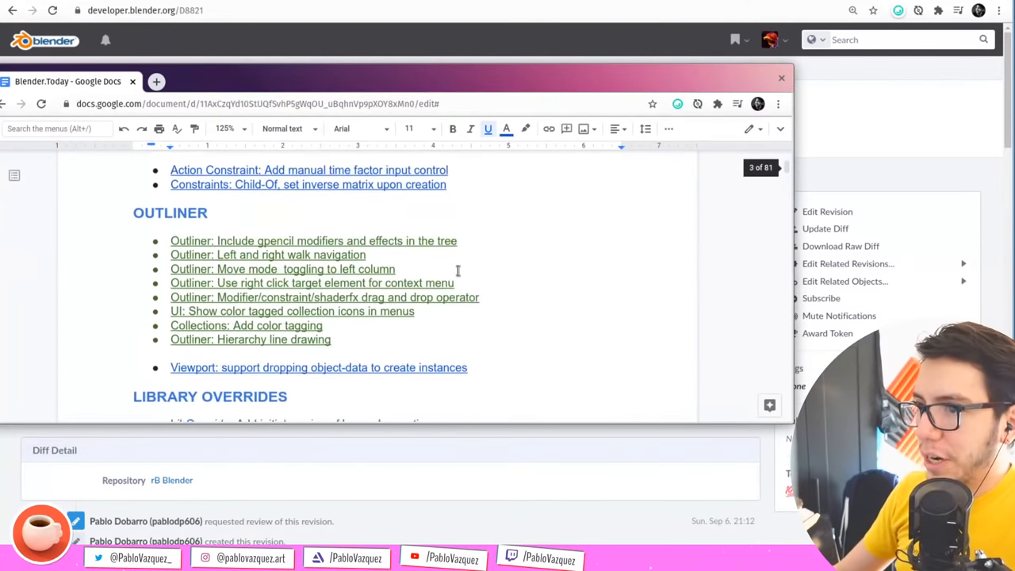
# Scroll the Google Docs notes down to the page headed Blender Today
pyautogui.scroll(-3)
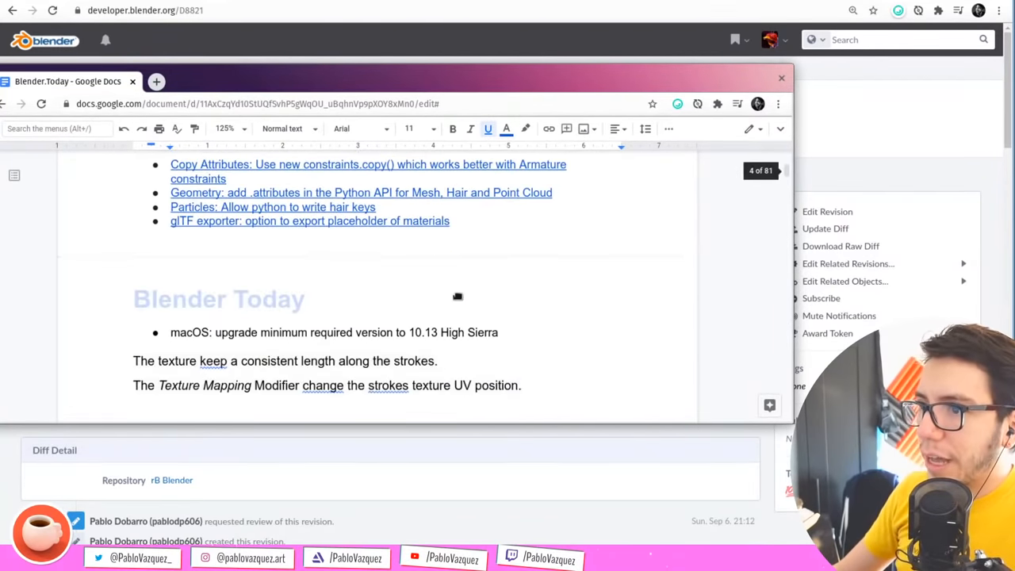
pyautogui.click(781, 77)
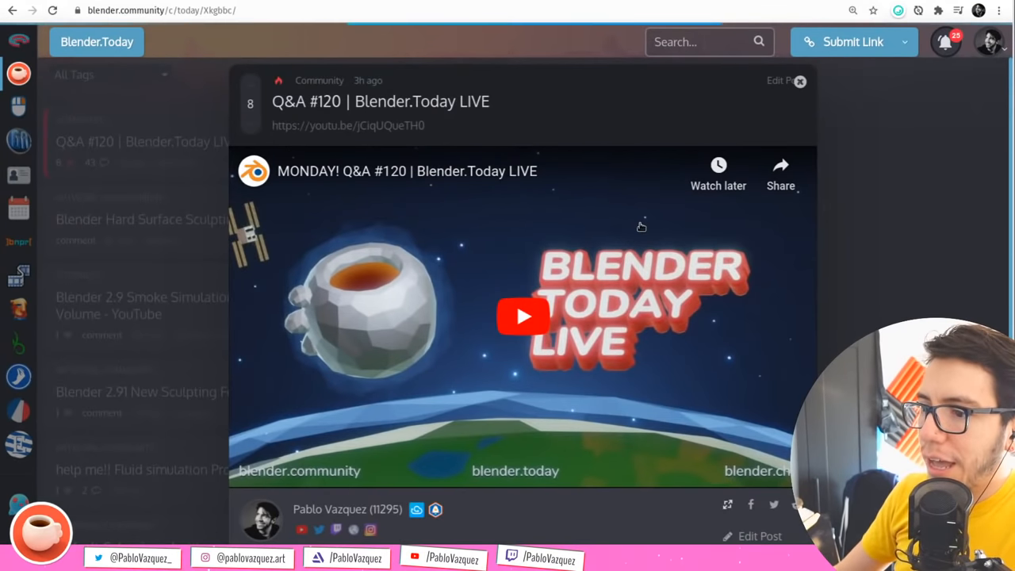
# Scroll the Q&A #120 post past its video to the 49 comments
pyautogui.scroll(-3)
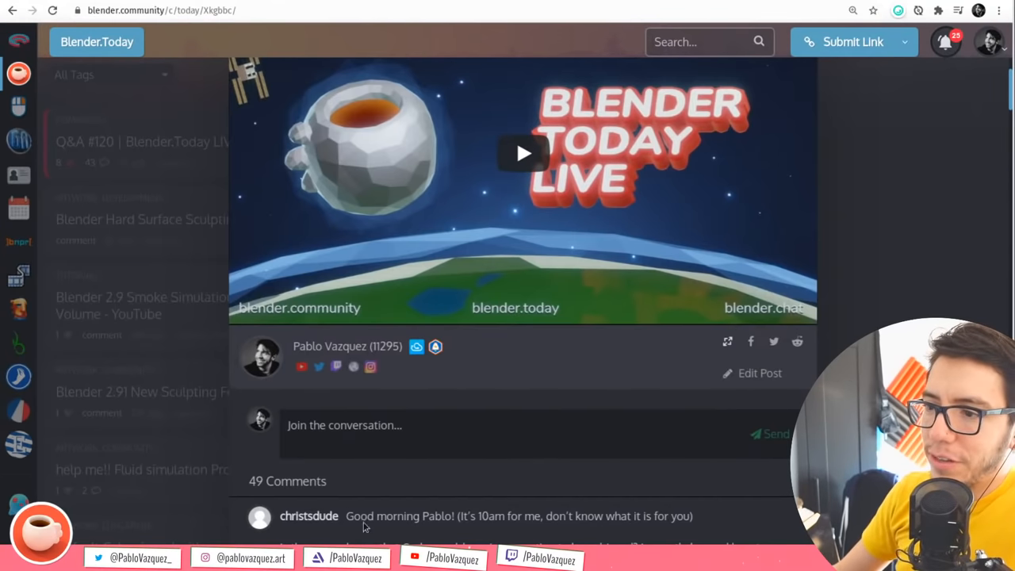
pyautogui.moveTo(567, 500)
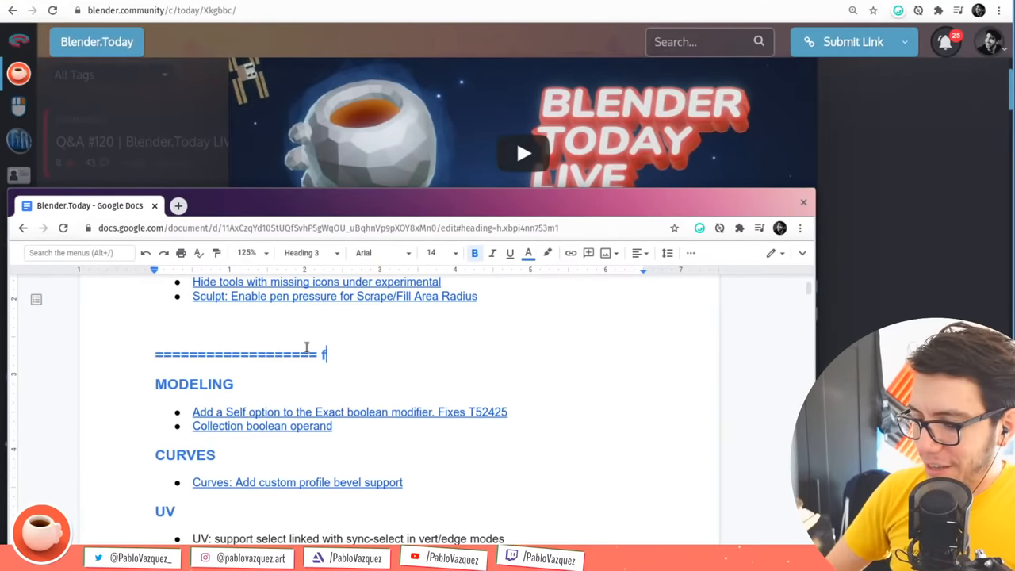
# Type 'FOR NEXT WEEK! ====' on the divider after the Scrape/Fill pen pressure entry
pyautogui.write('OR NE')
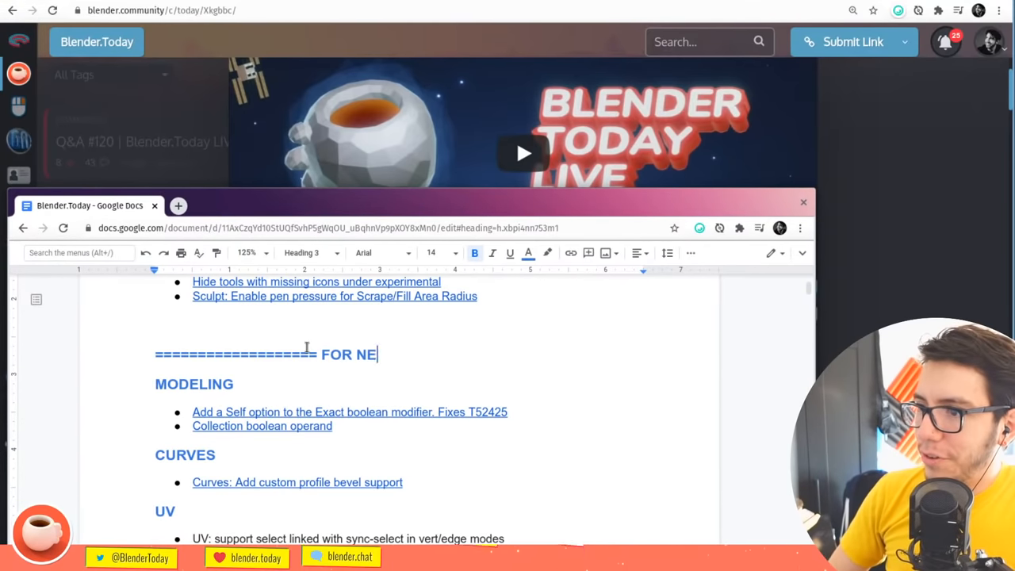
pyautogui.write('XT WEEK! ====')
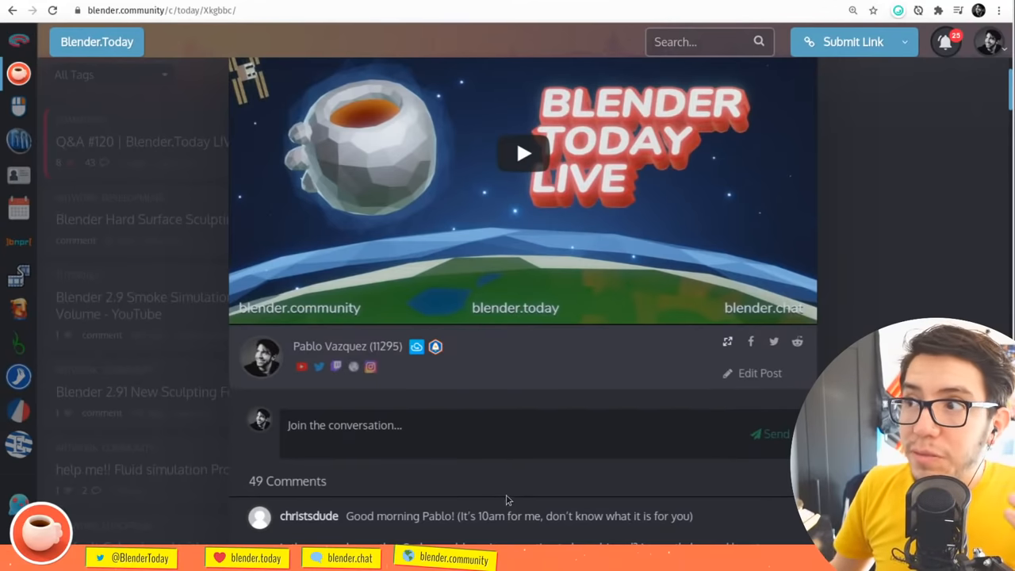
pyautogui.moveTo(466, 466)
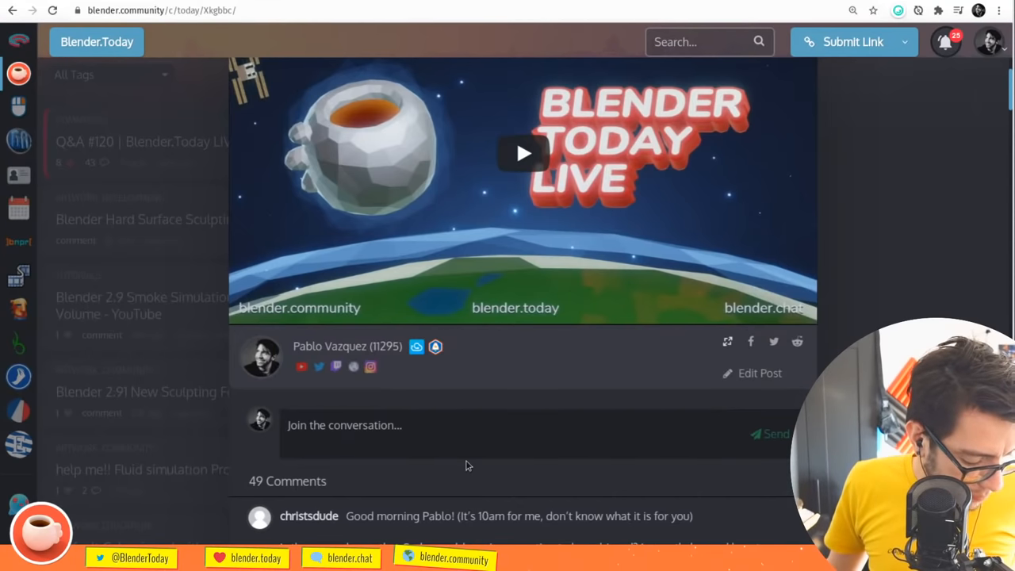
pyautogui.moveTo(540, 492)
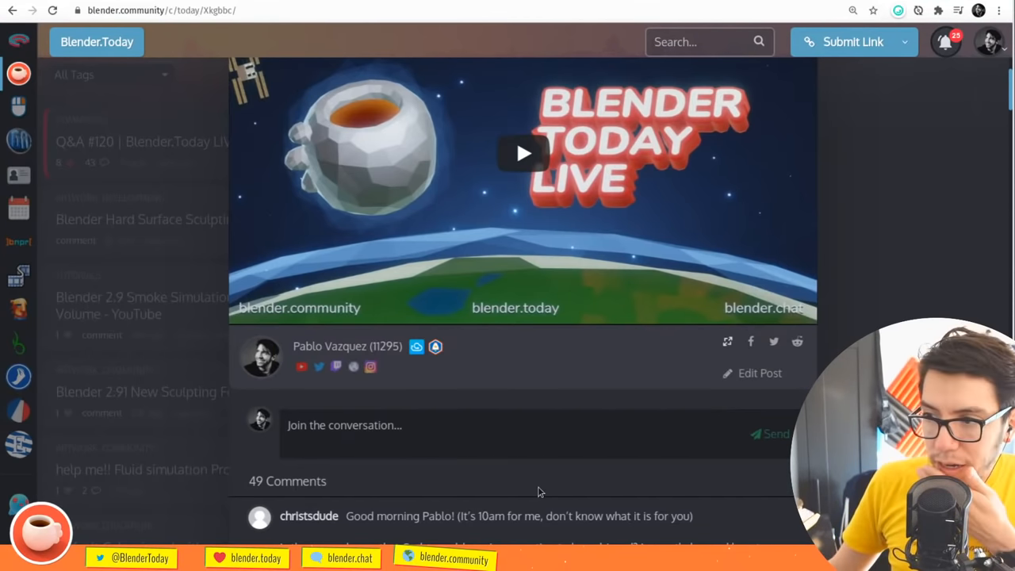
pyautogui.moveTo(580, 413)
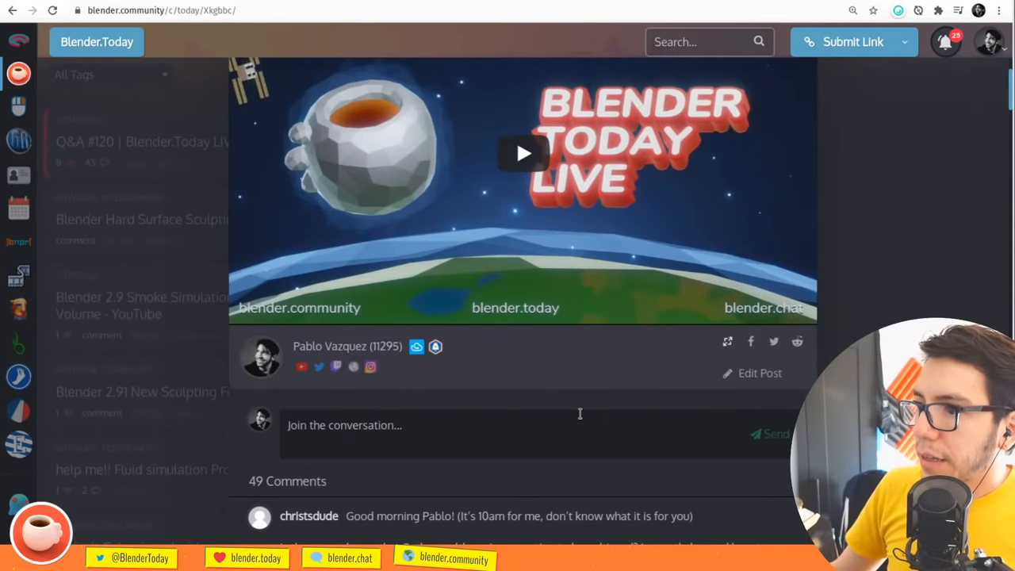
pyautogui.scroll(-3)
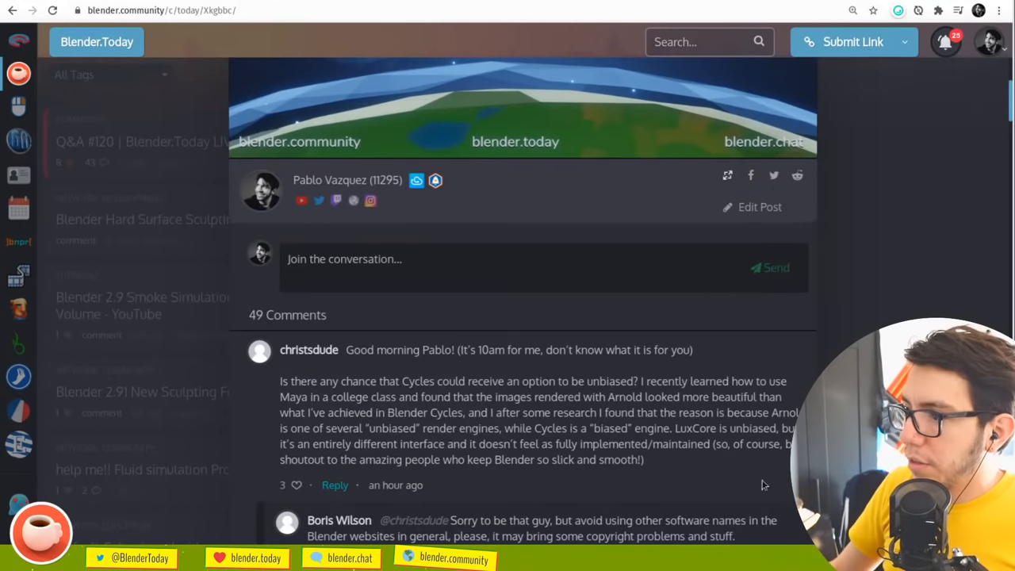
pyautogui.moveTo(701, 477)
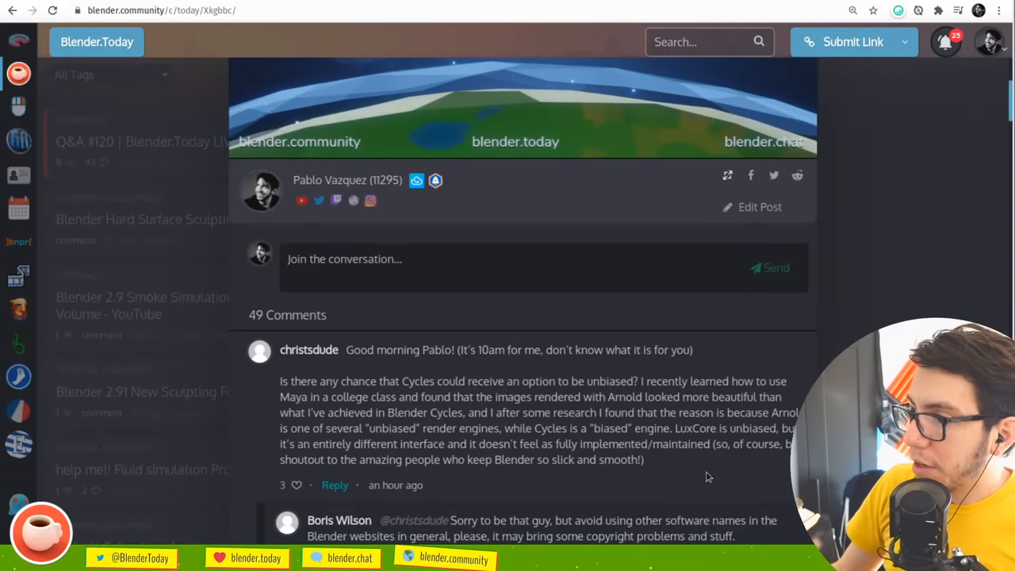
pyautogui.moveTo(507, 492)
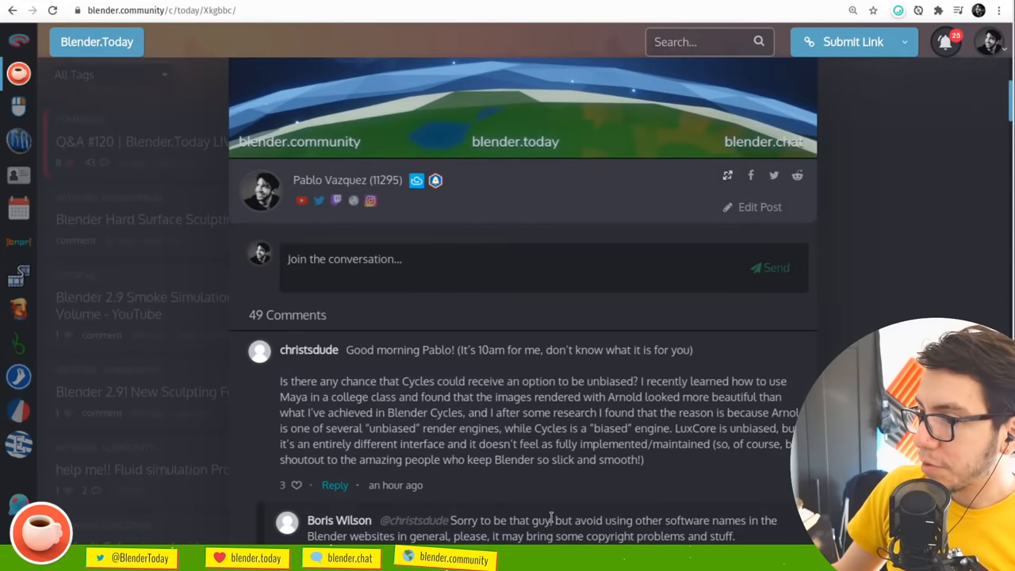
pyautogui.scroll(-3)
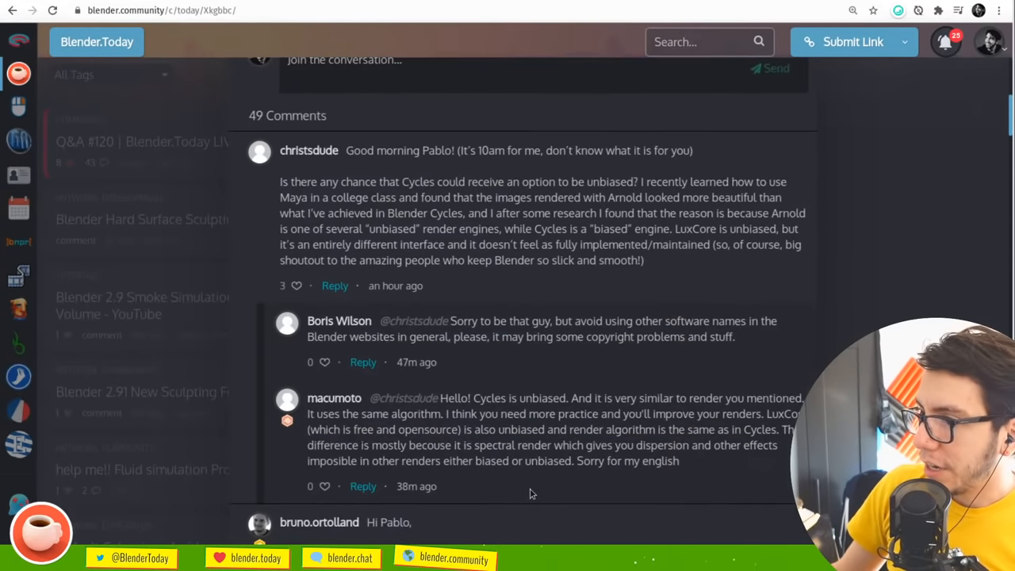
pyautogui.moveTo(567, 406)
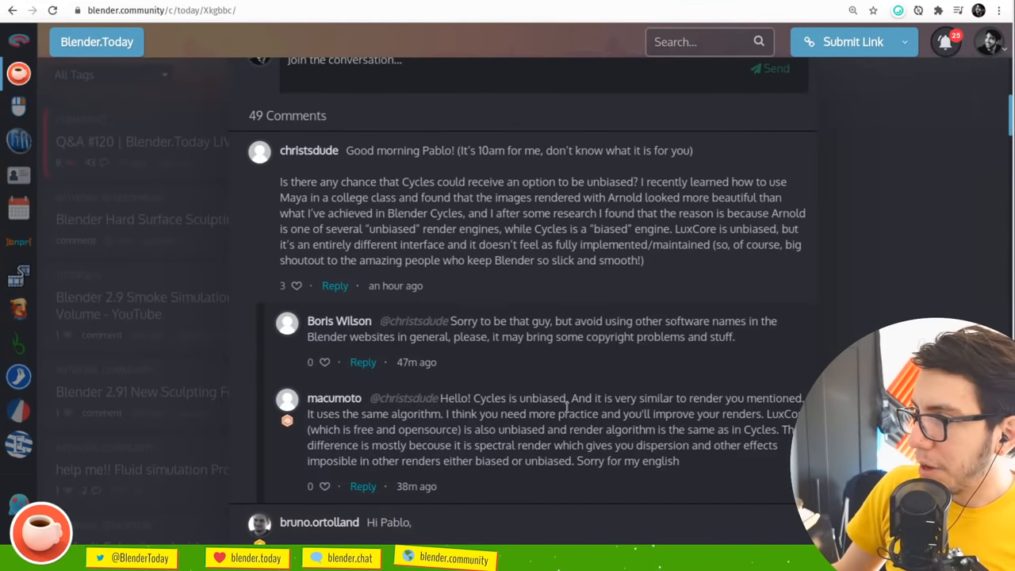
pyautogui.moveTo(488, 442)
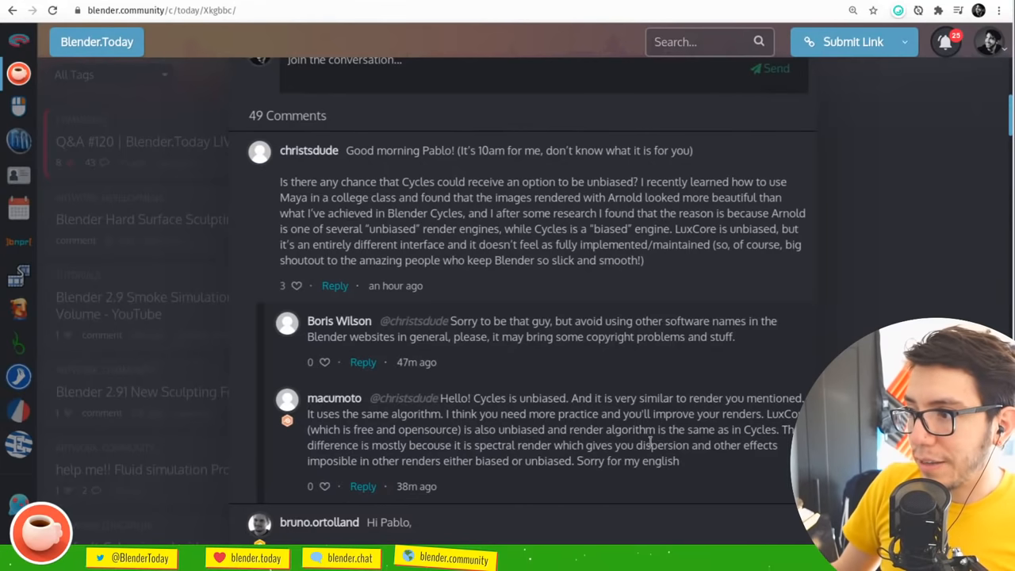
pyautogui.moveTo(542, 468)
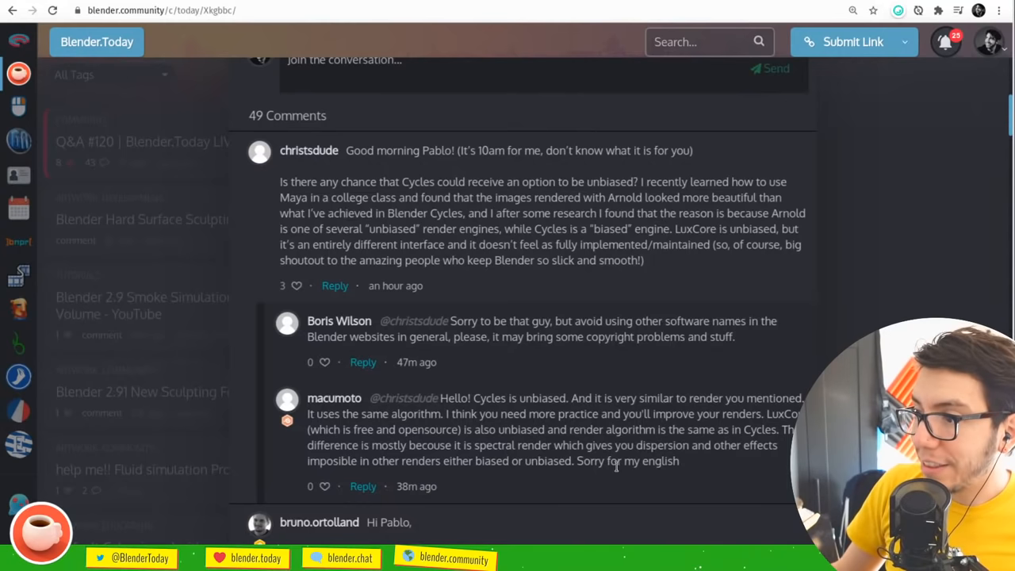
pyautogui.moveTo(705, 470)
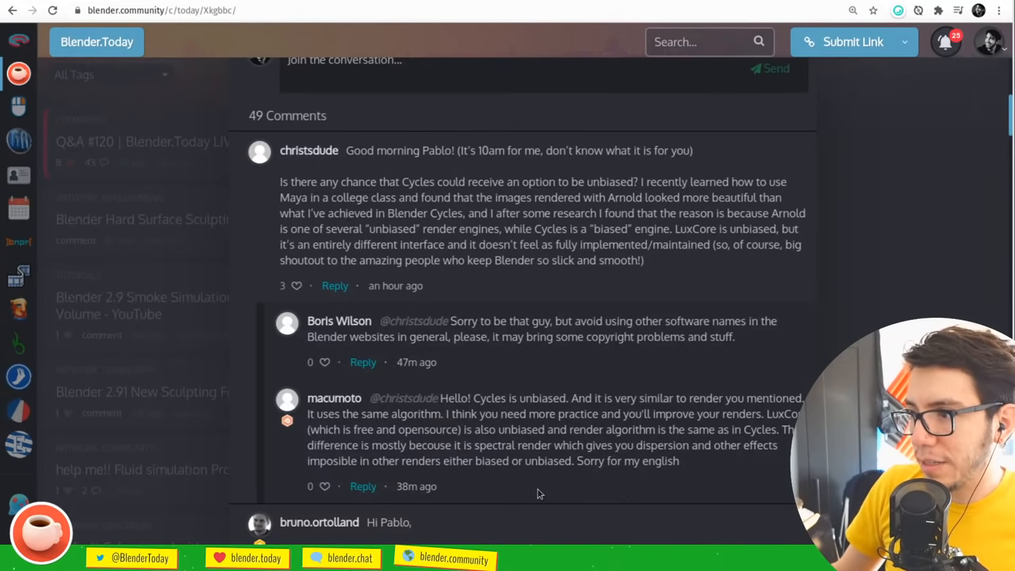
pyautogui.moveTo(400, 419)
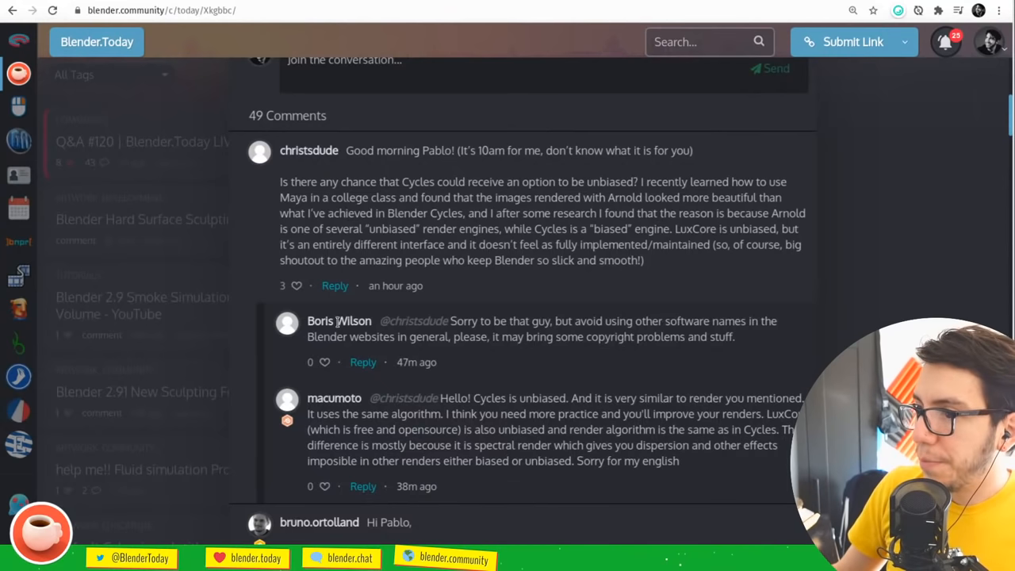
pyautogui.moveTo(635, 365)
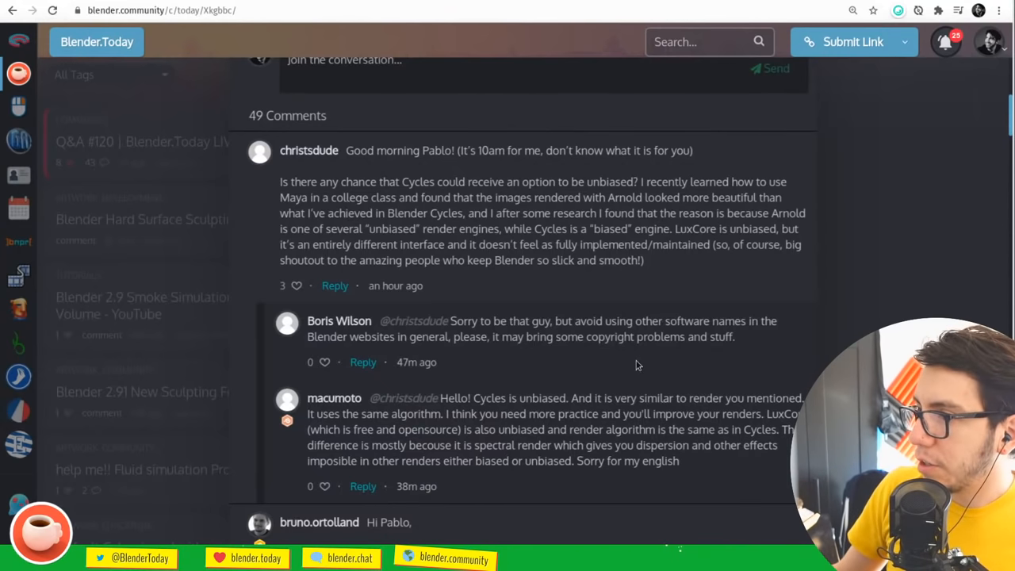
pyautogui.moveTo(512, 375)
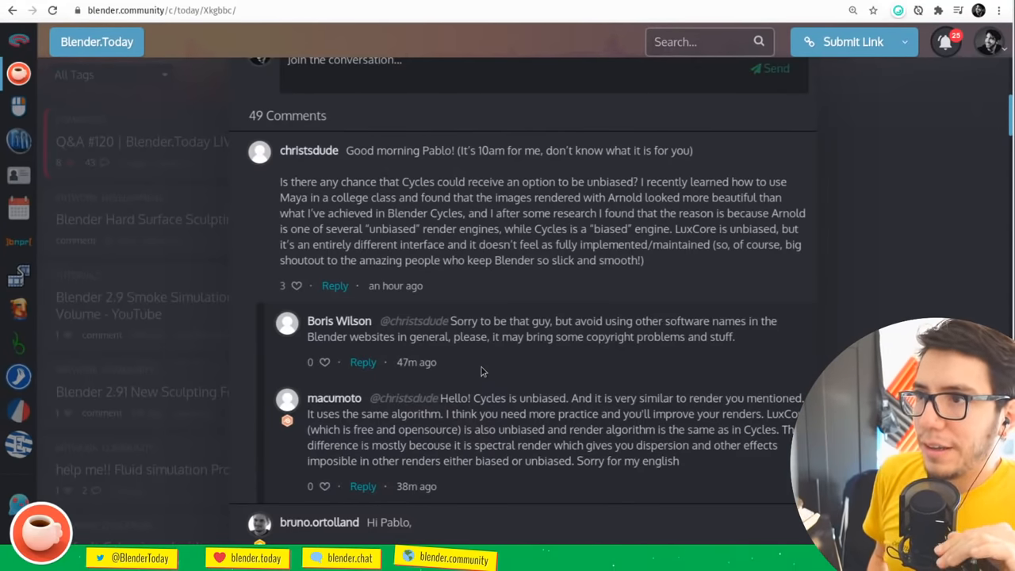
pyautogui.moveTo(514, 296)
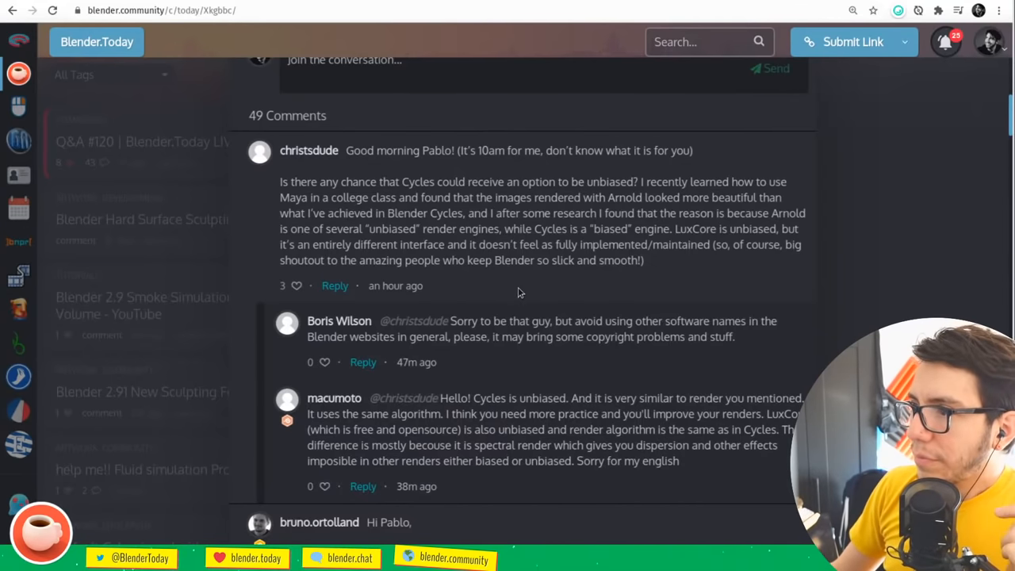
pyautogui.moveTo(635, 199)
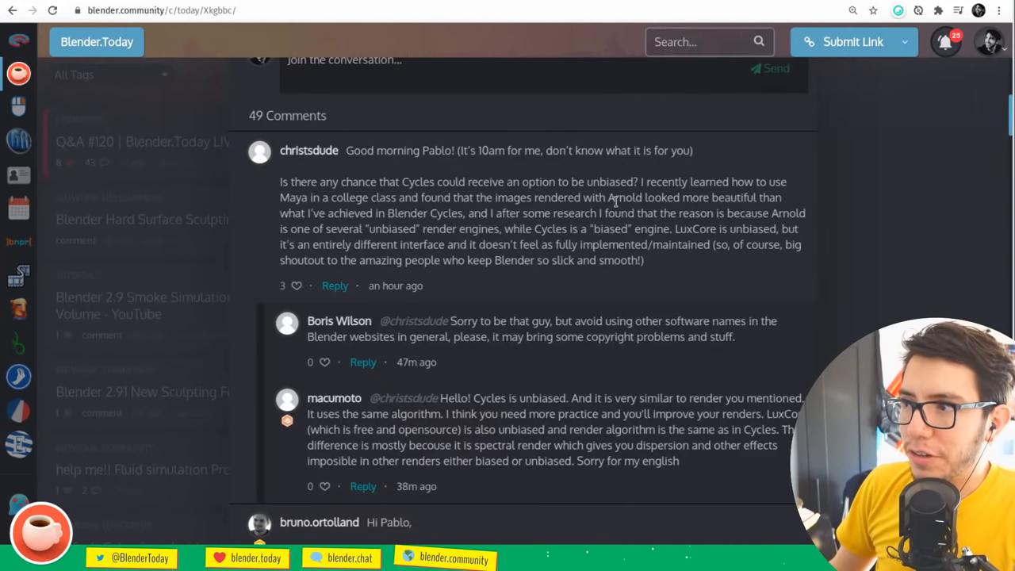
pyautogui.moveTo(530, 296)
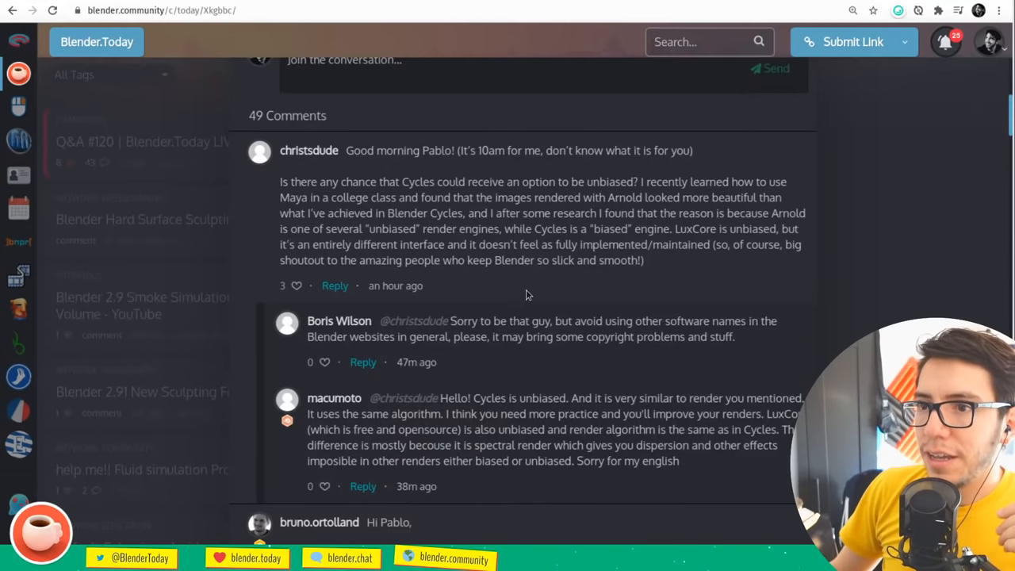
pyautogui.moveTo(555, 300)
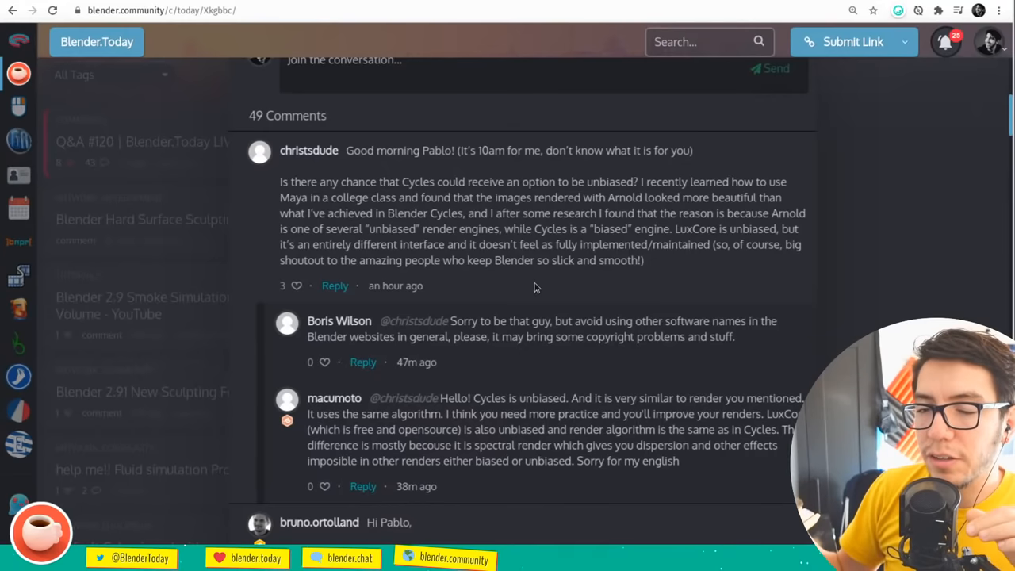
pyautogui.moveTo(540, 300)
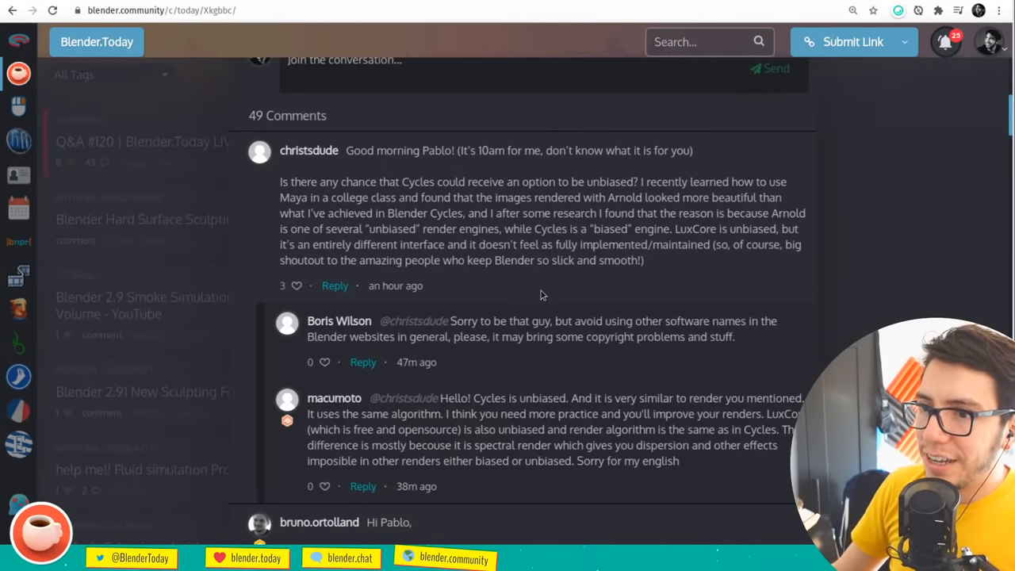
pyautogui.moveTo(469, 343)
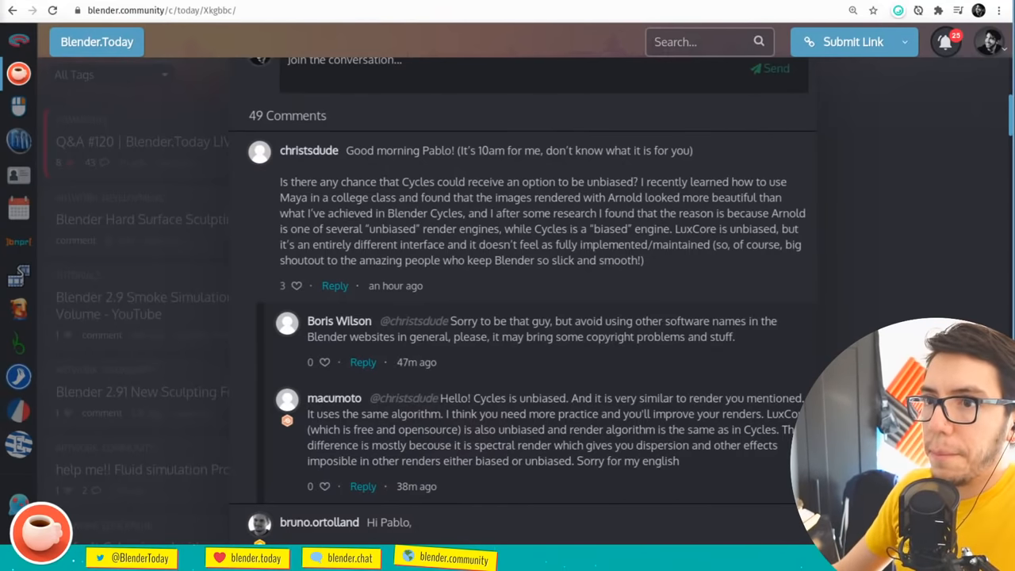
pyautogui.scroll(3)
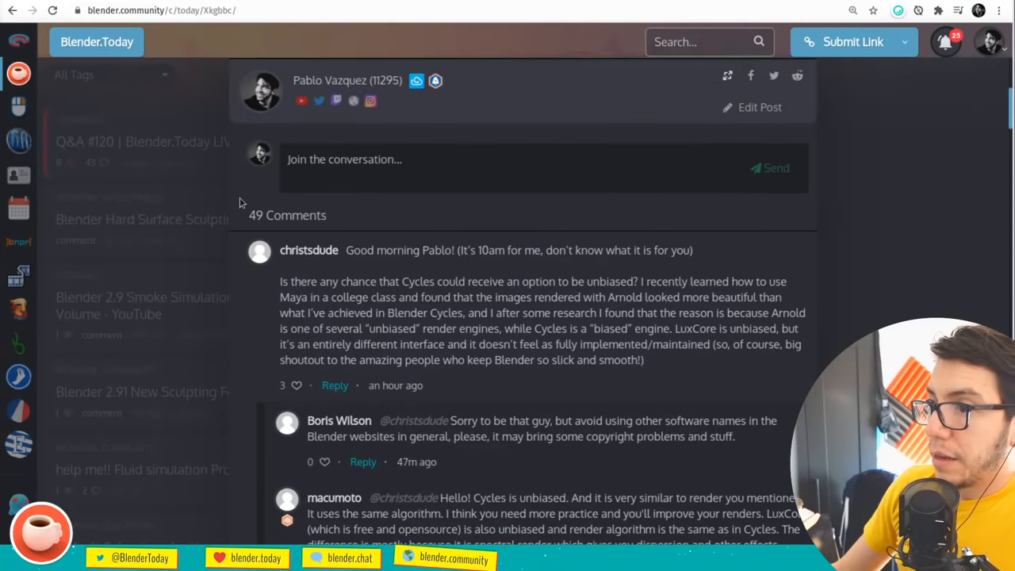
pyautogui.scroll(-3)
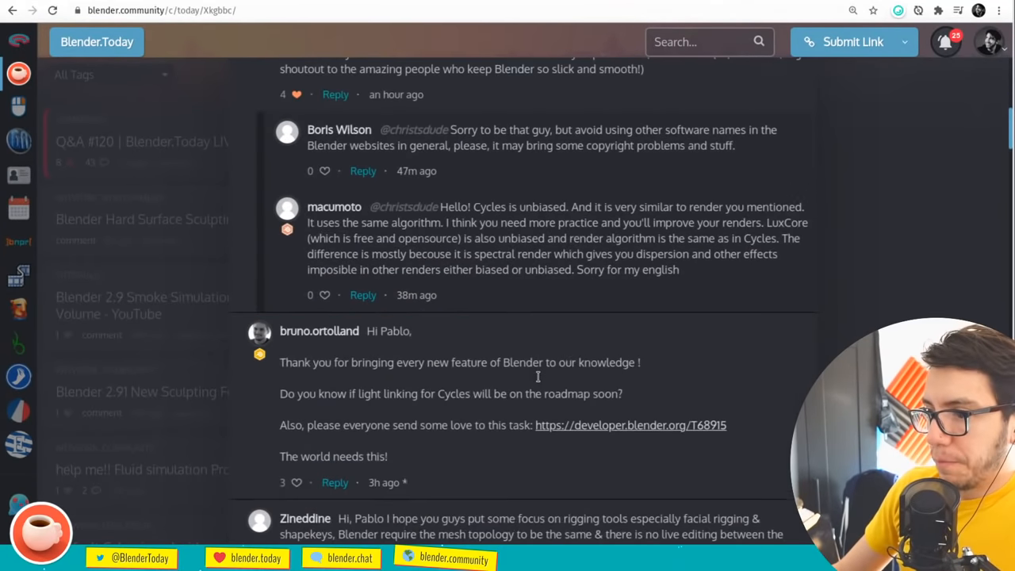
pyautogui.scroll(-3)
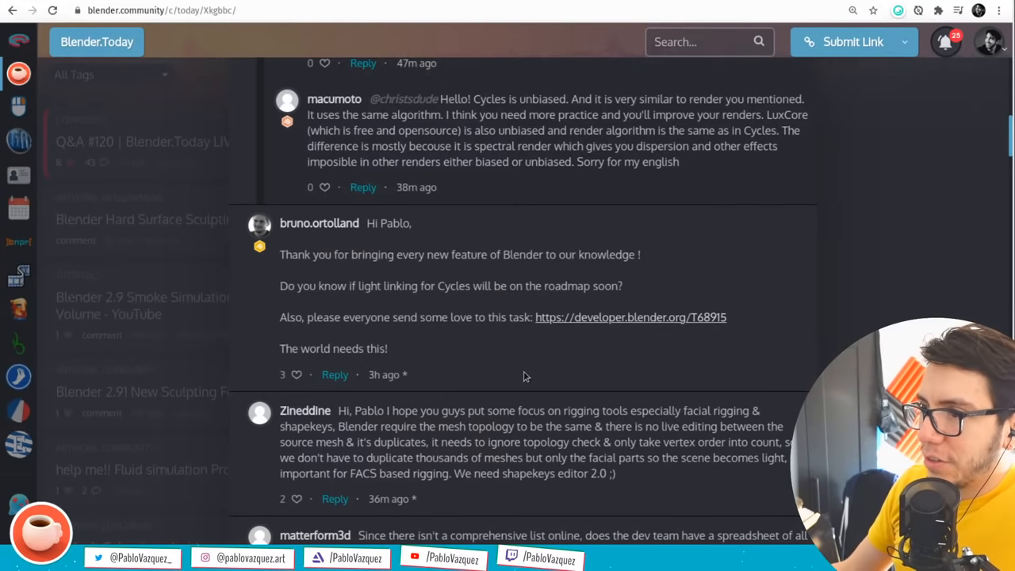
pyautogui.moveTo(567, 356)
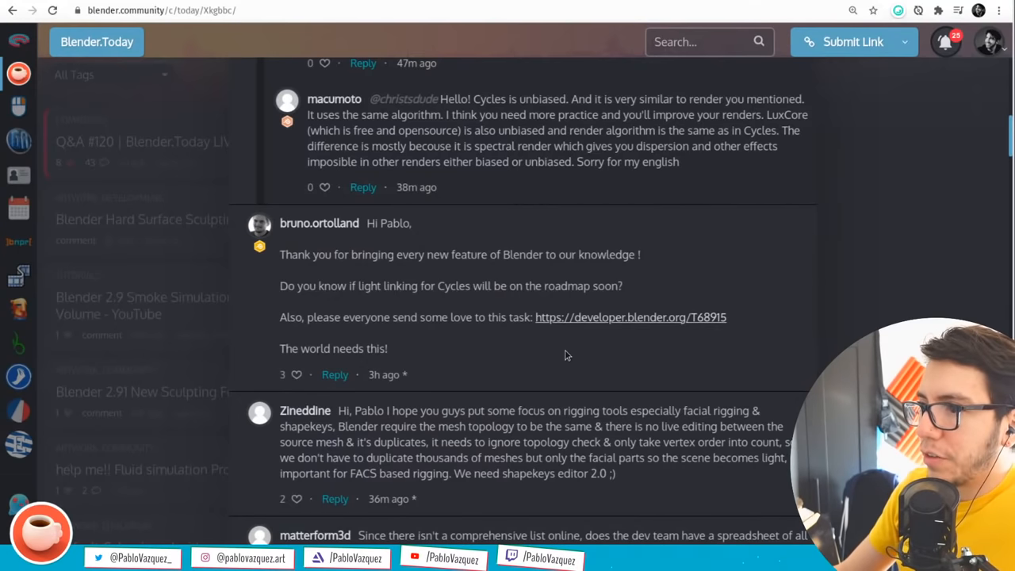
pyautogui.moveTo(585, 324)
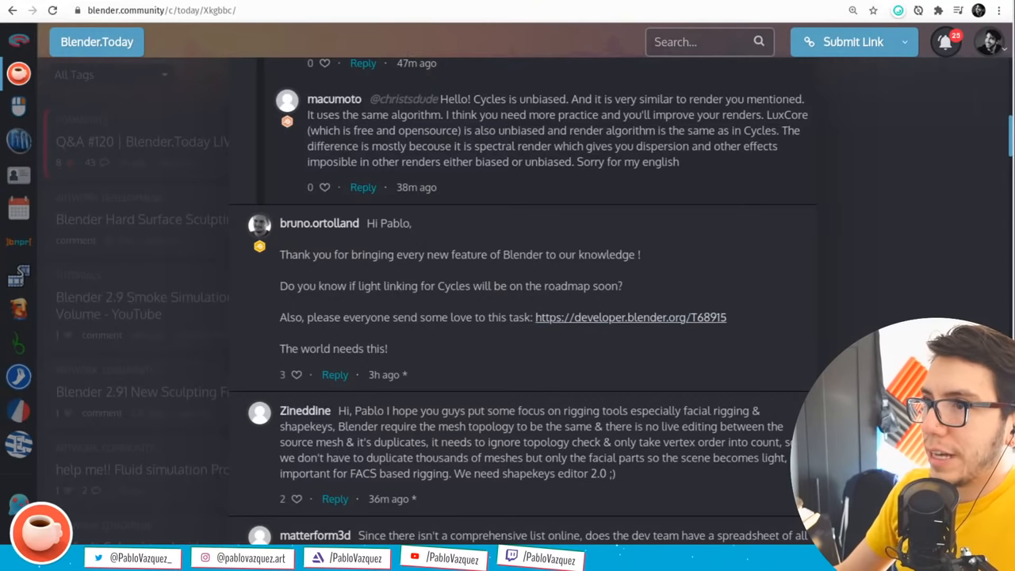
pyautogui.click(631, 317)
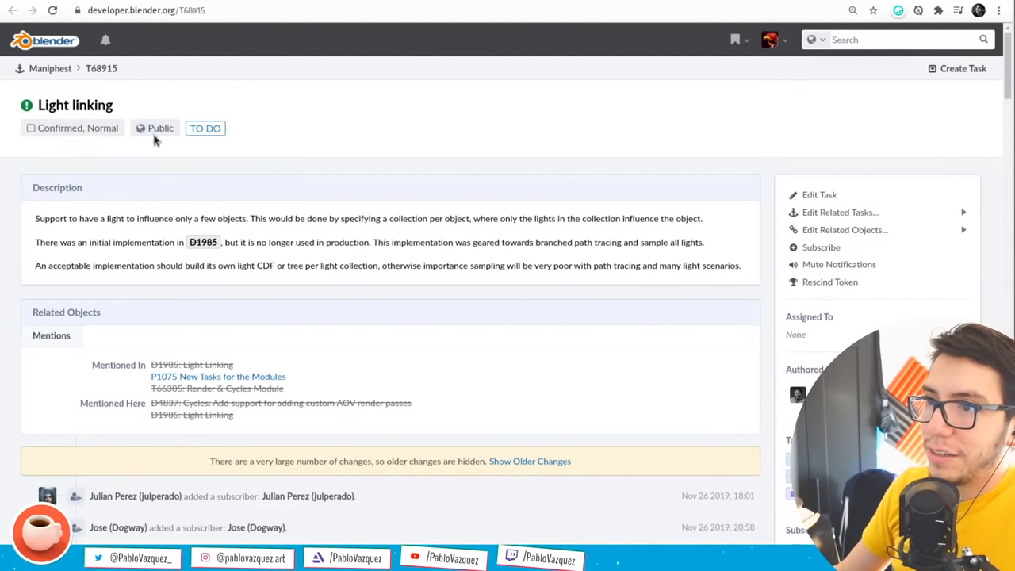
pyautogui.moveTo(581, 347)
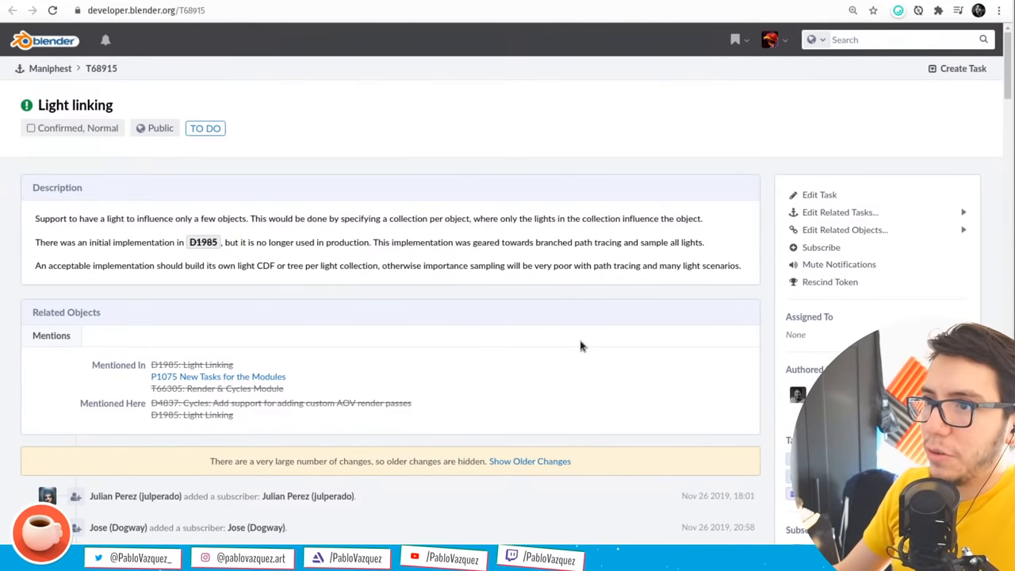
# Read through the T68915 Light linking task discussion, zoomed in for readability
pyautogui.scroll(-3)
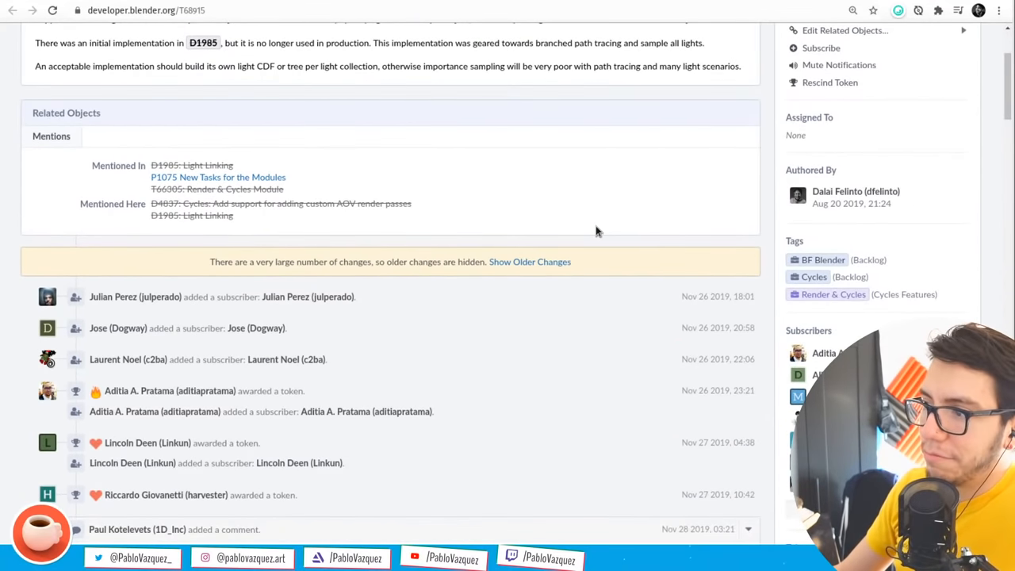
pyautogui.scroll(3)
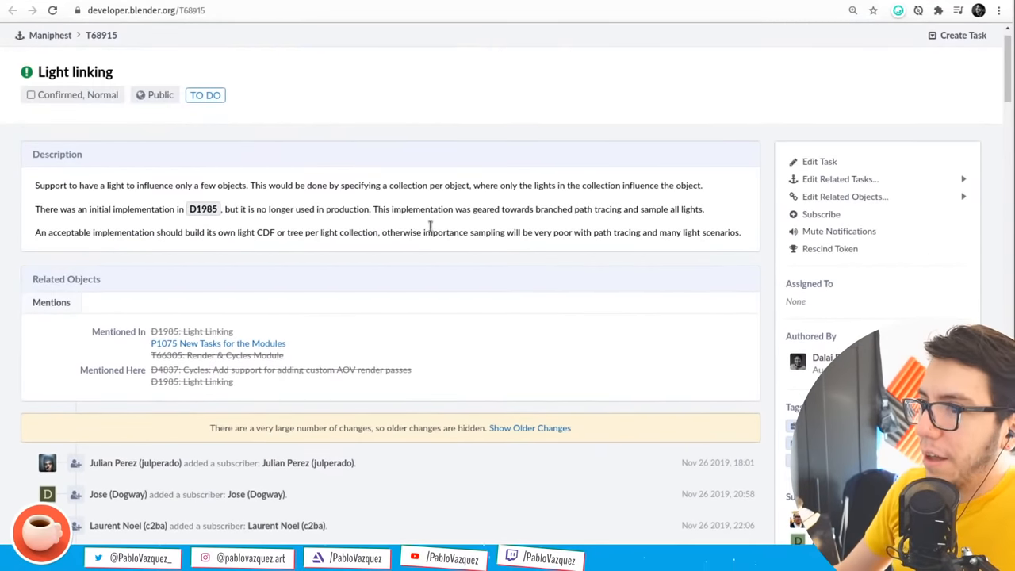
pyautogui.scroll(-3)
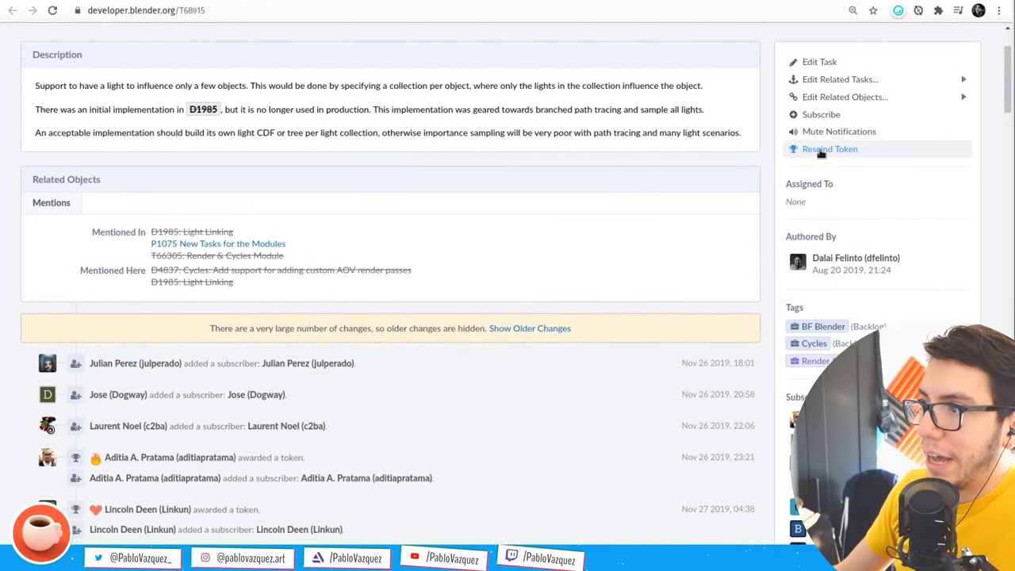
pyautogui.moveTo(624, 296)
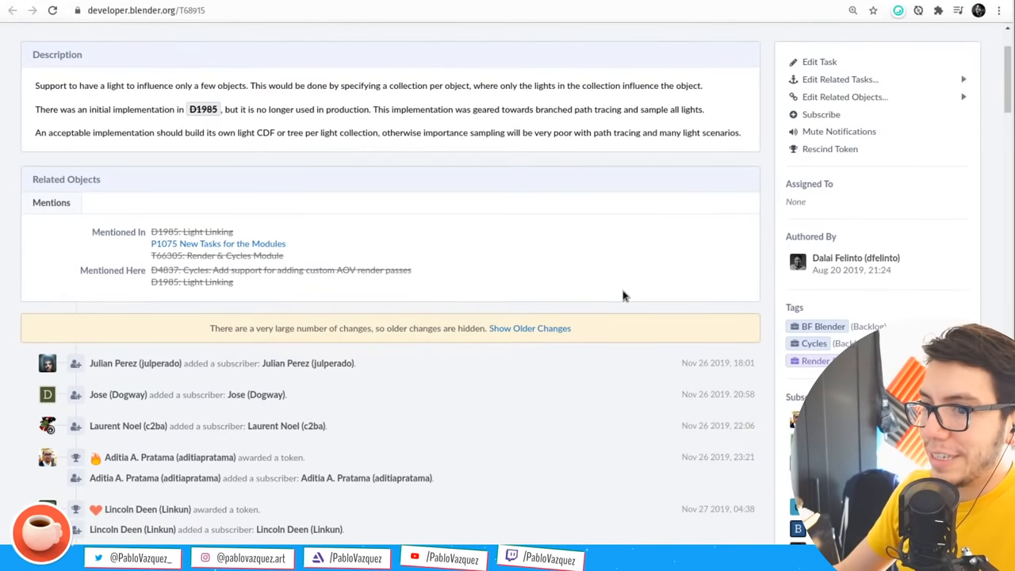
pyautogui.click(853, 11)
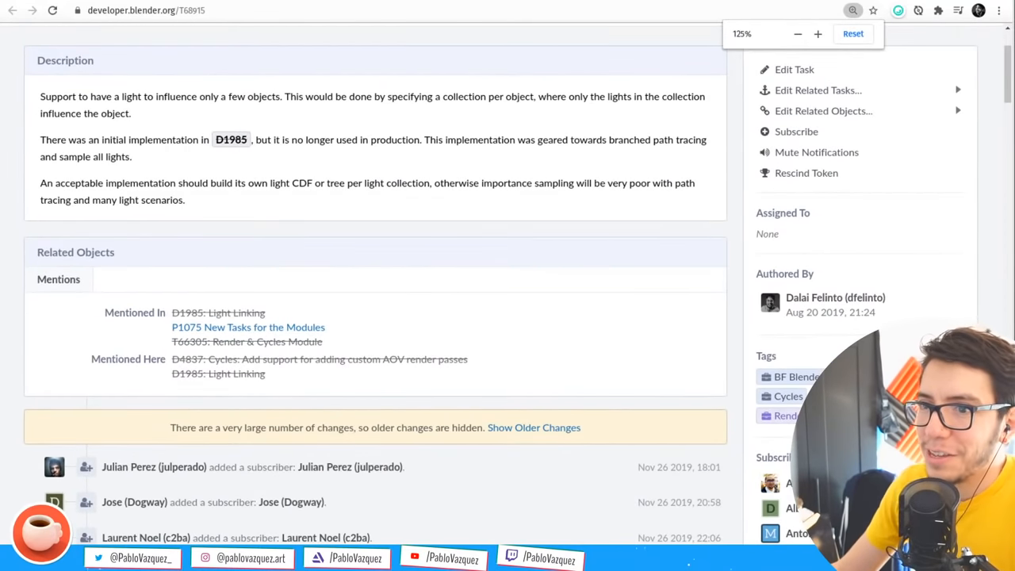
pyautogui.scroll(-3)
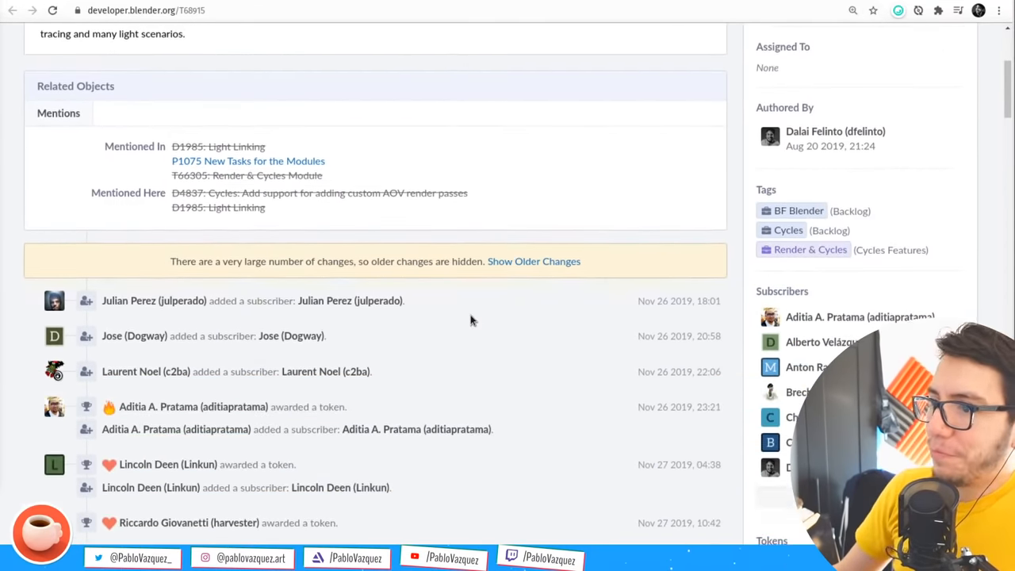
pyautogui.scroll(-3)
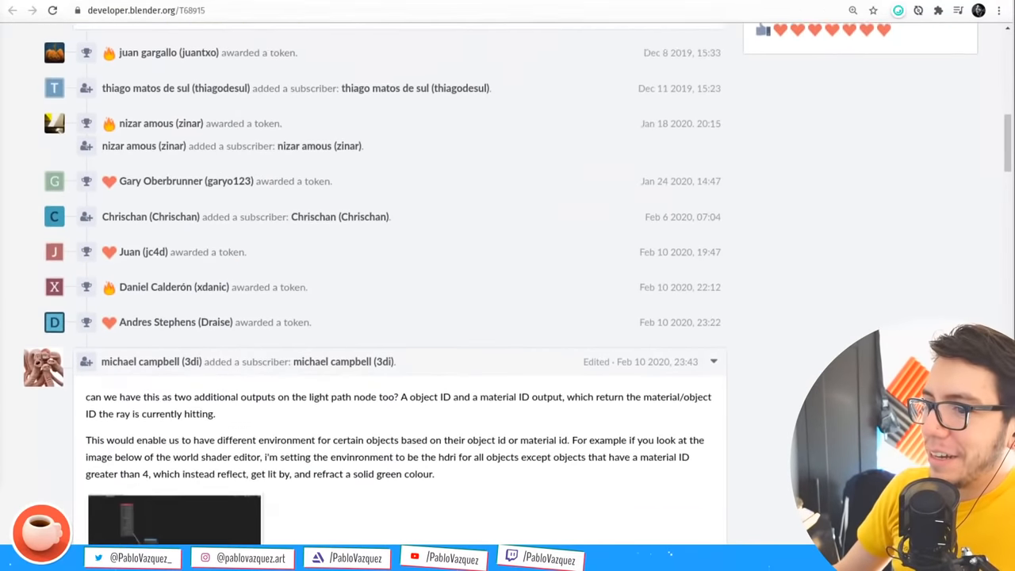
pyautogui.scroll(-3)
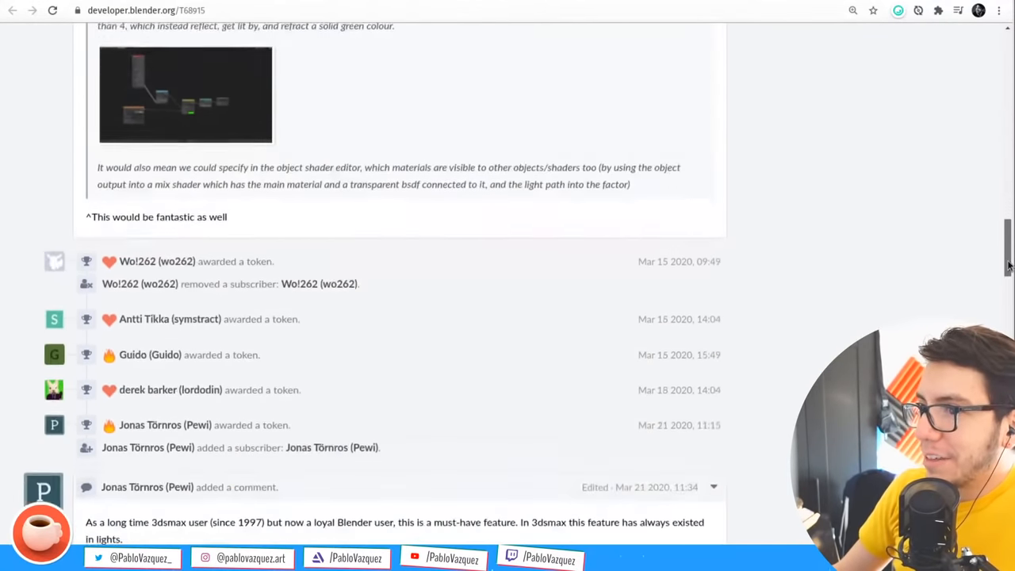
pyautogui.scroll(-3)
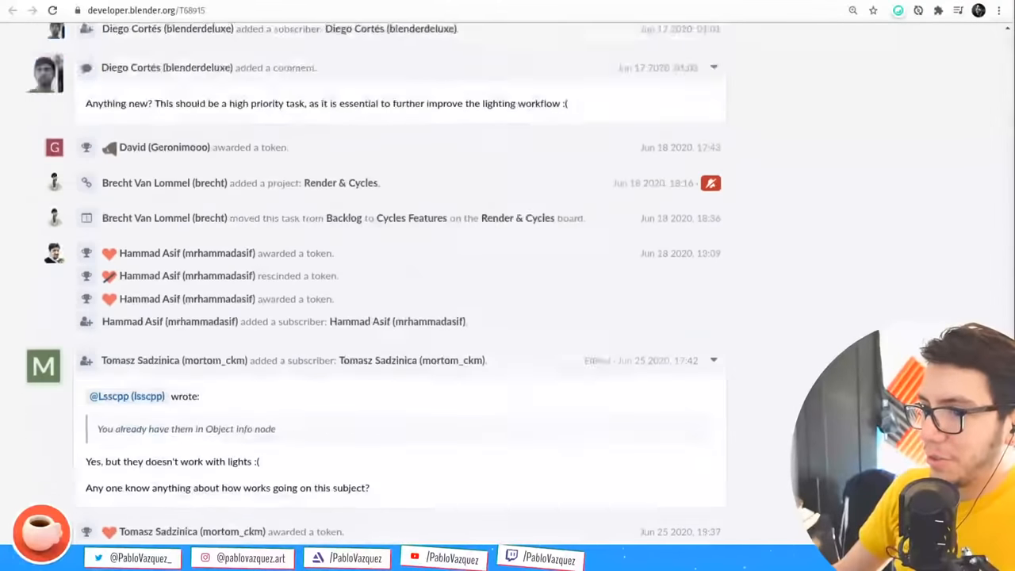
pyautogui.scroll(-3)
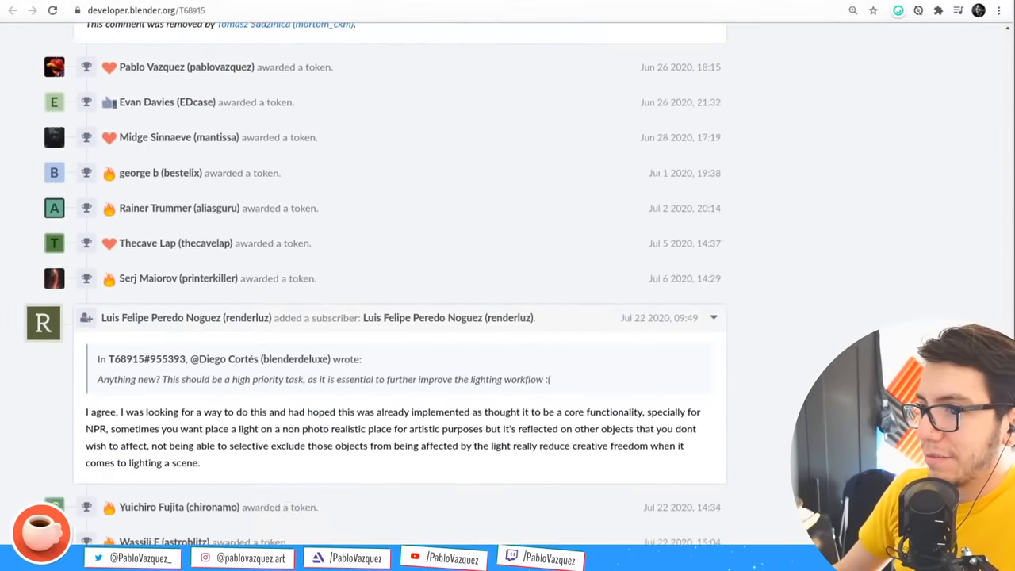
pyautogui.scroll(-3)
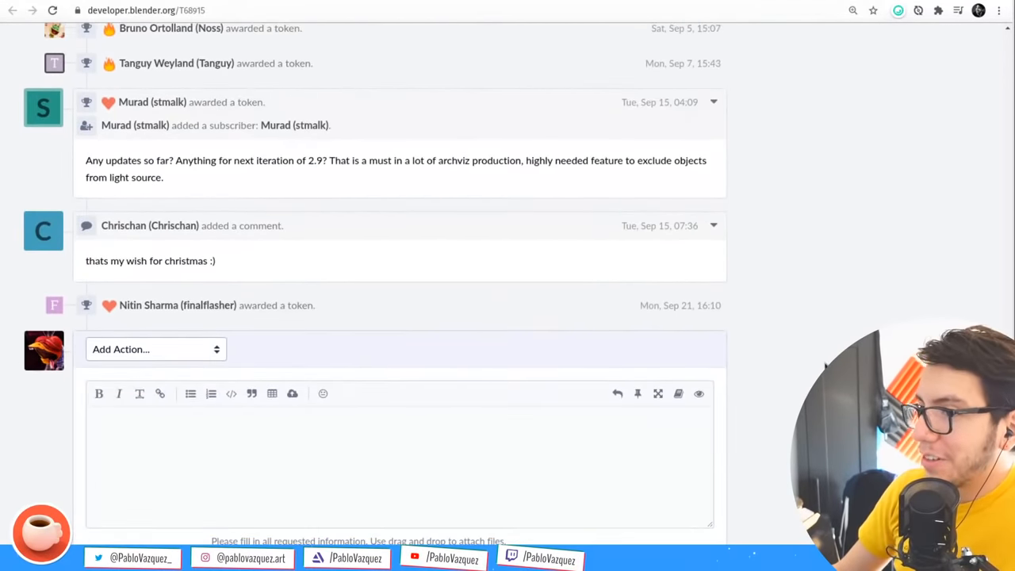
pyautogui.scroll(3)
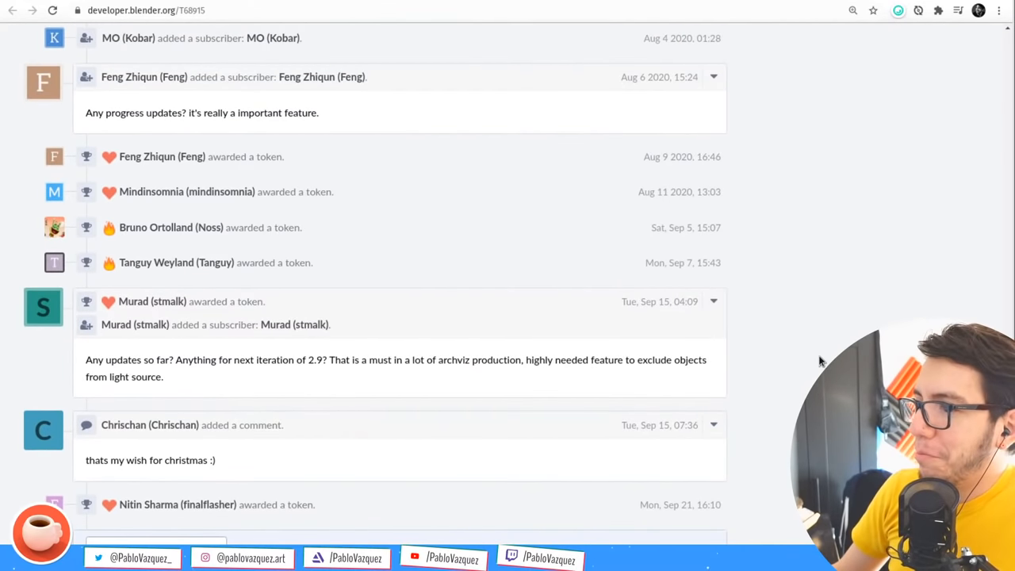
pyautogui.moveTo(373, 435)
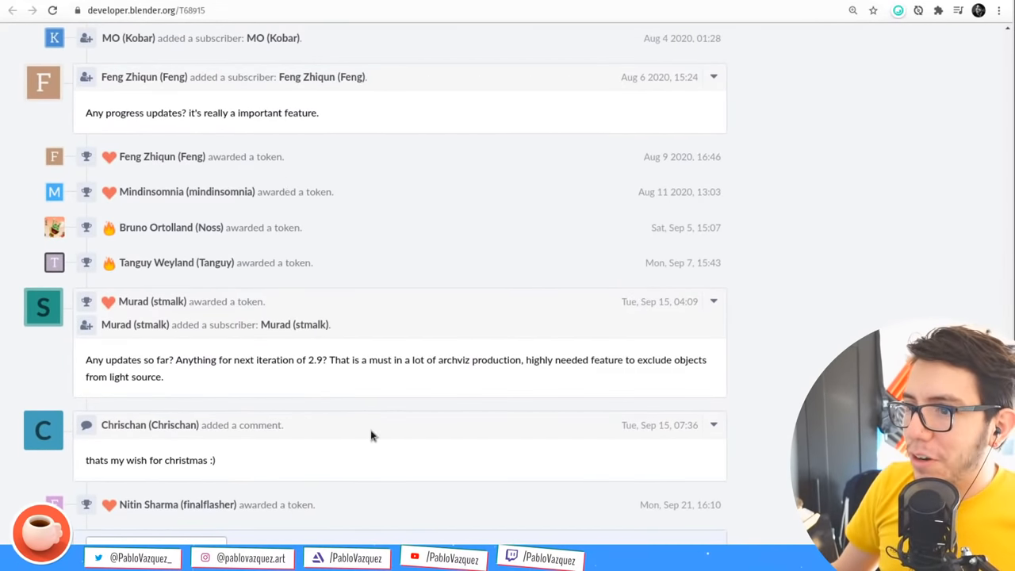
pyautogui.scroll(3)
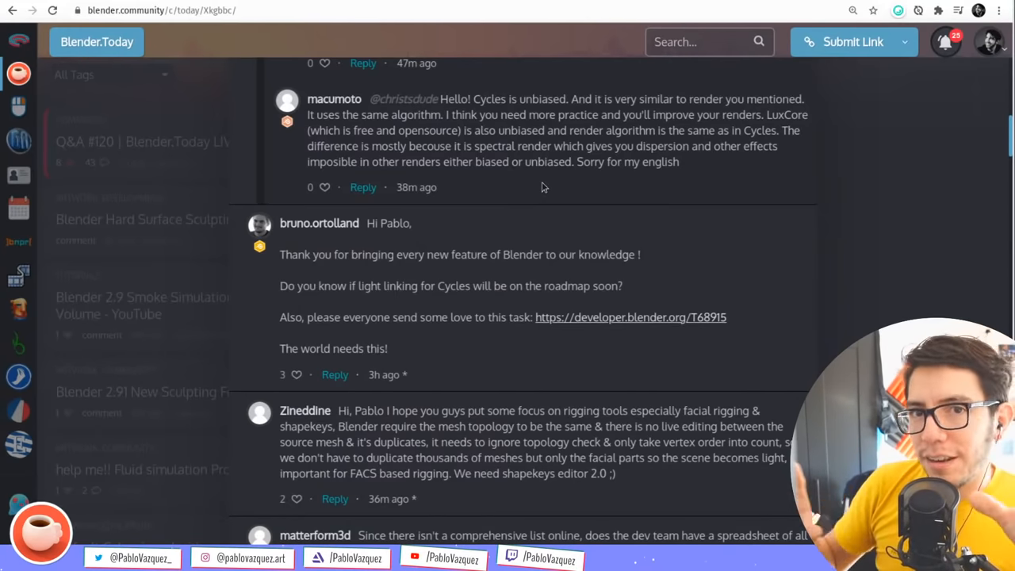
pyautogui.moveTo(305, 350)
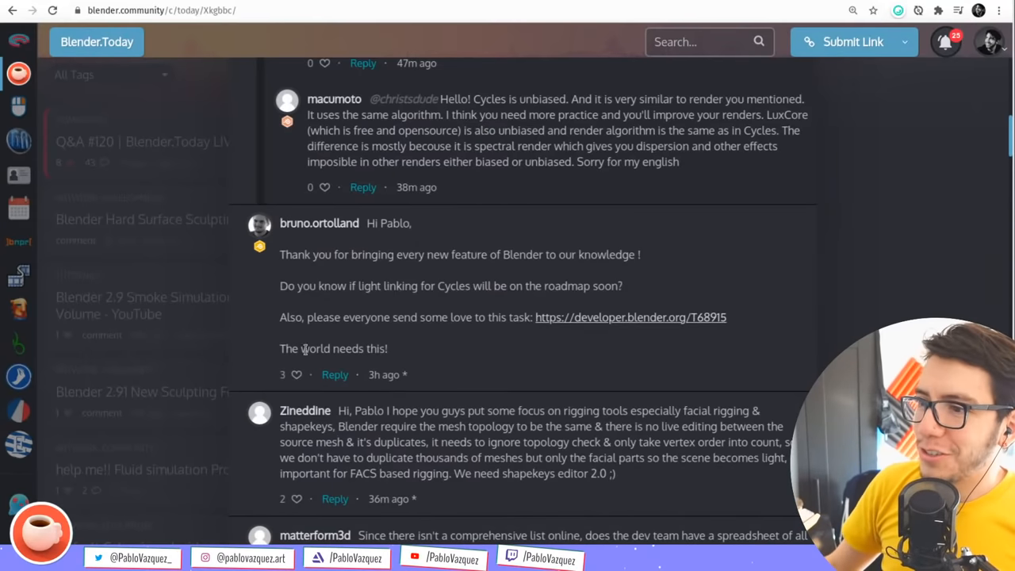
pyautogui.click(296, 375)
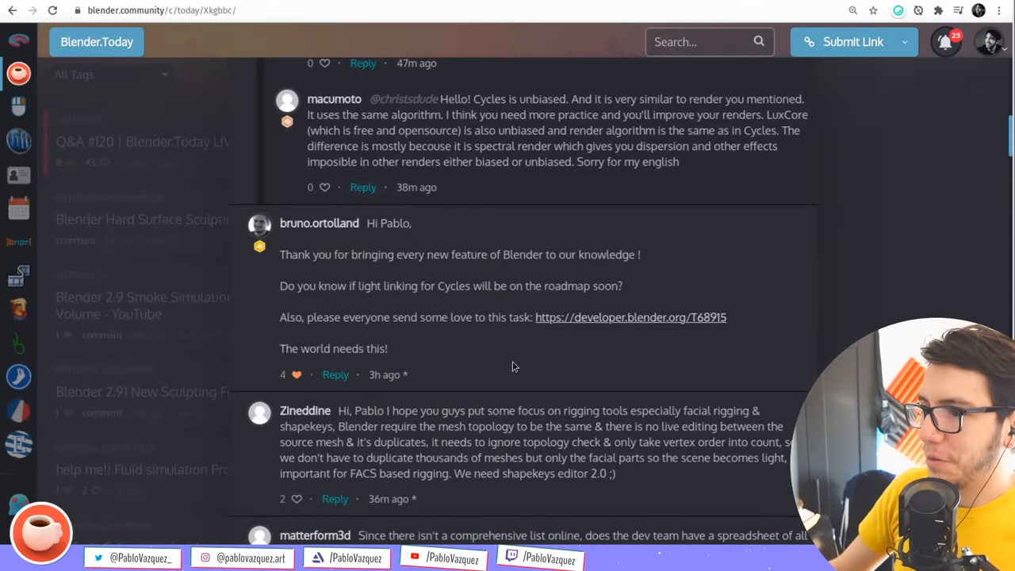
pyautogui.scroll(-3)
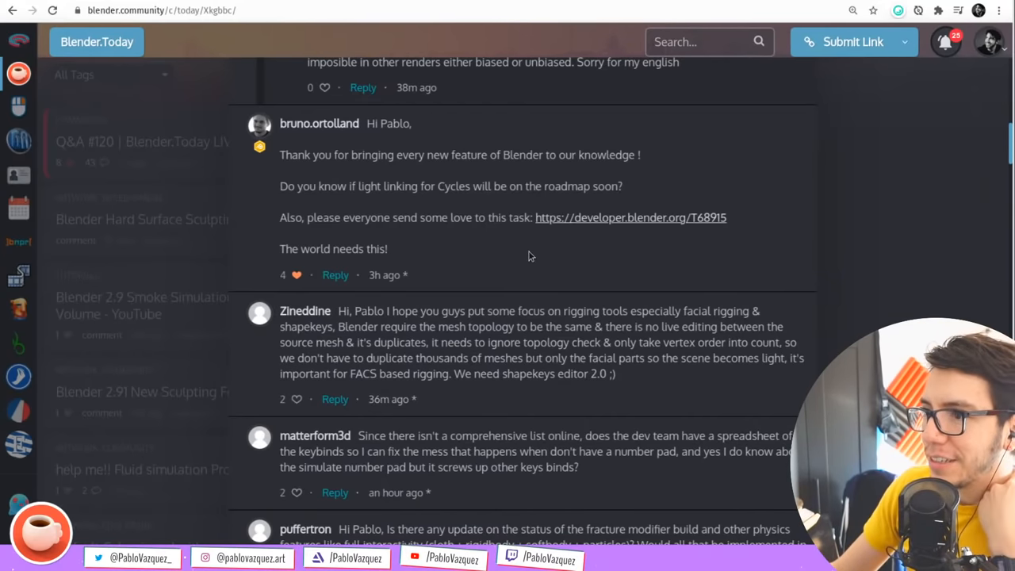
pyautogui.moveTo(538, 254)
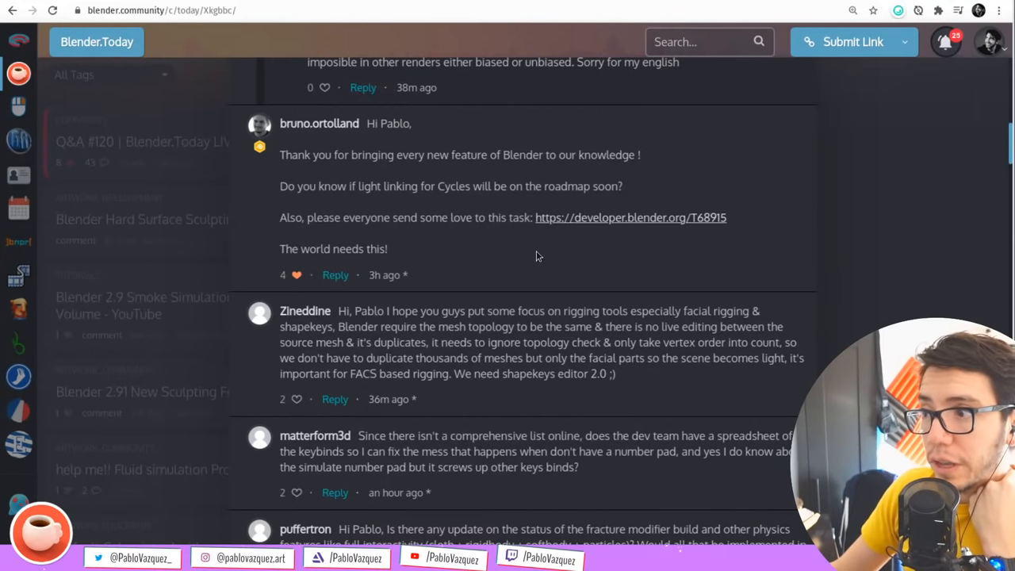
pyautogui.moveTo(525, 252)
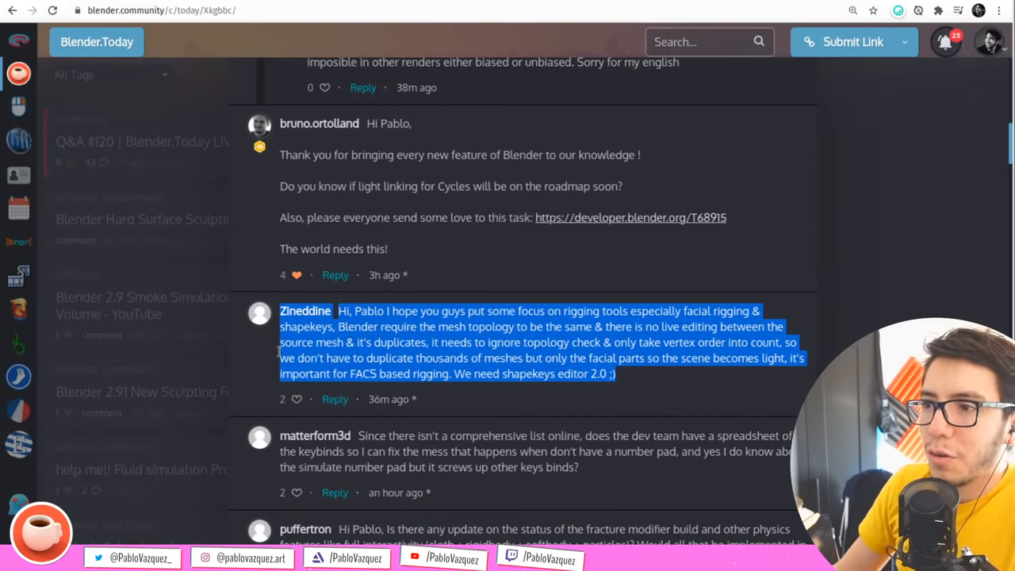
pyautogui.click(574, 298)
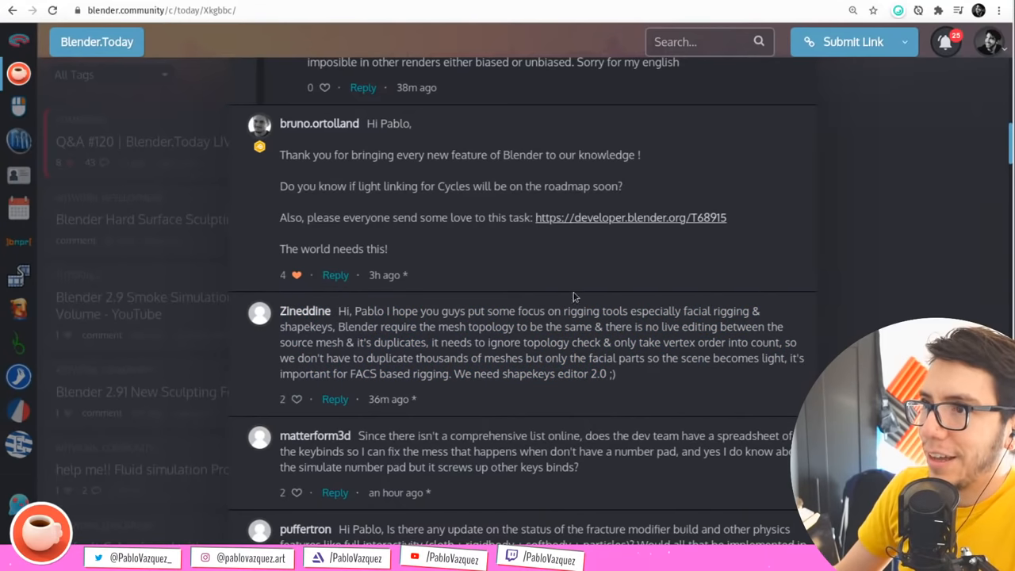
pyautogui.click(631, 217)
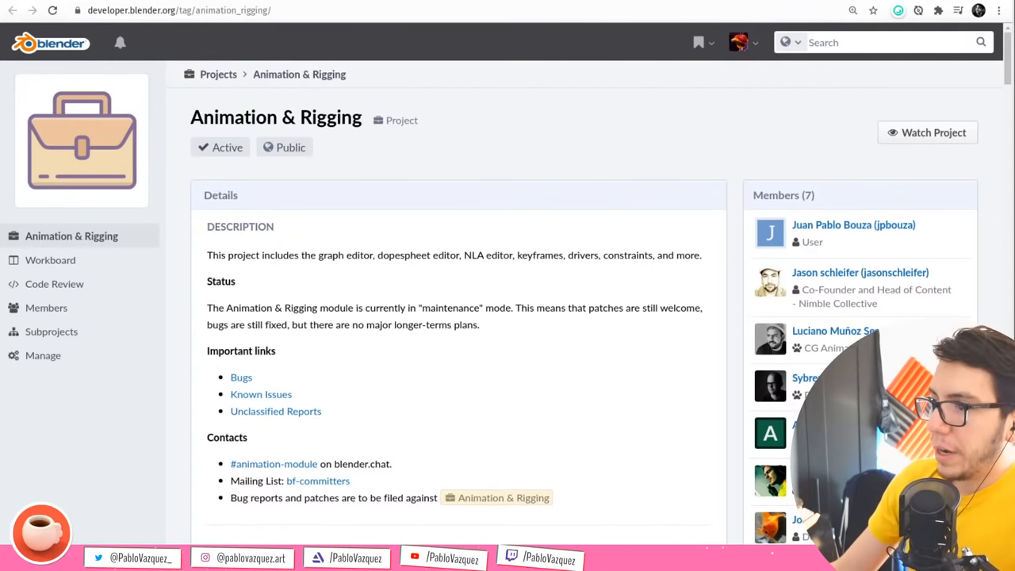
pyautogui.moveTo(667, 235)
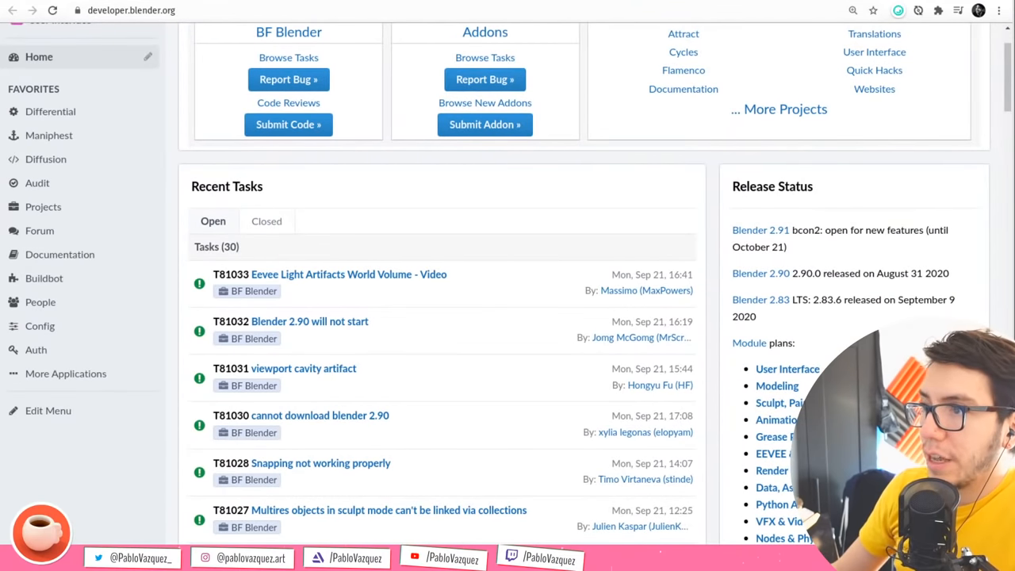
pyautogui.moveTo(381, 321)
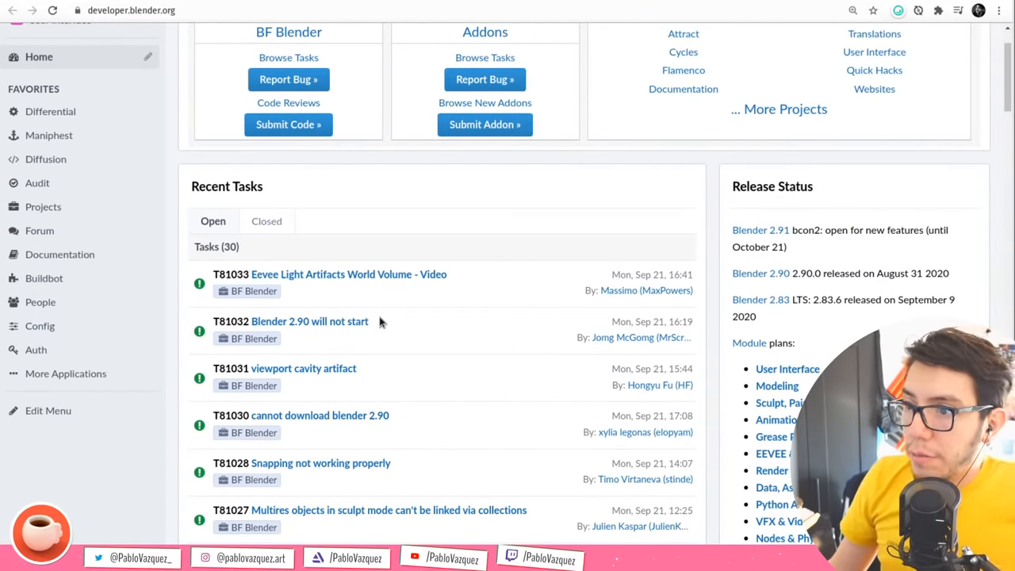
# Open blender.chat's #animation channel and scroll back through its earlier messages
pyautogui.write('blender.today')
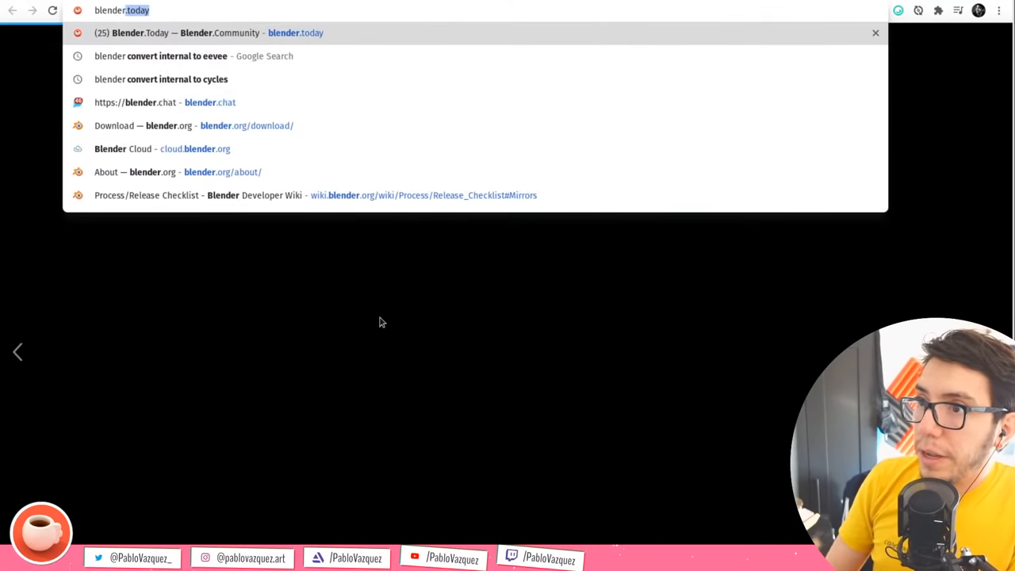
pyautogui.click(159, 101)
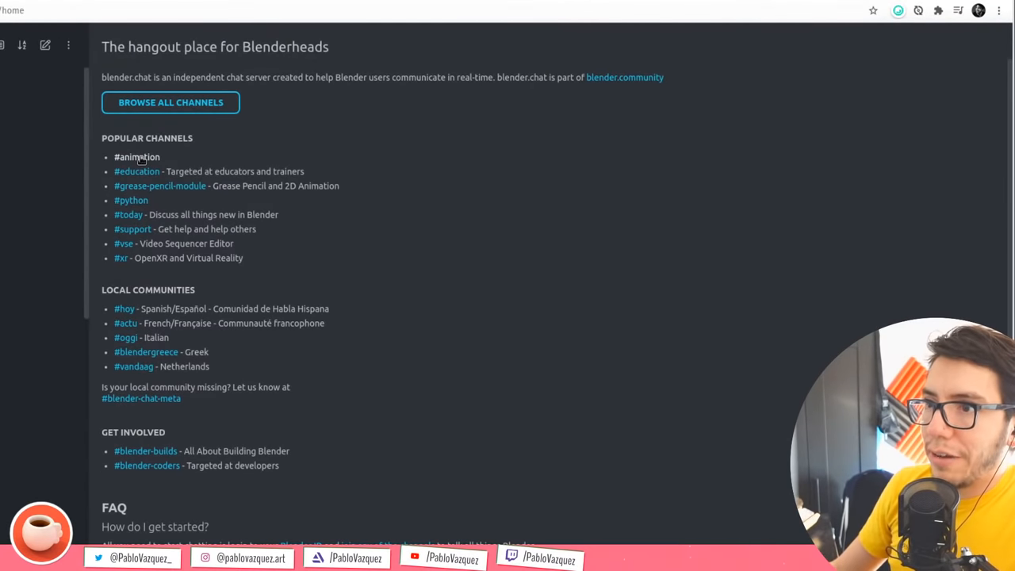
pyautogui.click(137, 156)
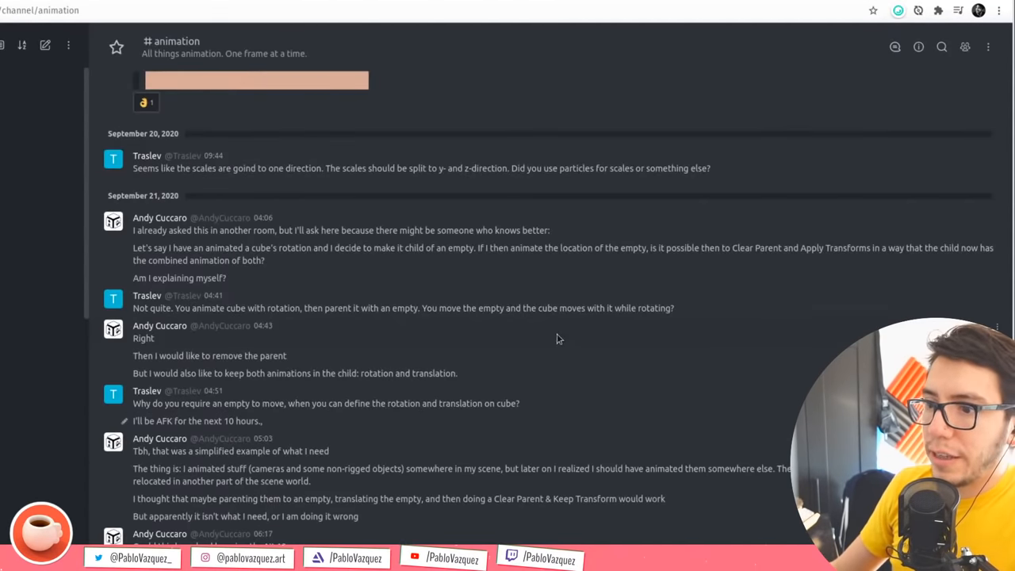
pyautogui.scroll(3)
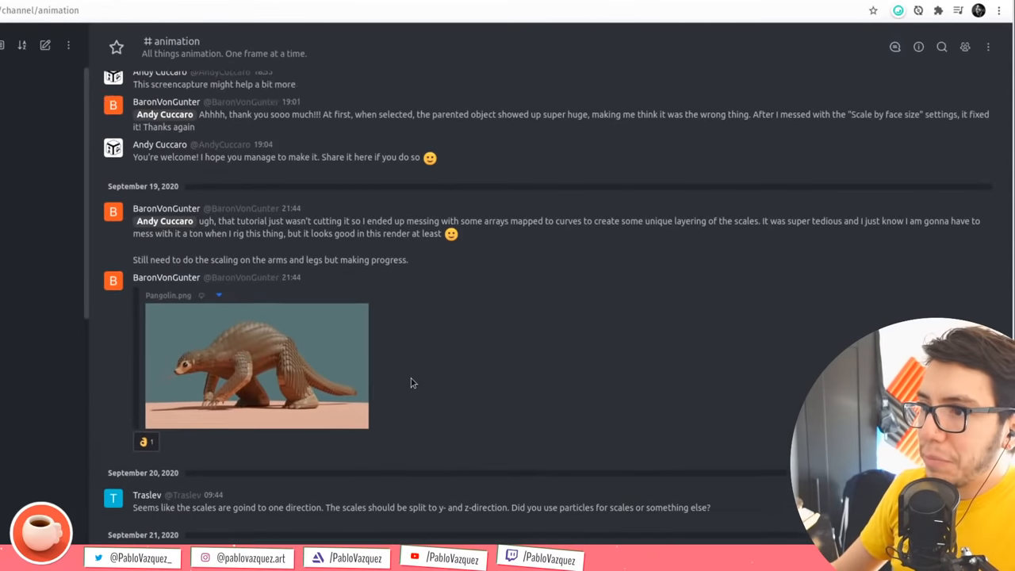
pyautogui.scroll(3)
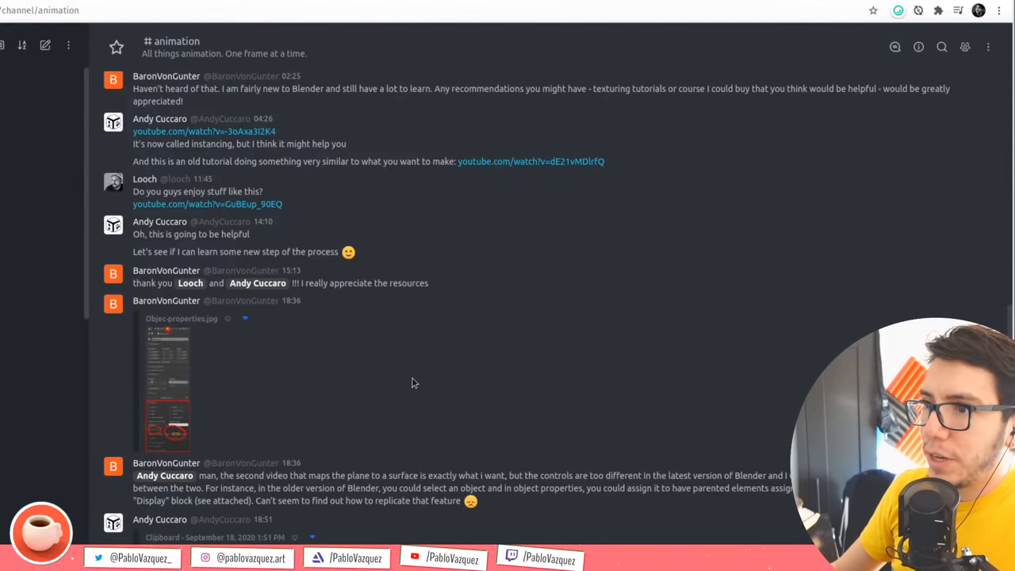
pyautogui.scroll(3)
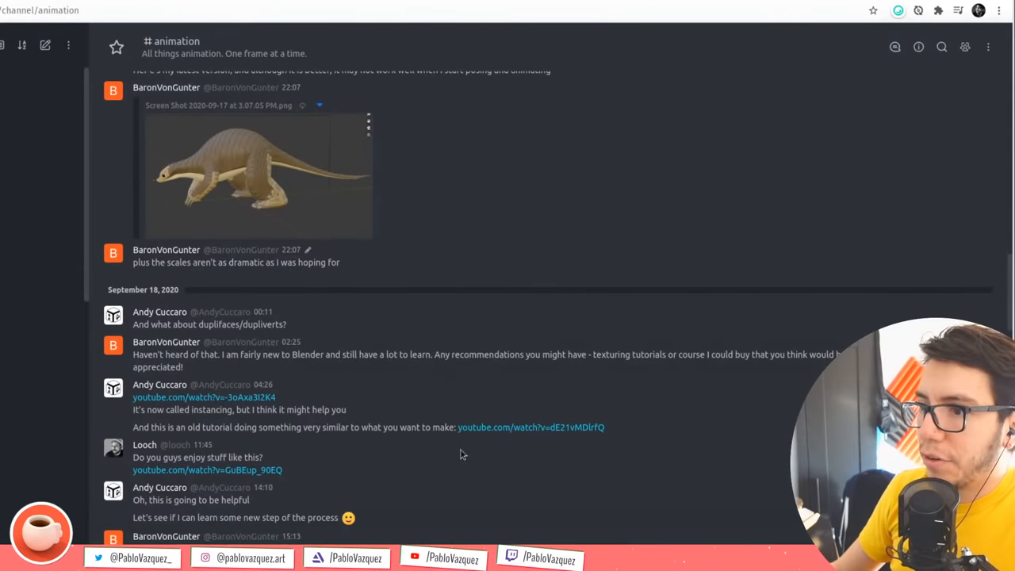
pyautogui.scroll(-3)
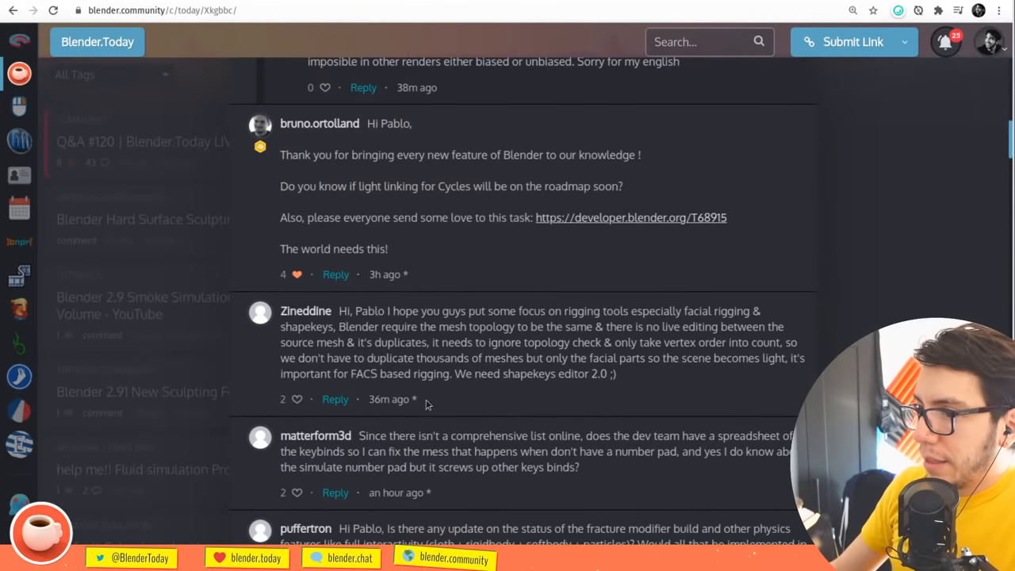
pyautogui.click(297, 400)
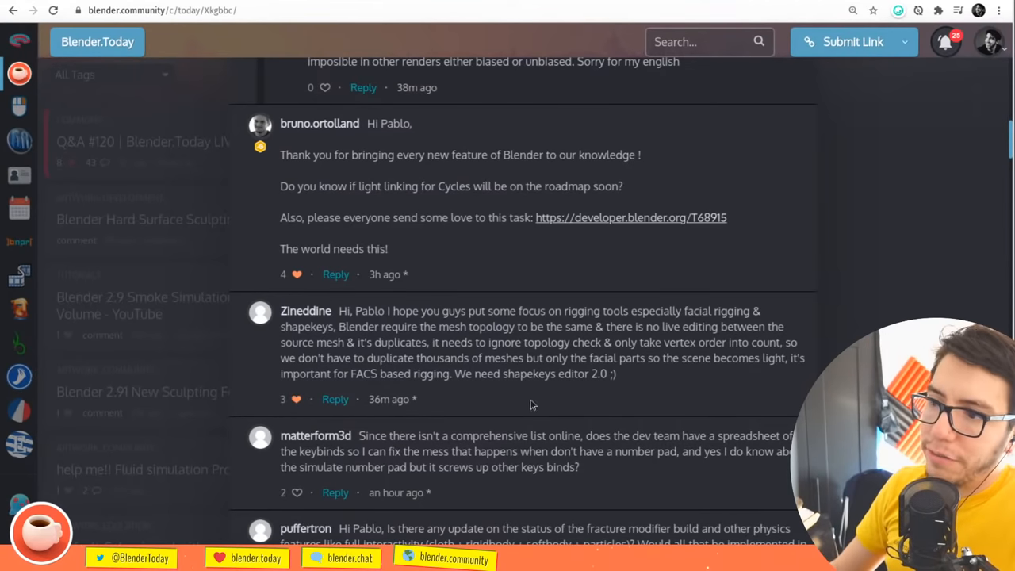
pyautogui.moveTo(567, 392)
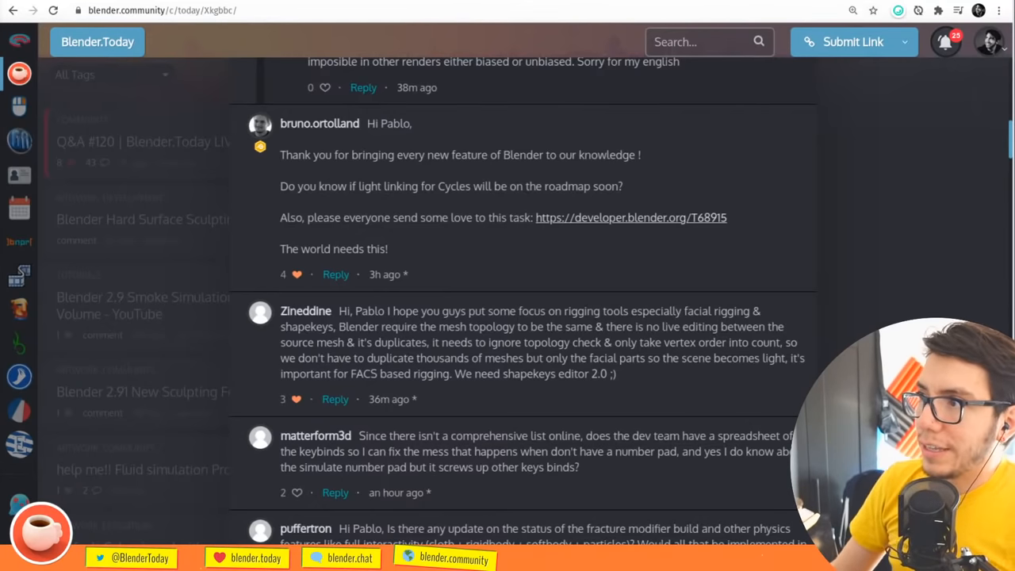
pyautogui.moveTo(476, 406)
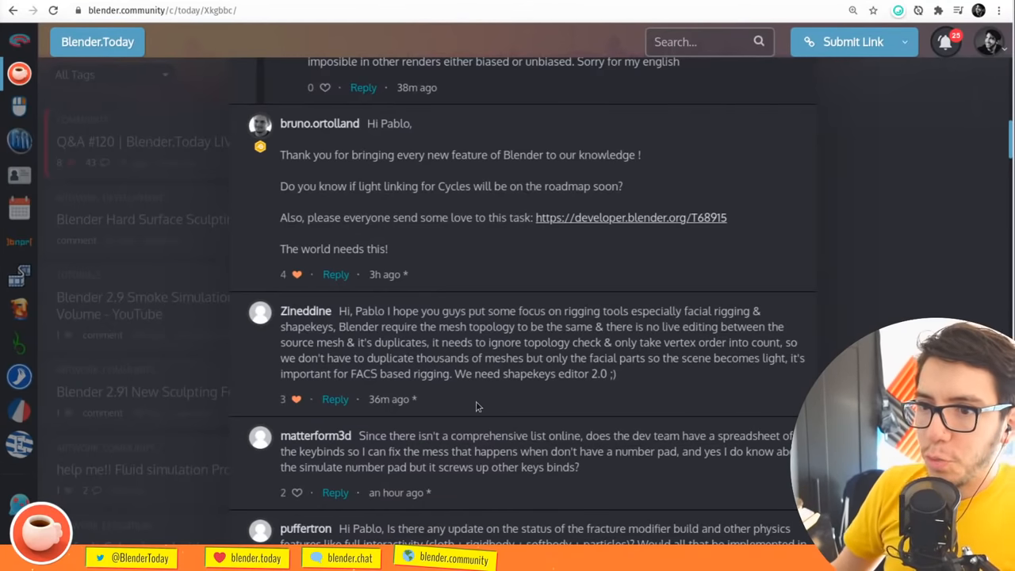
pyautogui.scroll(-3)
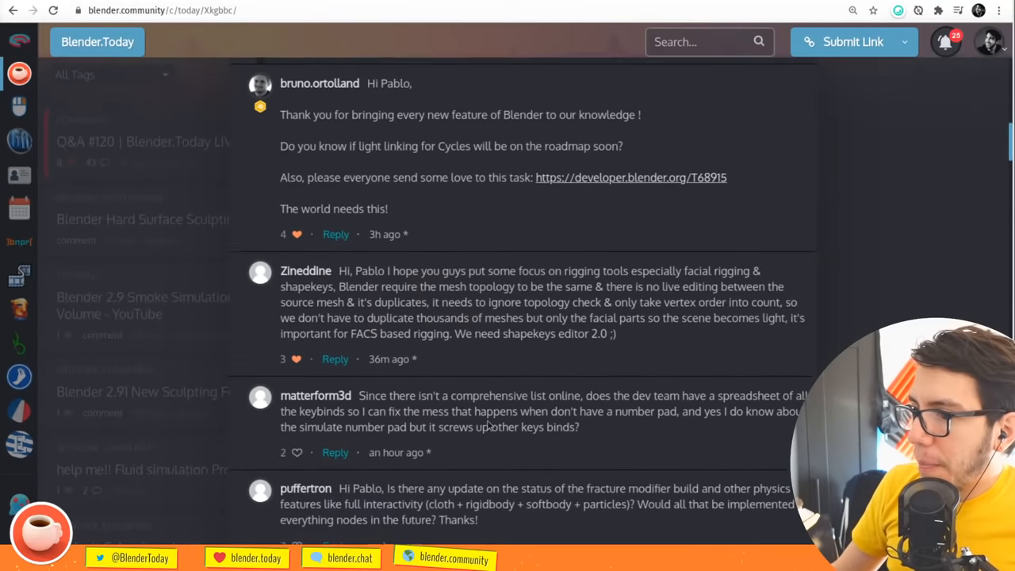
pyautogui.scroll(-3)
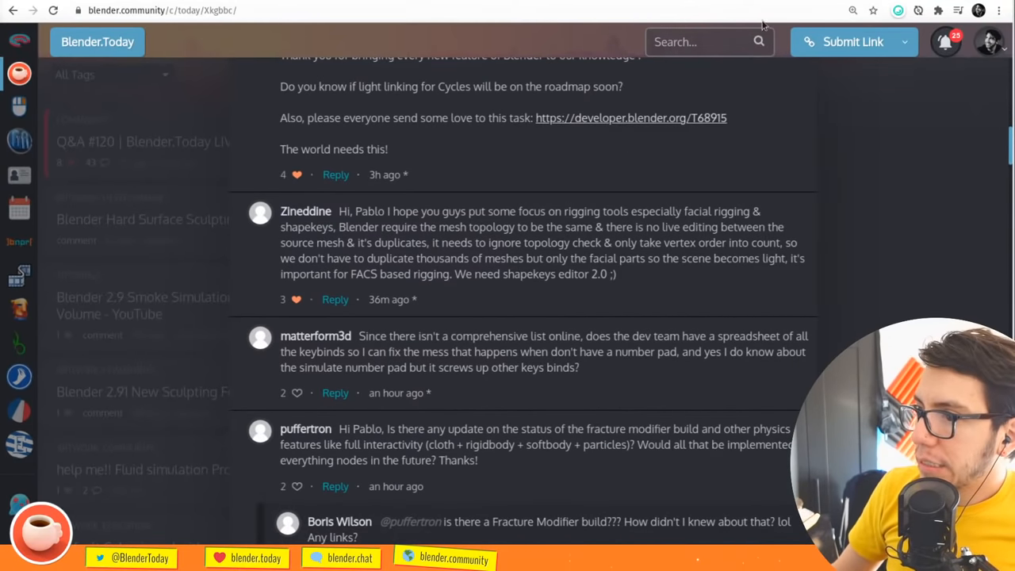
pyautogui.moveTo(426, 388)
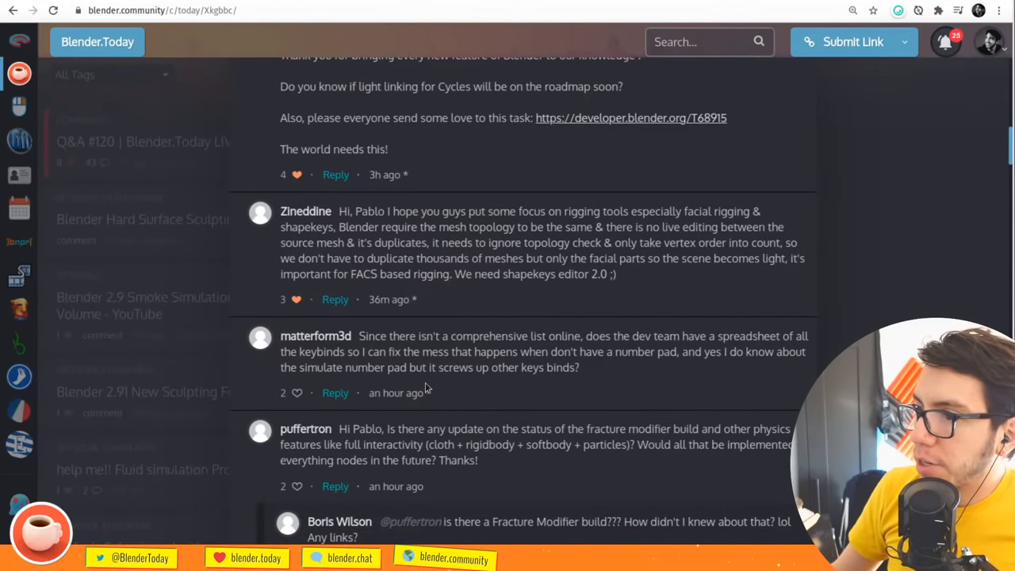
pyautogui.moveTo(546, 396)
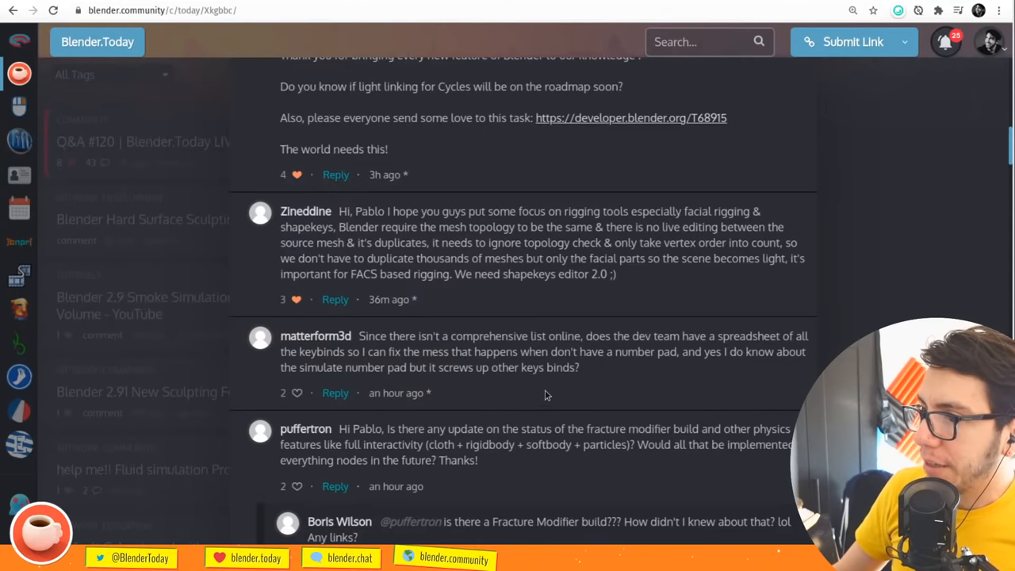
pyautogui.moveTo(551, 398)
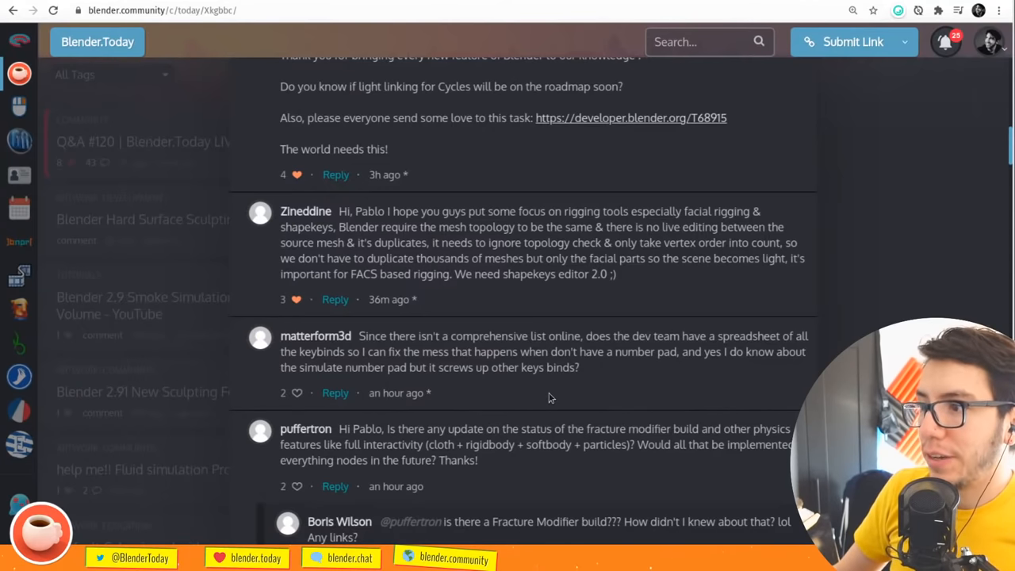
pyautogui.moveTo(552, 389)
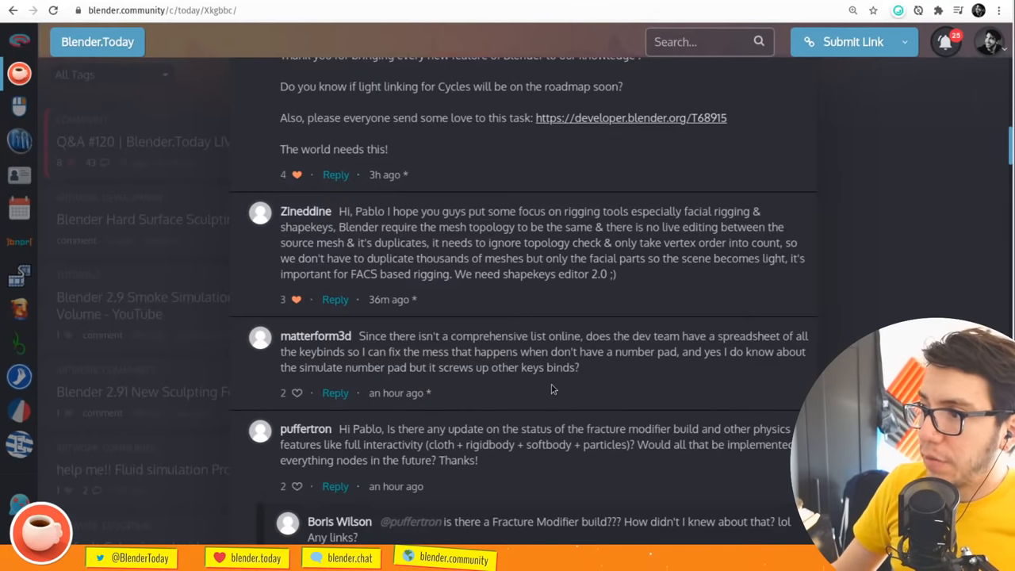
pyautogui.moveTo(555, 402)
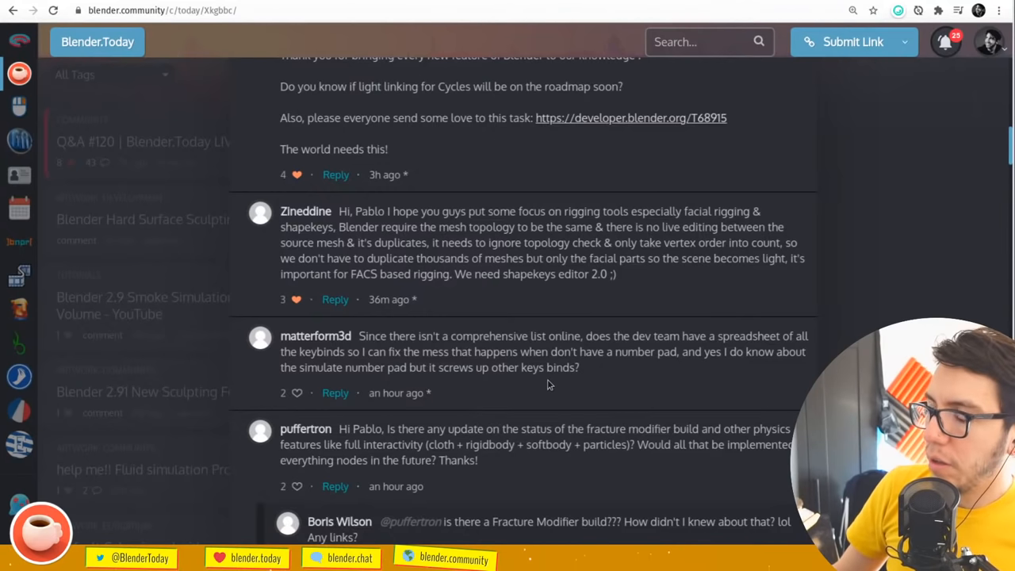
pyautogui.moveTo(554, 390)
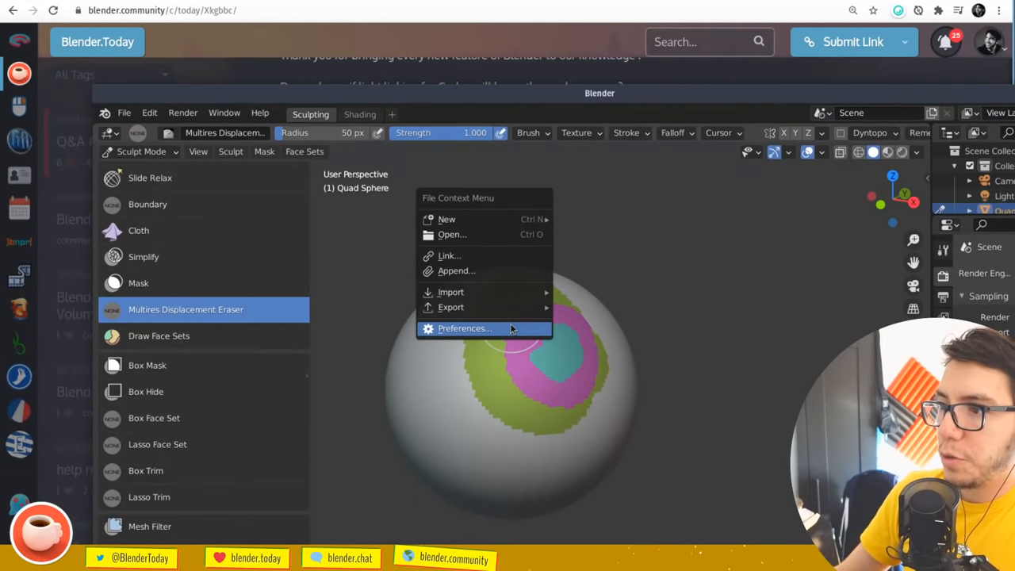
# Filter Blender's Preferences keymap by key binding 'numpad 6' to list numpad shortcuts
pyautogui.click(465, 328)
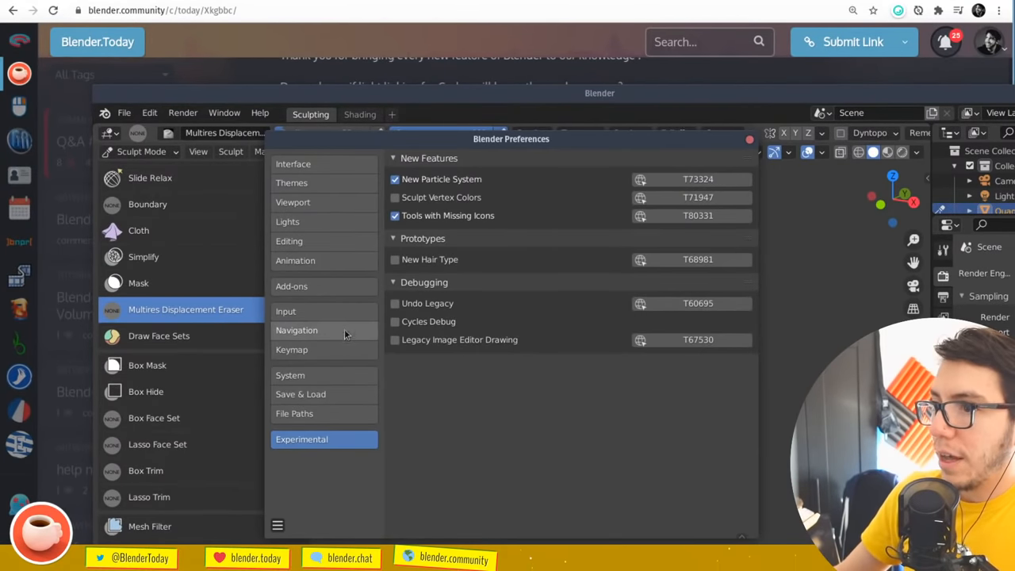
pyautogui.click(291, 349)
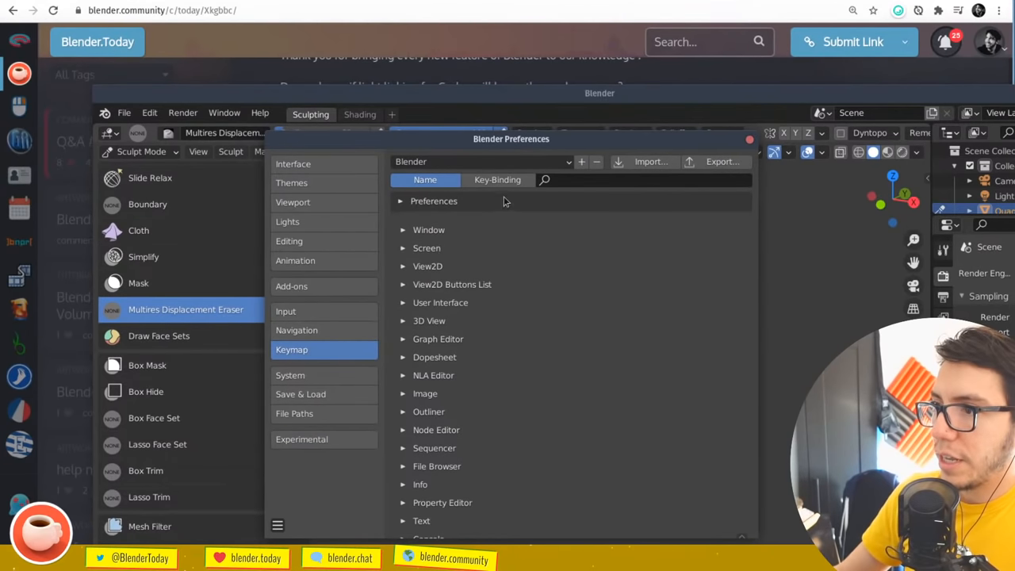
pyautogui.click(498, 179)
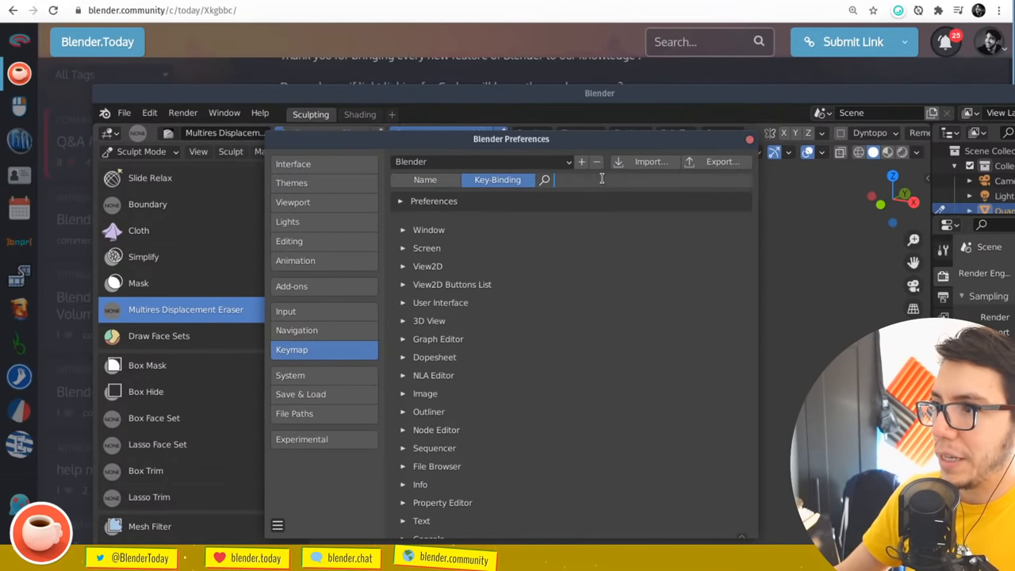
pyautogui.write('numpad')
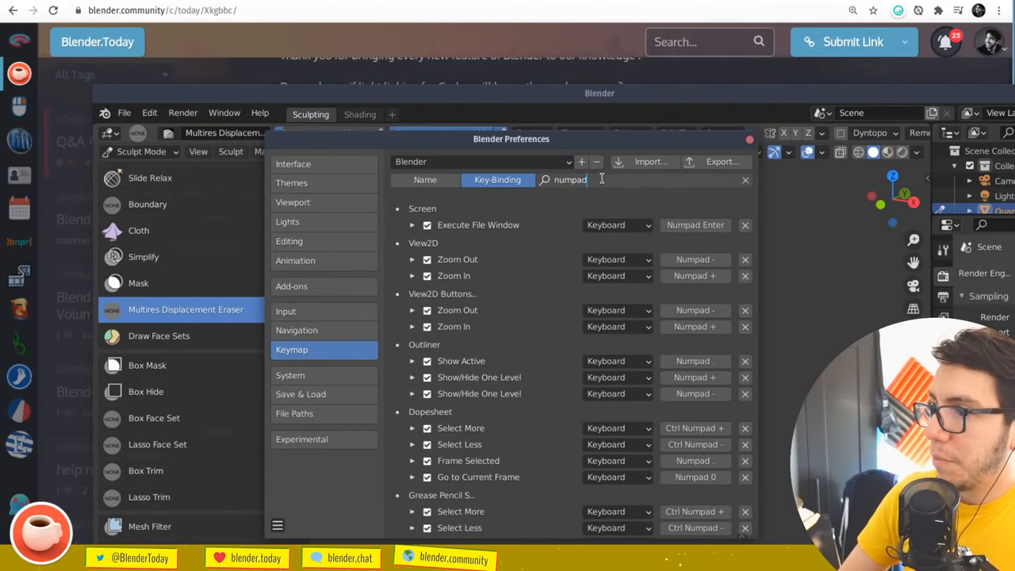
pyautogui.write('7')
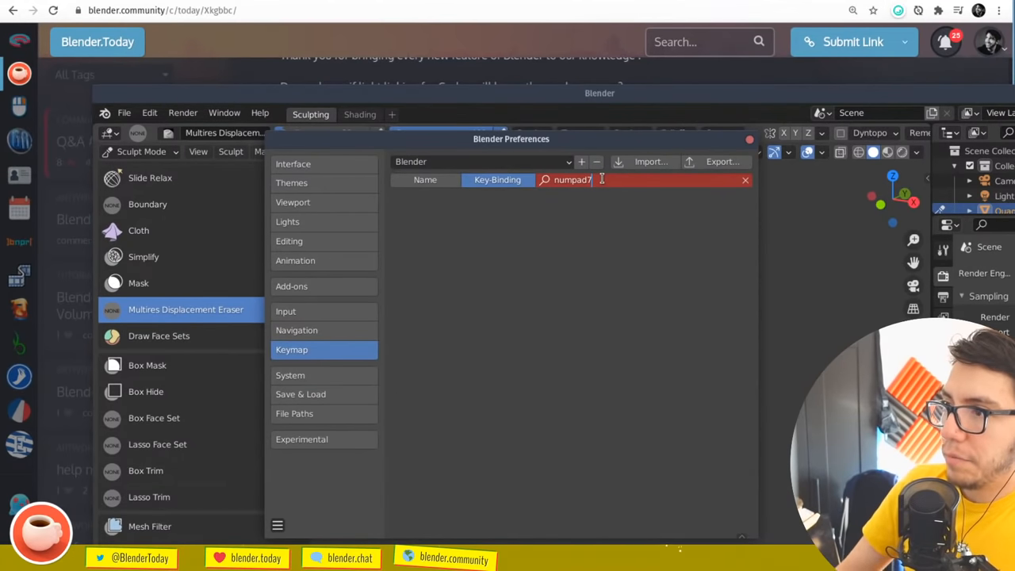
pyautogui.press('backspace')
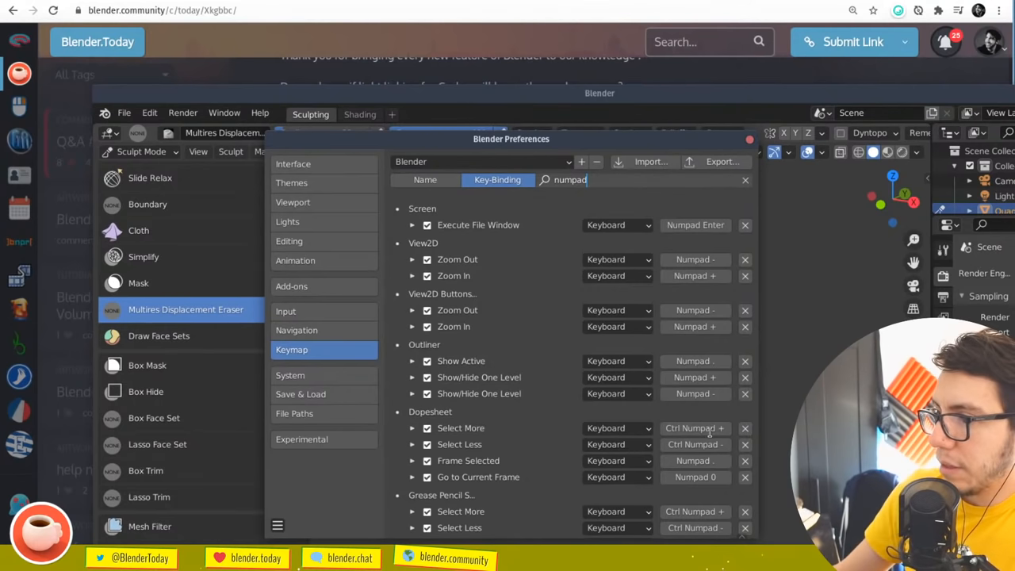
pyautogui.write('6')
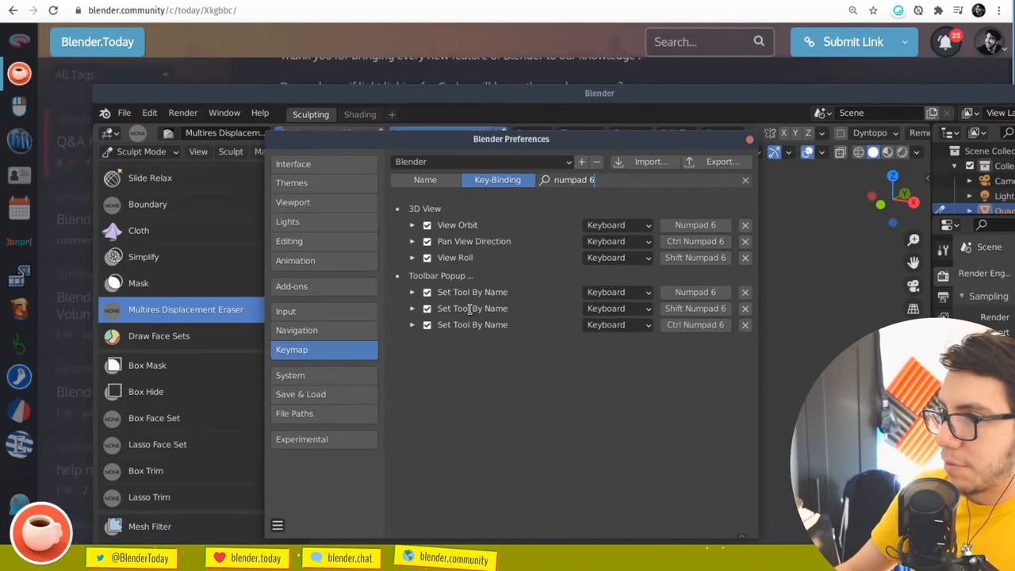
pyautogui.moveTo(584, 368)
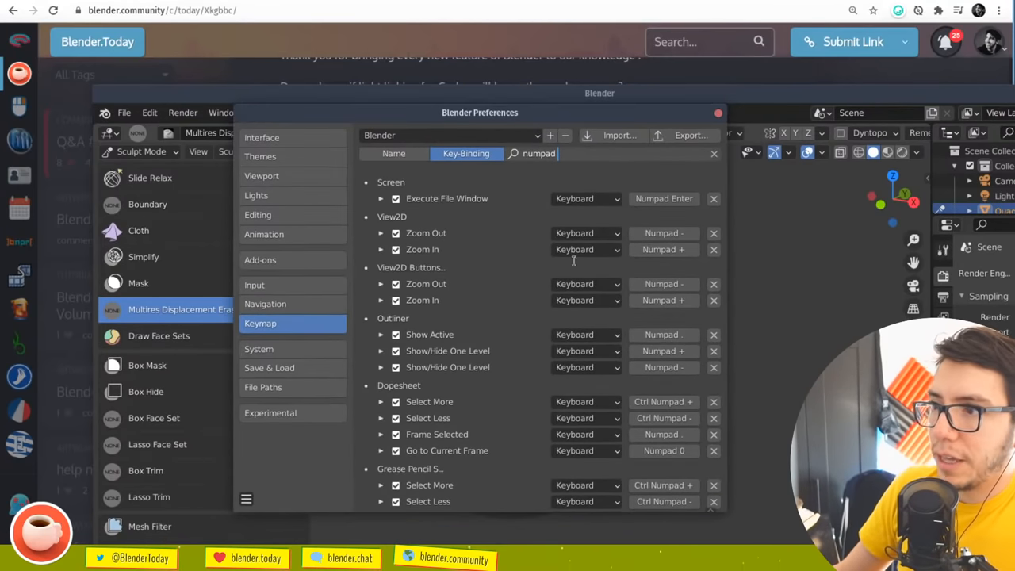
pyautogui.moveTo(501, 243)
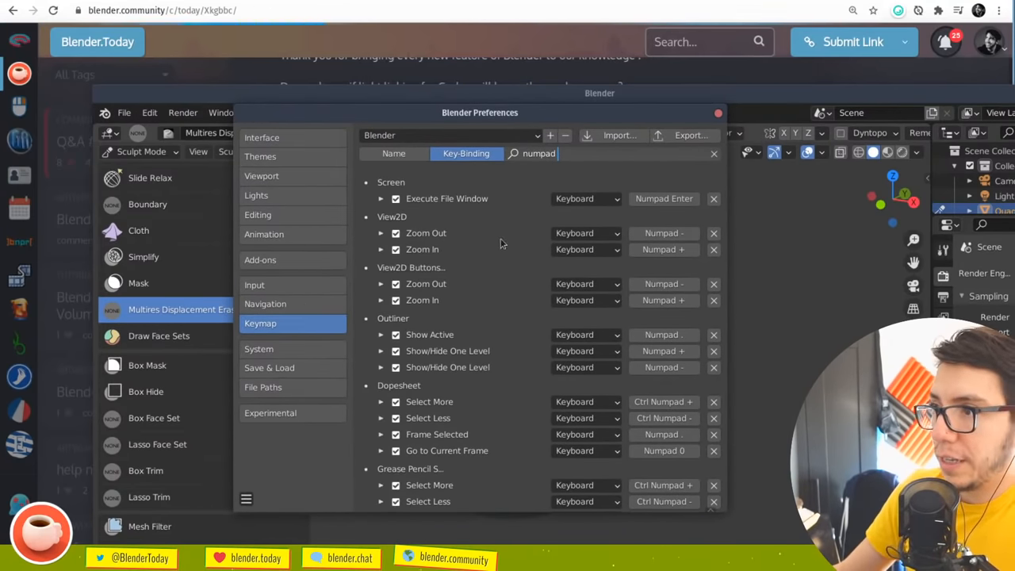
pyautogui.moveTo(369, 76)
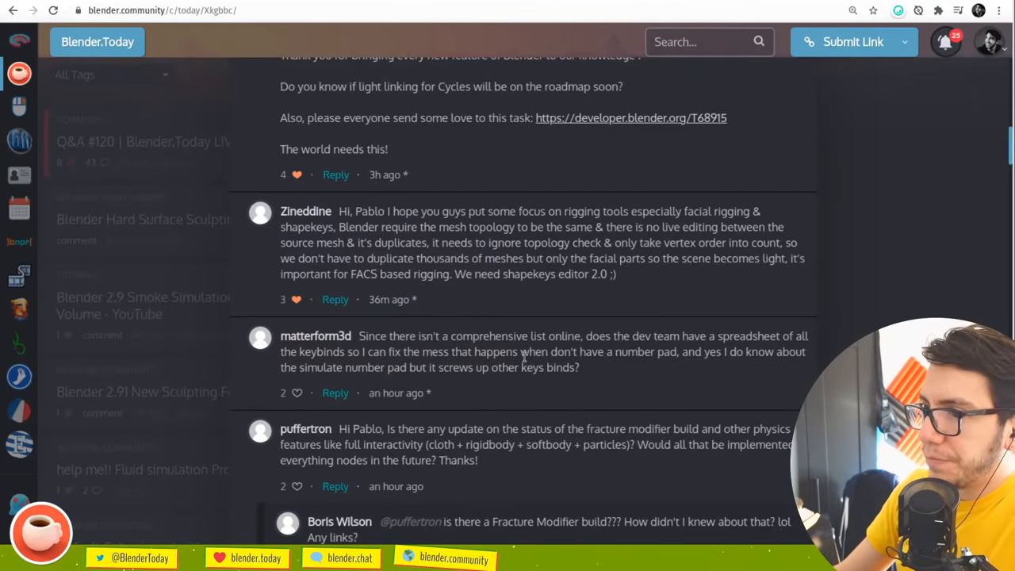
pyautogui.scroll(-3)
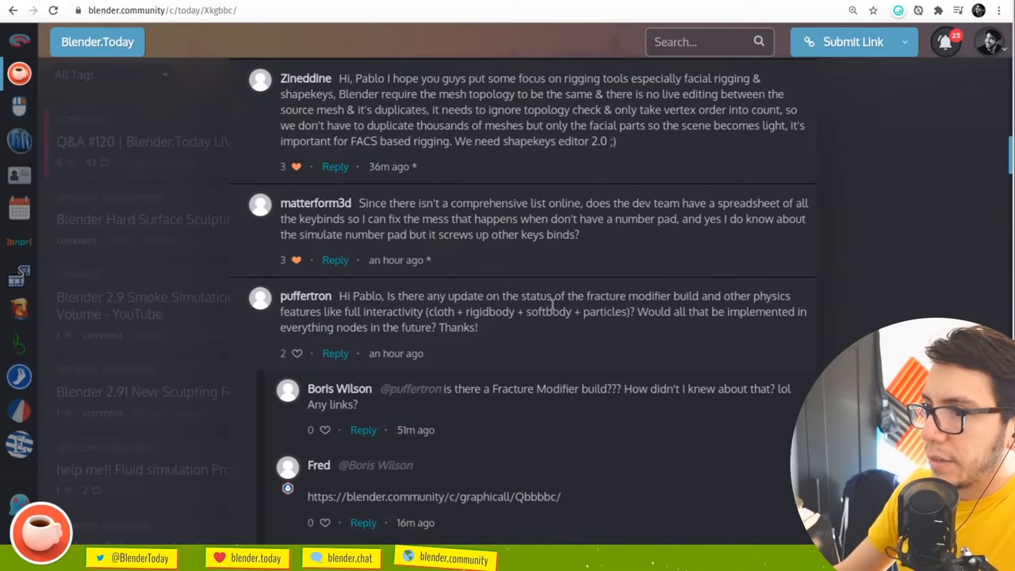
pyautogui.scroll(-3)
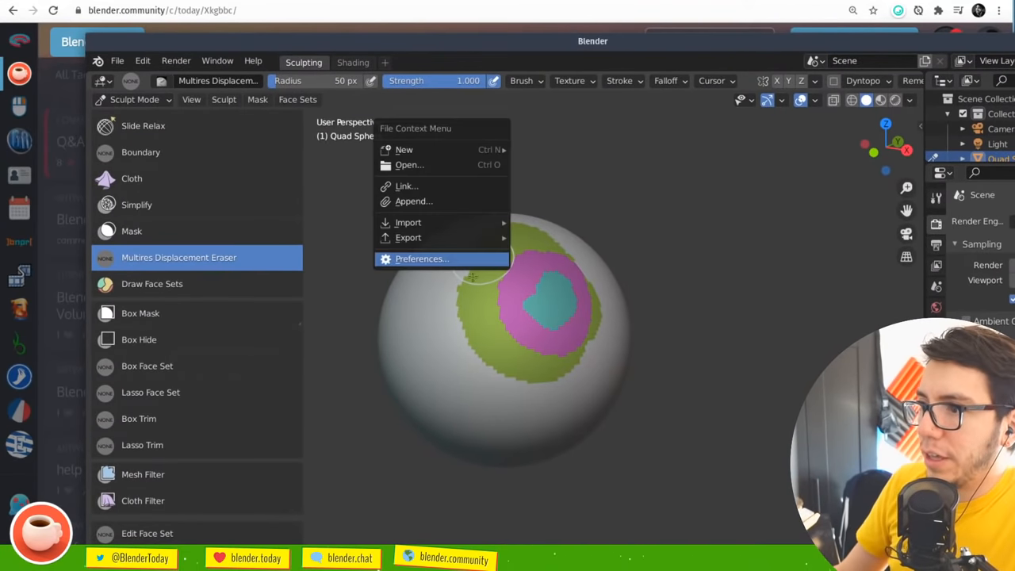
# Open Preferences and browse the file manager into the b_master build's scripts folder
pyautogui.click(421, 259)
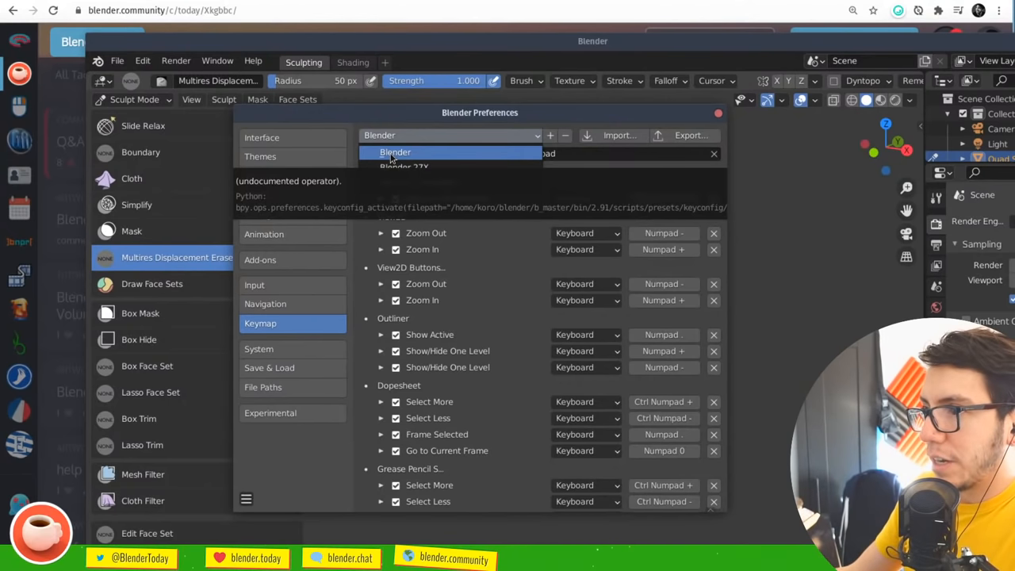
pyautogui.click(395, 152)
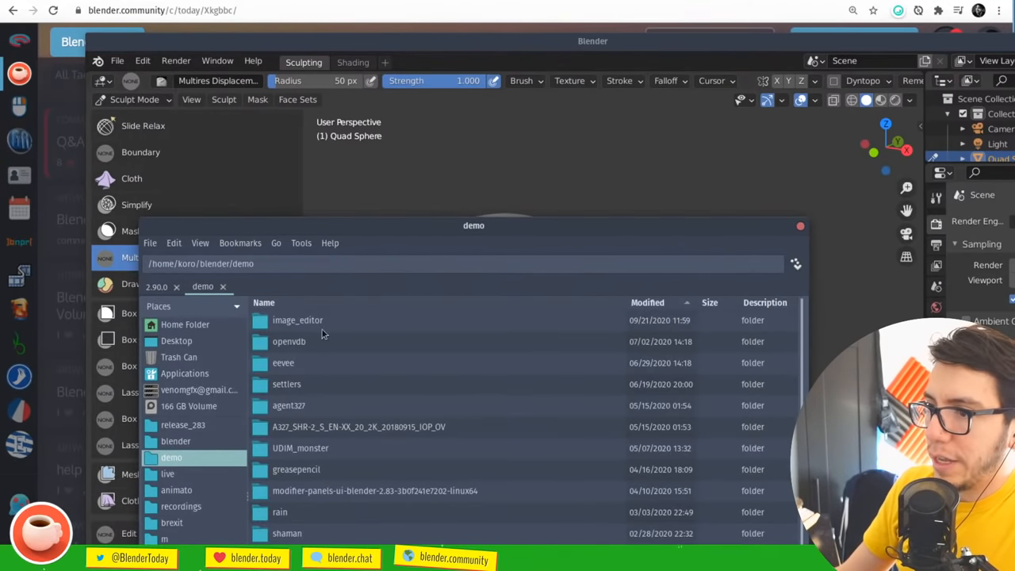
pyautogui.click(296, 469)
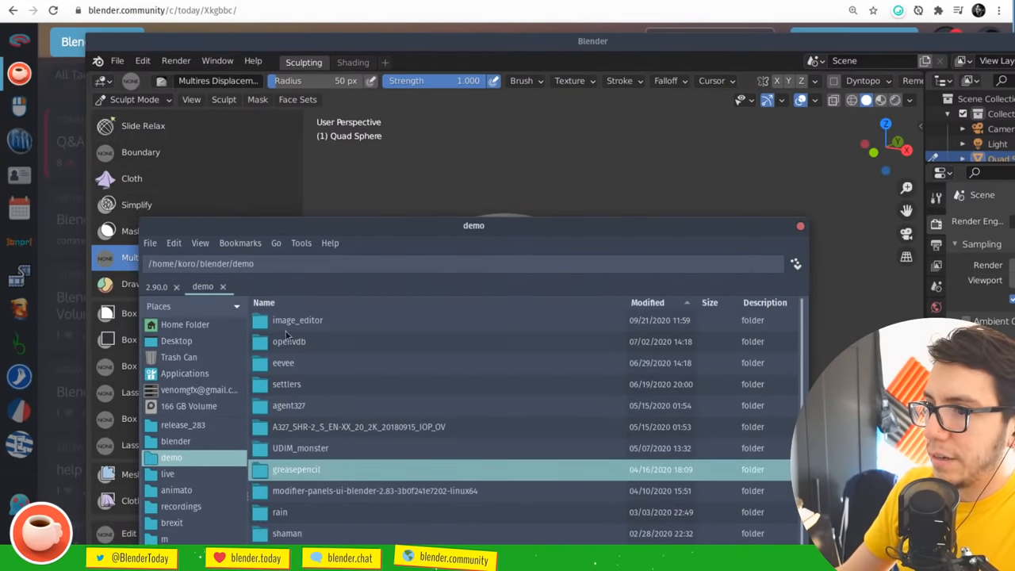
pyautogui.click(176, 441)
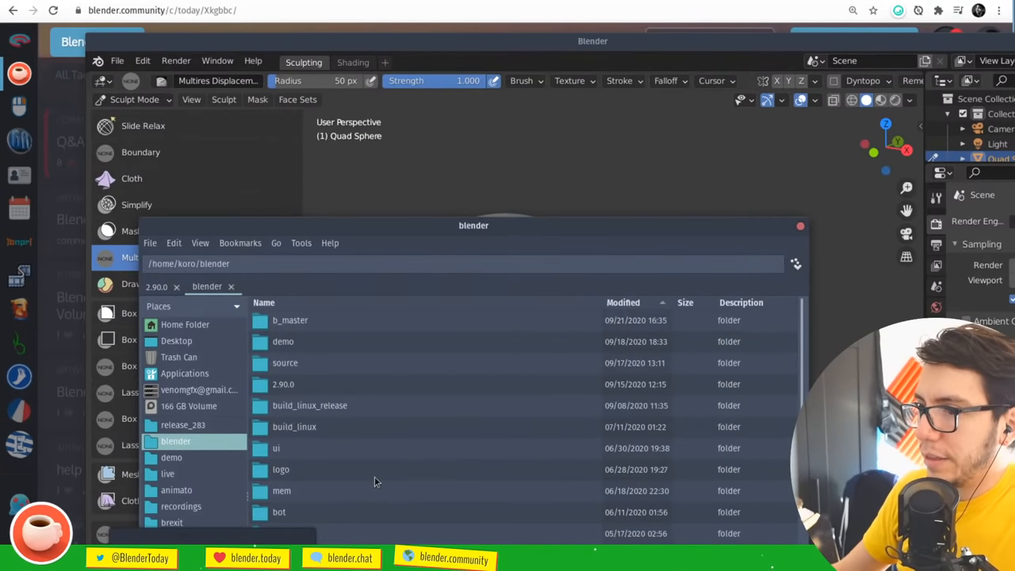
pyautogui.doubleClick(291, 320)
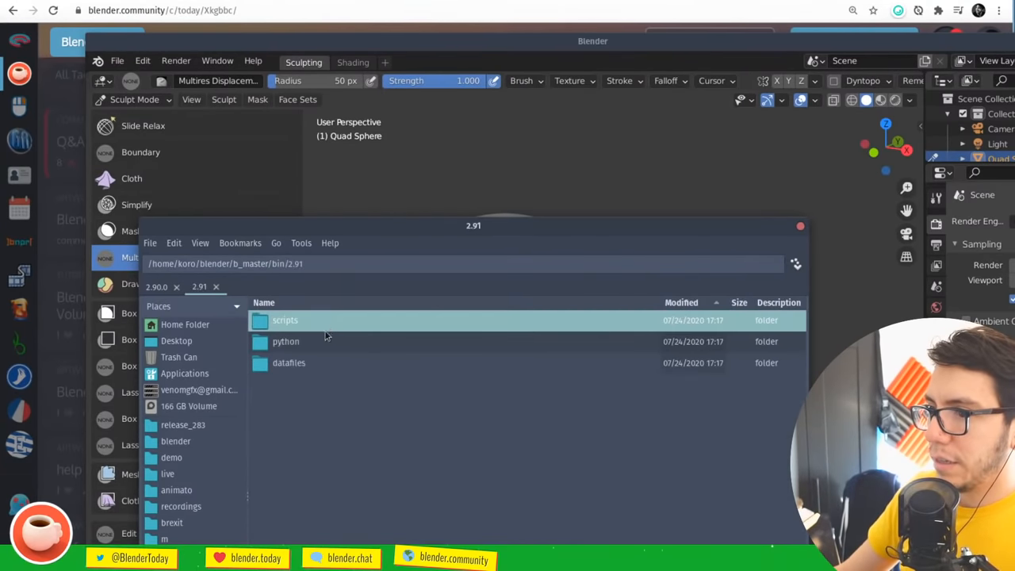
pyautogui.doubleClick(285, 319)
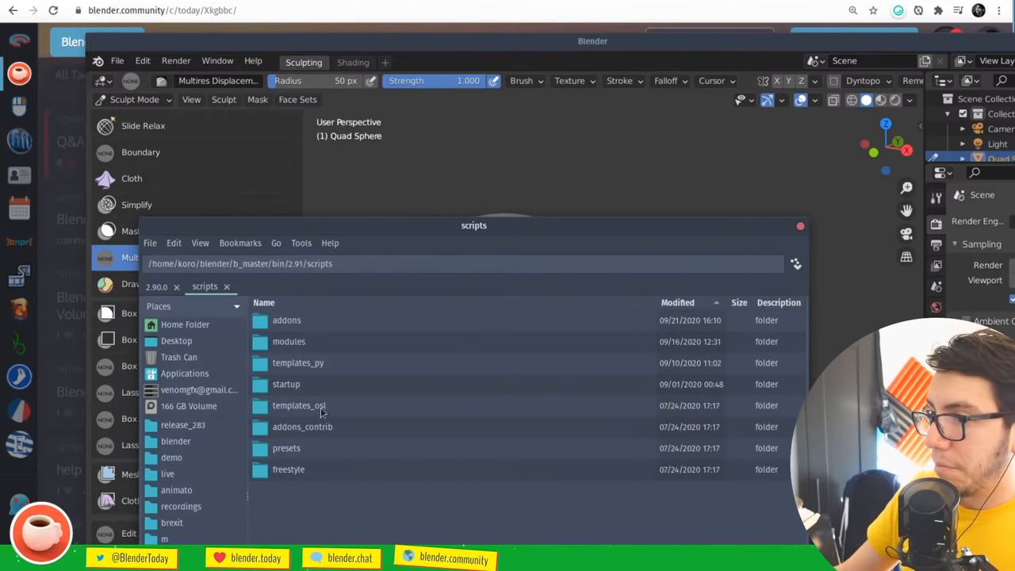
pyautogui.moveTo(308, 462)
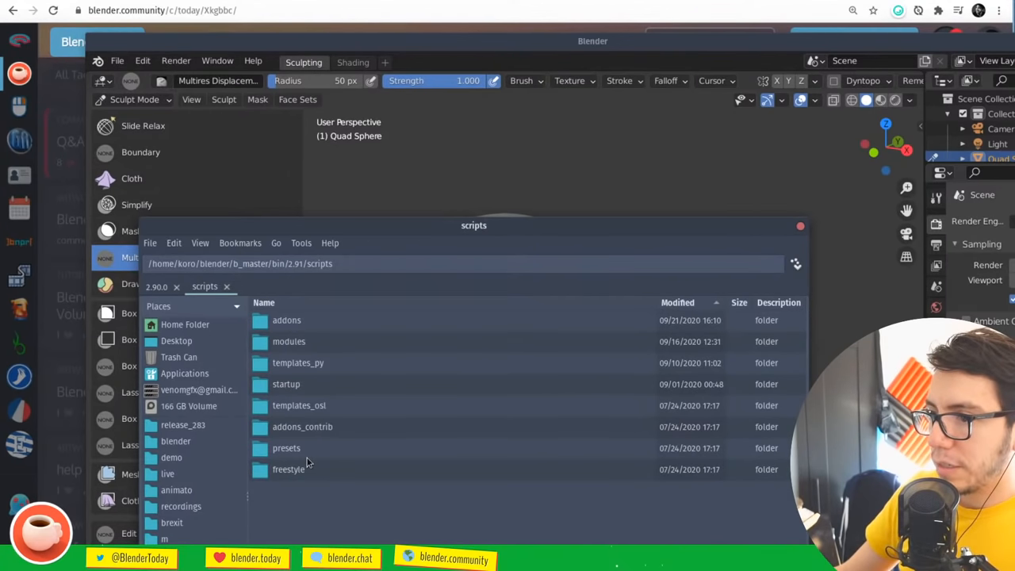
pyautogui.moveTo(317, 354)
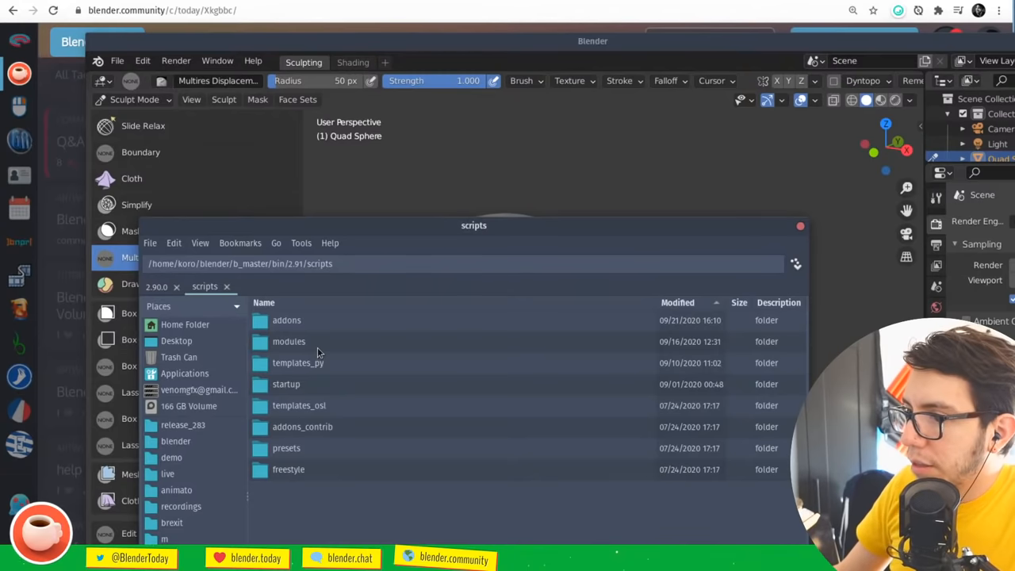
# Reopen Preferences, enter the keyconfig presets folder, and show open-with options for blender.py
pyautogui.click(116, 60)
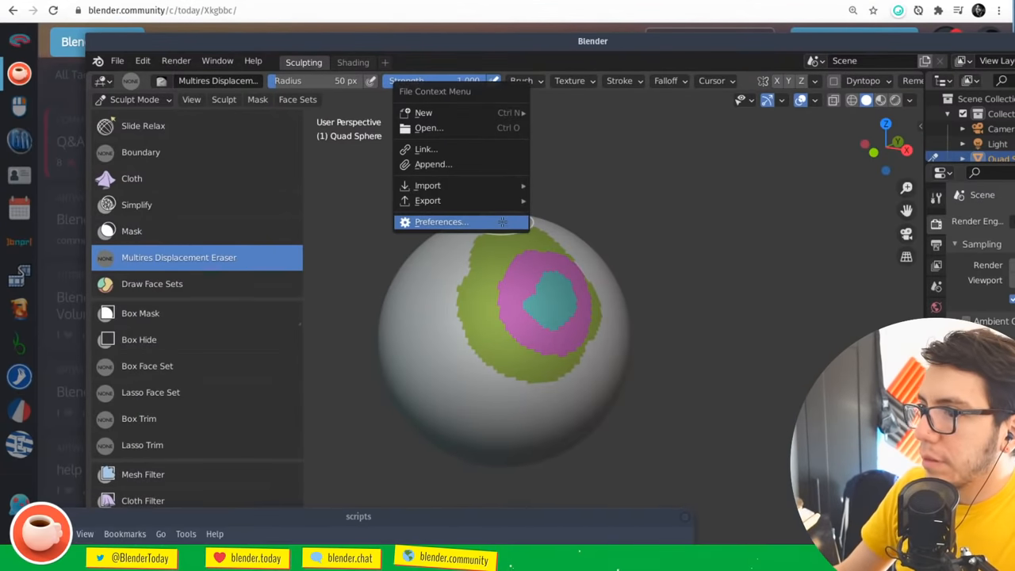
pyautogui.click(441, 221)
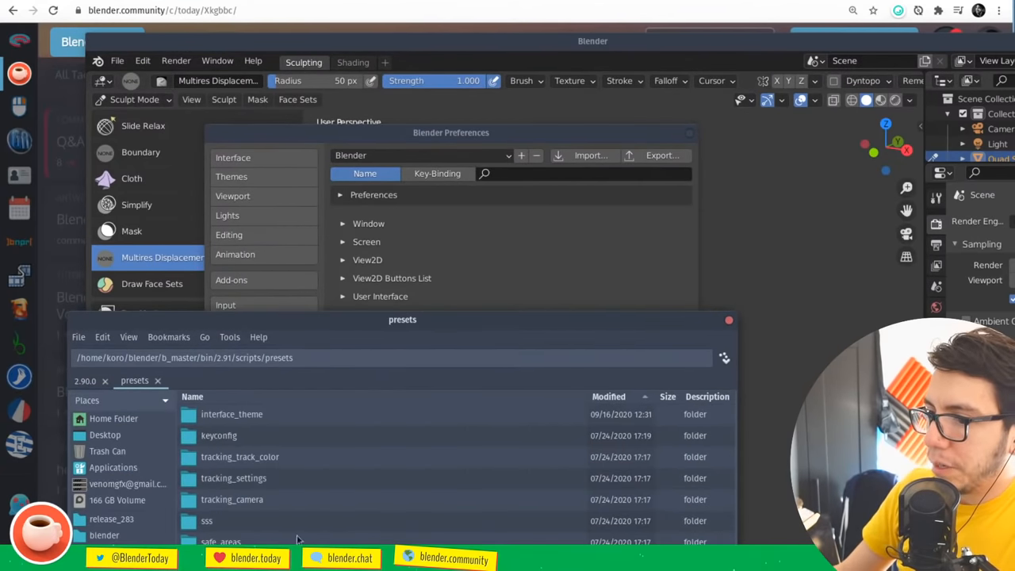
pyautogui.doubleClick(218, 435)
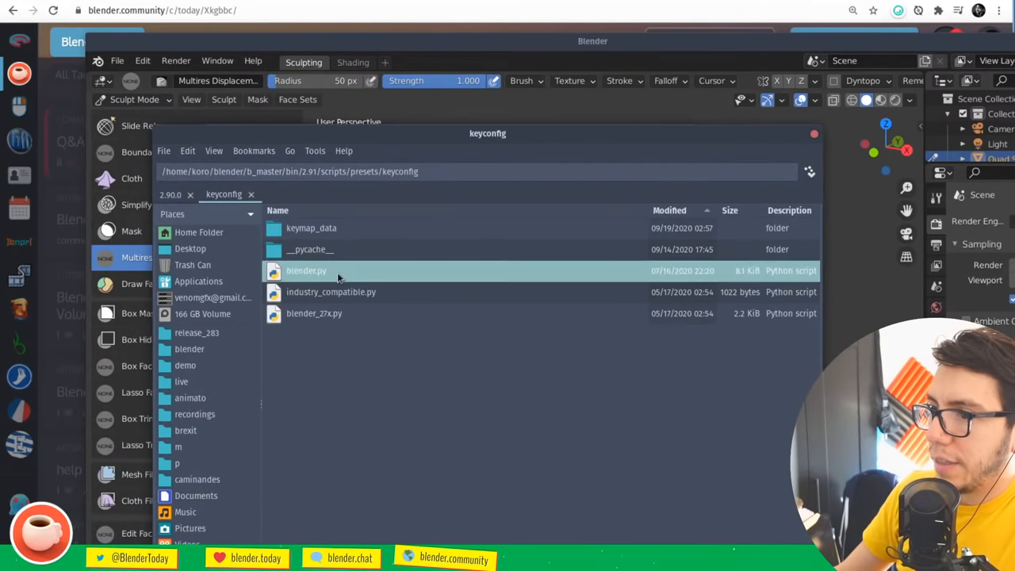
pyautogui.rightClick(306, 271)
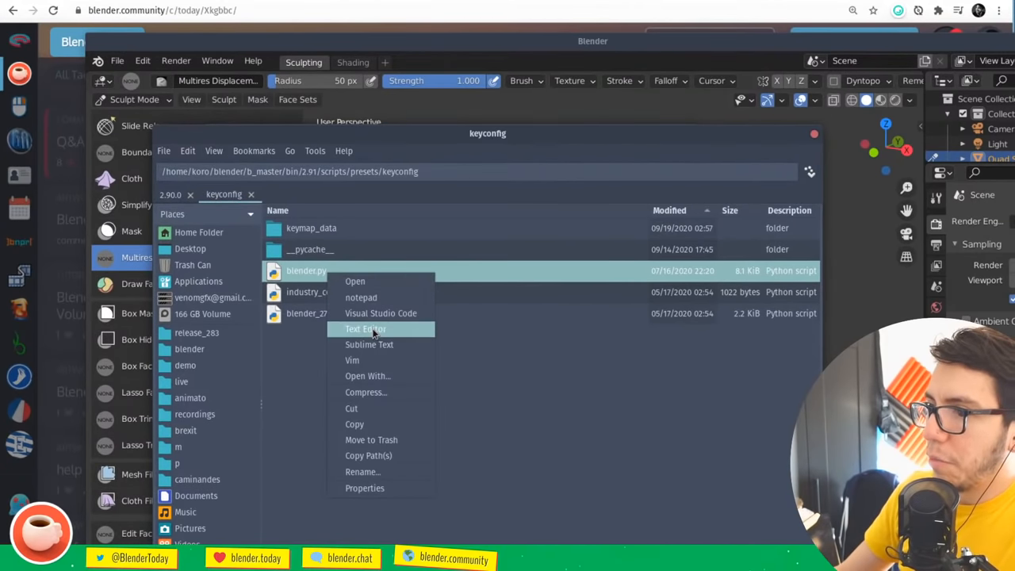
# Open blender.py in the Text Editor and scroll through it
pyautogui.click(365, 329)
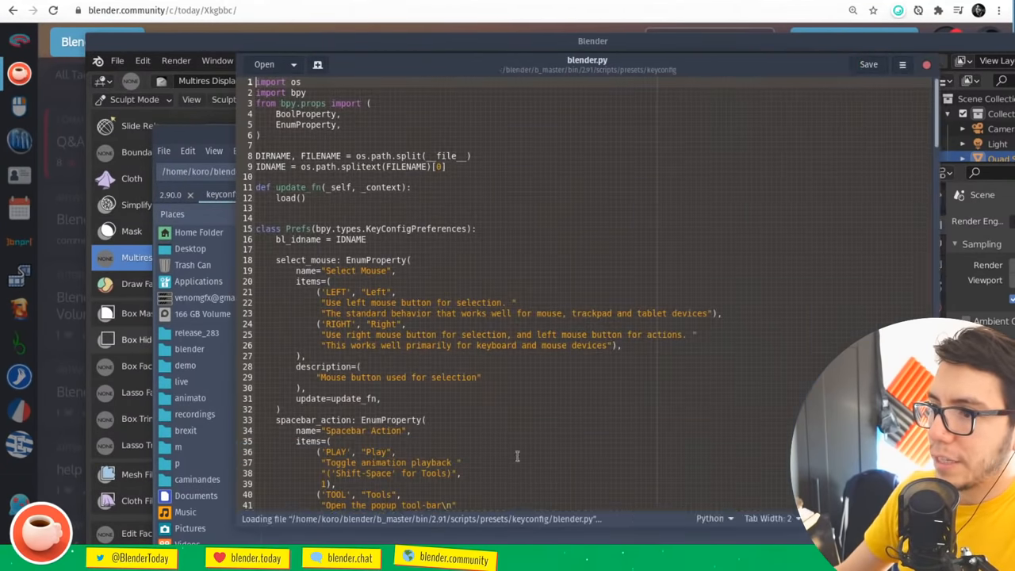
pyautogui.scroll(-3)
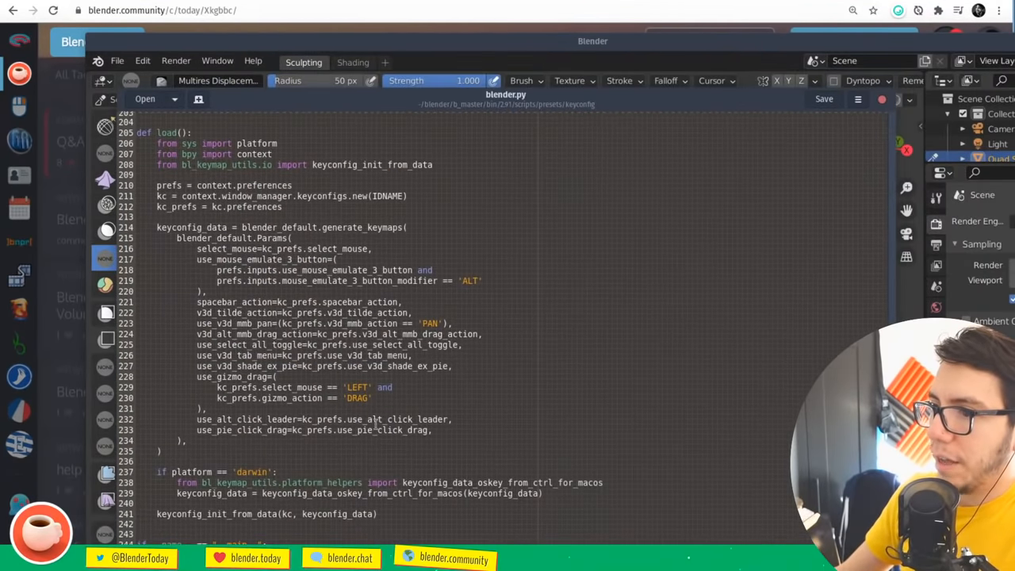
pyautogui.scroll(3)
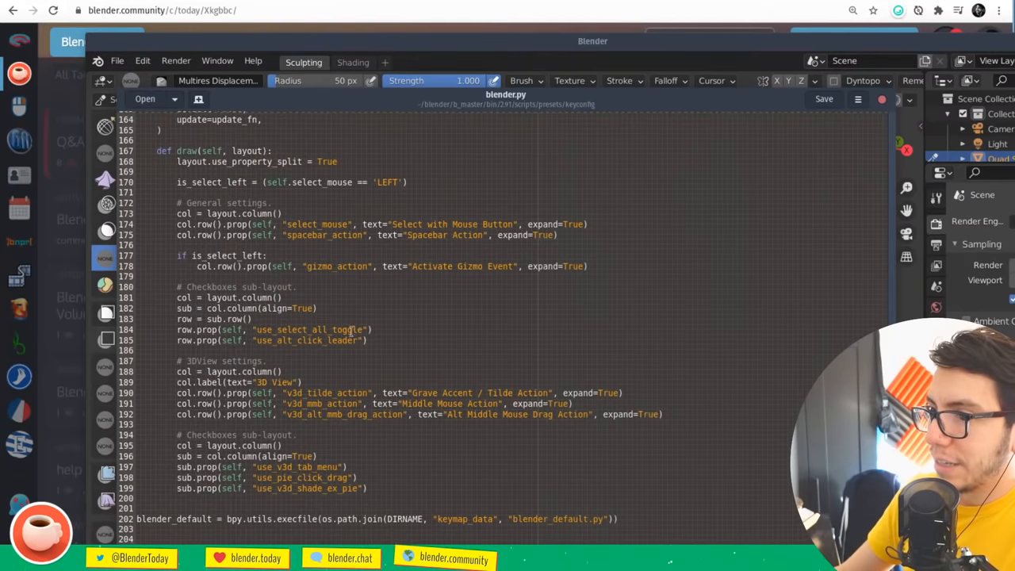
# Read keymap_data/blender_default.py in the editor, then close the editor
pyautogui.click(145, 99)
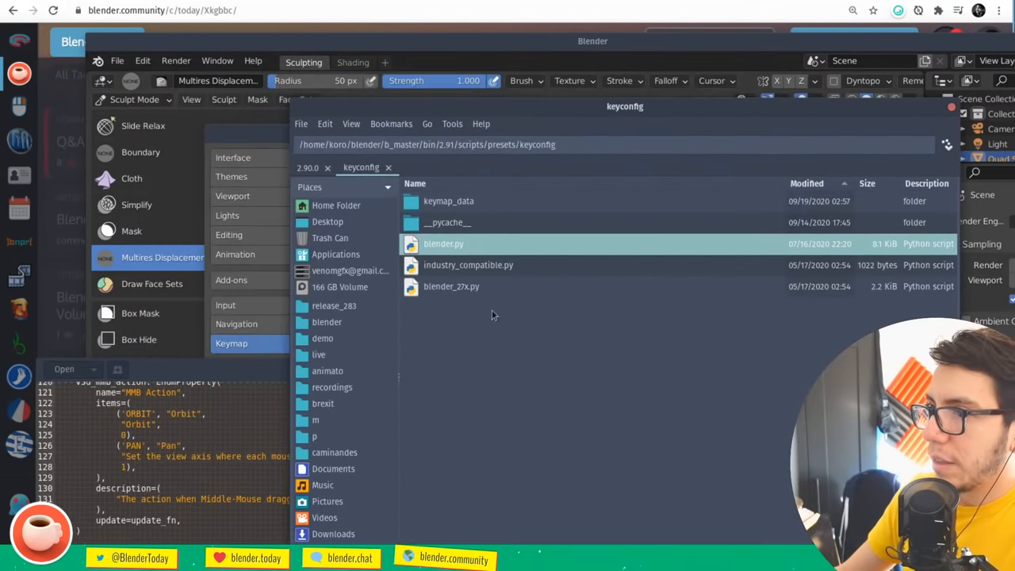
pyautogui.doubleClick(449, 201)
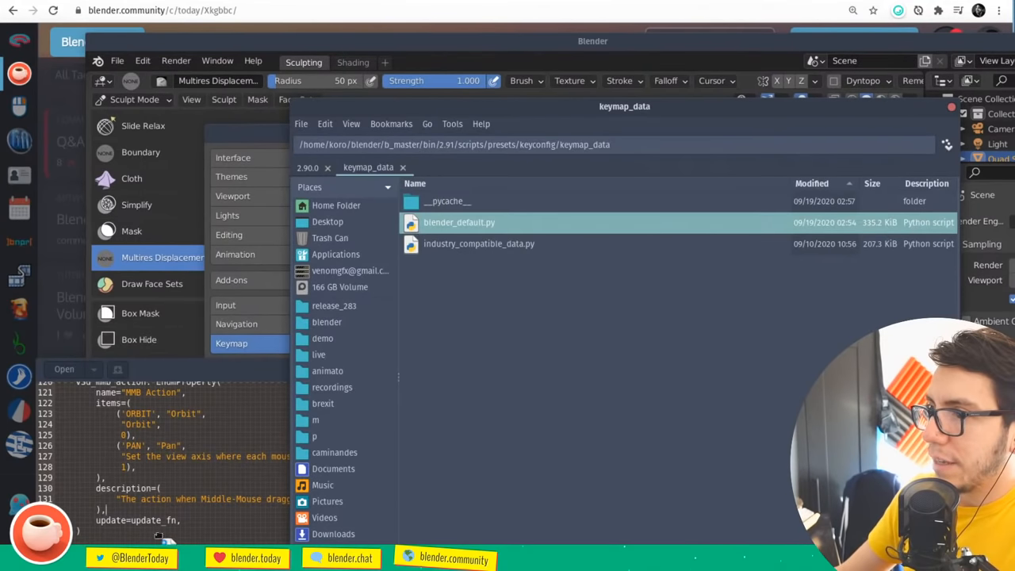
pyautogui.doubleClick(459, 222)
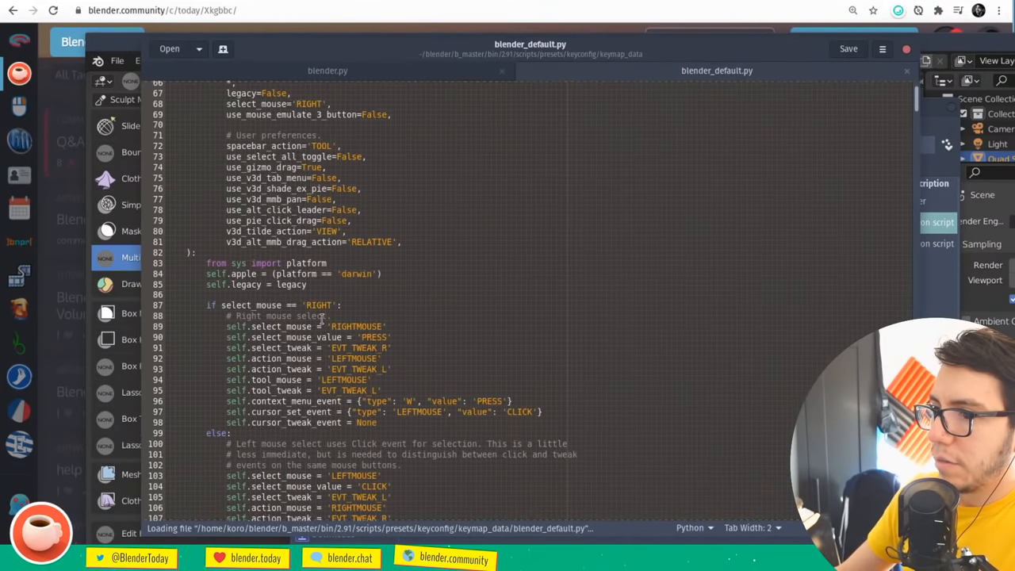
pyautogui.scroll(-3)
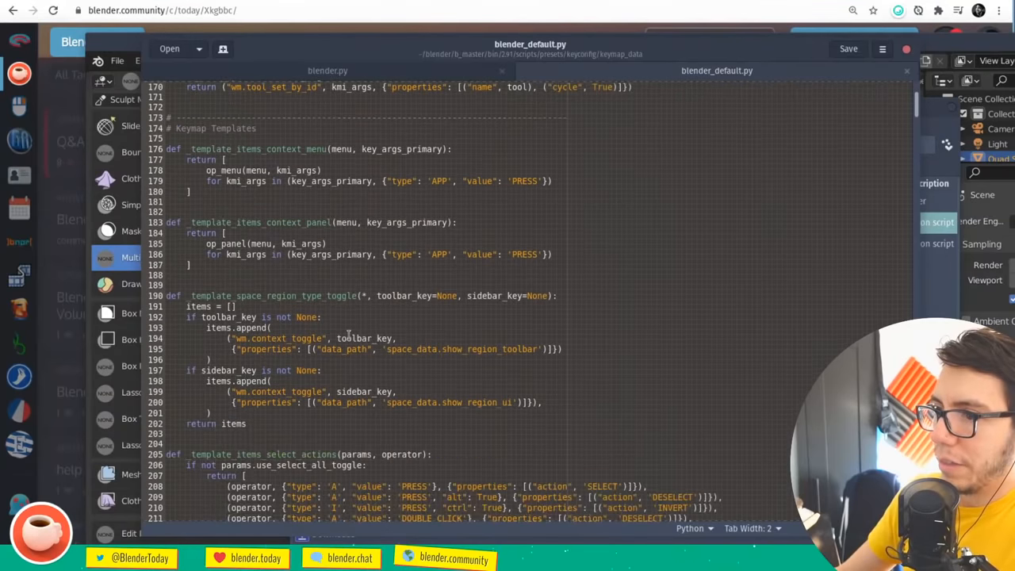
pyautogui.scroll(-3)
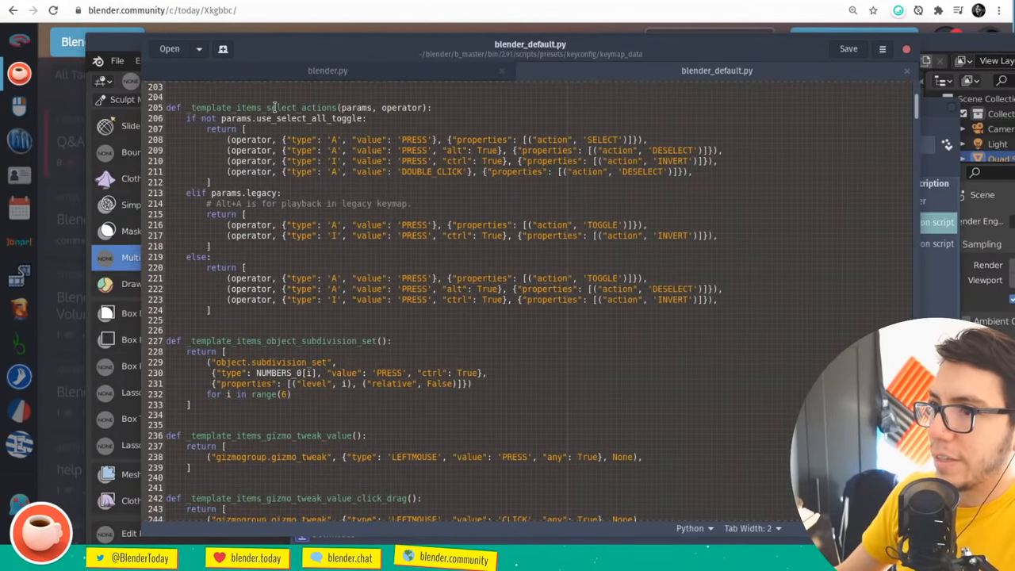
pyautogui.scroll(-3)
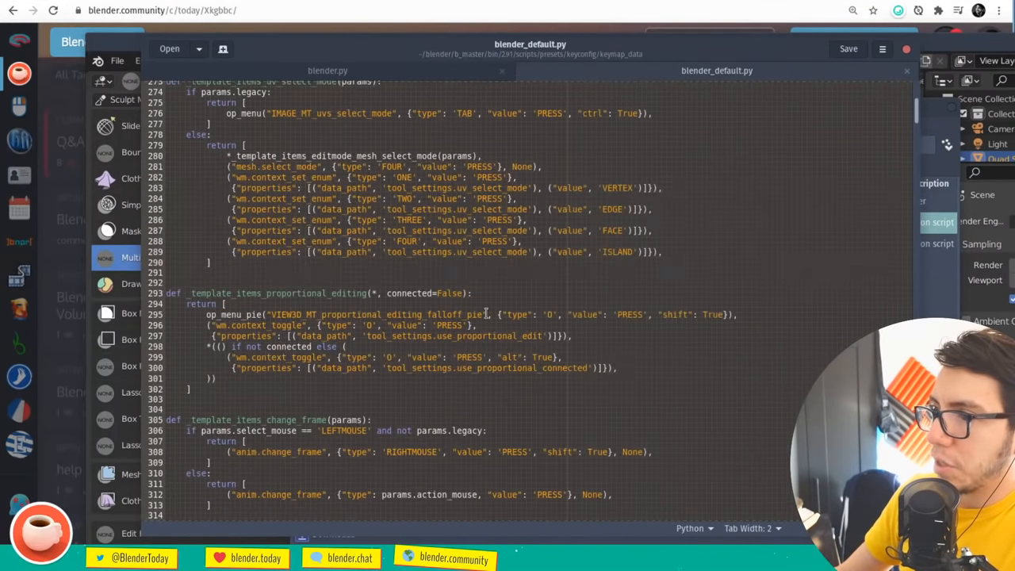
pyautogui.scroll(-3)
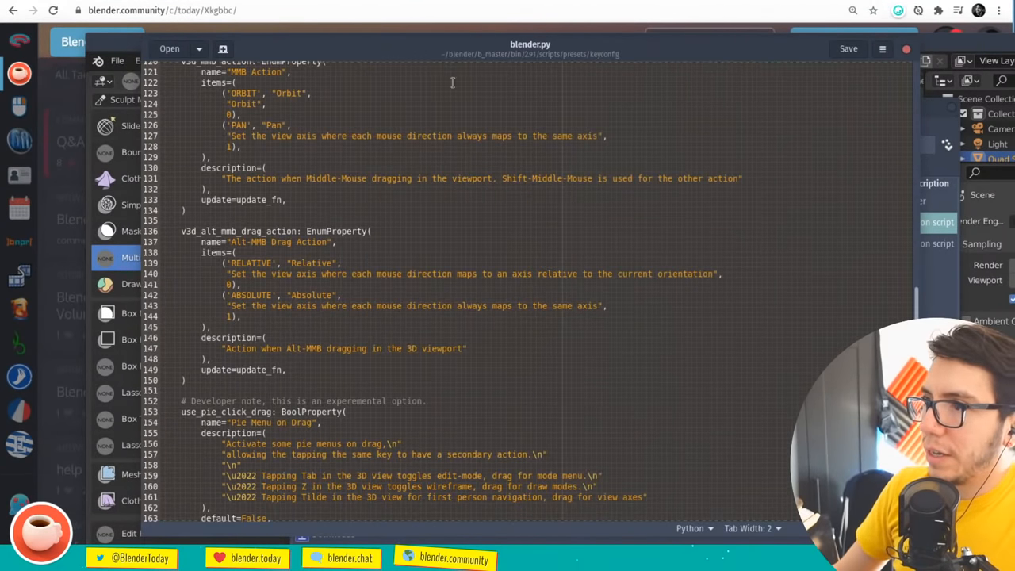
pyautogui.click(169, 48)
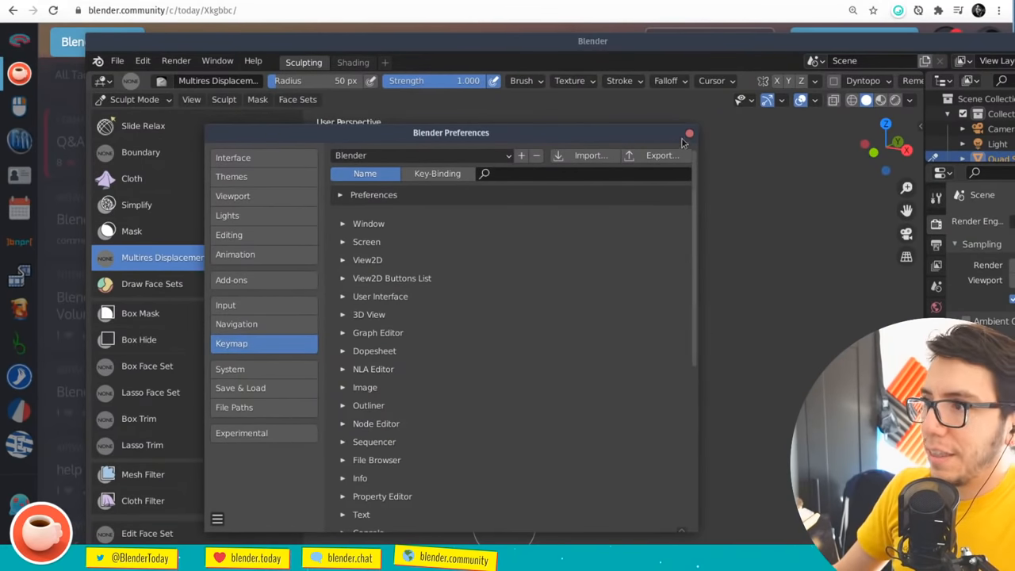
# Close Preferences, view Fred's GraphicAll 2.79b Fracture Modifier build page, then close it
pyautogui.click(689, 132)
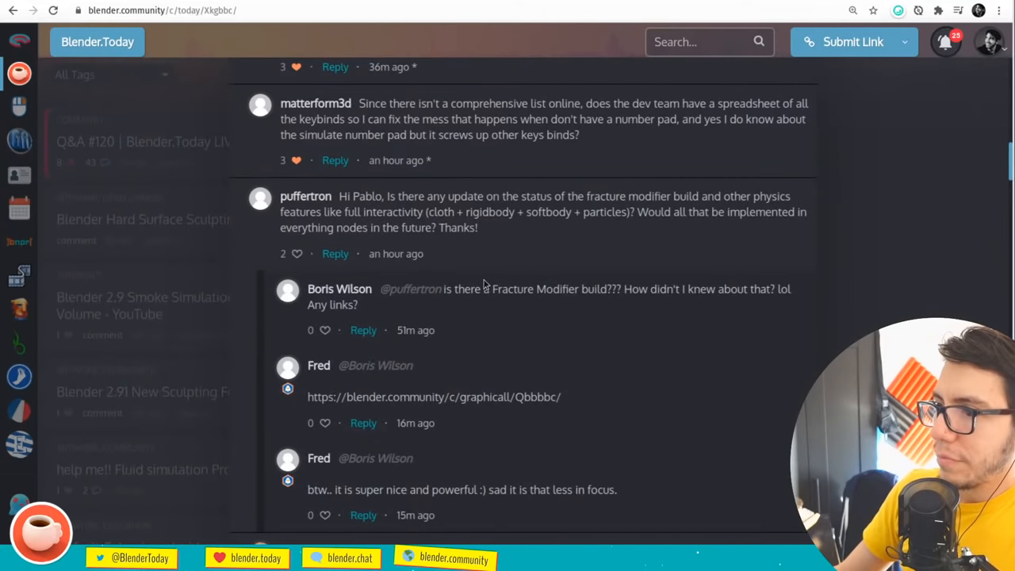
pyautogui.moveTo(488, 254)
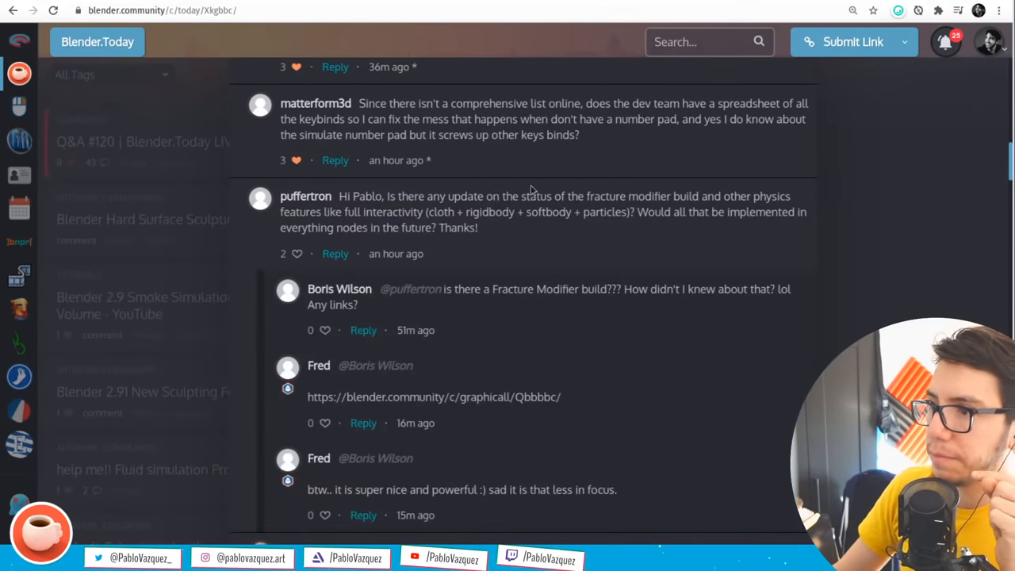
pyautogui.moveTo(522, 260)
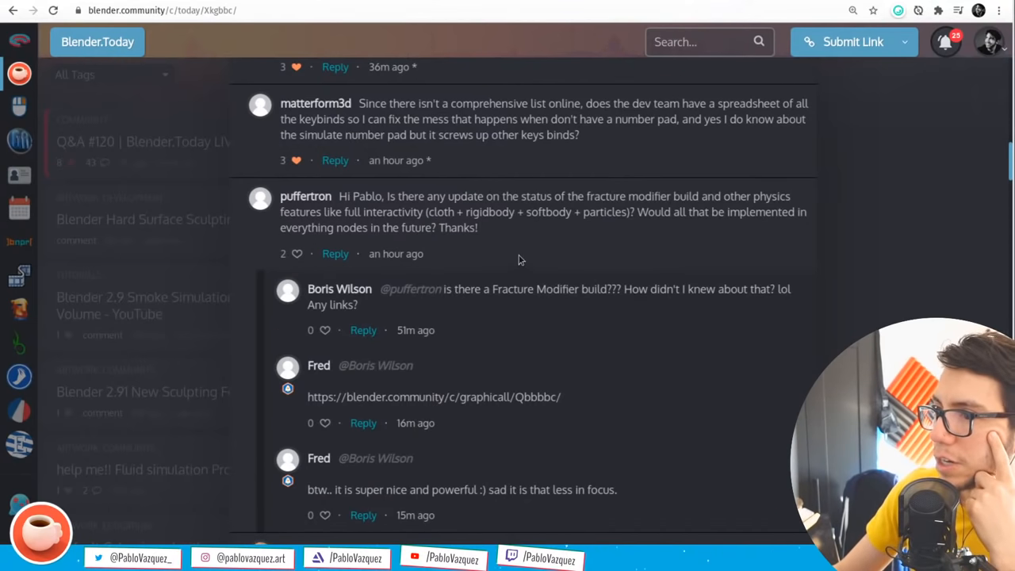
pyautogui.moveTo(566, 266)
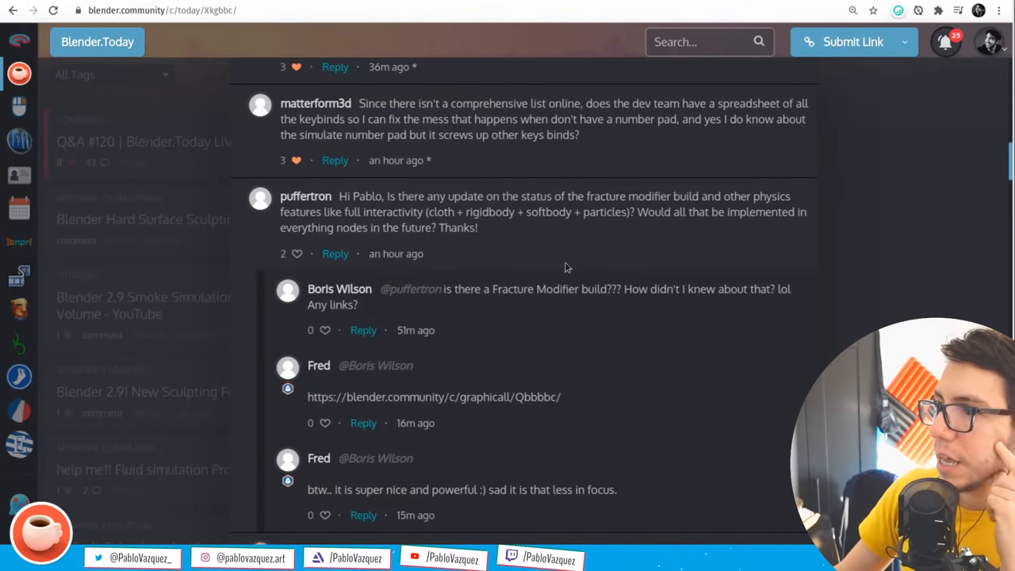
pyautogui.moveTo(579, 244)
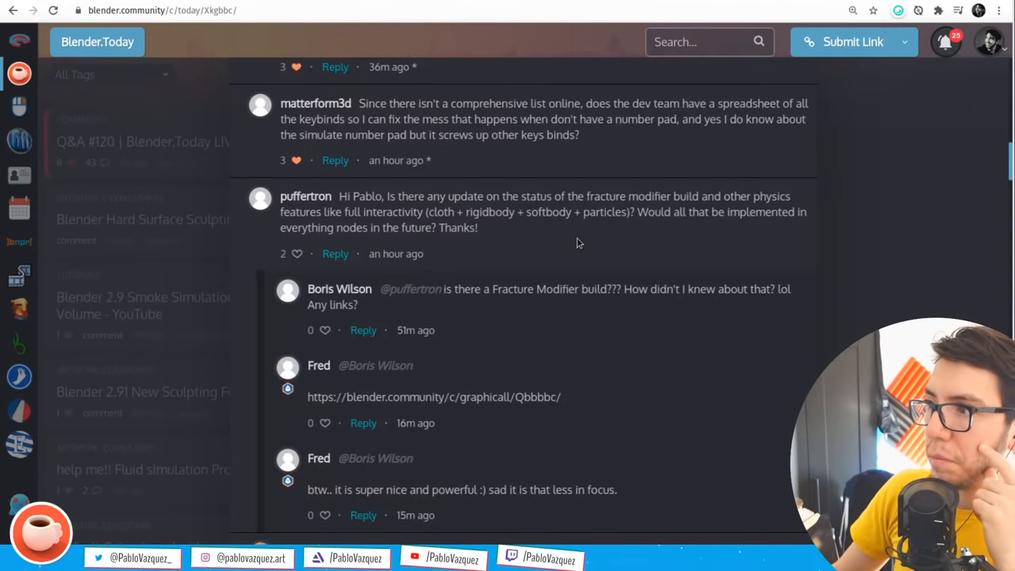
pyautogui.moveTo(575, 248)
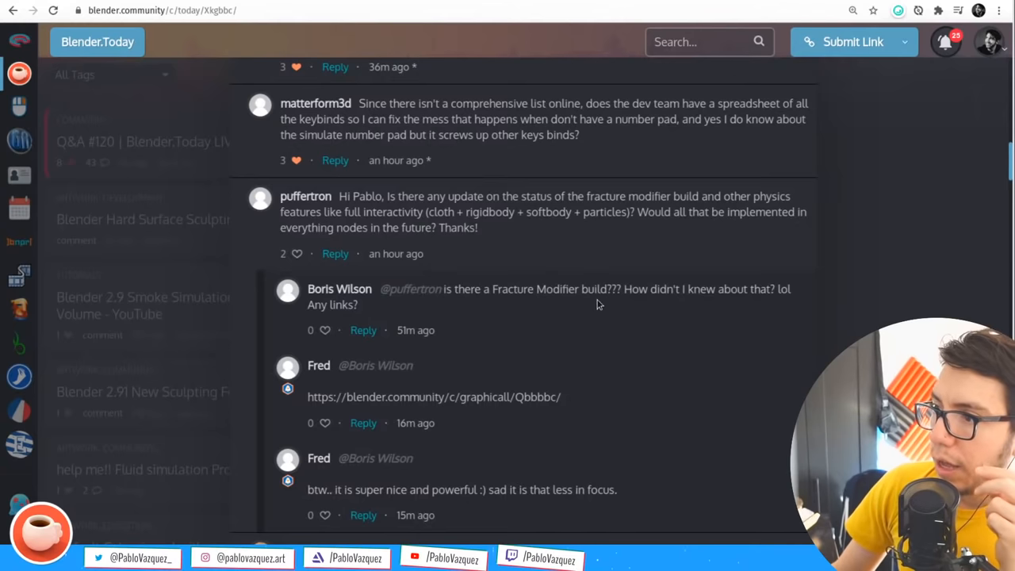
pyautogui.moveTo(526, 229)
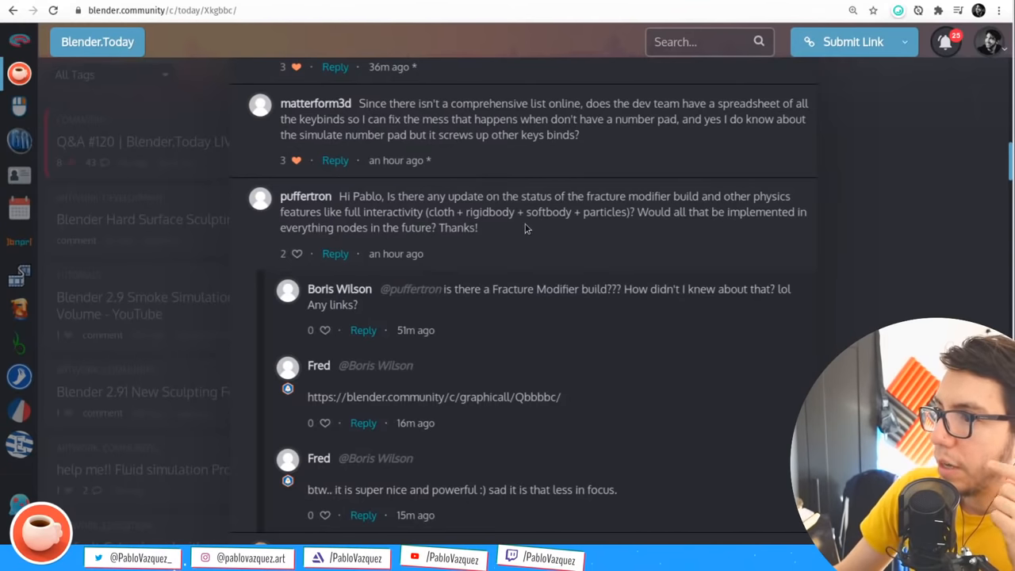
pyautogui.doubleClick(434, 397)
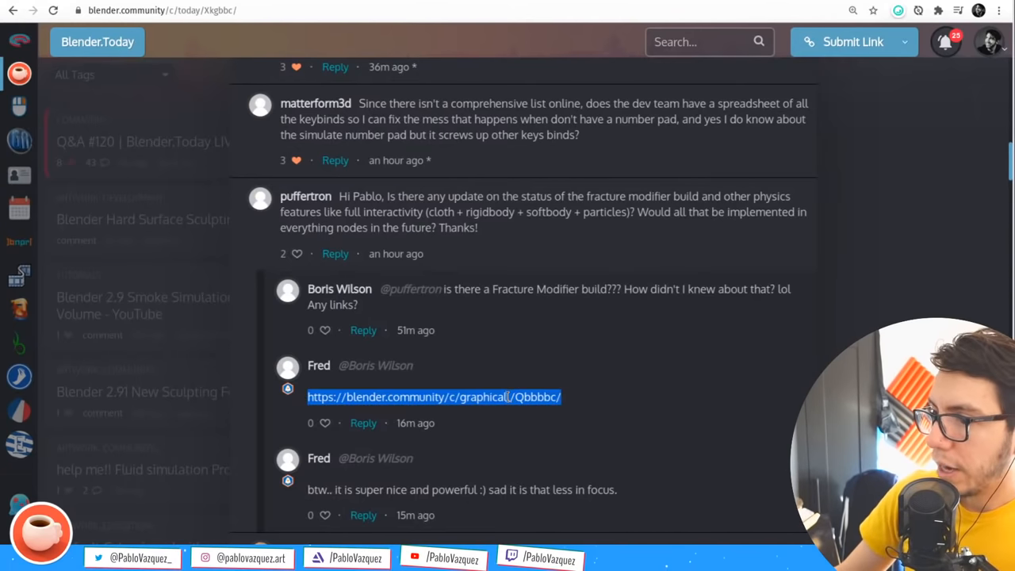
pyautogui.click(434, 397)
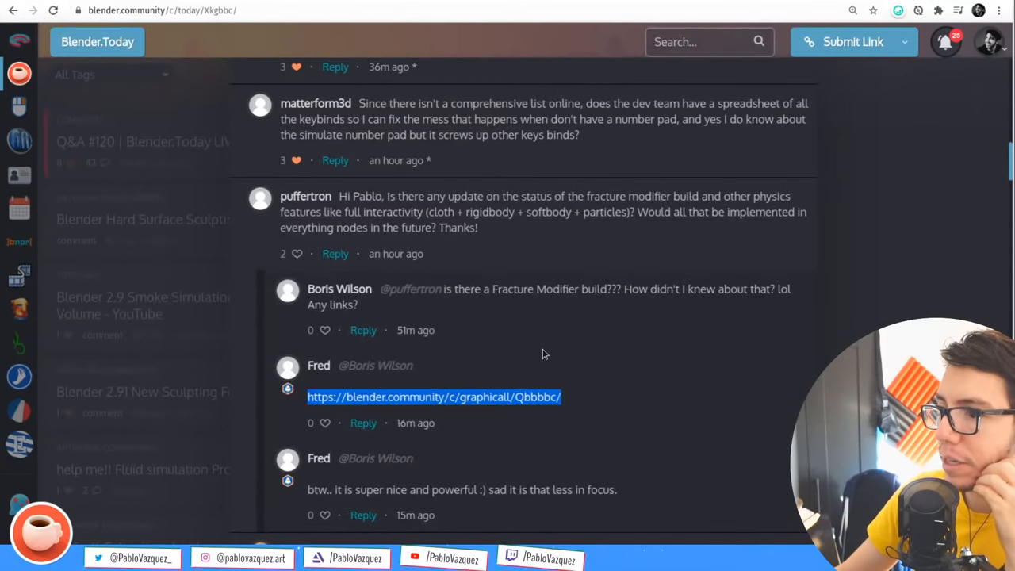
pyautogui.scroll(-3)
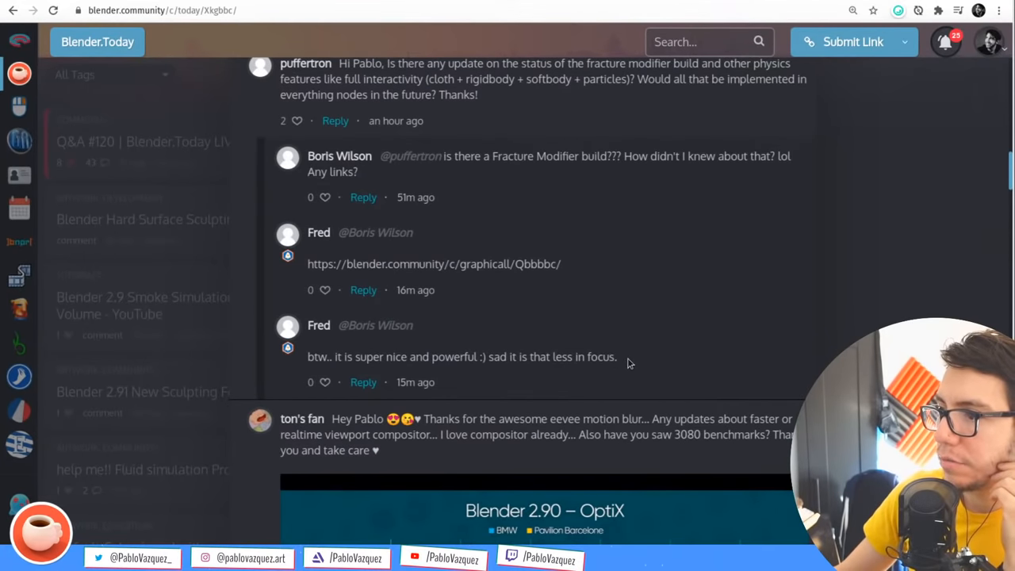
pyautogui.scroll(3)
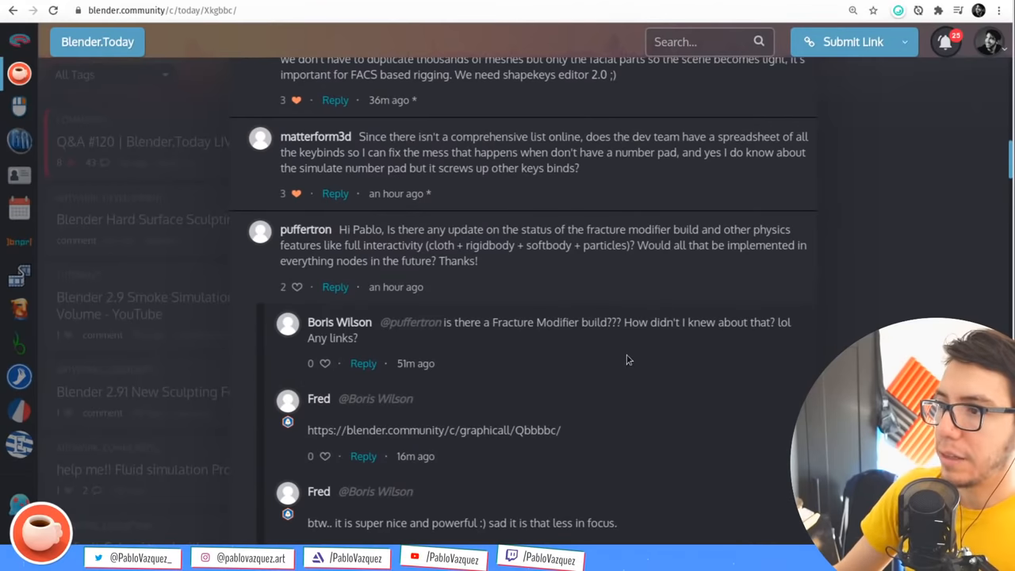
pyautogui.scroll(-3)
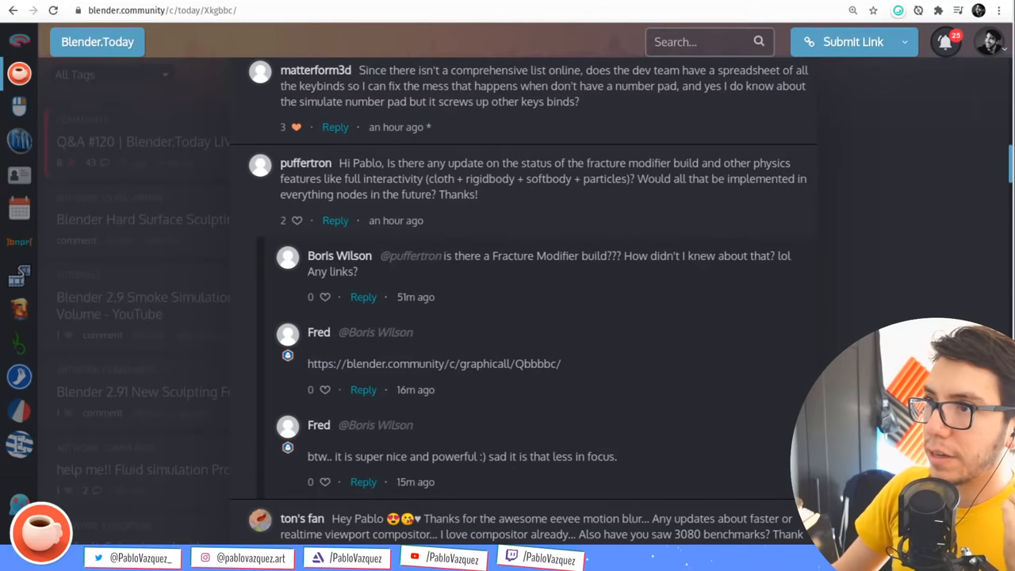
pyautogui.click(434, 363)
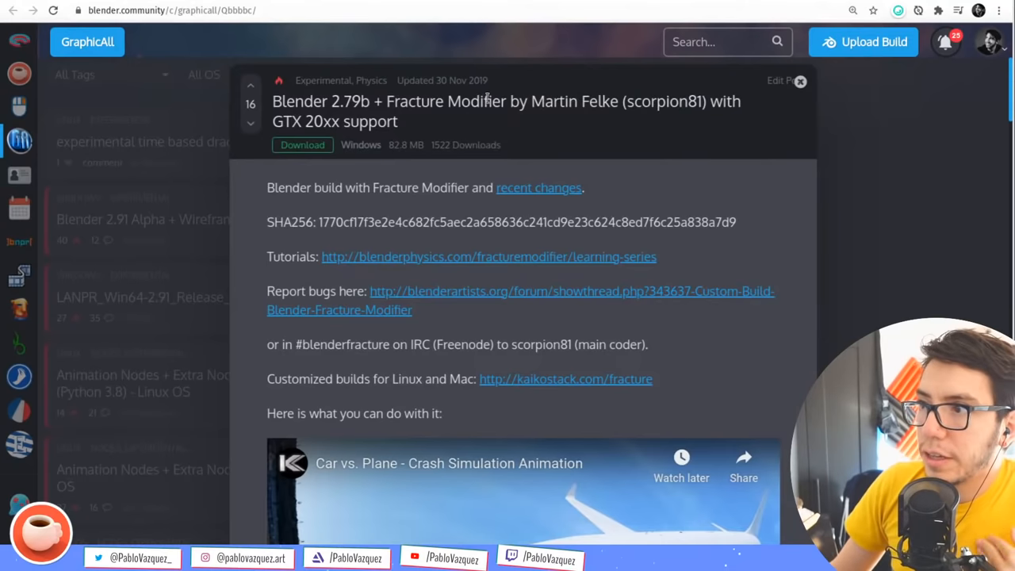
pyautogui.doubleClick(445, 101)
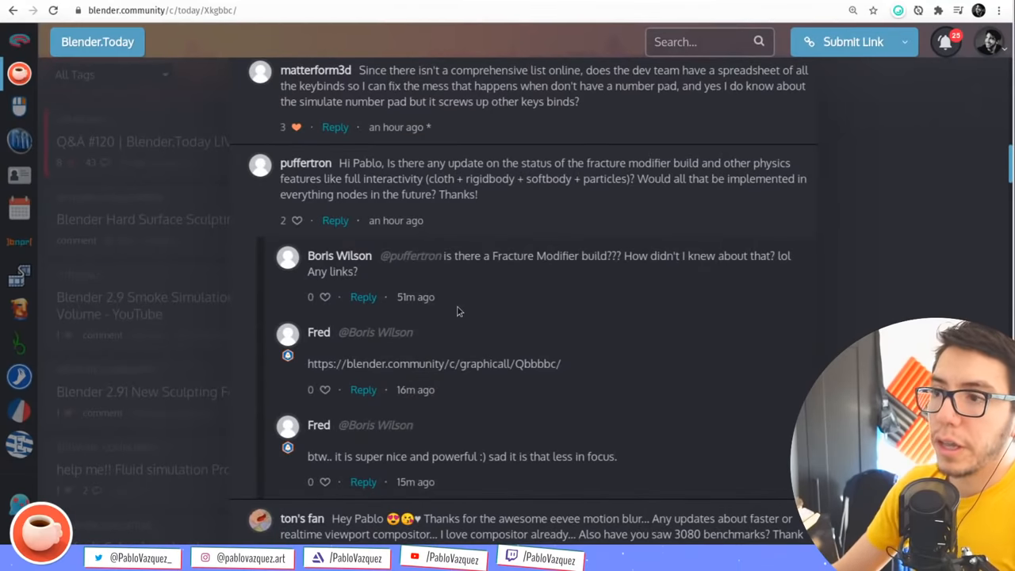
pyautogui.moveTo(545, 216)
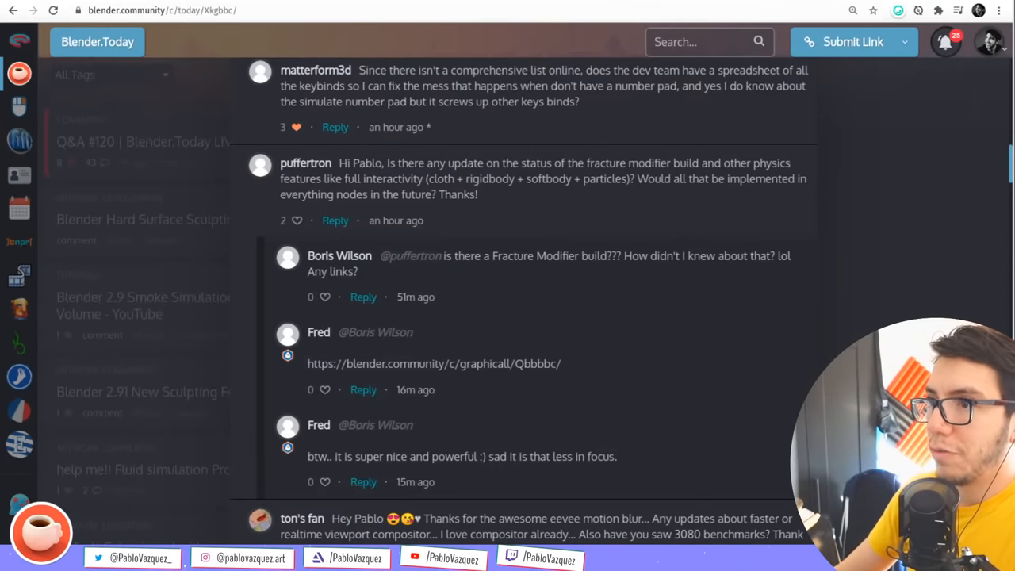
# Scroll back up the comments and clear the highlight on the physics list
pyautogui.click(434, 364)
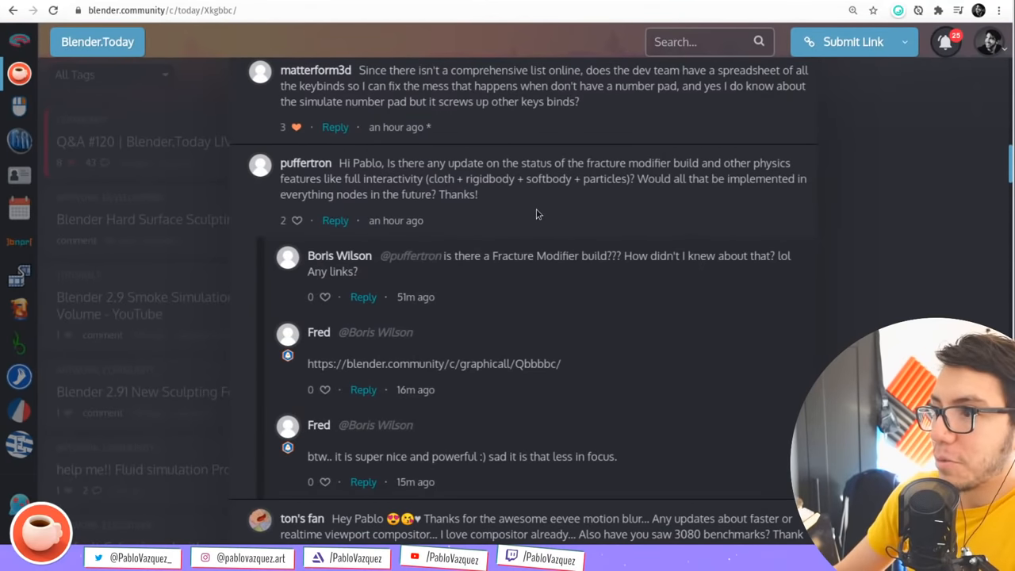
pyautogui.moveTo(587, 227)
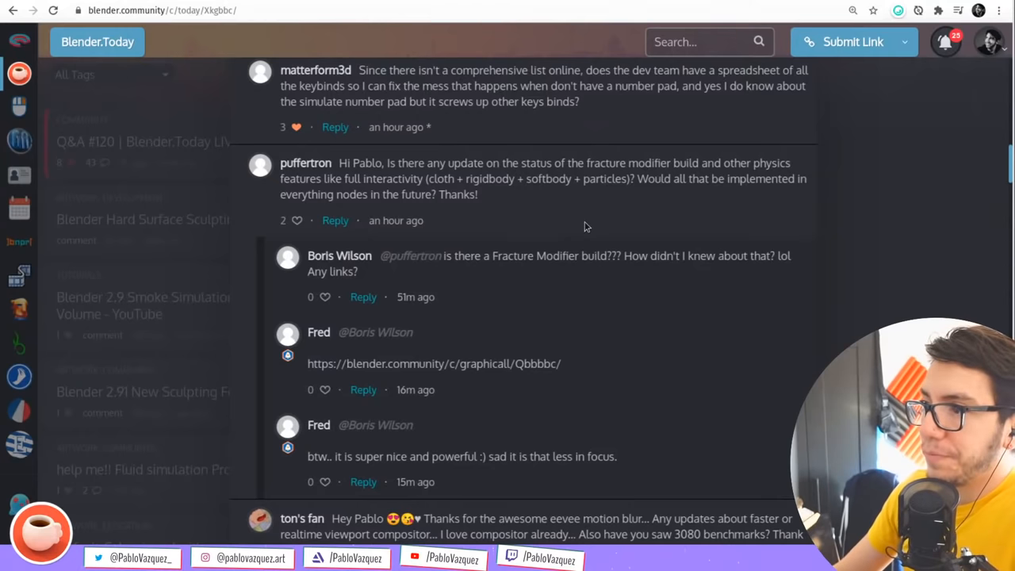
pyautogui.scroll(3)
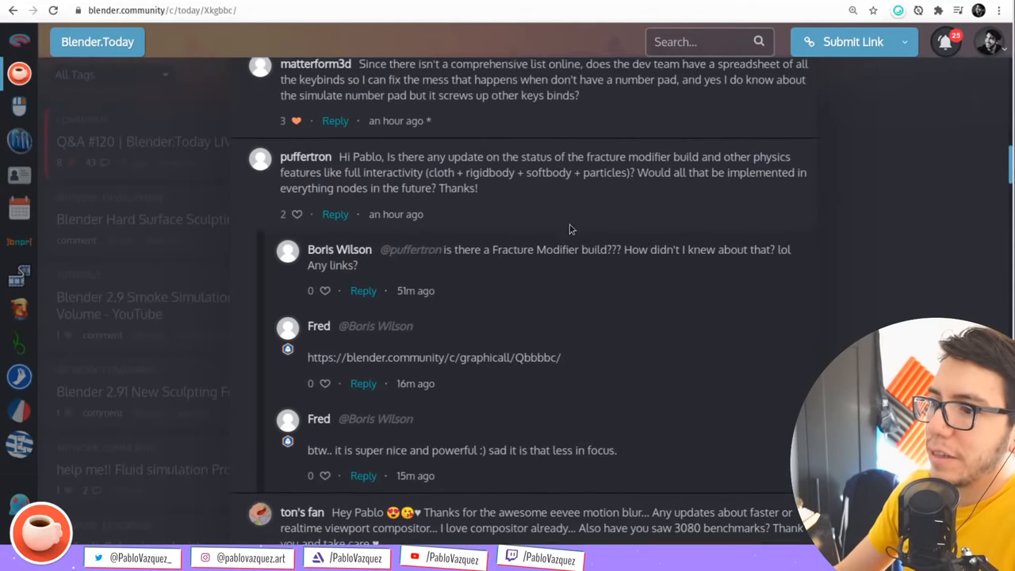
pyautogui.scroll(3)
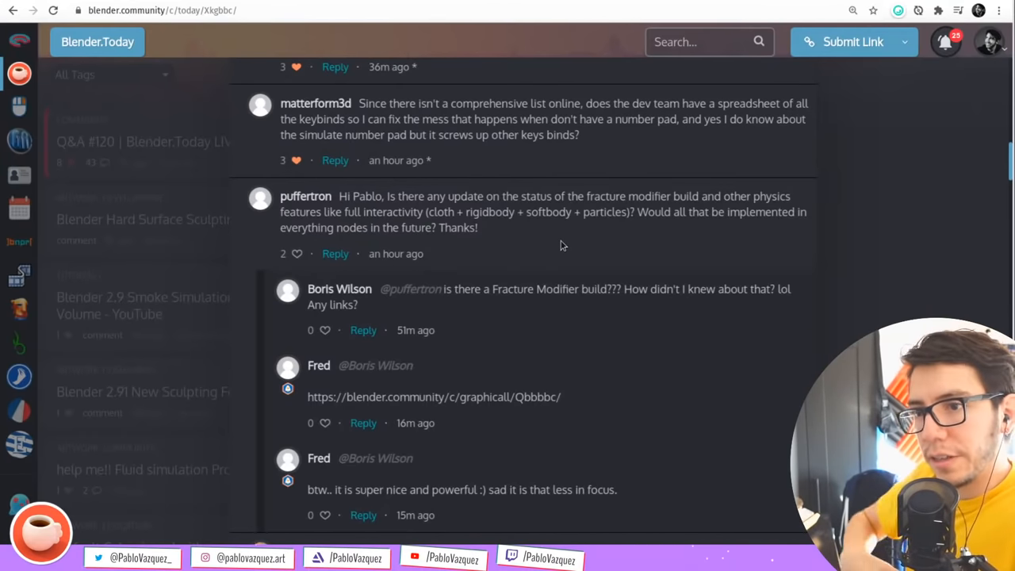
pyautogui.moveTo(561, 212)
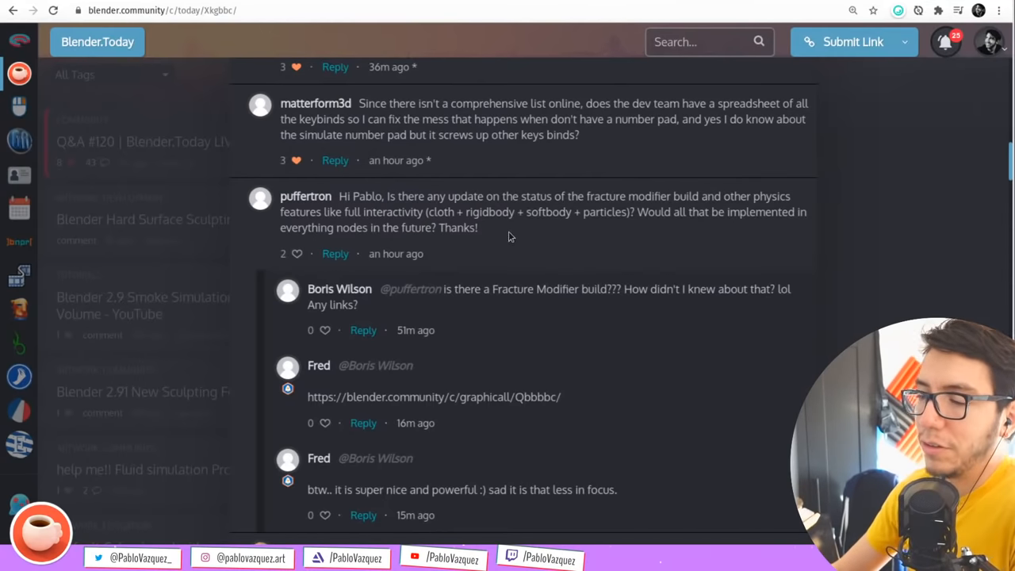
pyautogui.moveTo(436, 254)
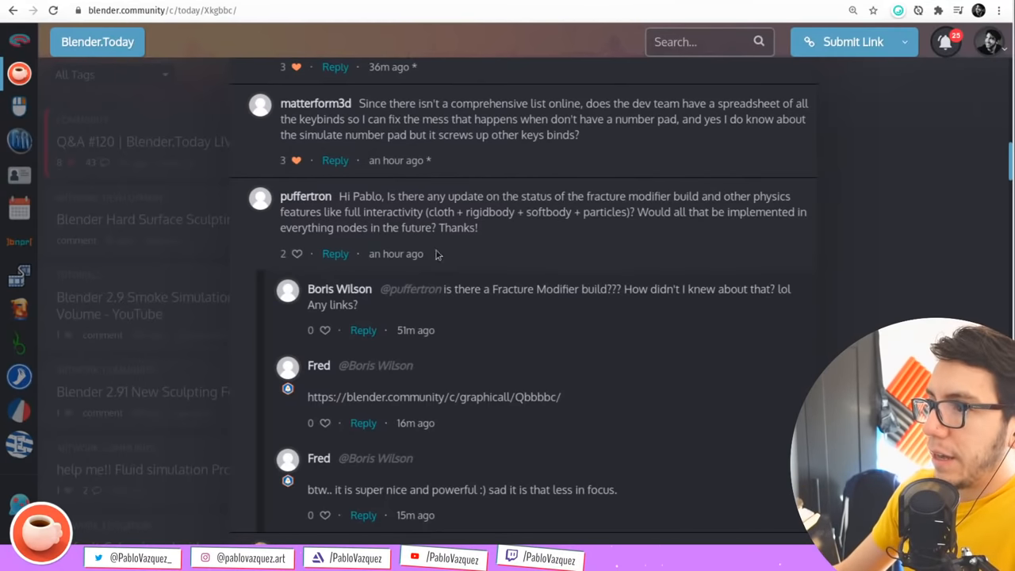
pyautogui.moveTo(385, 219)
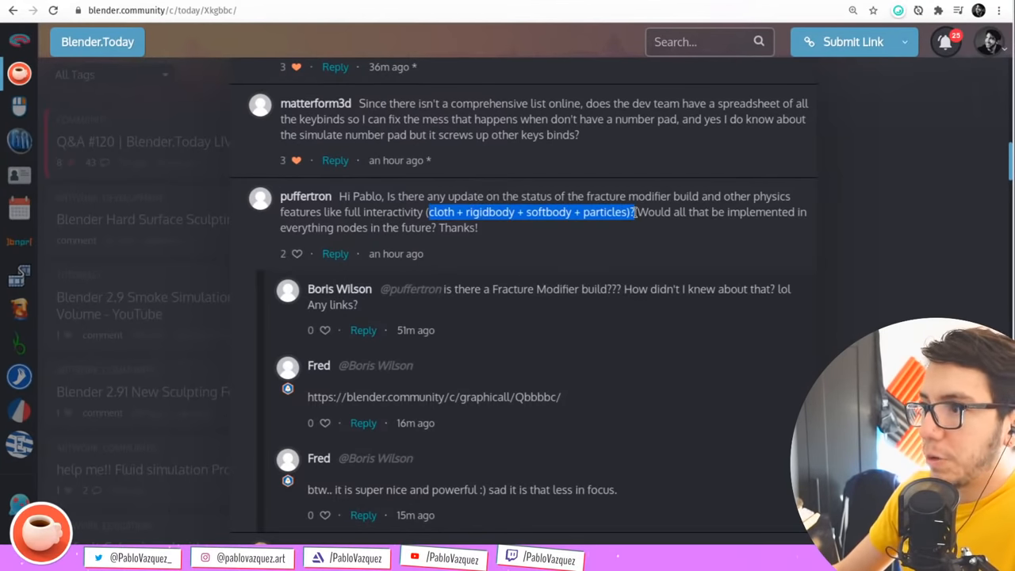
pyautogui.click(556, 237)
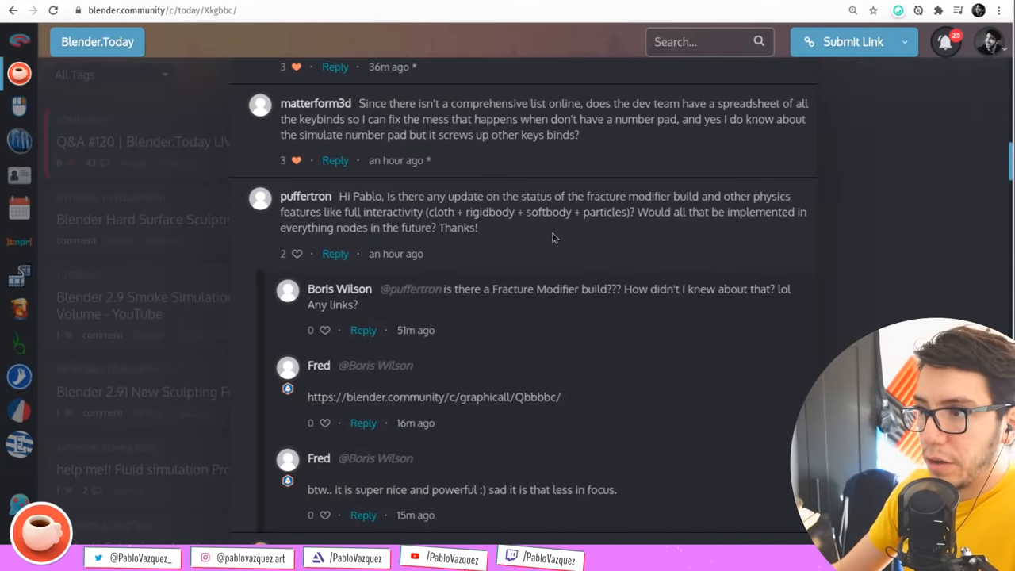
pyautogui.moveTo(538, 239)
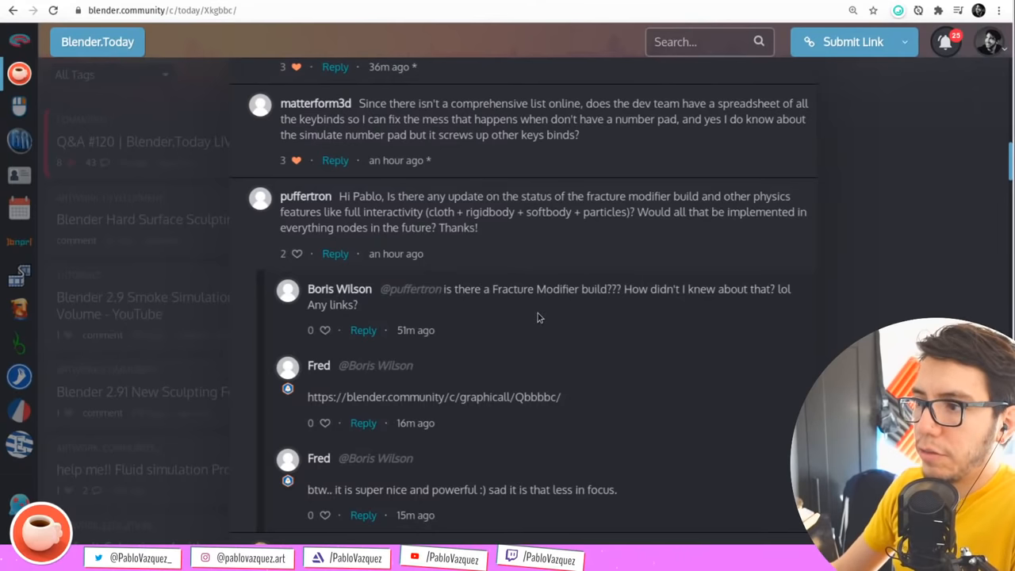
pyautogui.moveTo(564, 249)
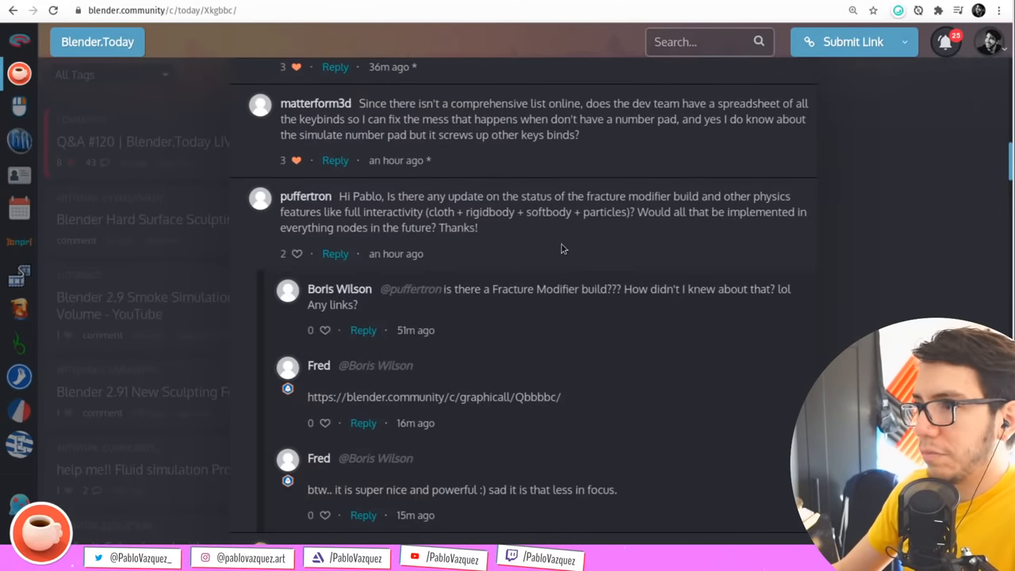
pyautogui.moveTo(570, 212)
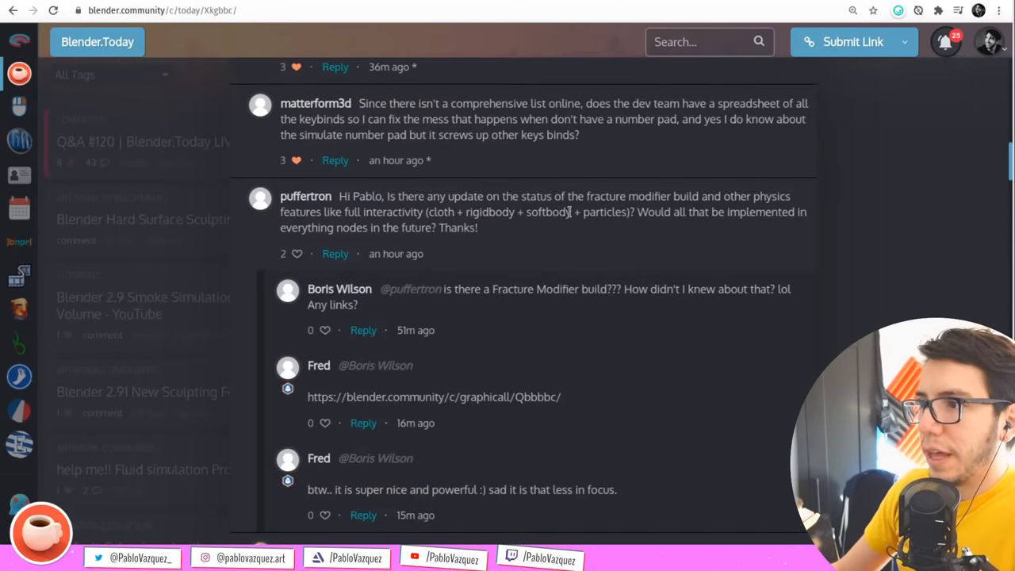
pyautogui.moveTo(448, 242)
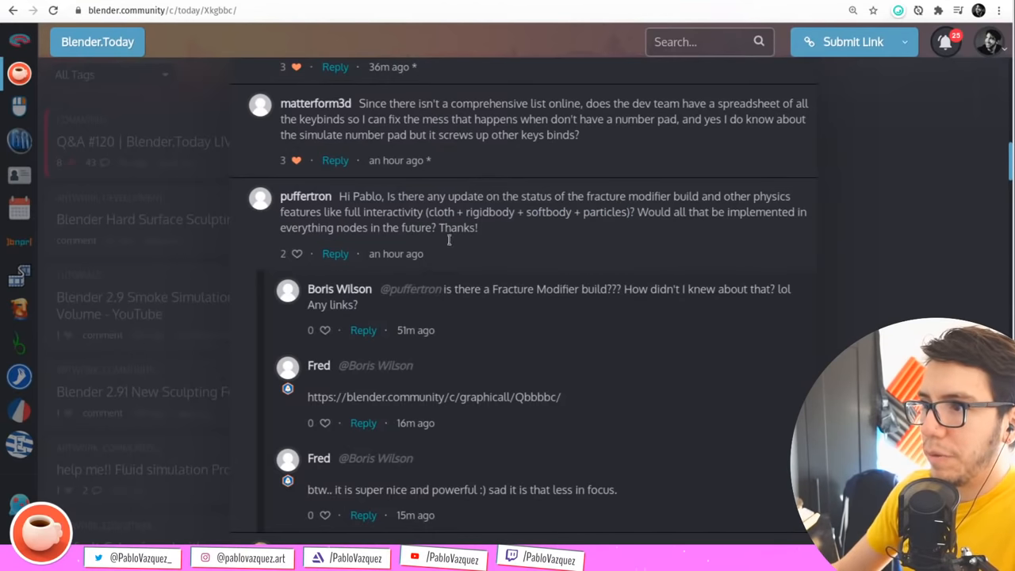
pyautogui.click(283, 253)
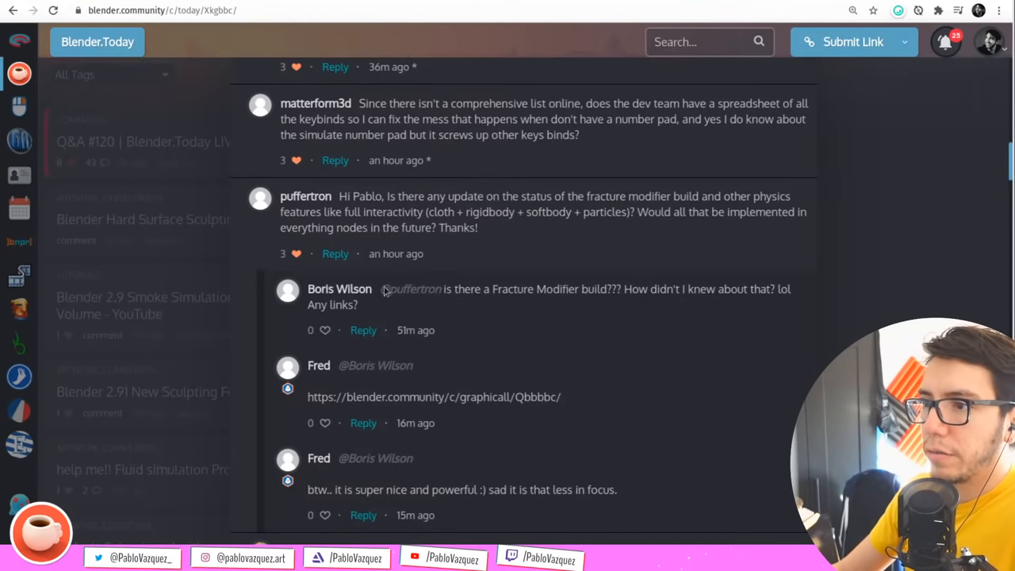
pyautogui.scroll(-3)
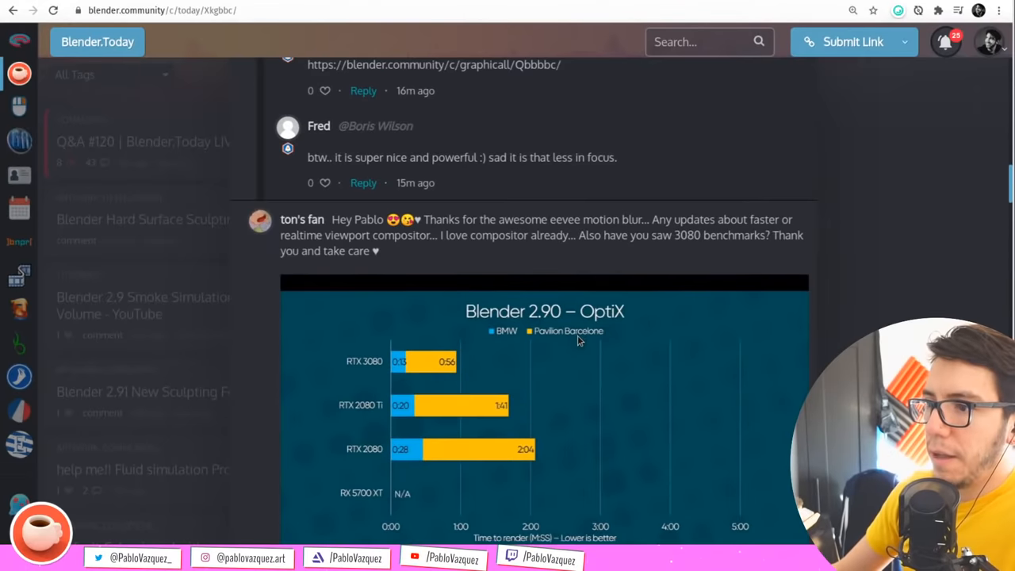
pyautogui.scroll(-3)
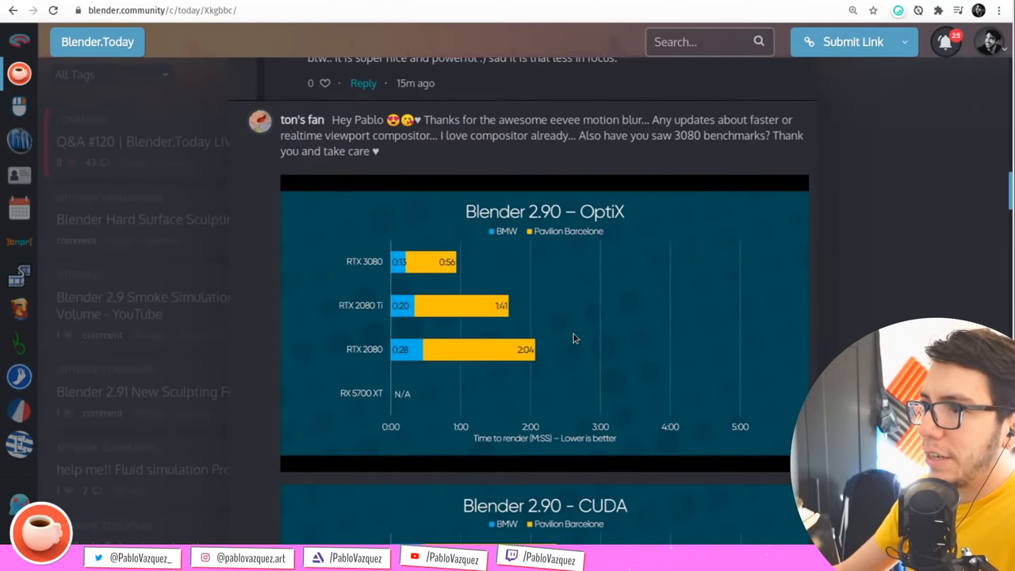
pyautogui.moveTo(567, 161)
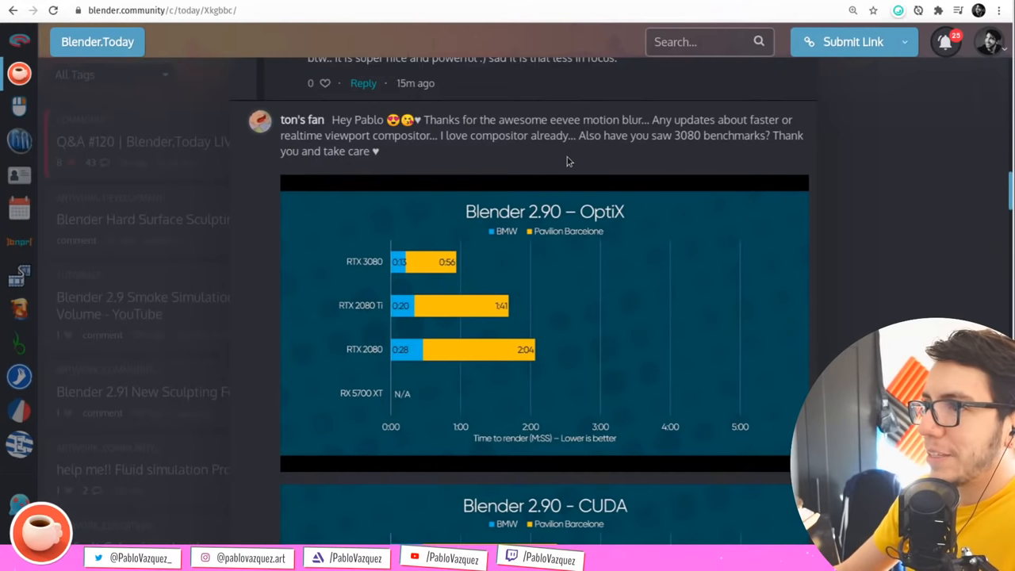
pyautogui.moveTo(573, 162)
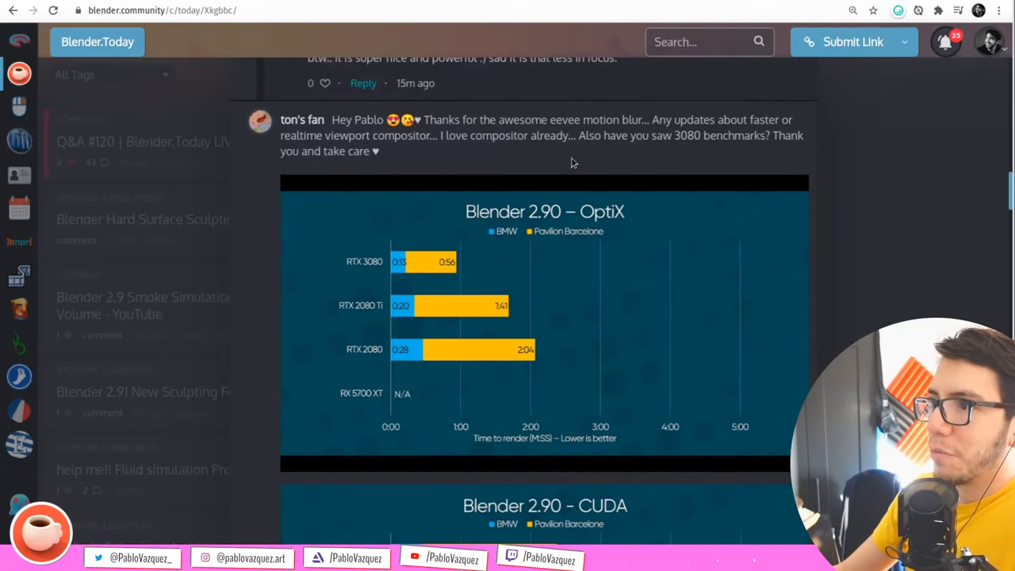
pyautogui.moveTo(570, 155)
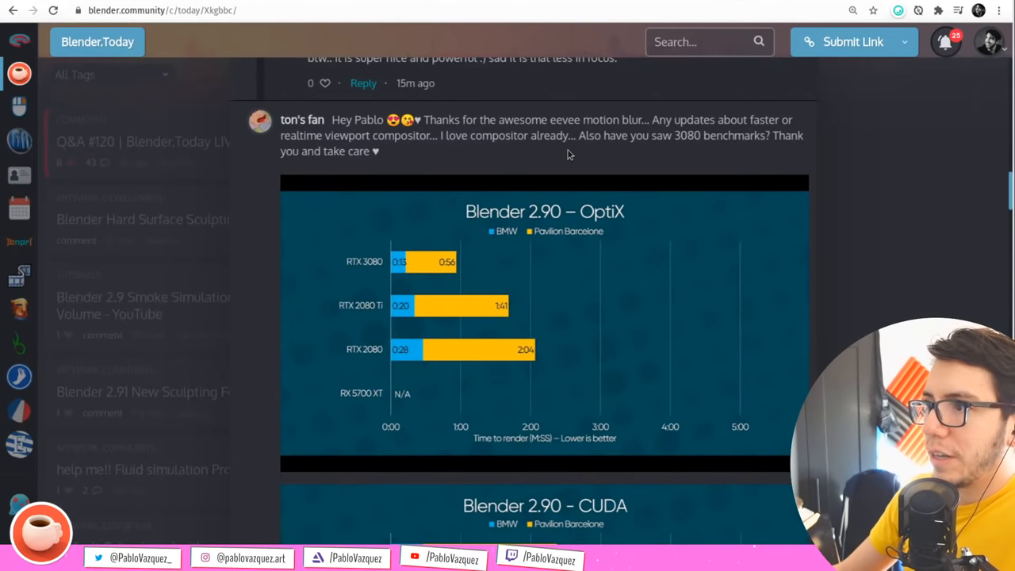
pyautogui.moveTo(703, 166)
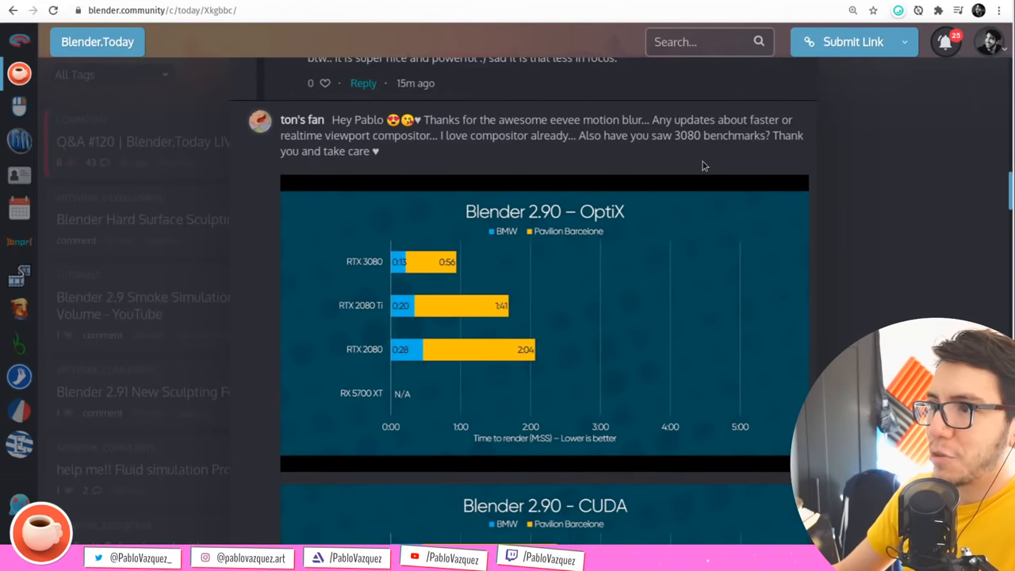
pyautogui.scroll(-3)
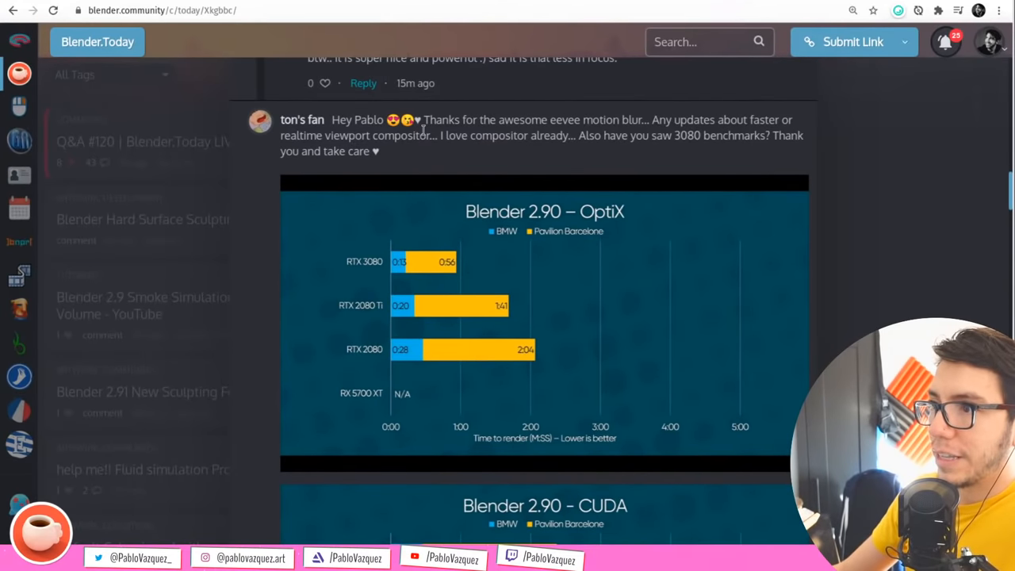
pyautogui.doubleClick(355, 135)
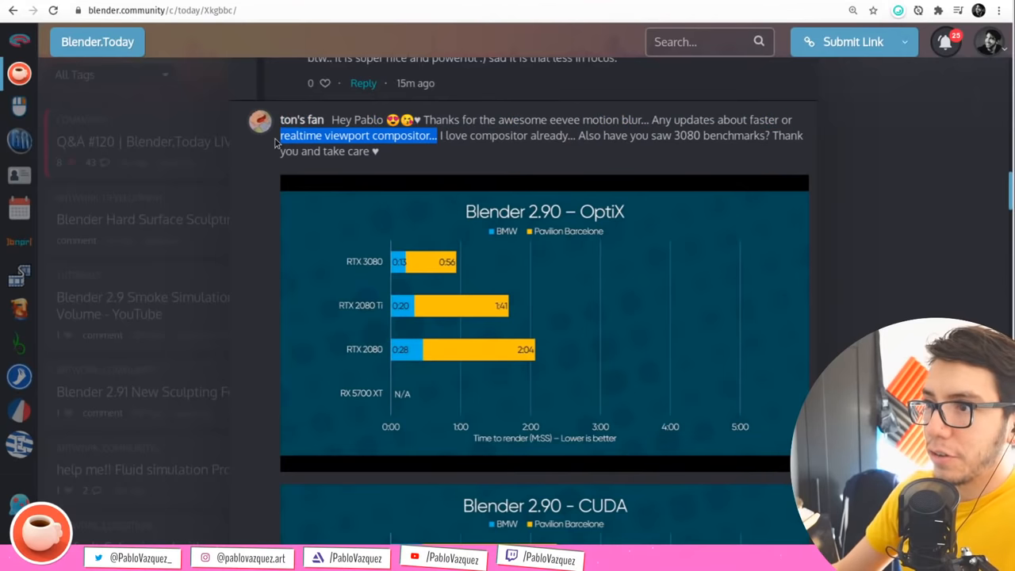
pyautogui.click(541, 165)
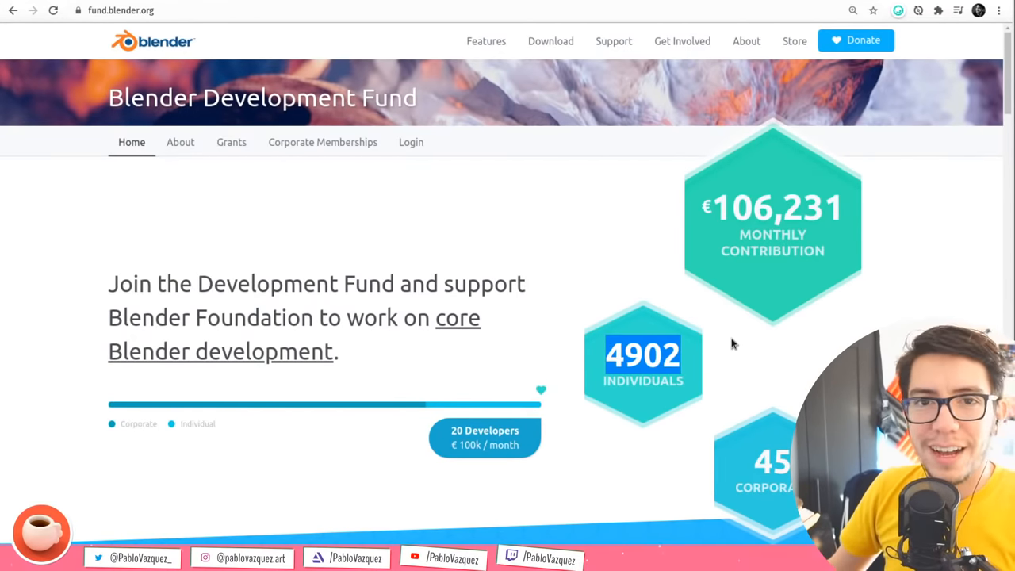
pyautogui.moveTo(678, 356)
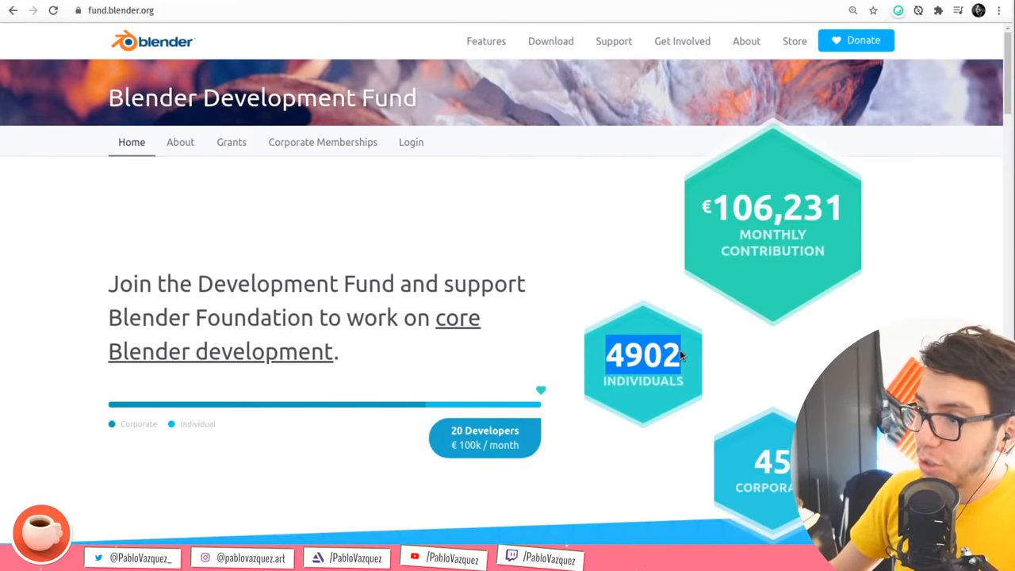
# Scroll through the Development Fund's membership tiers and corporate and Patron sponsor credits
pyautogui.scroll(-3)
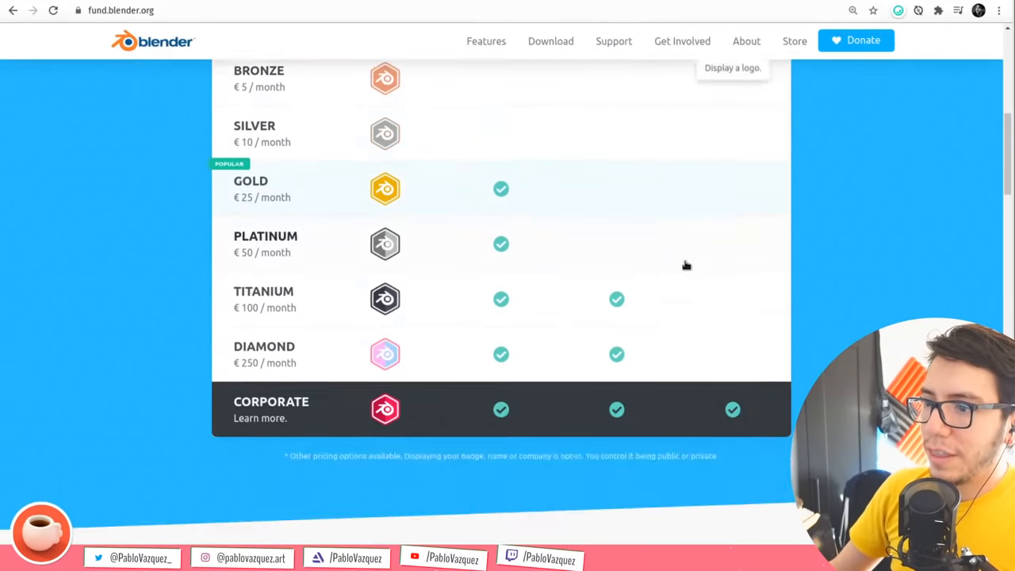
pyautogui.scroll(-3)
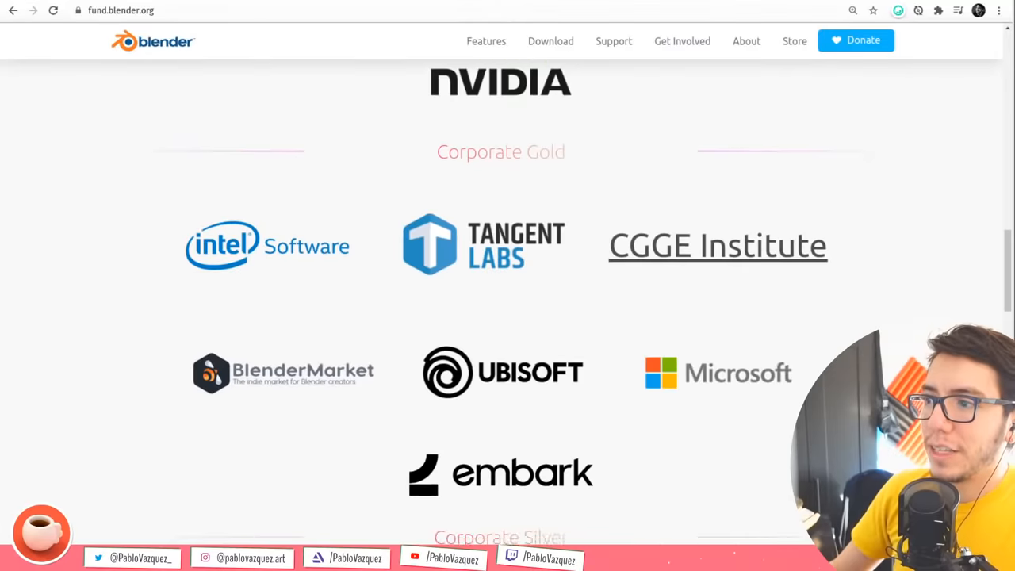
pyautogui.scroll(-3)
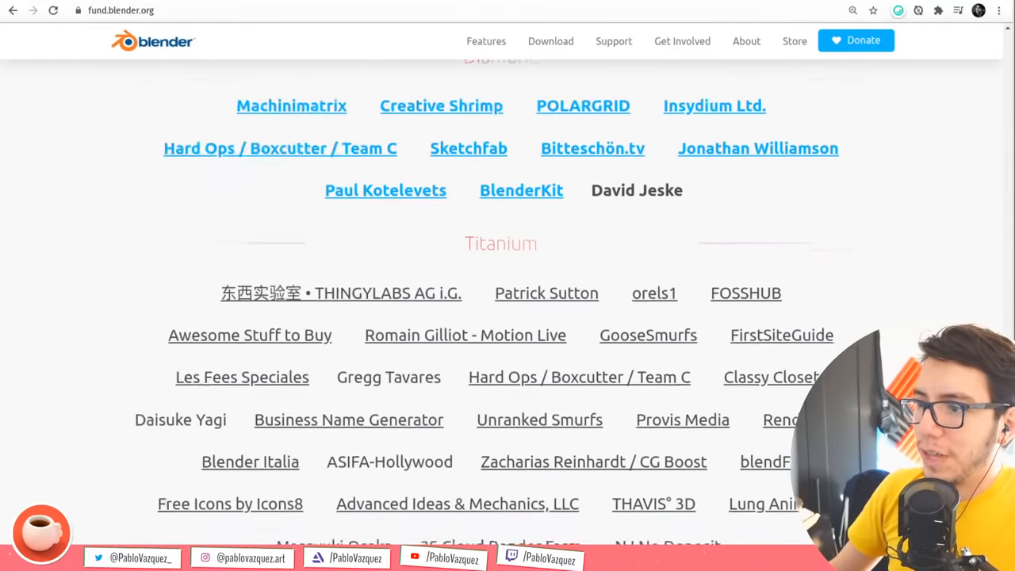
pyautogui.scroll(3)
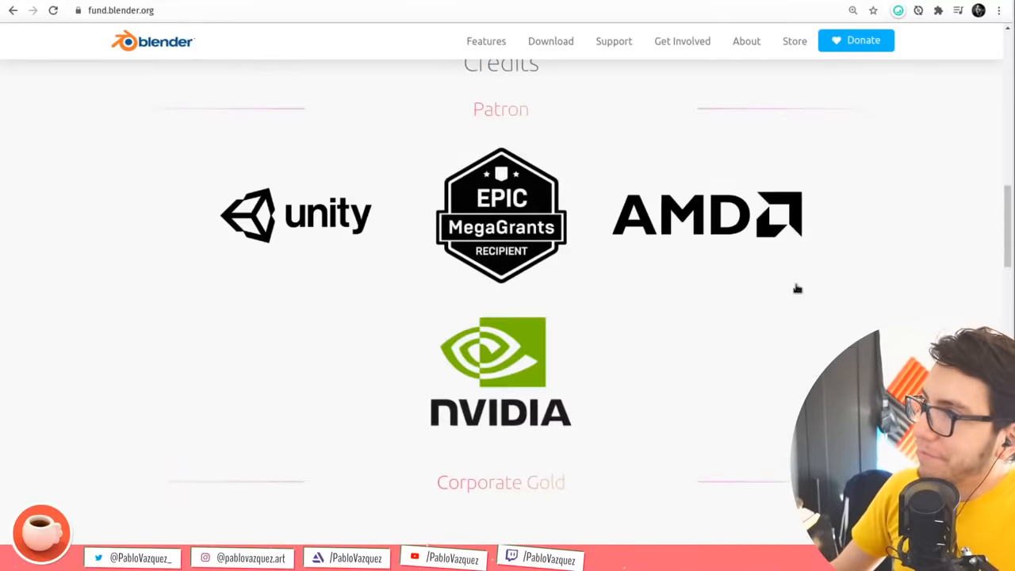
pyautogui.scroll(3)
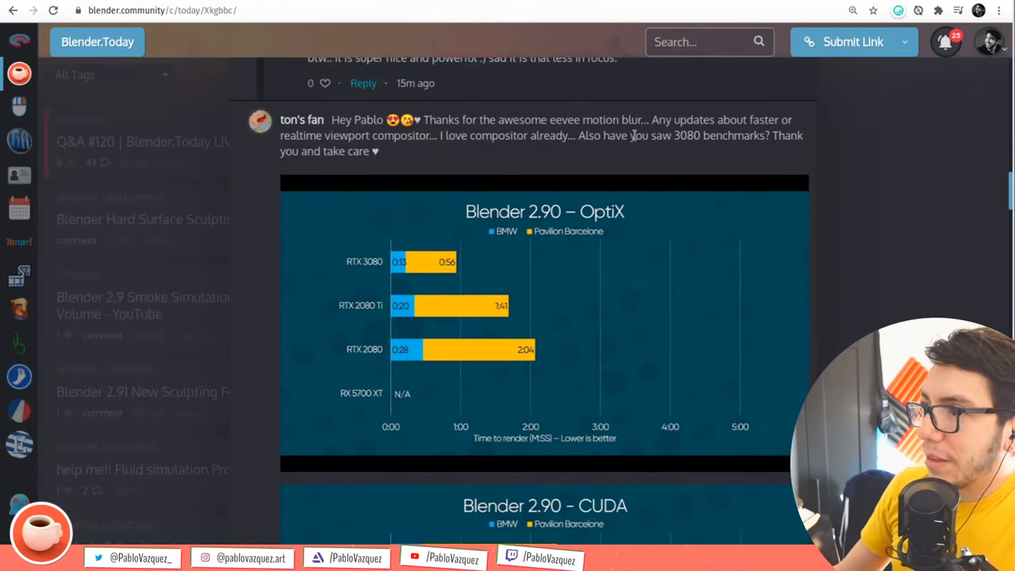
pyautogui.moveTo(626, 155)
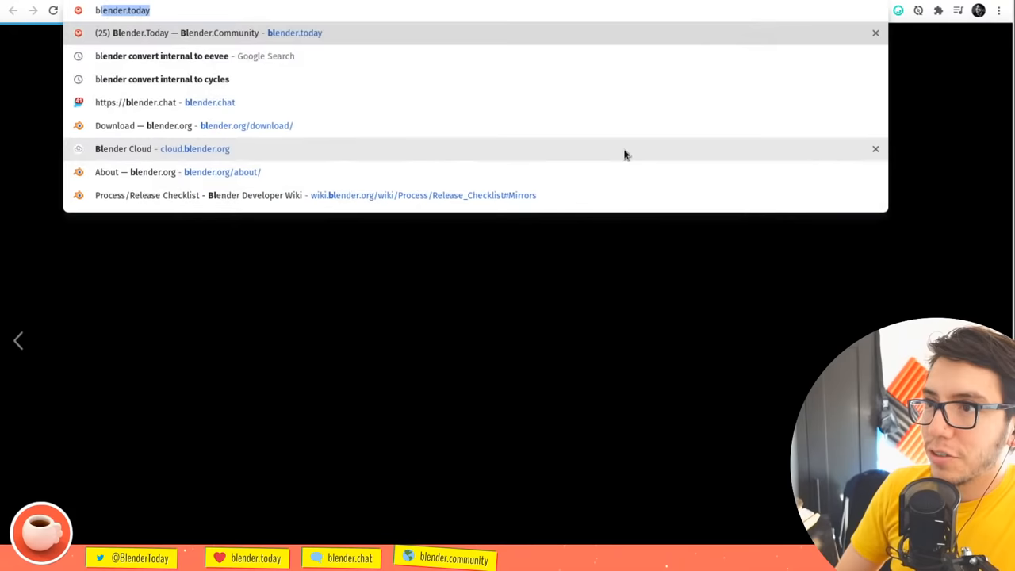
# Search Google for 'blender leaked 3080' and open The FPS Review's benchmarks article
pyautogui.write('blender leaked 30')
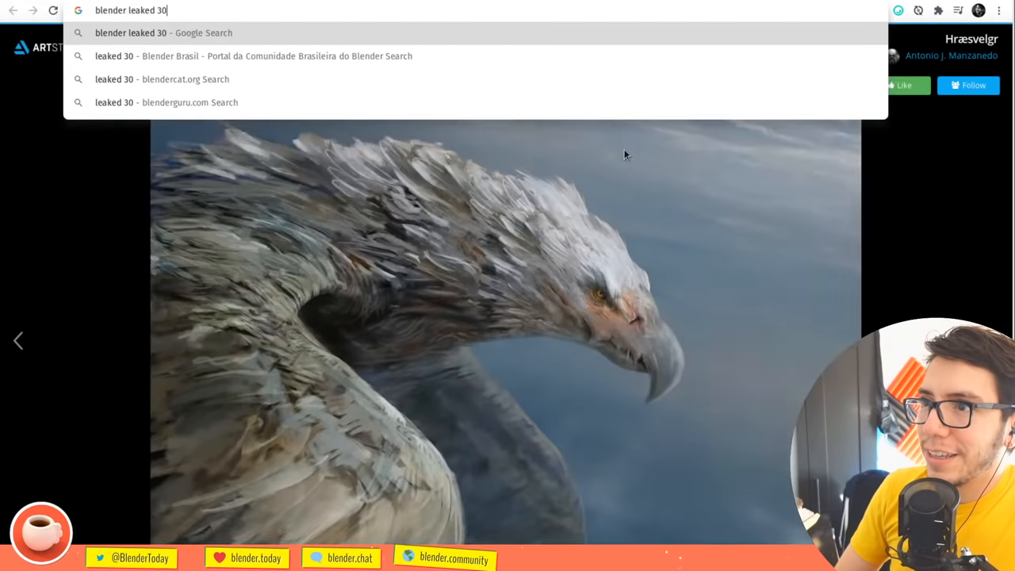
pyautogui.press('Return')
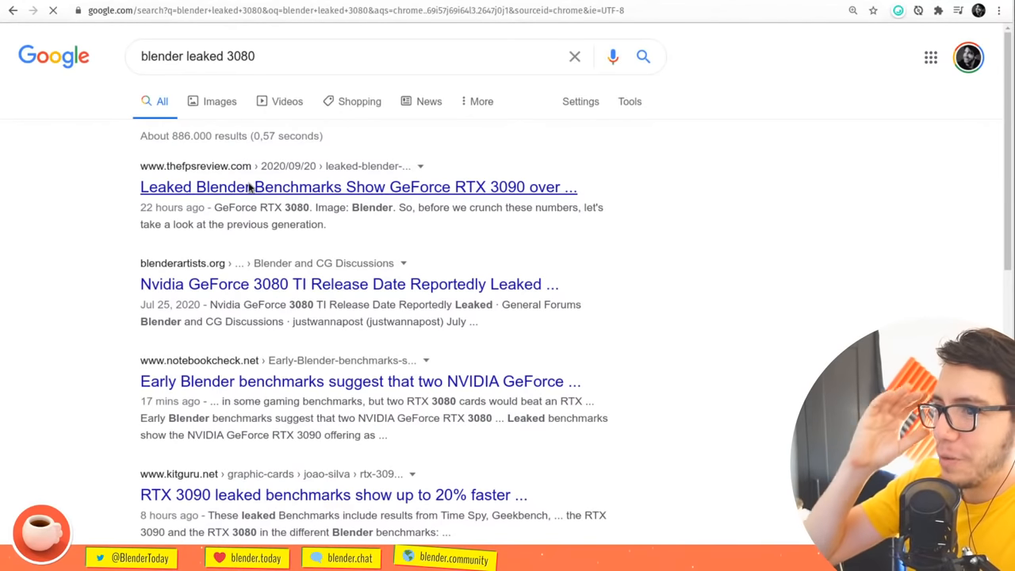
pyautogui.click(358, 186)
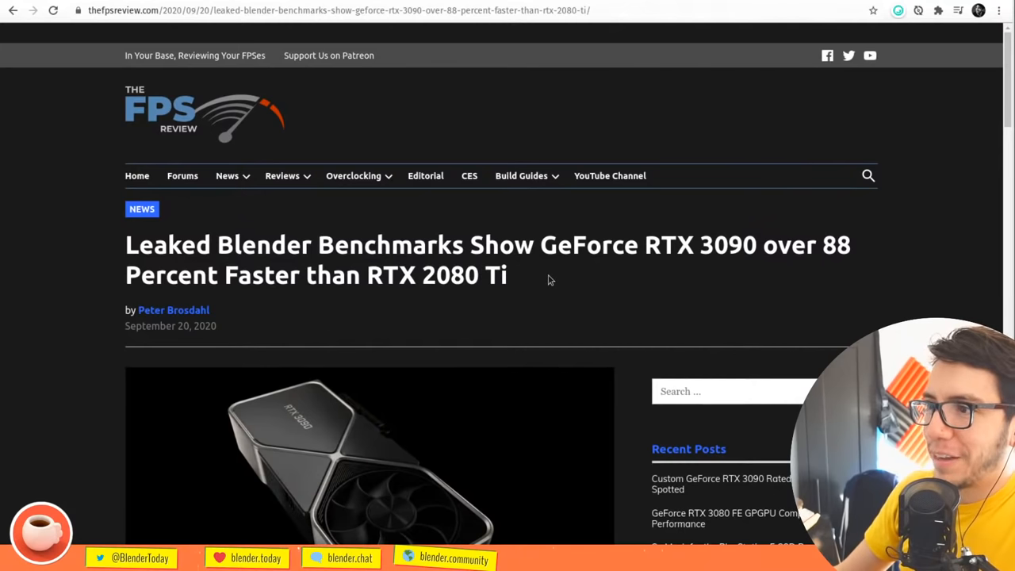
pyautogui.moveTo(673, 265)
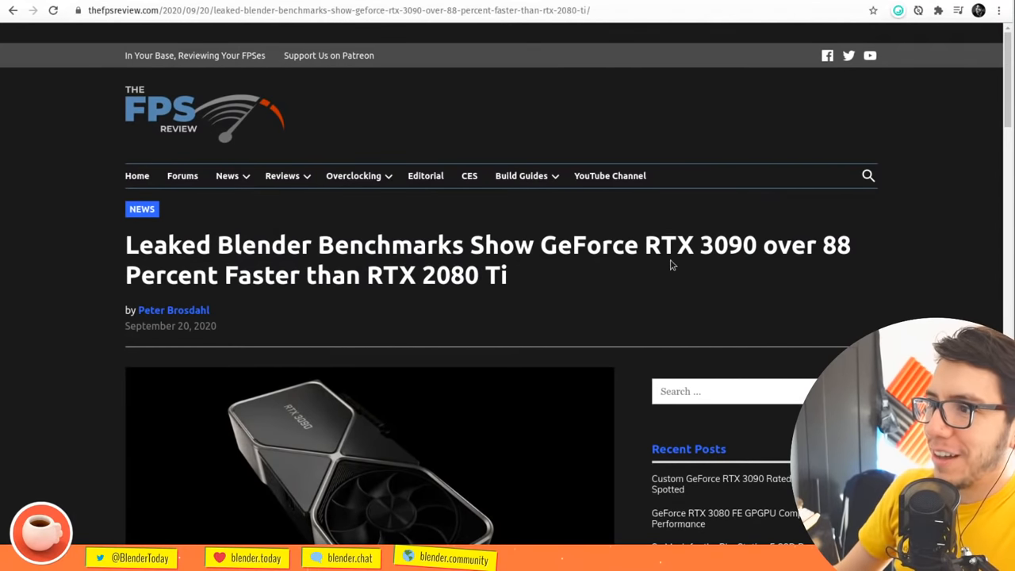
pyautogui.moveTo(809, 245)
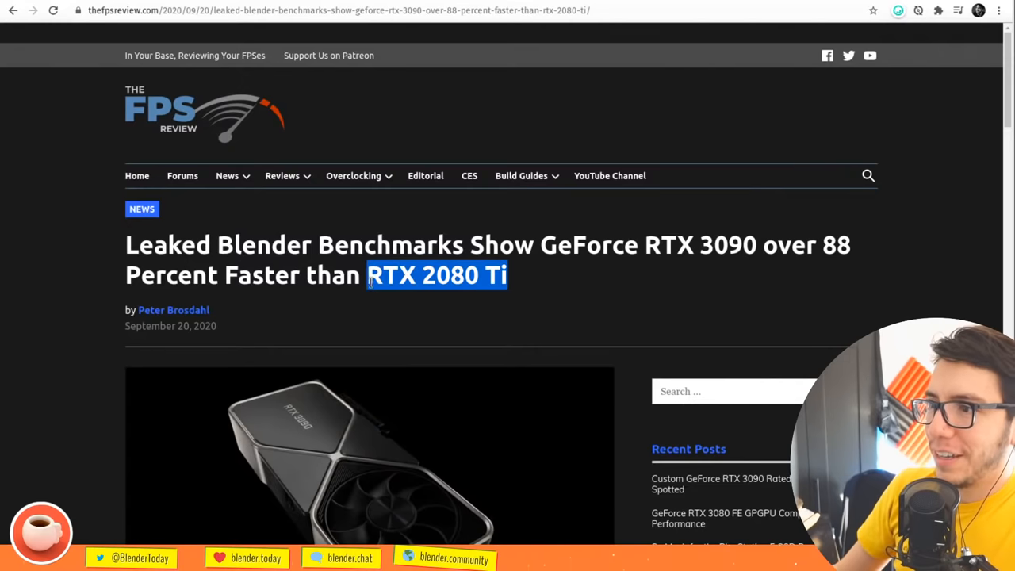
# Scroll The FPS Review article past the header image to the RTX 3090 CUDA score table
pyautogui.scroll(-3)
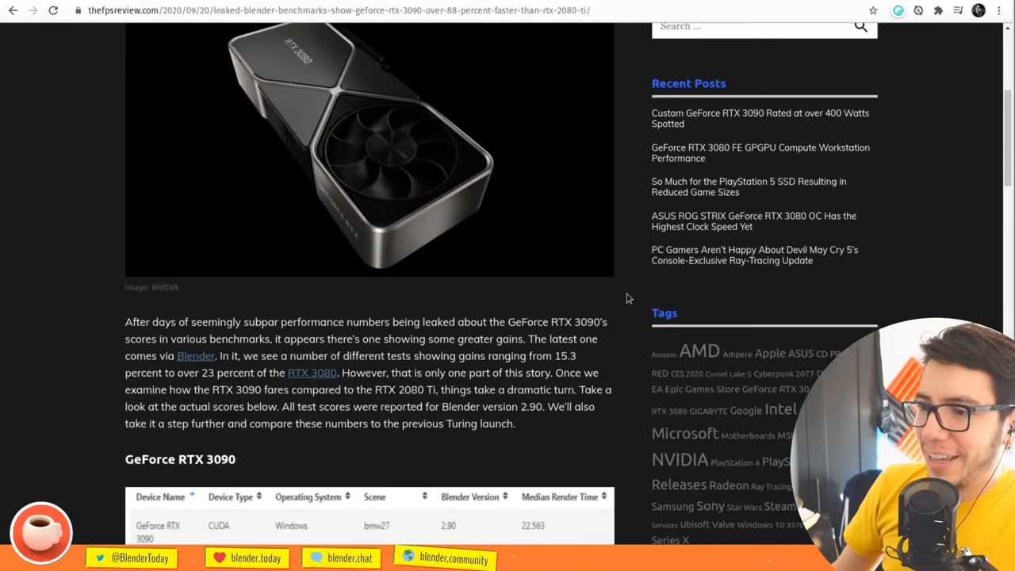
pyautogui.scroll(-3)
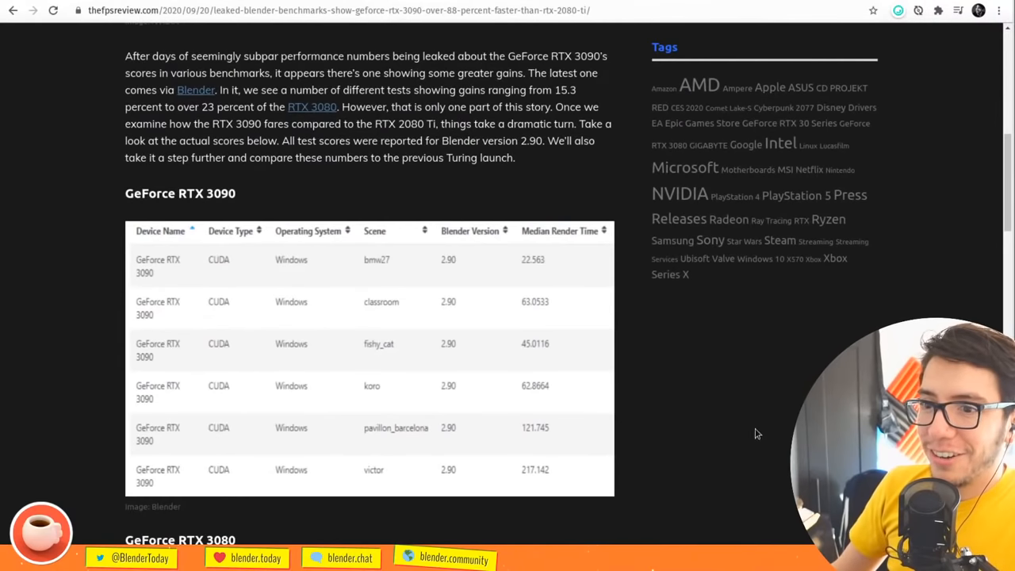
pyautogui.moveTo(445, 299)
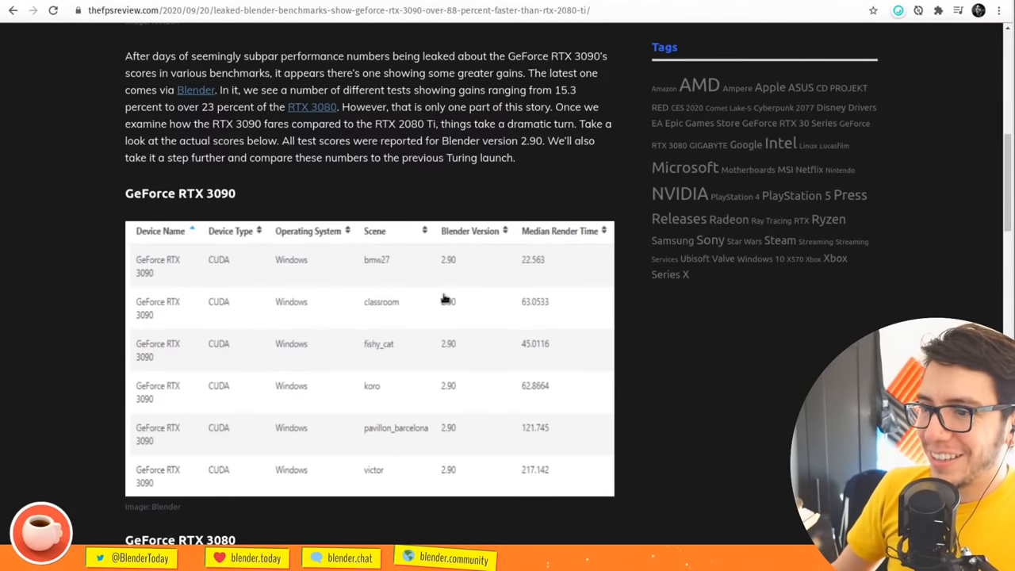
pyautogui.moveTo(818, 335)
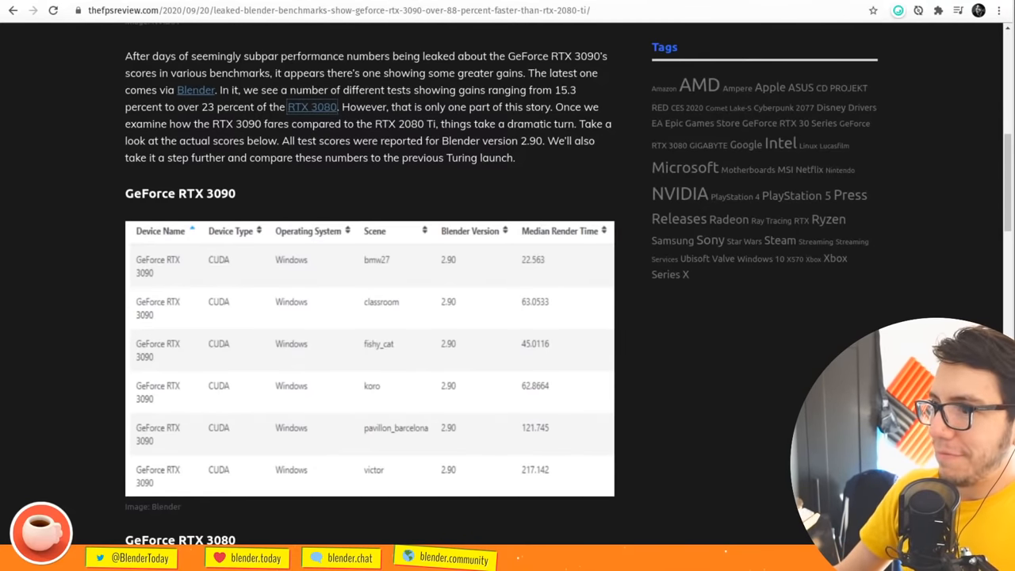
pyautogui.scroll(-3)
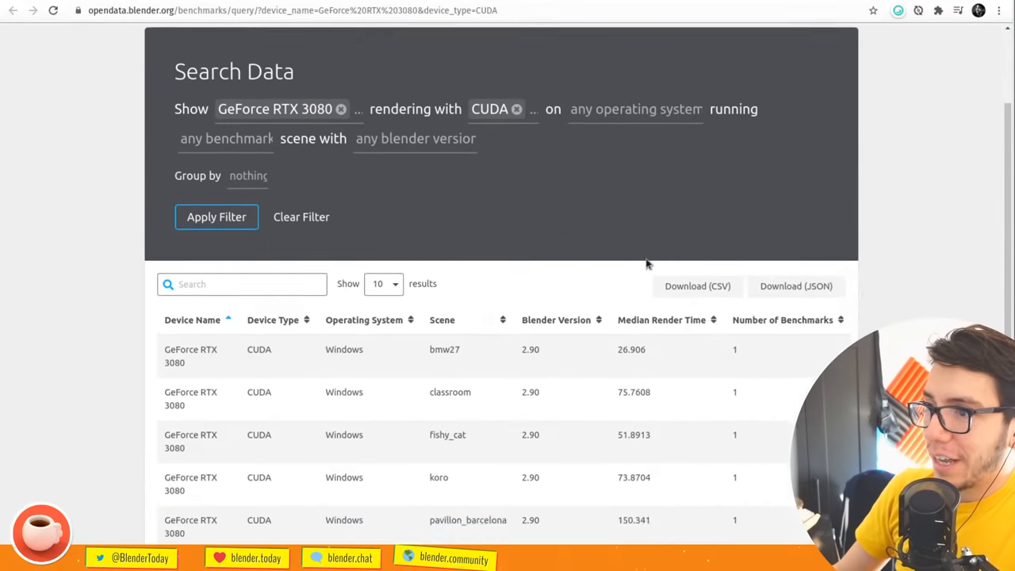
pyautogui.scroll(3)
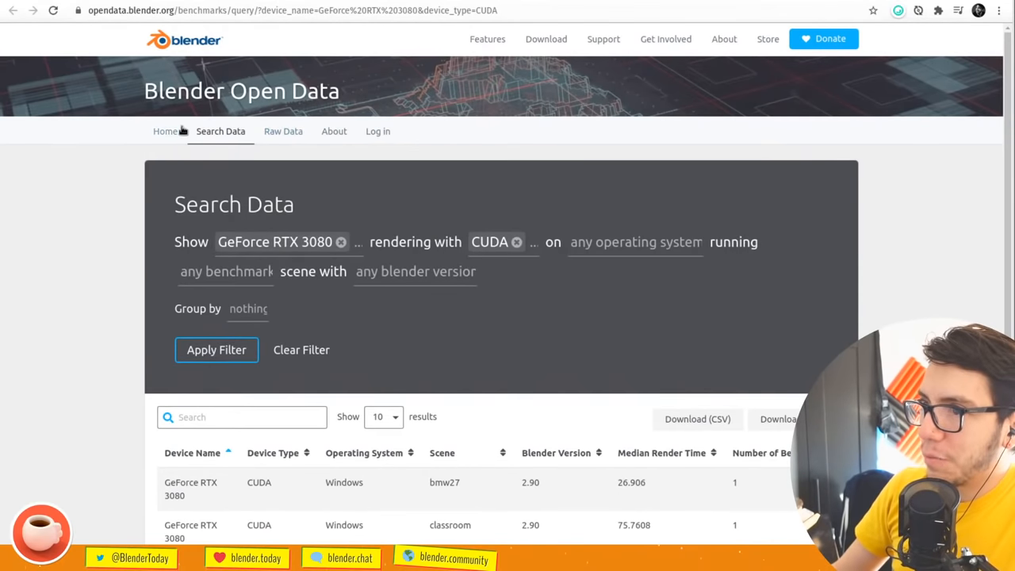
pyautogui.click(165, 131)
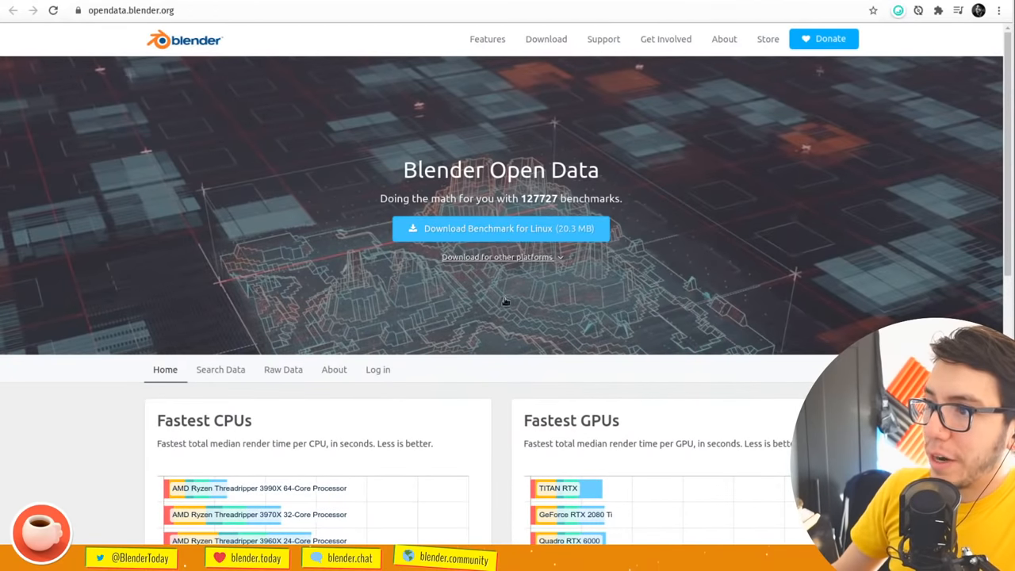
pyautogui.scroll(-3)
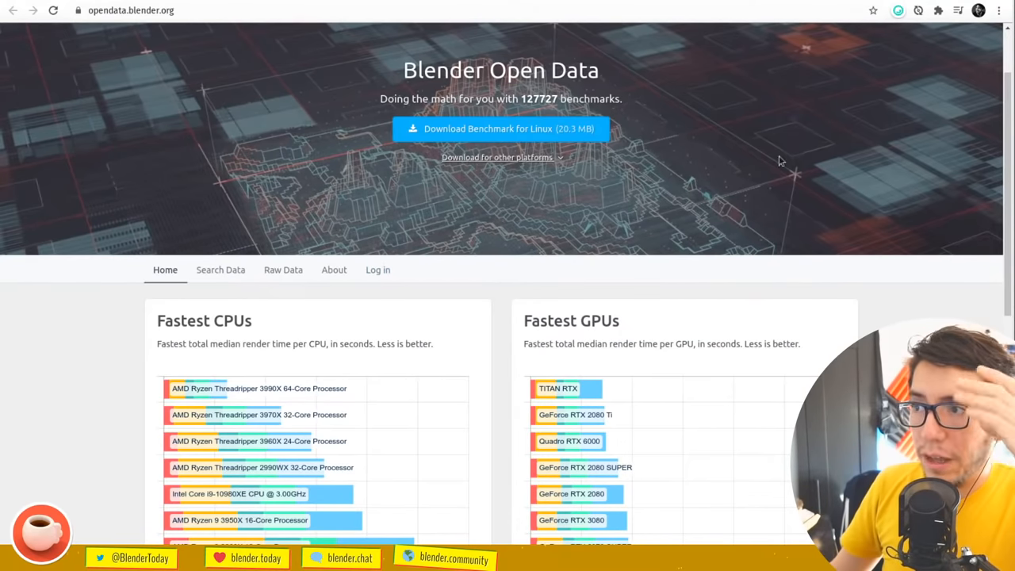
pyautogui.moveTo(434, 198)
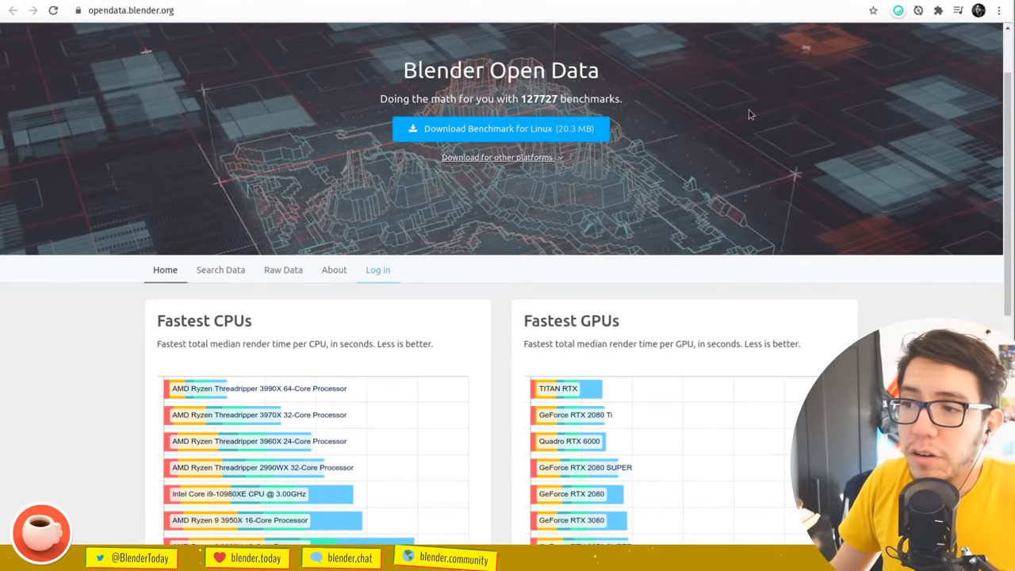
pyautogui.click(572, 520)
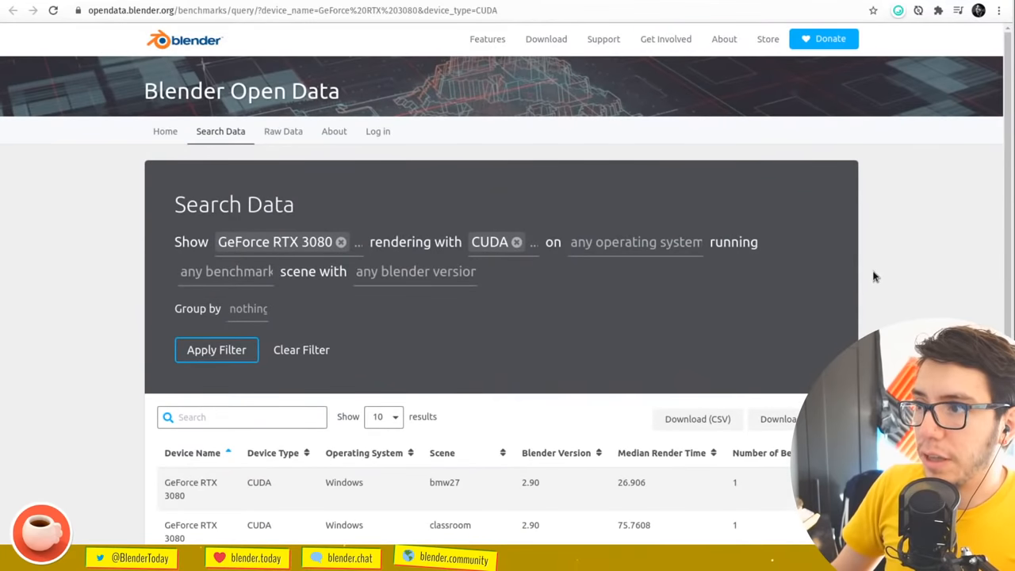
pyautogui.scroll(-3)
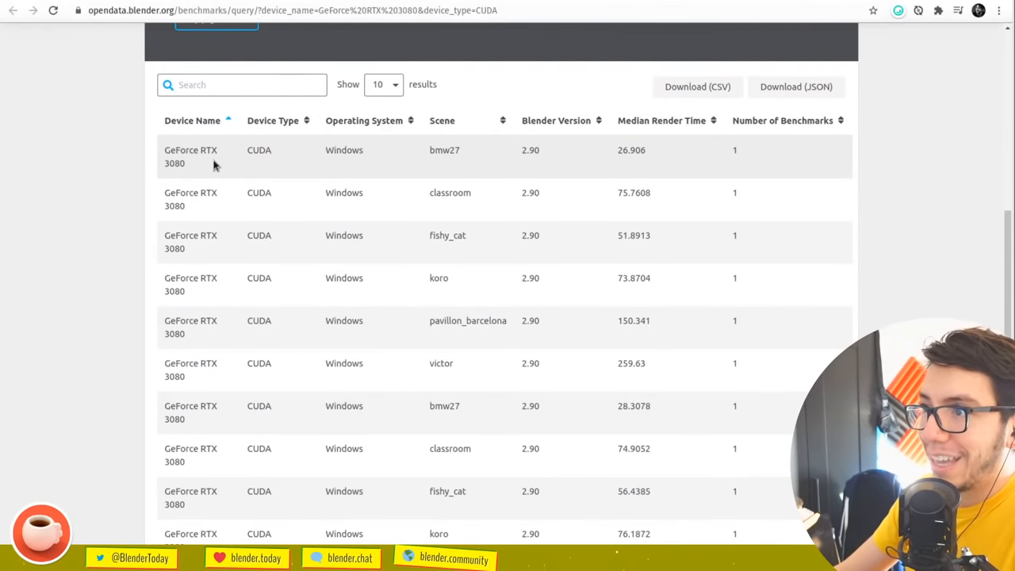
pyautogui.scroll(3)
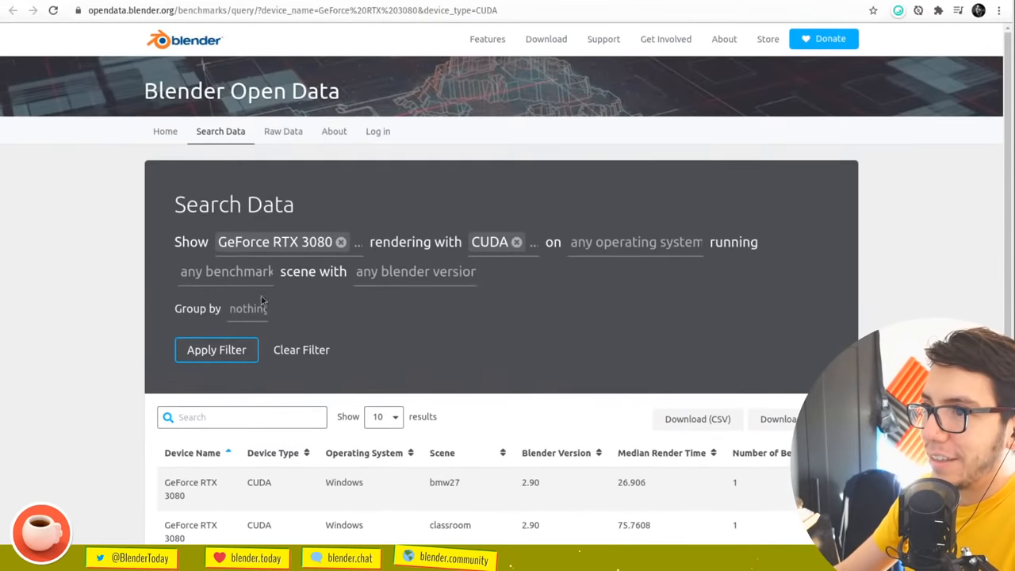
# Apply Device Type grouping to the RTX 3080 benchmarks, then switch grouping to Device Name
pyautogui.click(248, 308)
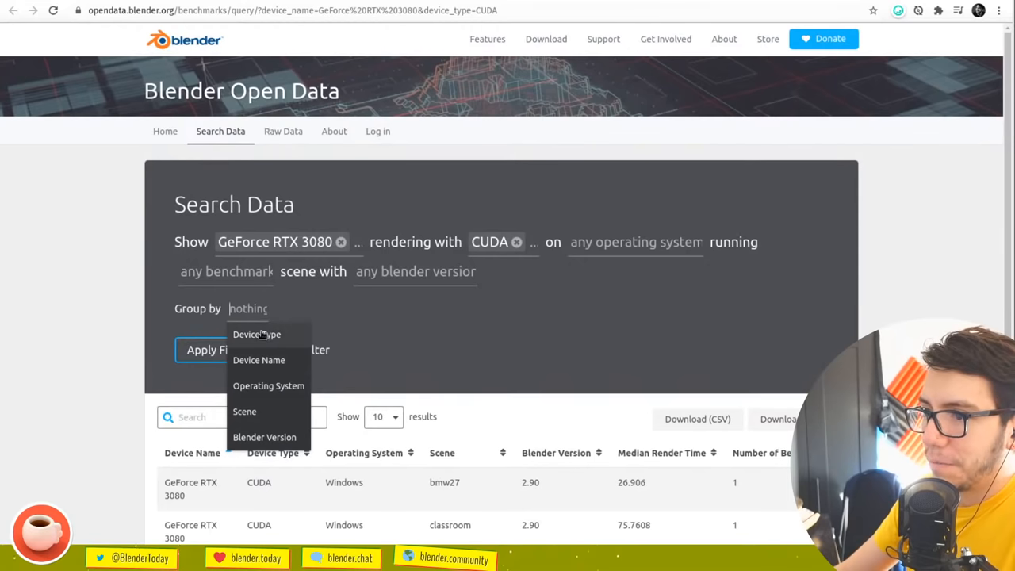
pyautogui.click(256, 334)
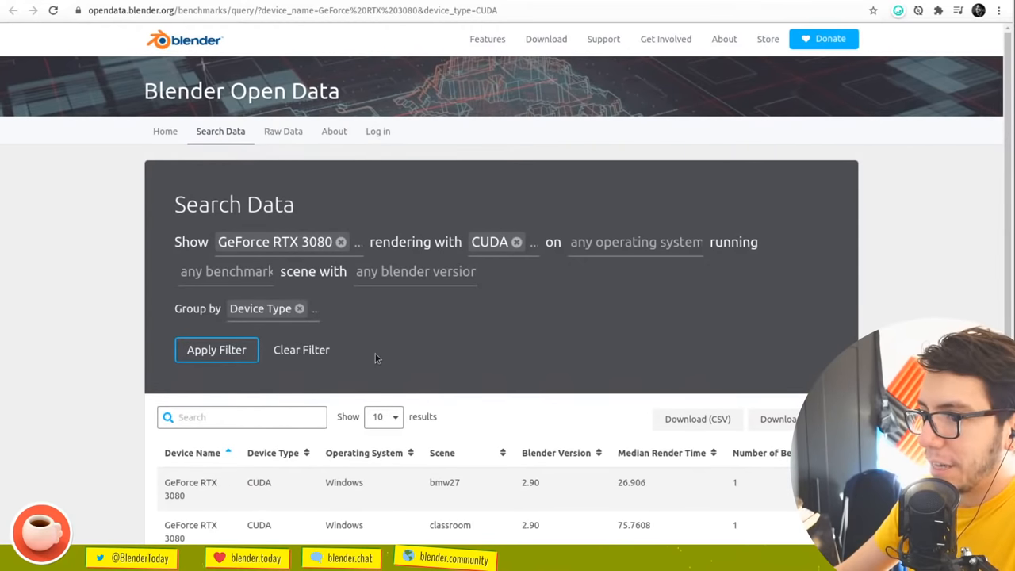
pyautogui.click(216, 350)
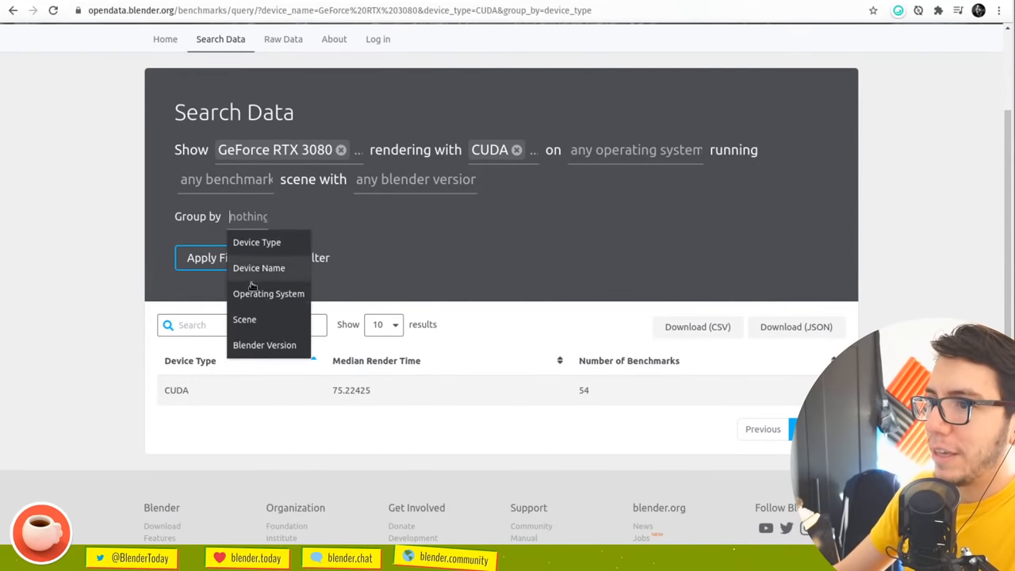
pyautogui.click(259, 267)
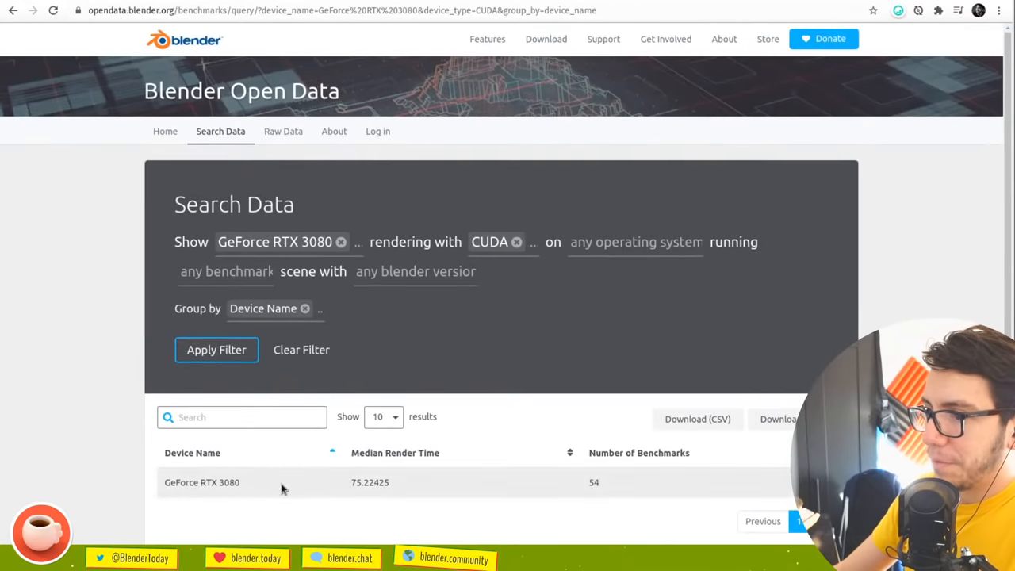
# Filter the RTX 3080 results to OPTIX, then clear the OPTIX device-type filter
pyautogui.scroll(-3)
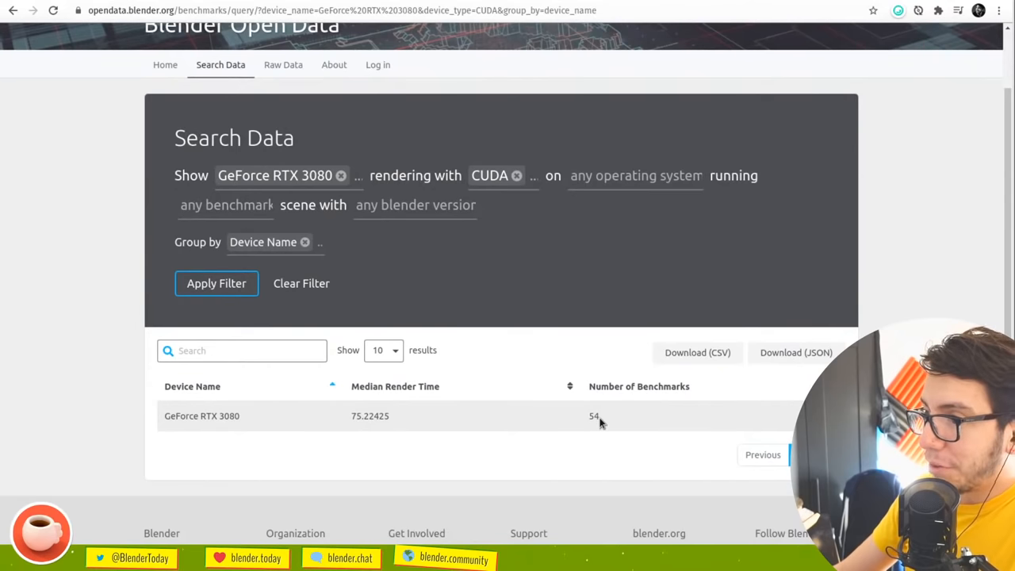
pyautogui.moveTo(523, 248)
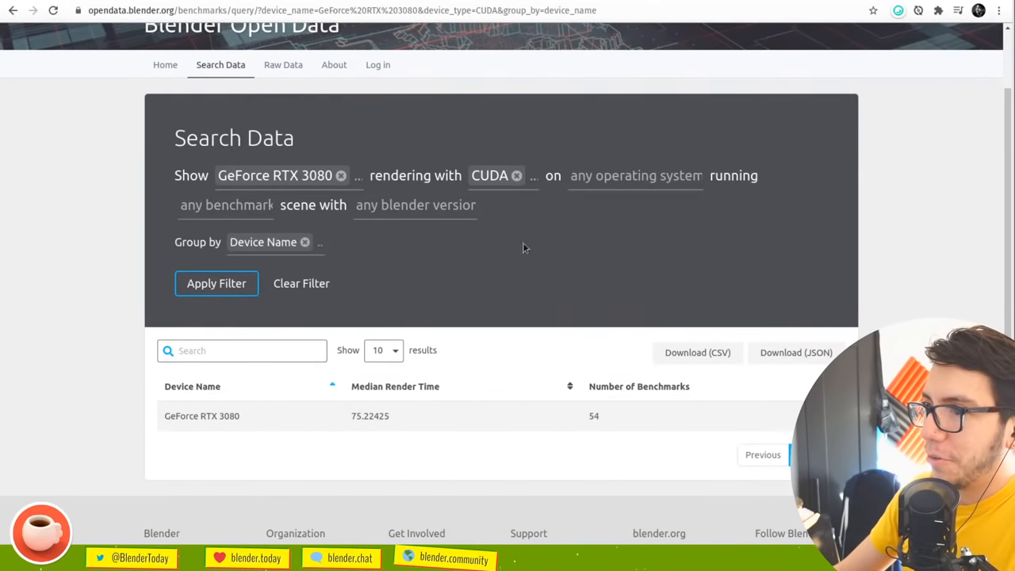
pyautogui.click(517, 175)
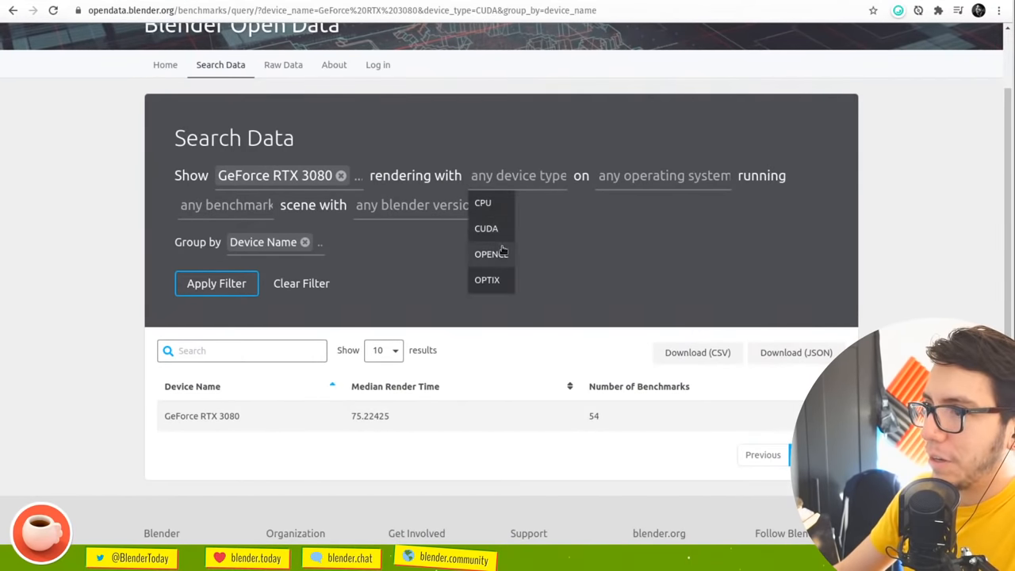
pyautogui.click(487, 279)
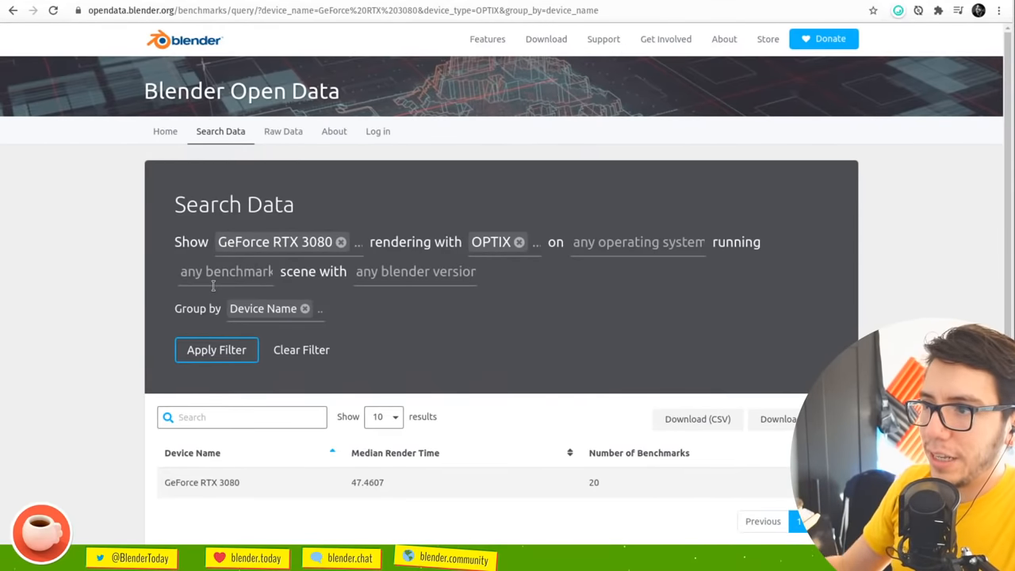
pyautogui.moveTo(538, 331)
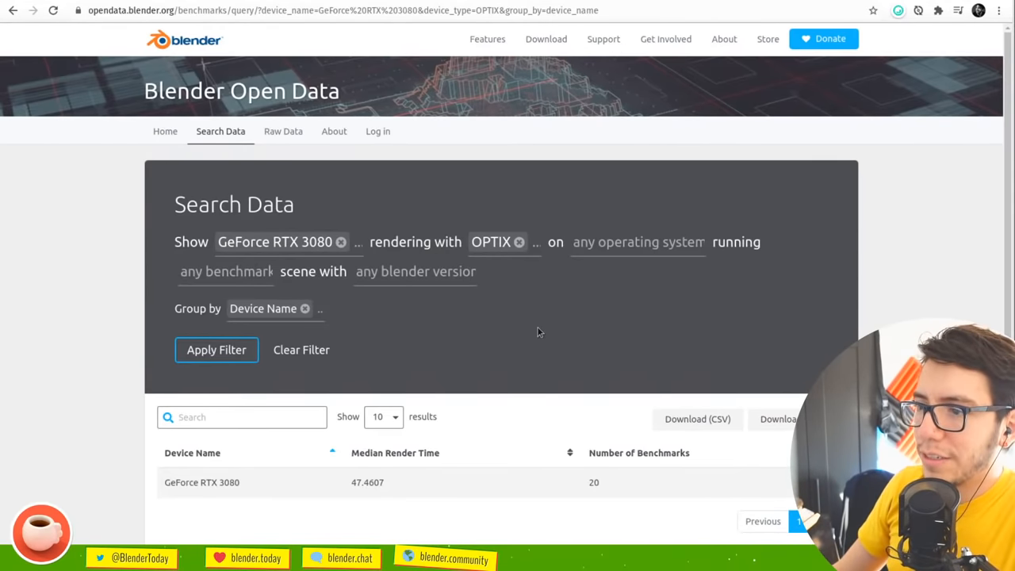
pyautogui.moveTo(333, 309)
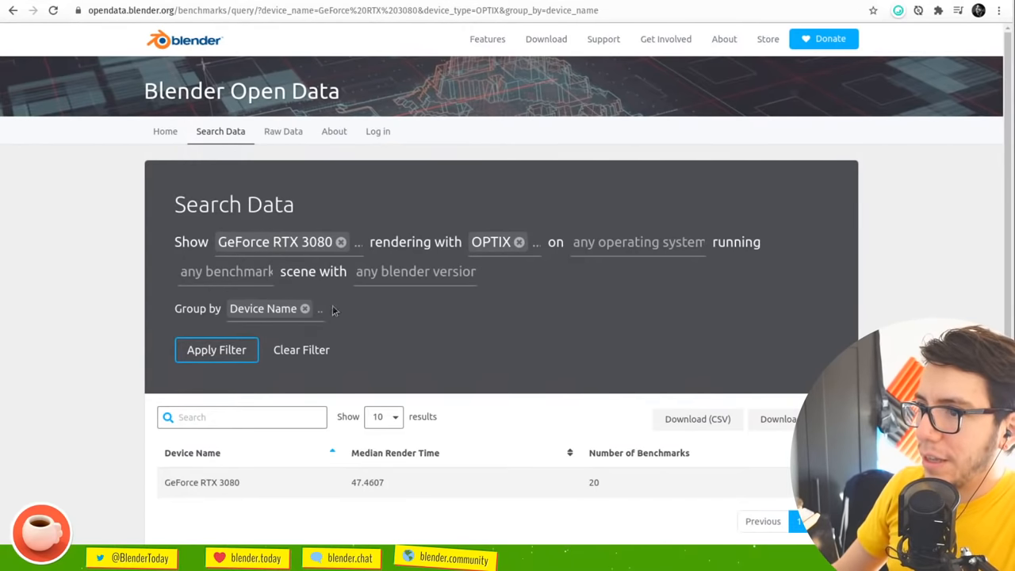
pyautogui.click(519, 241)
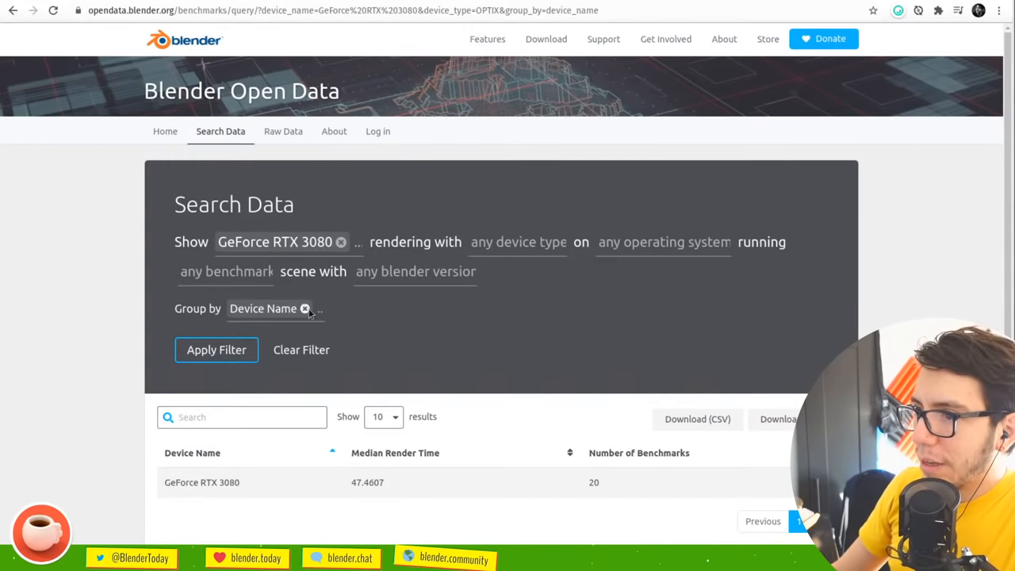
# Rerun the RTX 3080 query grouped by Device Type, comparing CUDA 75.22 against OptiX 47.46
pyautogui.click(306, 309)
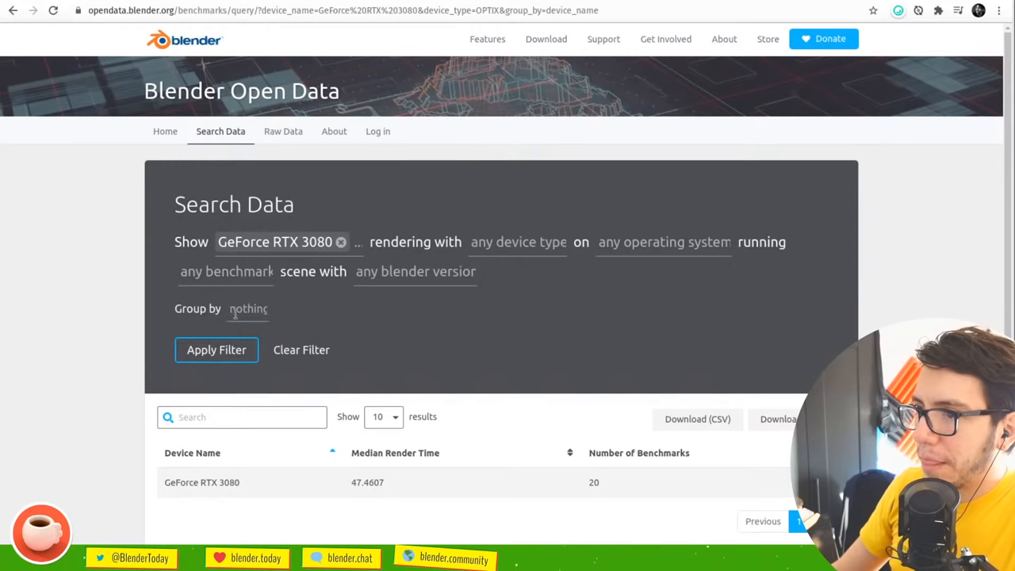
pyautogui.click(248, 309)
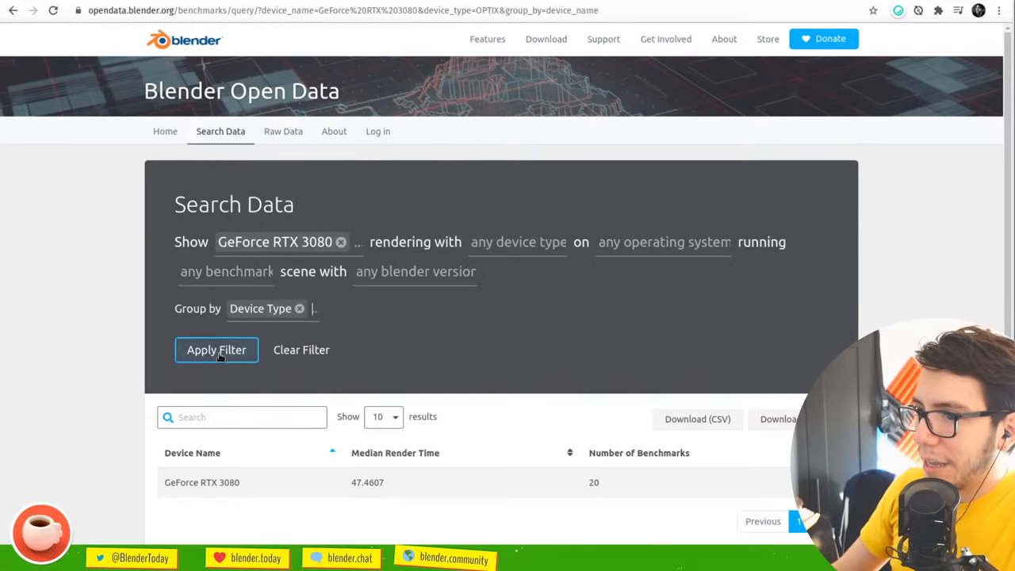
pyautogui.click(215, 350)
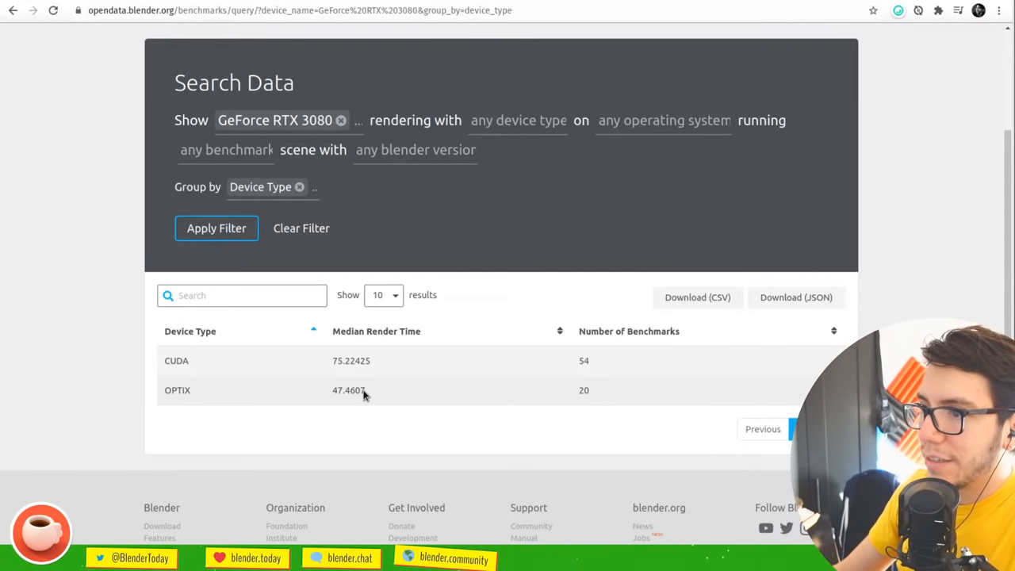
pyautogui.moveTo(353, 381)
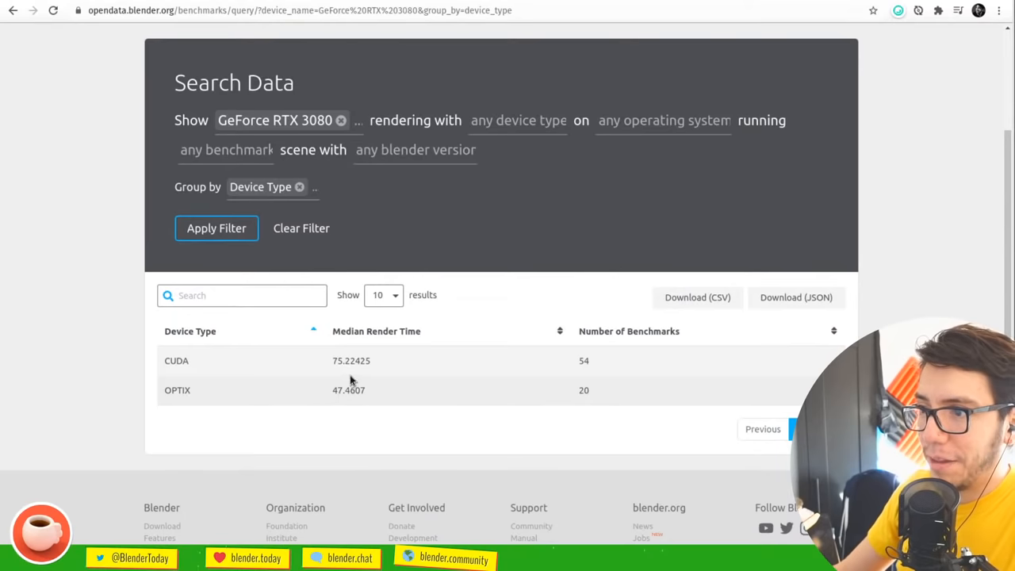
pyautogui.moveTo(439, 372)
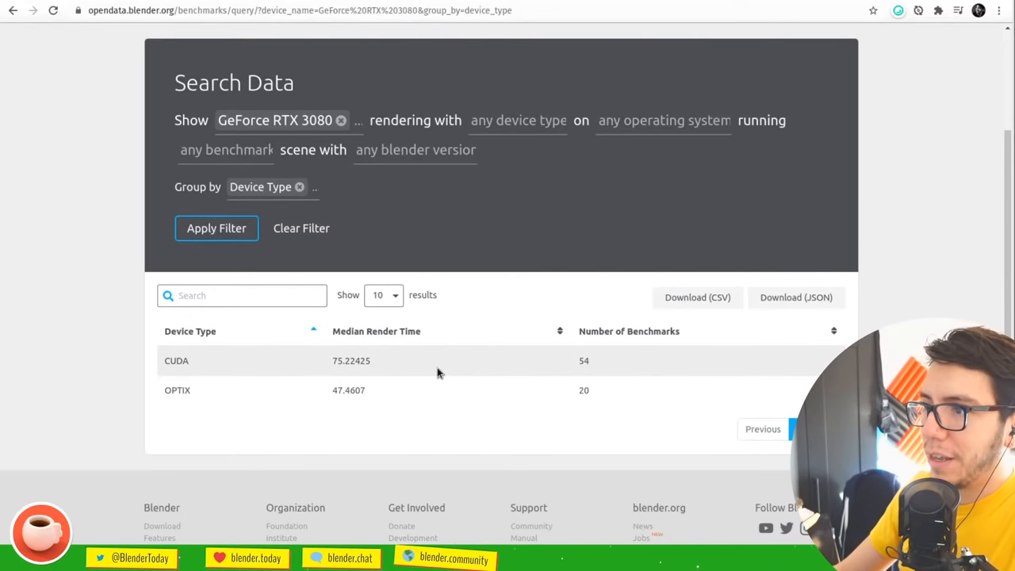
pyautogui.scroll(3)
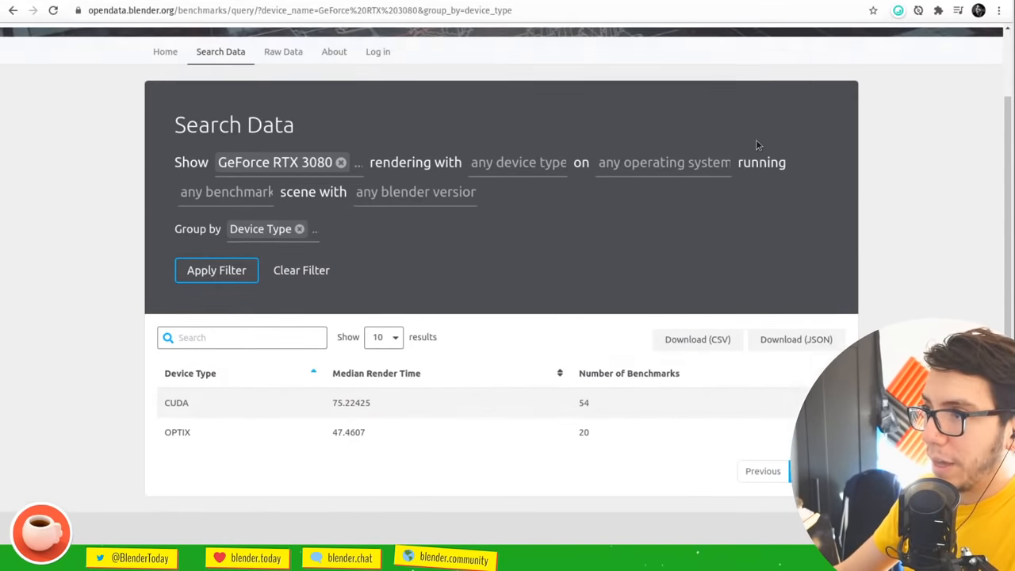
pyautogui.scroll(3)
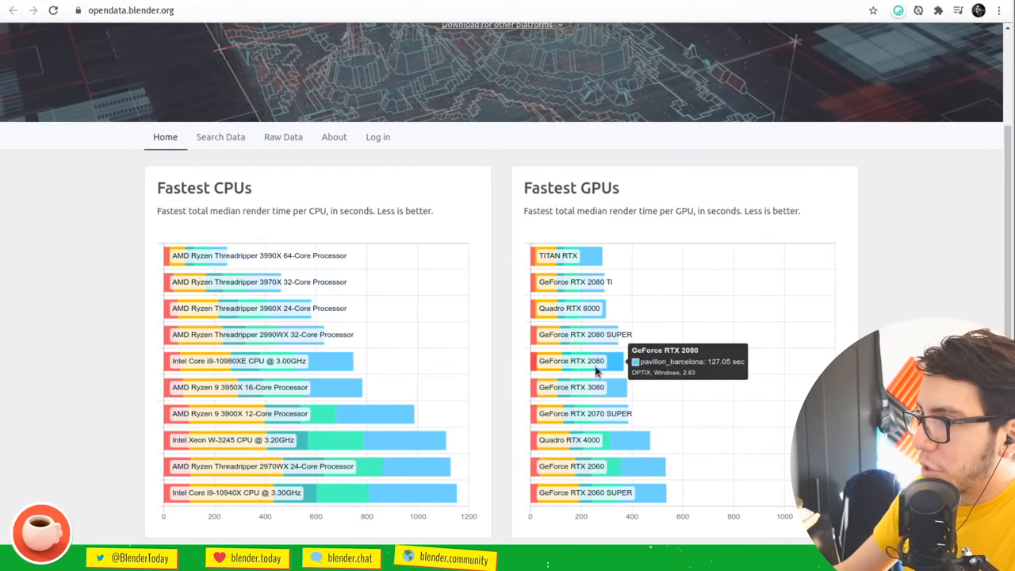
pyautogui.moveTo(615, 393)
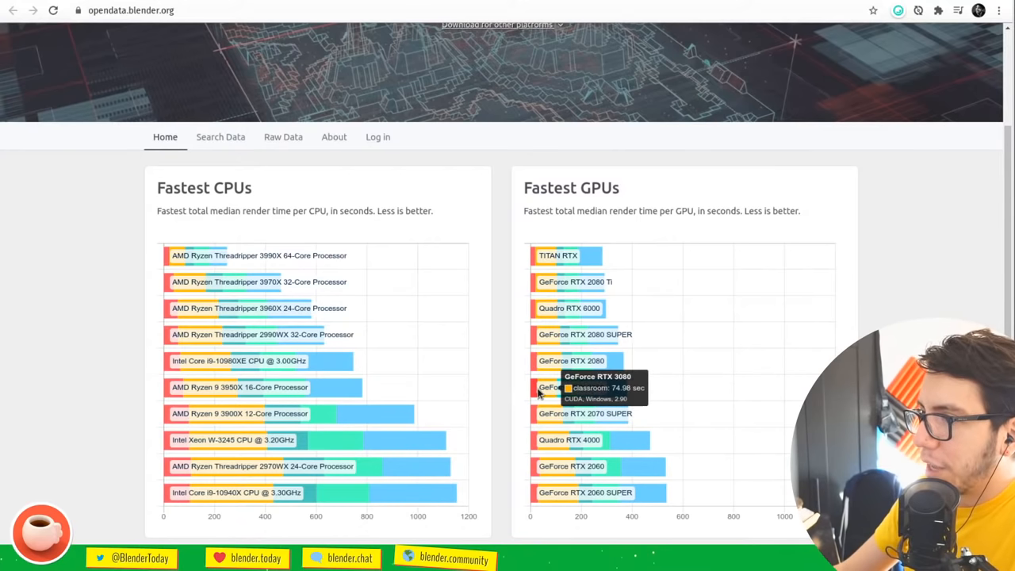
pyautogui.moveTo(575, 334)
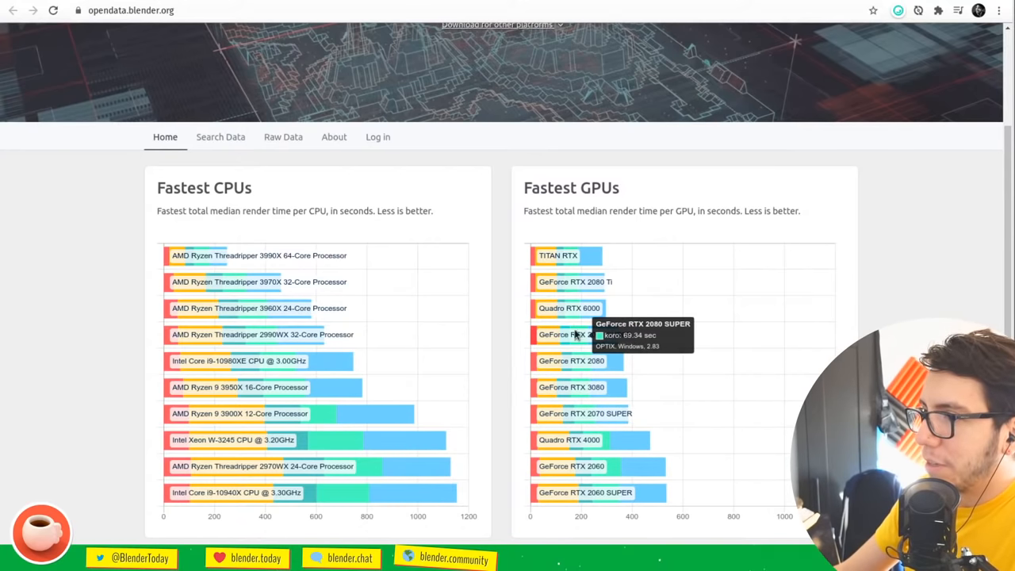
pyautogui.moveTo(618, 380)
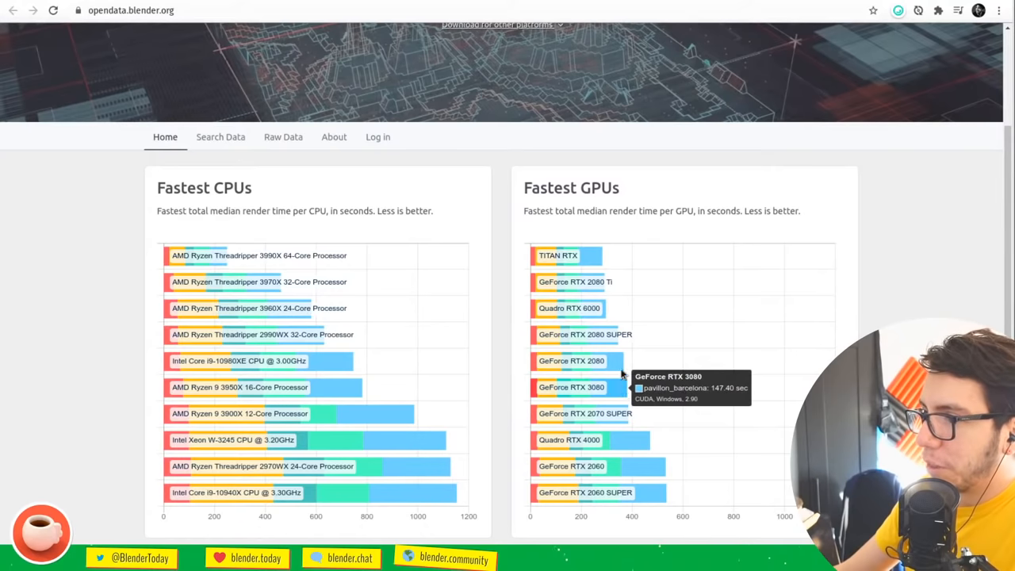
pyautogui.moveTo(611, 363)
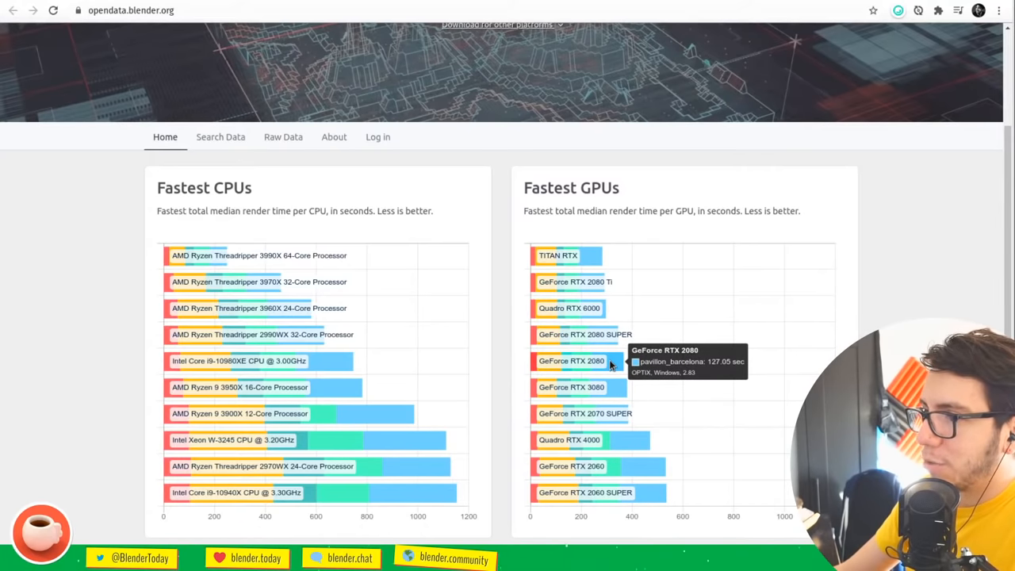
pyautogui.moveTo(607, 387)
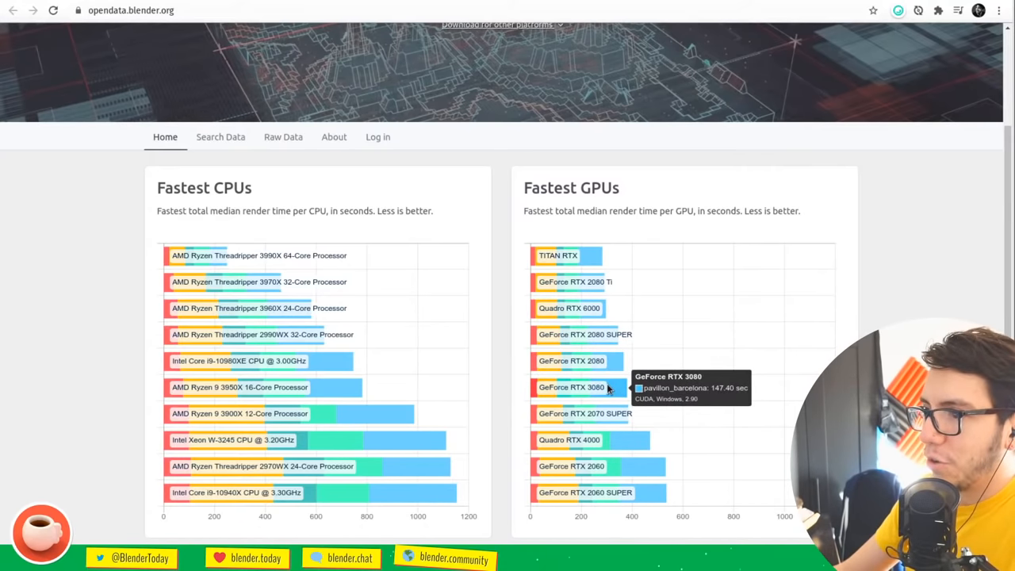
pyautogui.moveTo(583, 401)
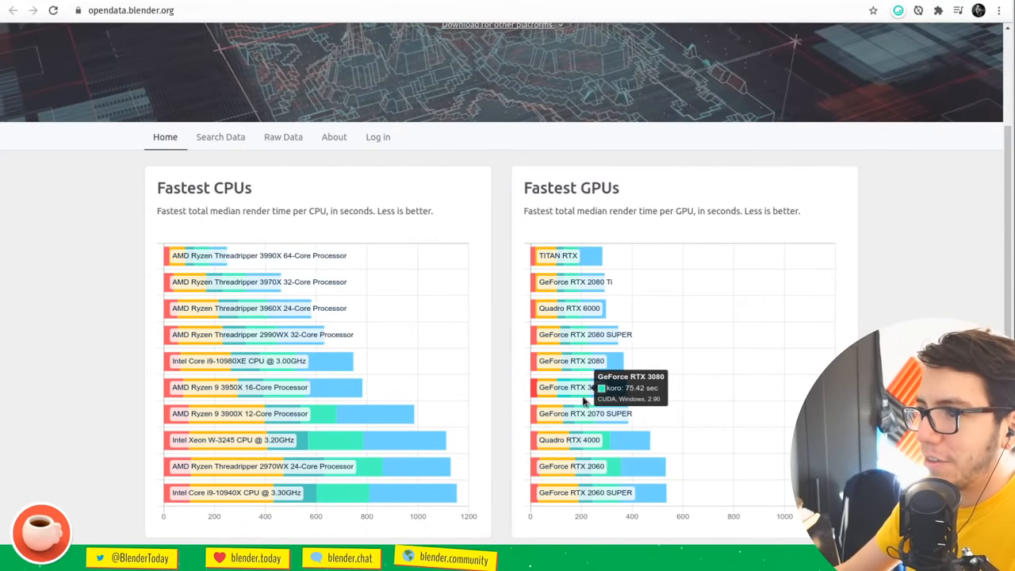
pyautogui.moveTo(571, 387)
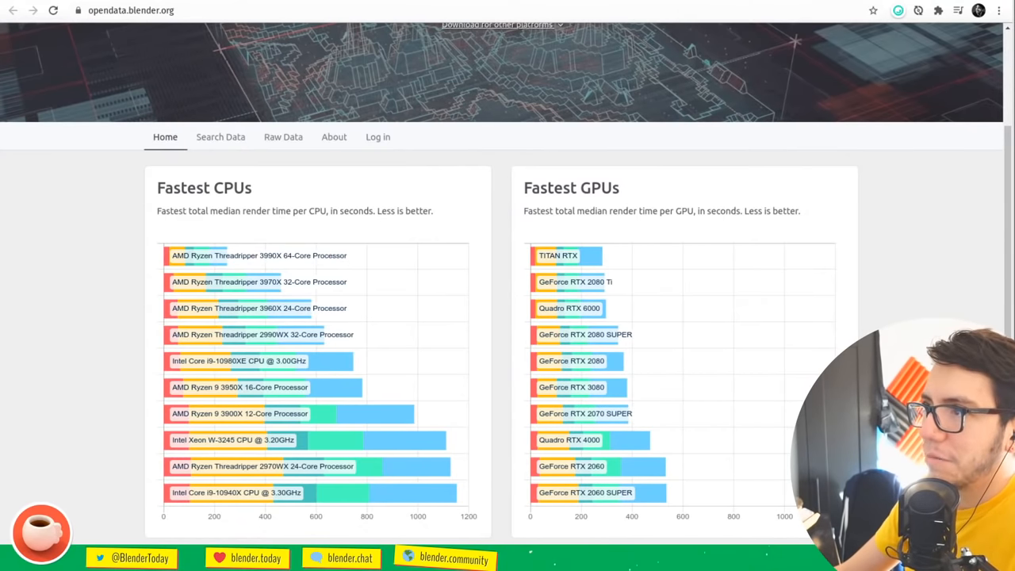
pyautogui.moveTo(567, 256)
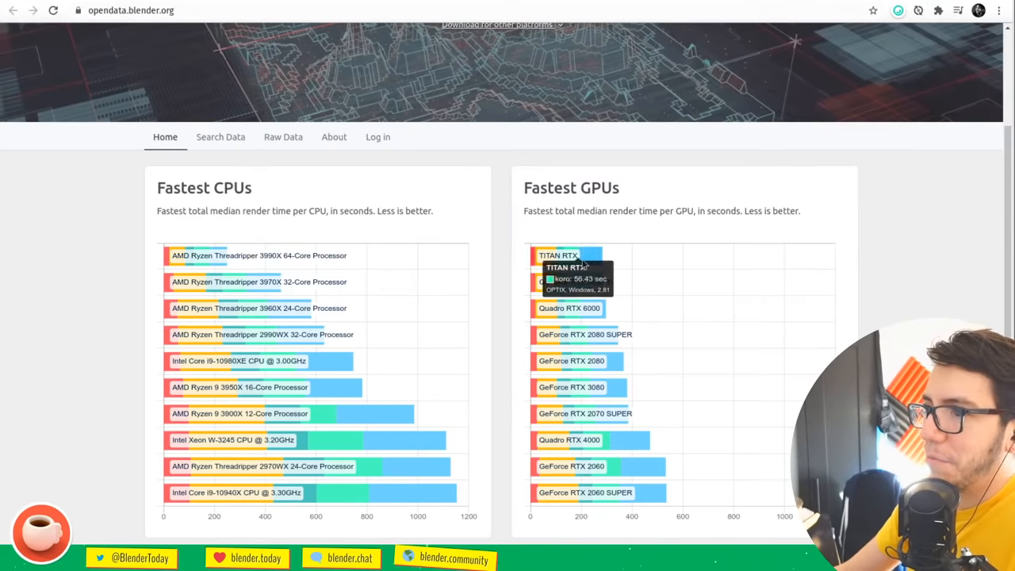
# Scroll the Blender Open Data home page up from the Fastest GPUs chart to the header
pyautogui.scroll(3)
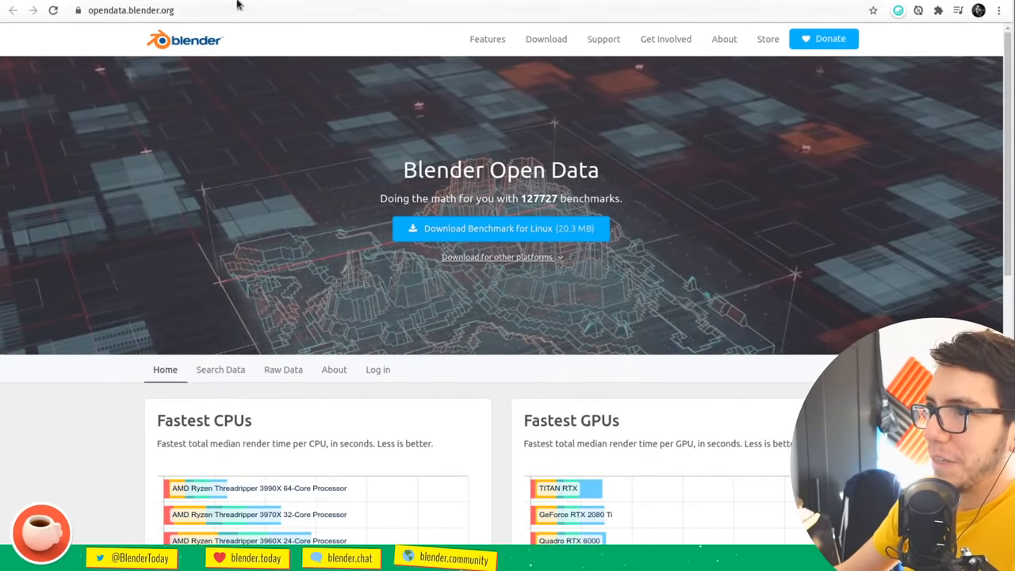
# Like the Blender.Today comment with RTX 3080 OptiX and CUDA charts, raising it to three likes
pyautogui.click(453, 558)
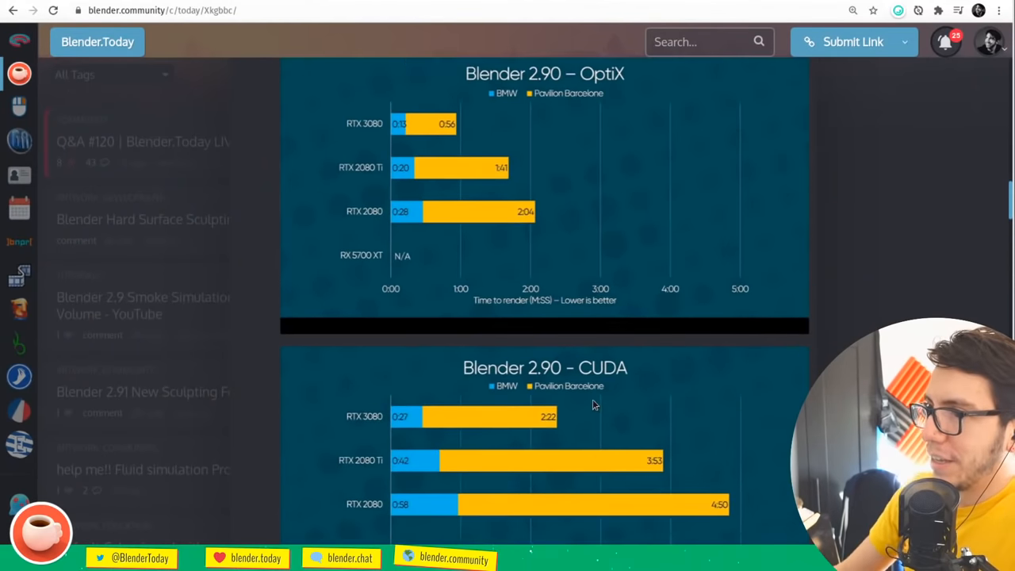
pyautogui.scroll(-3)
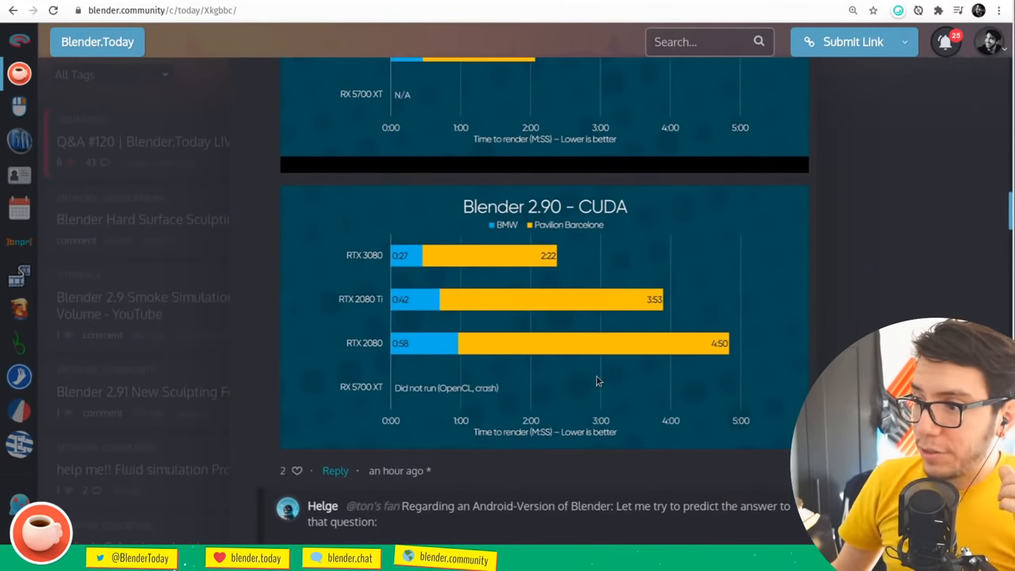
pyautogui.scroll(3)
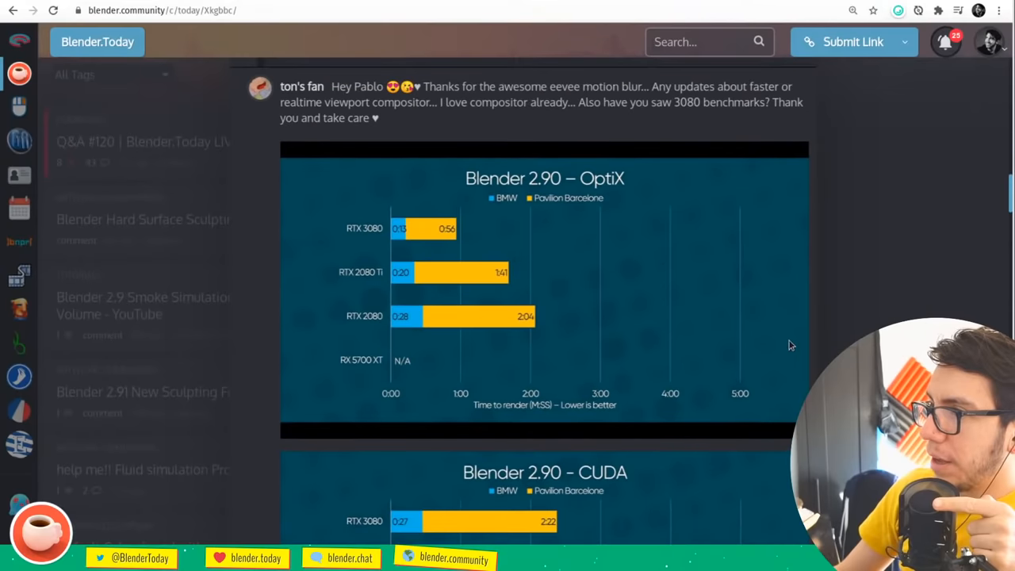
pyautogui.scroll(3)
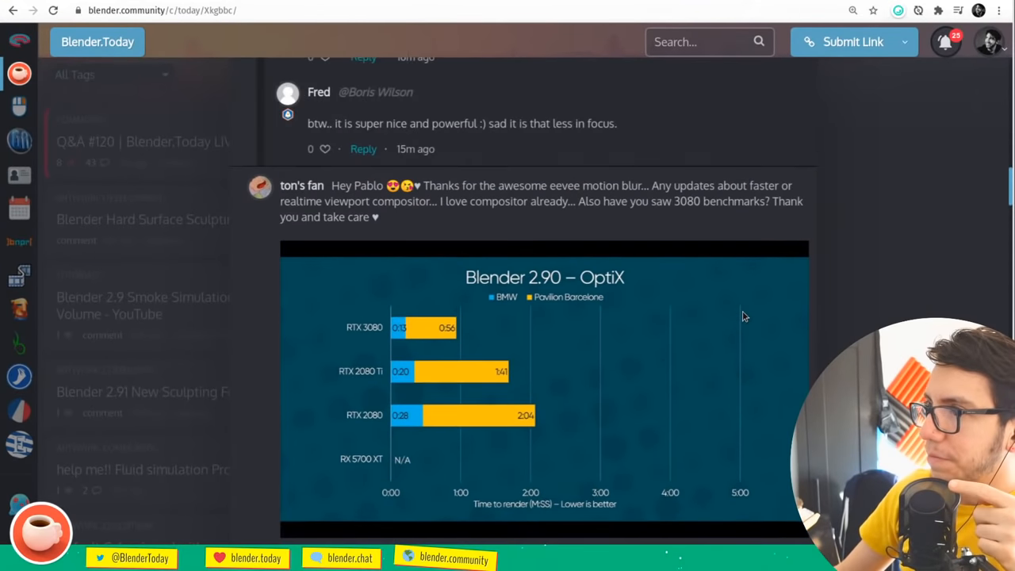
pyautogui.scroll(-3)
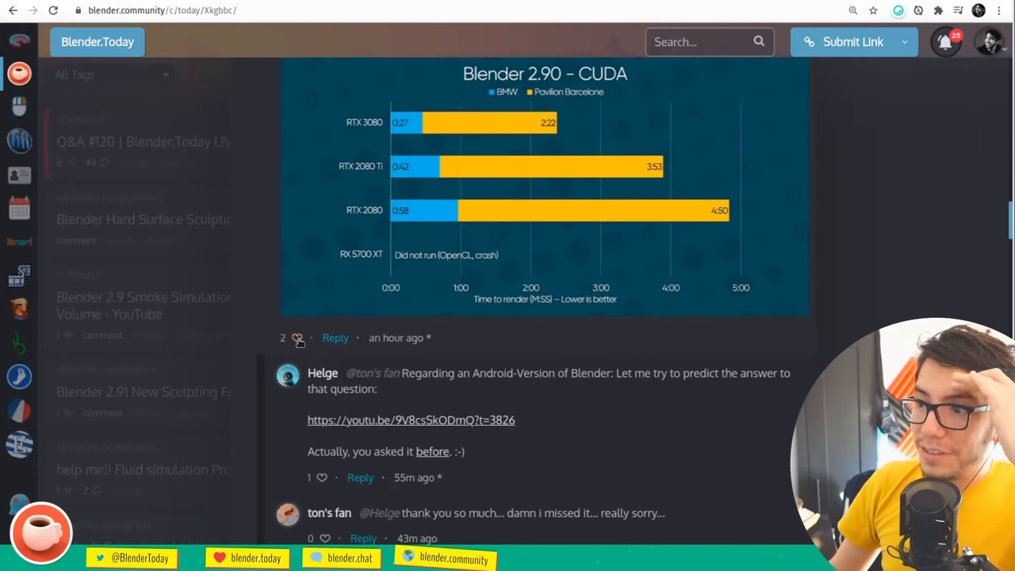
pyautogui.click(298, 338)
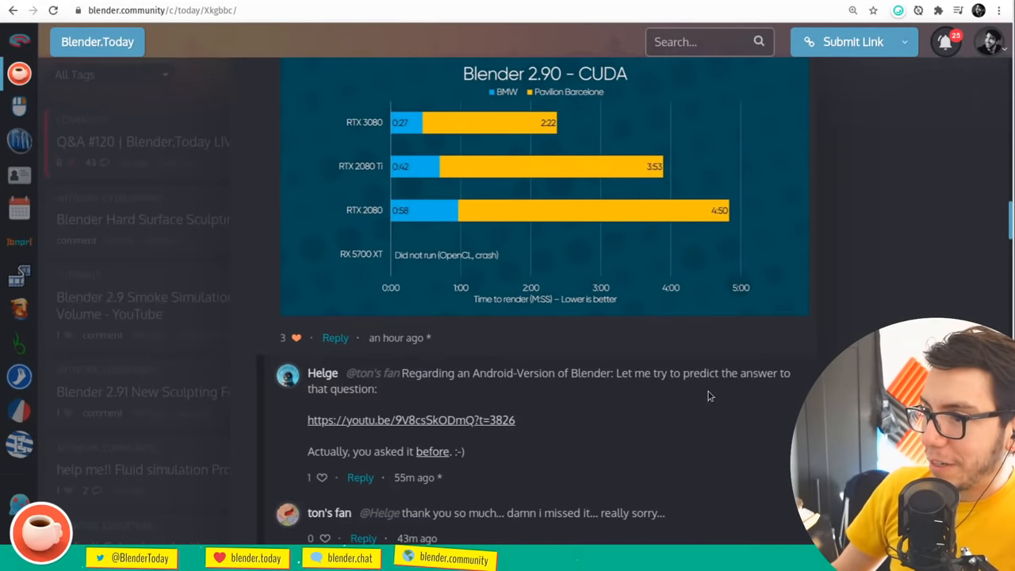
# Read further down to ton's CUDA chart and Helge's Android-version reply with video link
pyautogui.scroll(-3)
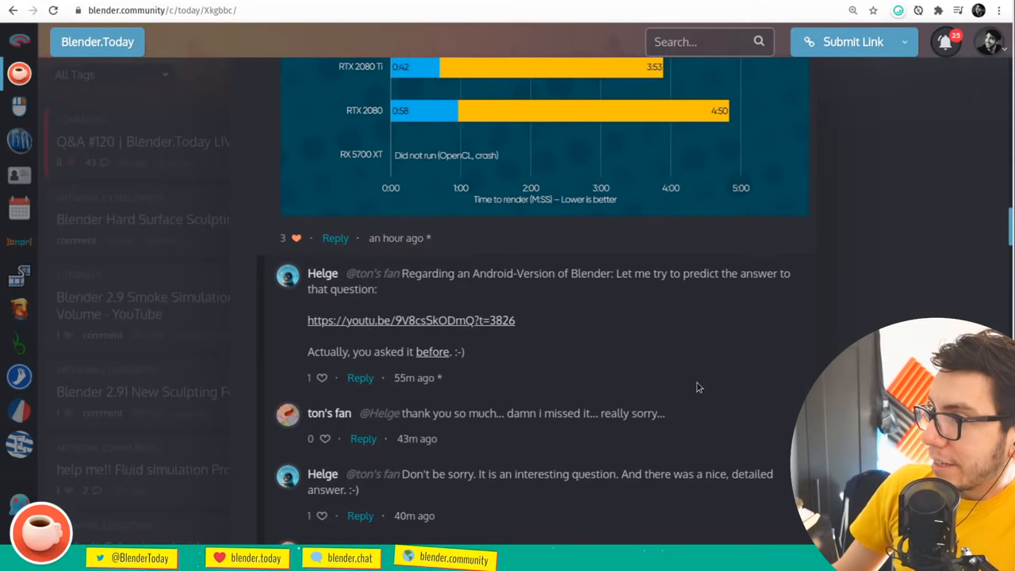
pyautogui.moveTo(476, 324)
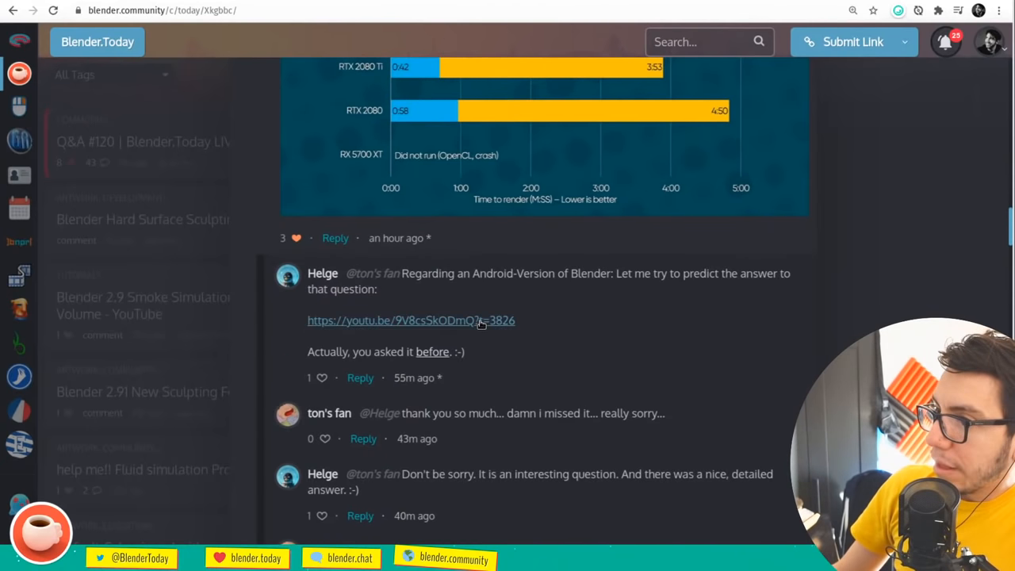
pyautogui.moveTo(498, 326)
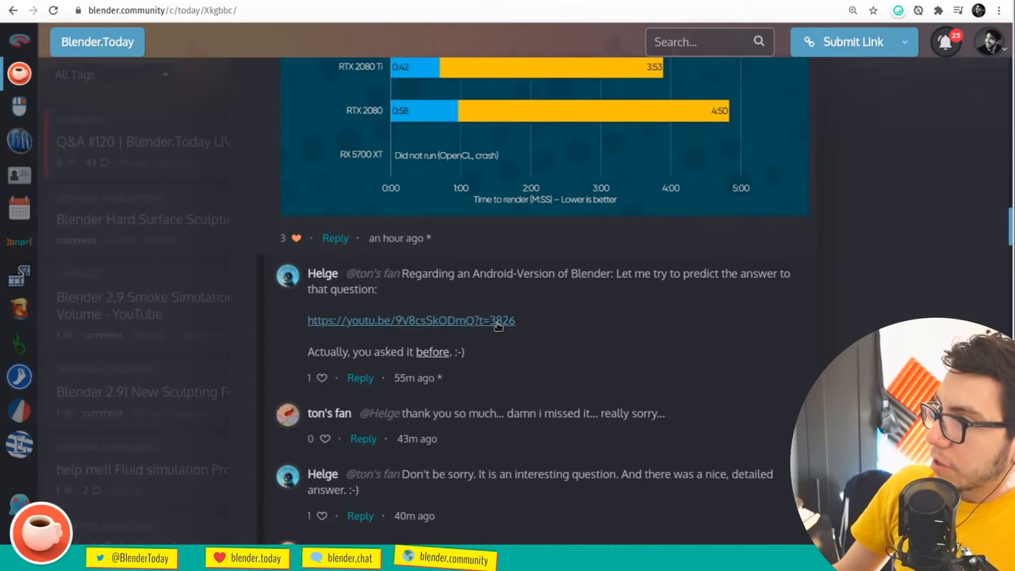
pyautogui.moveTo(432, 352)
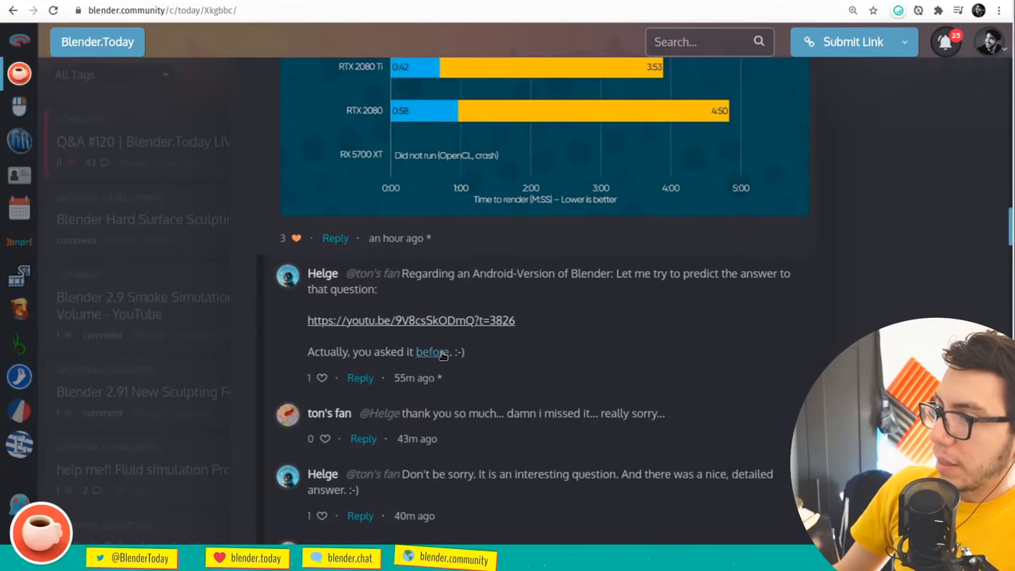
pyautogui.scroll(-3)
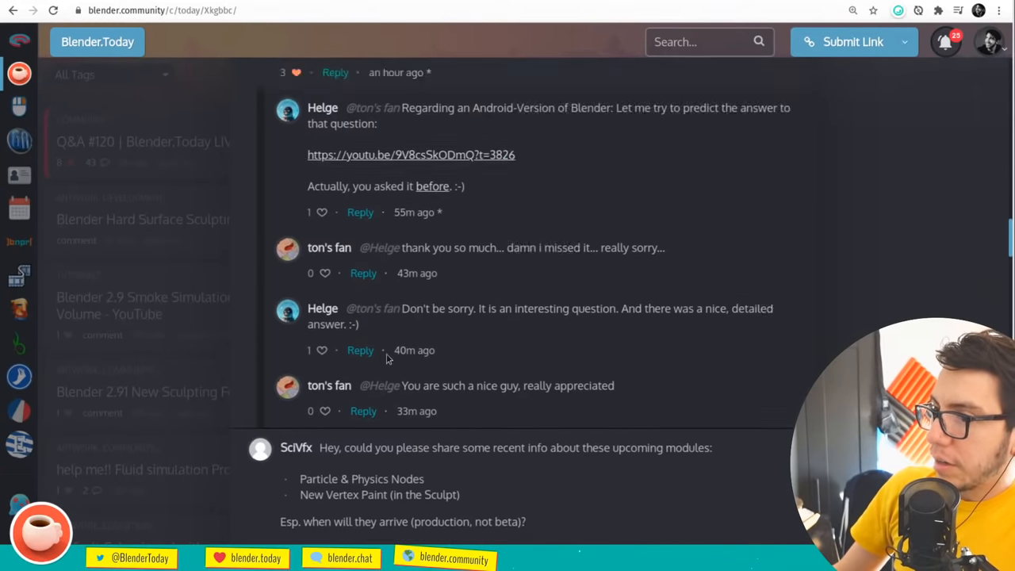
pyautogui.scroll(-3)
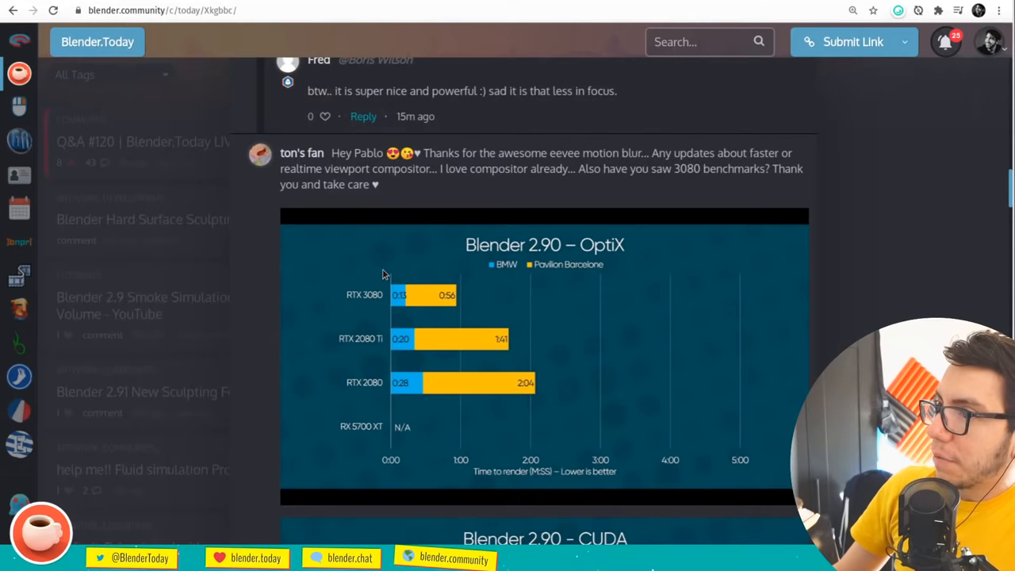
pyautogui.scroll(-3)
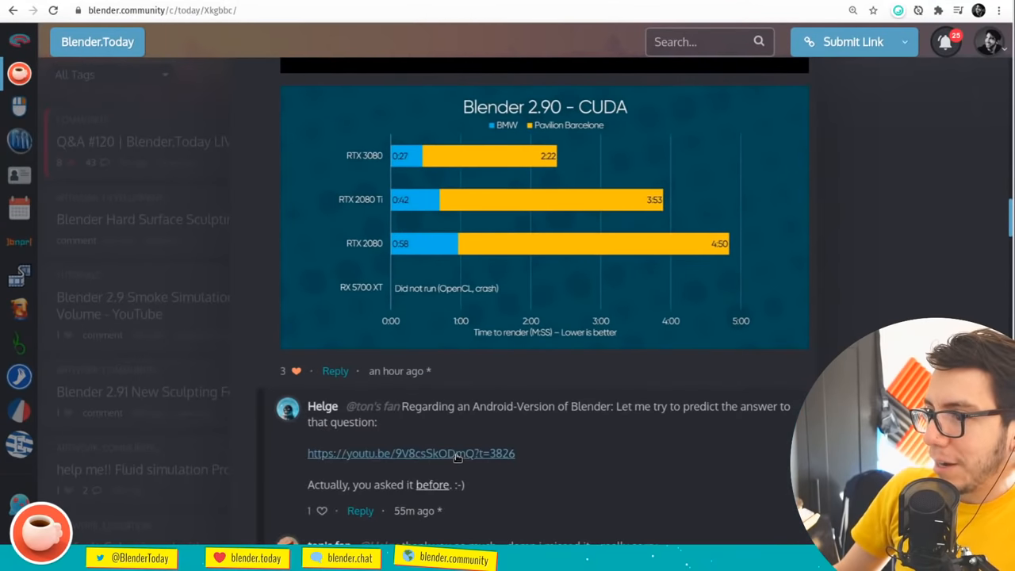
pyautogui.click(411, 453)
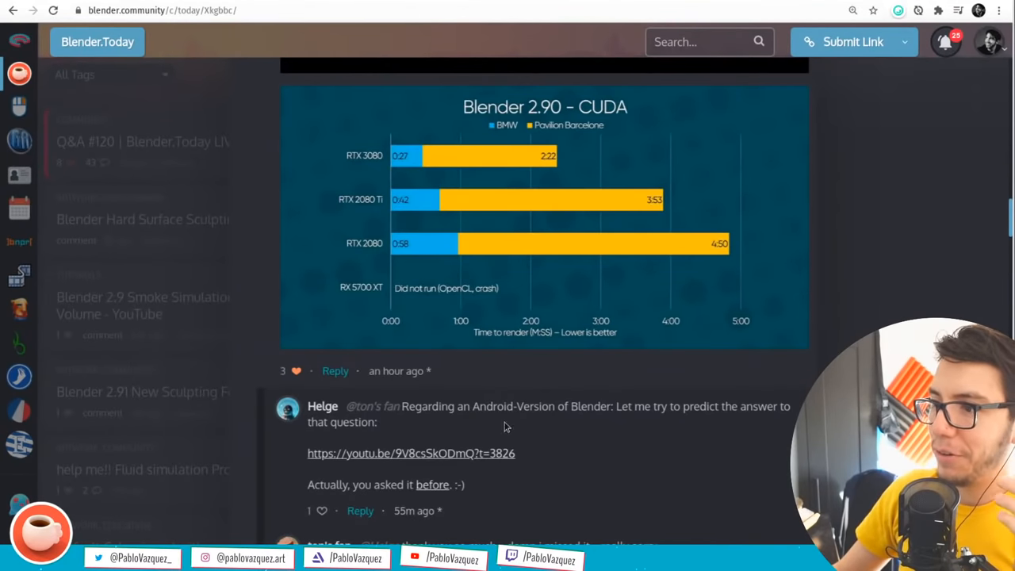
pyautogui.scroll(-3)
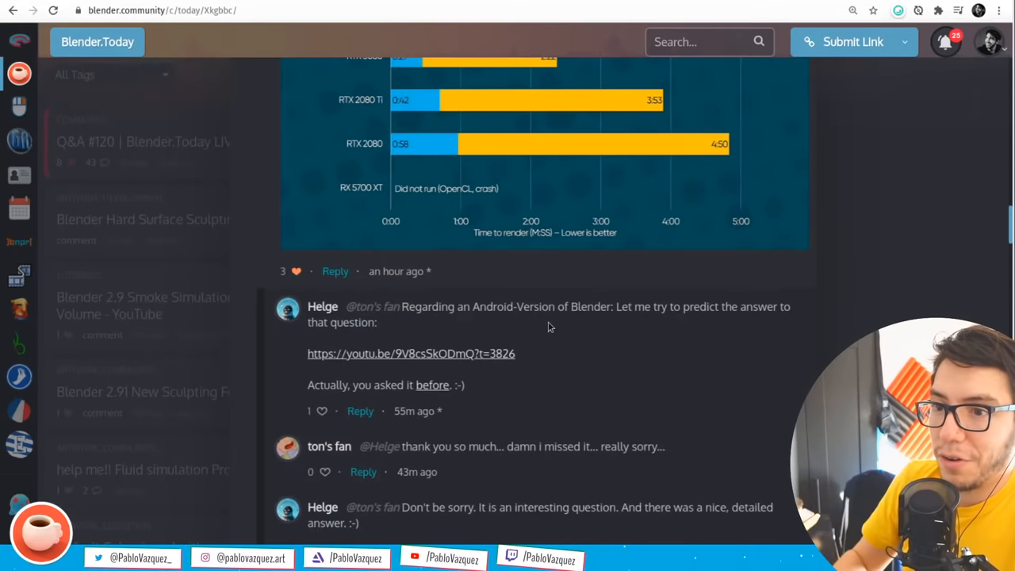
# Go to download.blender.org/release and browse the release index
pyautogui.write('download.blender.org/release/')
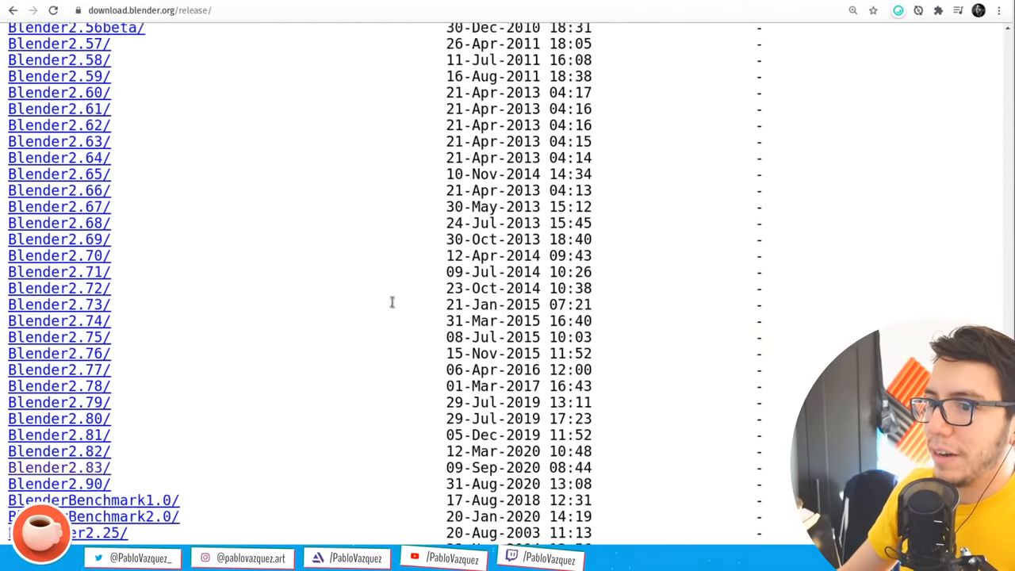
pyautogui.scroll(-3)
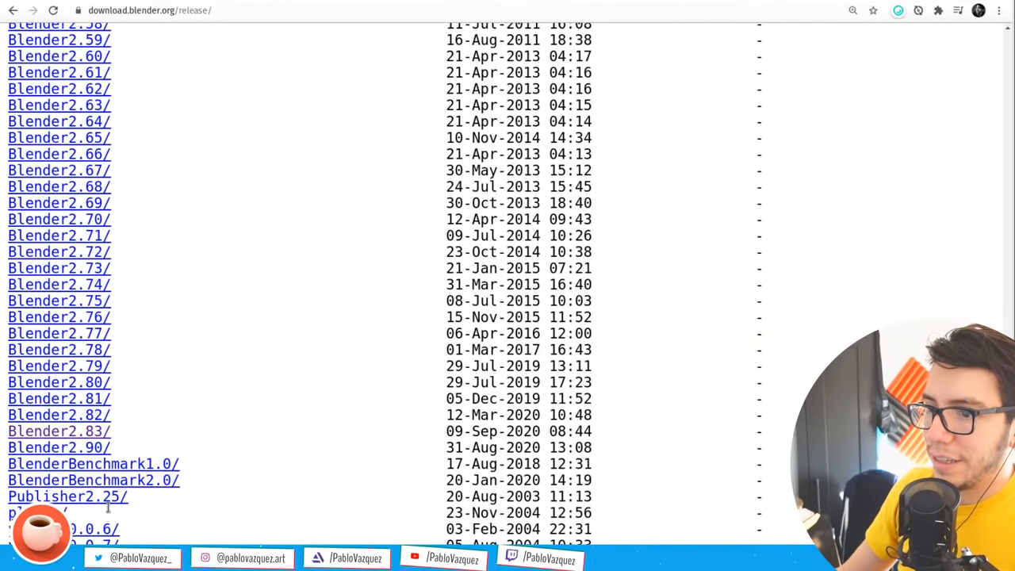
pyautogui.scroll(3)
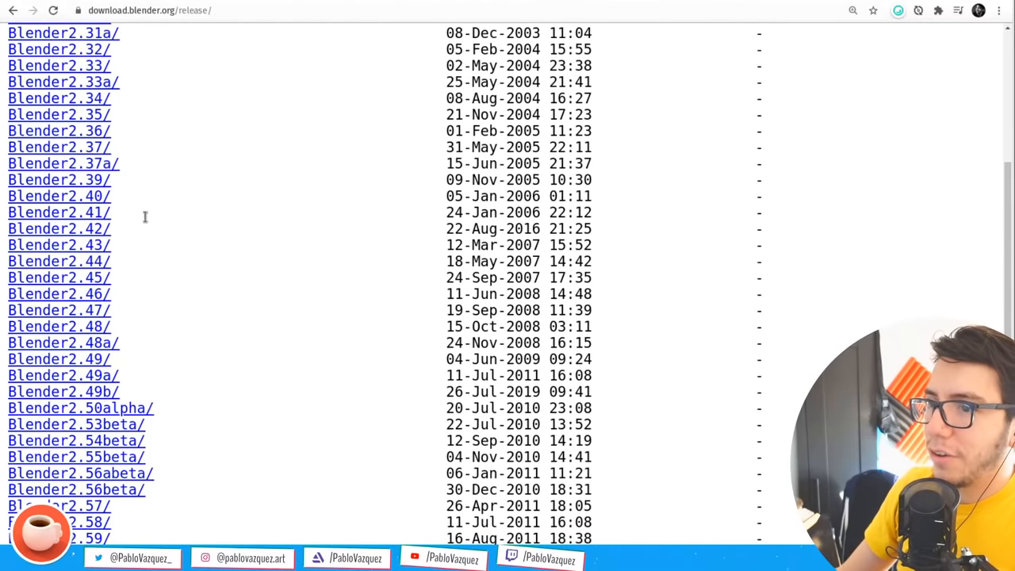
pyautogui.scroll(3)
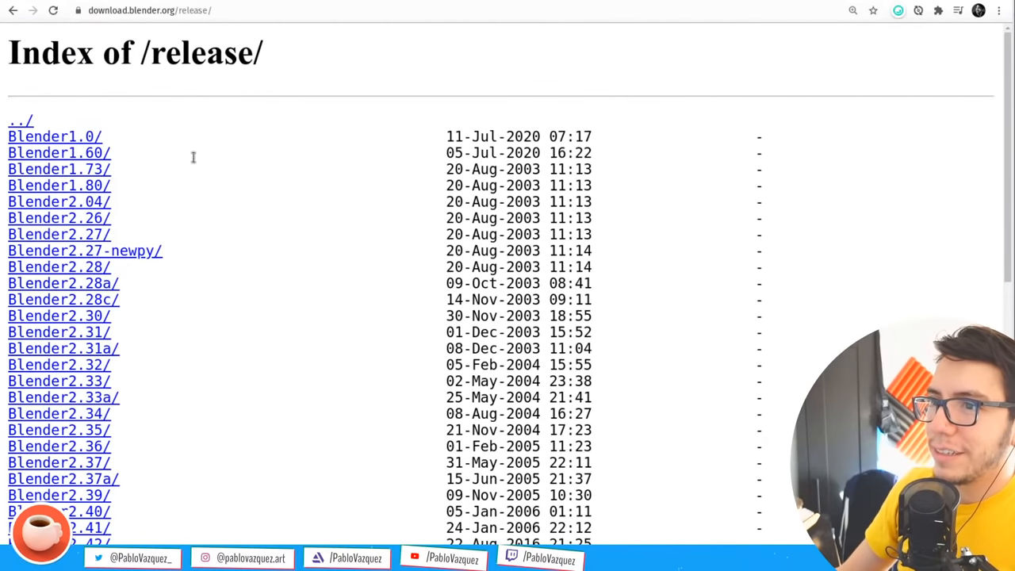
# Open demo/android and select the BlenderPlayer_08_02_12_4.apk entry
pyautogui.click(159, 11)
pyautogui.write('demo')
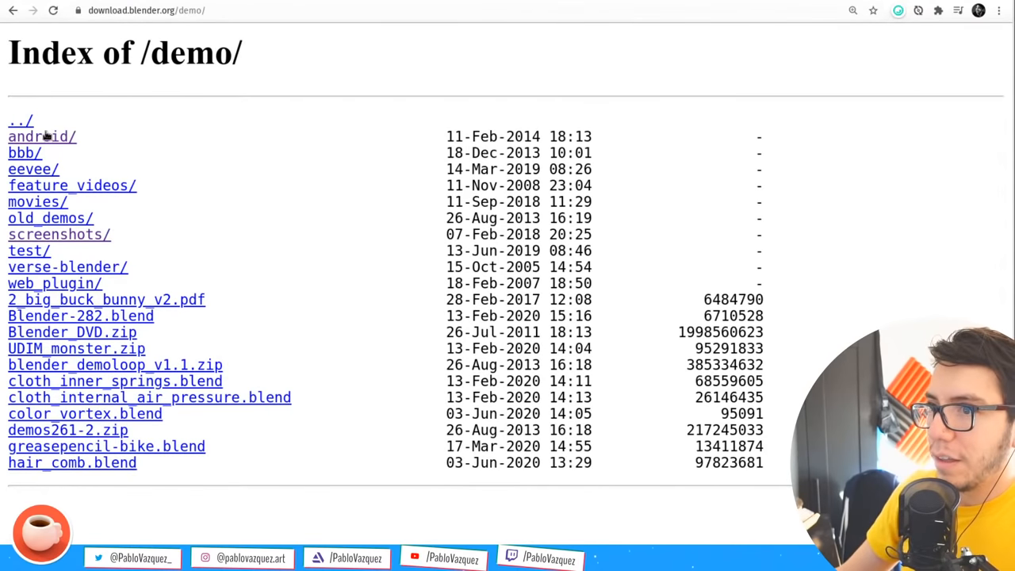
pyautogui.click(41, 136)
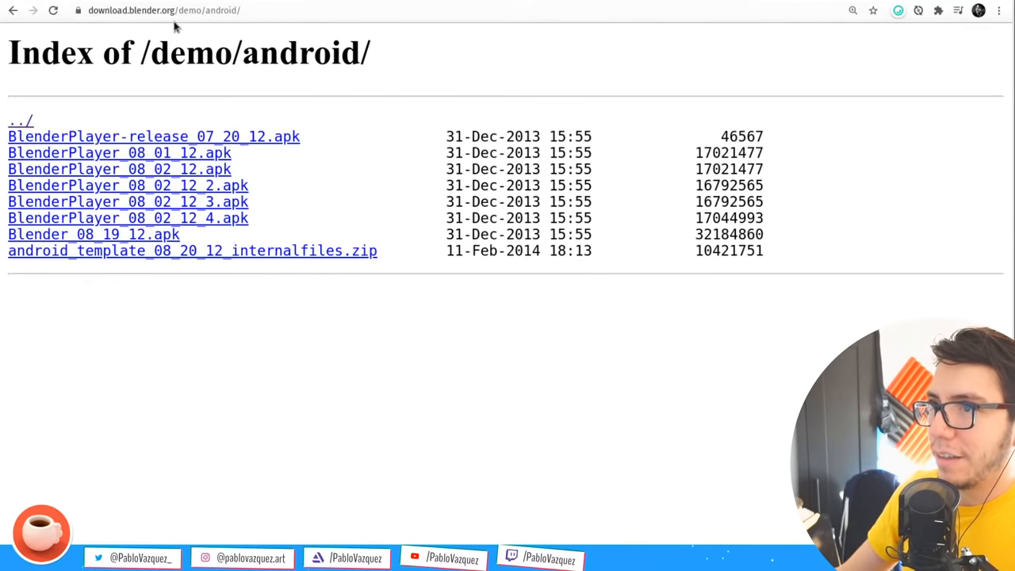
pyautogui.moveTo(191, 119)
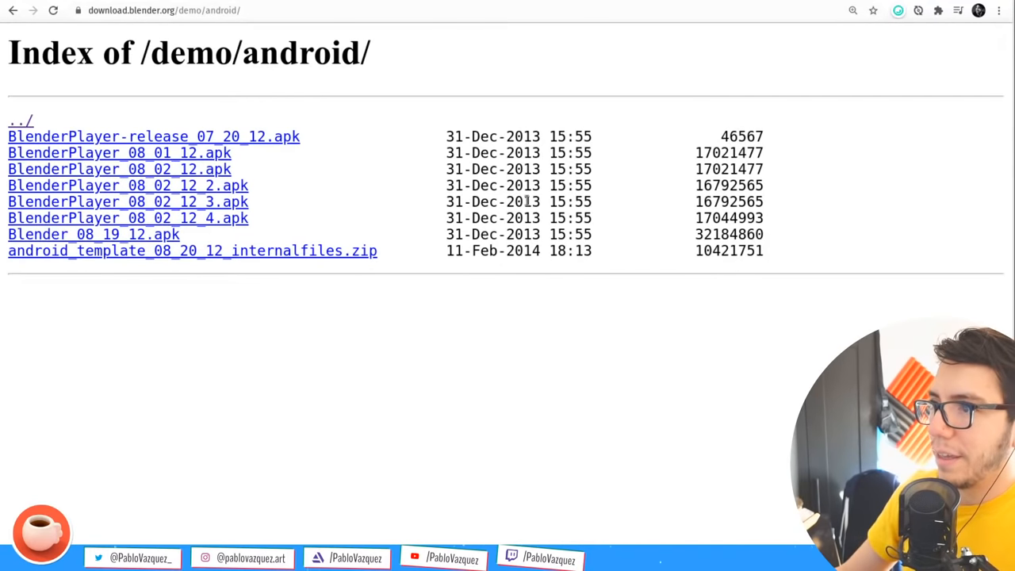
pyautogui.doubleClick(521, 202)
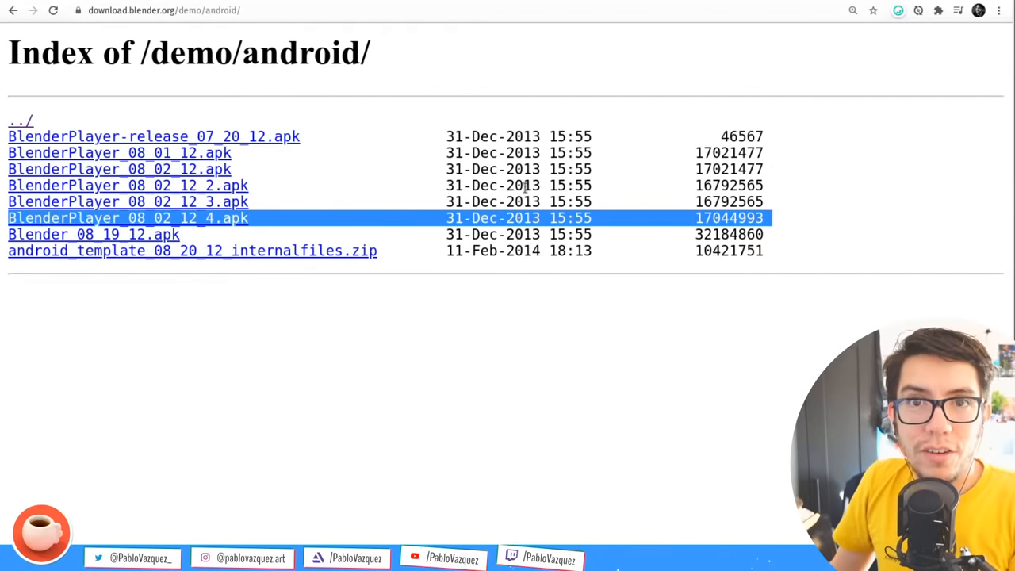
pyautogui.moveTo(506, 96)
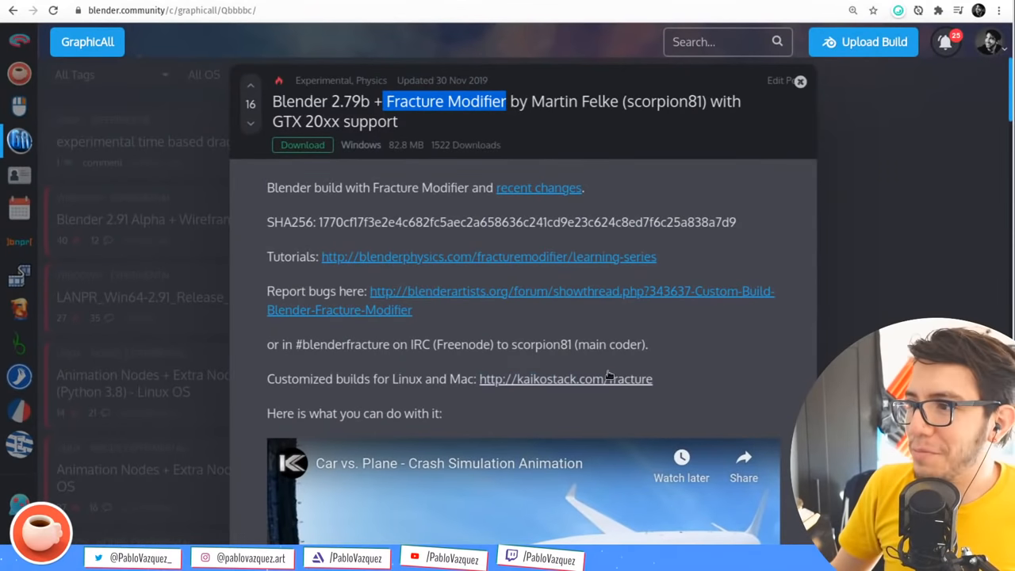
pyautogui.moveTo(197, 214)
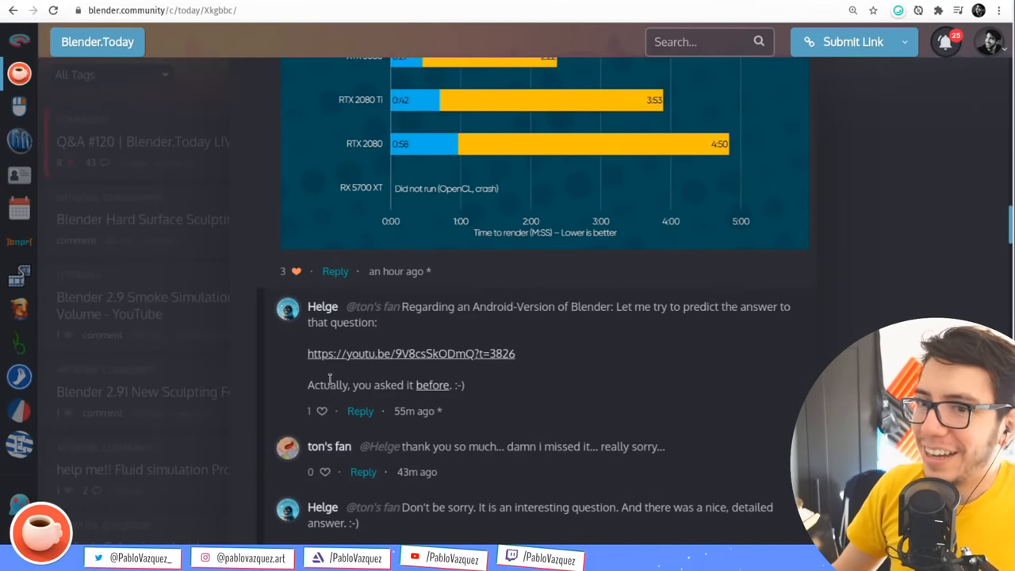
pyautogui.moveTo(649, 389)
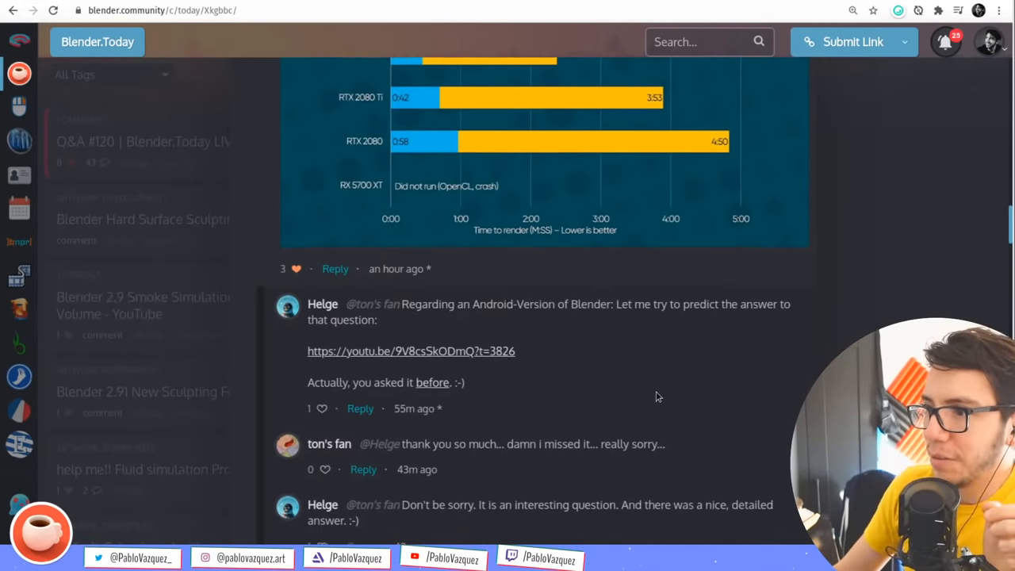
# Scroll the Q&A comments to SciVfx's particle-nodes and vertex-paint questions
pyautogui.scroll(3)
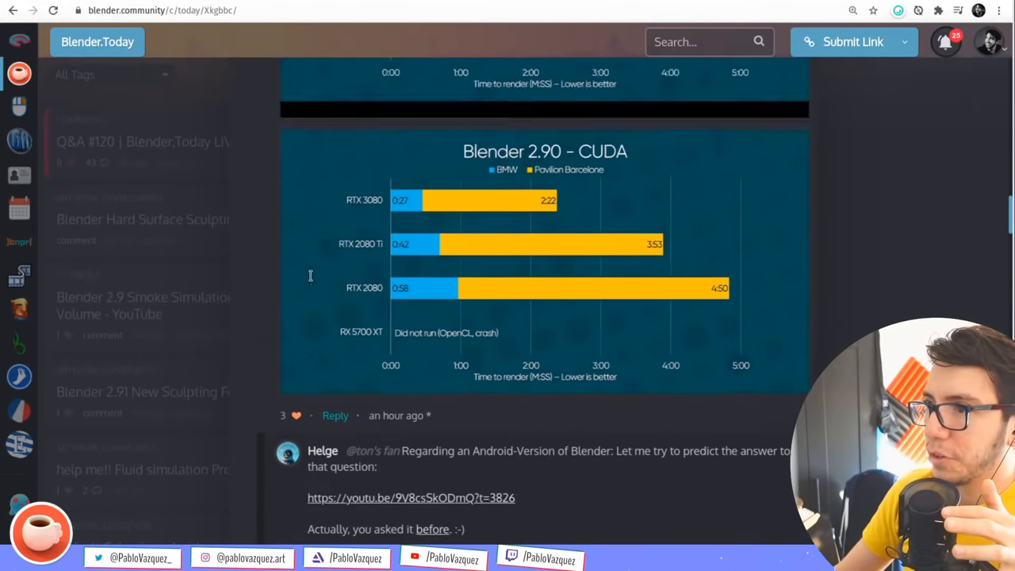
pyautogui.scroll(-3)
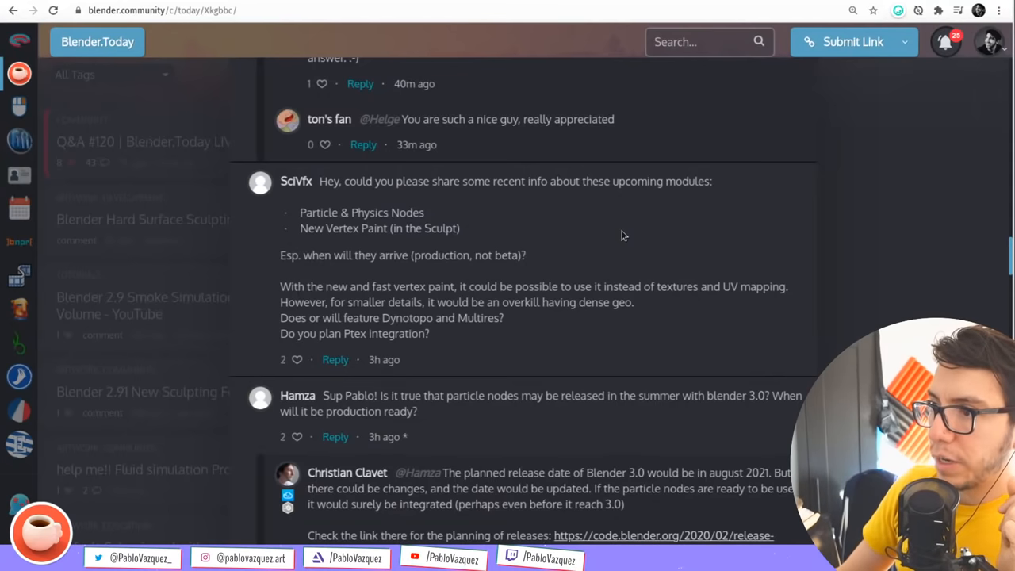
pyautogui.moveTo(618, 244)
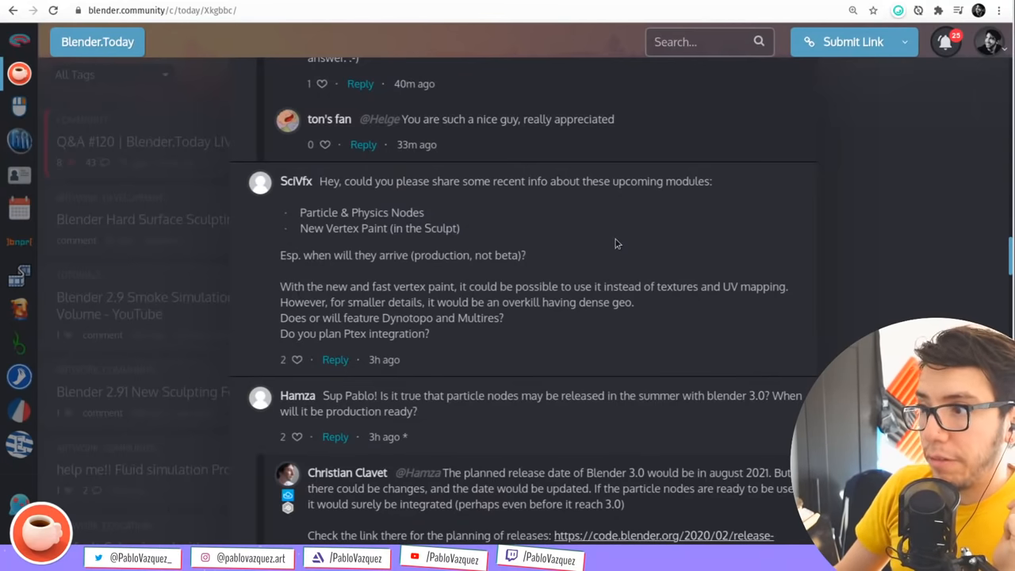
pyautogui.moveTo(589, 260)
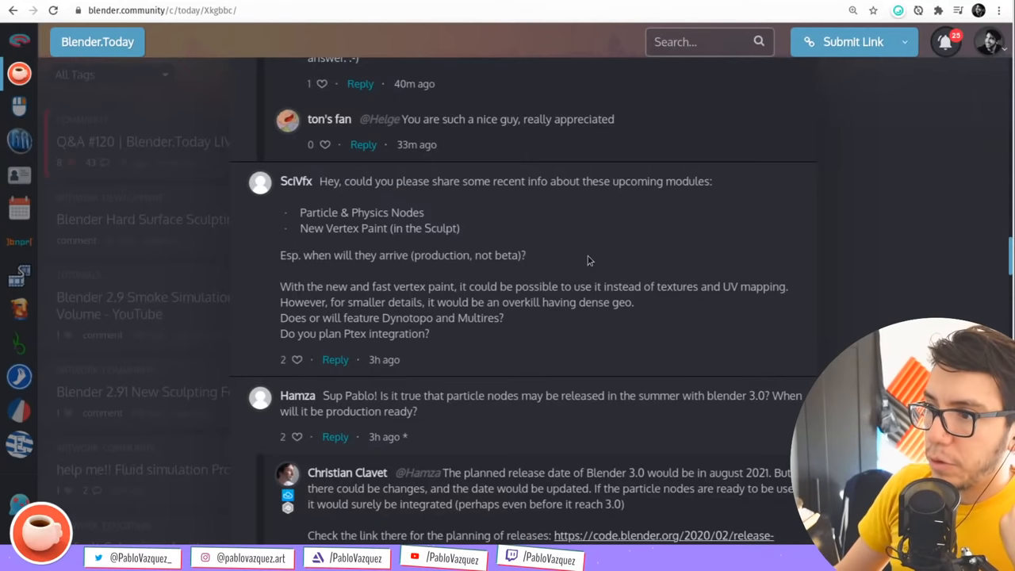
pyautogui.moveTo(675, 311)
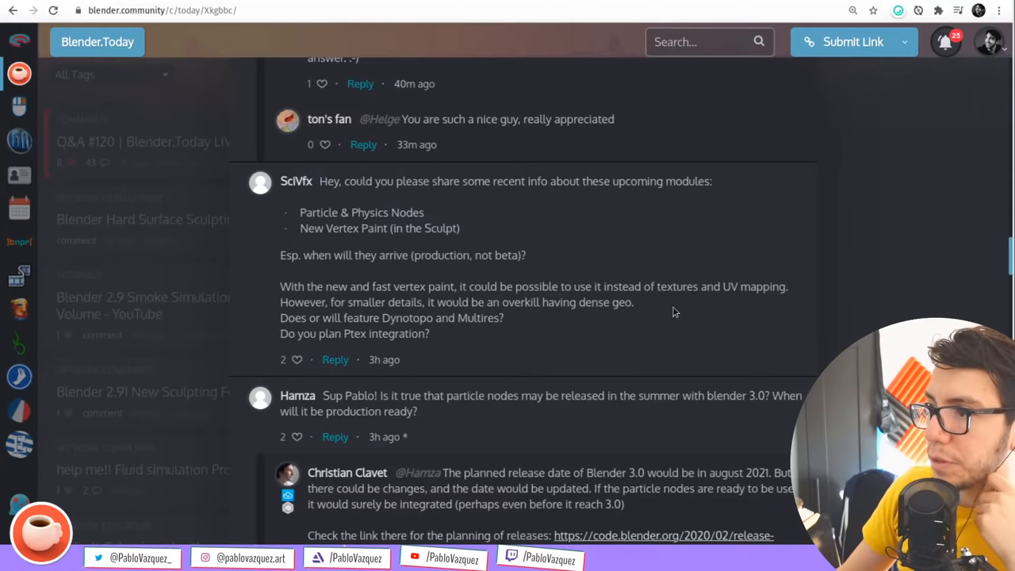
pyautogui.moveTo(666, 335)
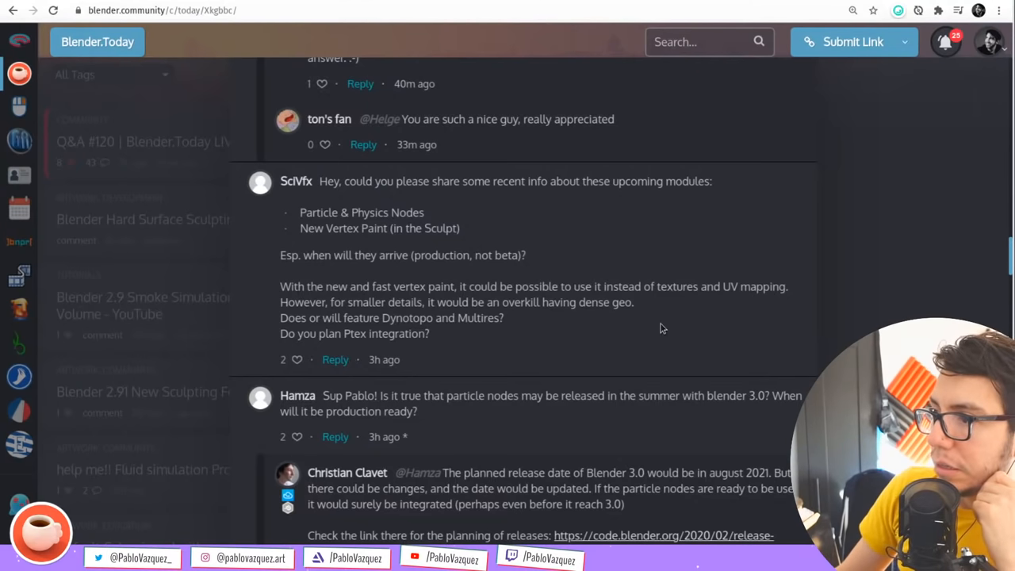
pyautogui.moveTo(653, 308)
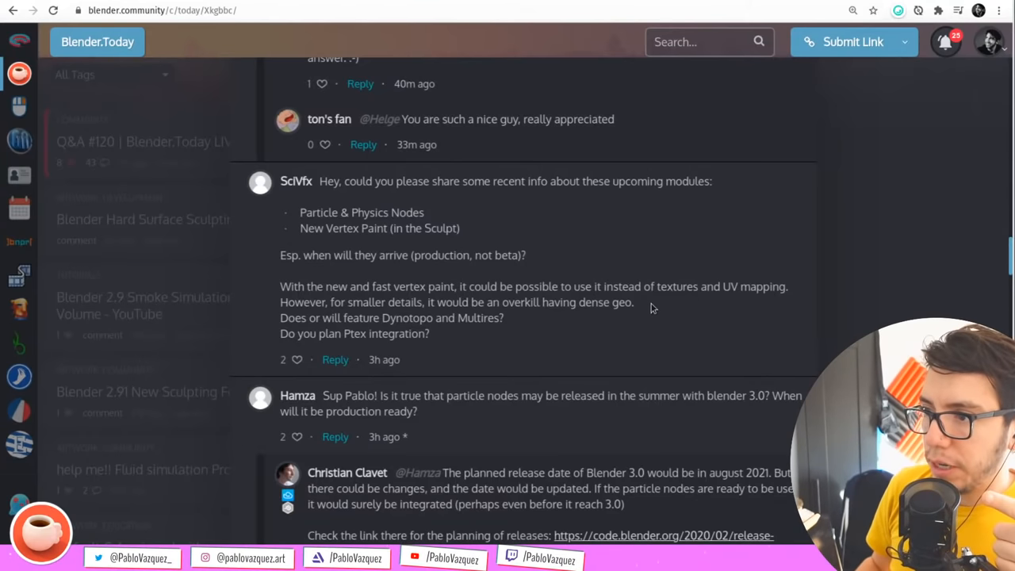
pyautogui.moveTo(551, 261)
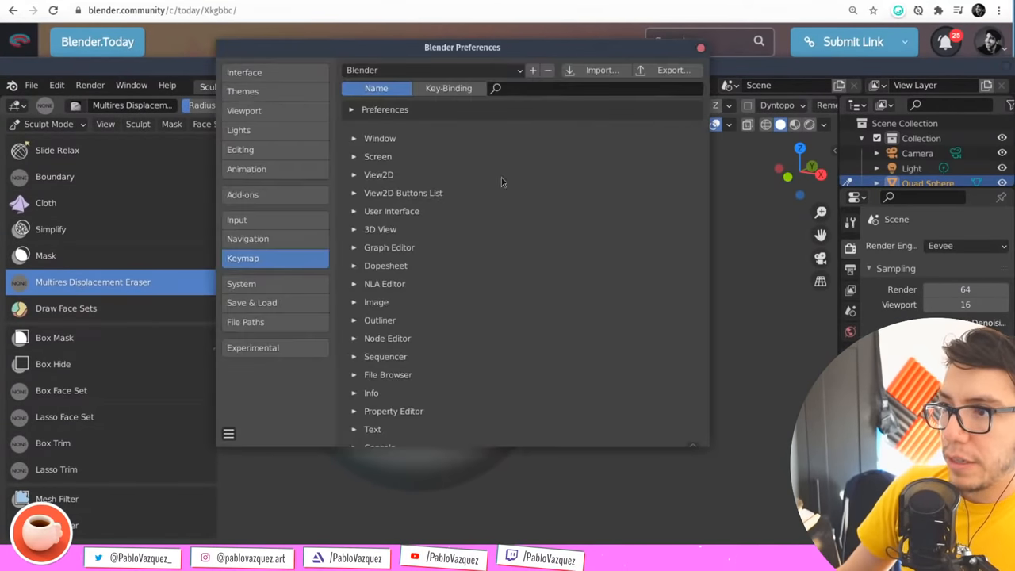
pyautogui.moveTo(284, 369)
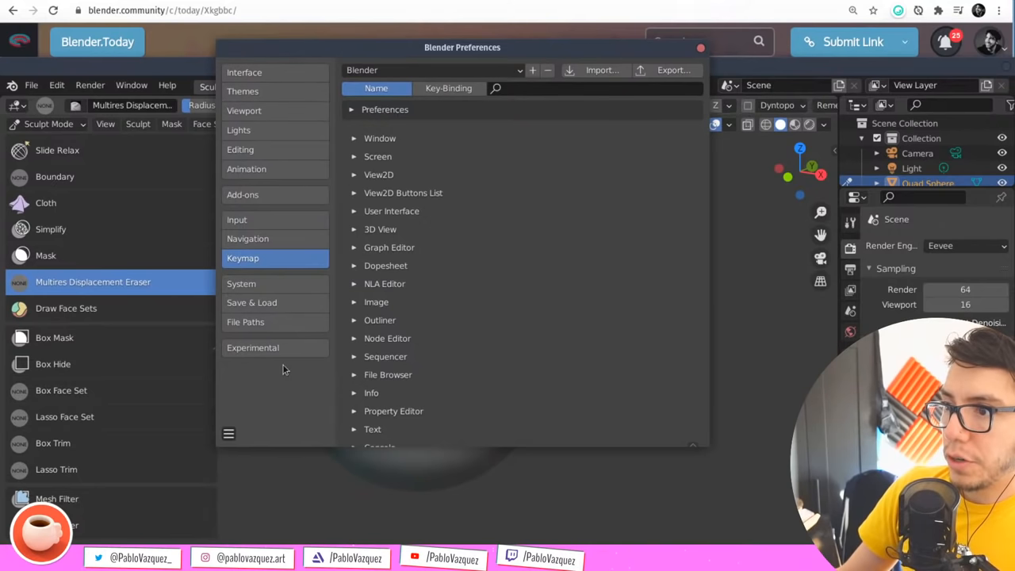
# Show Experimental preferences (New Particle System, Sculpt Vertex Colors), then browse the sculpt brushes
pyautogui.click(252, 348)
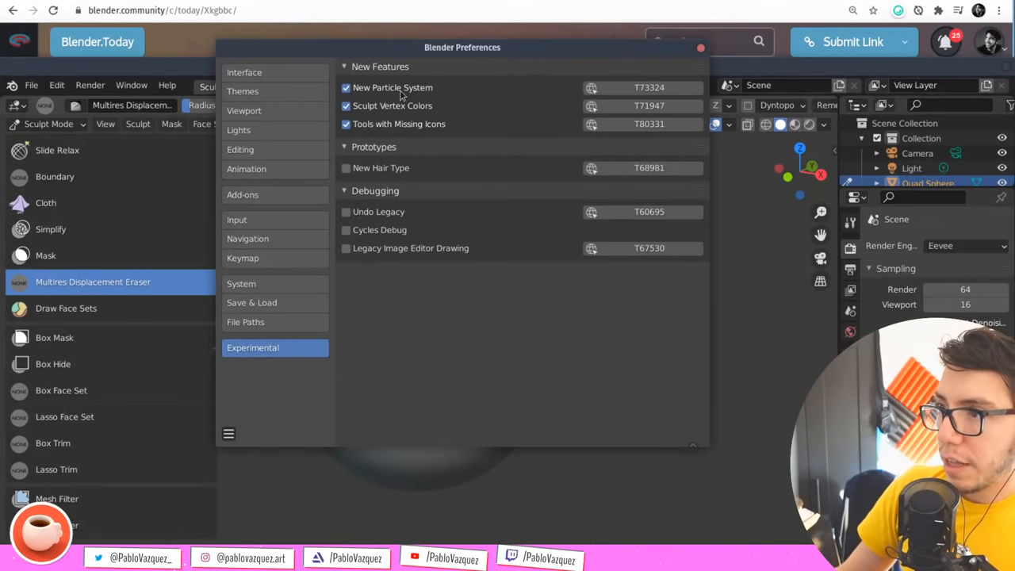
pyautogui.click(346, 87)
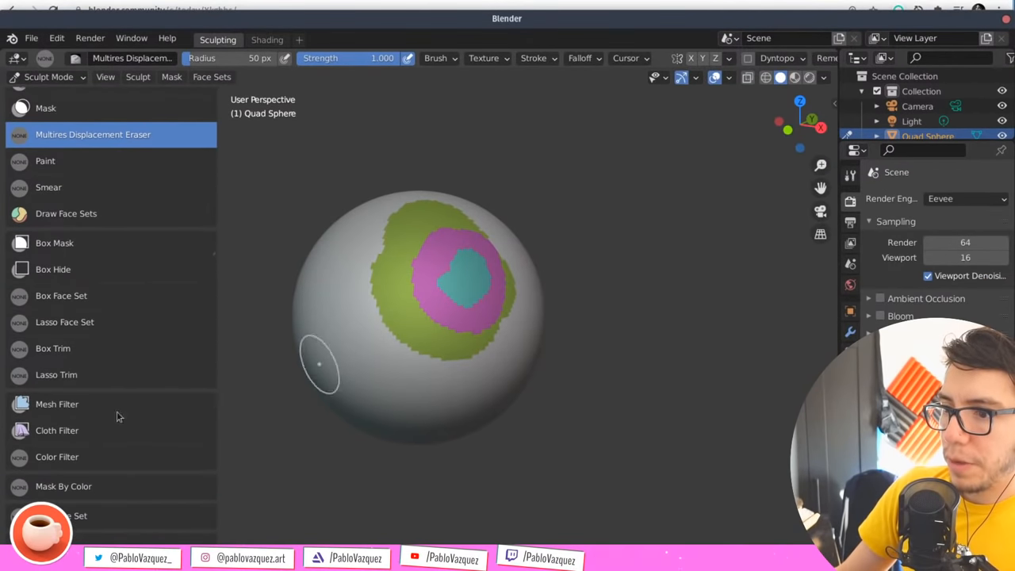
pyautogui.scroll(3)
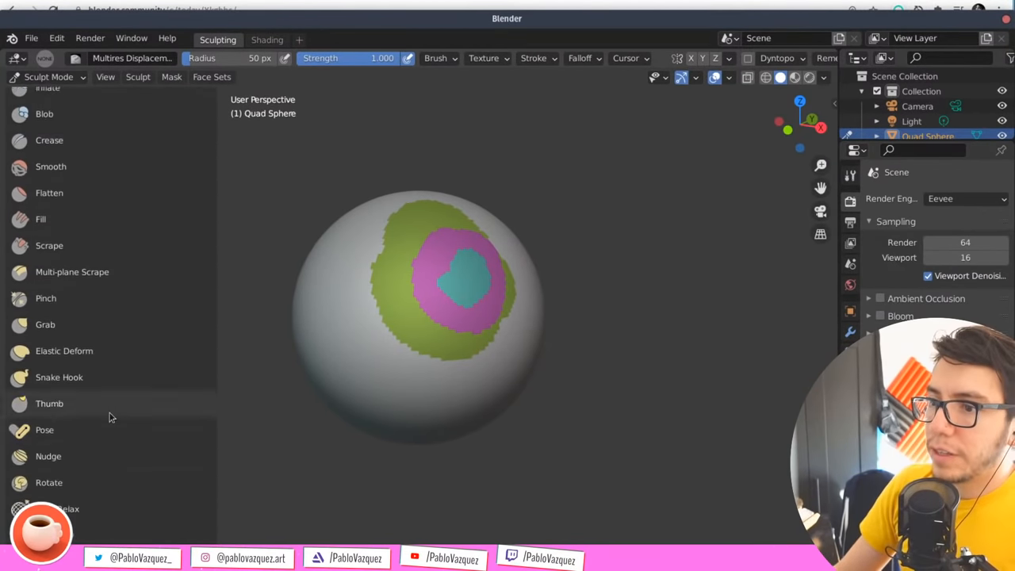
pyautogui.scroll(-3)
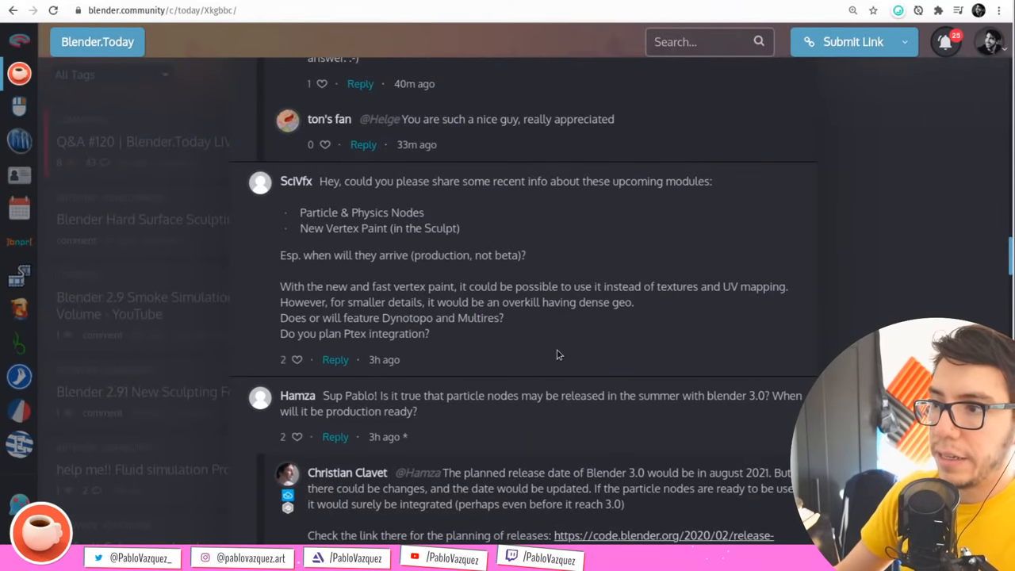
pyautogui.moveTo(581, 350)
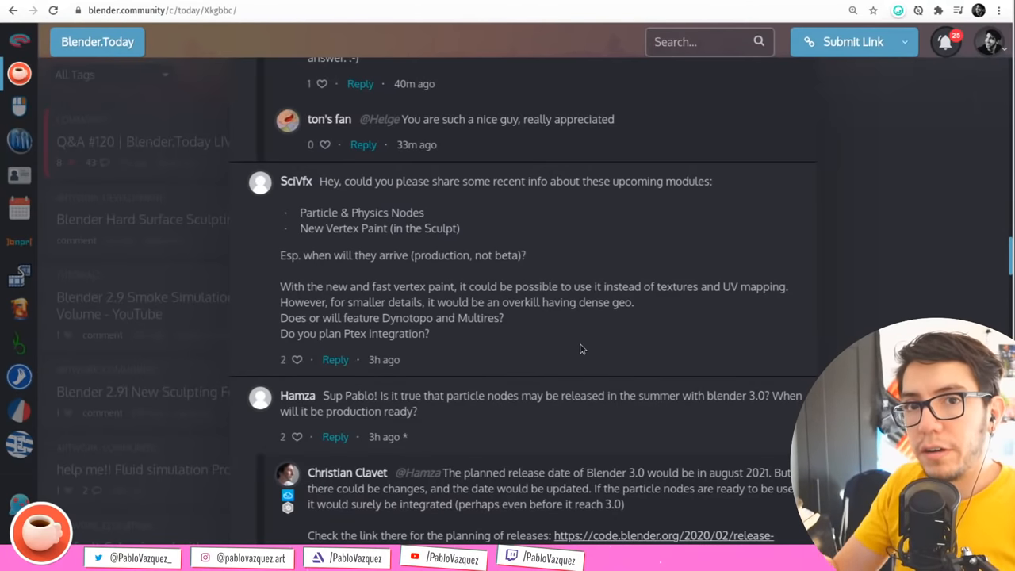
pyautogui.moveTo(522, 316)
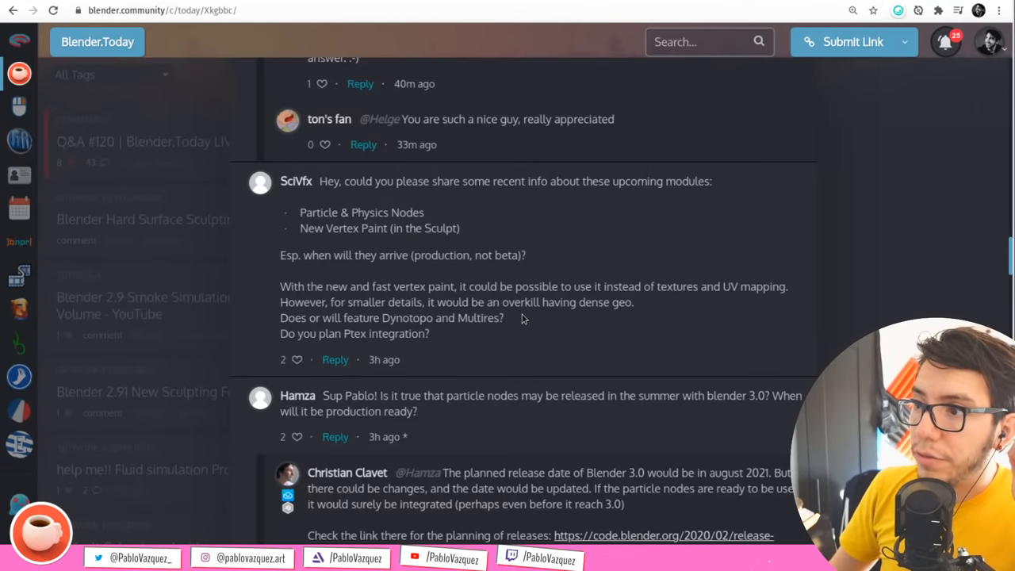
pyautogui.moveTo(556, 339)
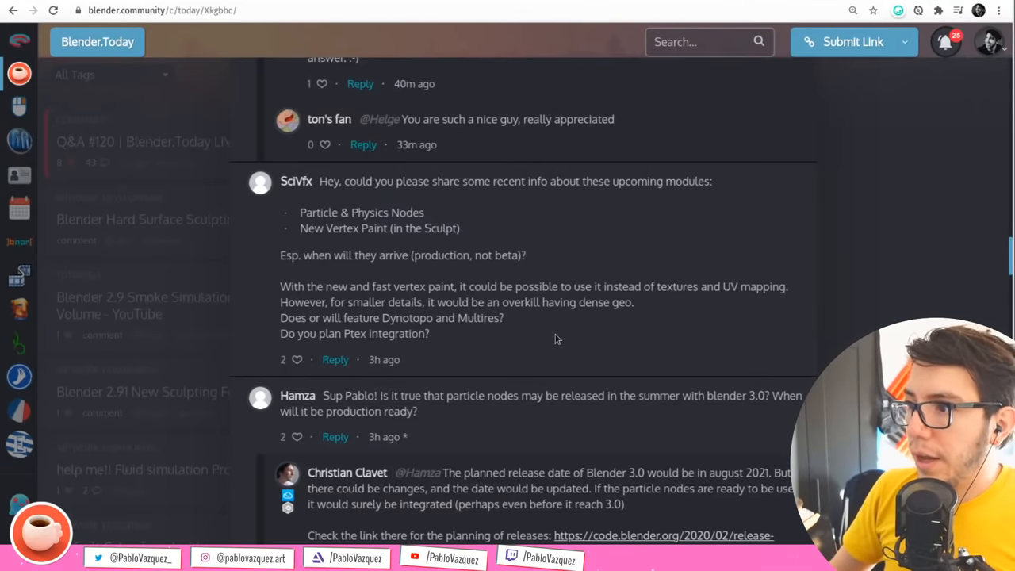
pyautogui.scroll(-3)
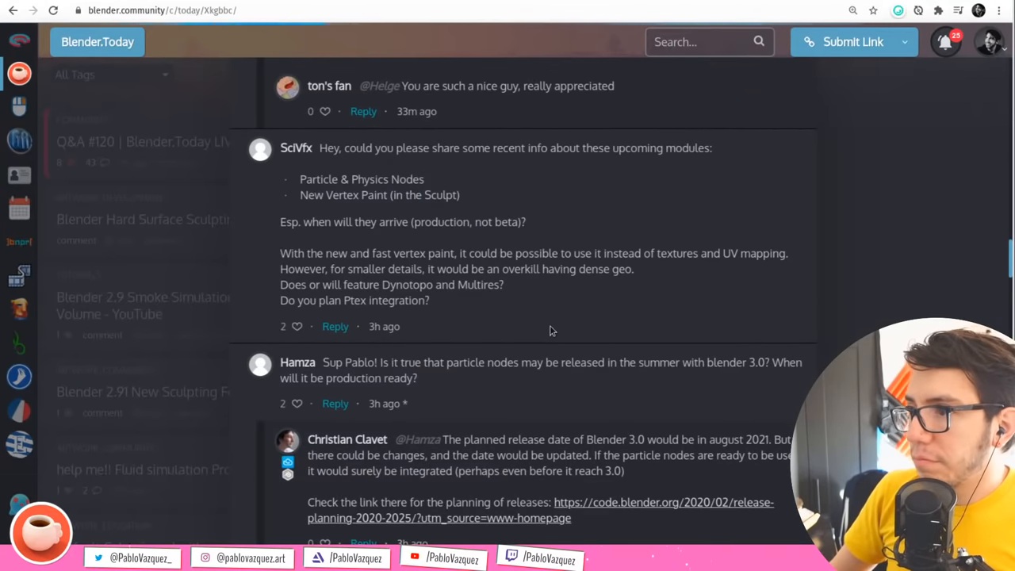
pyautogui.moveTo(546, 323)
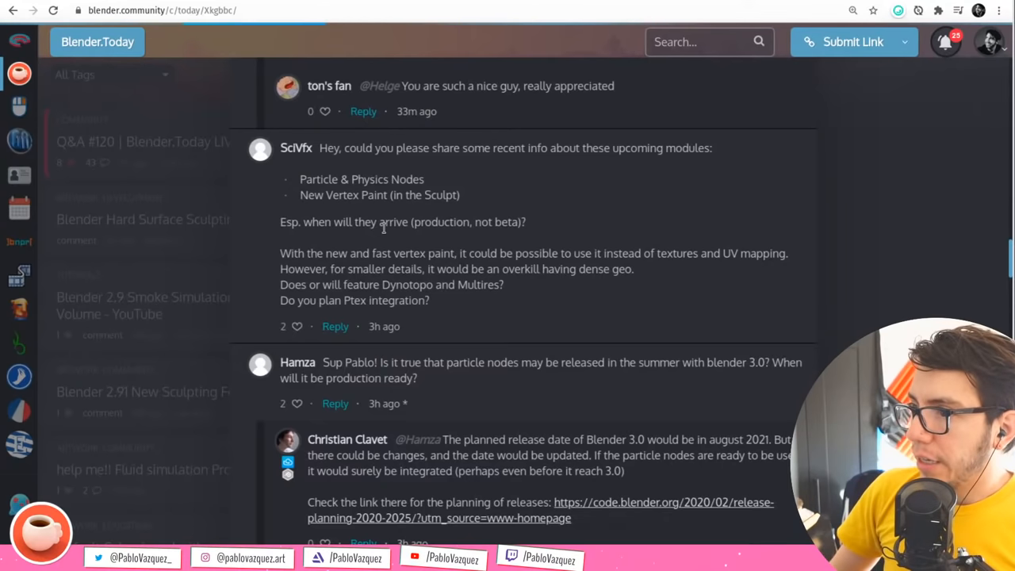
pyautogui.moveTo(412, 242)
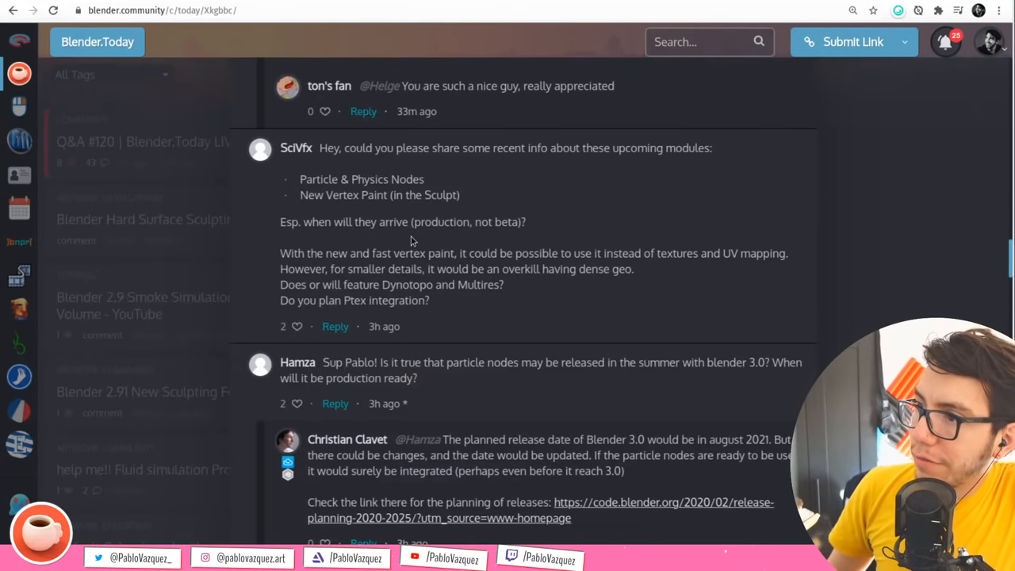
pyautogui.moveTo(370, 222)
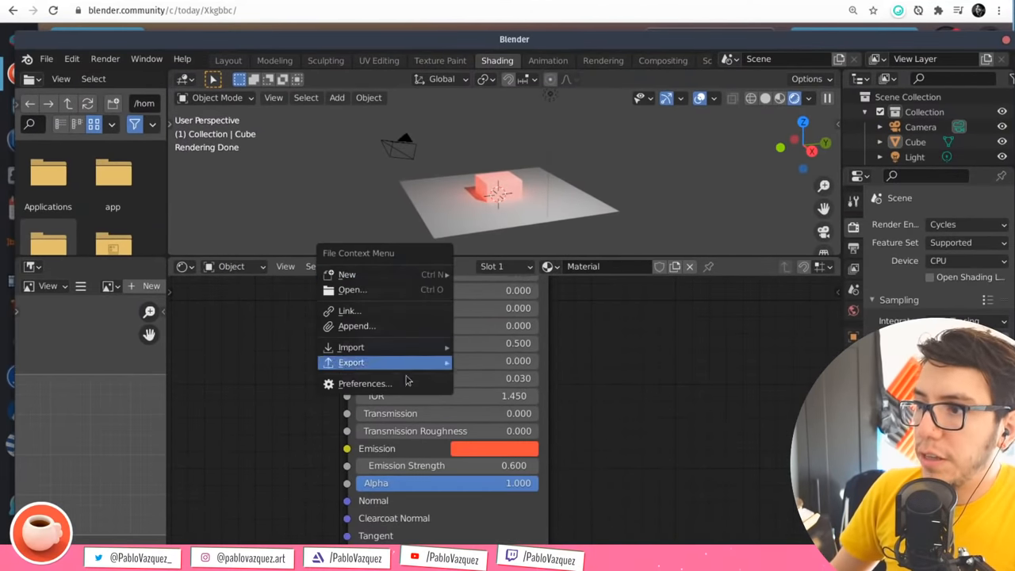
# Briefly show Blender's Preferences, then bring the Blender.Today comment thread back in front
pyautogui.click(365, 383)
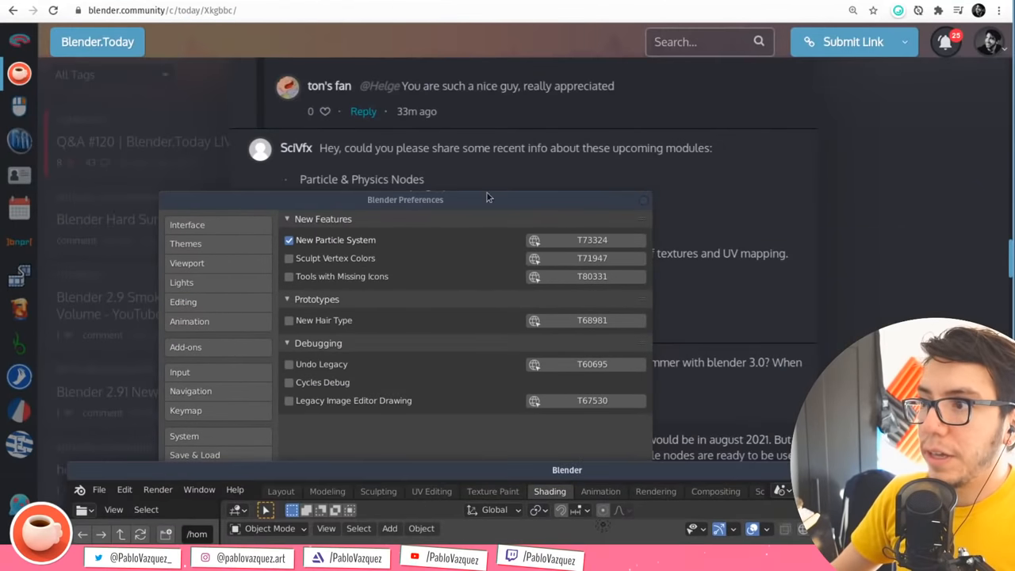
pyautogui.click(644, 199)
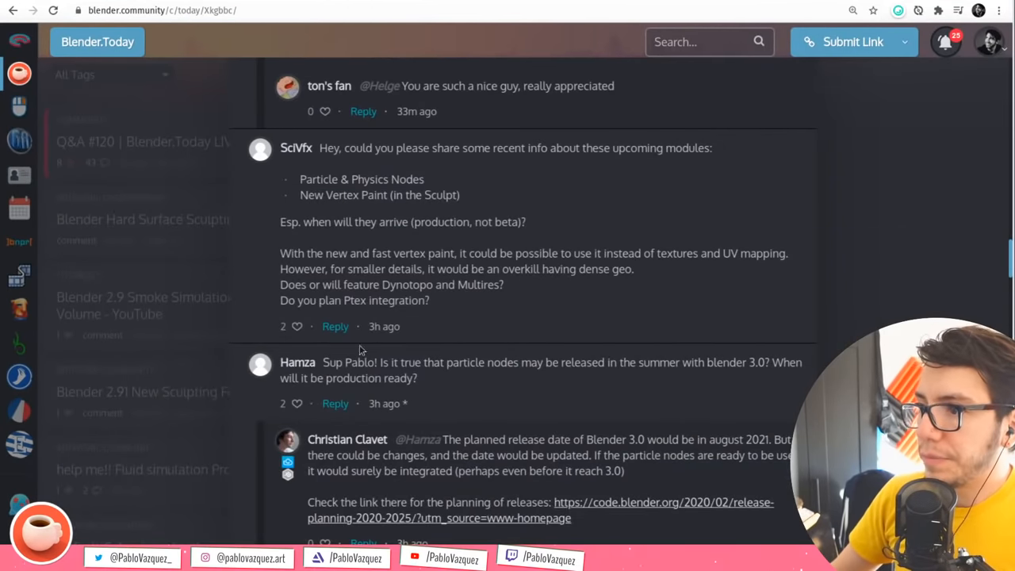
pyautogui.scroll(-3)
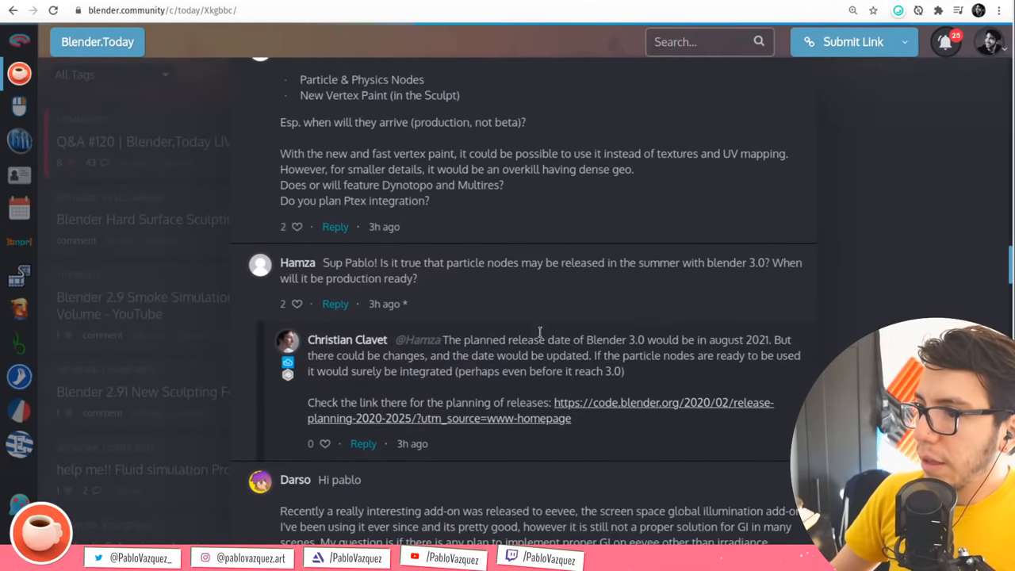
pyautogui.moveTo(522, 307)
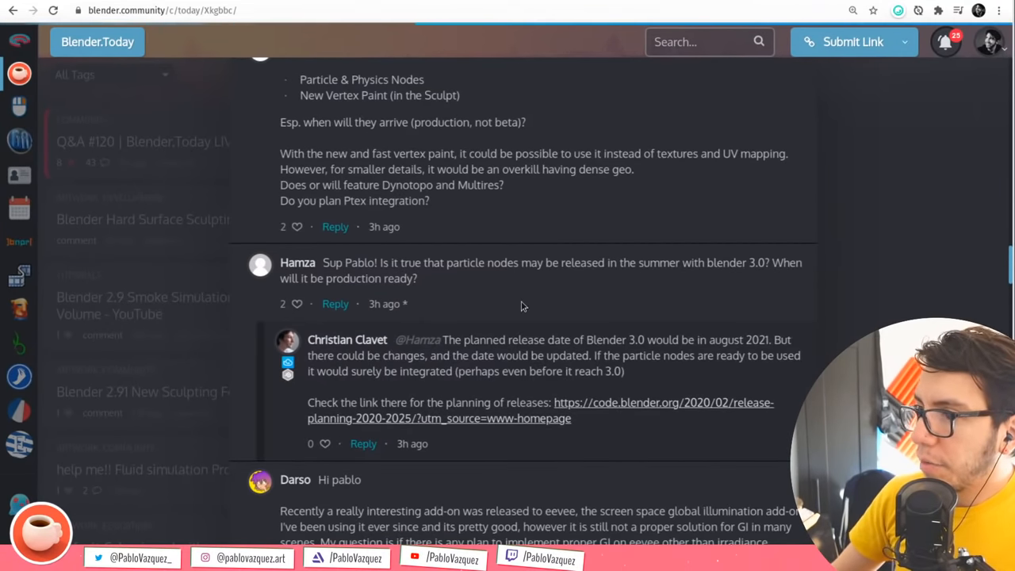
pyautogui.moveTo(532, 298)
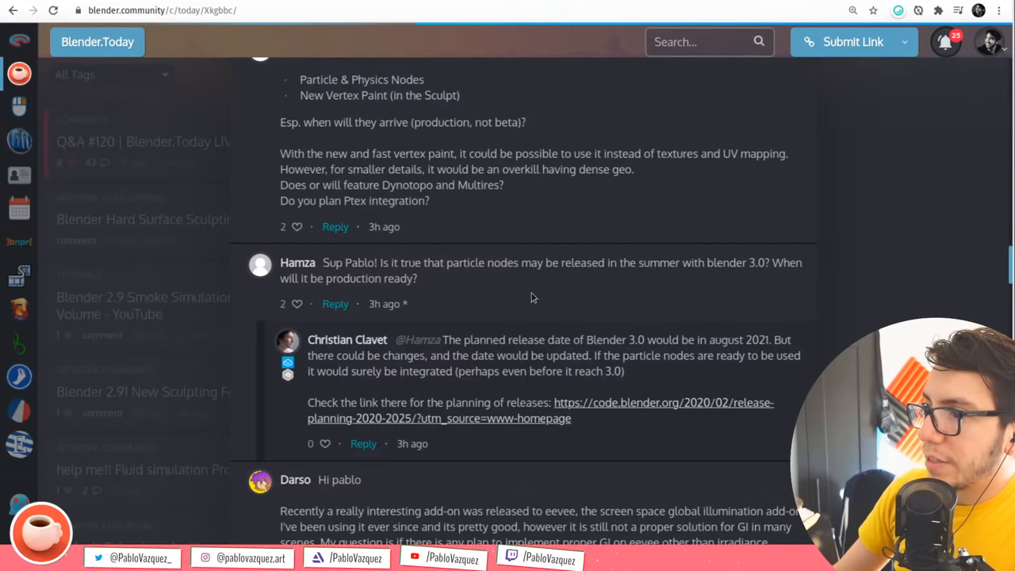
pyautogui.moveTo(571, 295)
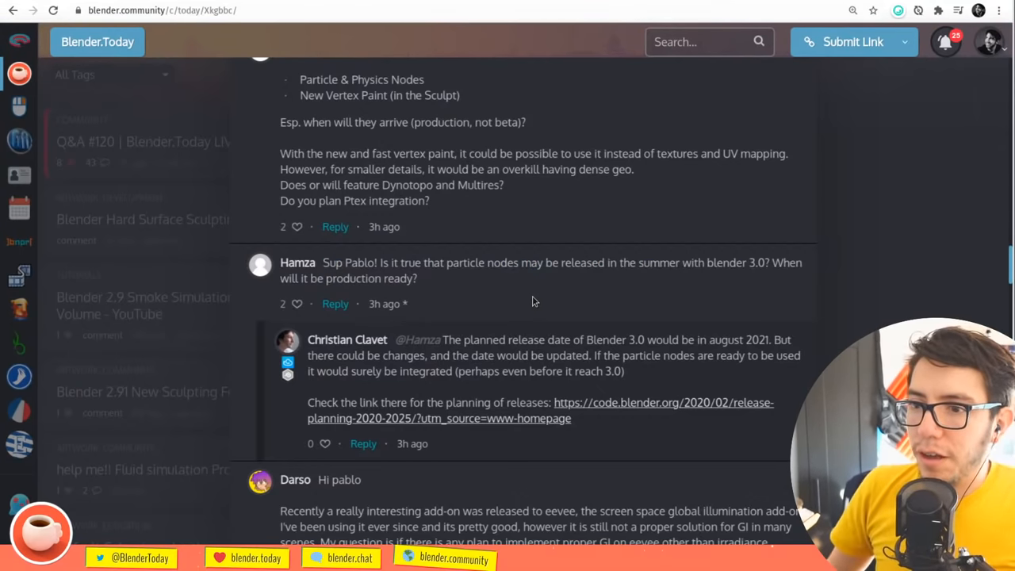
pyautogui.moveTo(472, 256)
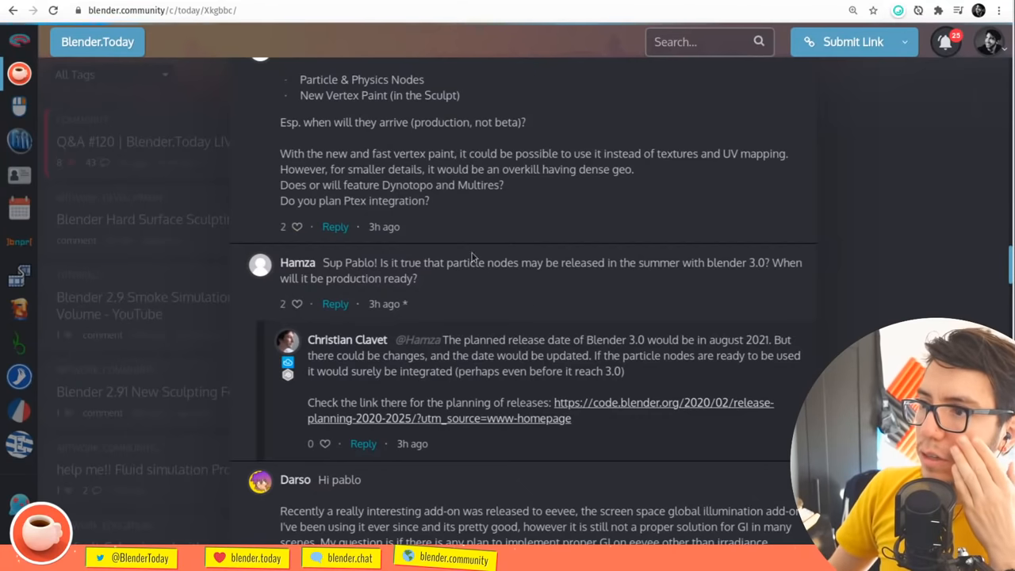
pyautogui.moveTo(529, 306)
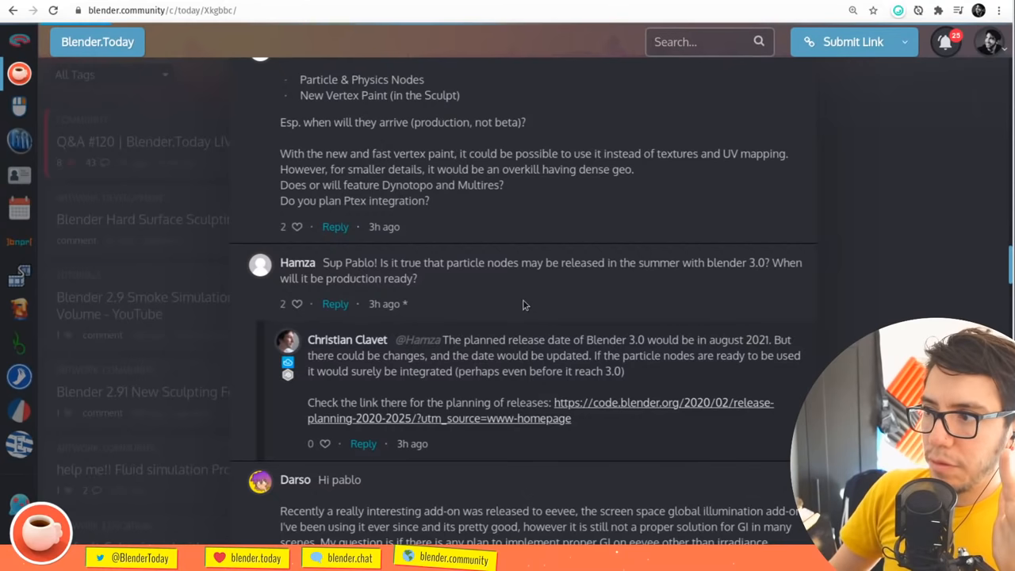
pyautogui.moveTo(516, 297)
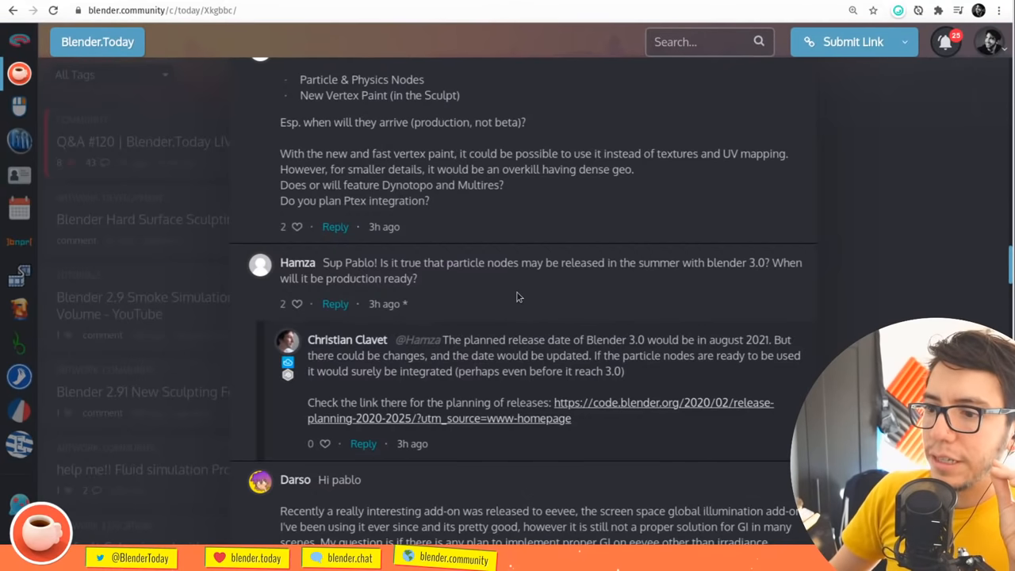
pyautogui.moveTo(507, 293)
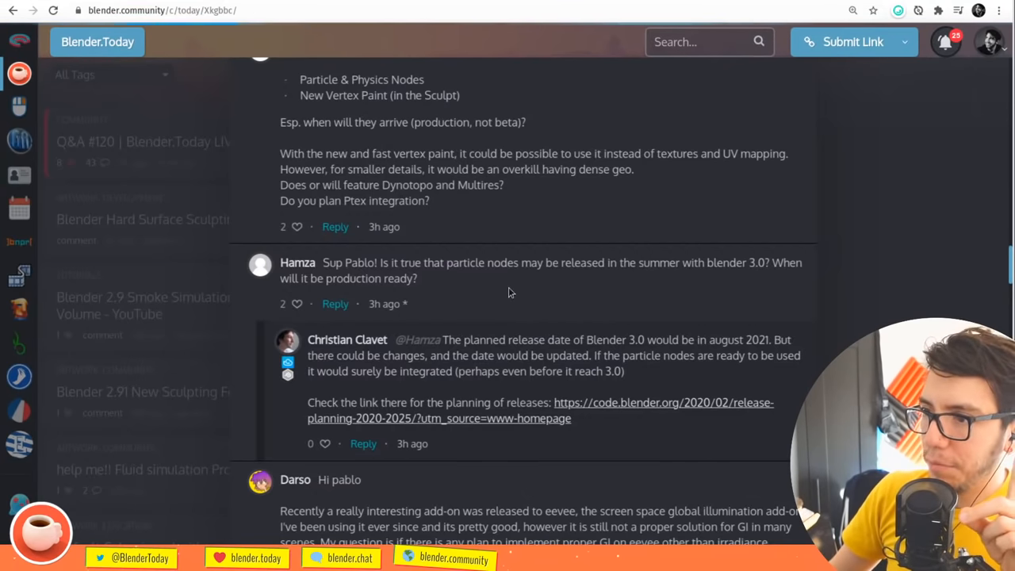
pyautogui.moveTo(538, 294)
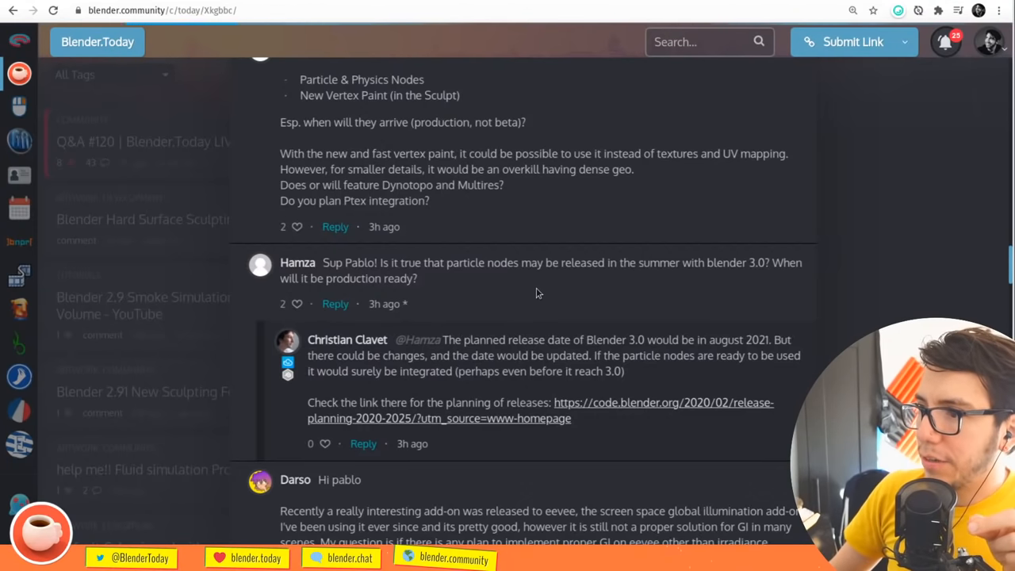
pyautogui.scroll(-3)
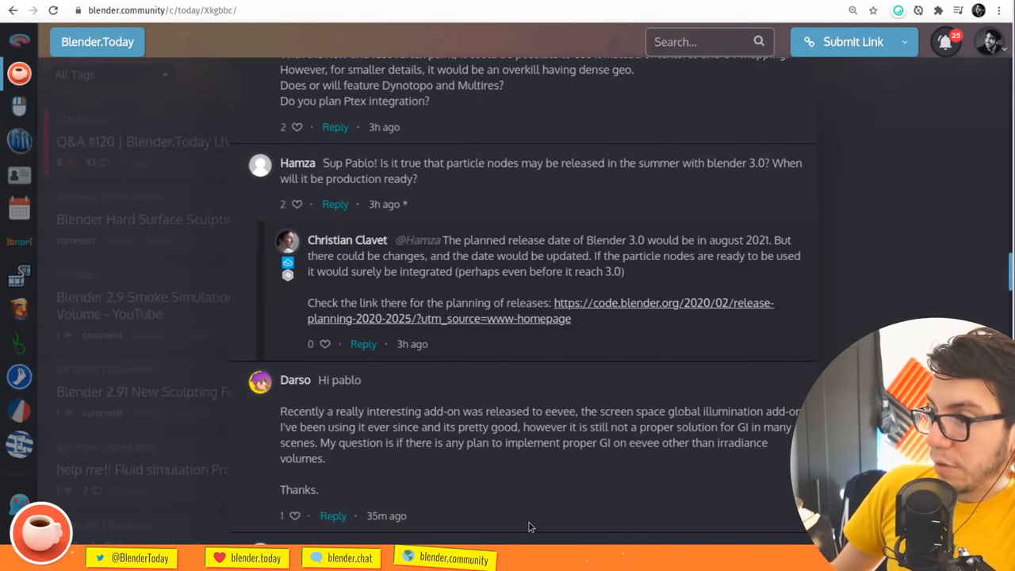
pyautogui.scroll(-3)
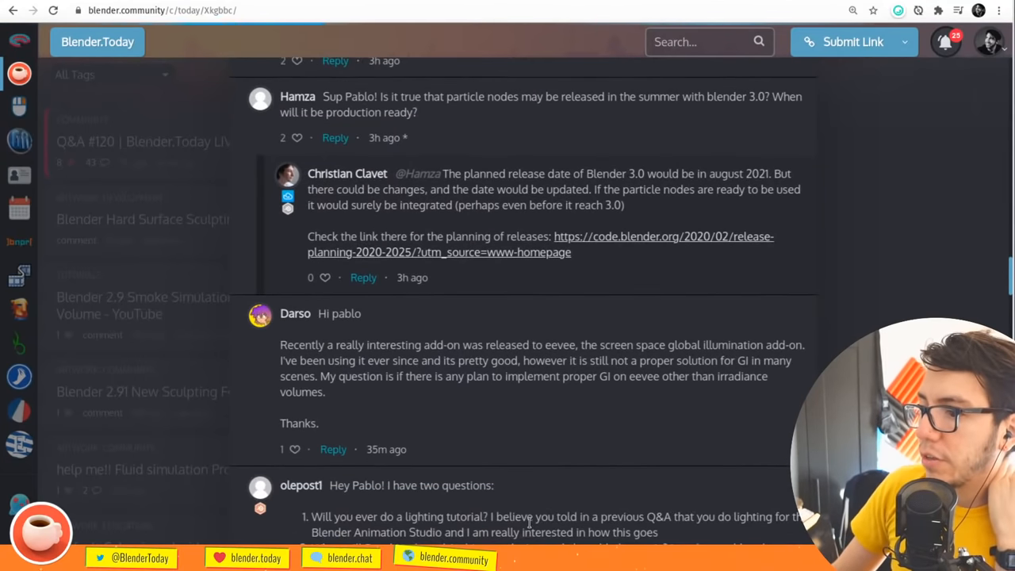
pyautogui.moveTo(507, 421)
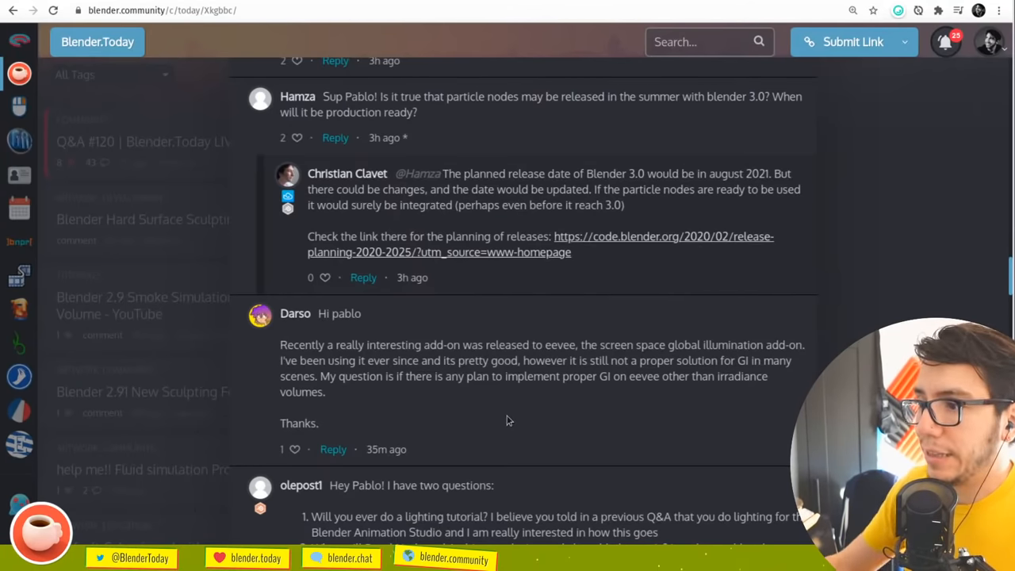
pyautogui.scroll(-3)
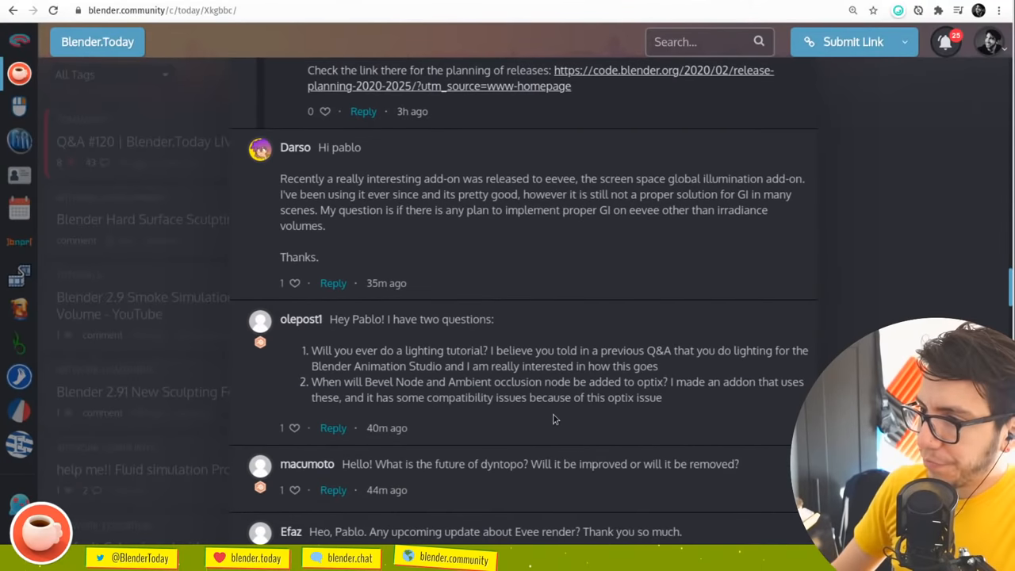
pyautogui.moveTo(542, 308)
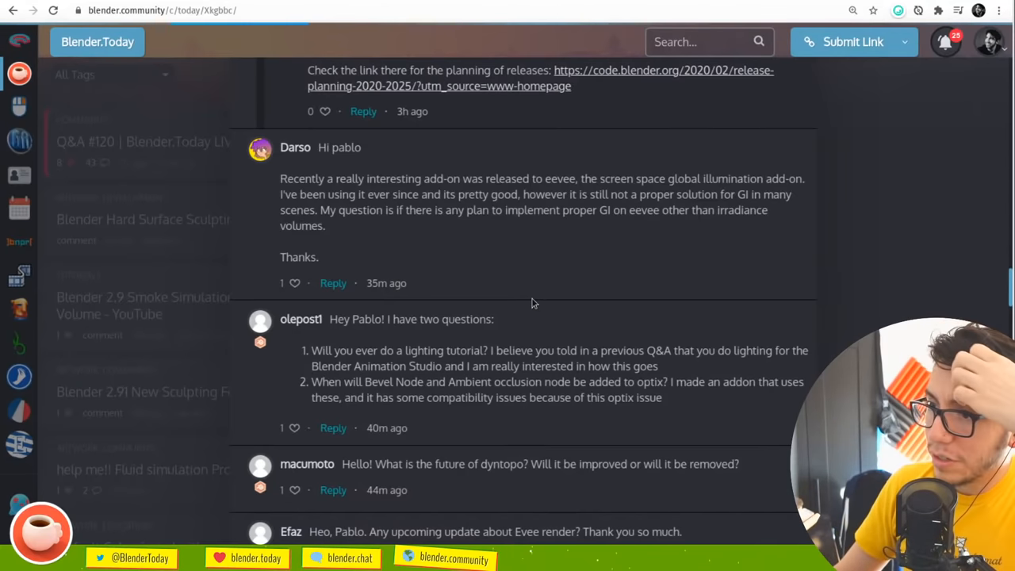
pyautogui.moveTo(523, 298)
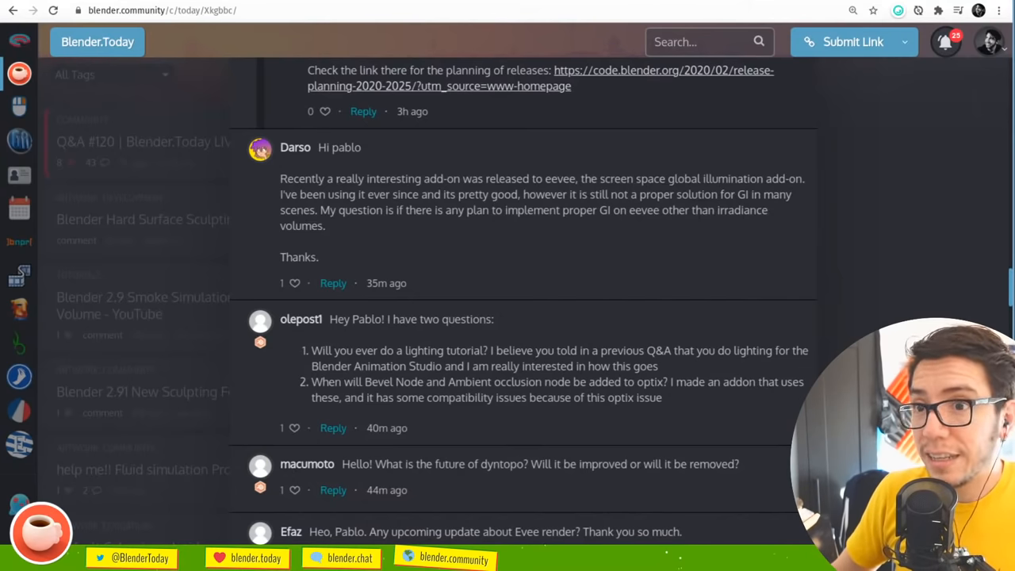
pyautogui.moveTo(664, 459)
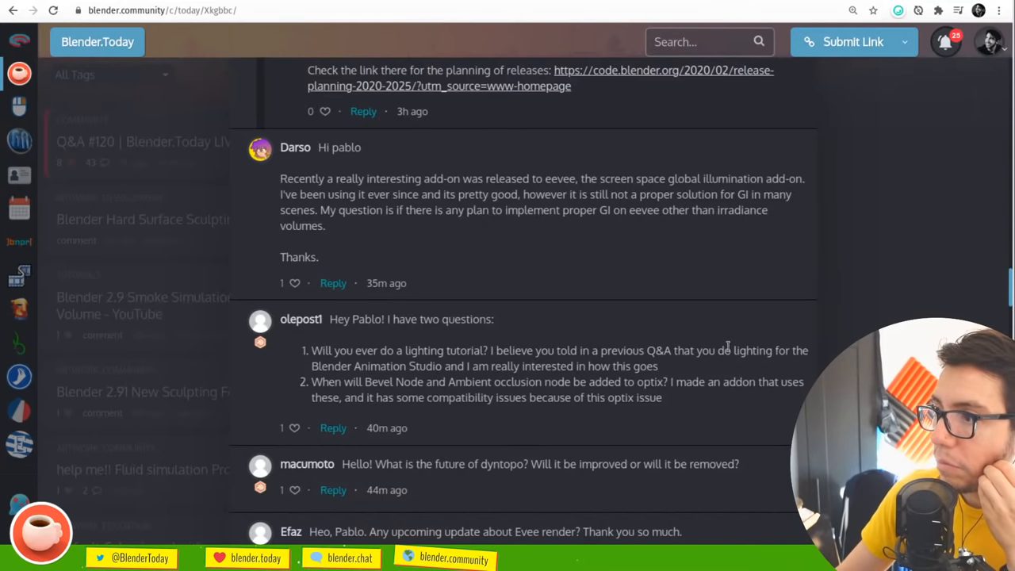
pyautogui.moveTo(686, 374)
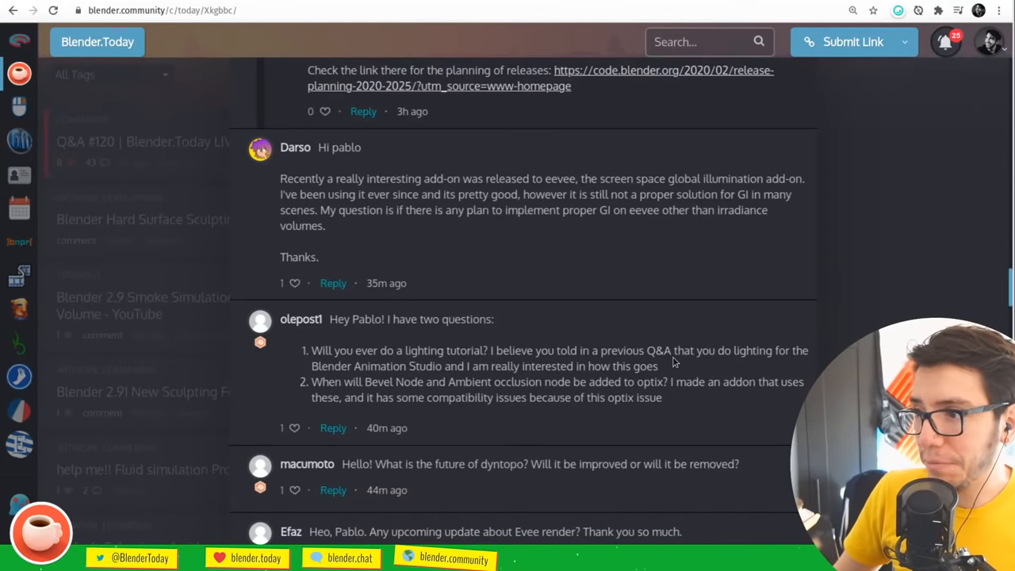
pyautogui.moveTo(523, 382)
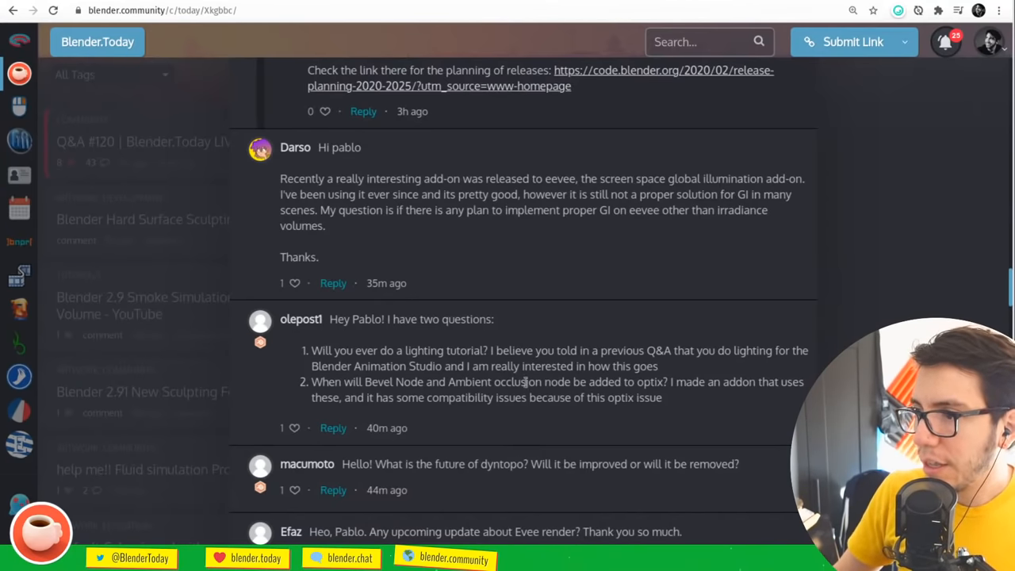
pyautogui.moveTo(663, 384)
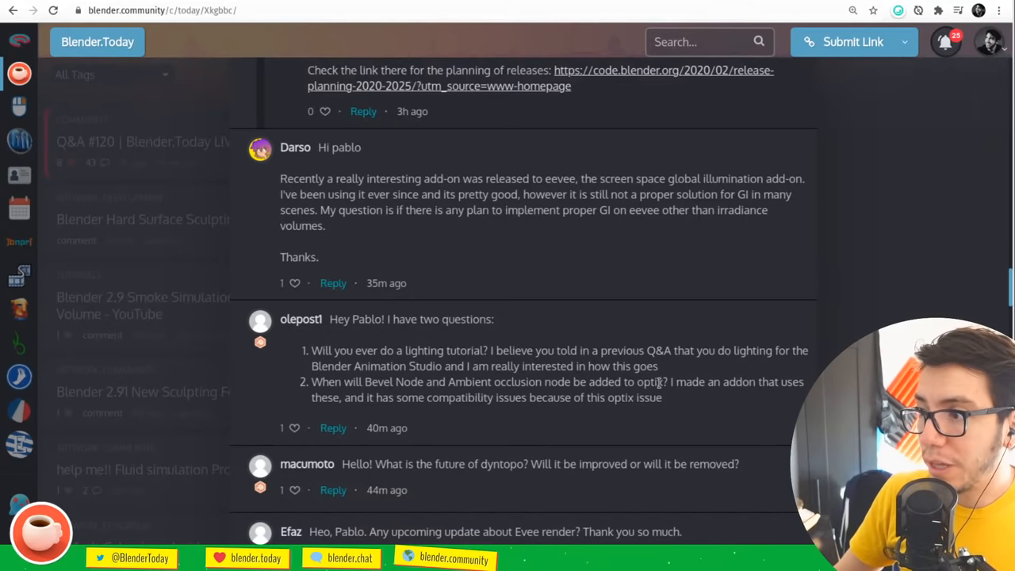
pyautogui.moveTo(671, 403)
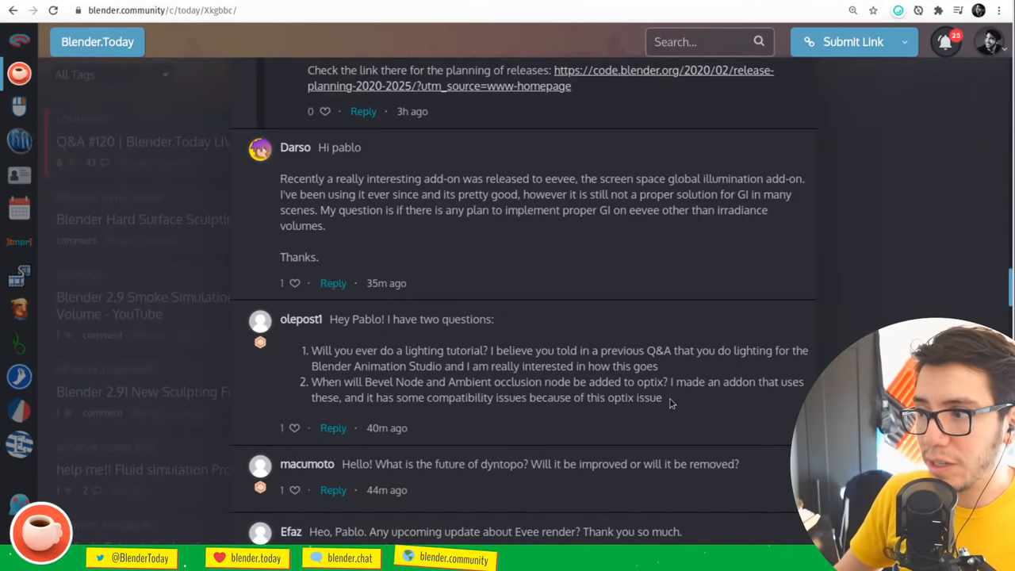
pyautogui.moveTo(679, 420)
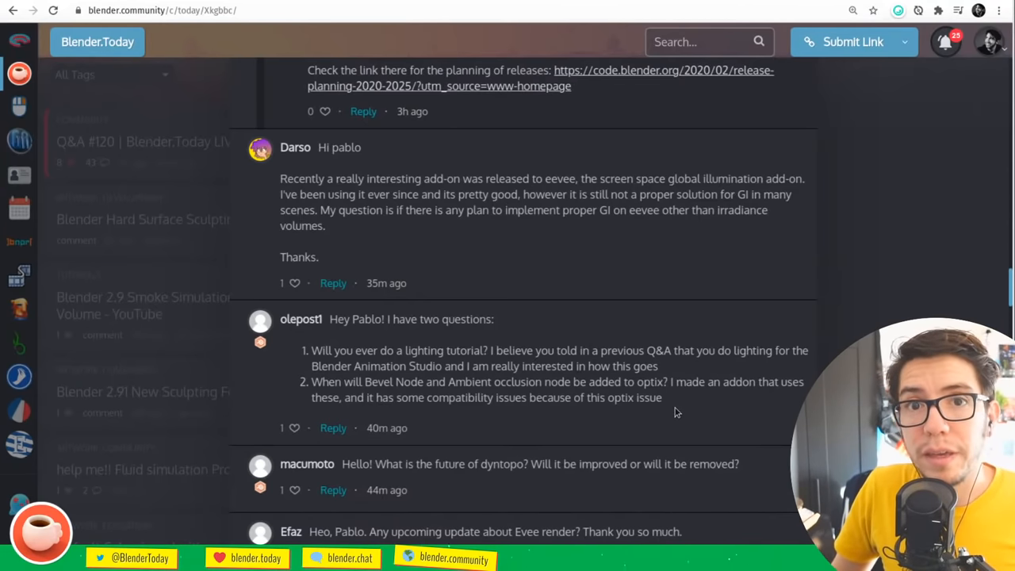
pyautogui.scroll(3)
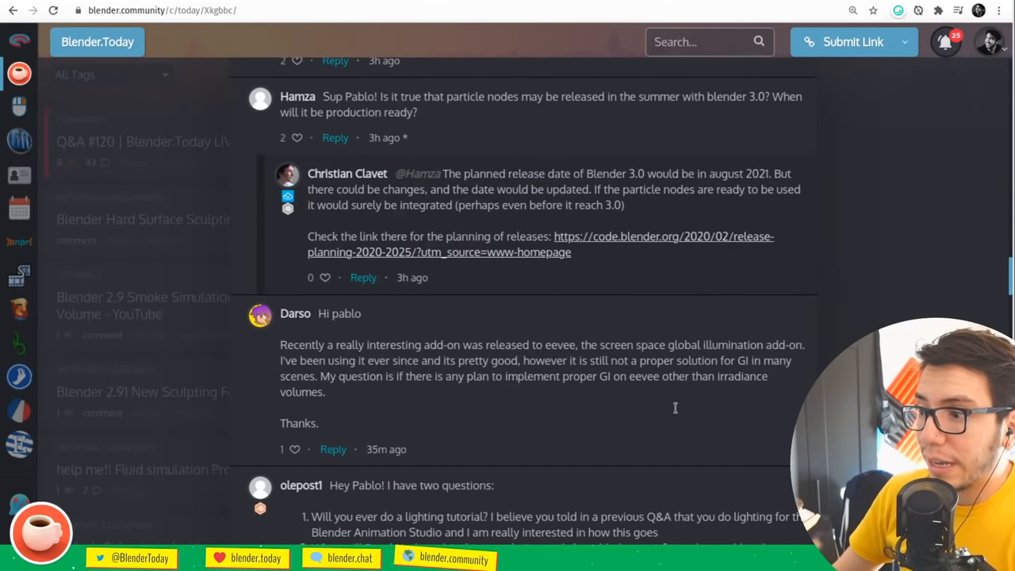
pyautogui.moveTo(629, 161)
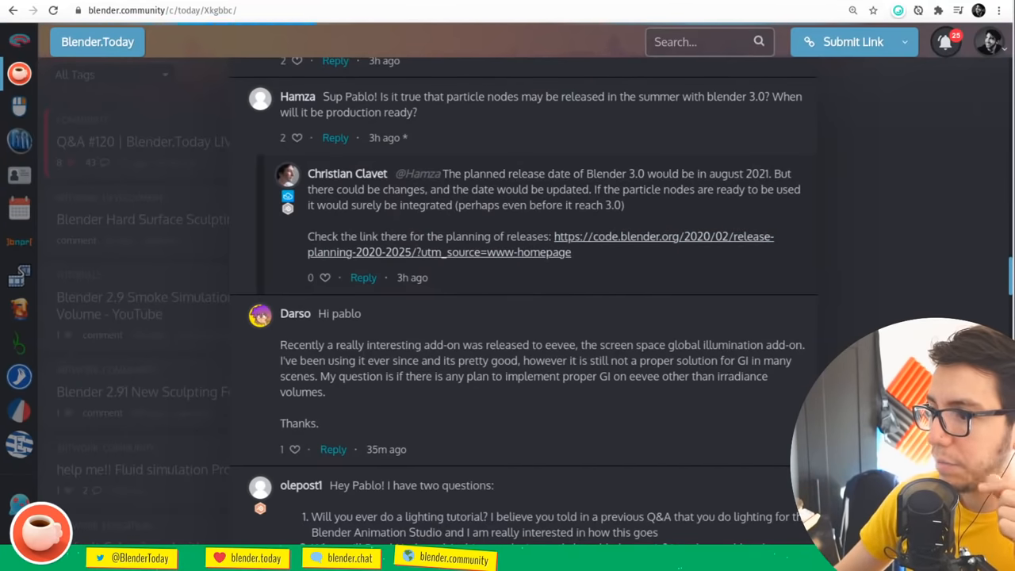
pyautogui.moveTo(664, 495)
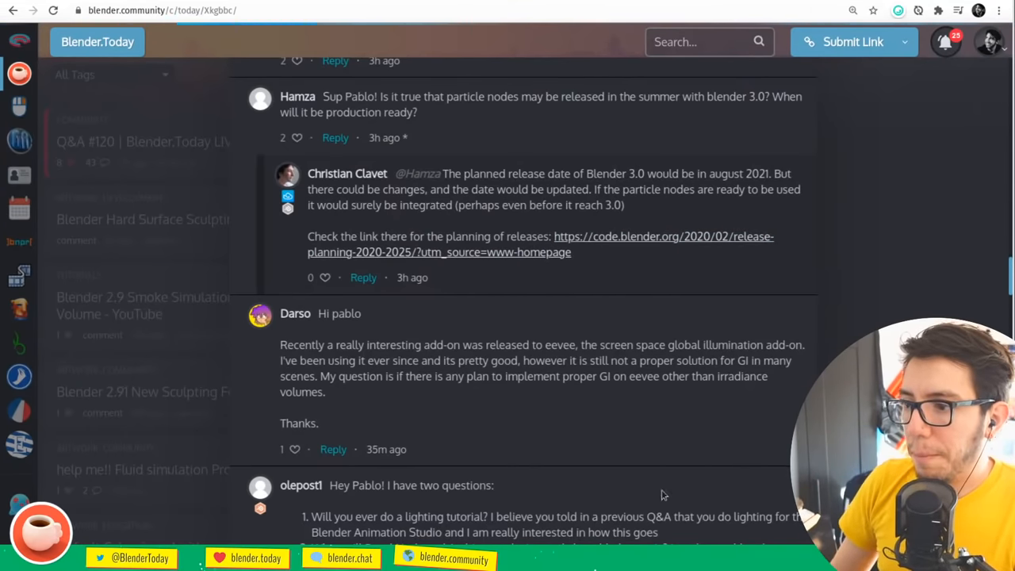